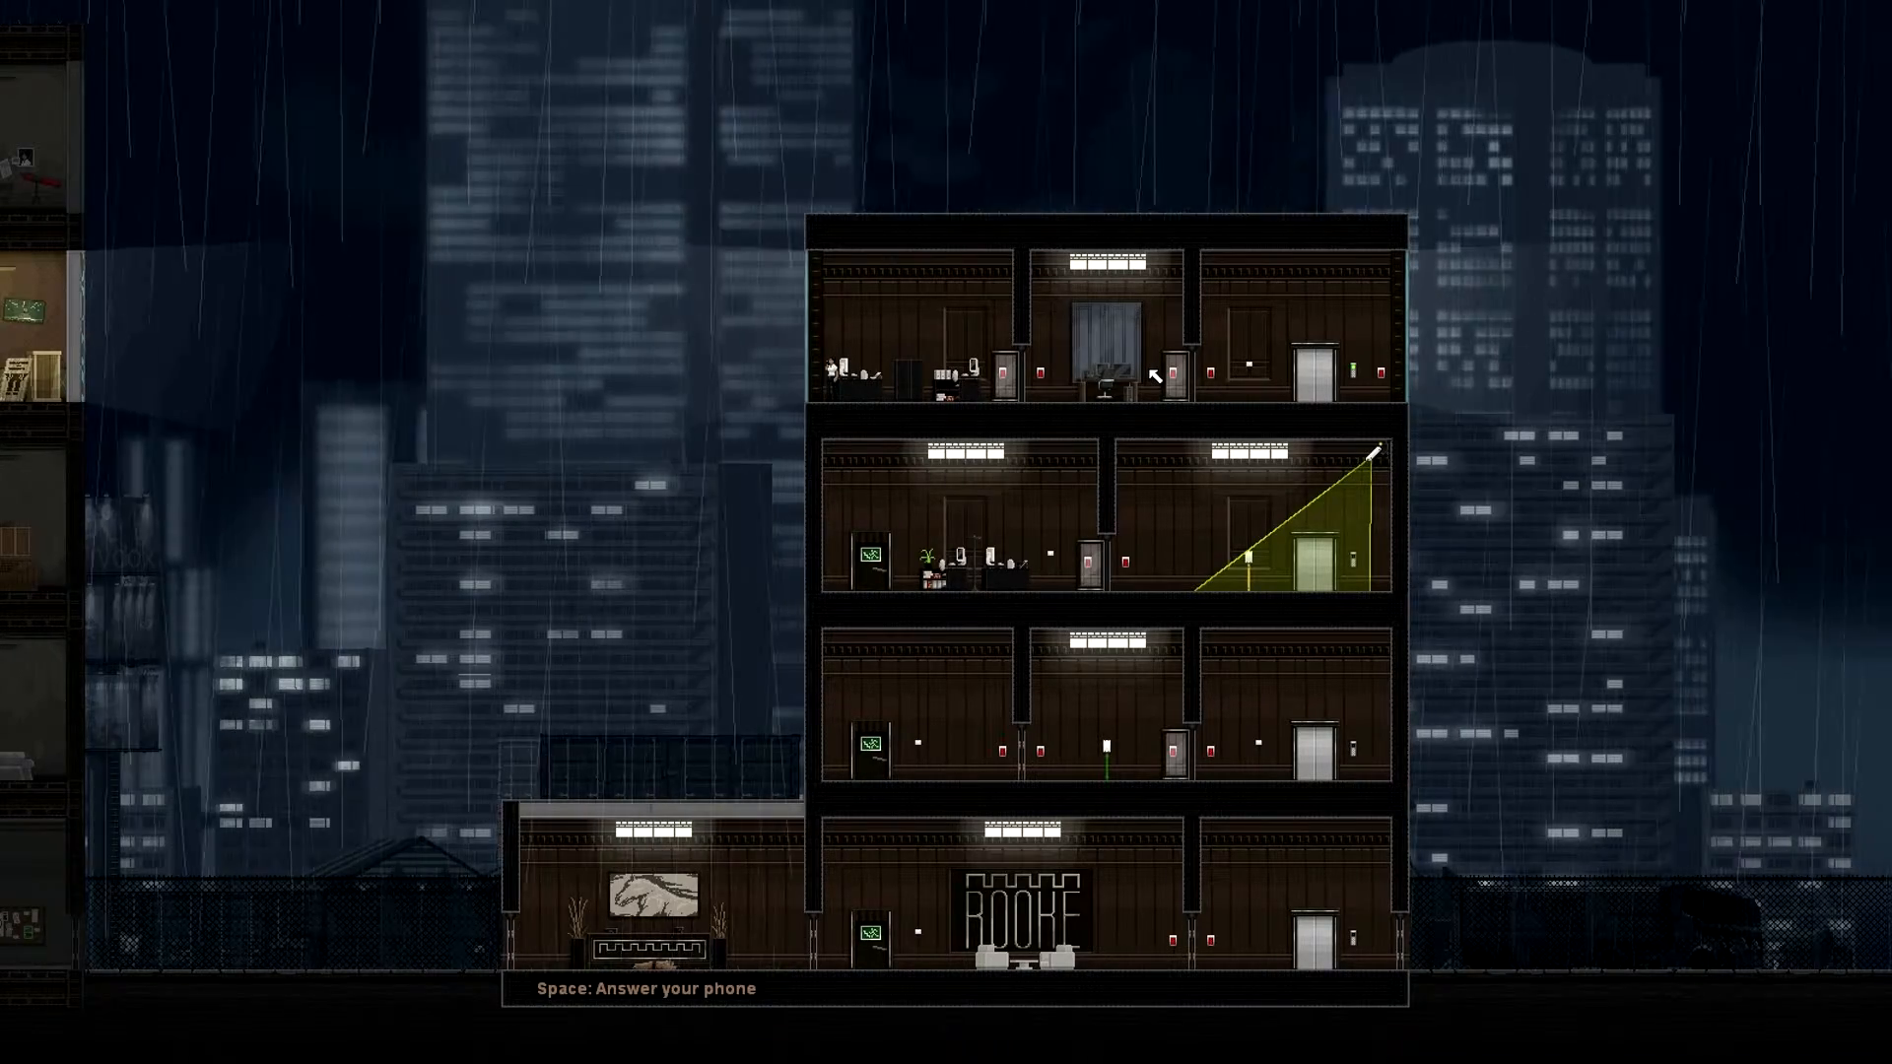
- Answer the ringing phone and continue past the caller's line about the plate glass window
key(space)
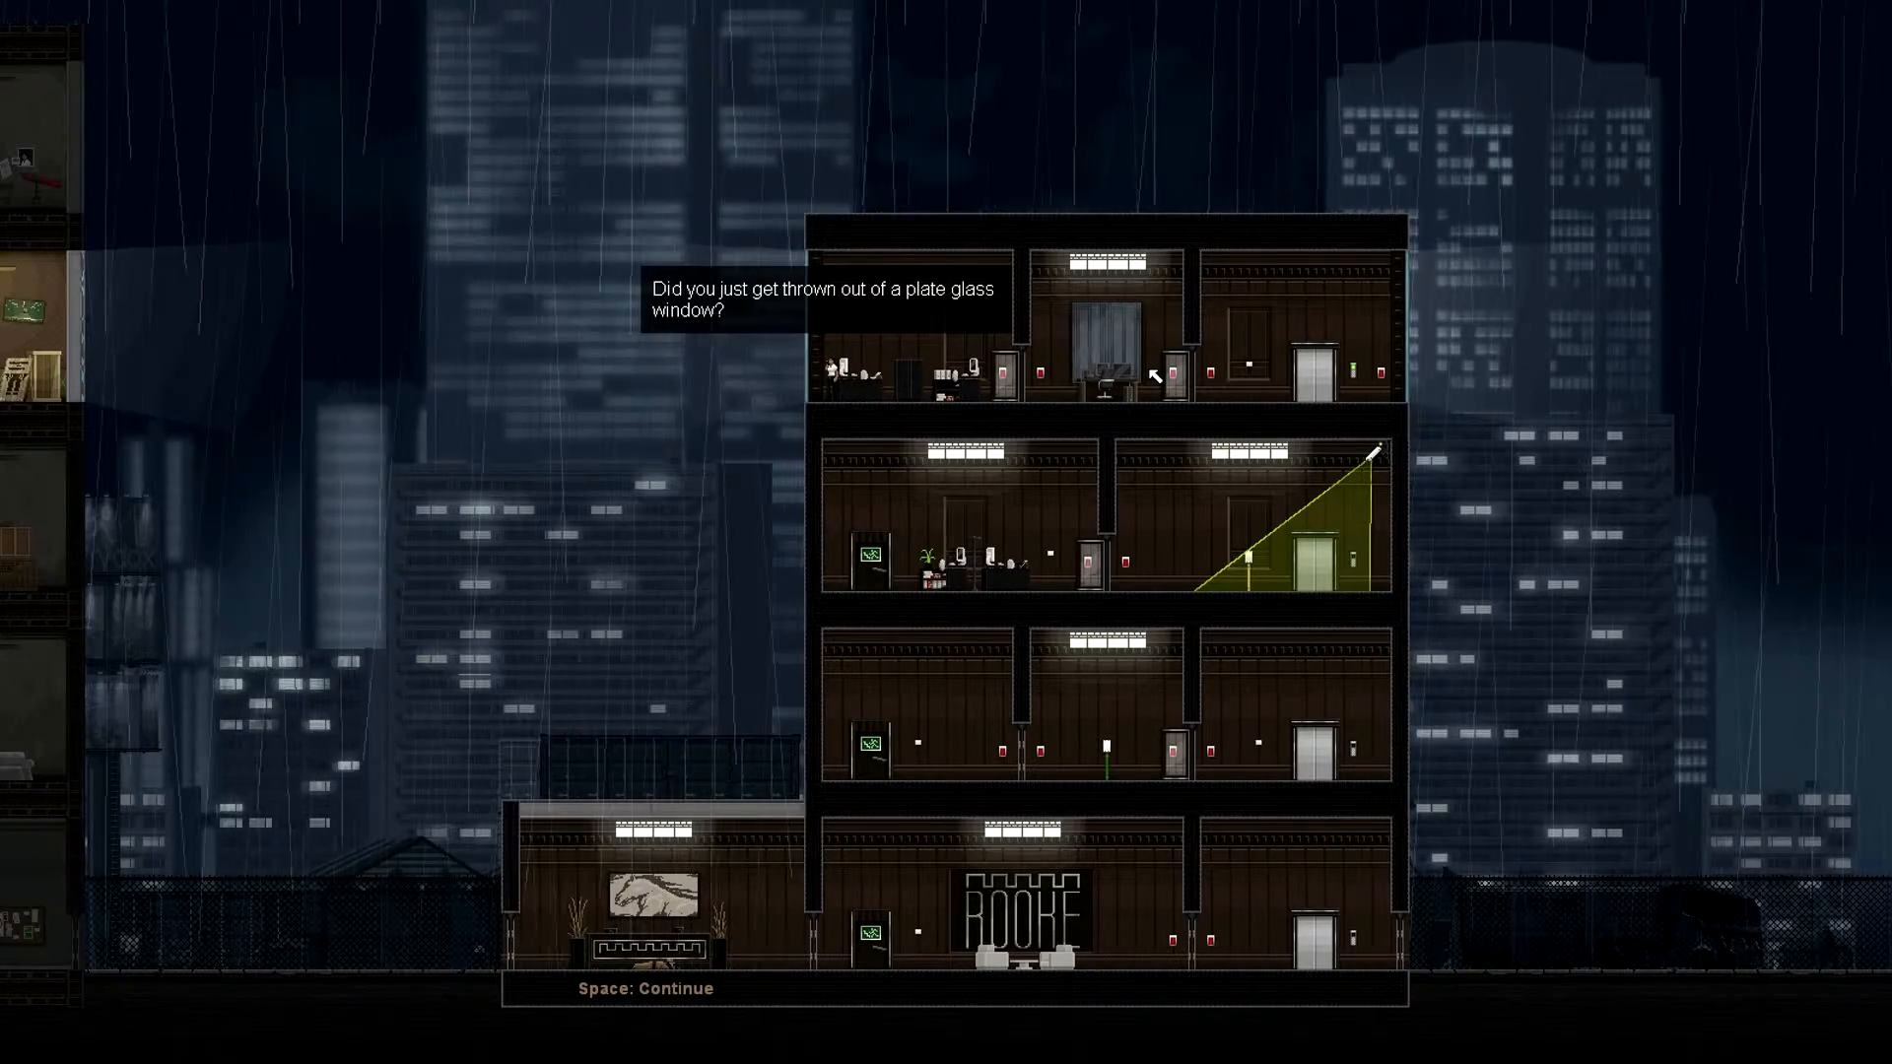
key(space)
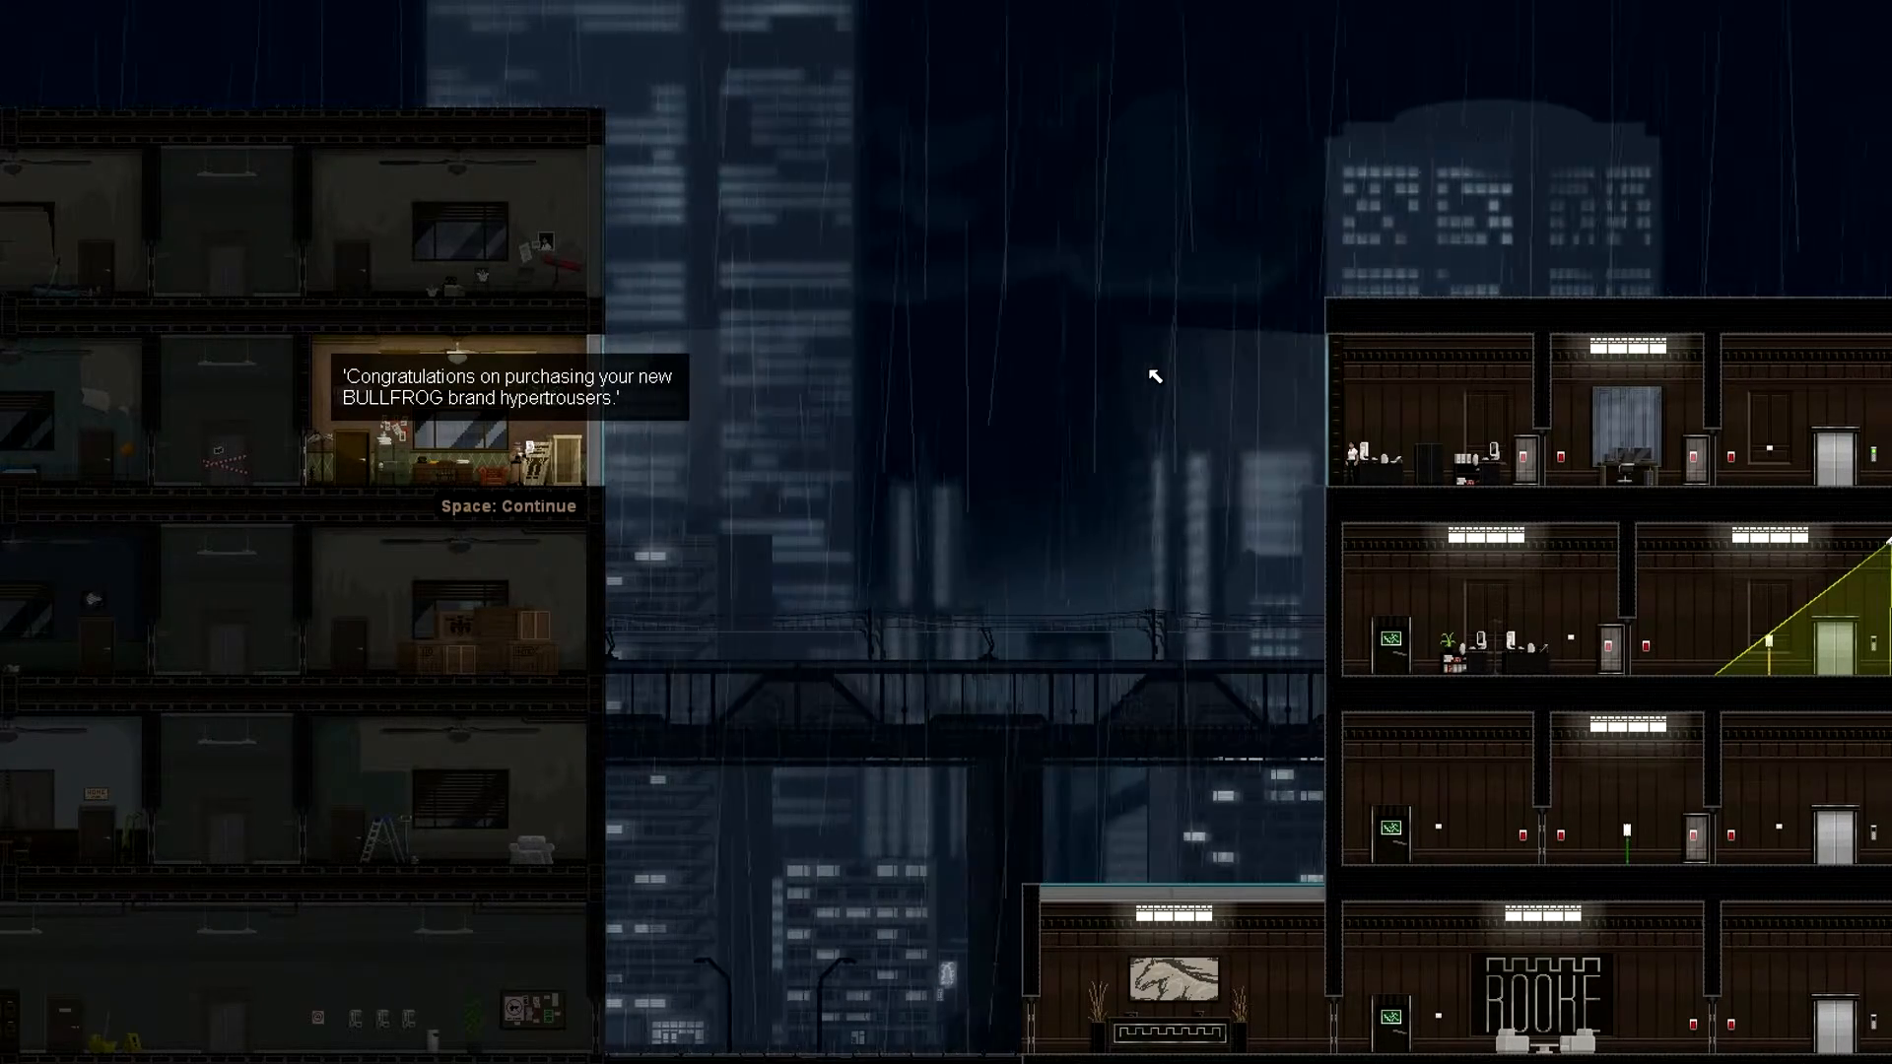
- Advance through the BULLFROG hypertrousers manual lines until Conway stops to think
key(space)
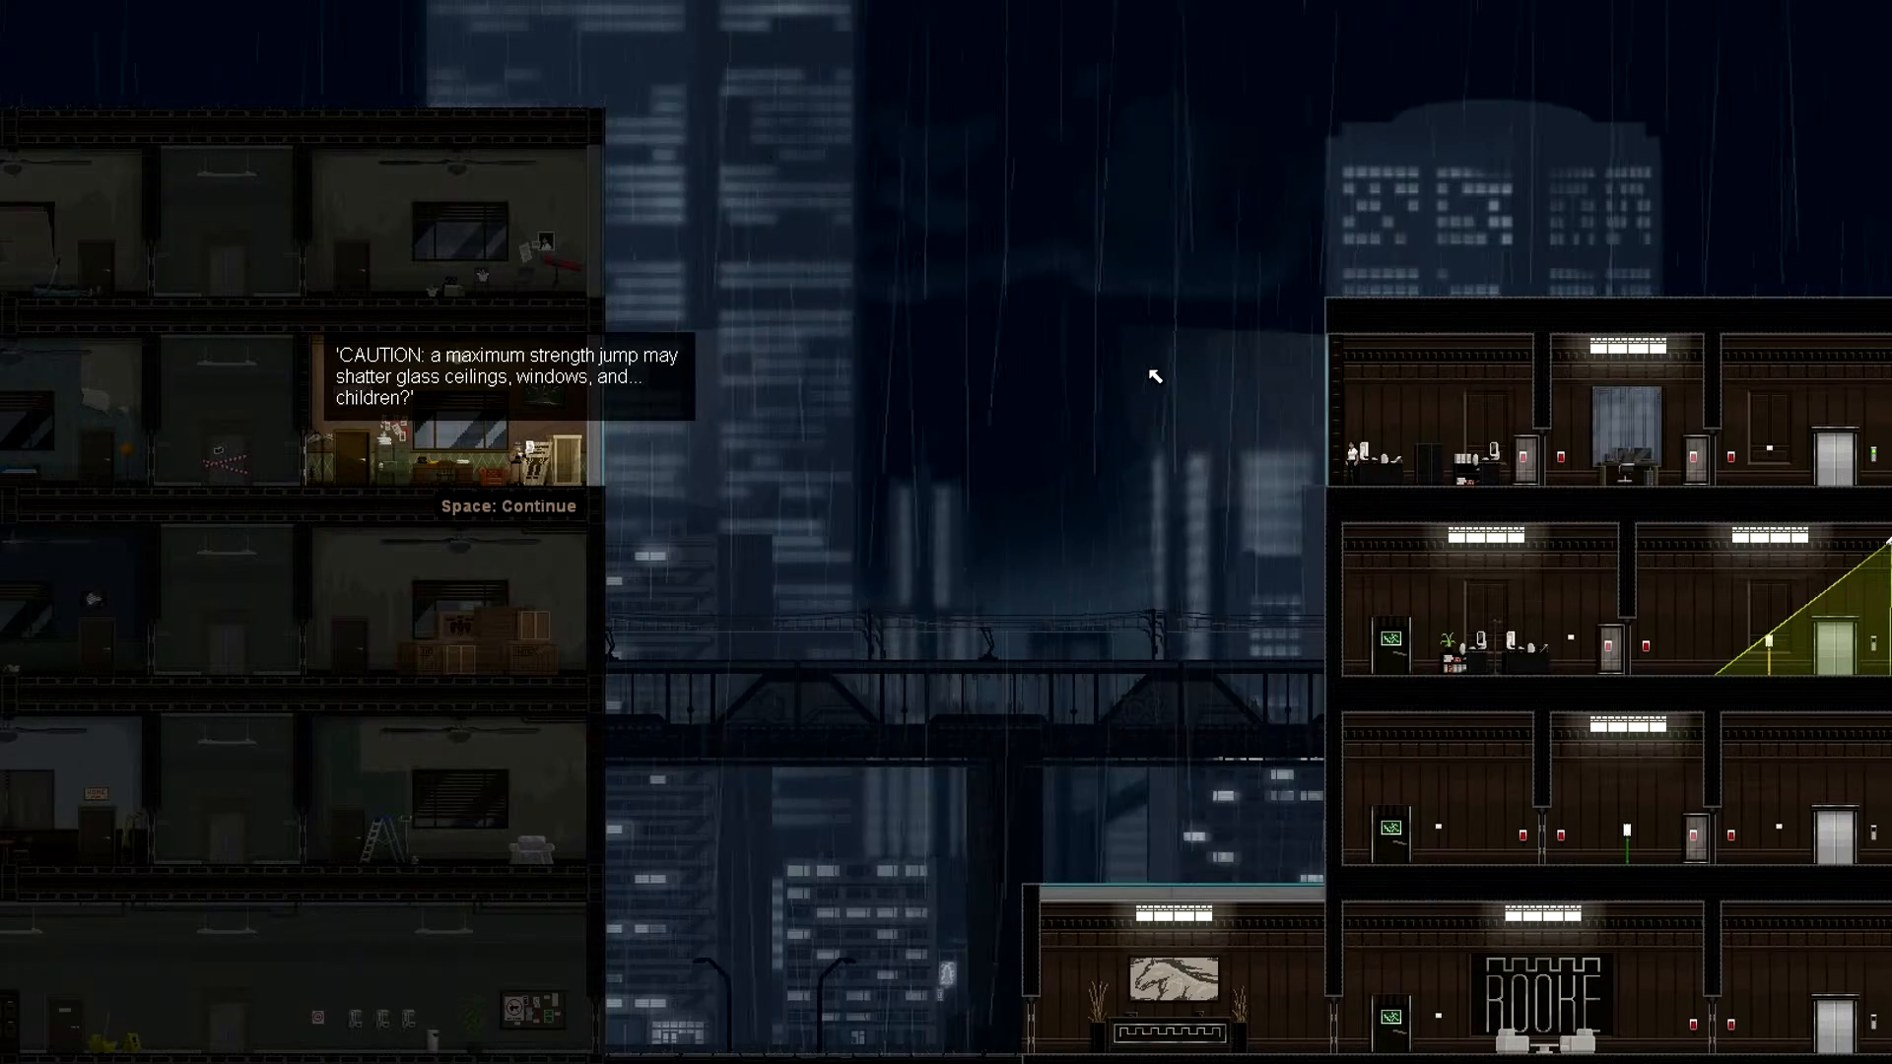
key(space)
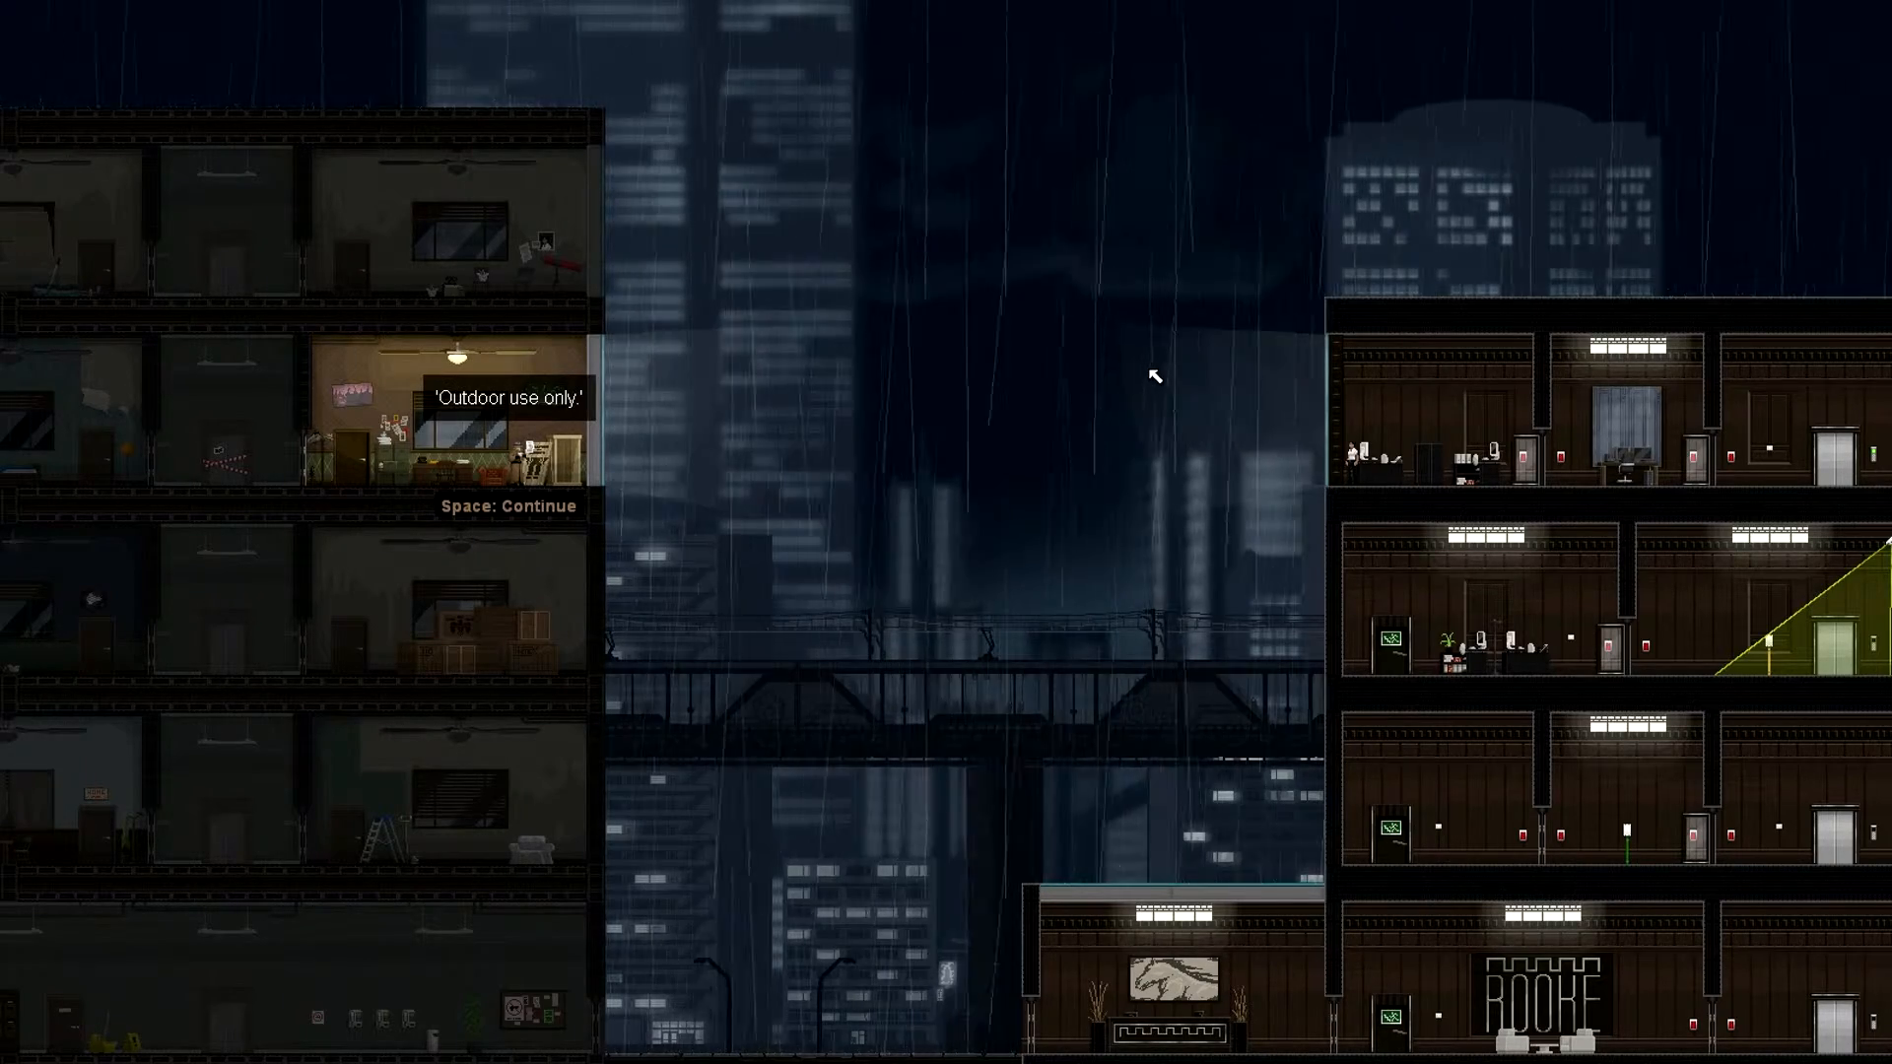
key(space)
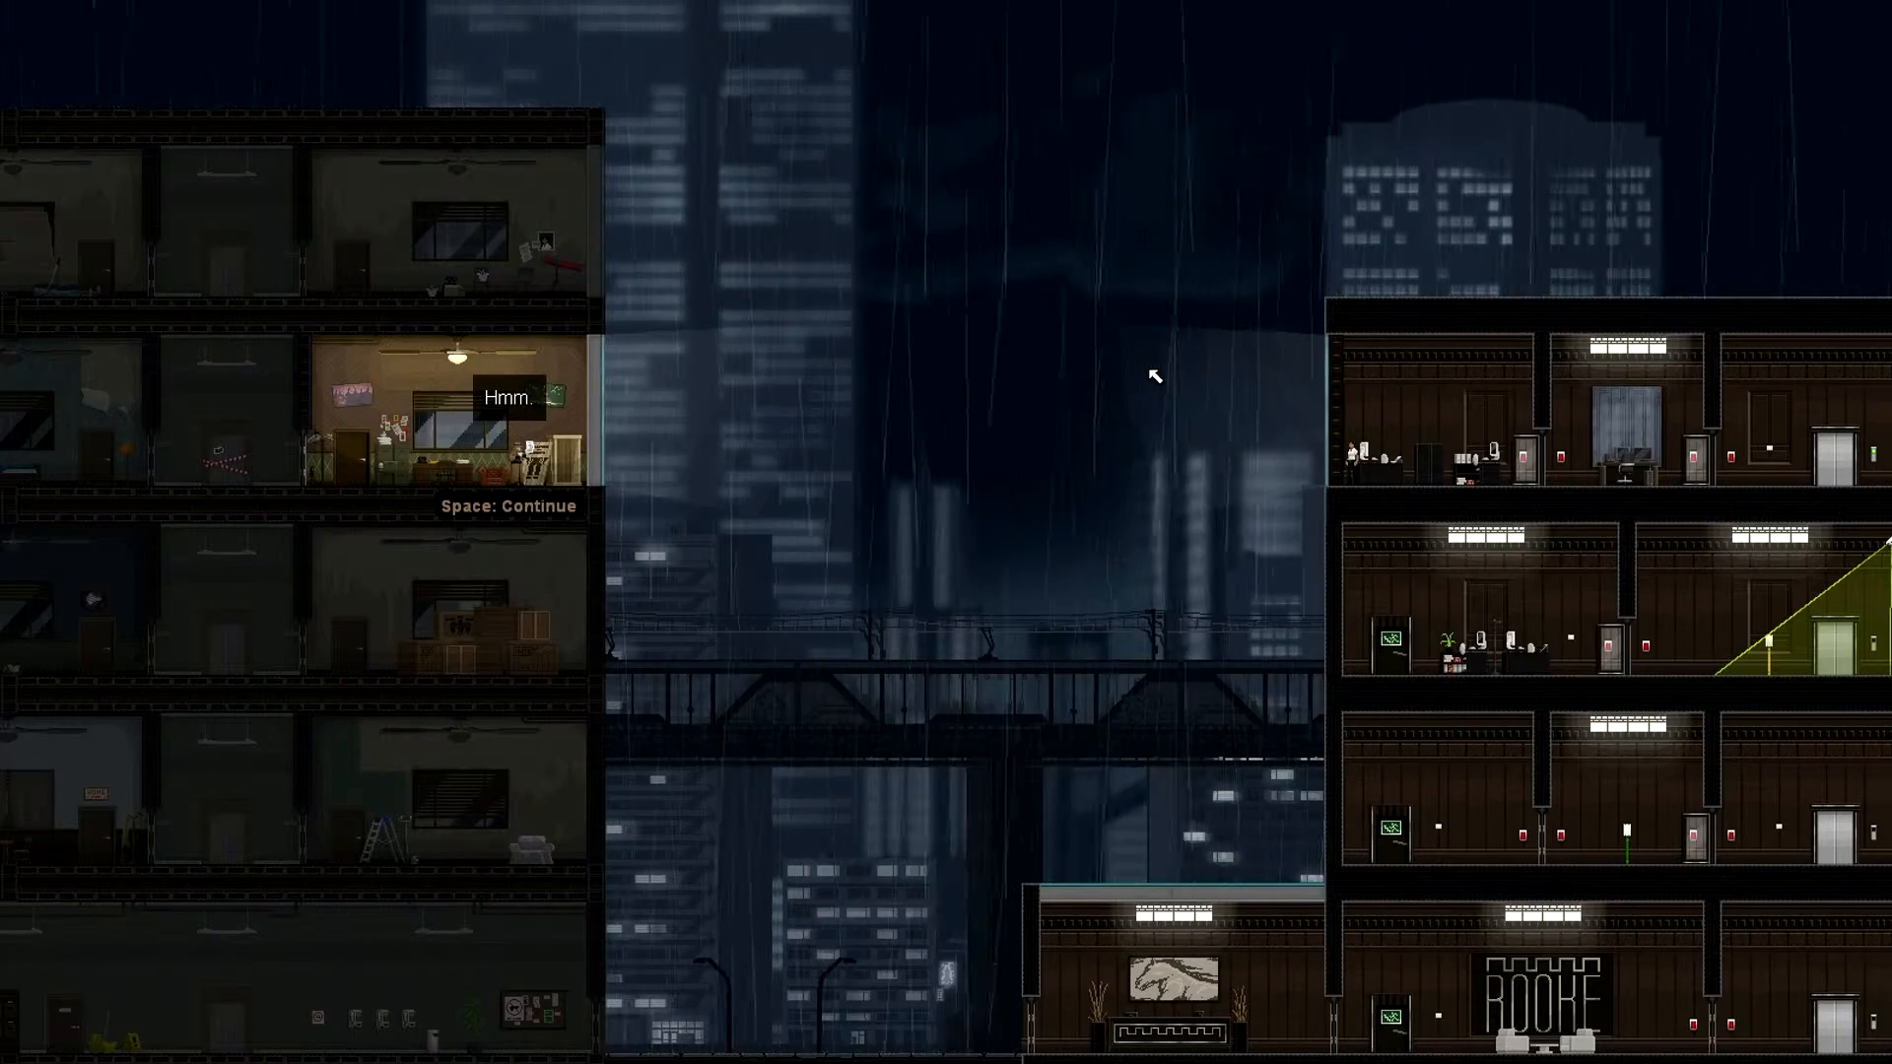
key(space)
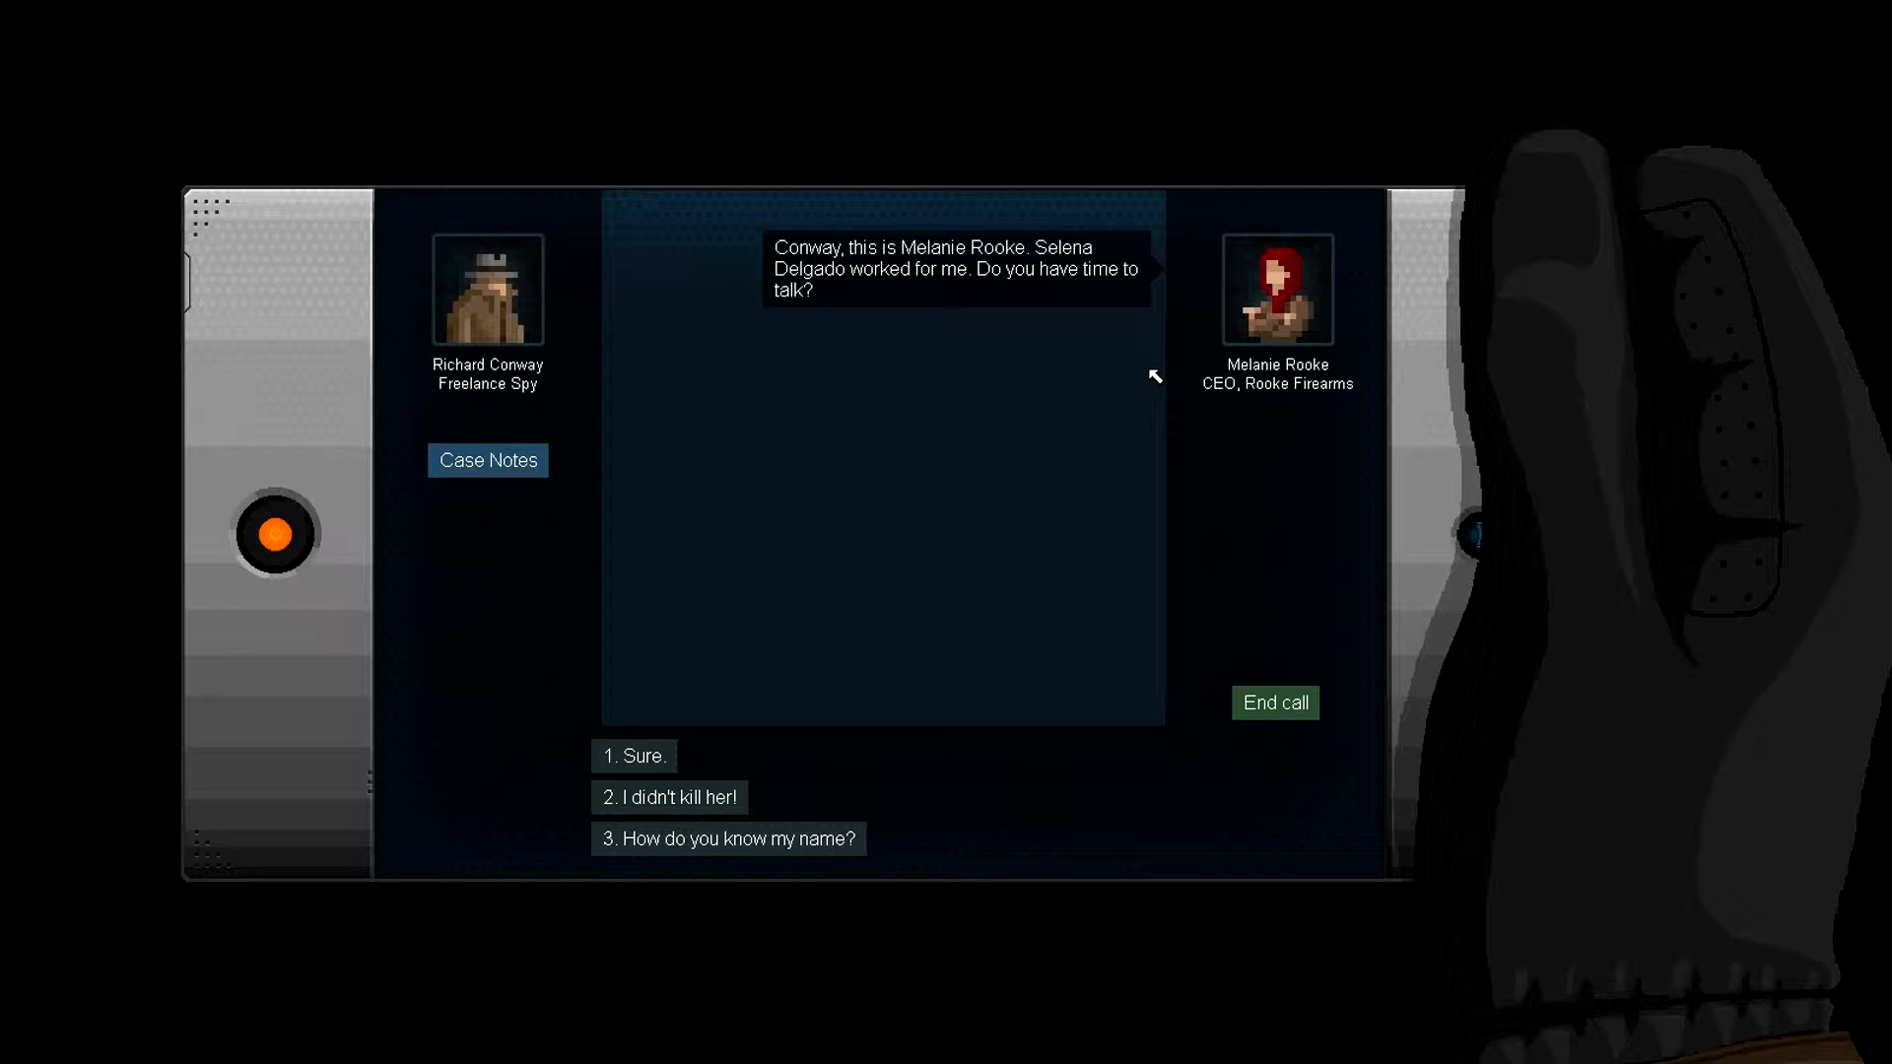
mouse_move(1057, 291)
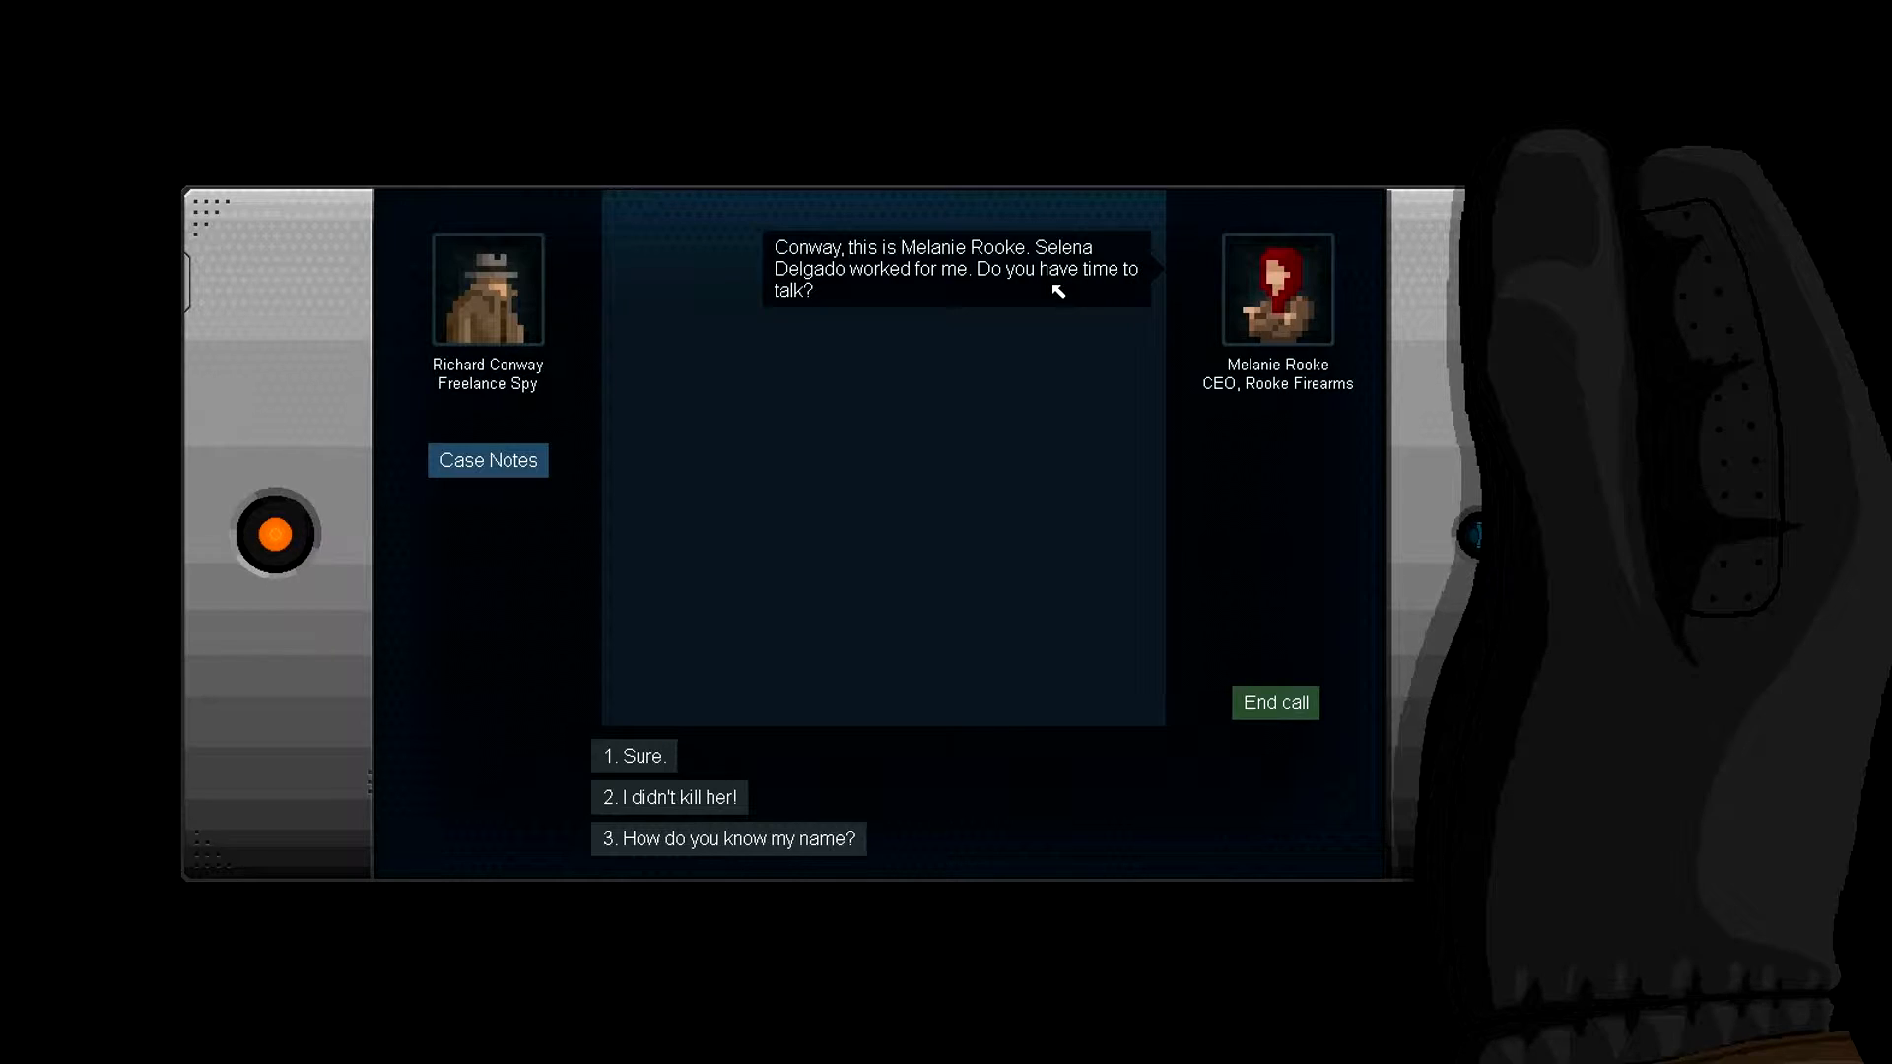
mouse_move(885, 294)
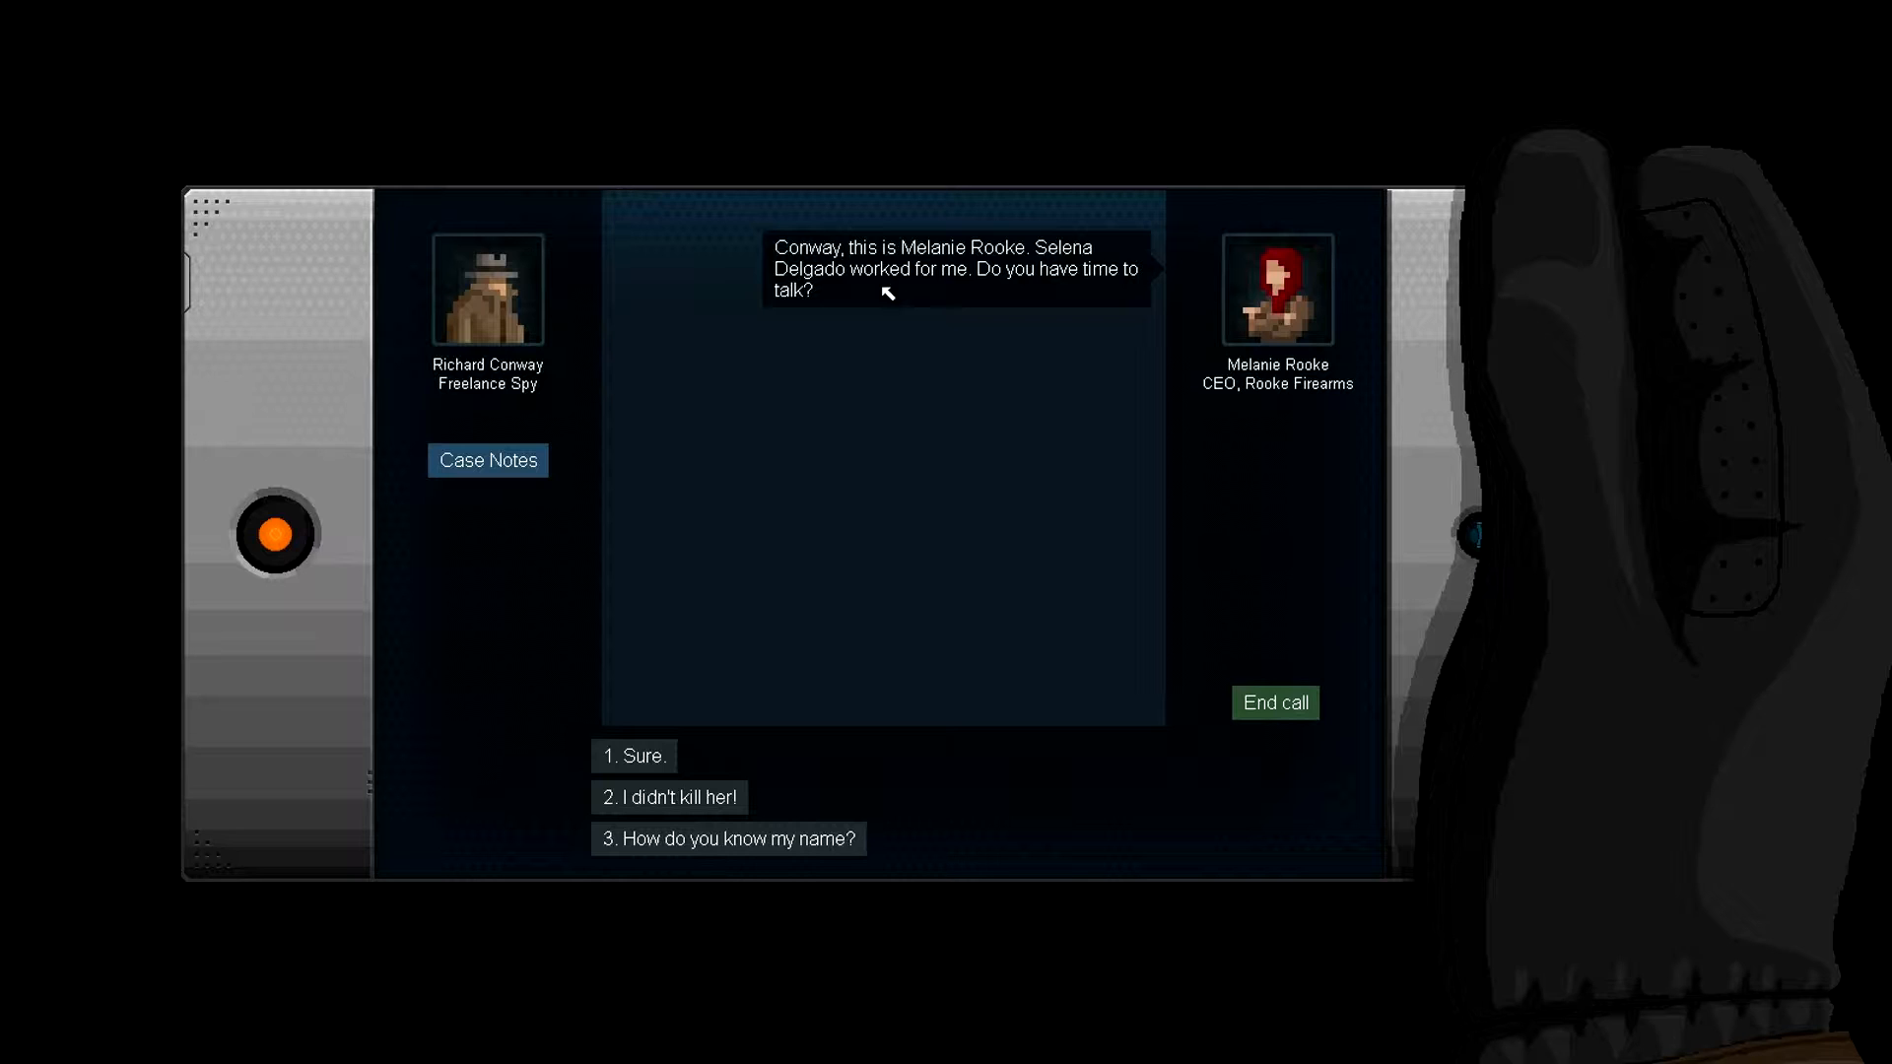
mouse_move(733, 672)
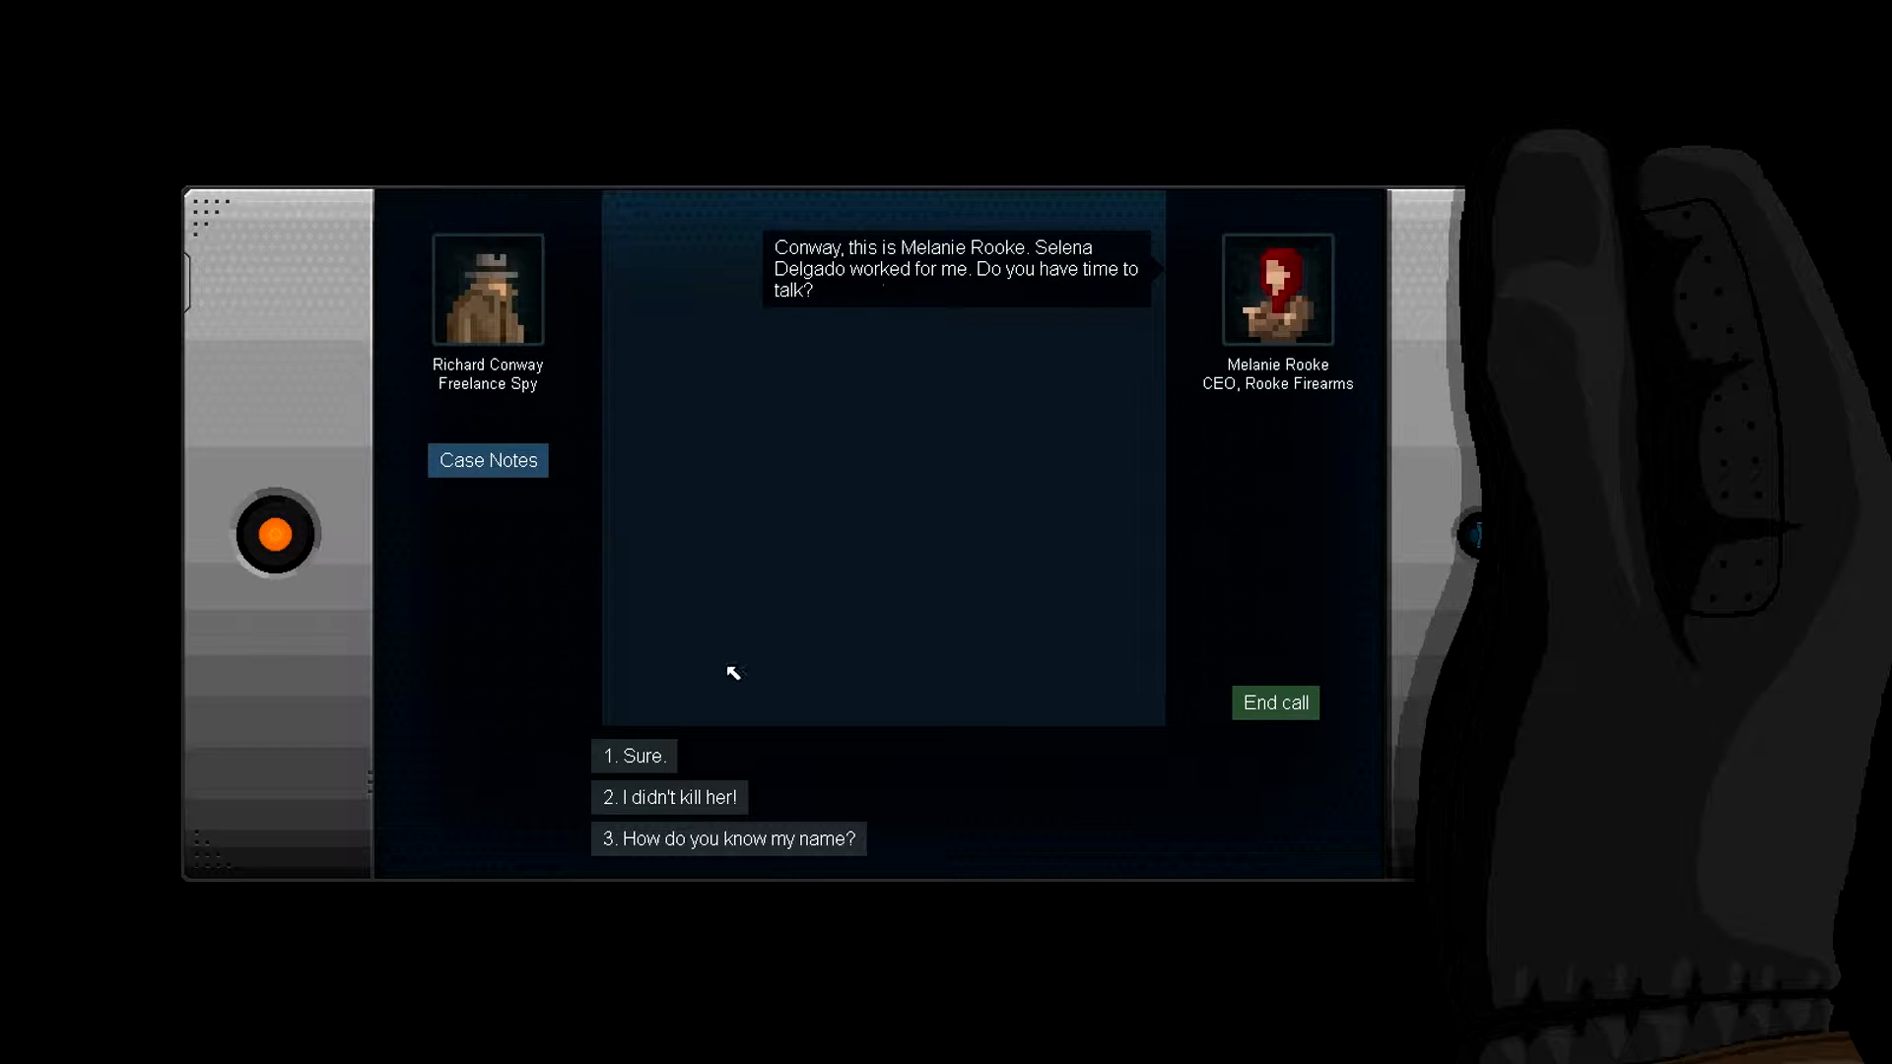
- Choose reply 2, "I didn't kill her!", prompting Rooke's explanation about the security footage
click(670, 798)
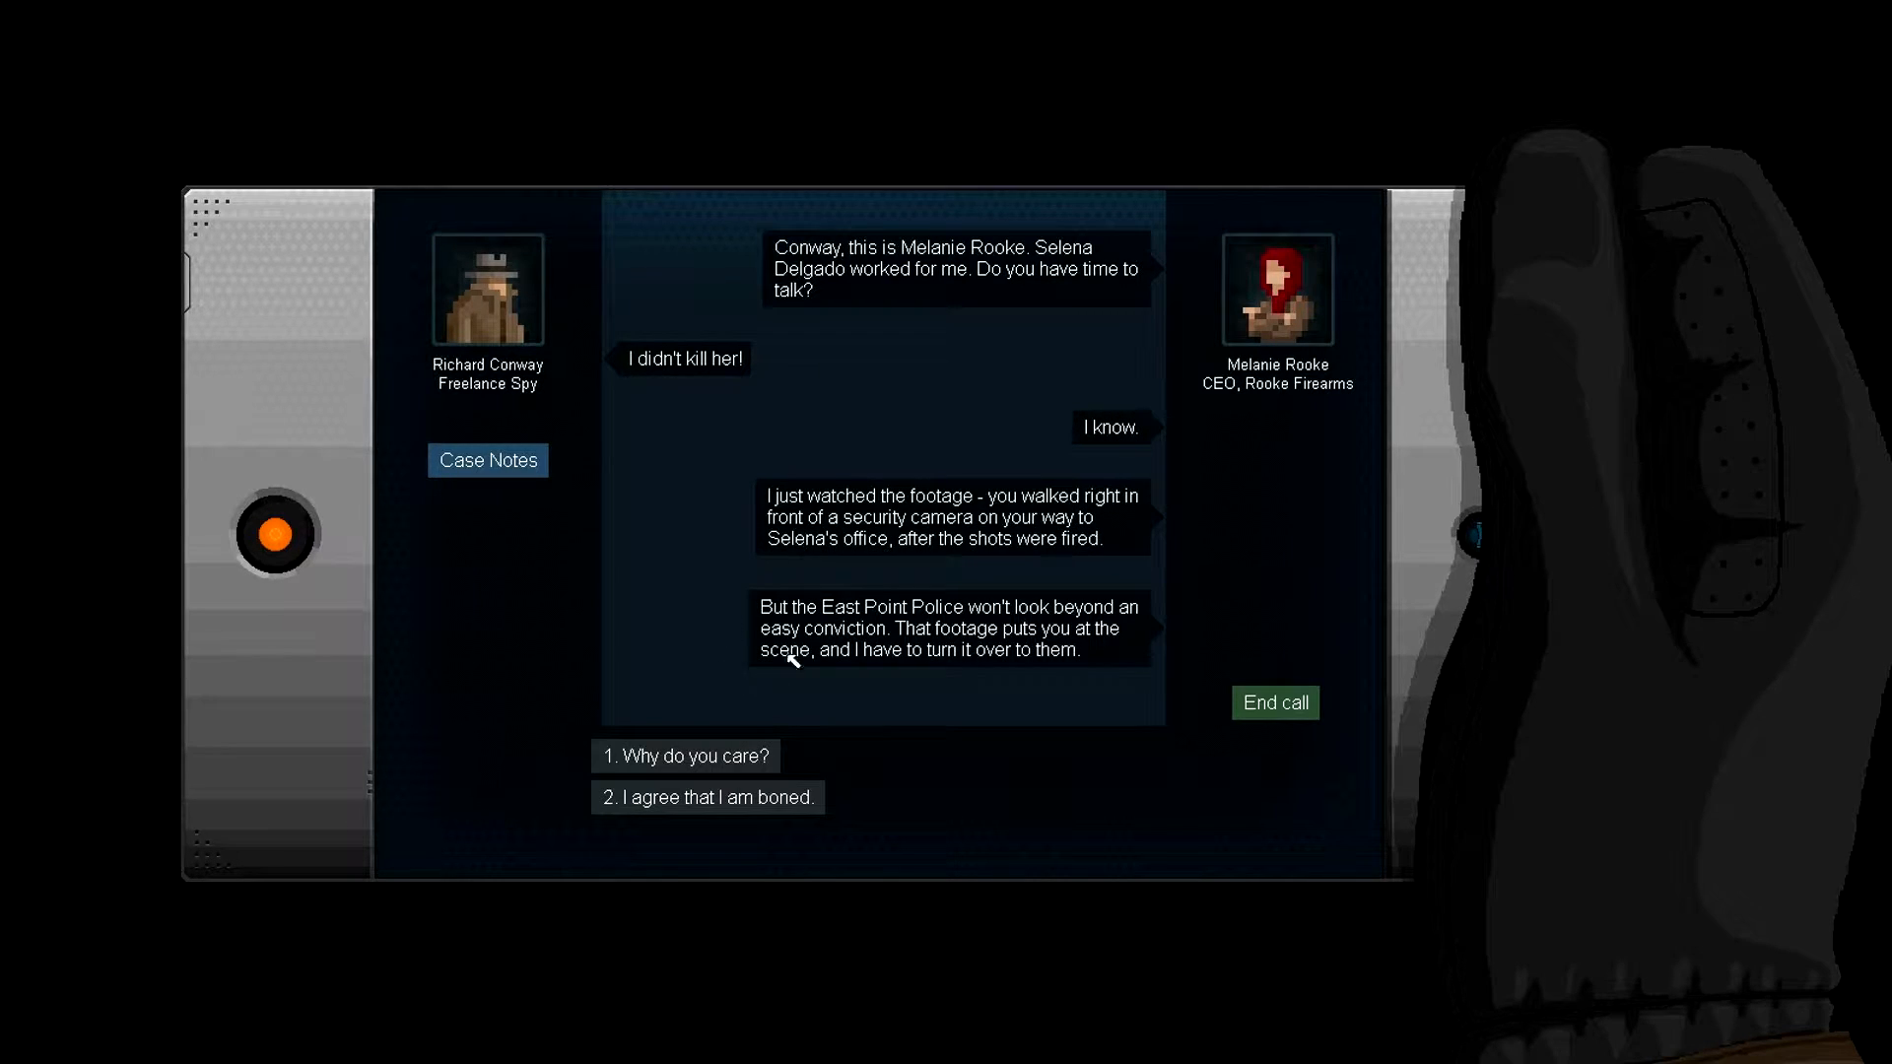
mouse_move(899, 570)
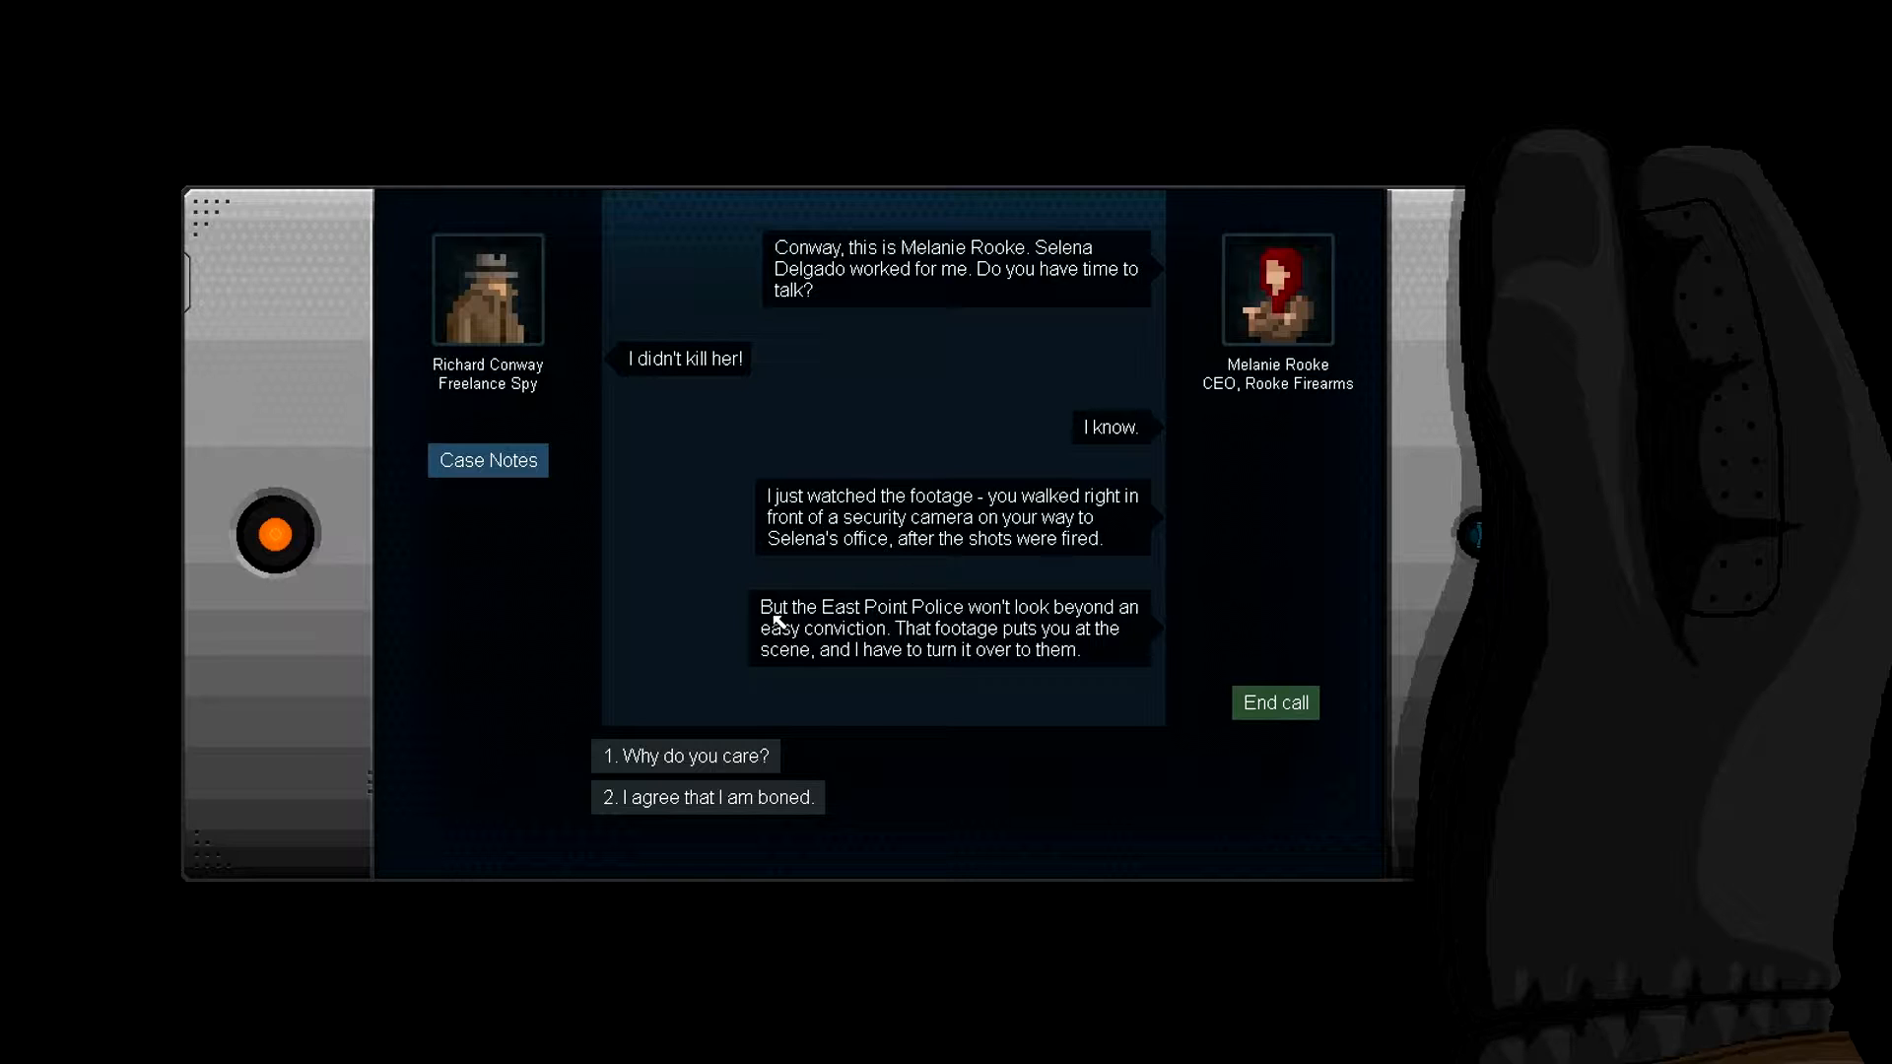
mouse_move(958, 661)
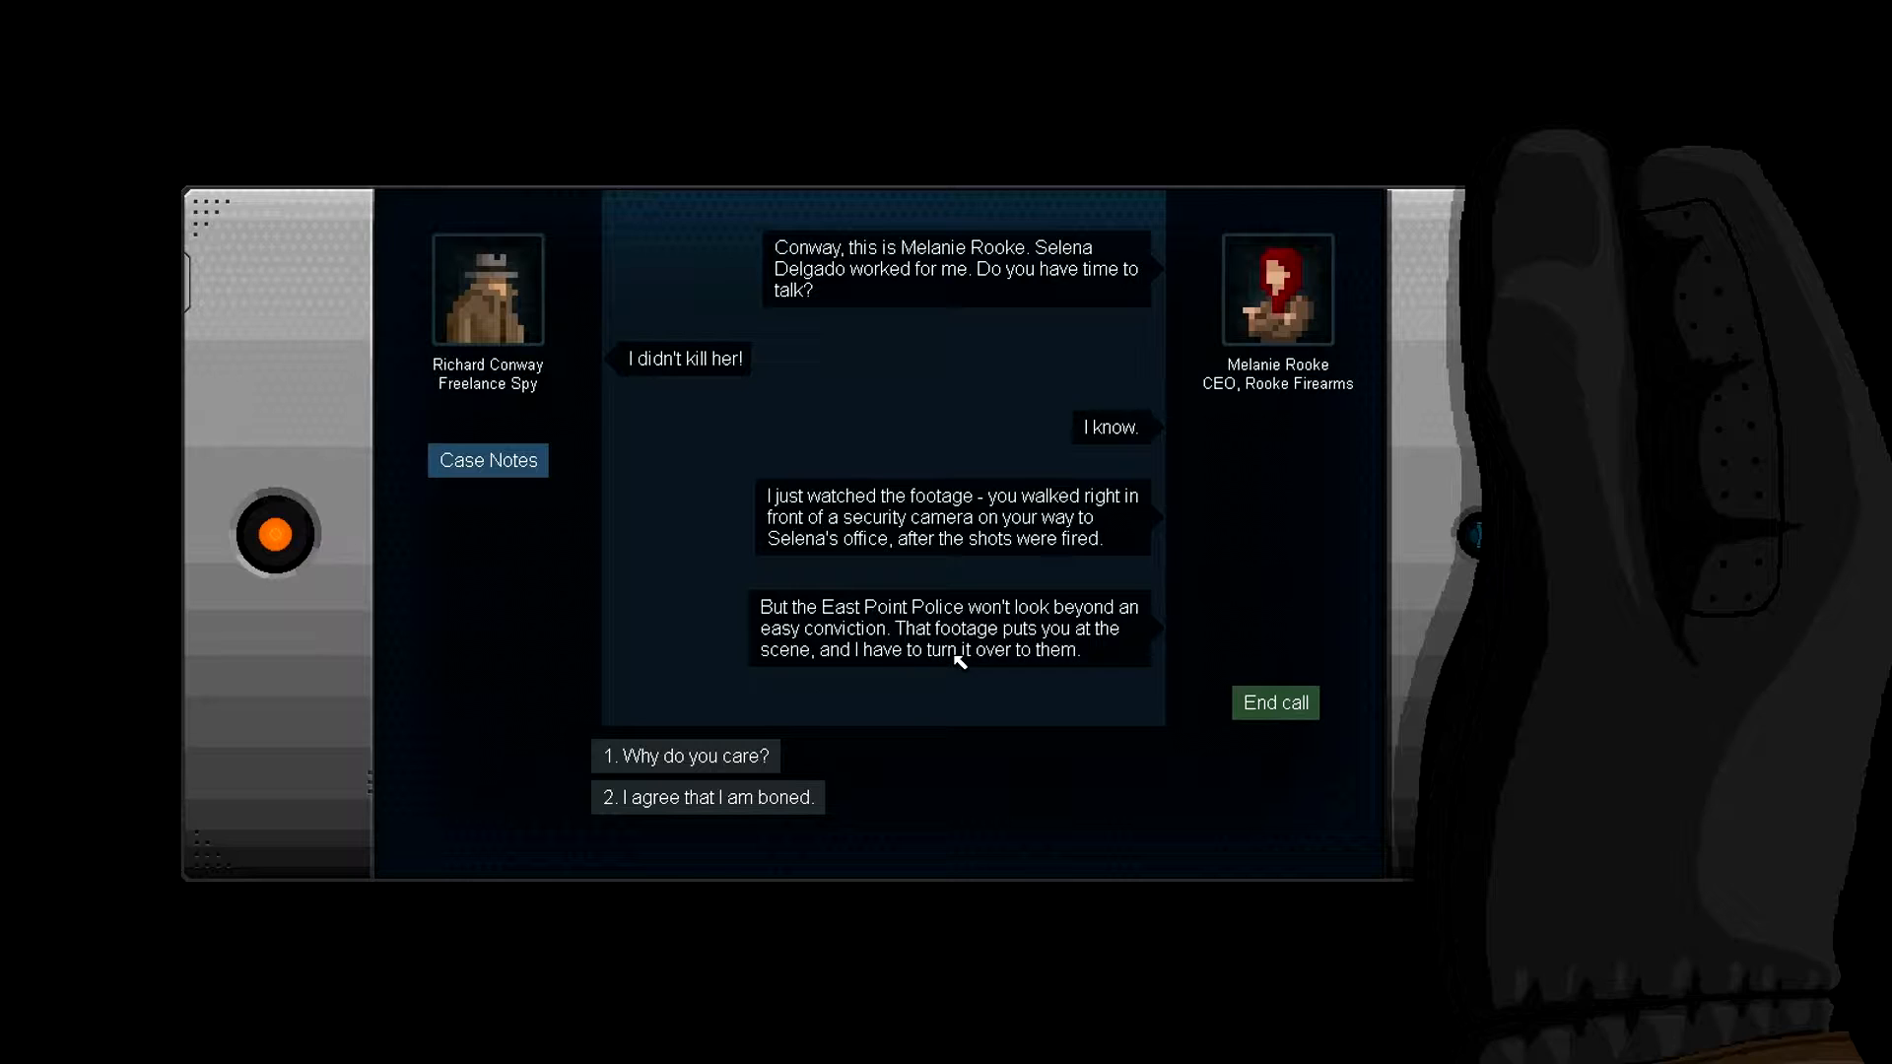
mouse_move(974, 627)
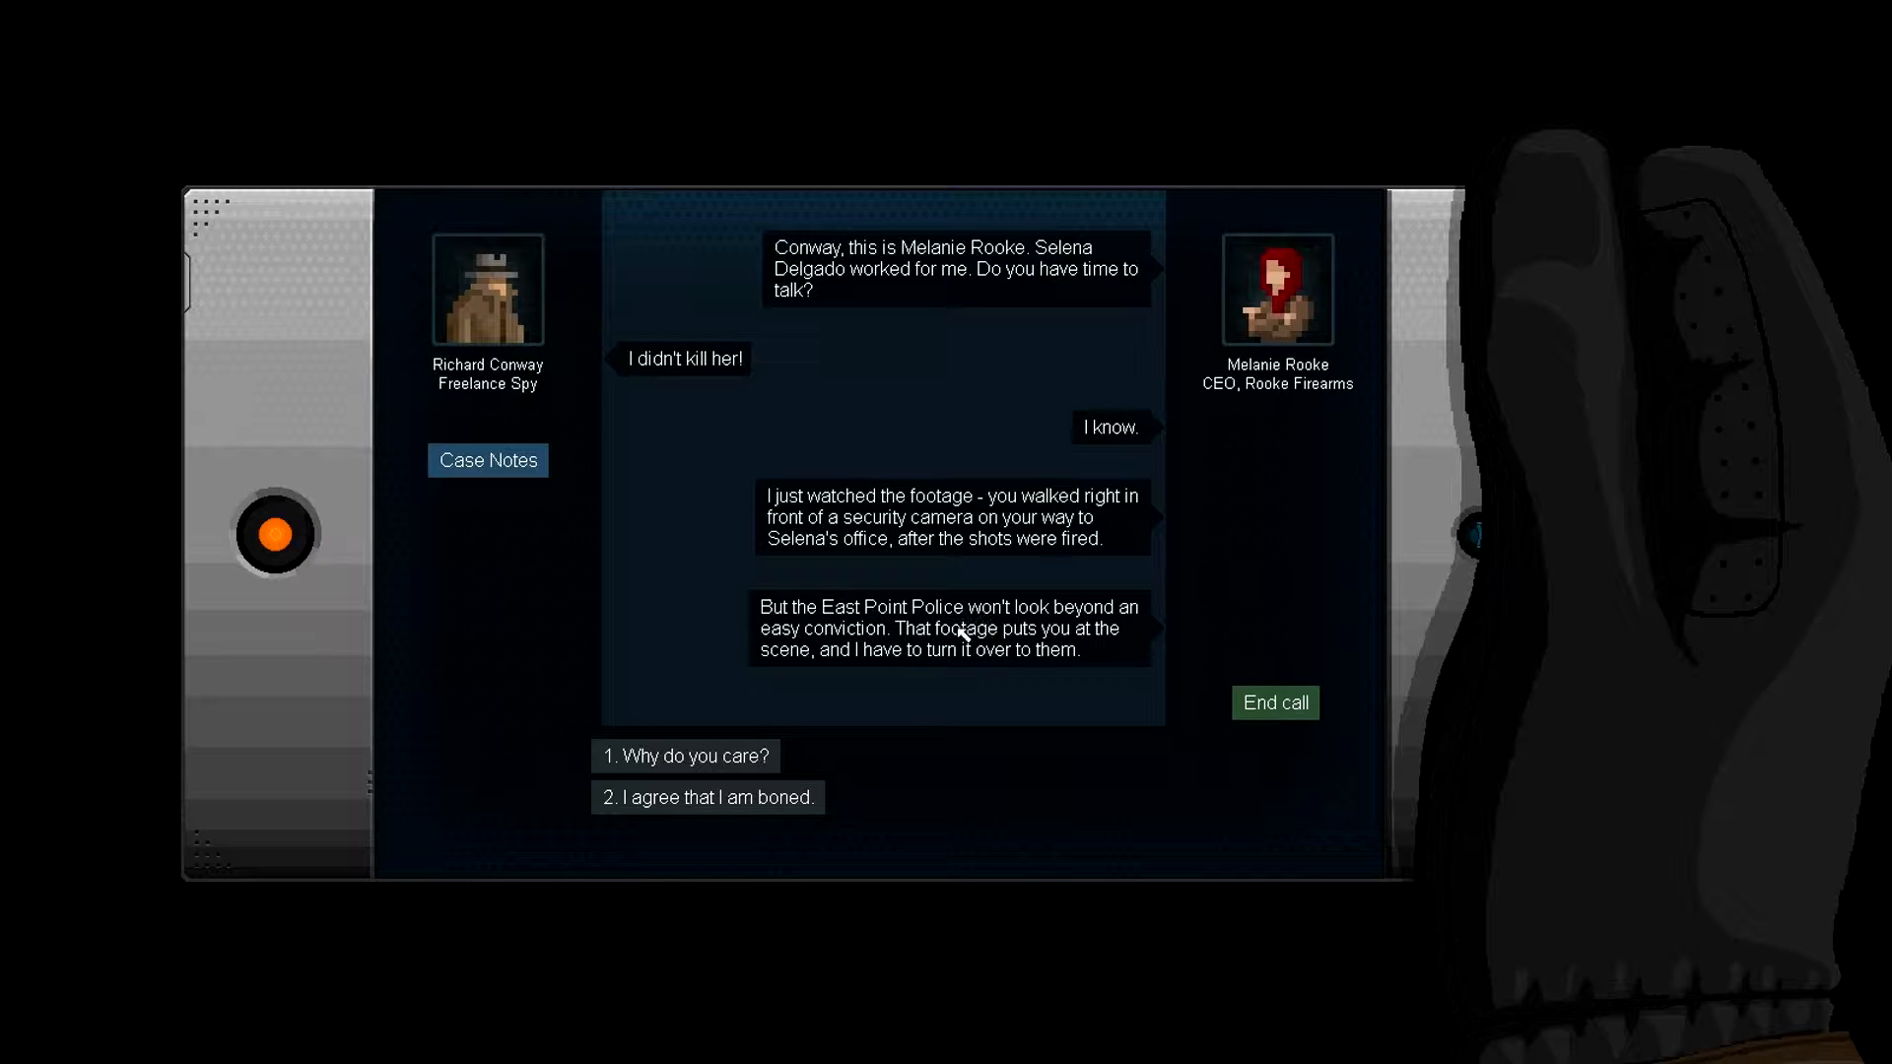
mouse_move(974, 660)
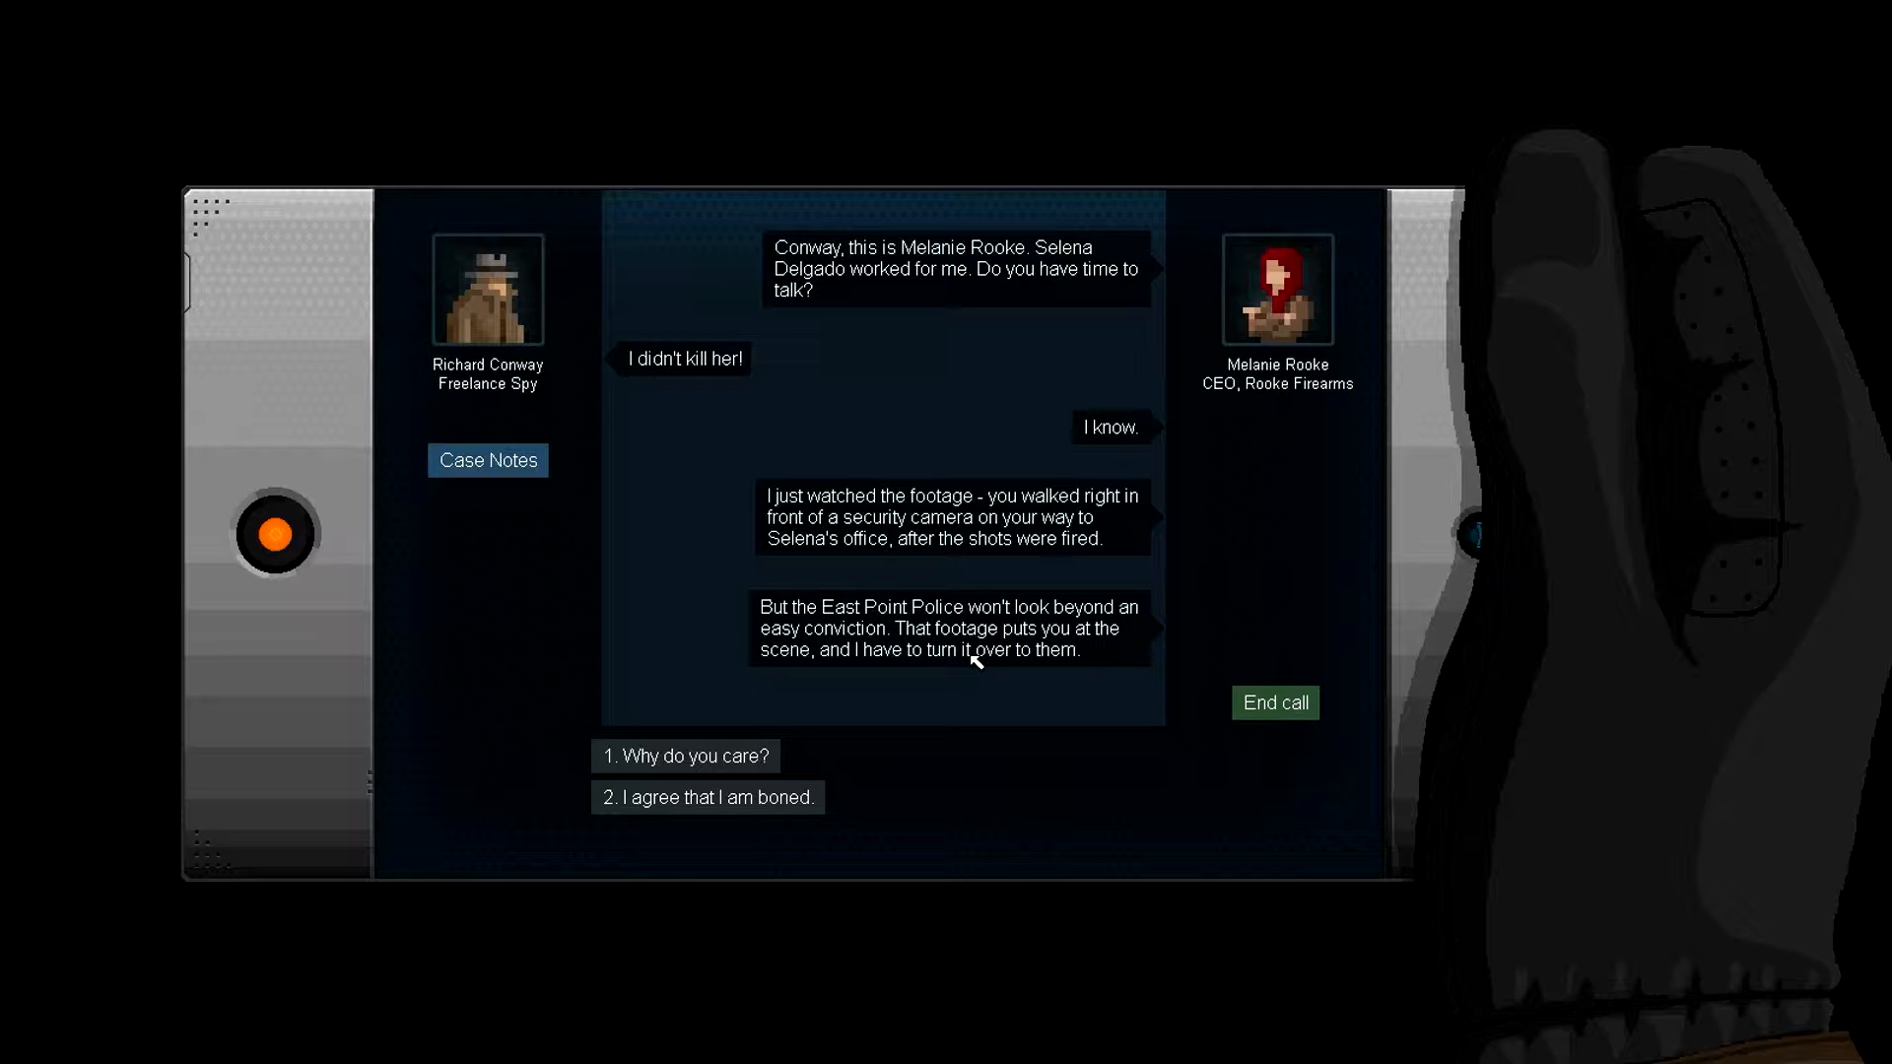
mouse_move(921, 686)
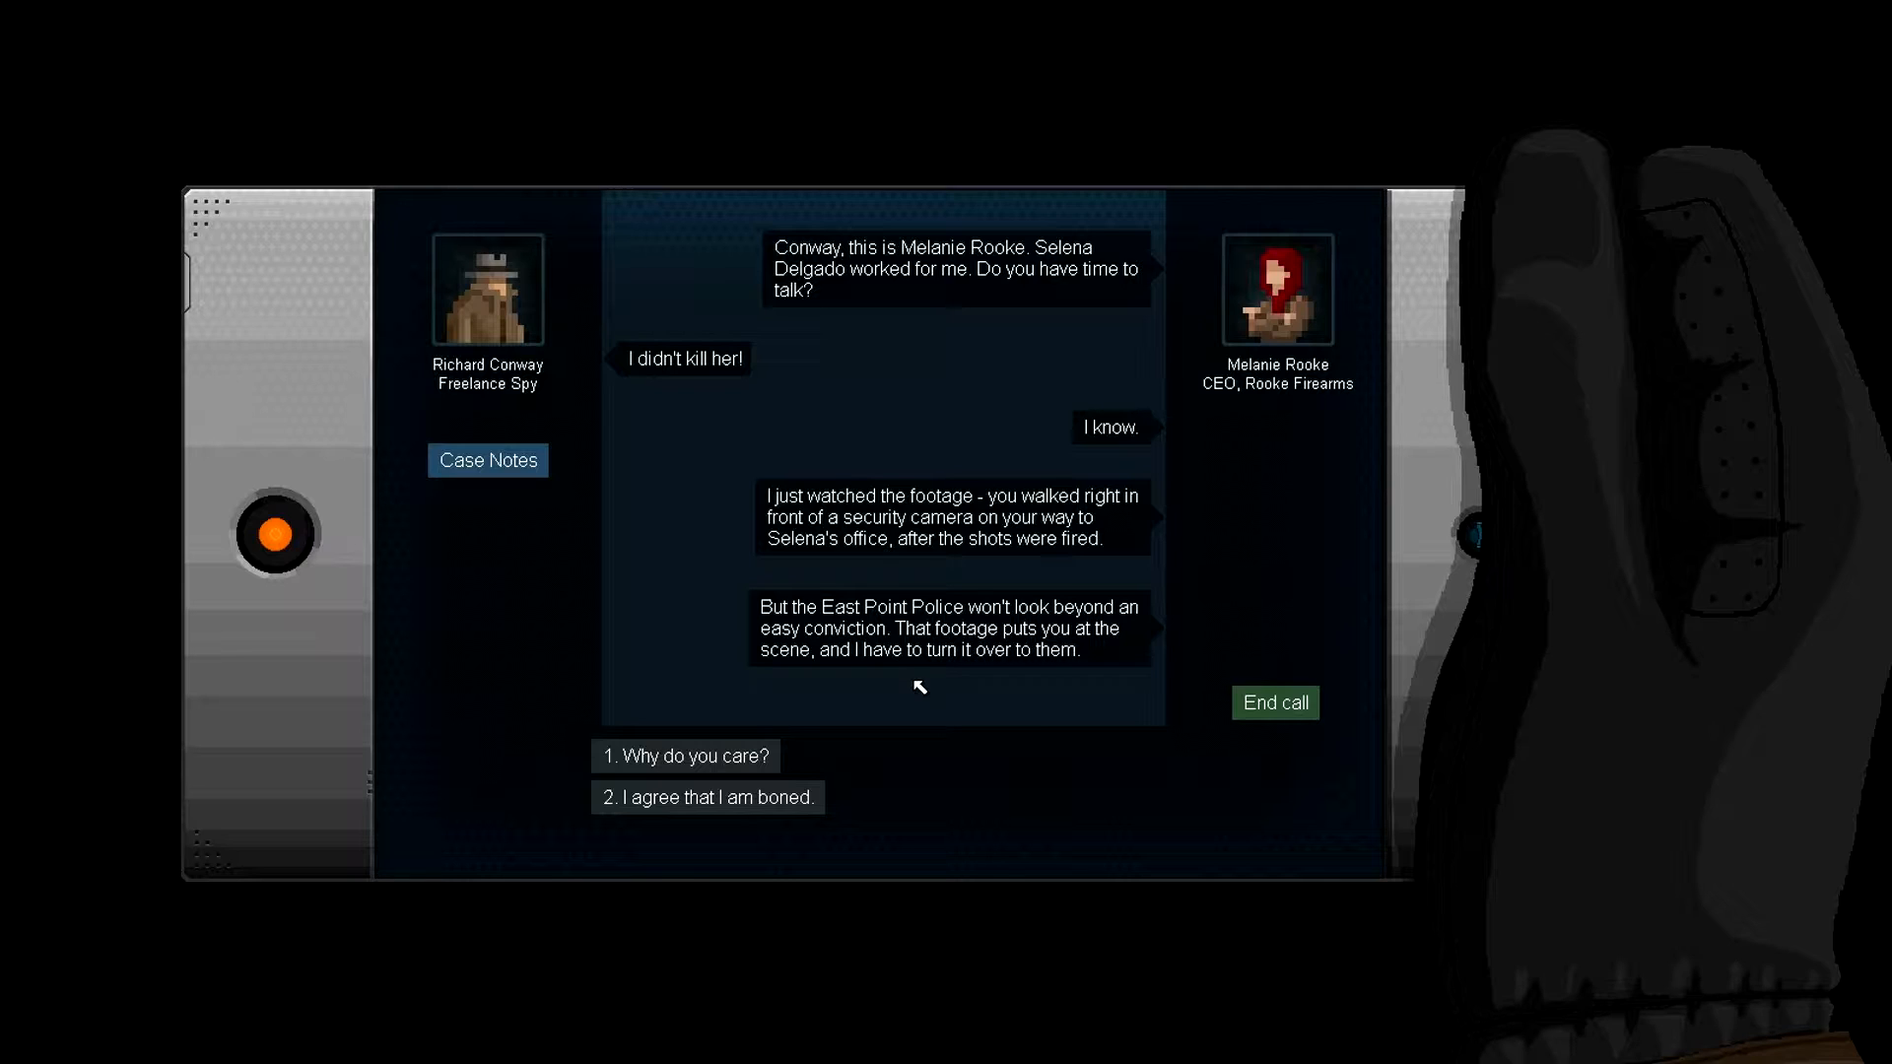
mouse_move(773, 696)
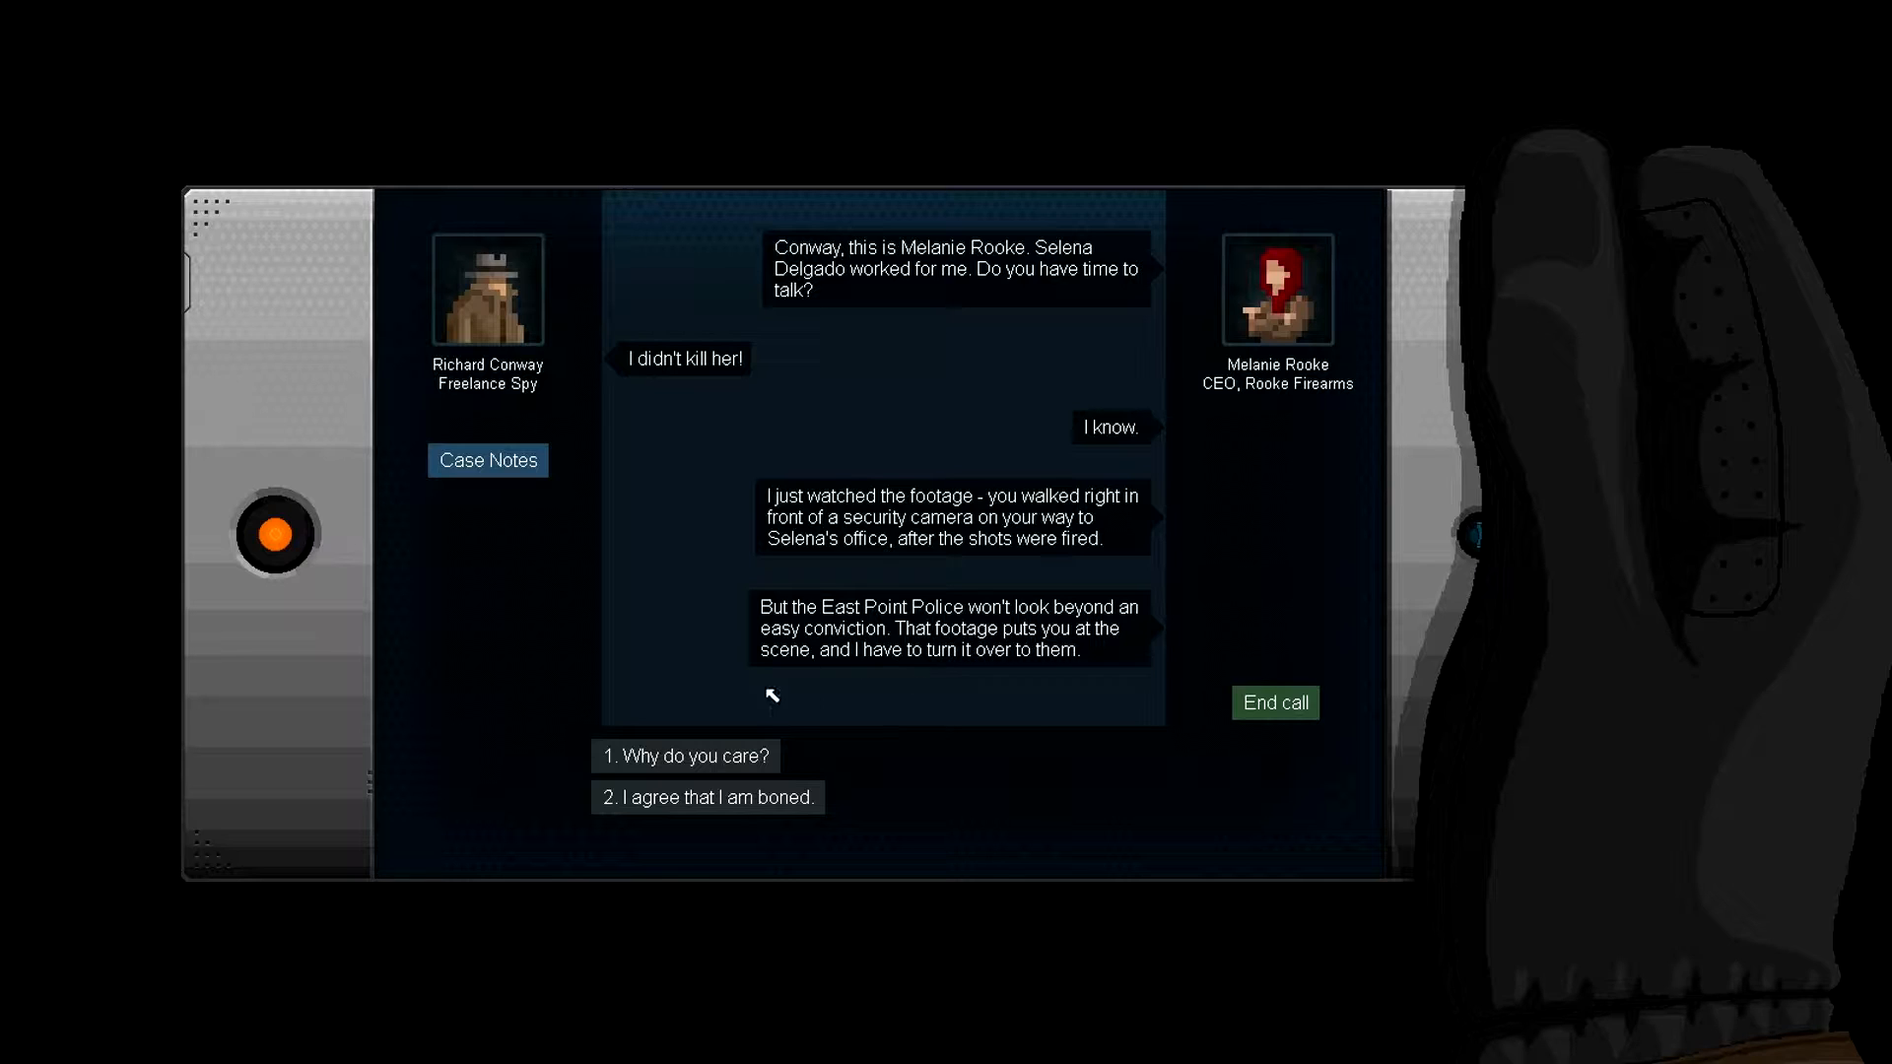
- Ask Rooke why she cares, then agree her plan sounds fairly wise before she disconnects
click(684, 755)
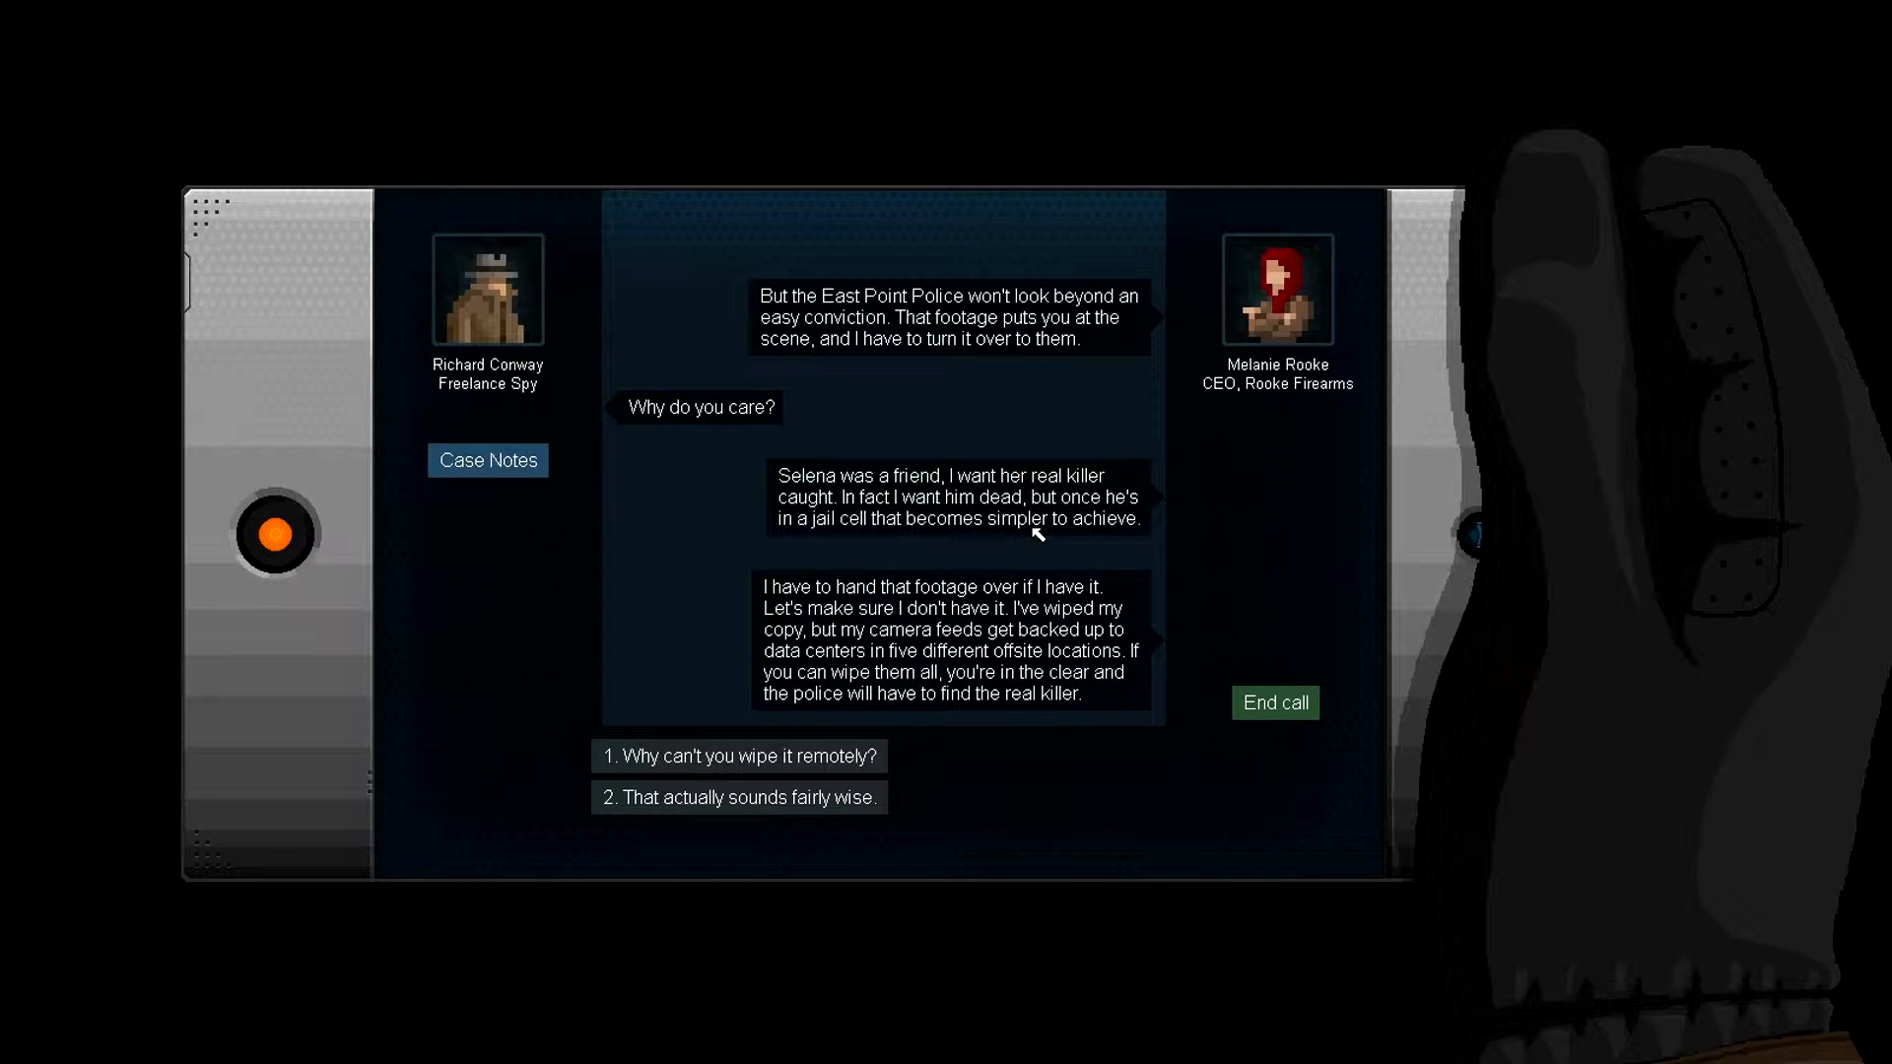
mouse_move(813, 534)
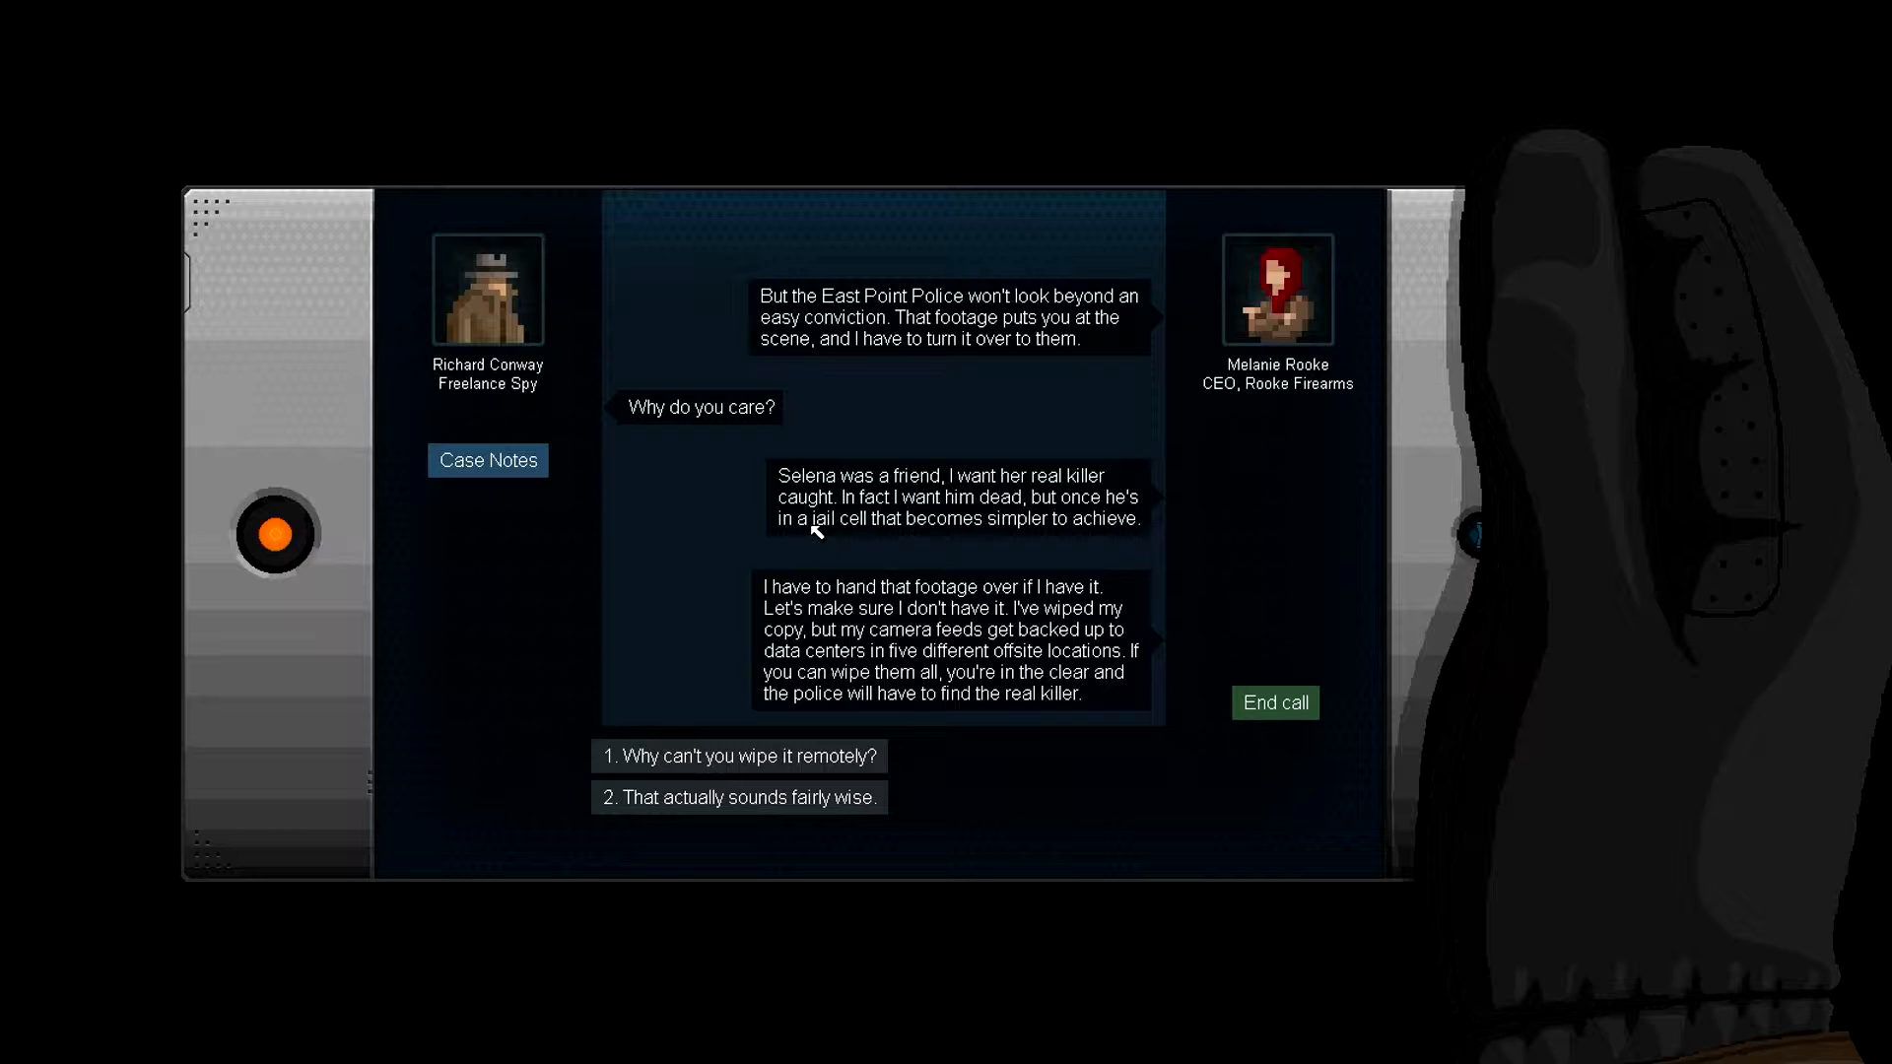
mouse_move(795, 557)
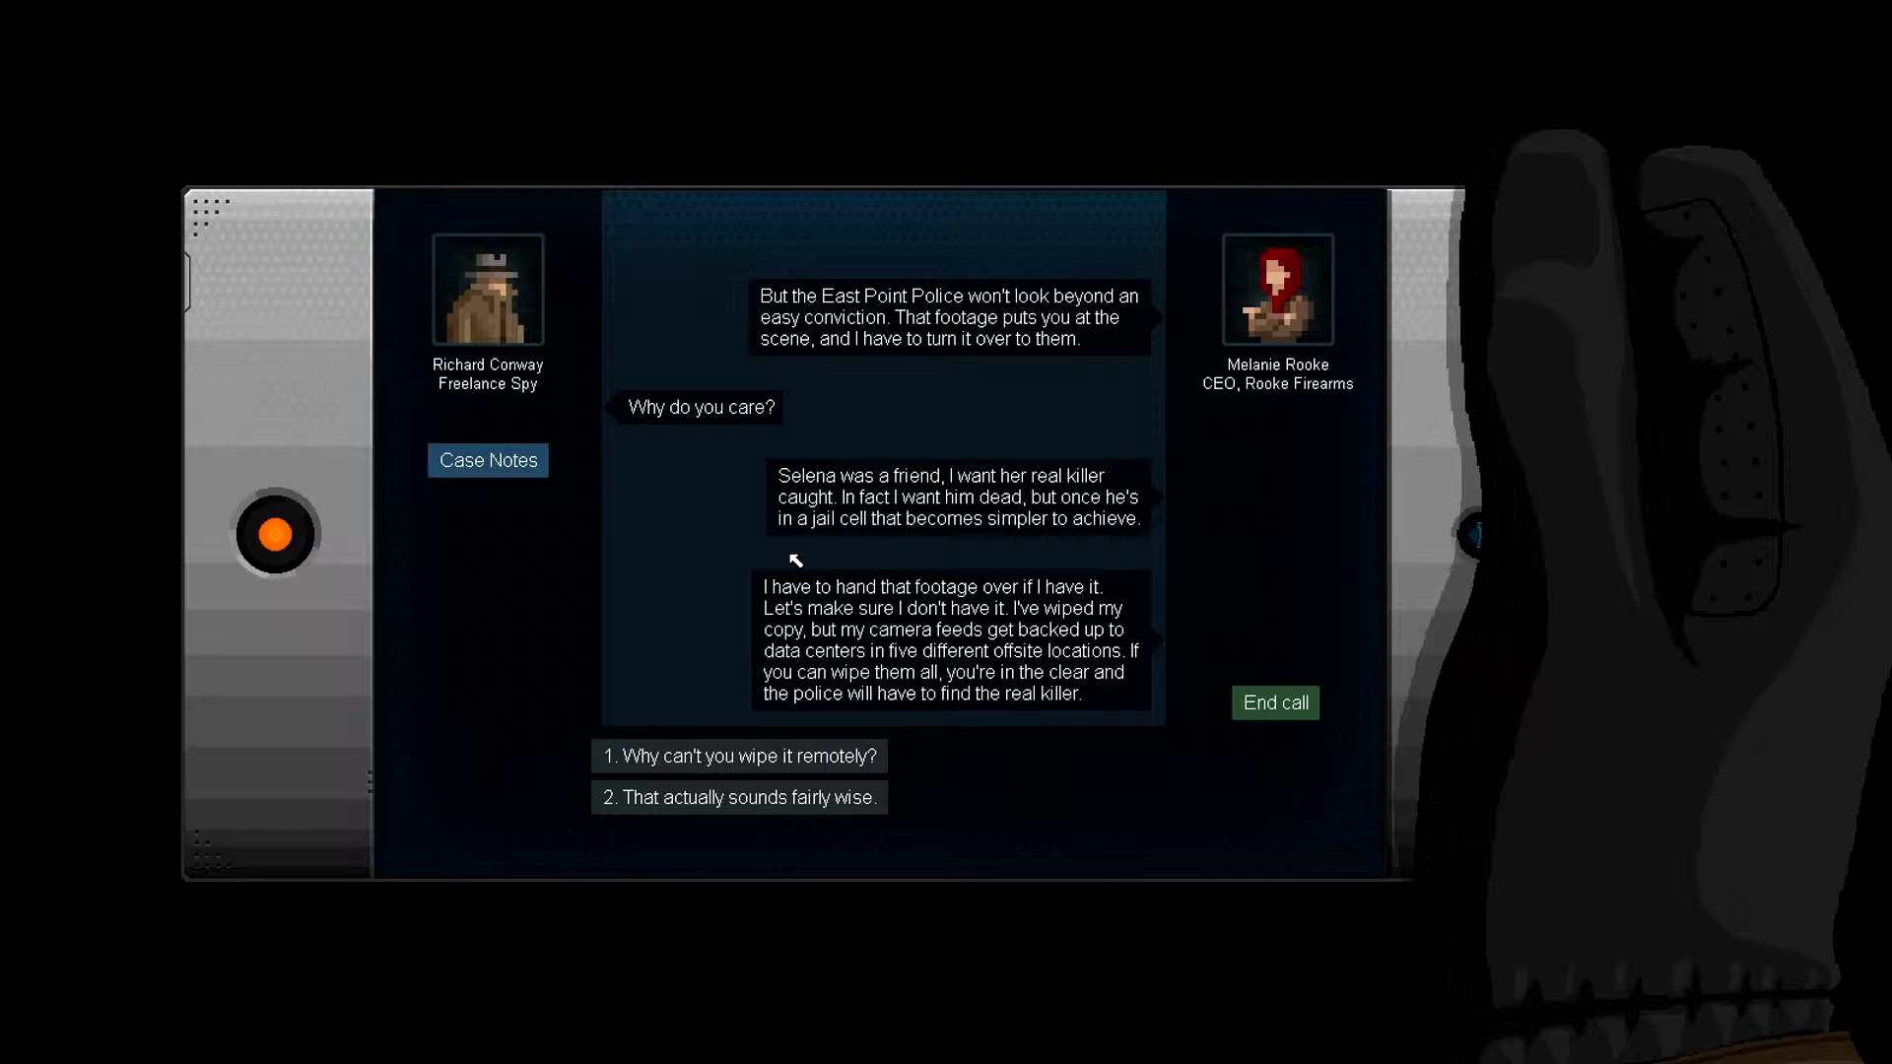
mouse_move(1186, 538)
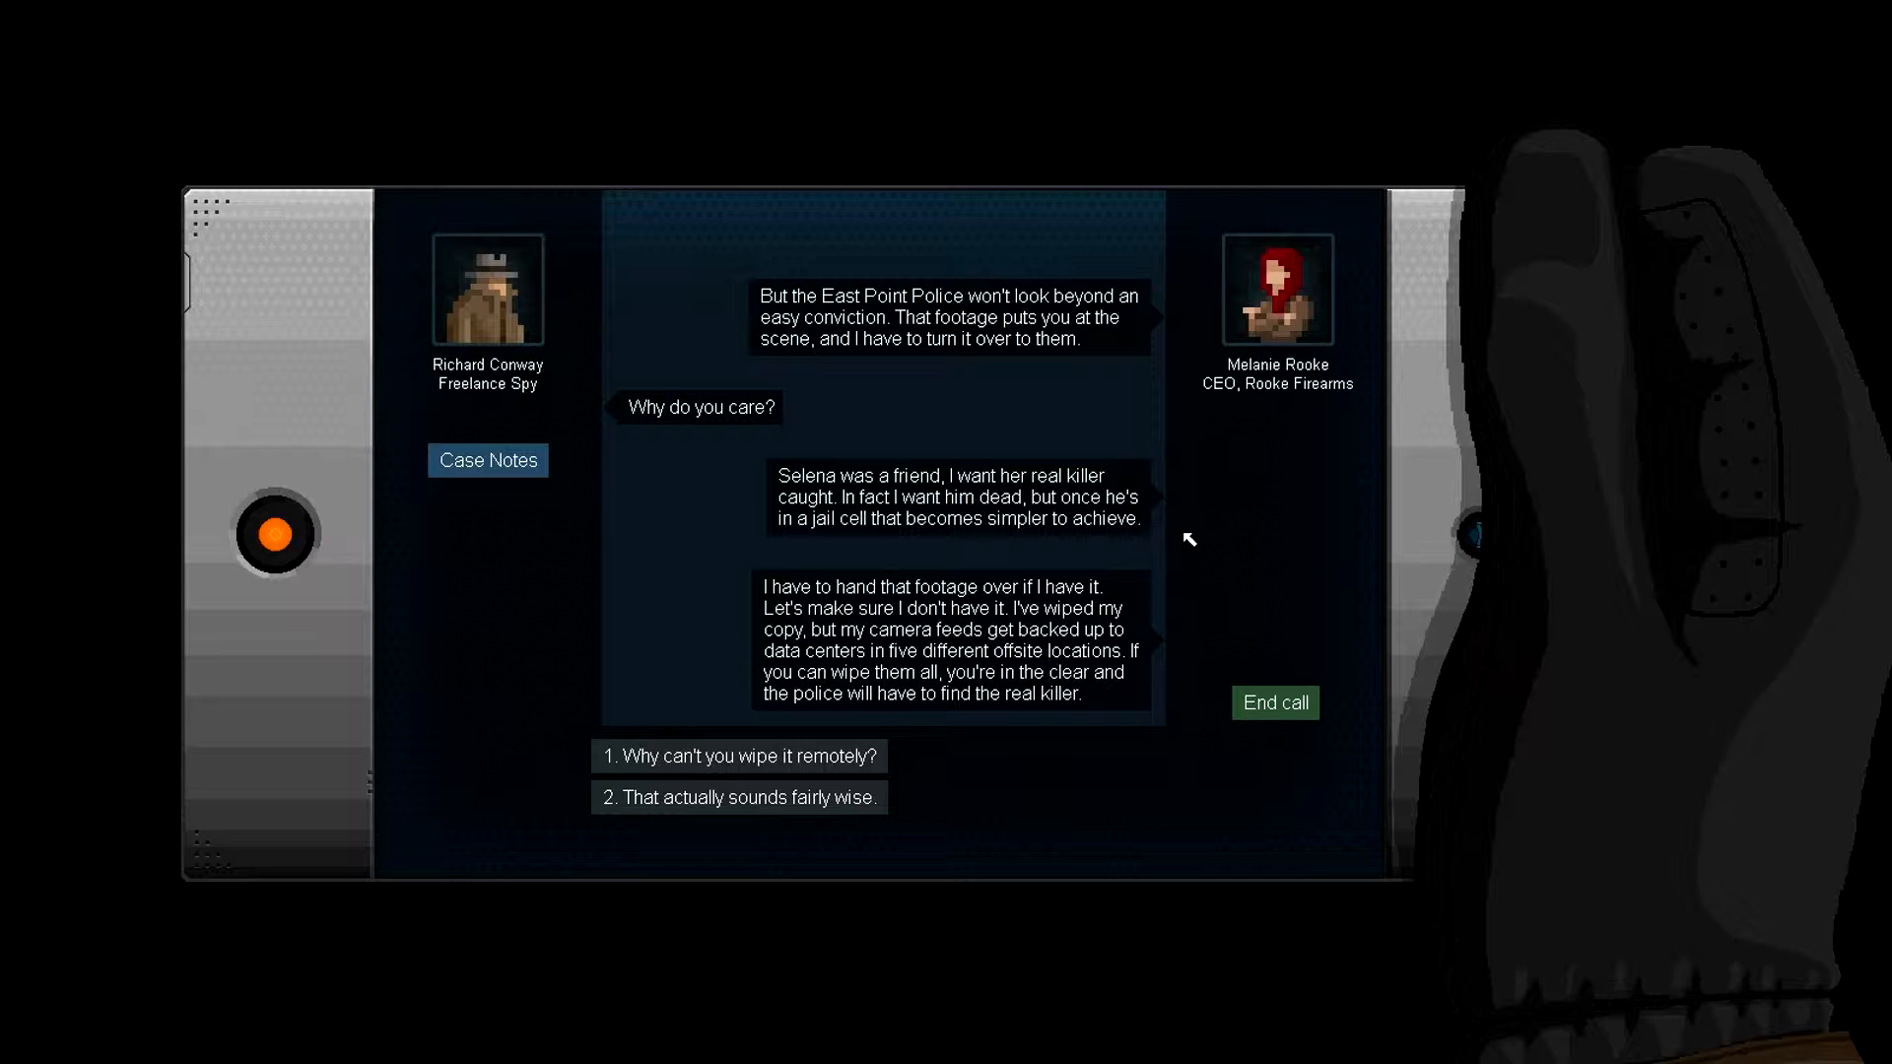
mouse_move(845, 592)
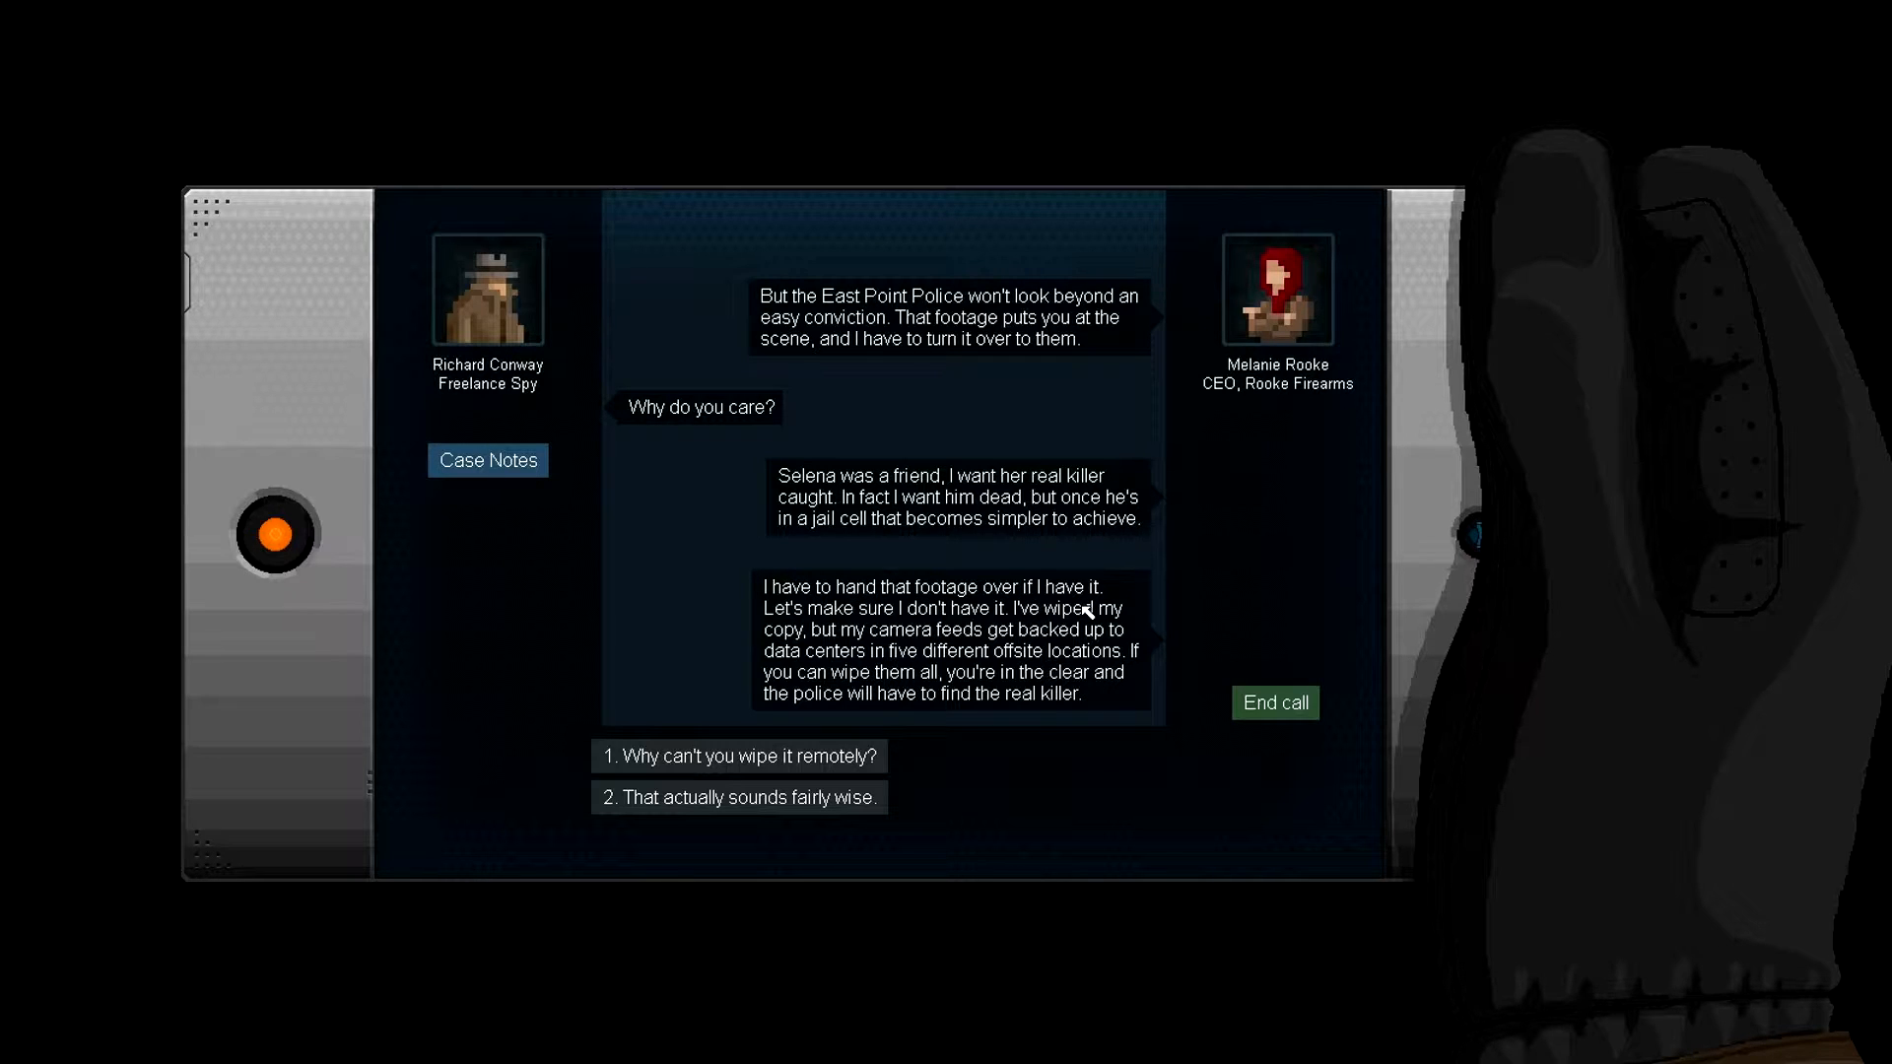
mouse_move(910, 676)
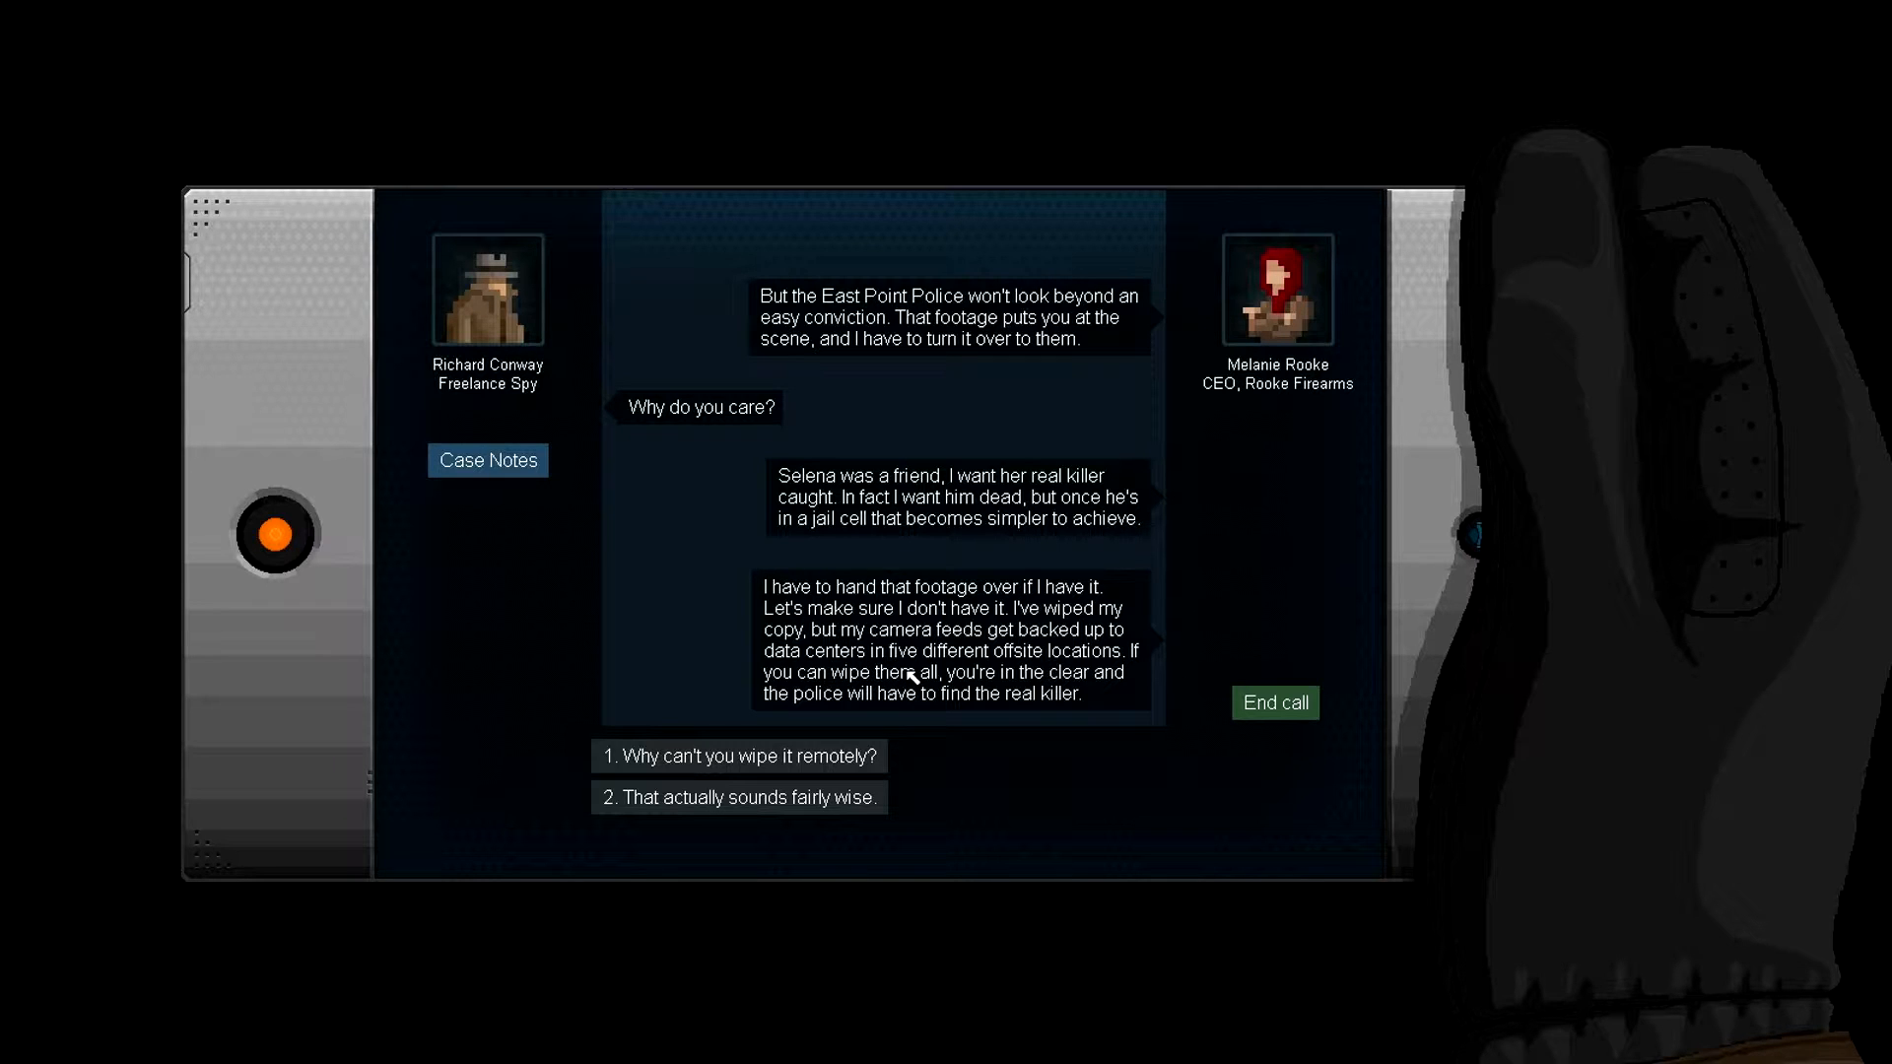
mouse_move(1025, 649)
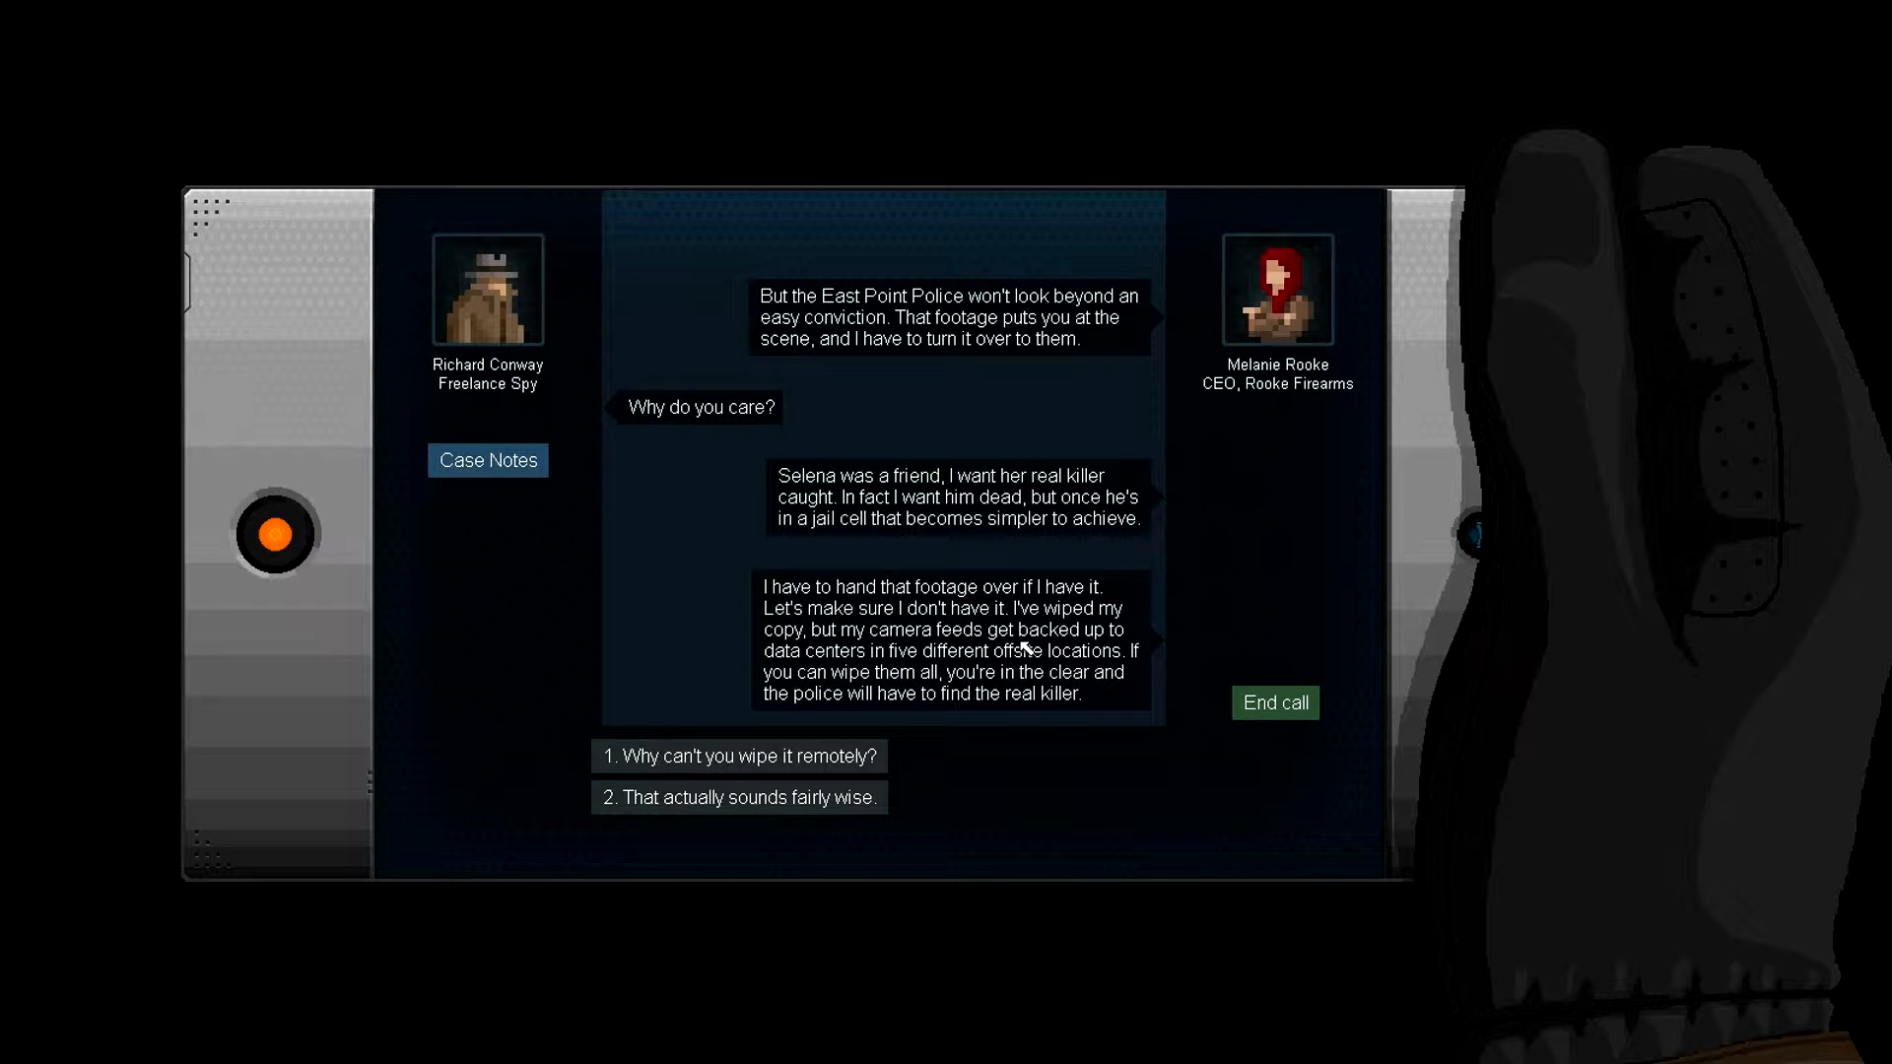
mouse_move(921, 664)
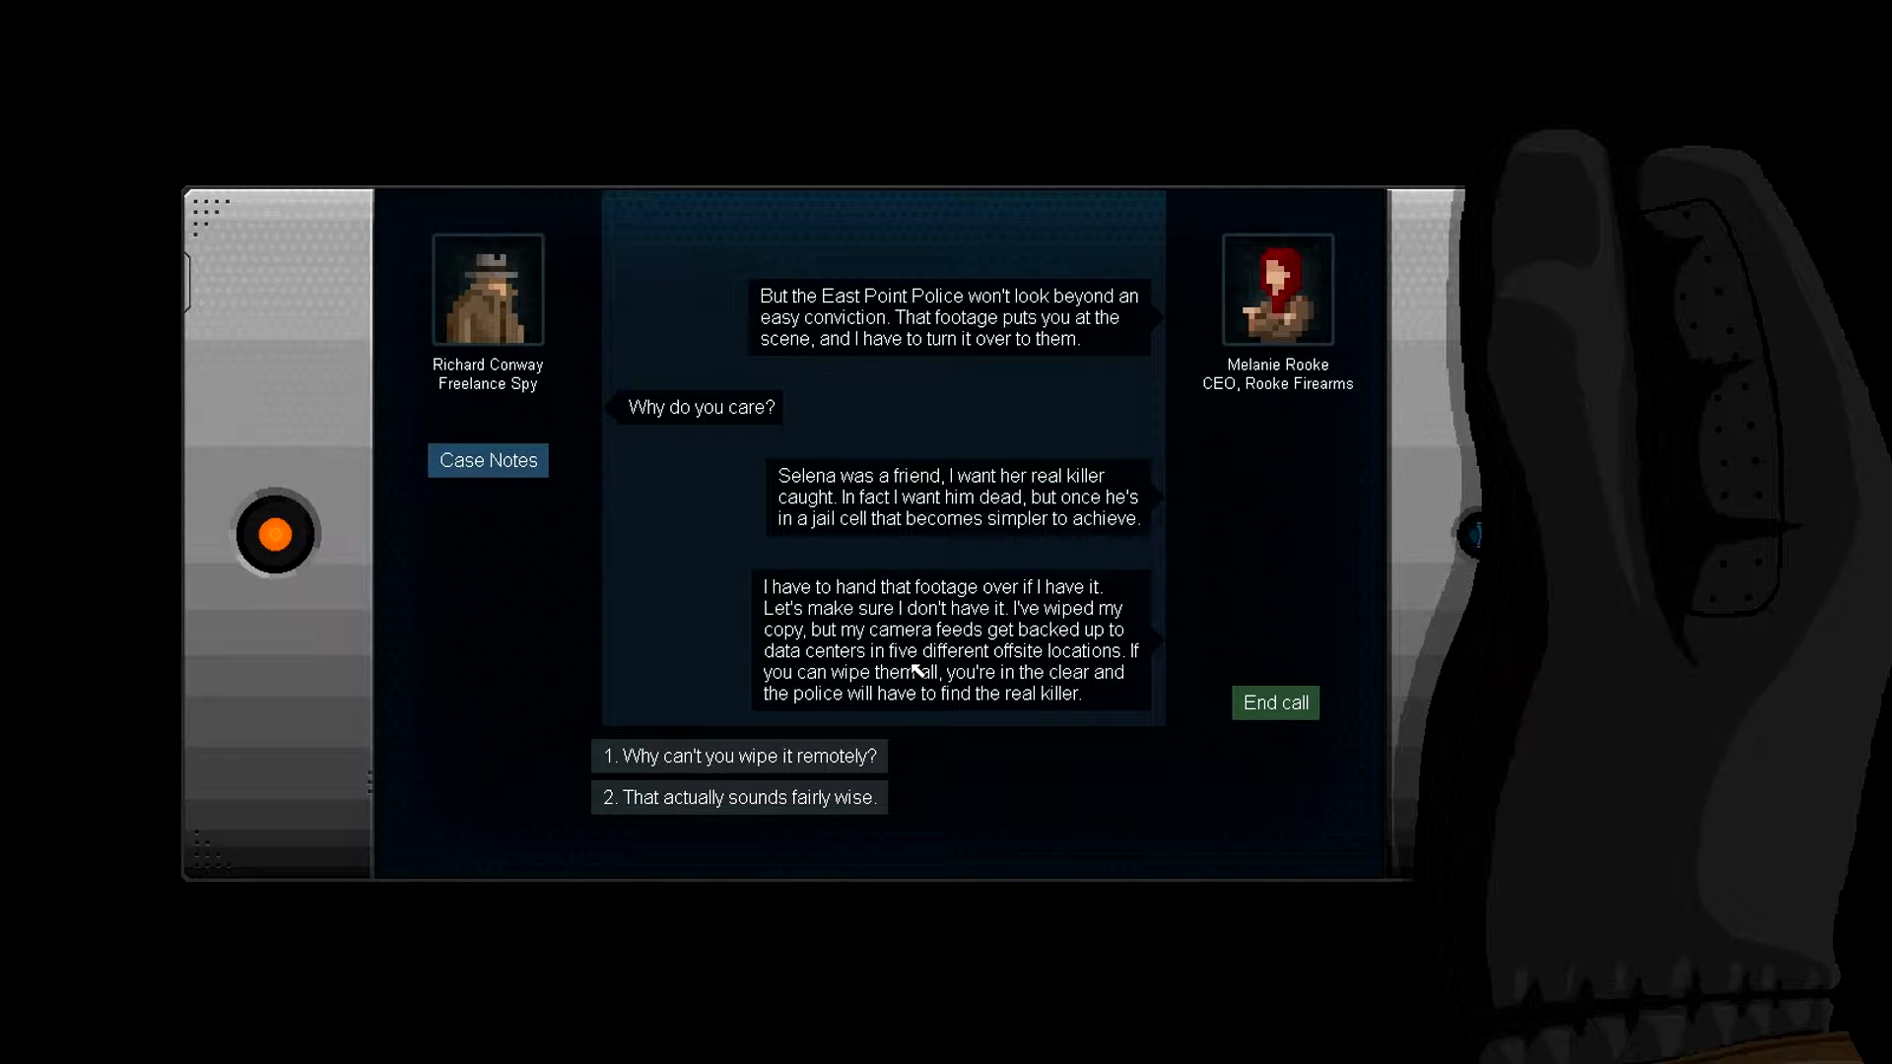
mouse_move(958, 713)
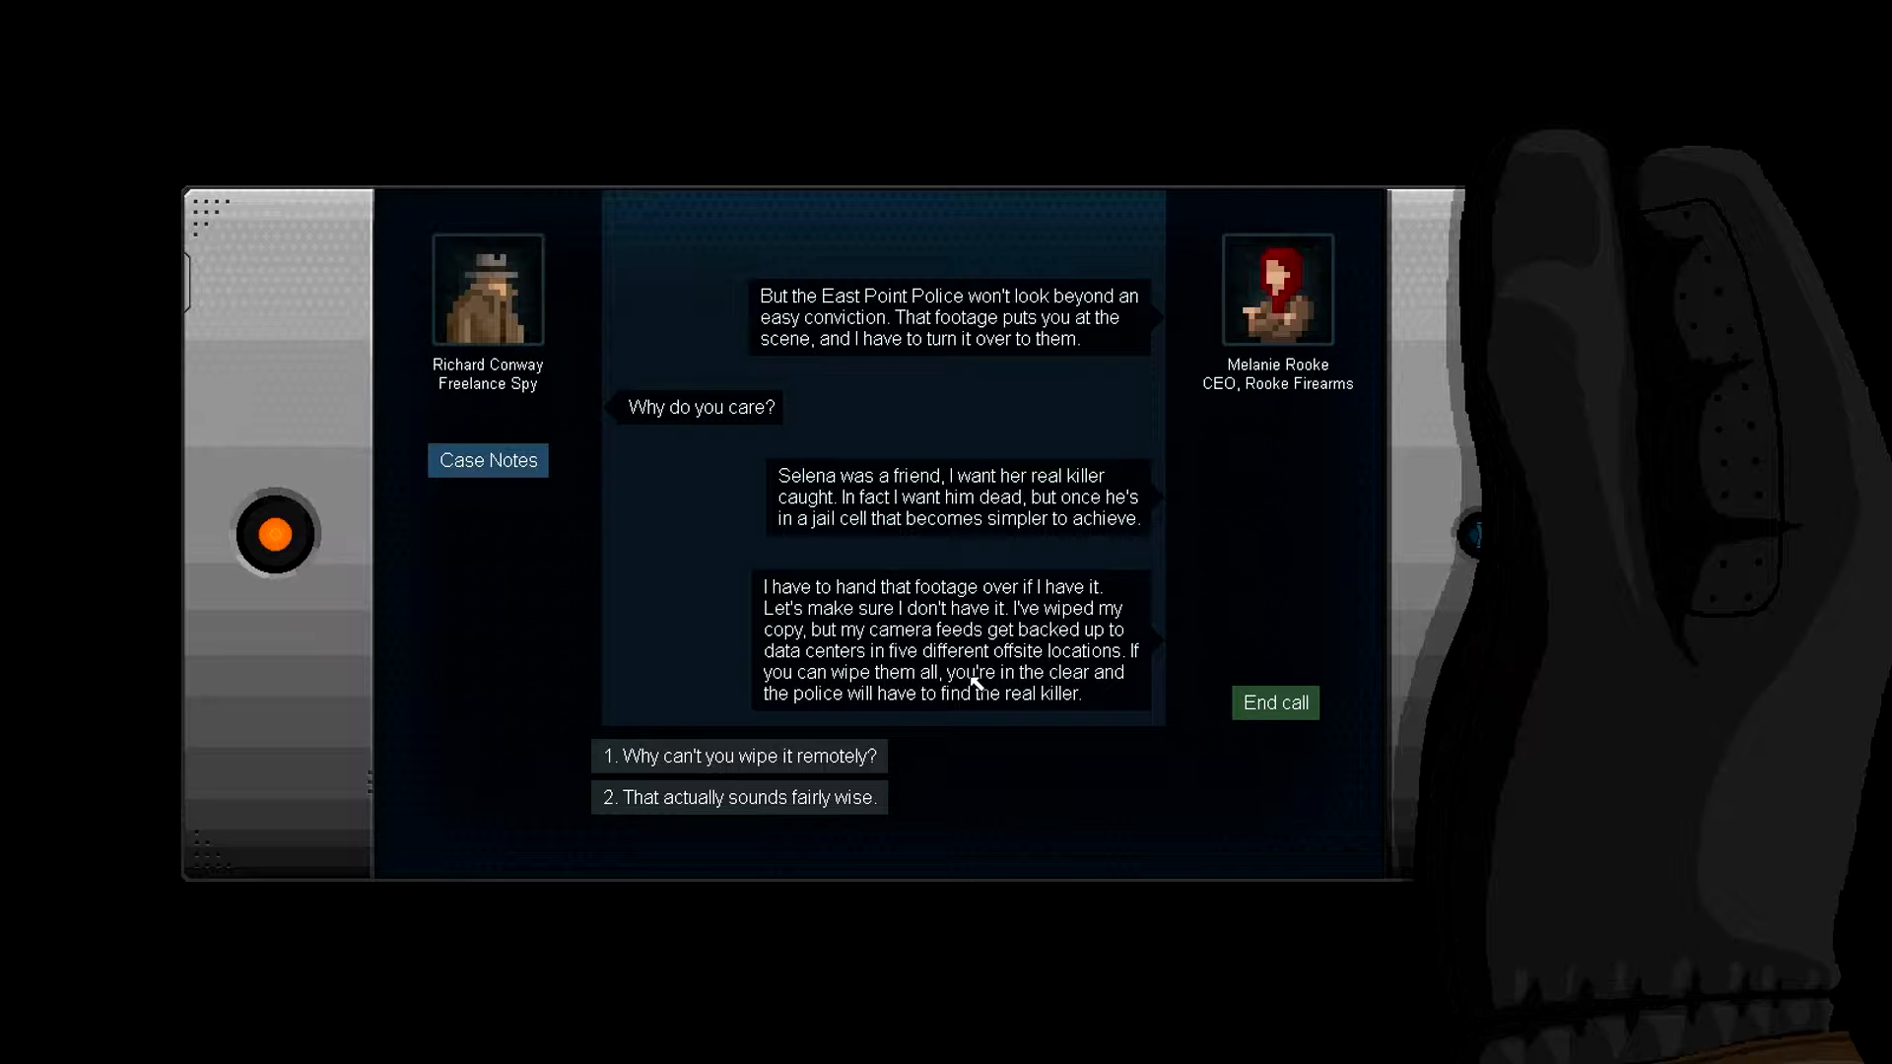
mouse_move(825, 698)
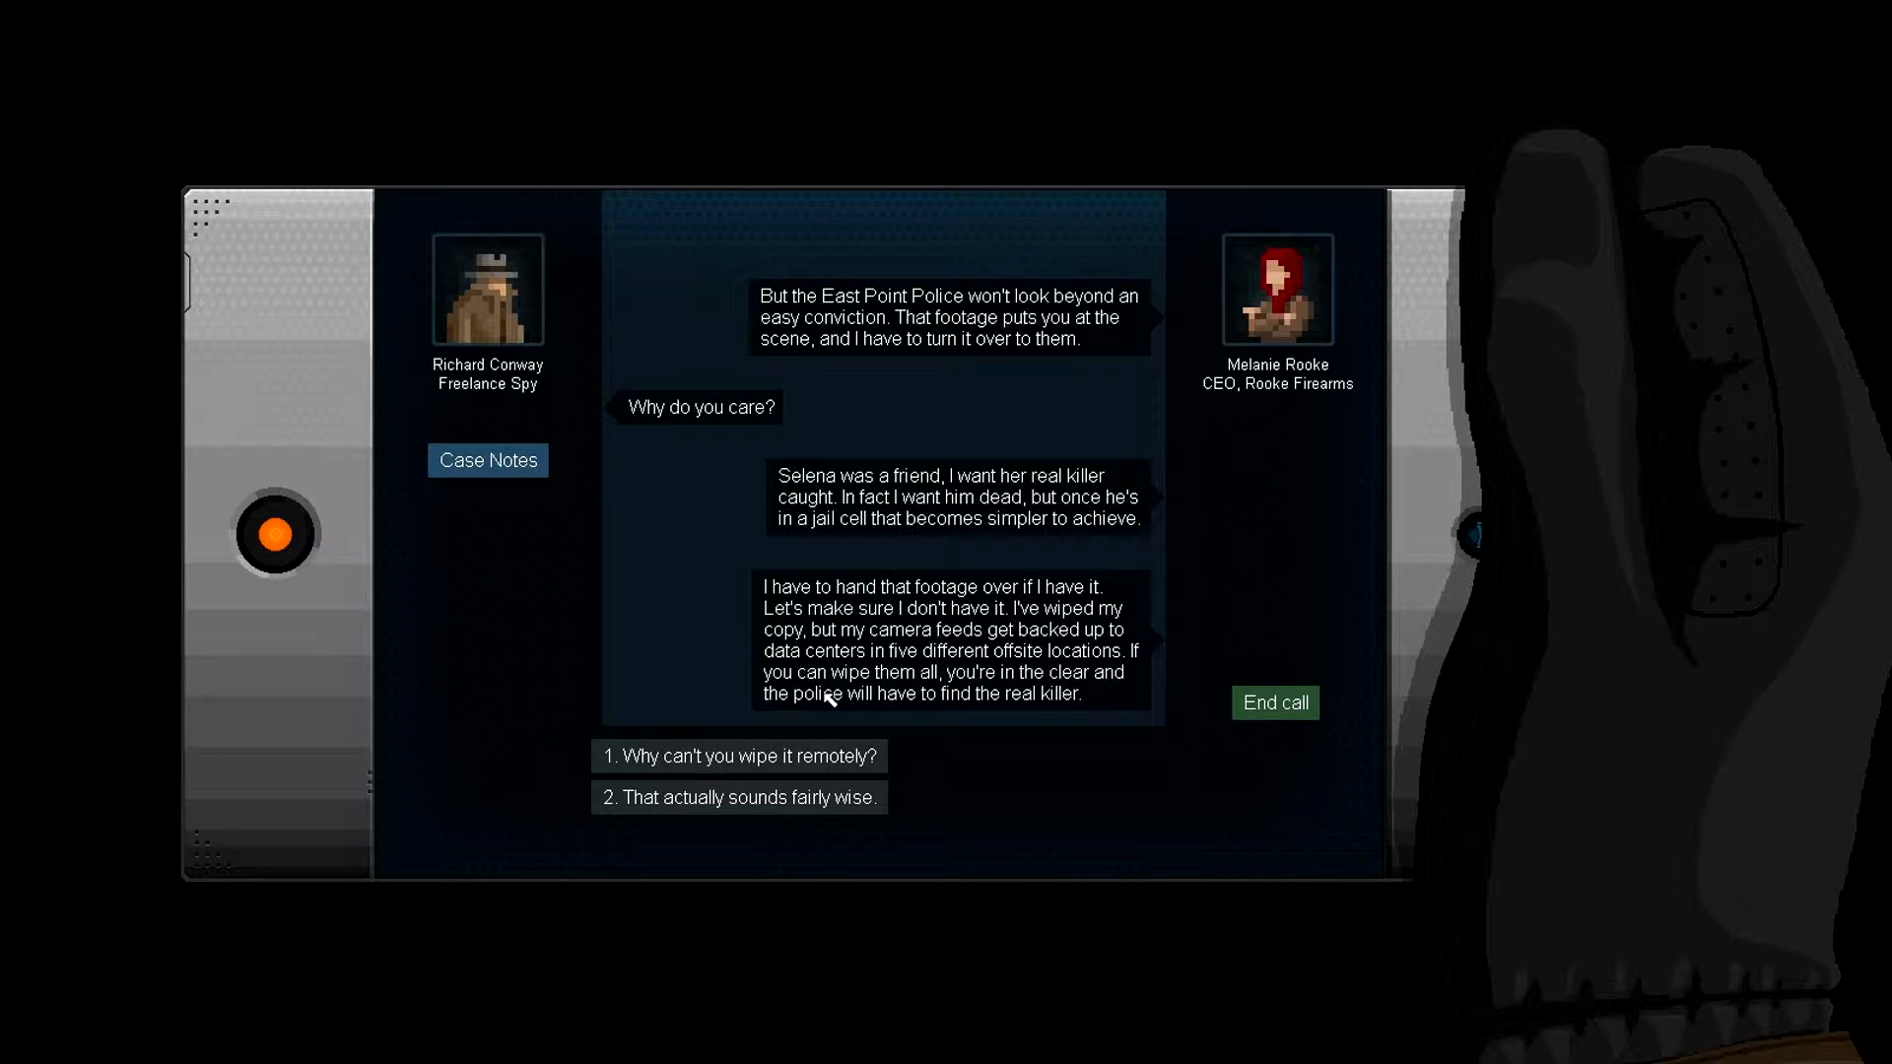
mouse_move(879, 676)
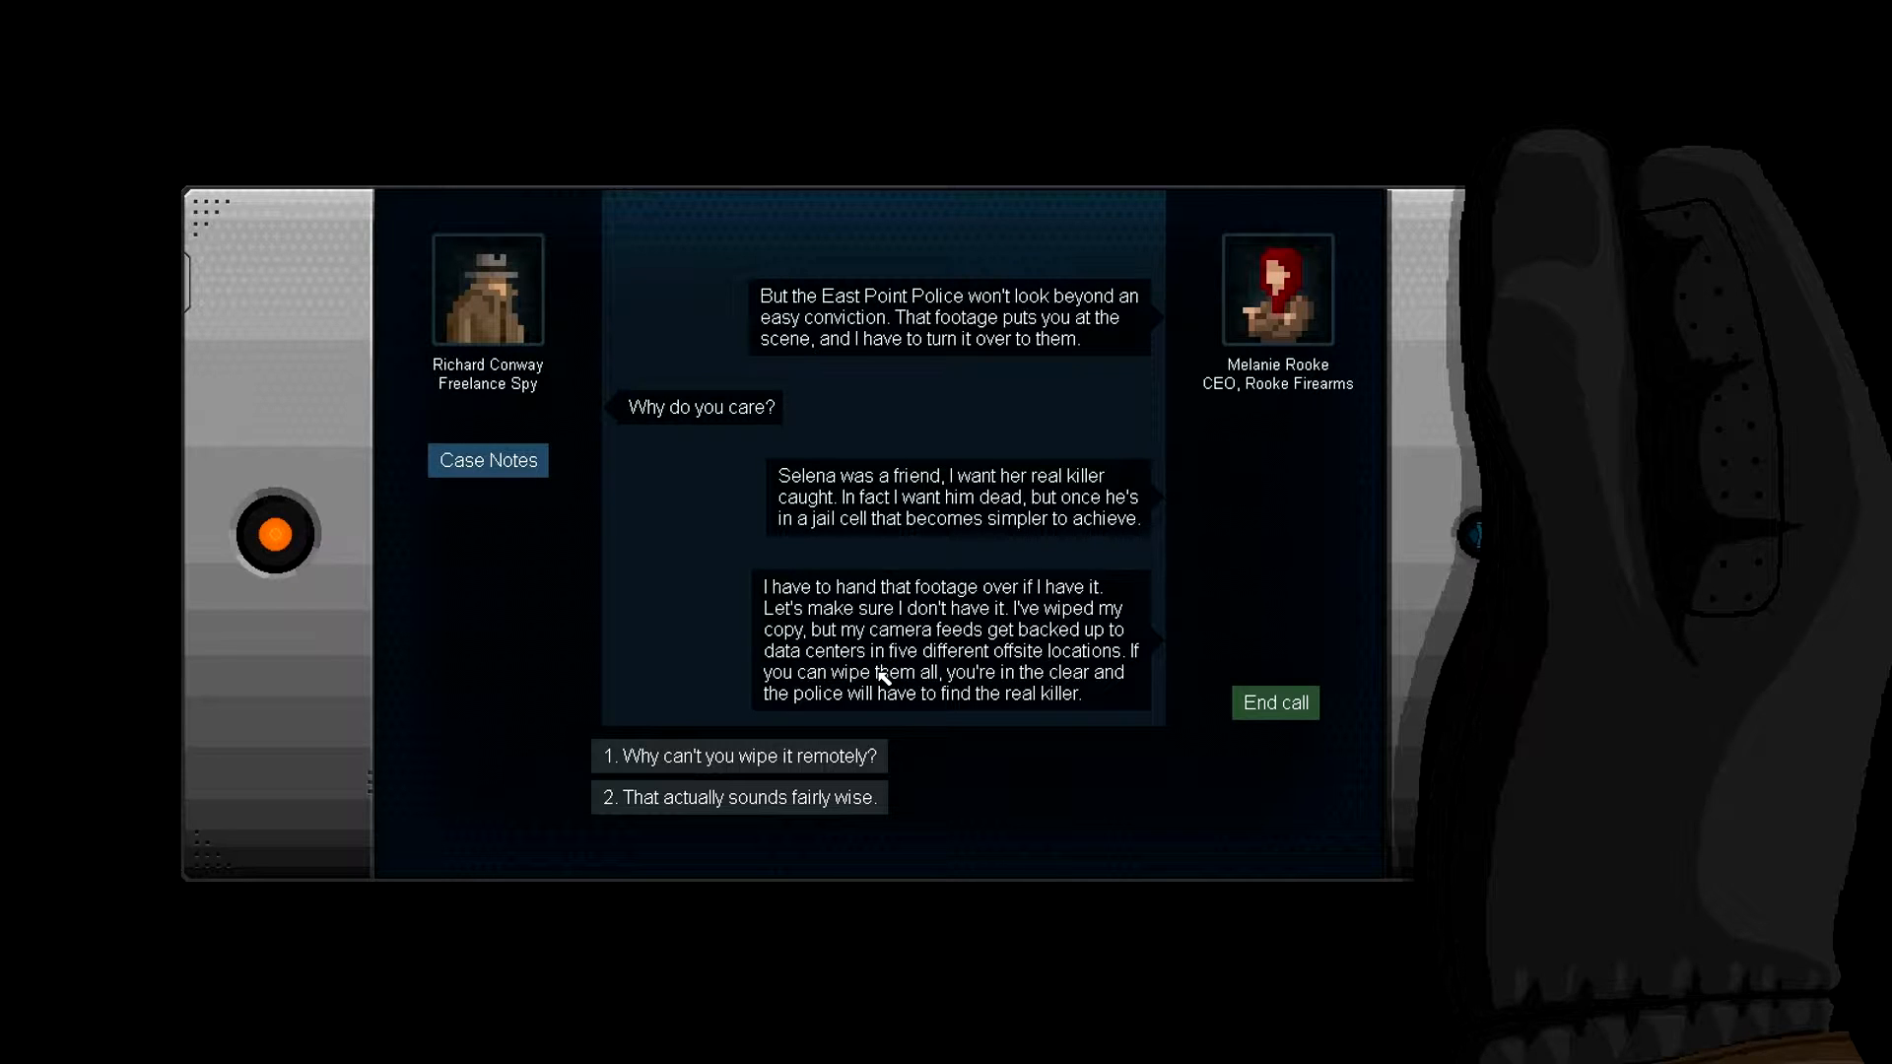
mouse_move(1073, 773)
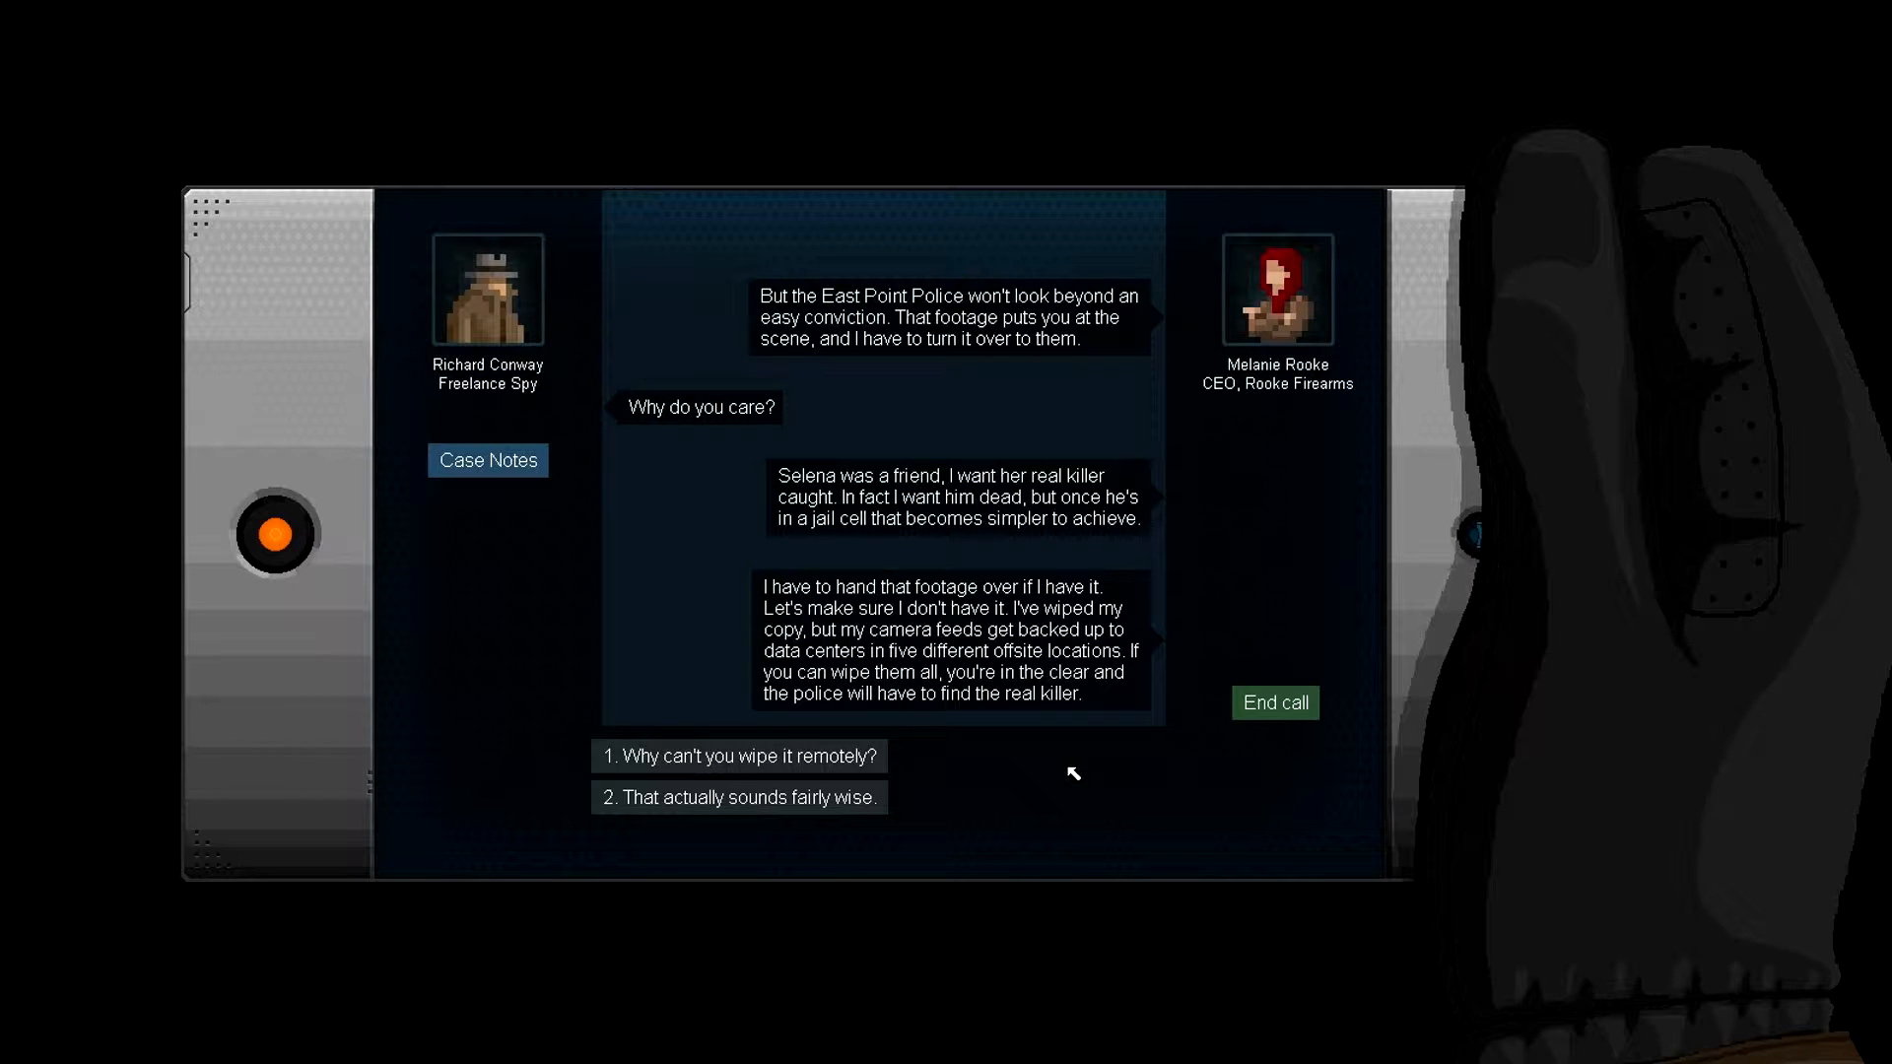
mouse_move(1041, 765)
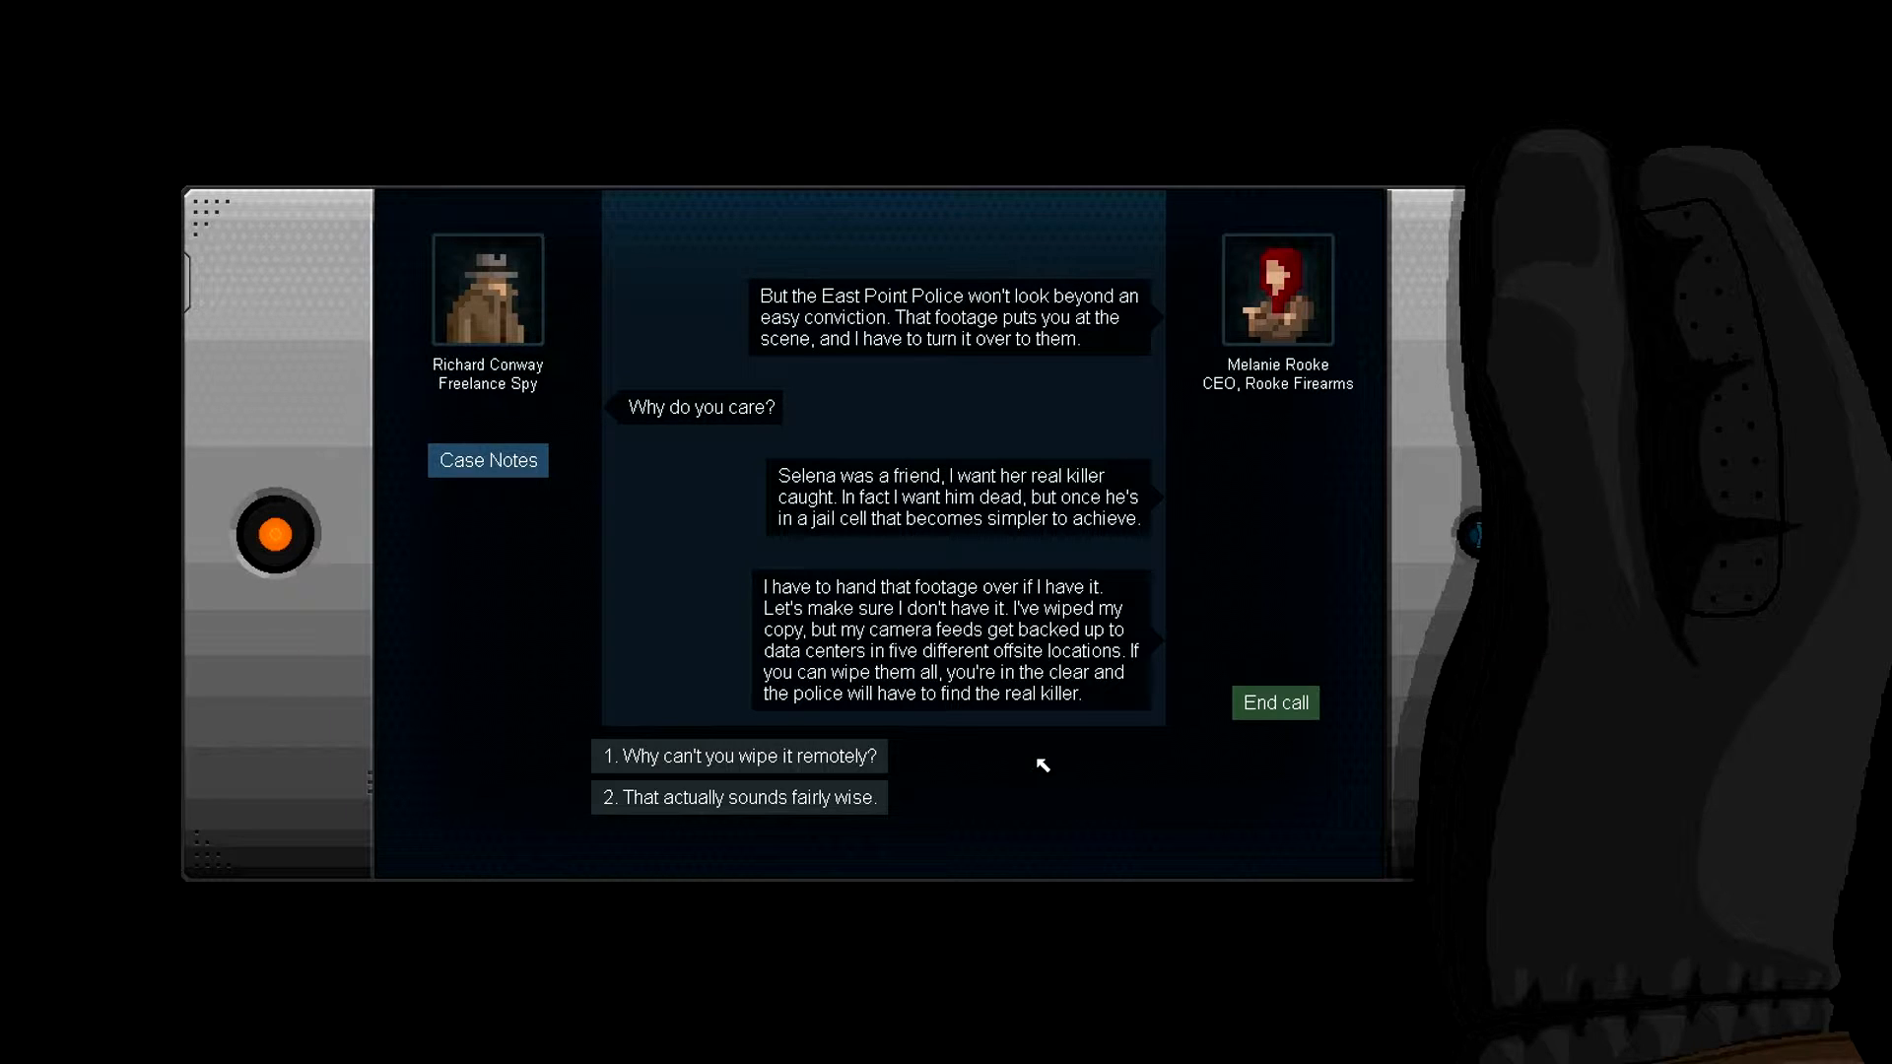
mouse_move(741, 798)
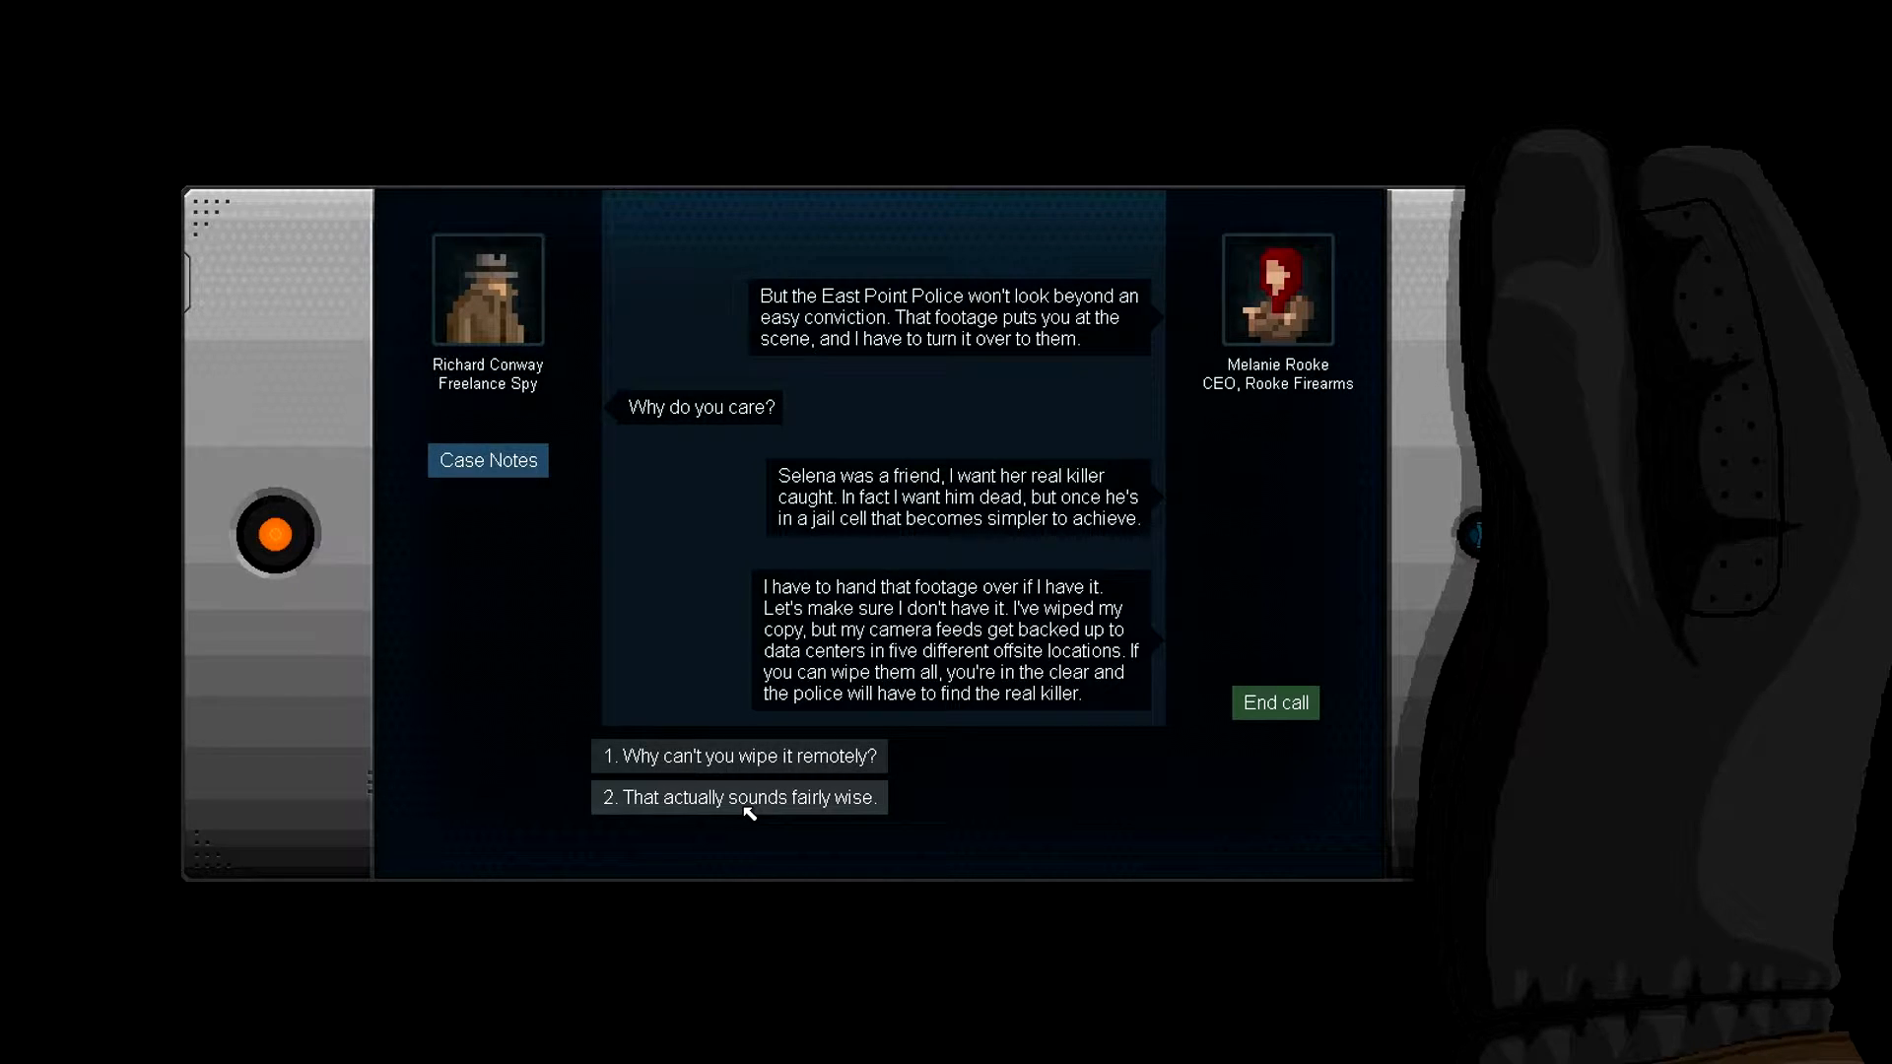
click(735, 796)
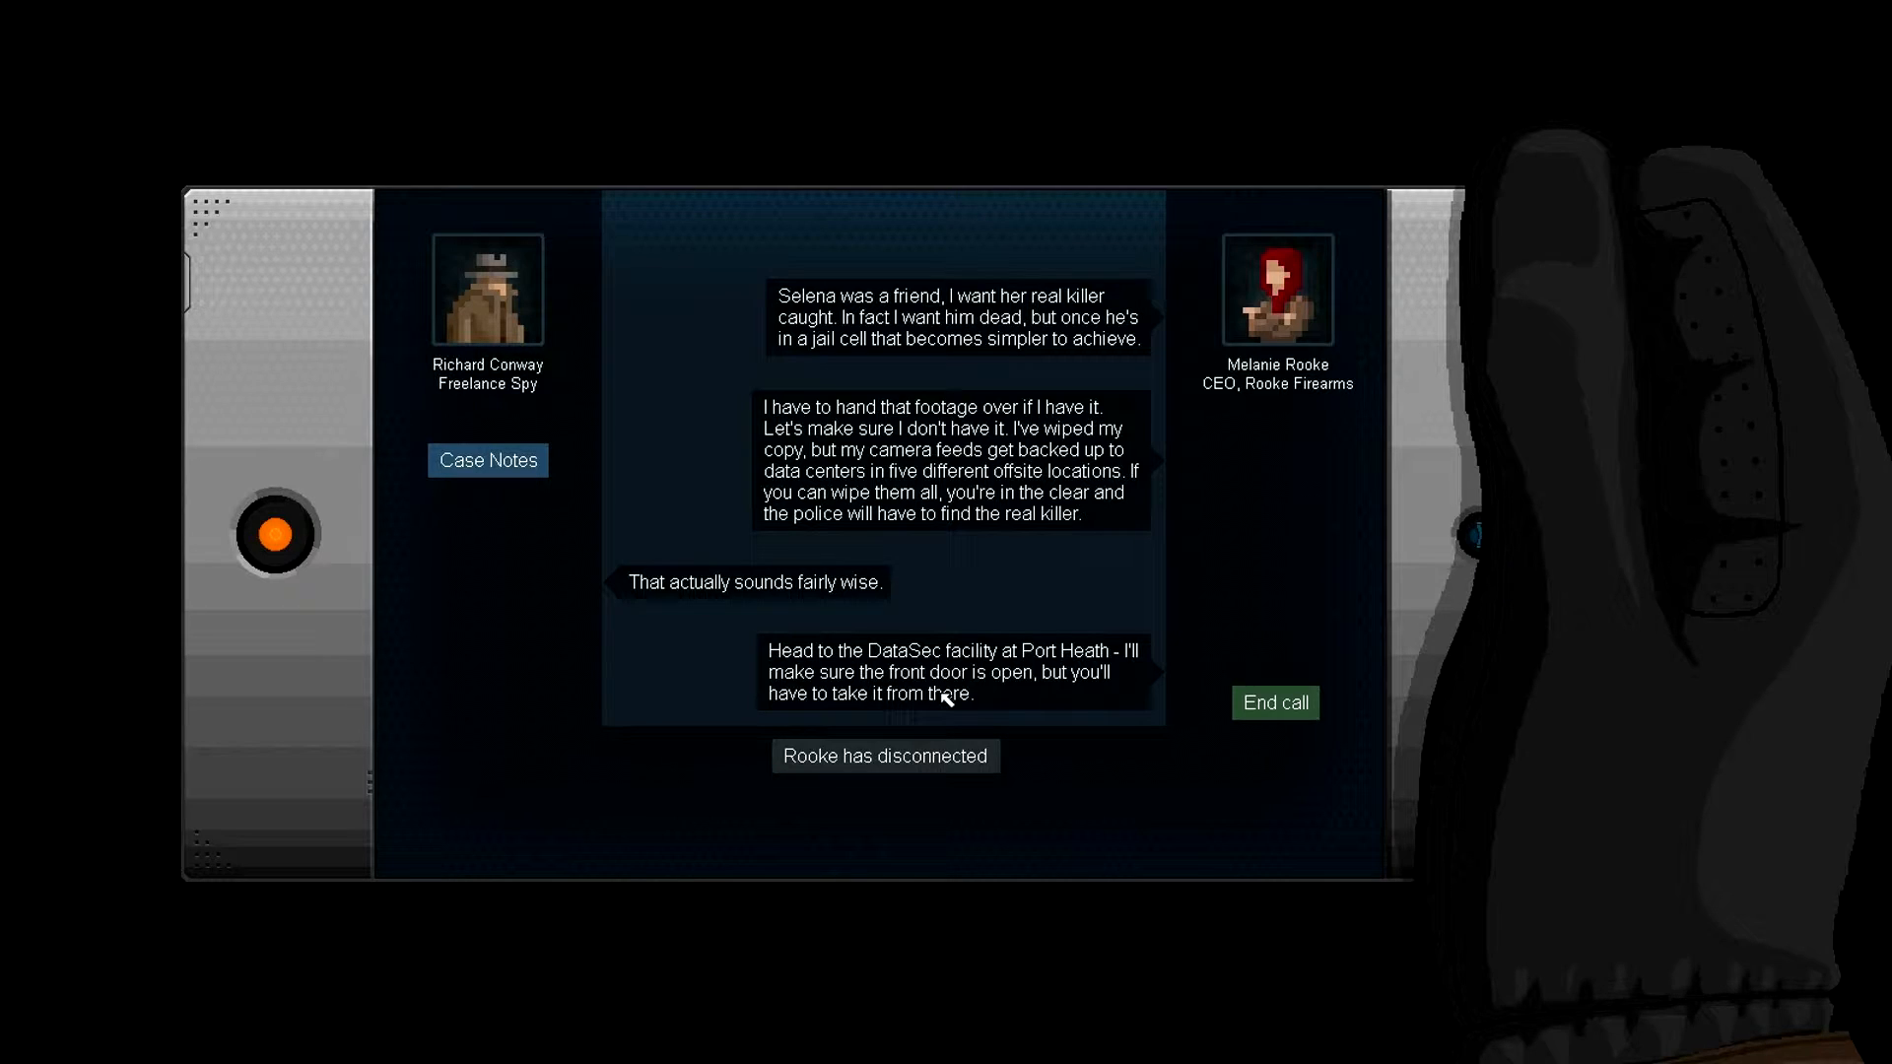
mouse_move(1025, 688)
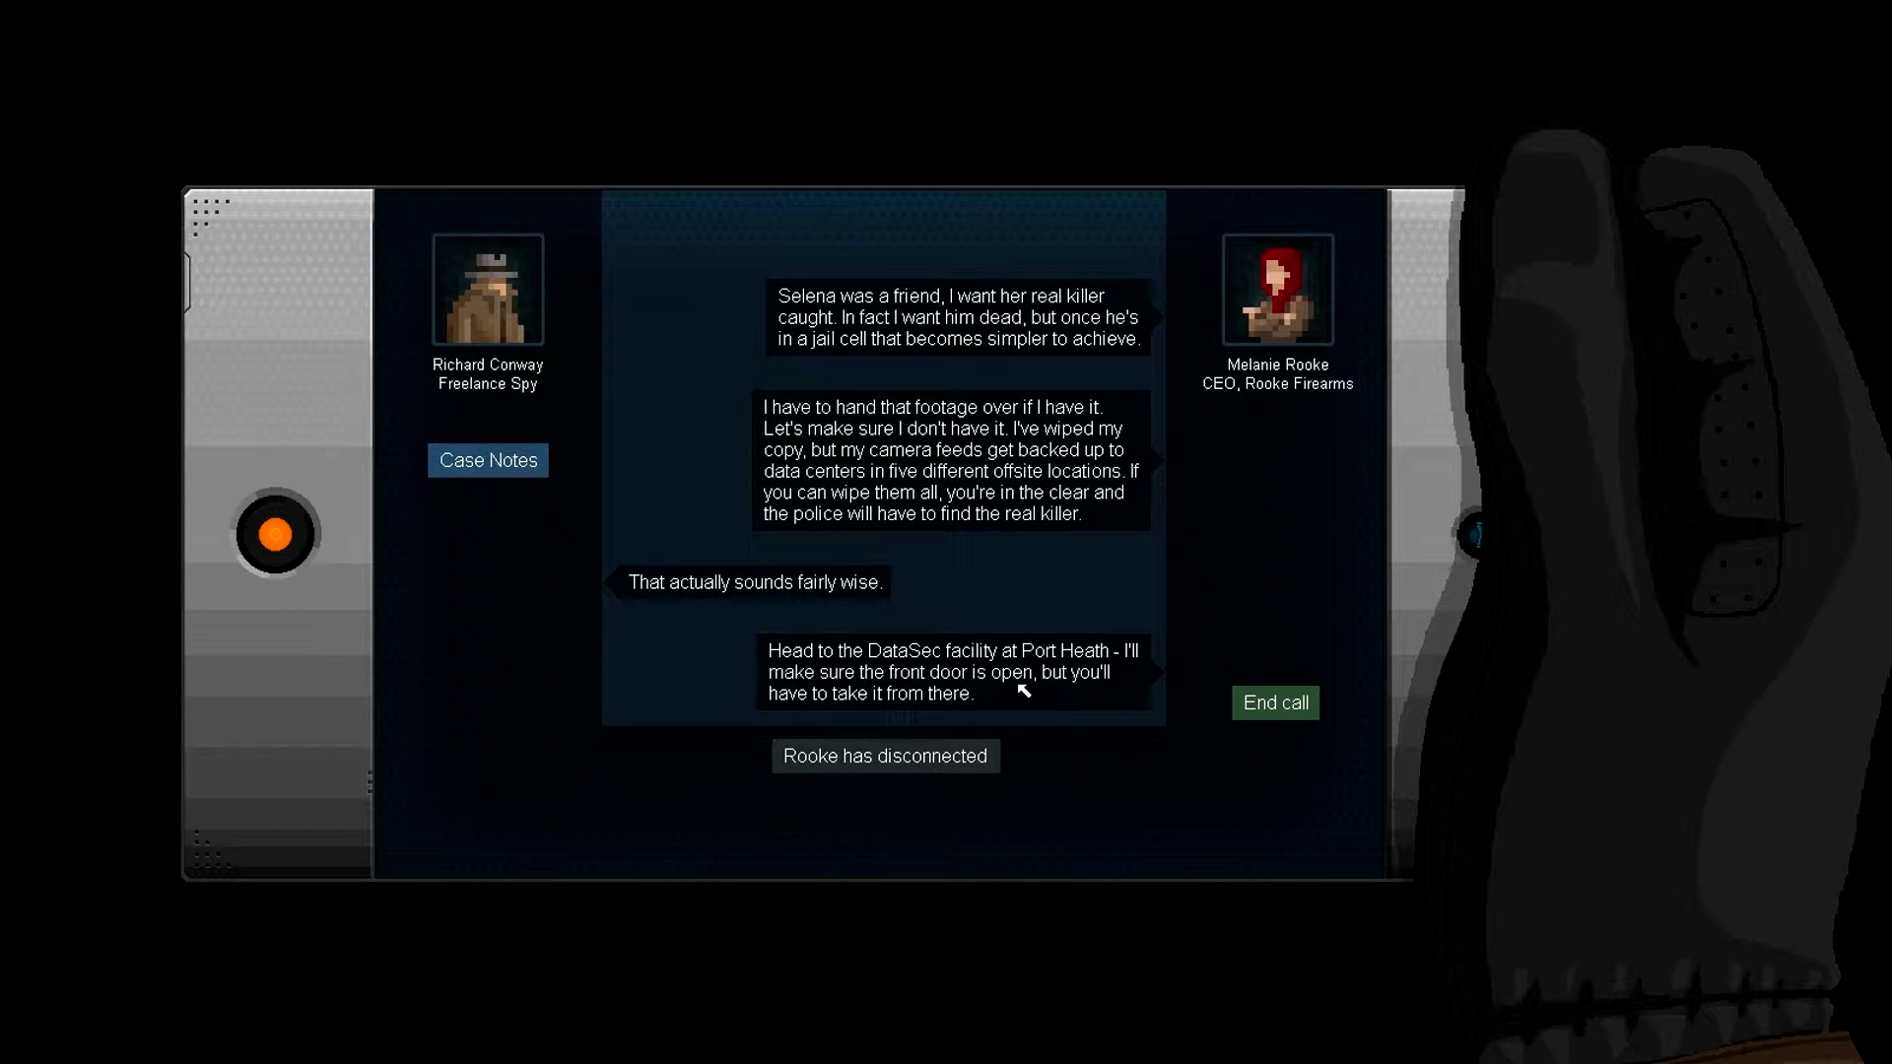
mouse_move(1047, 705)
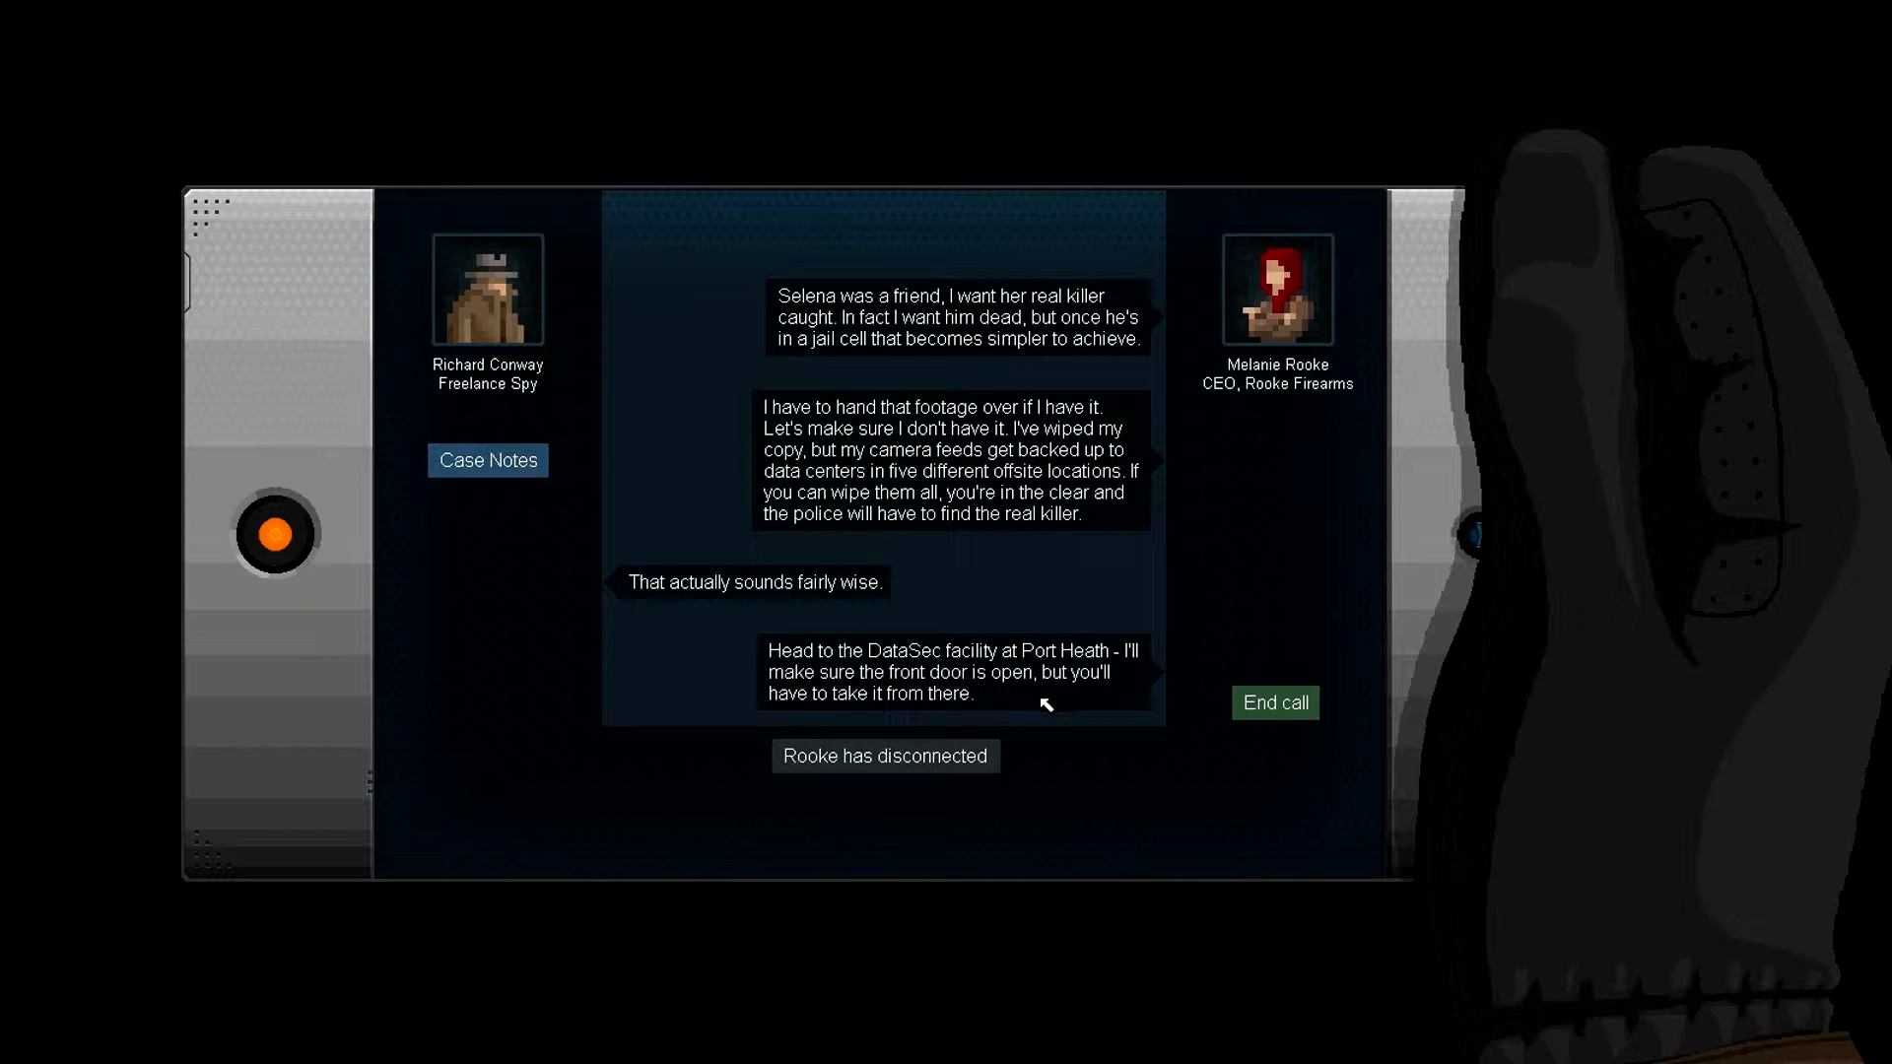
mouse_move(810, 714)
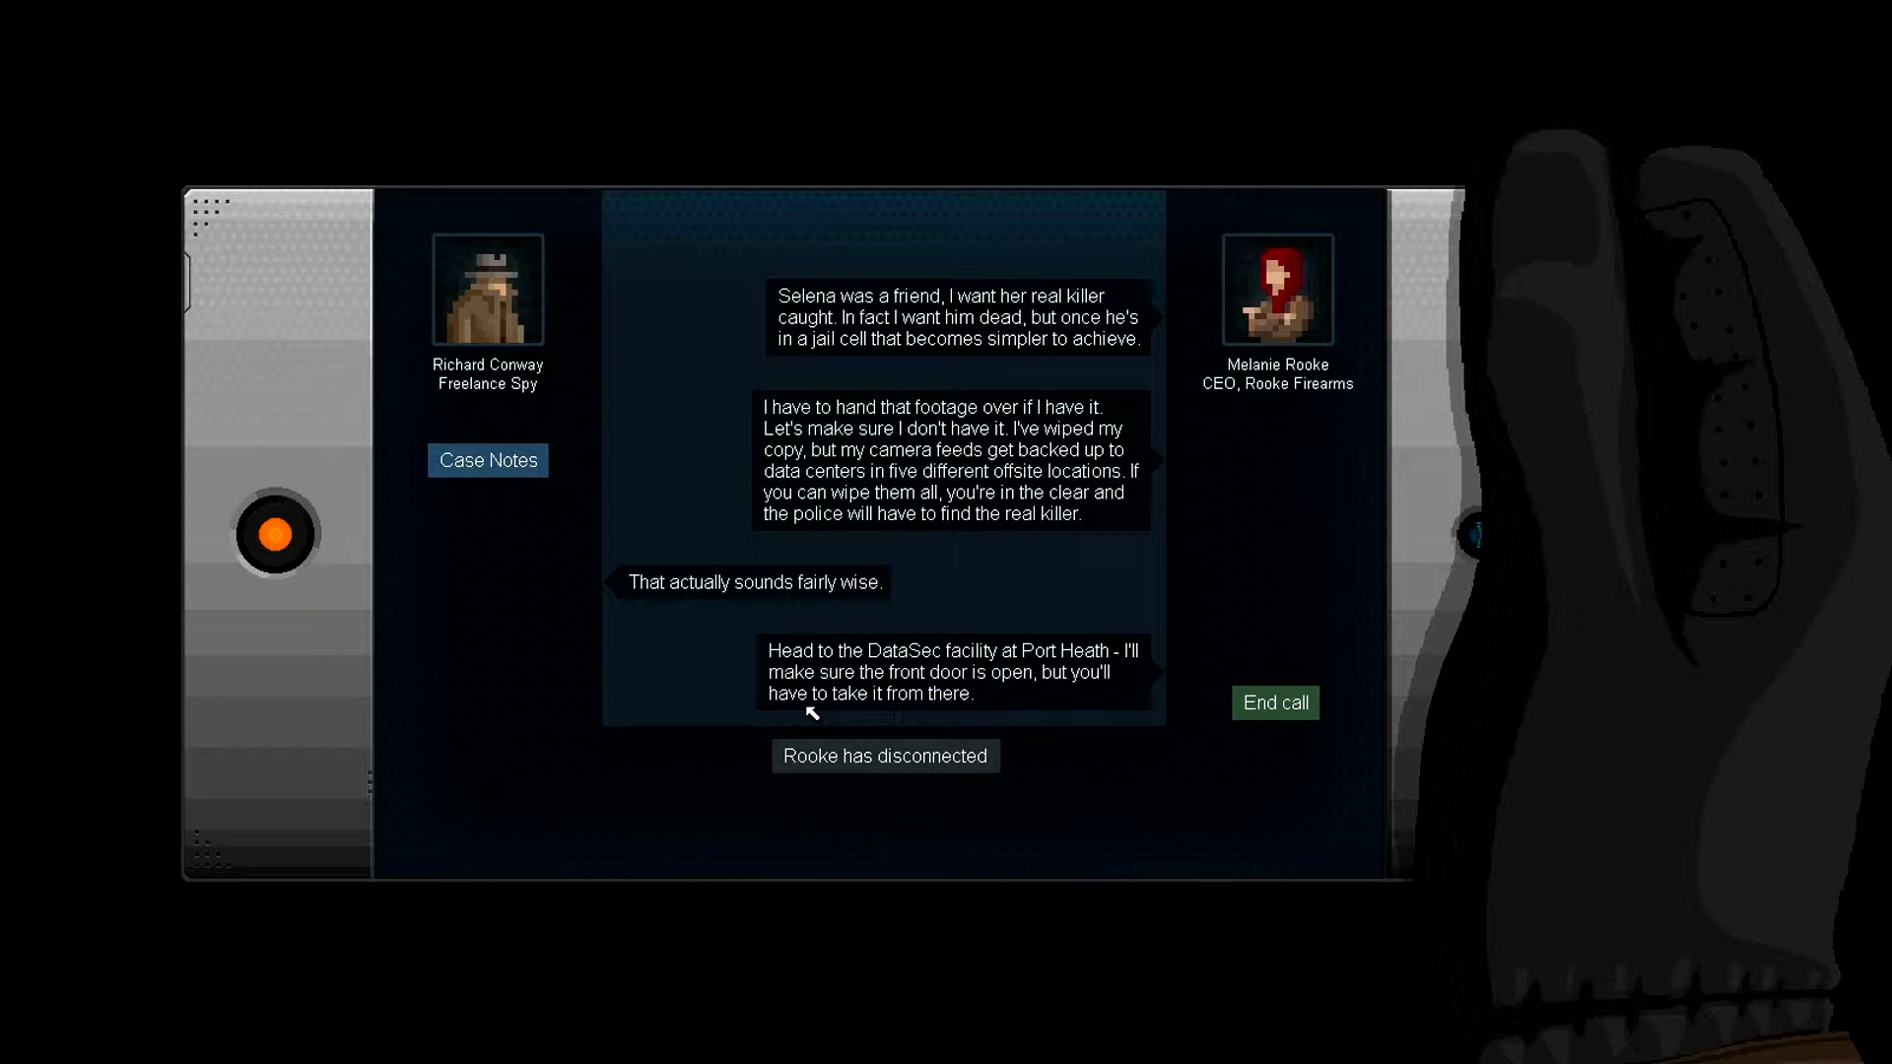
mouse_move(1235, 621)
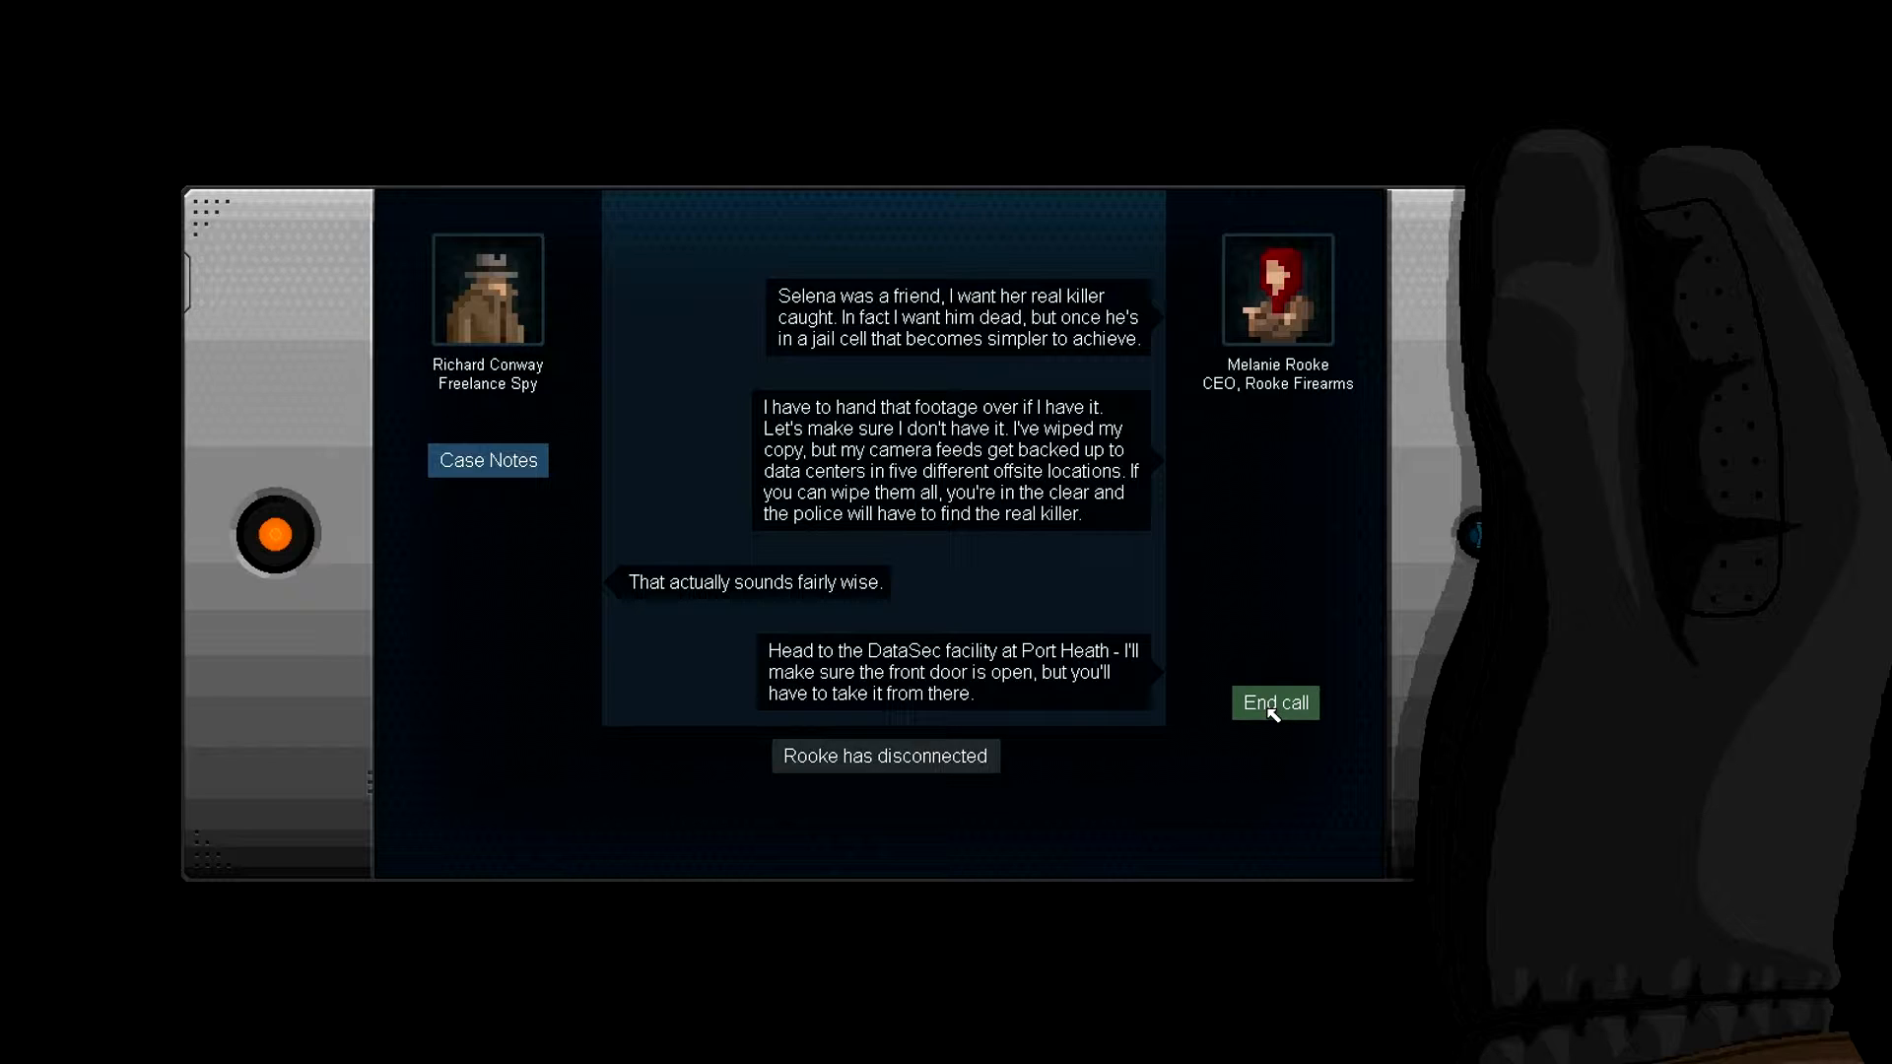
- End the call so the PDA shows Rooke's $30 Caught on Camera offer
click(1275, 702)
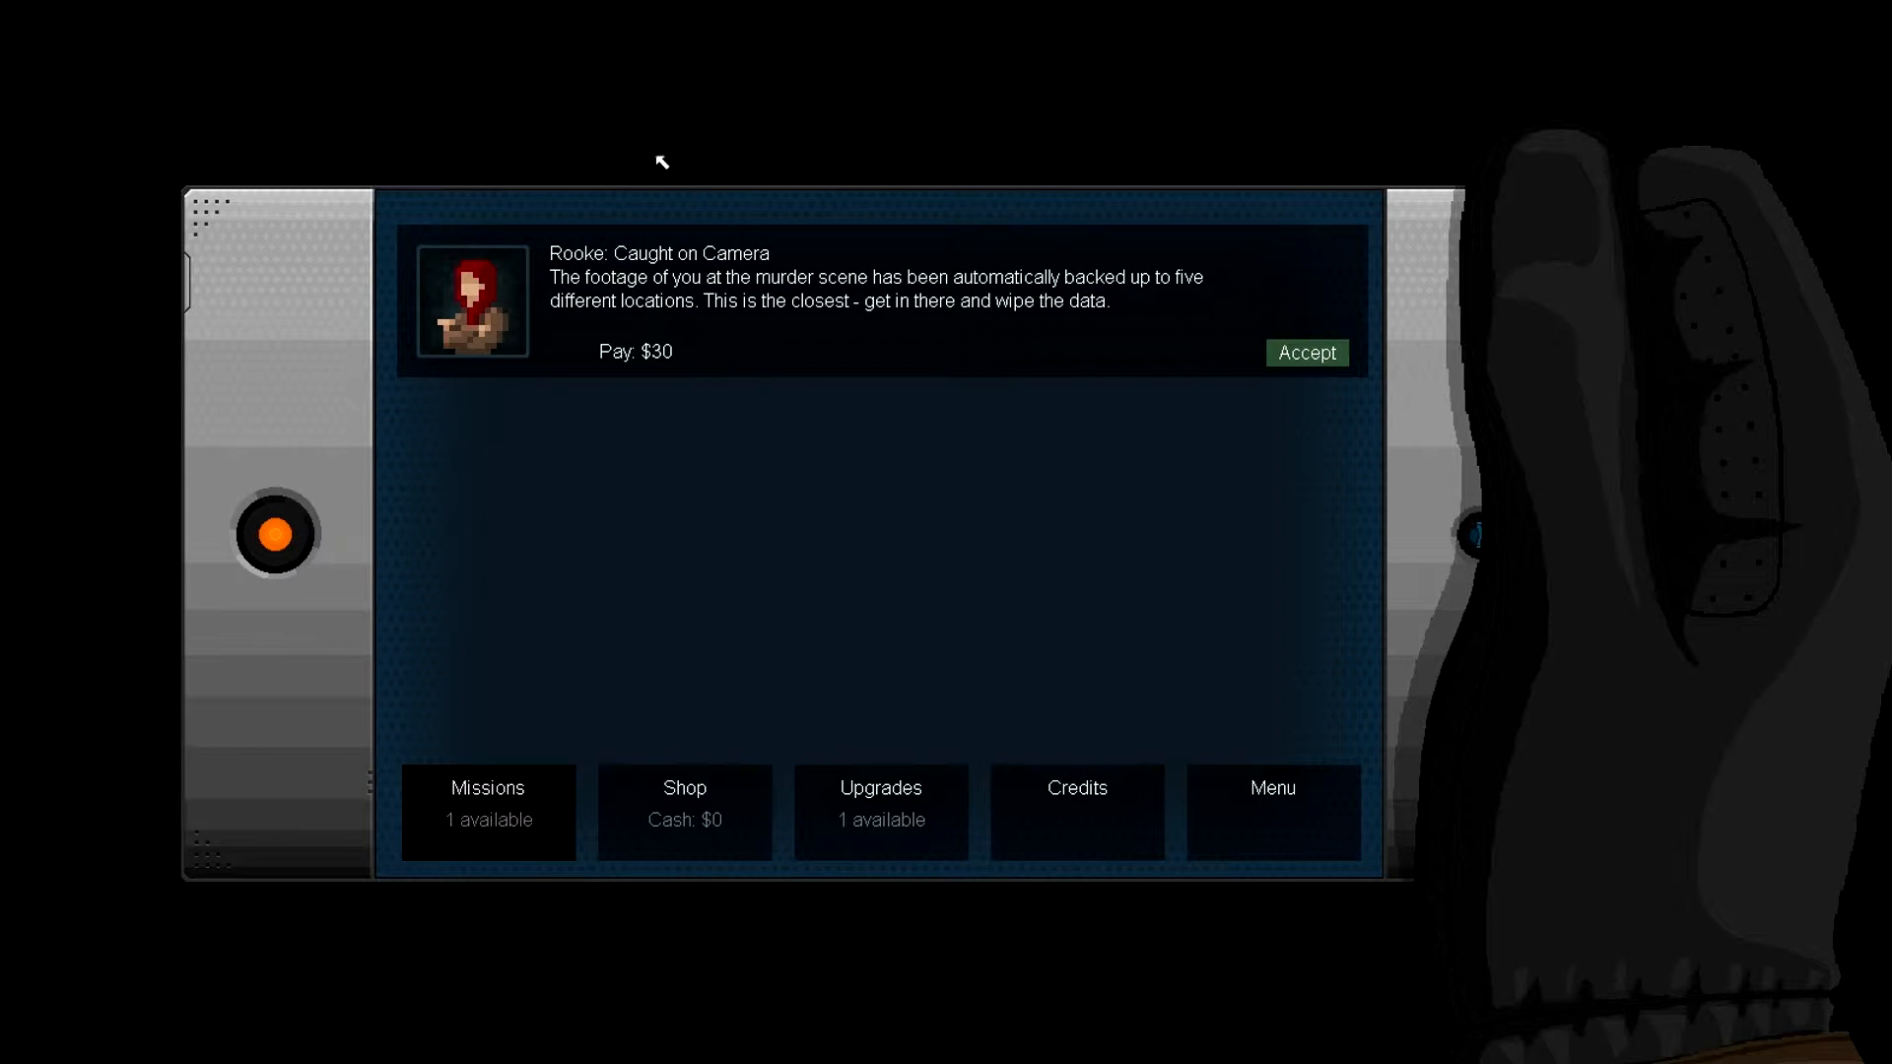
mouse_move(729, 274)
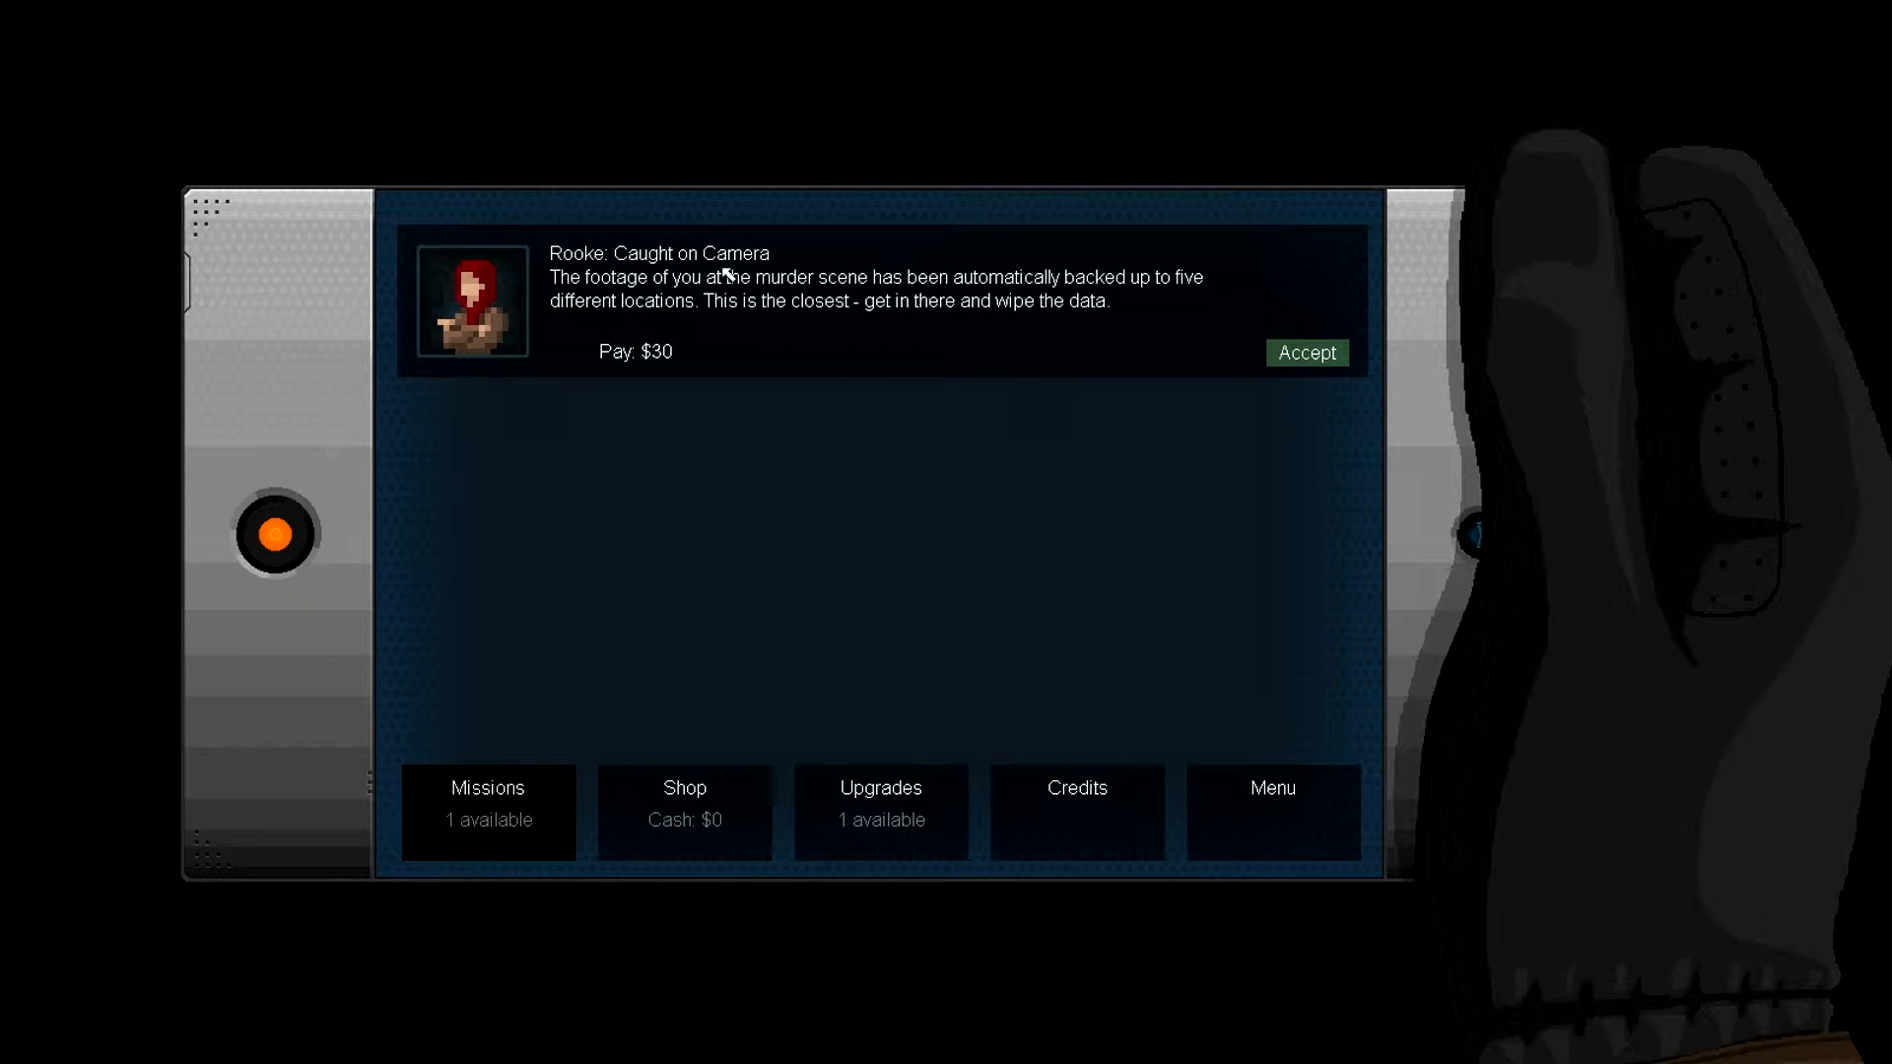
mouse_move(709, 290)
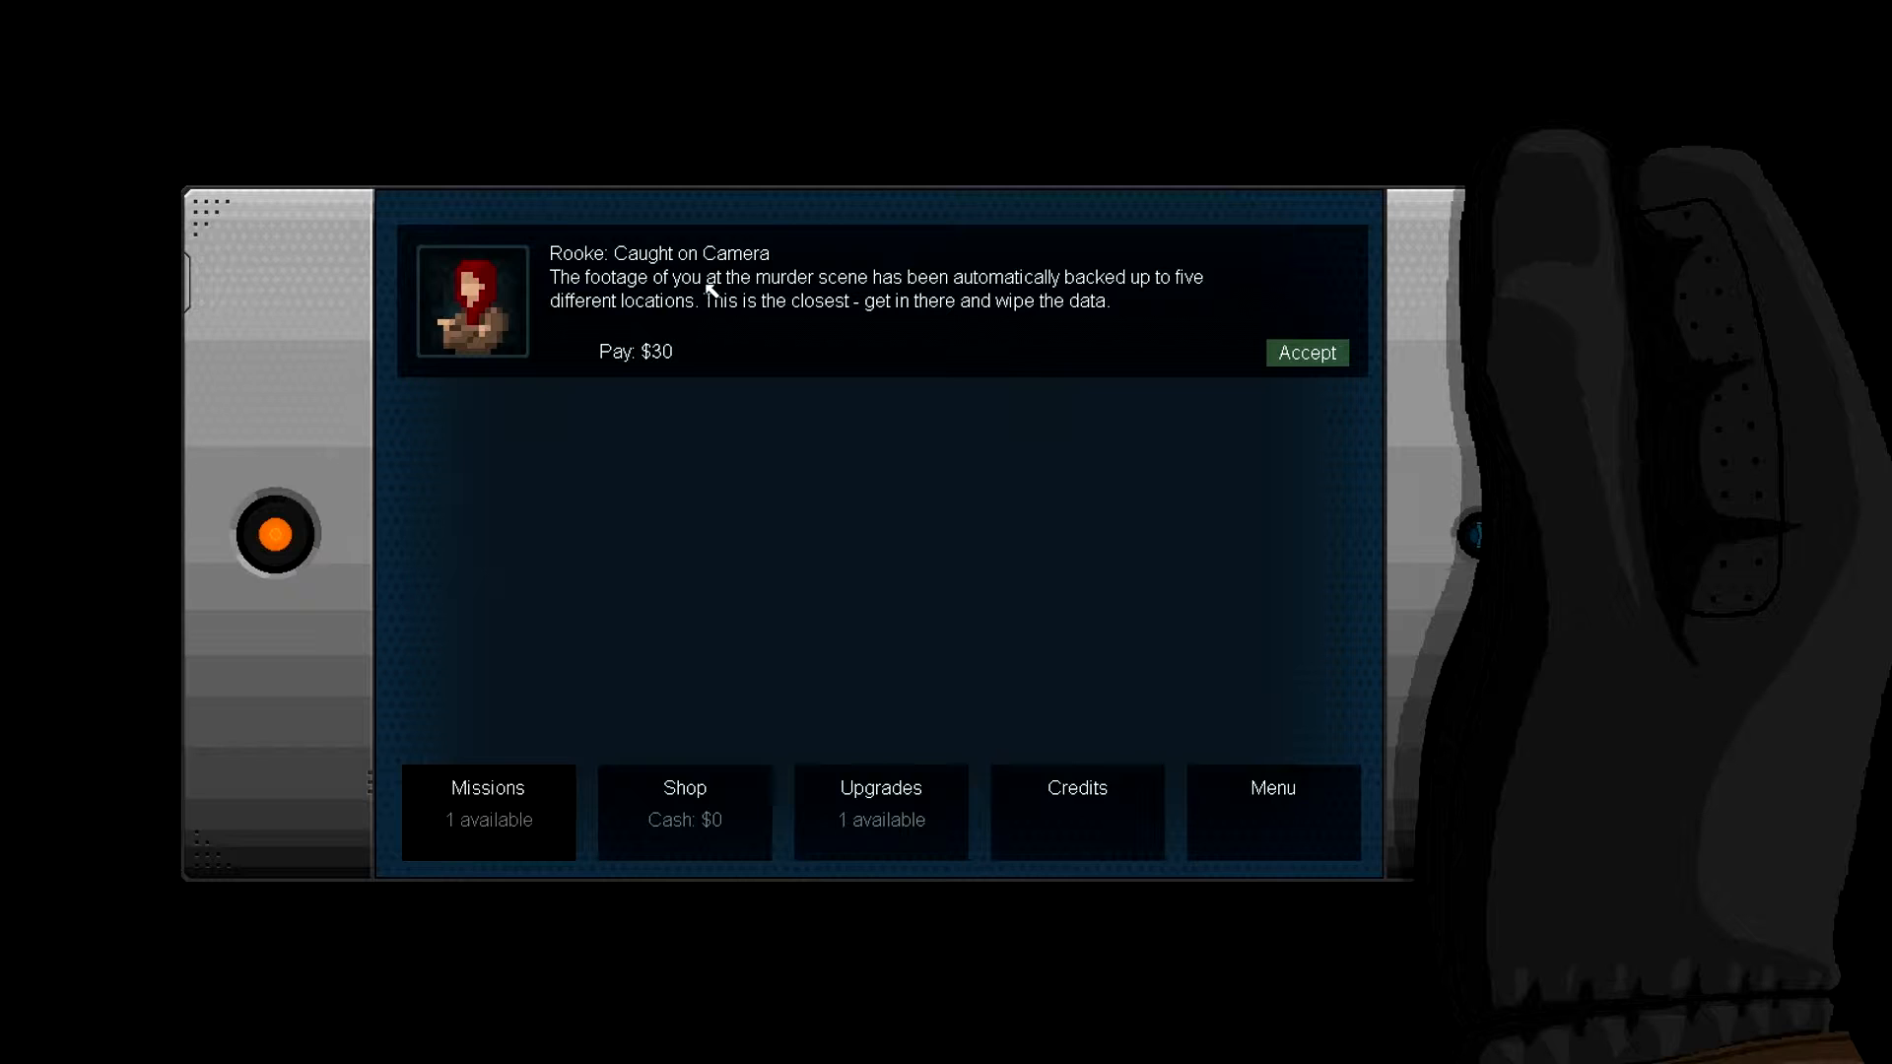
mouse_move(729, 314)
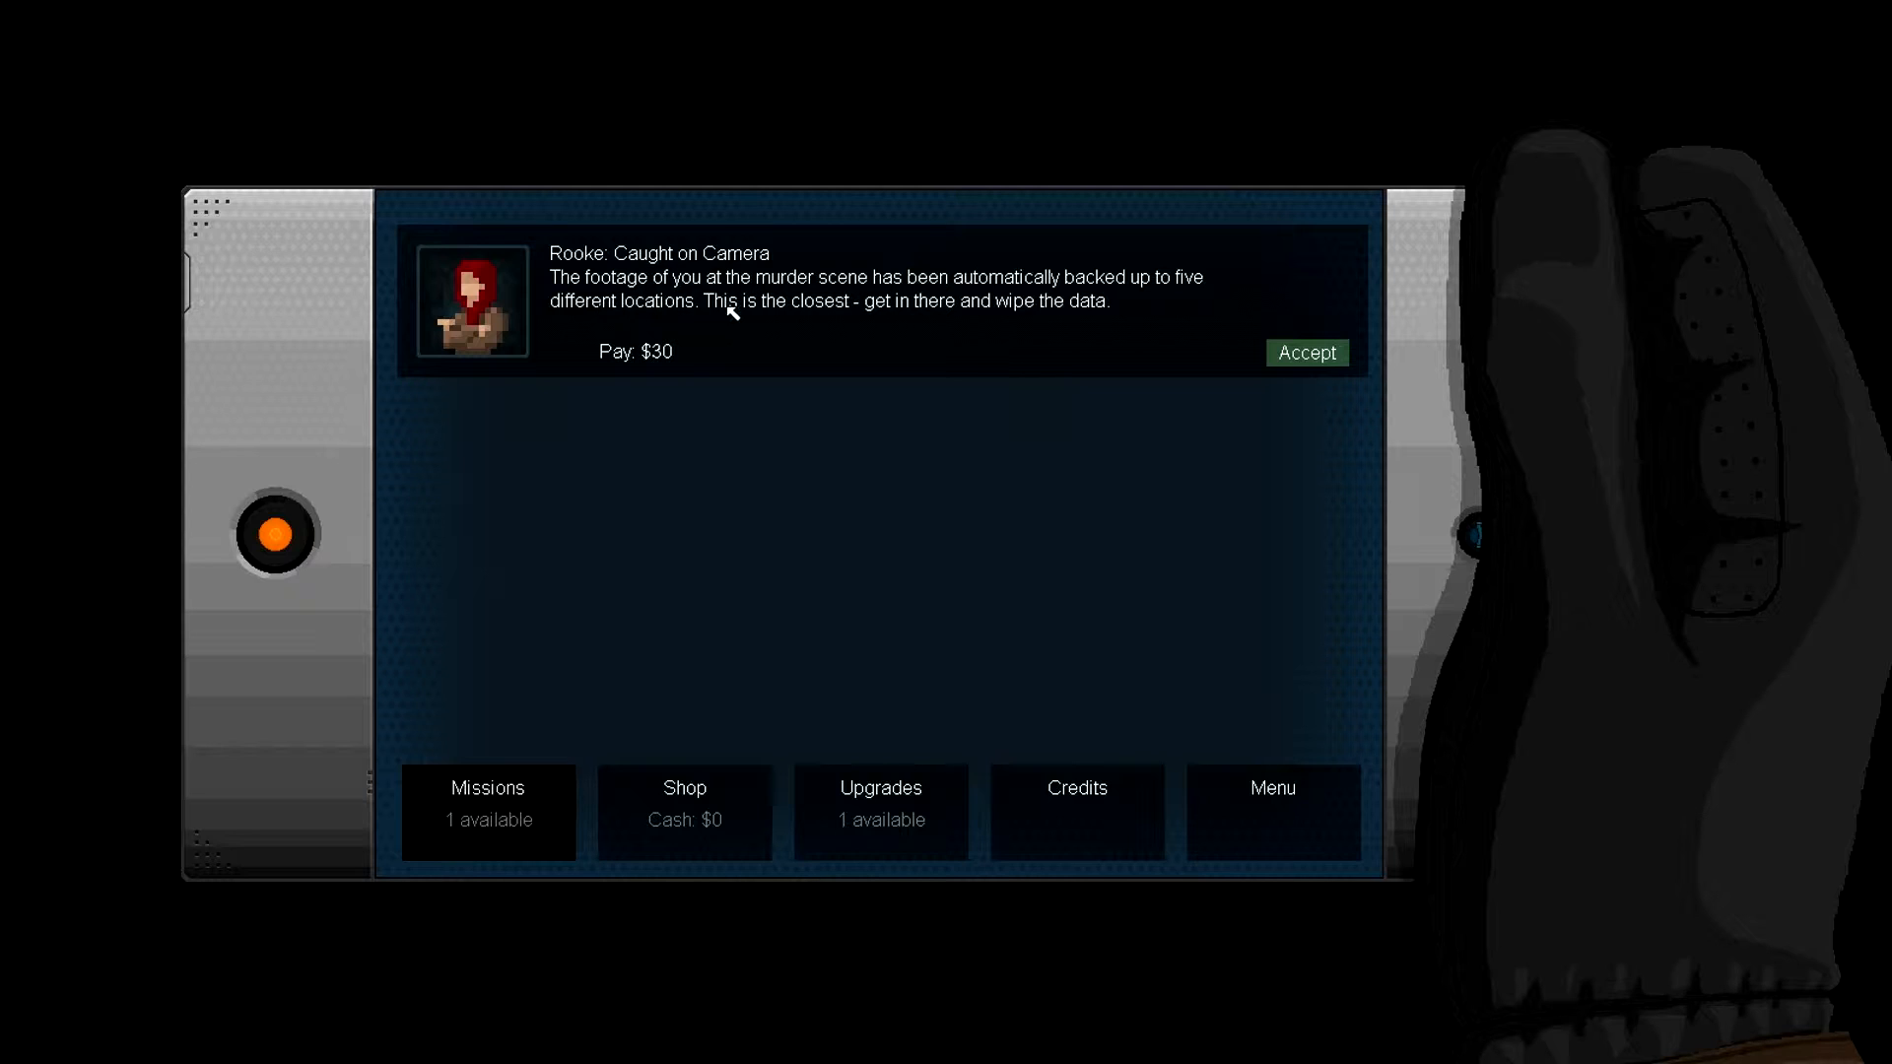
mouse_move(847, 312)
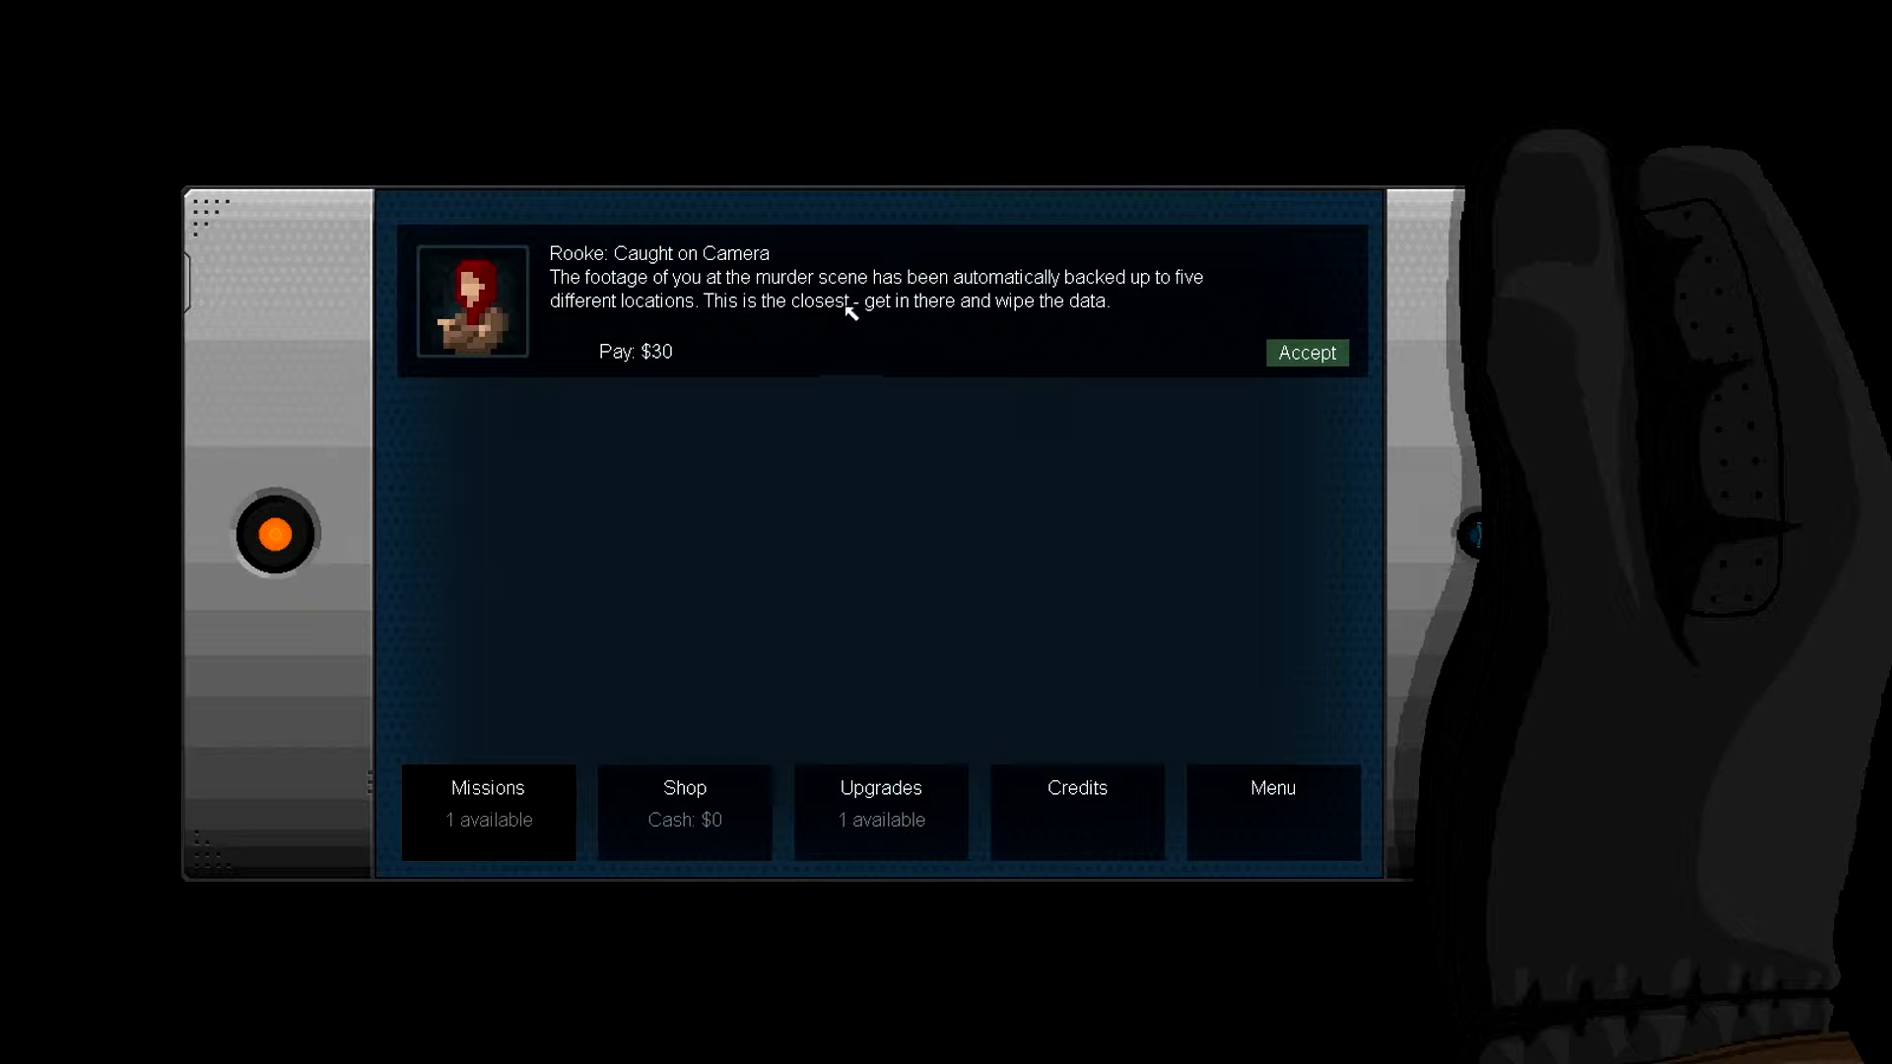
mouse_move(1051, 315)
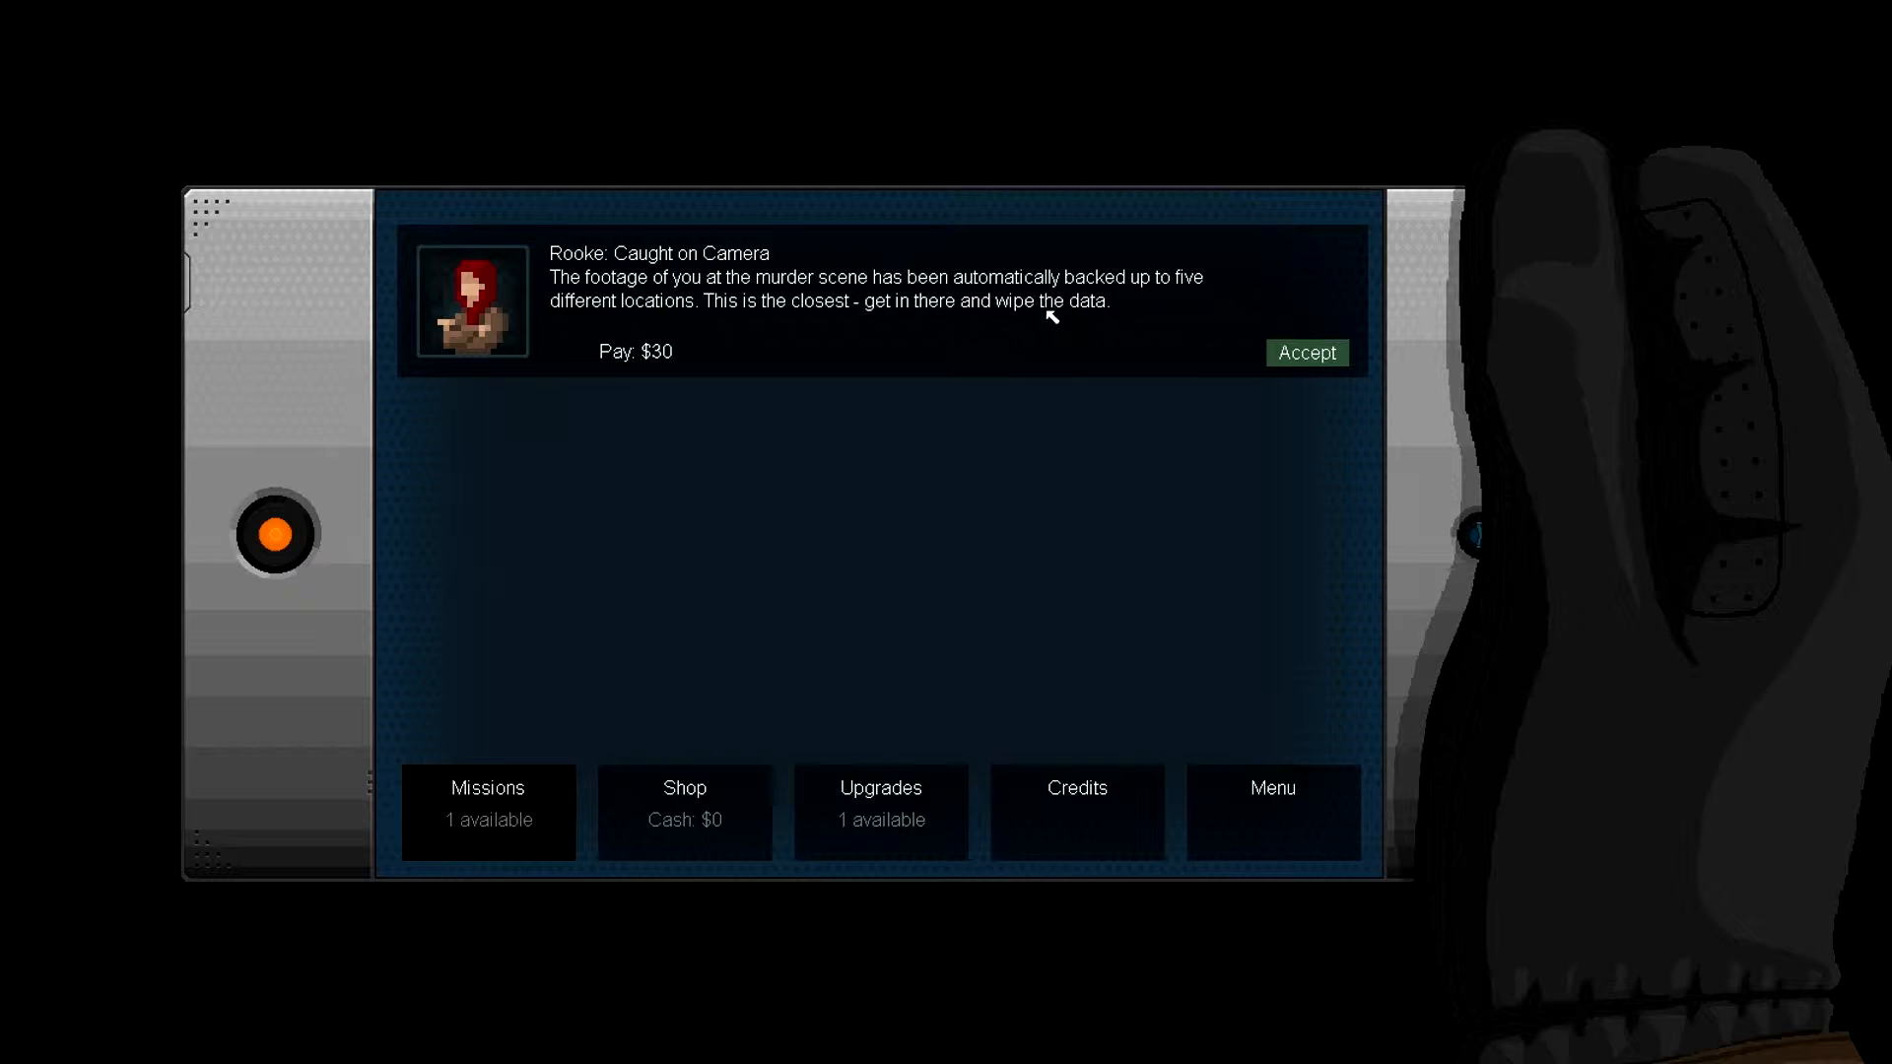
mouse_move(599, 308)
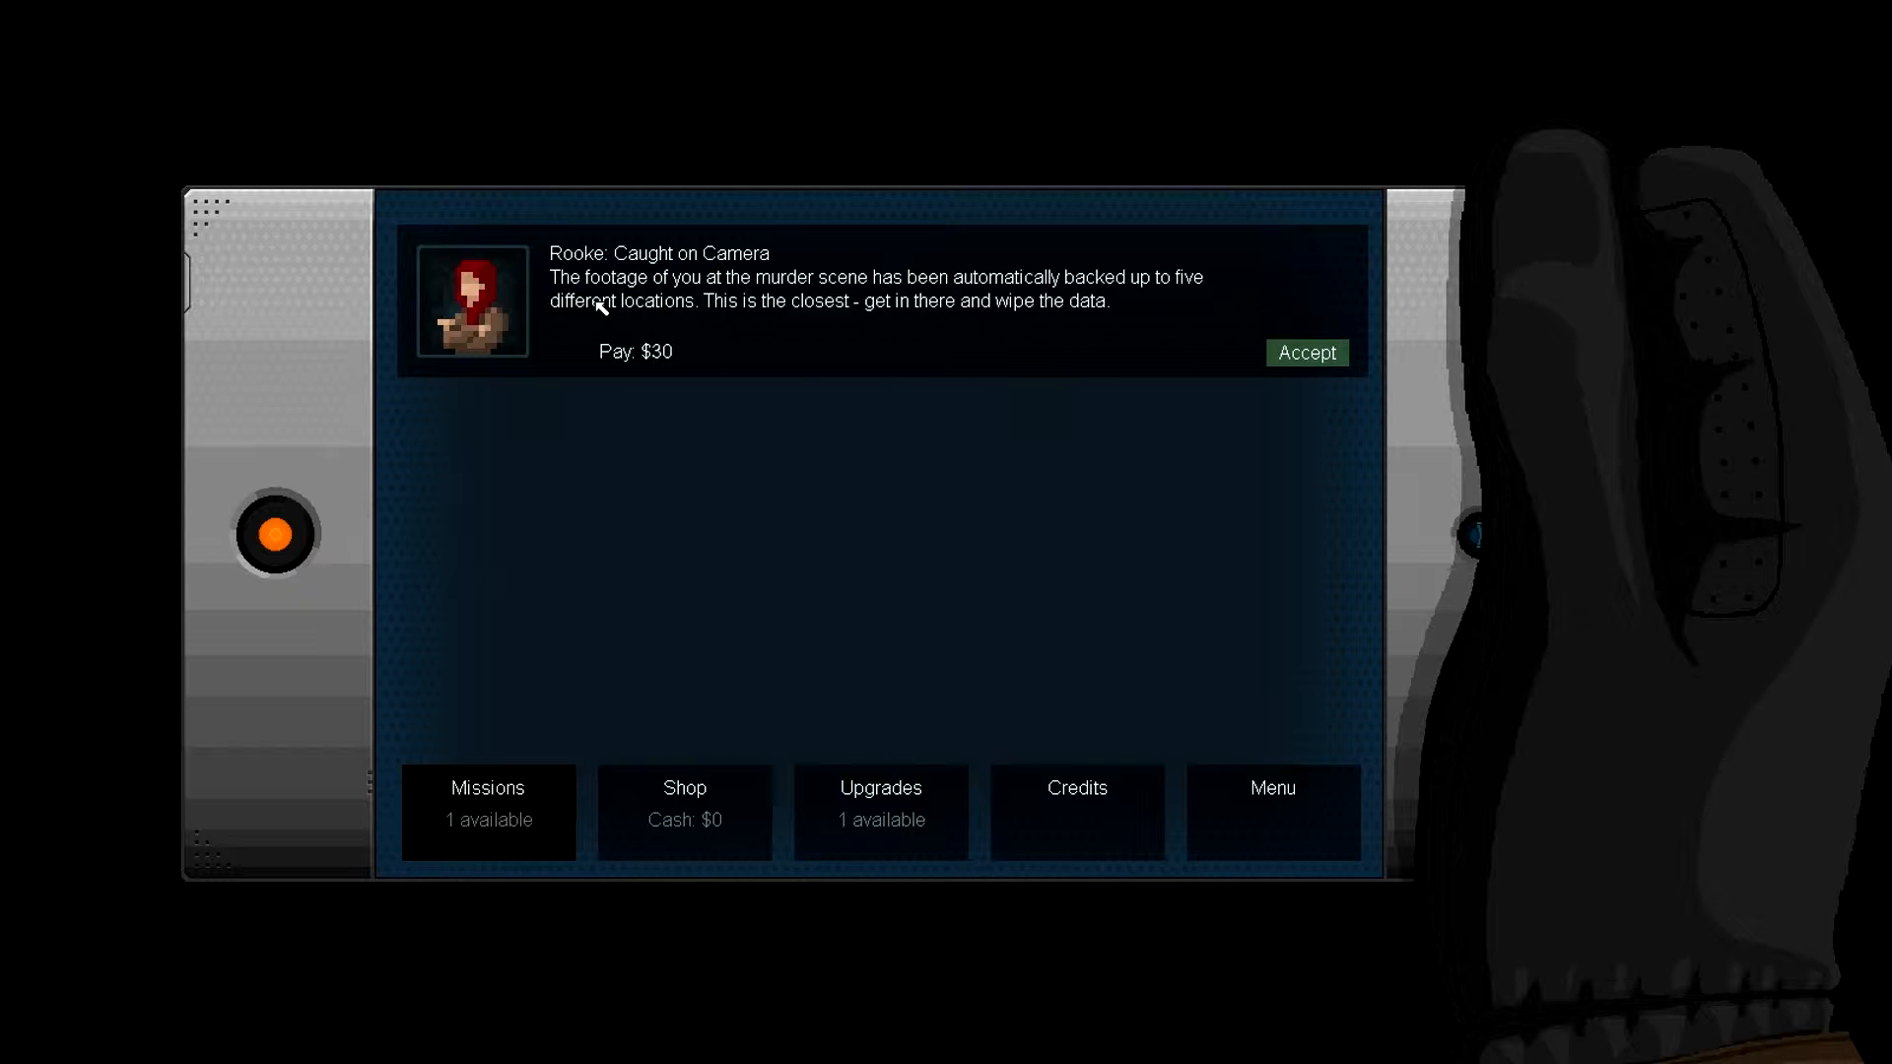
mouse_move(900, 404)
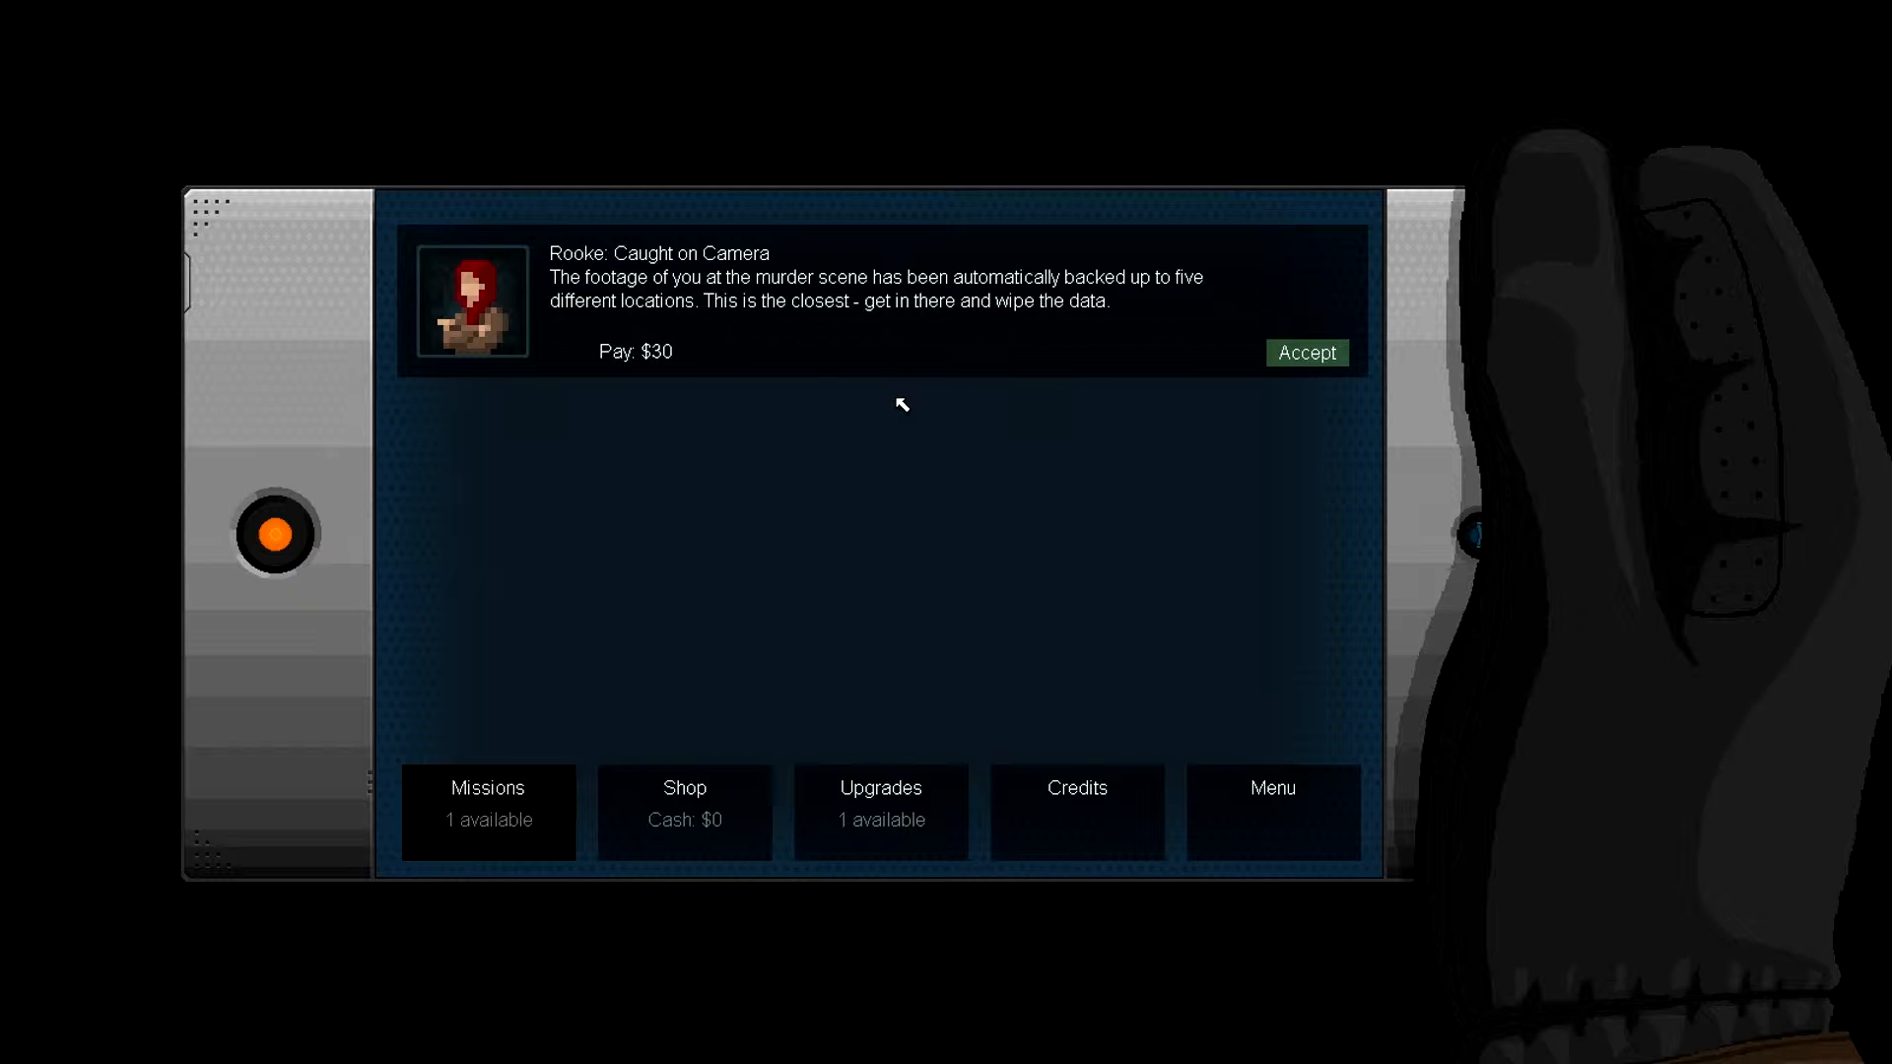
mouse_move(1003, 432)
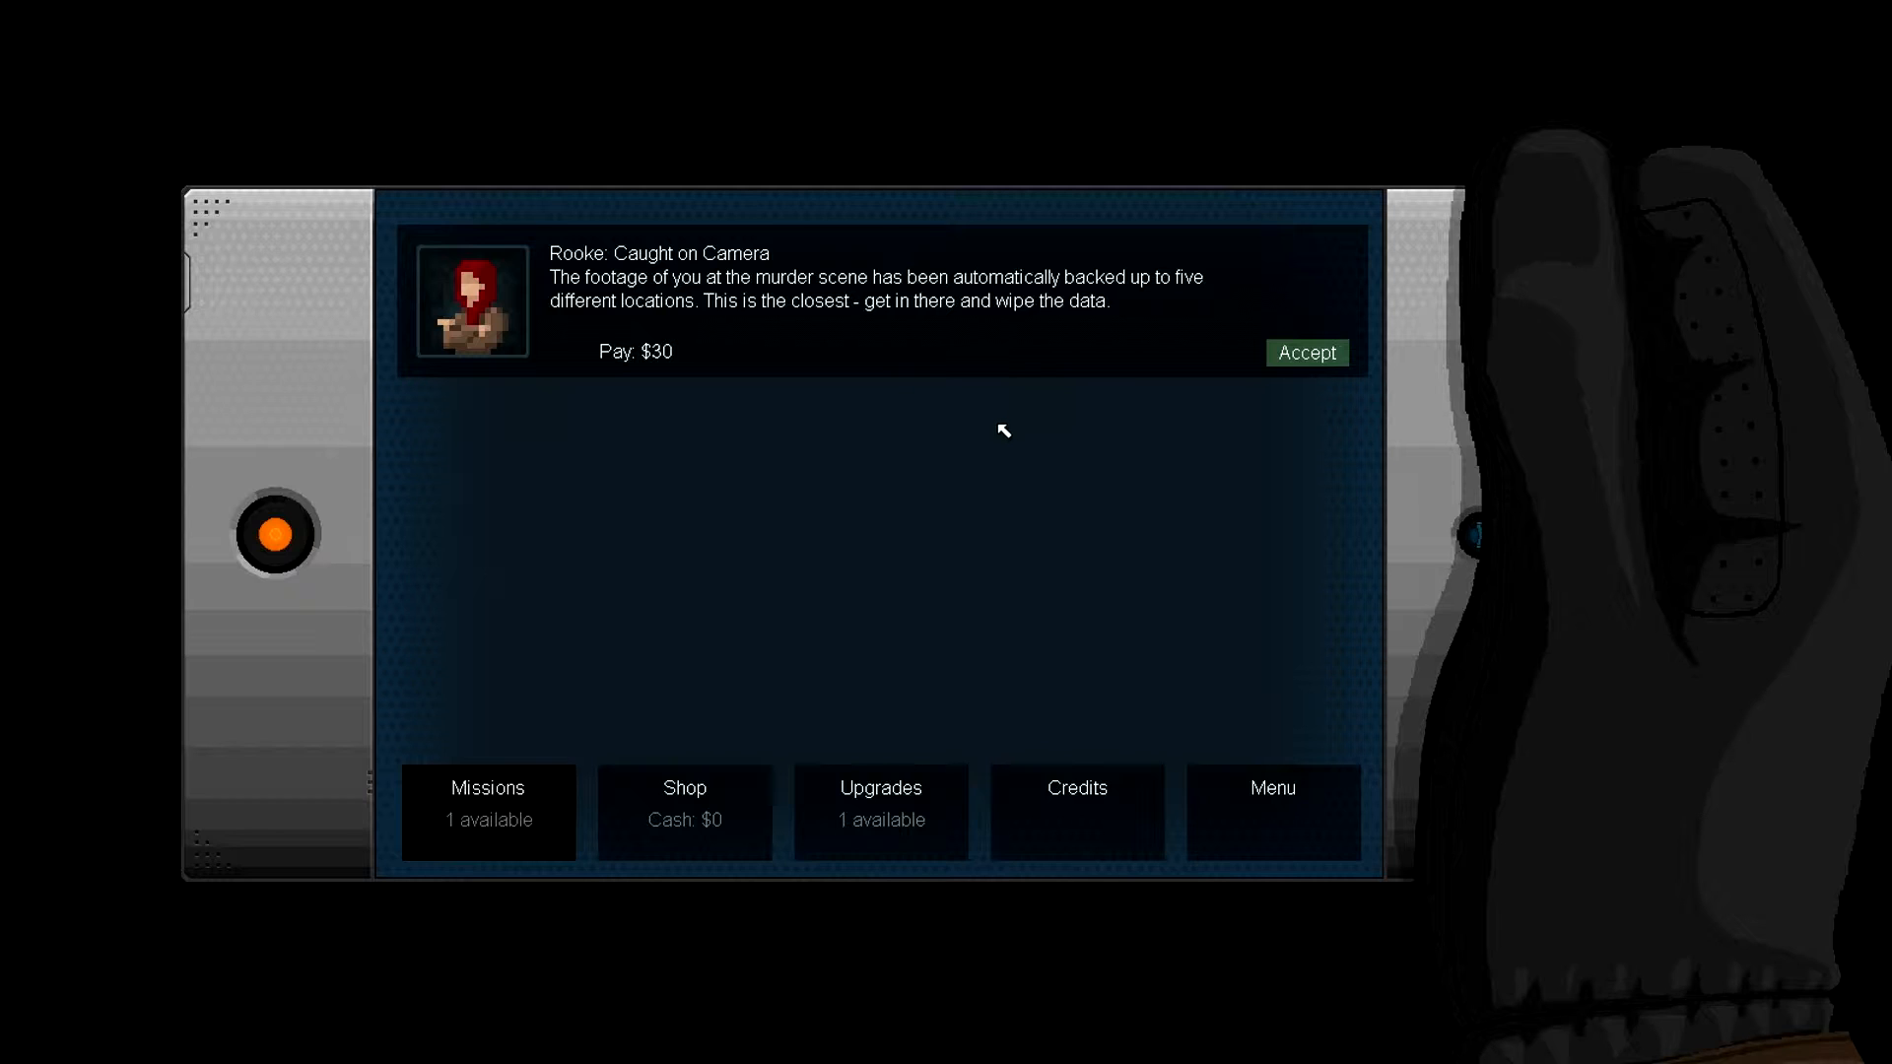
mouse_move(666, 389)
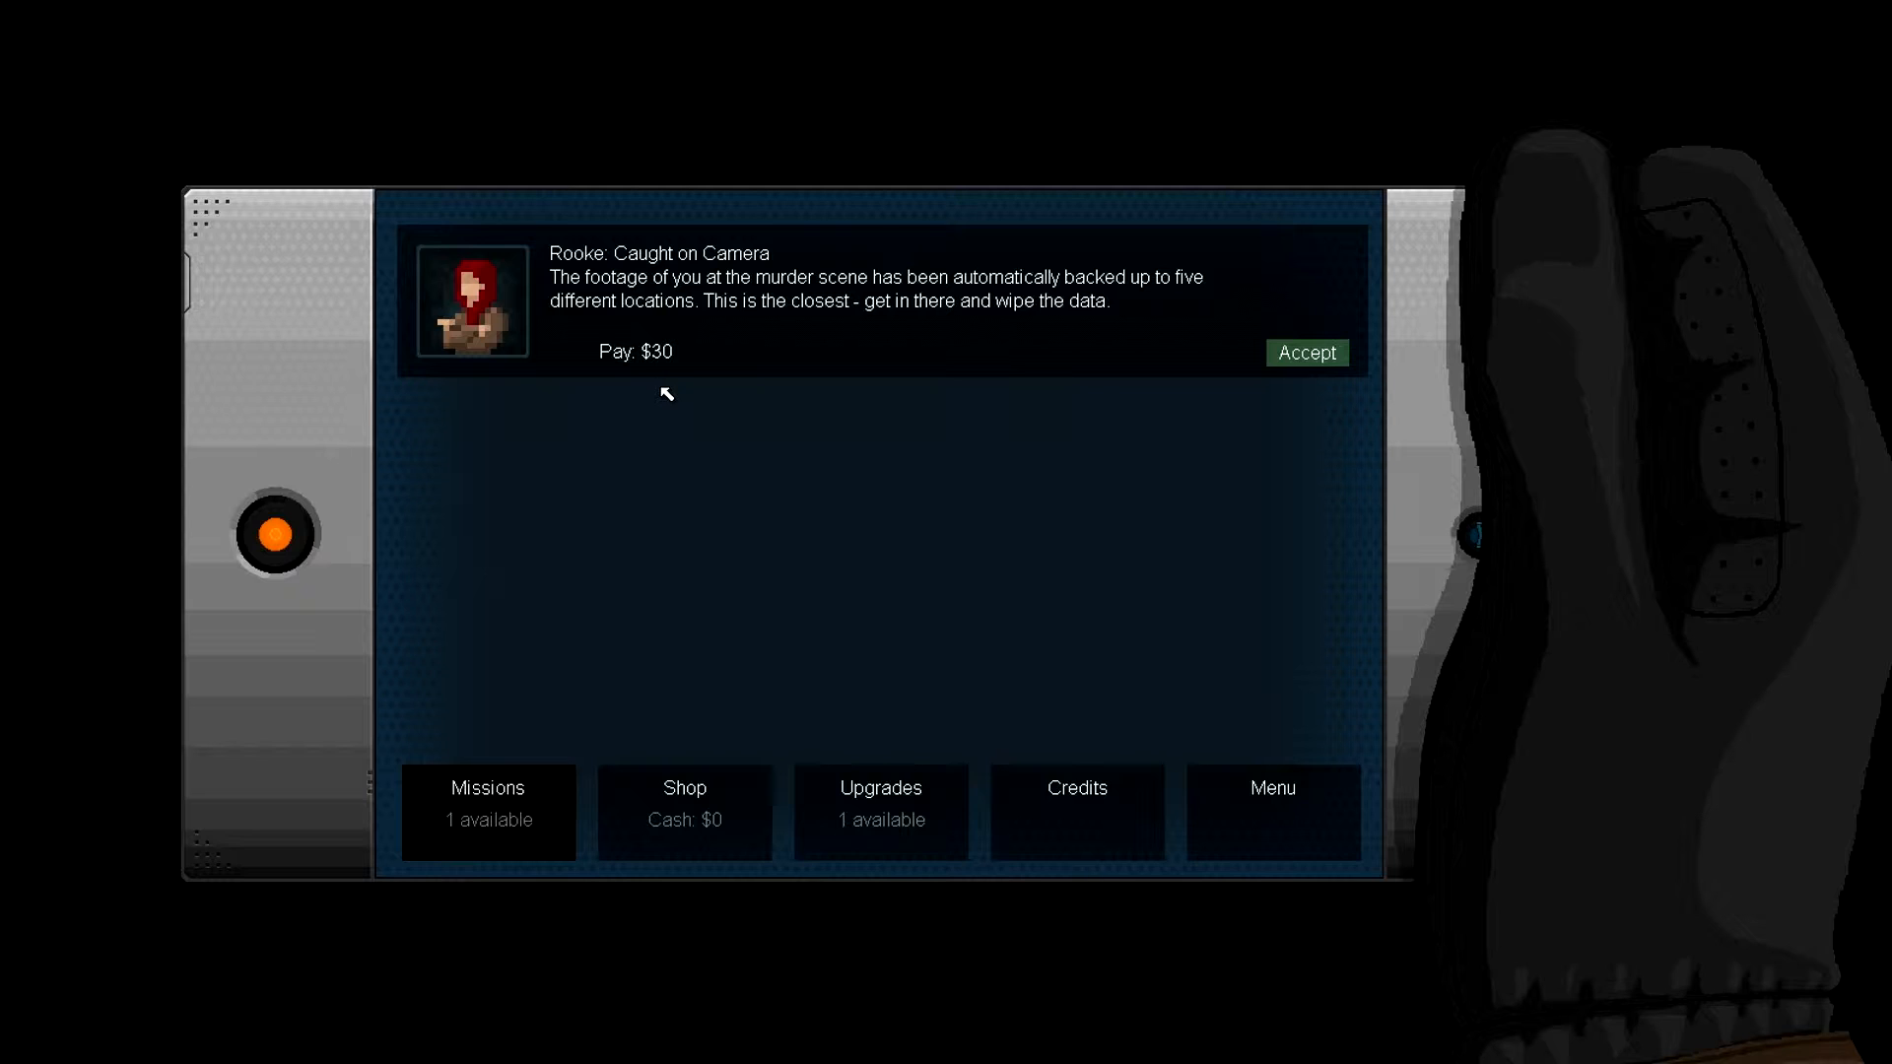
mouse_move(1336, 406)
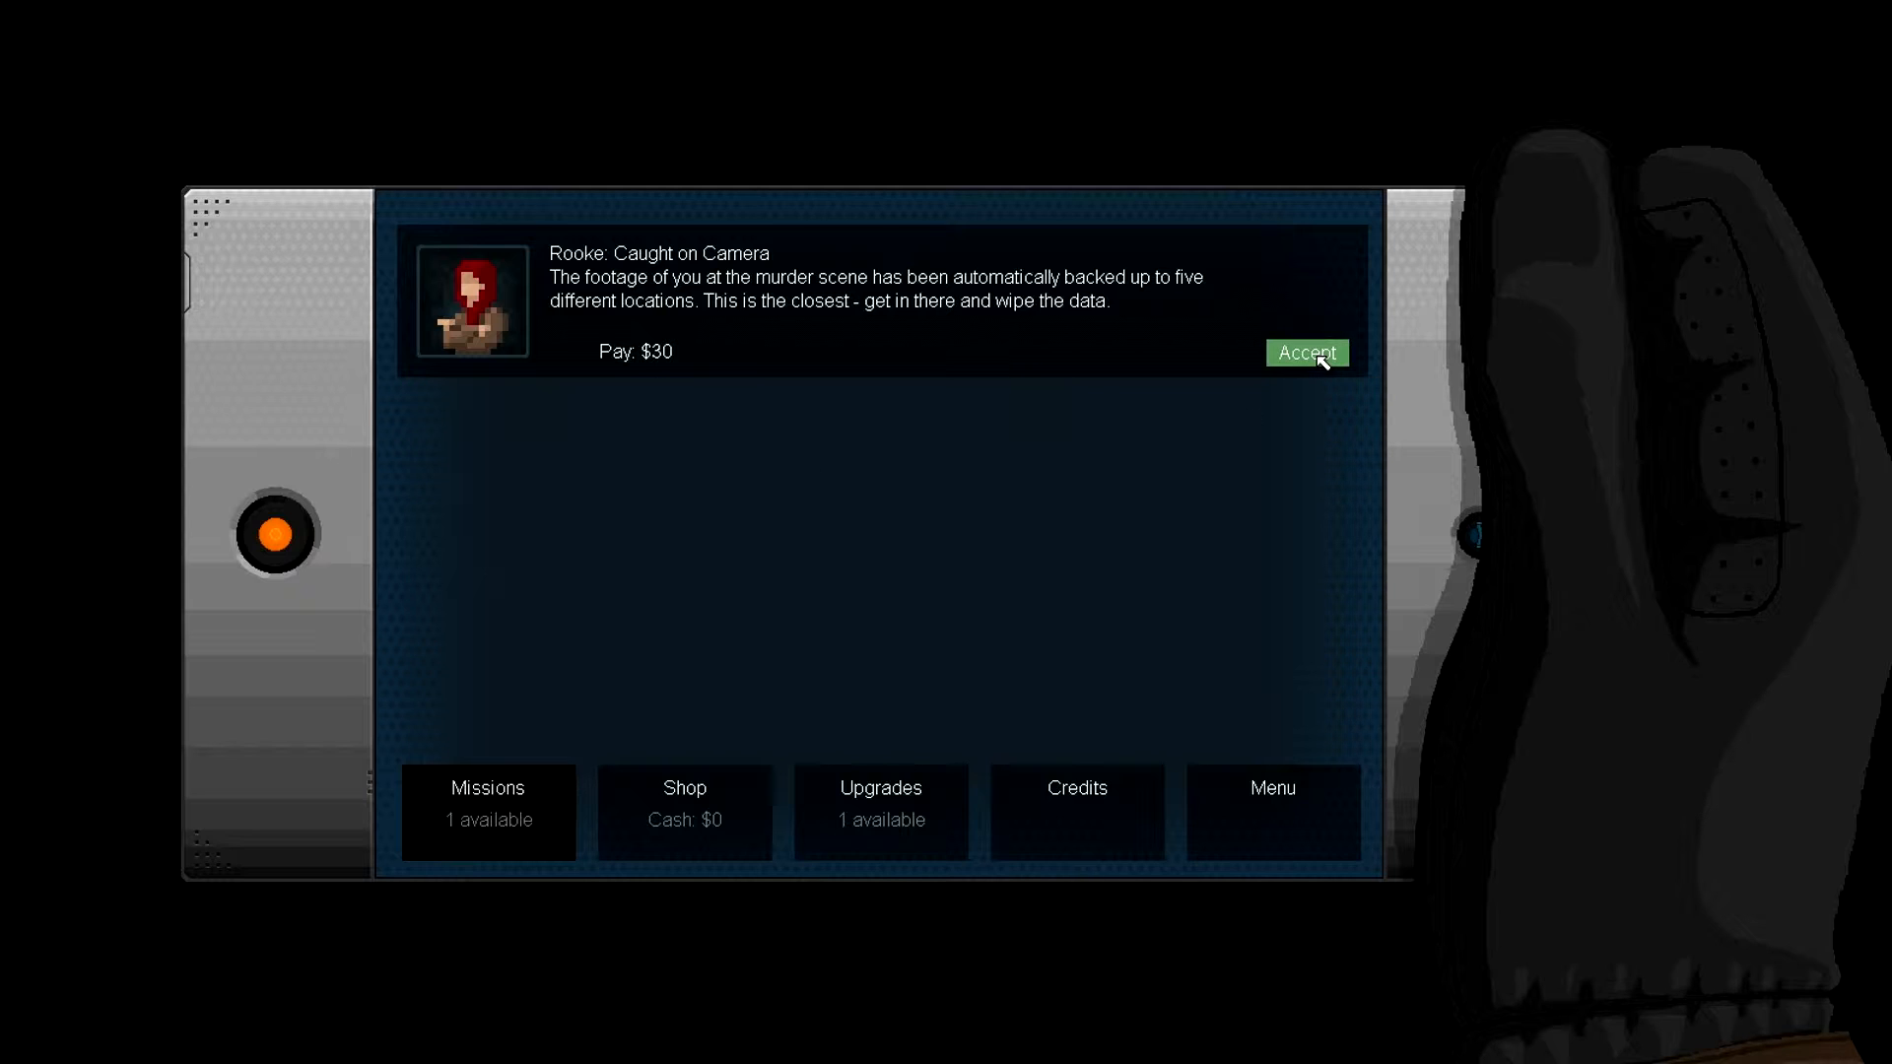
- Accept Caught on Camera, ask how to get in, say 'Got it' and end the briefing call
click(1305, 353)
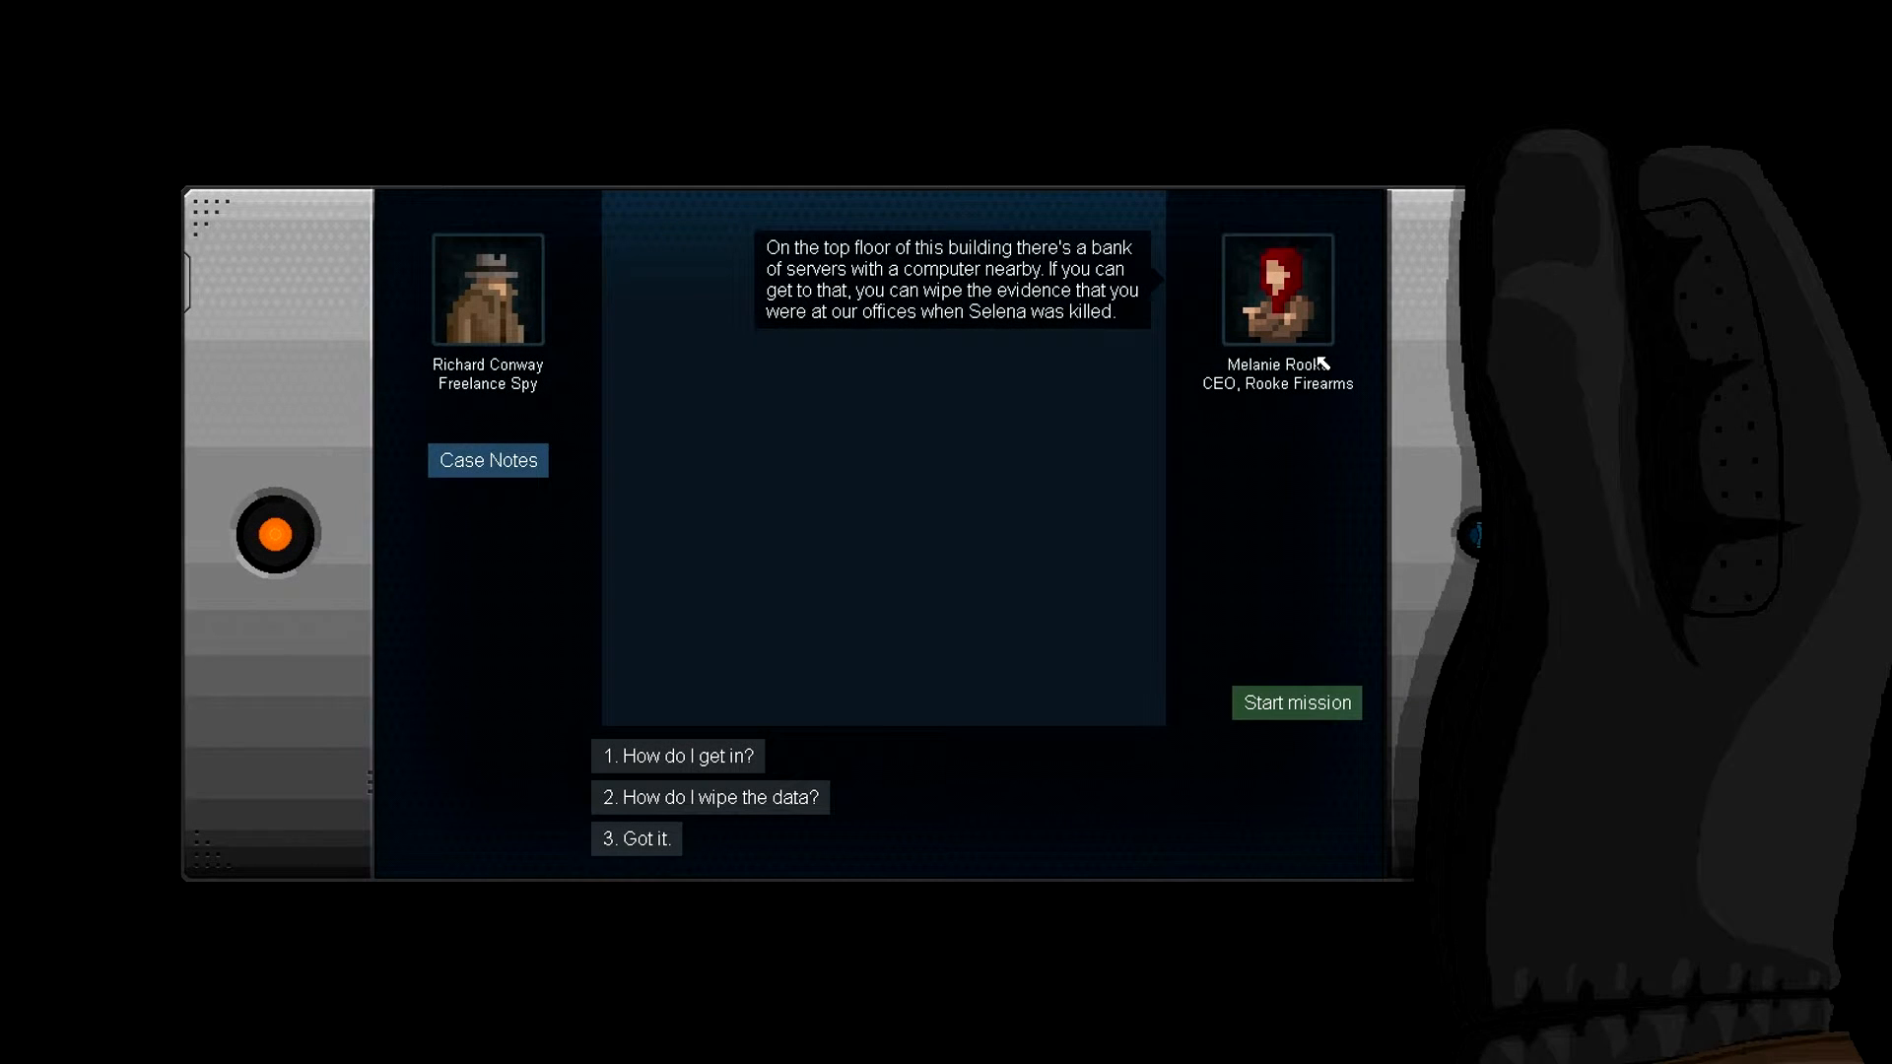
mouse_move(857, 293)
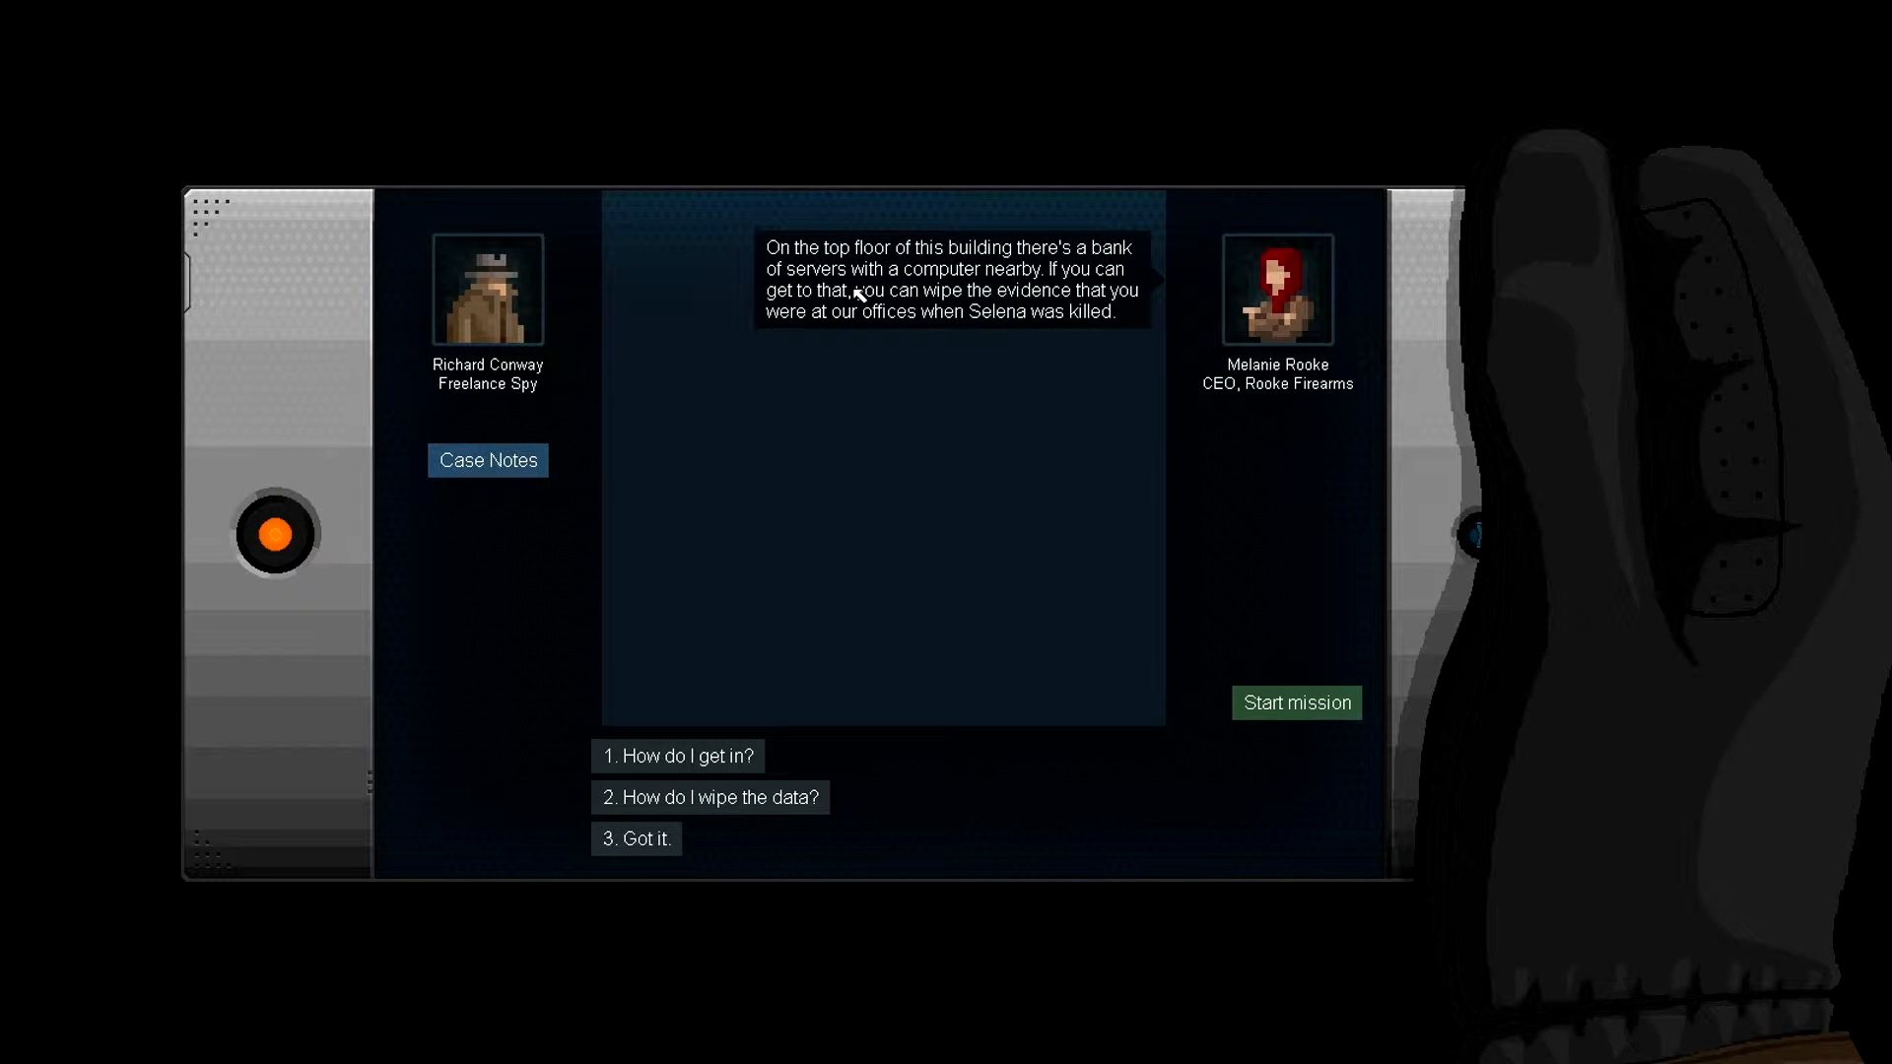
mouse_move(957, 276)
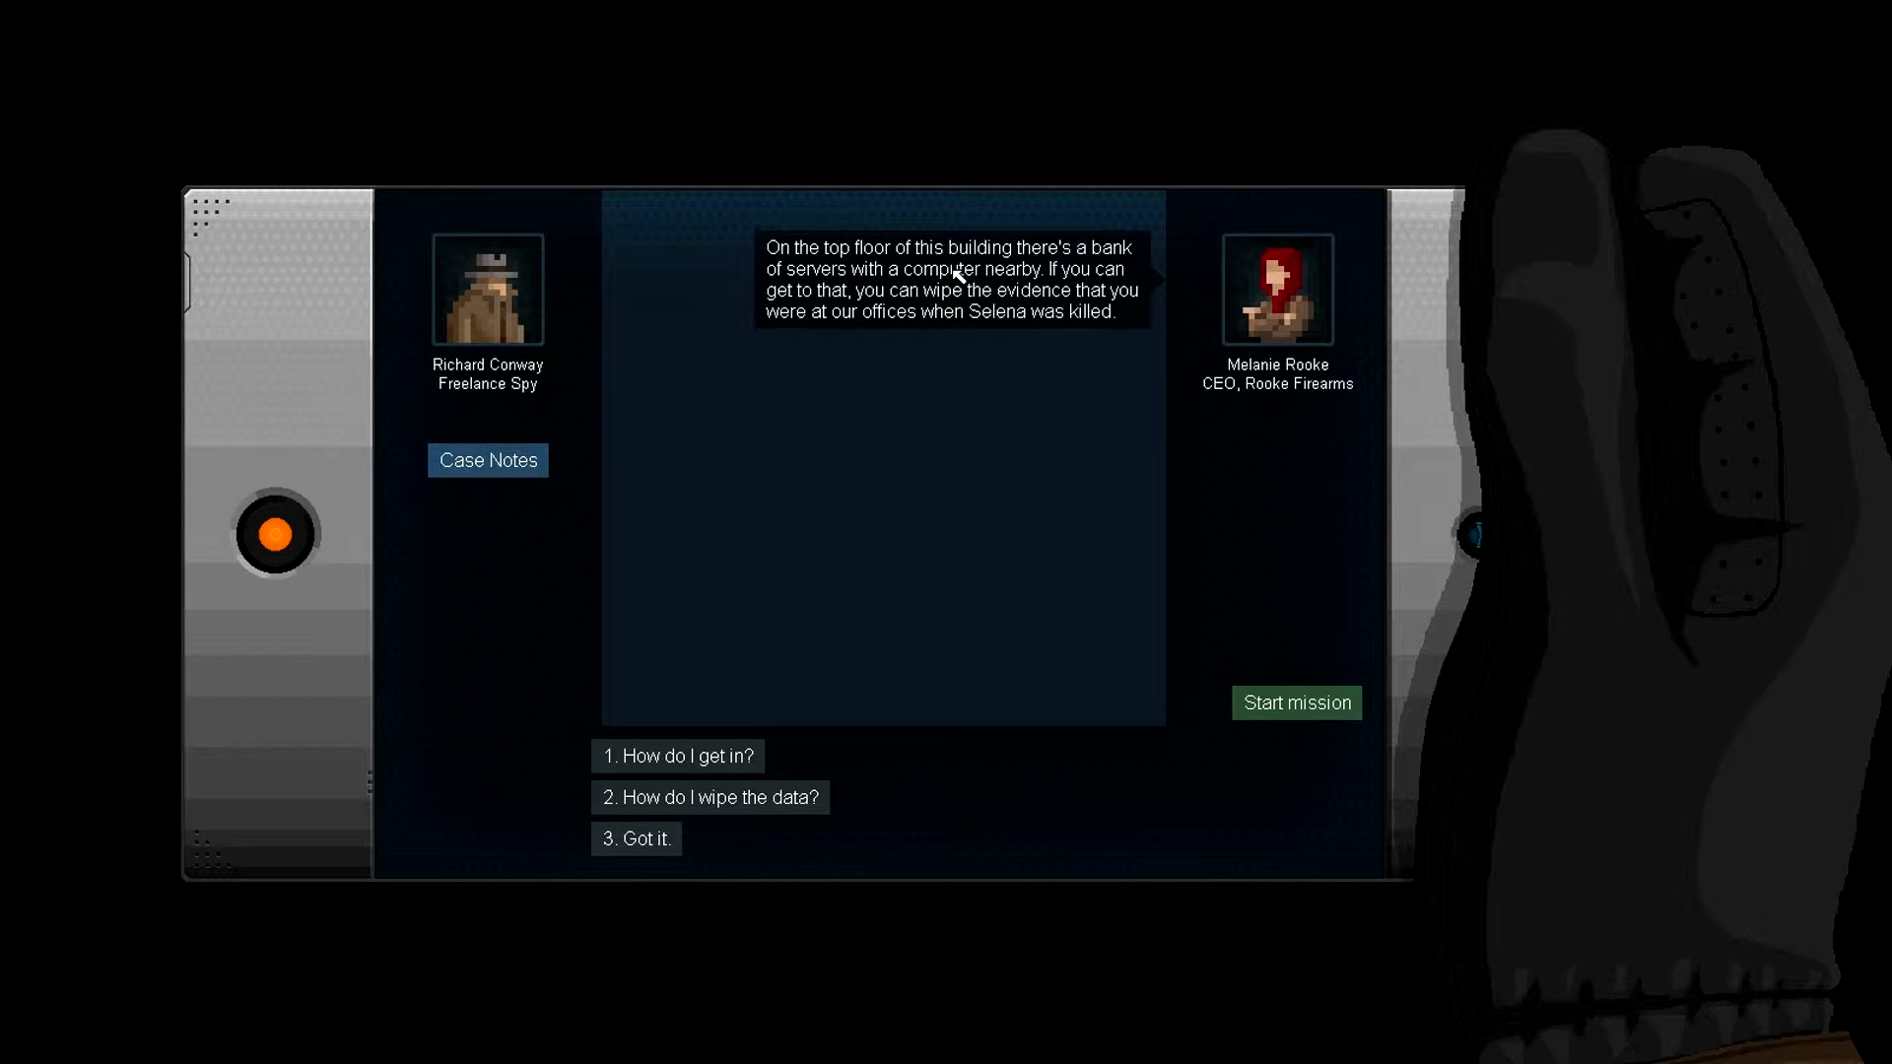
mouse_move(1226, 355)
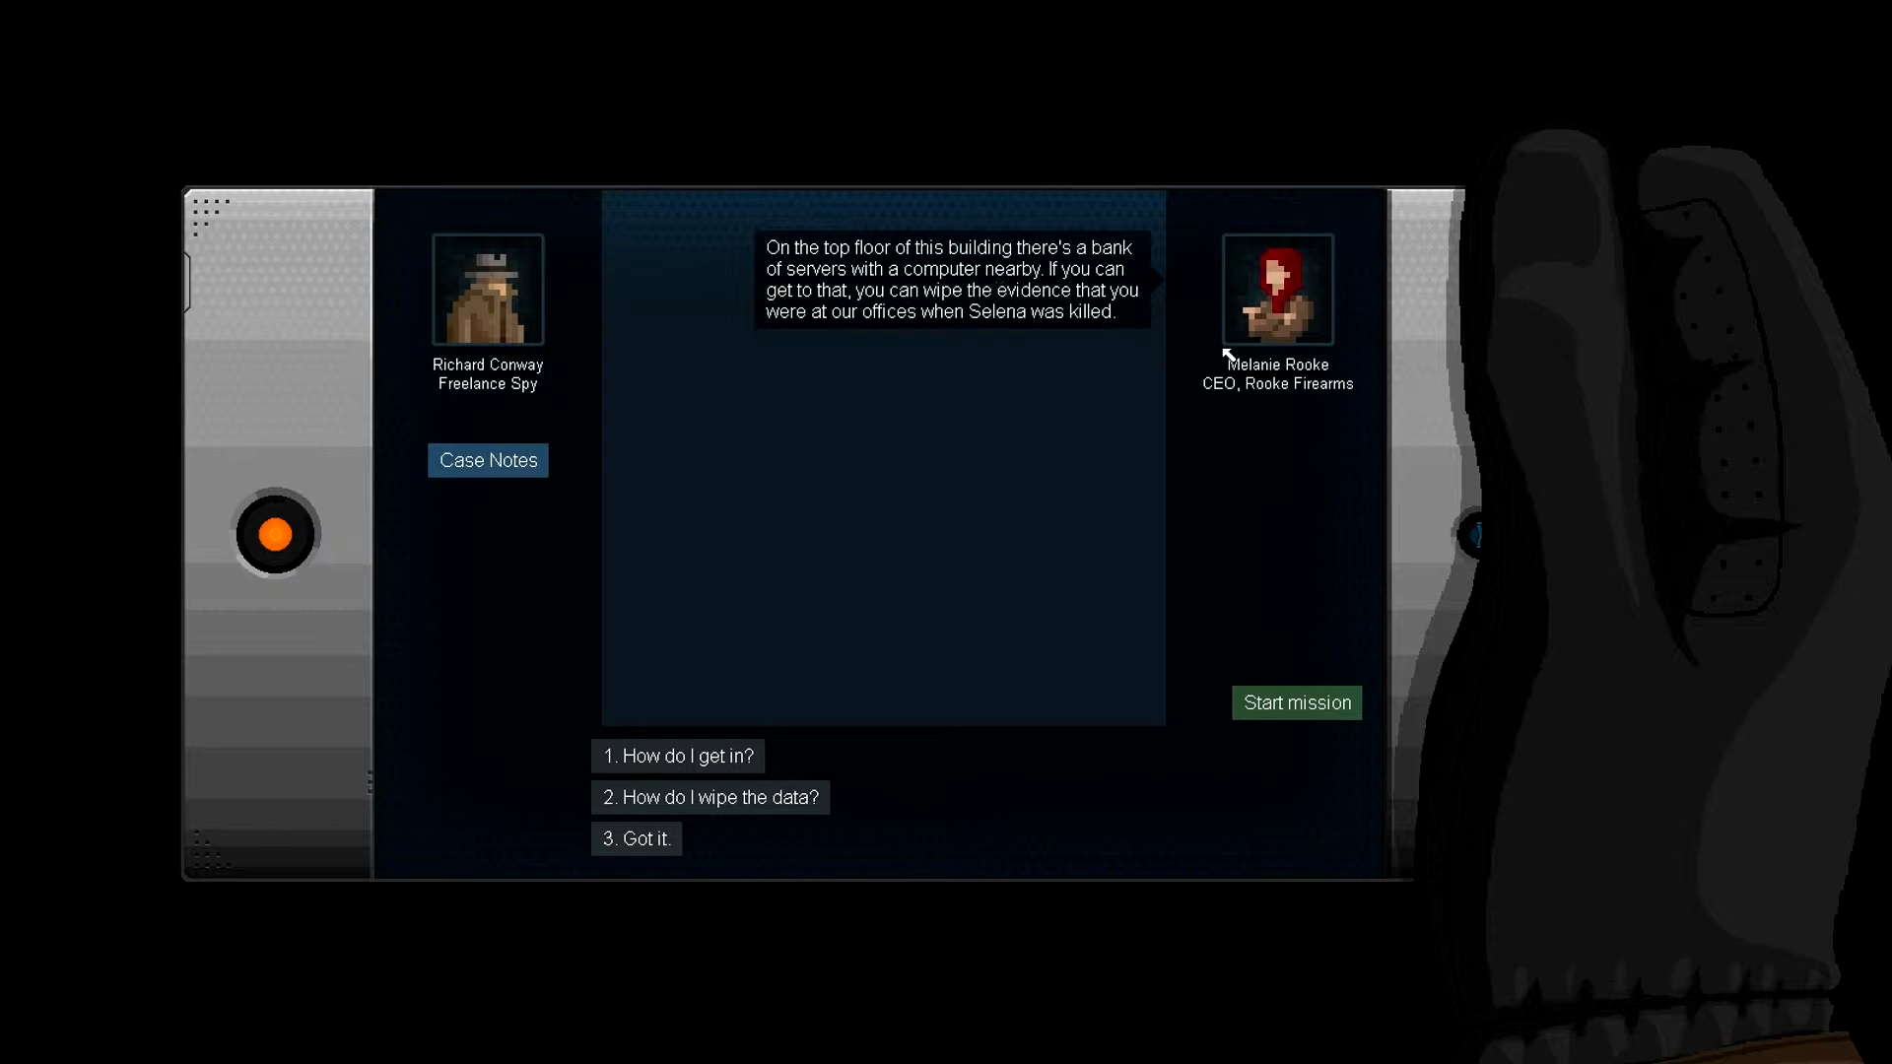
mouse_move(830, 310)
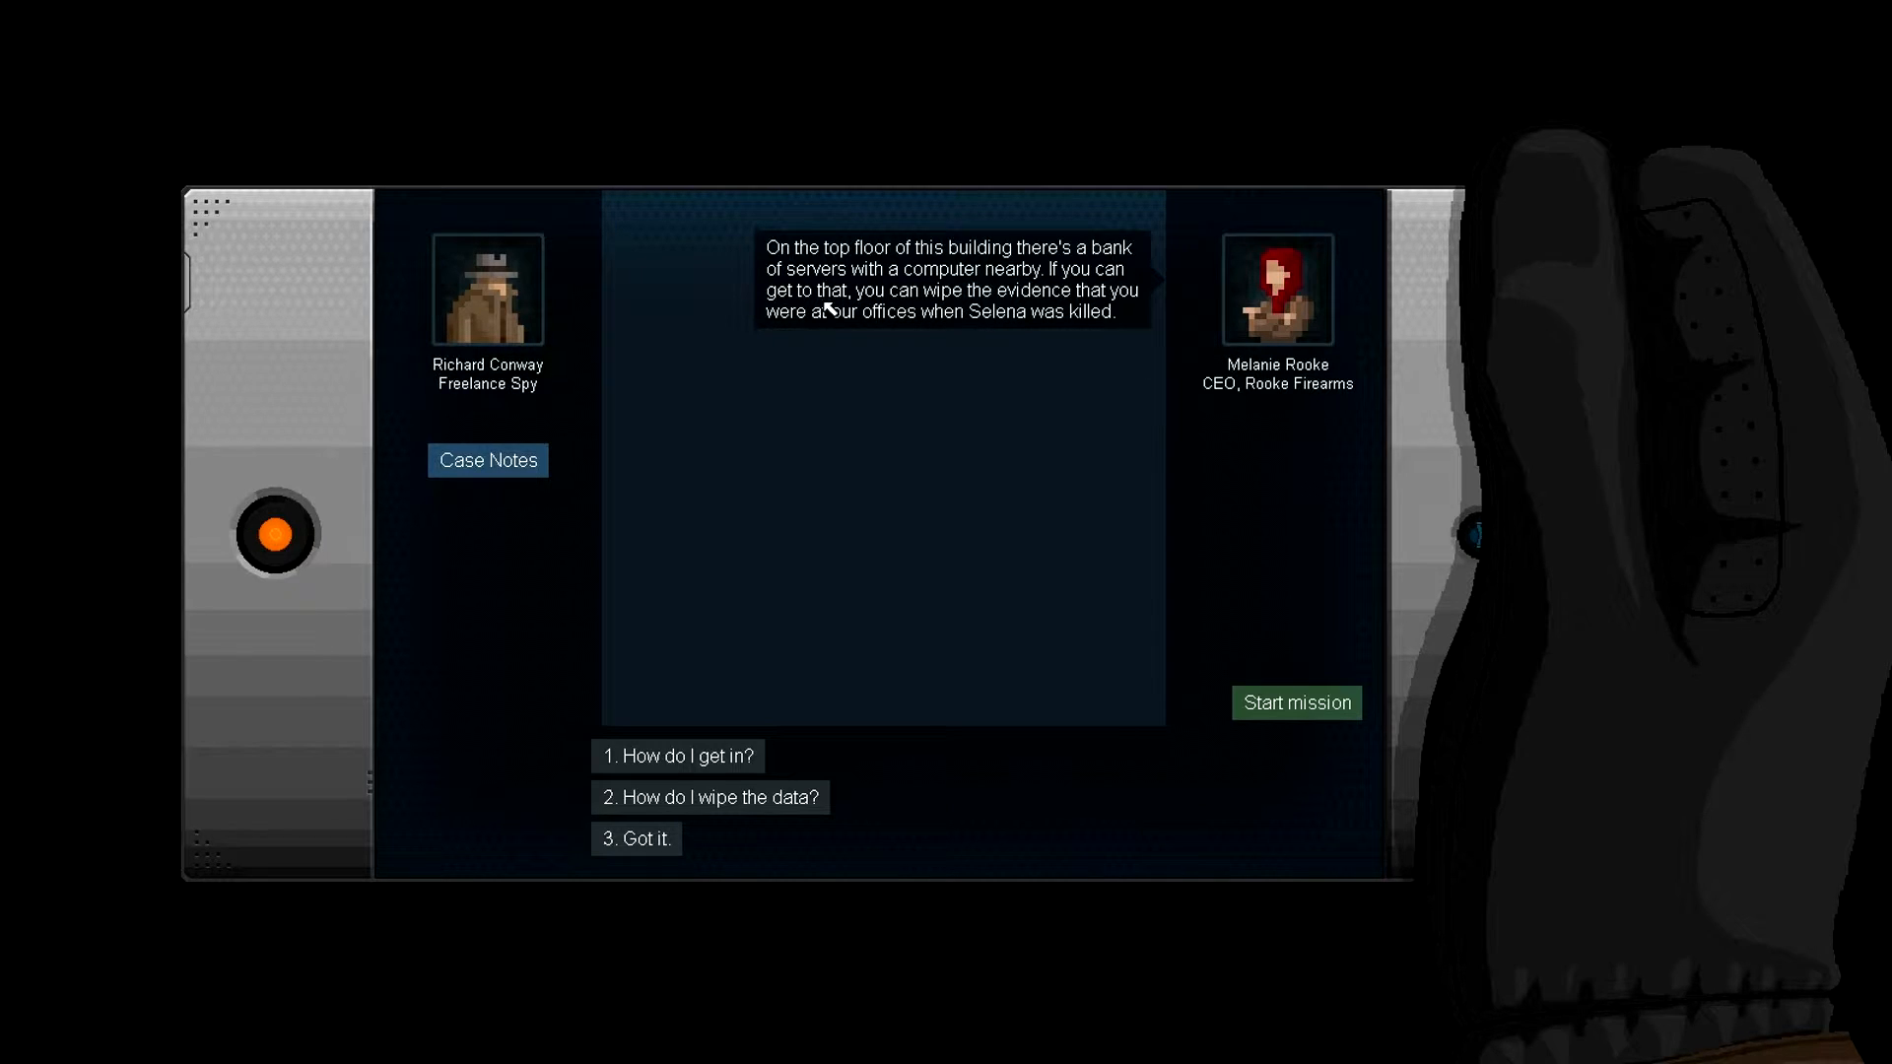
mouse_move(1026, 339)
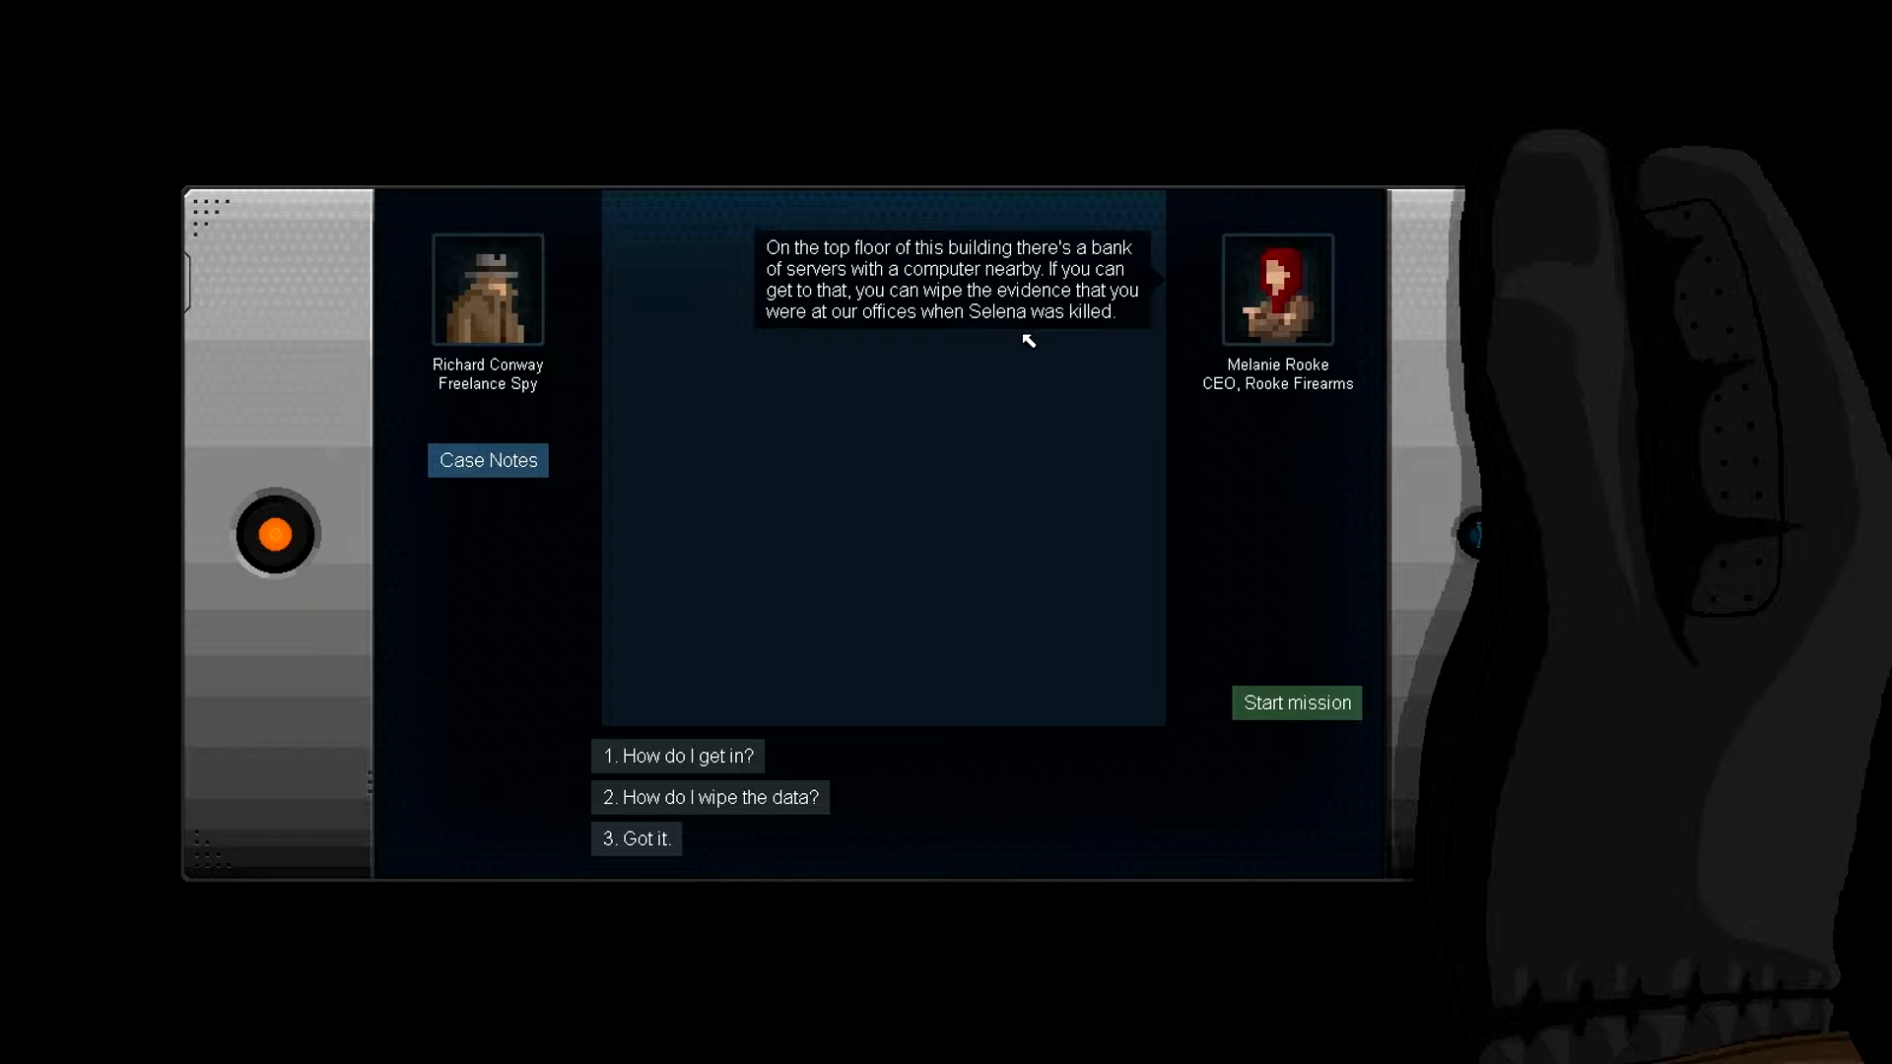
mouse_move(944, 394)
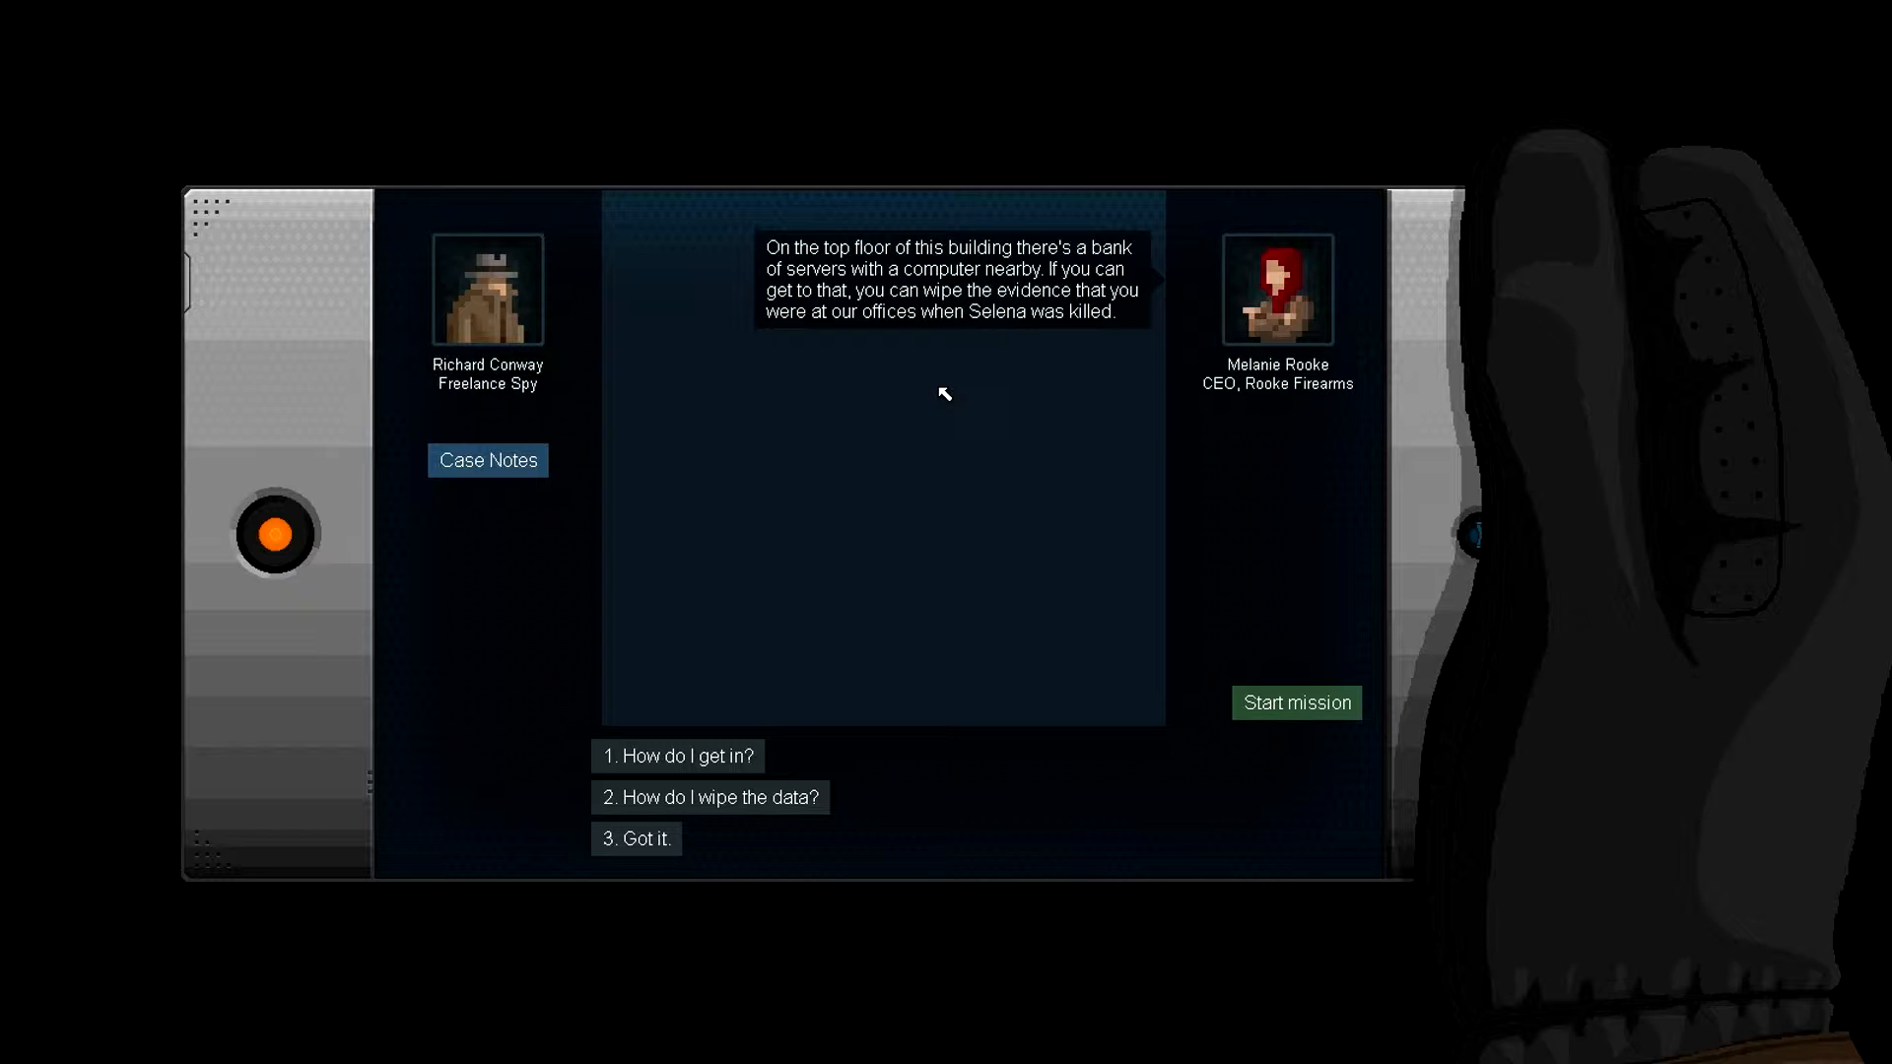
mouse_move(636, 630)
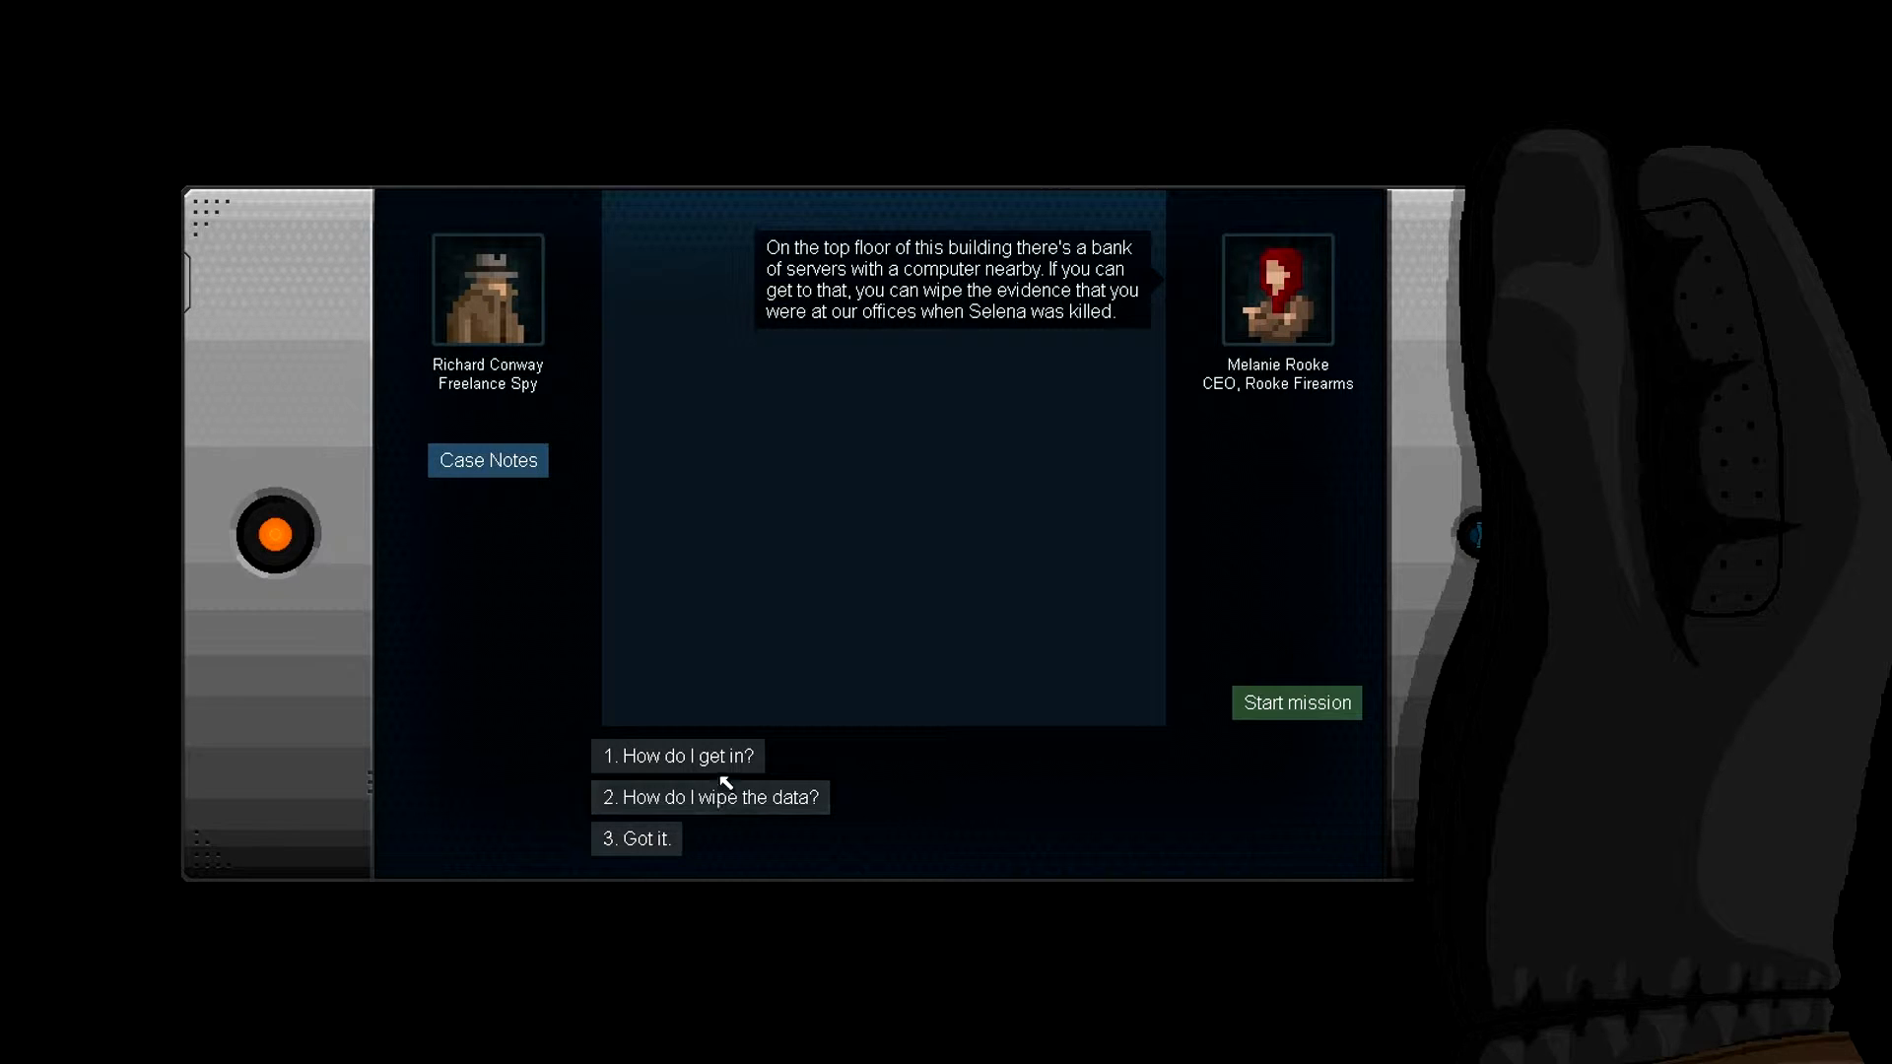
click(676, 755)
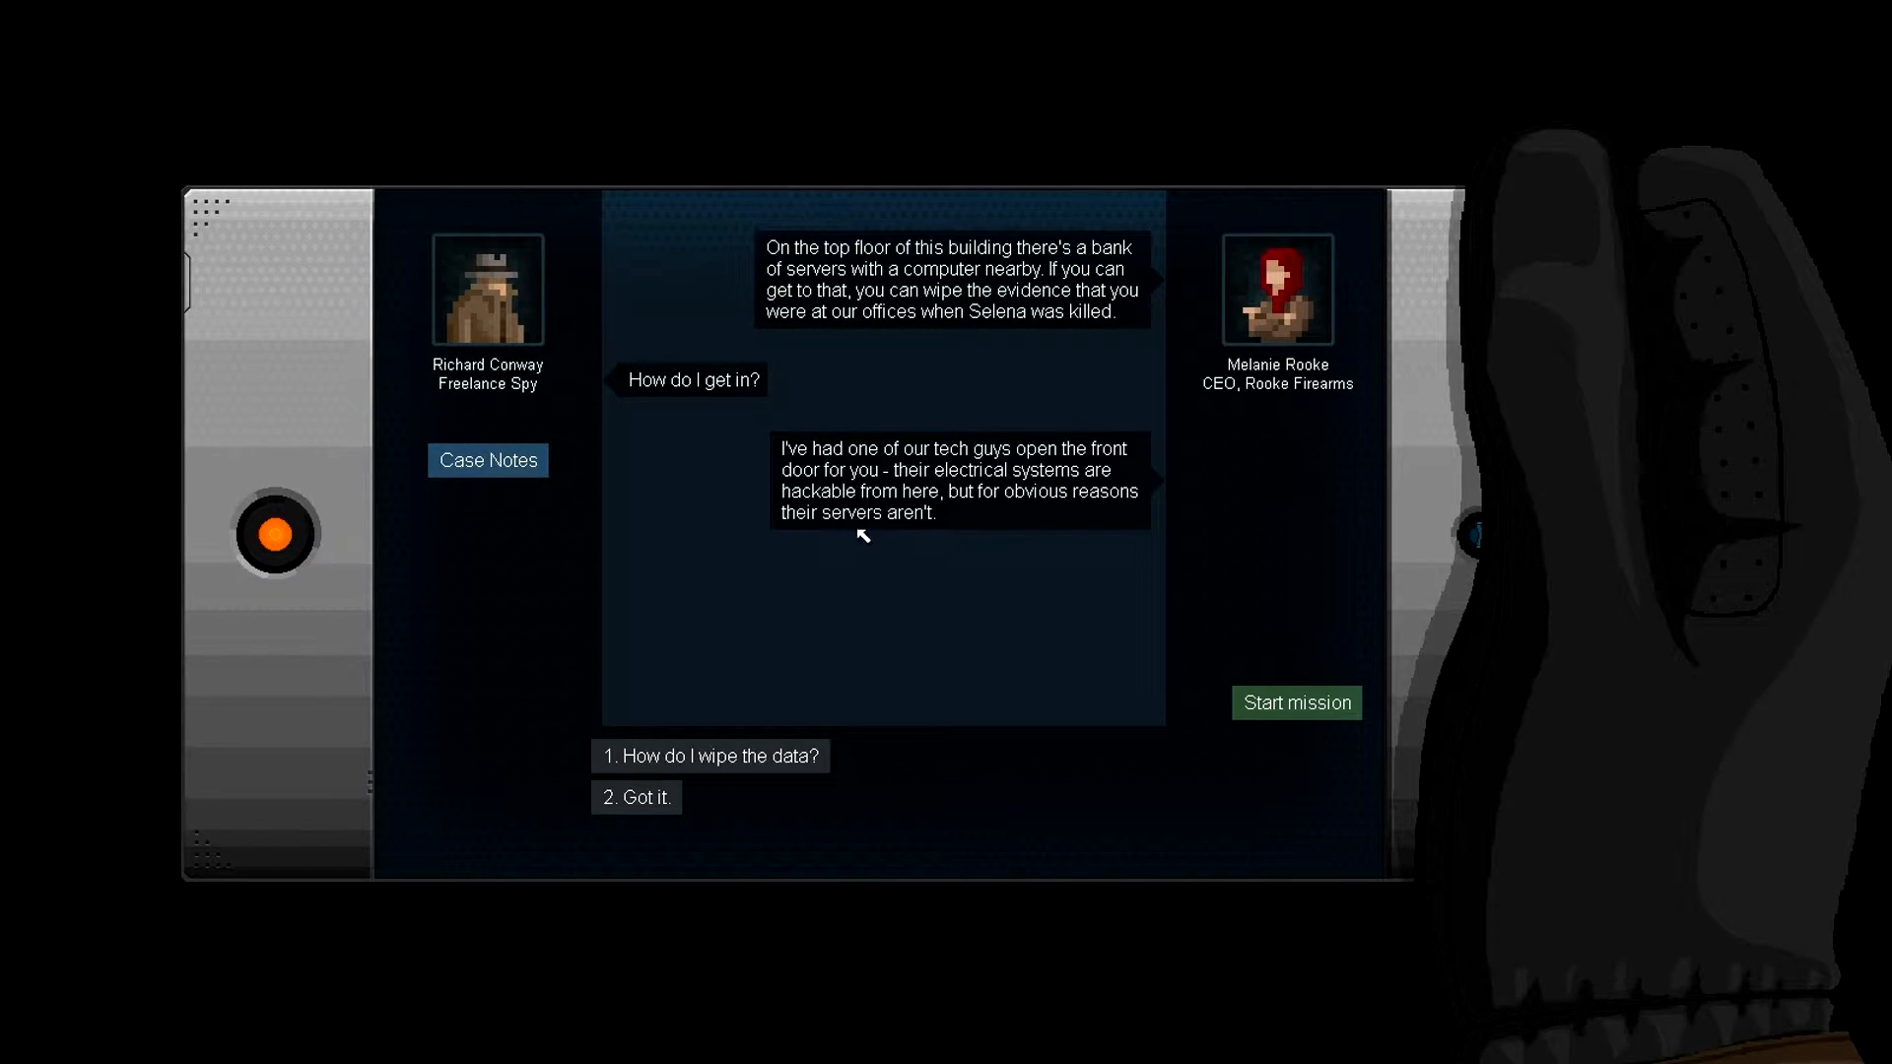
mouse_move(1052, 471)
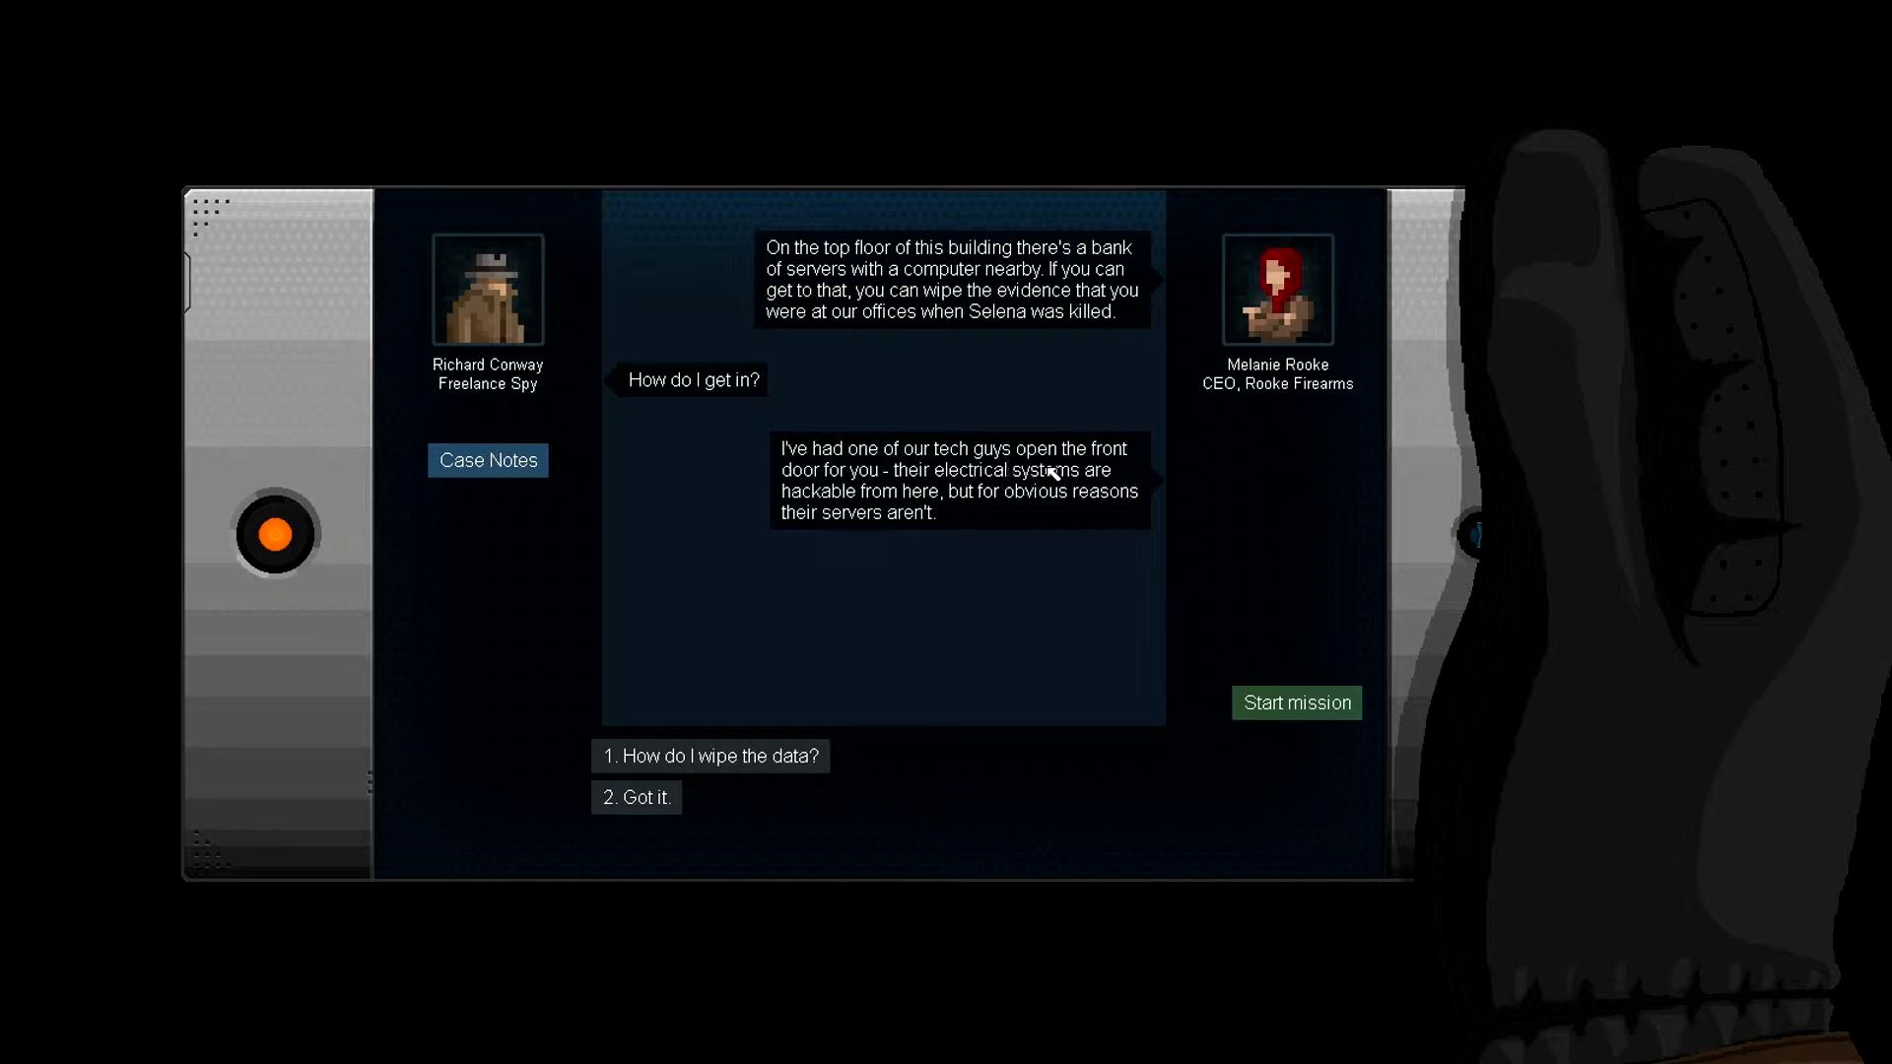
mouse_move(965, 507)
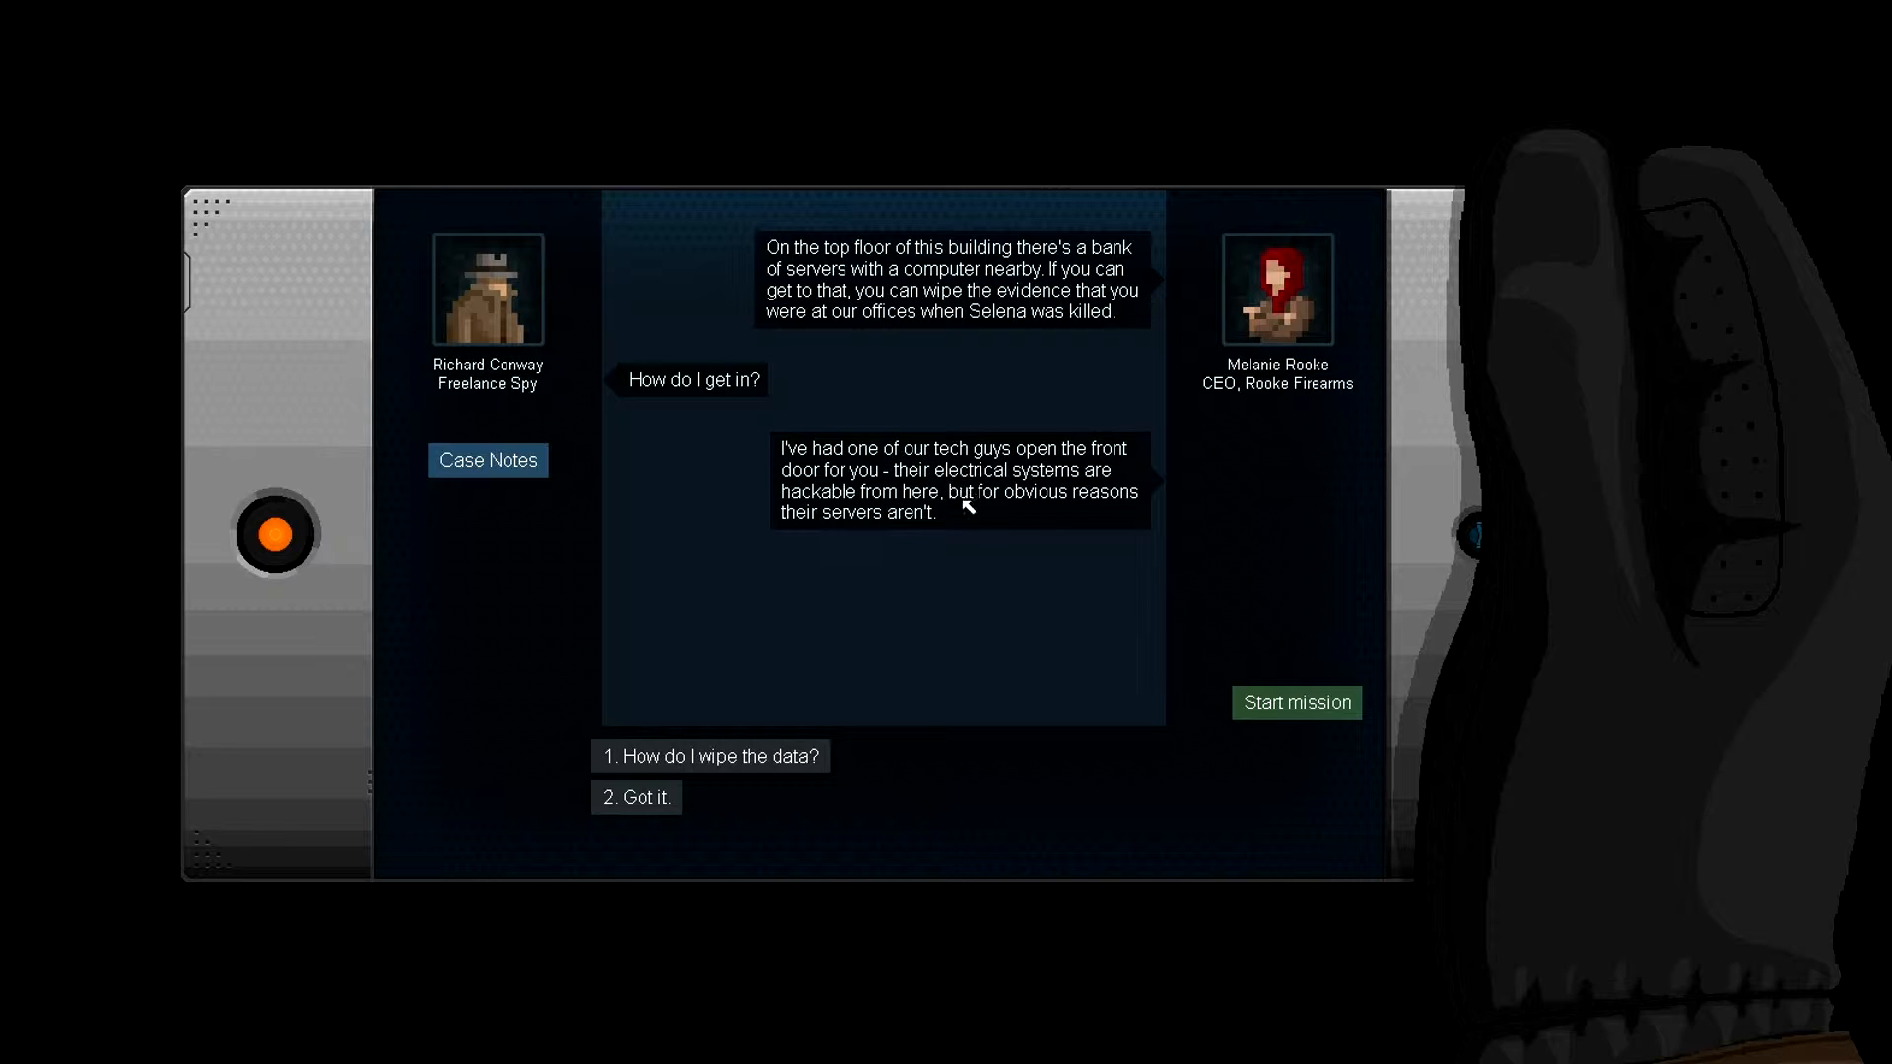
mouse_move(832, 528)
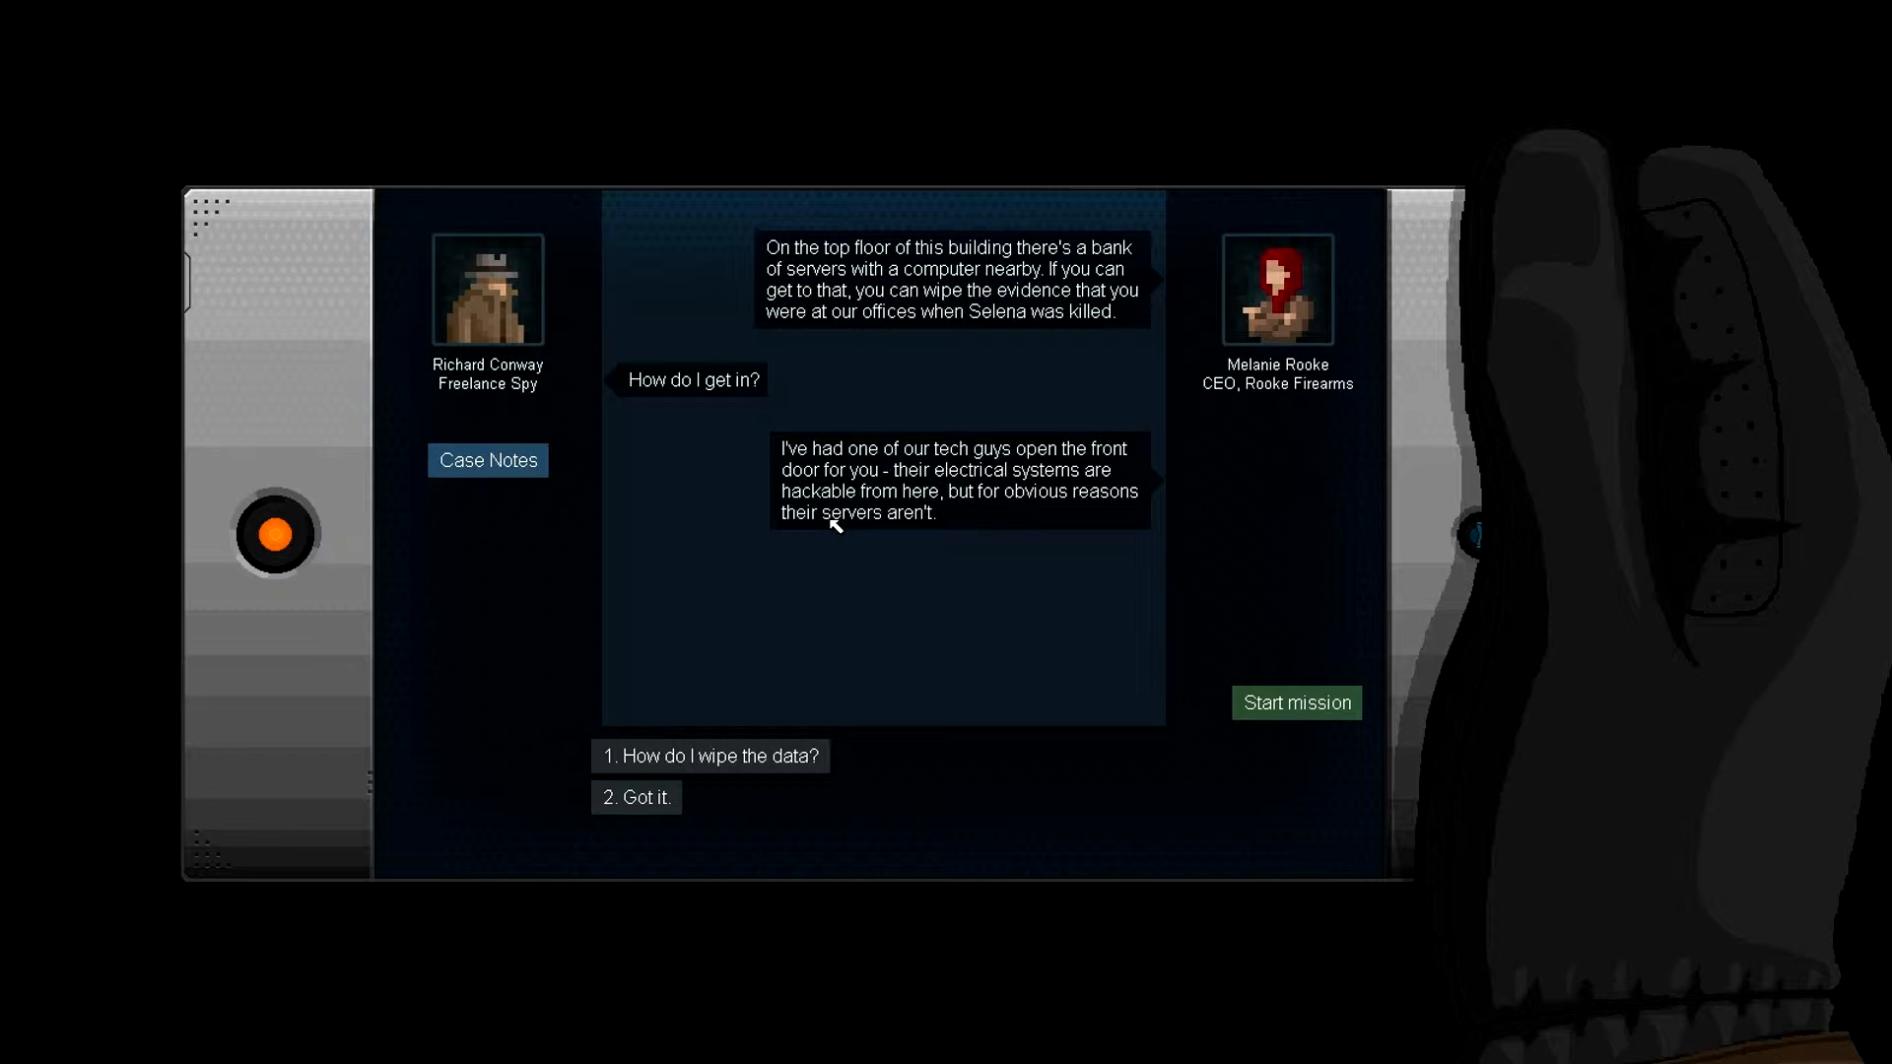
mouse_move(1056, 512)
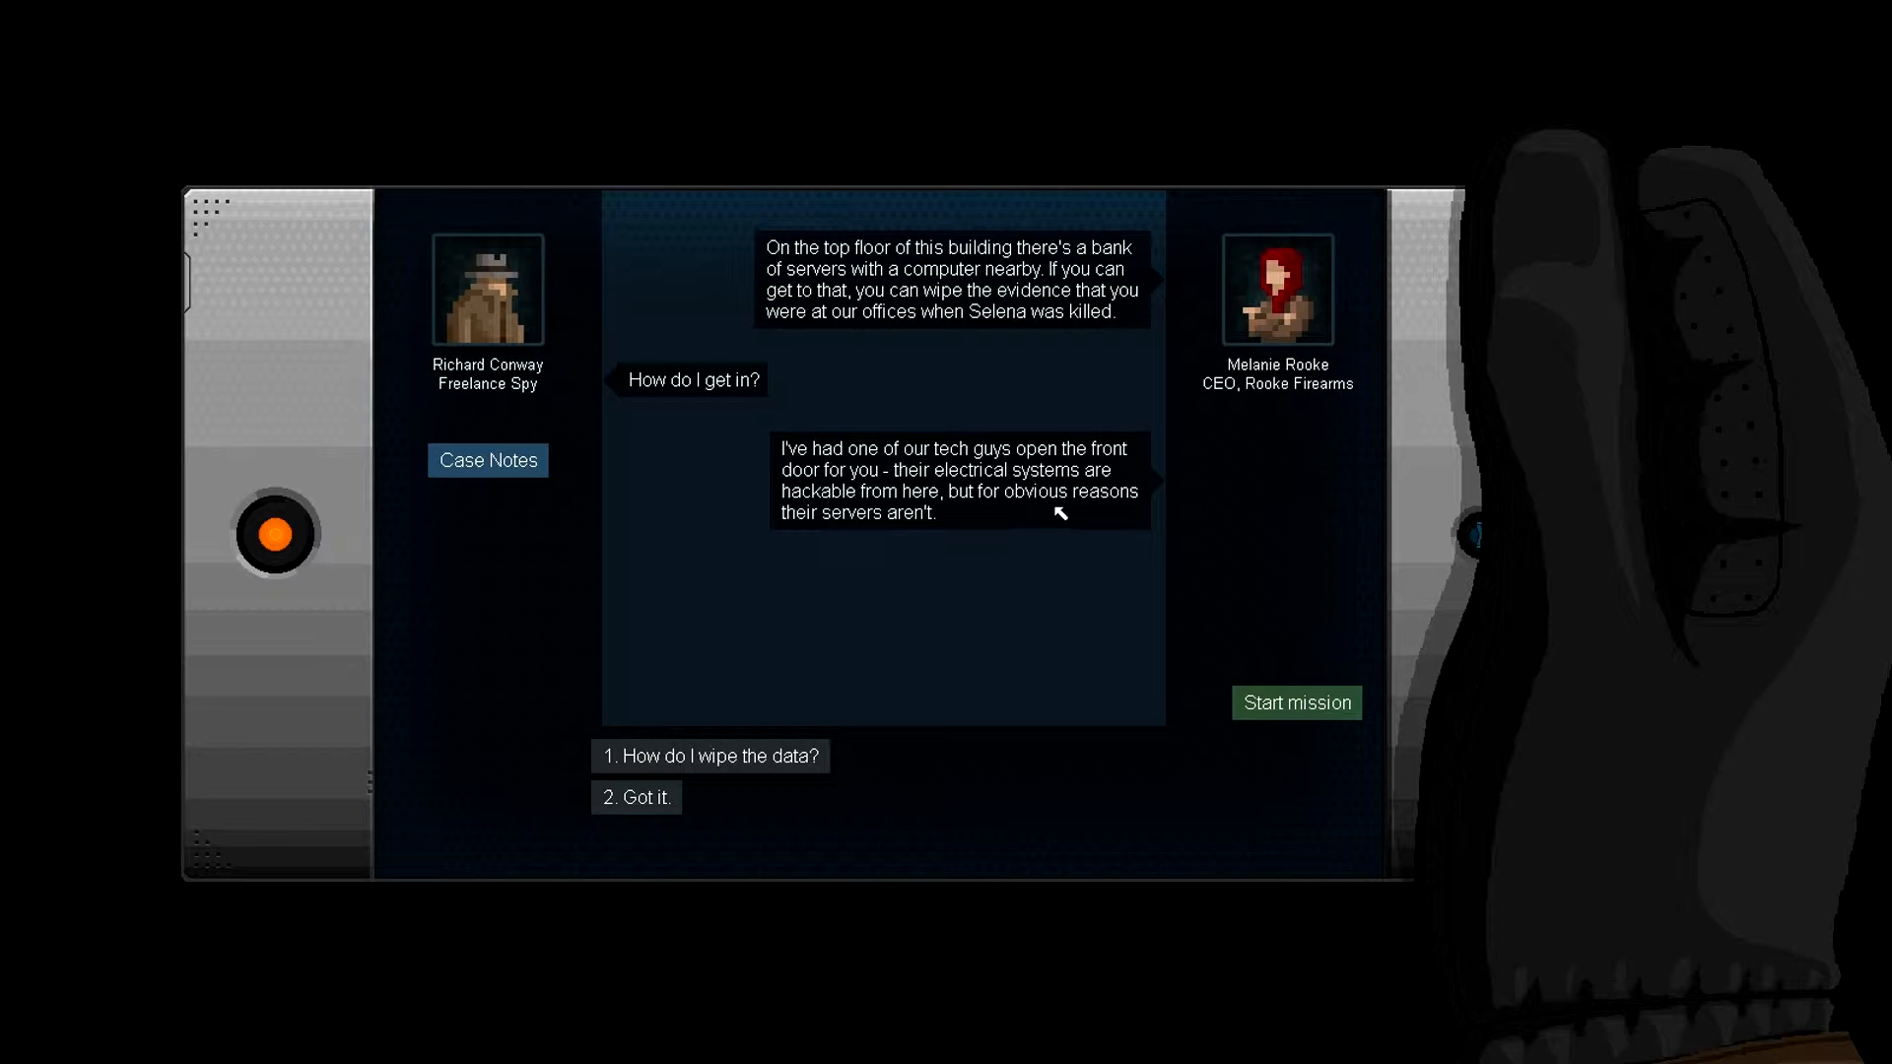
mouse_move(733, 599)
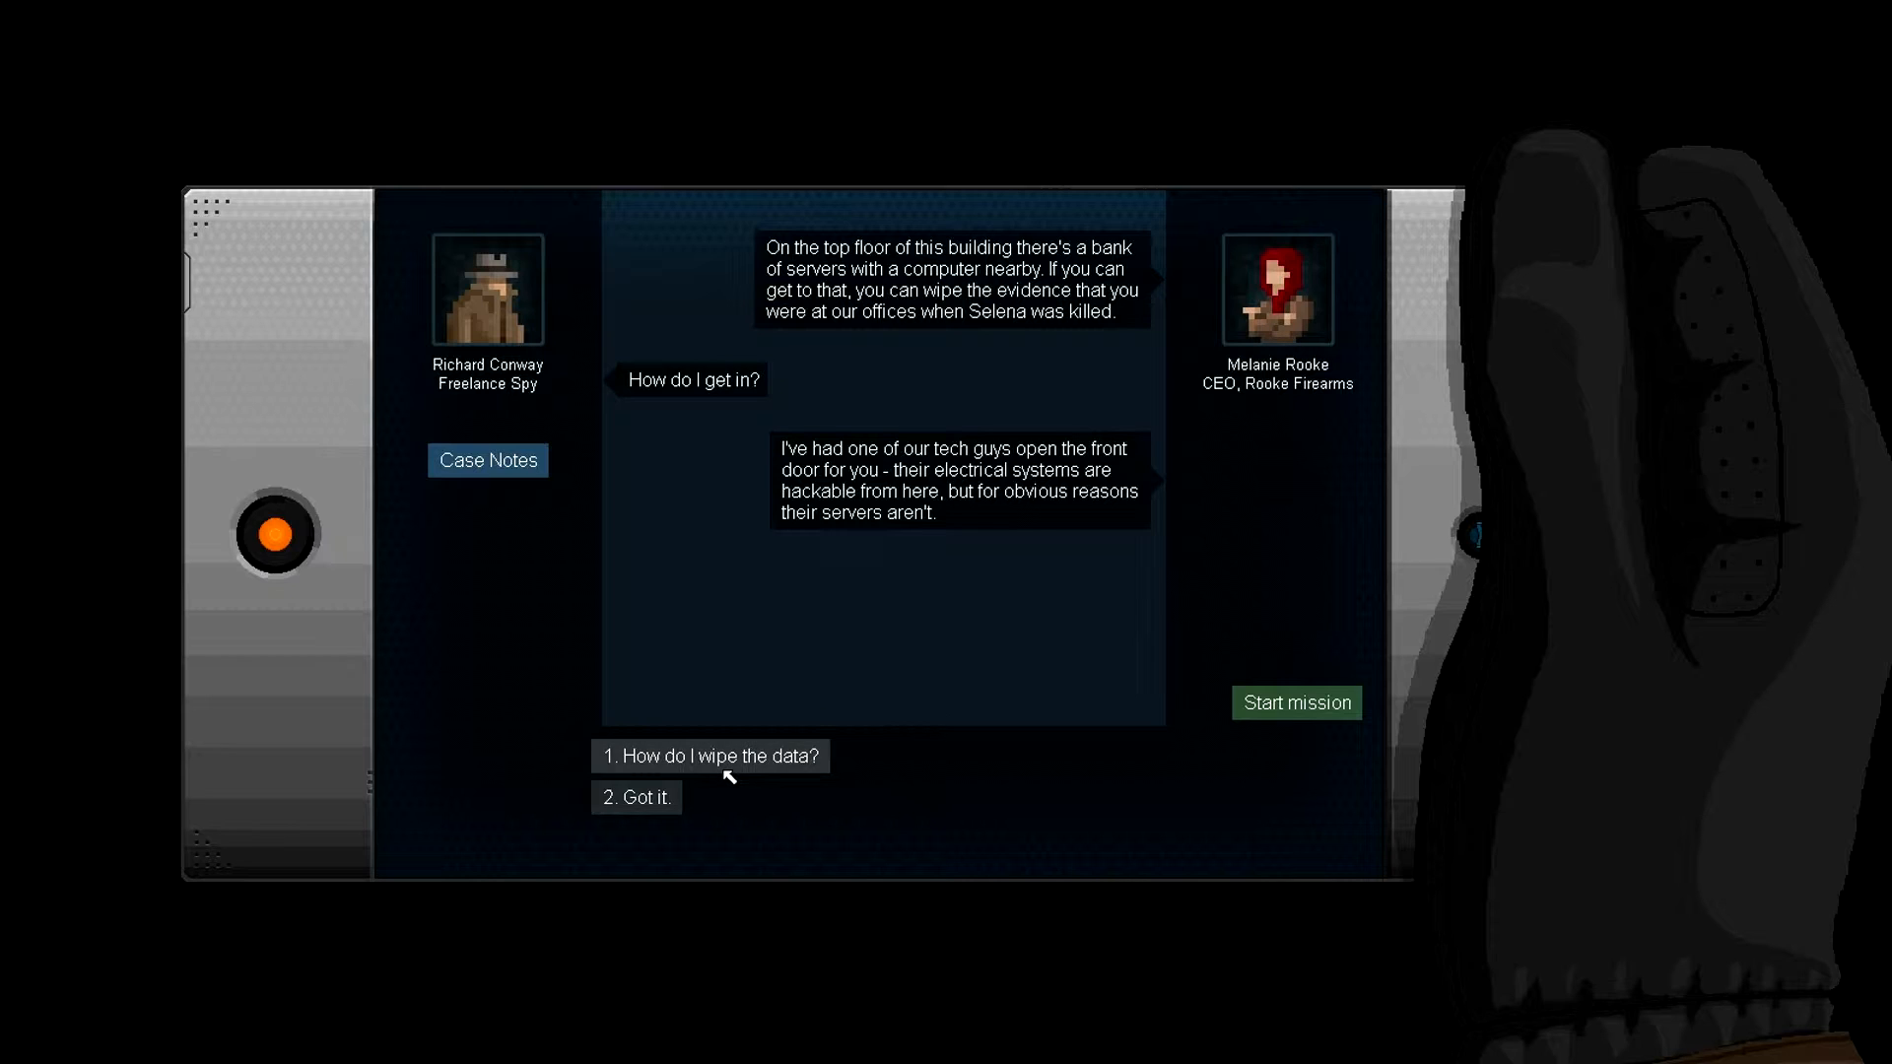
click(637, 796)
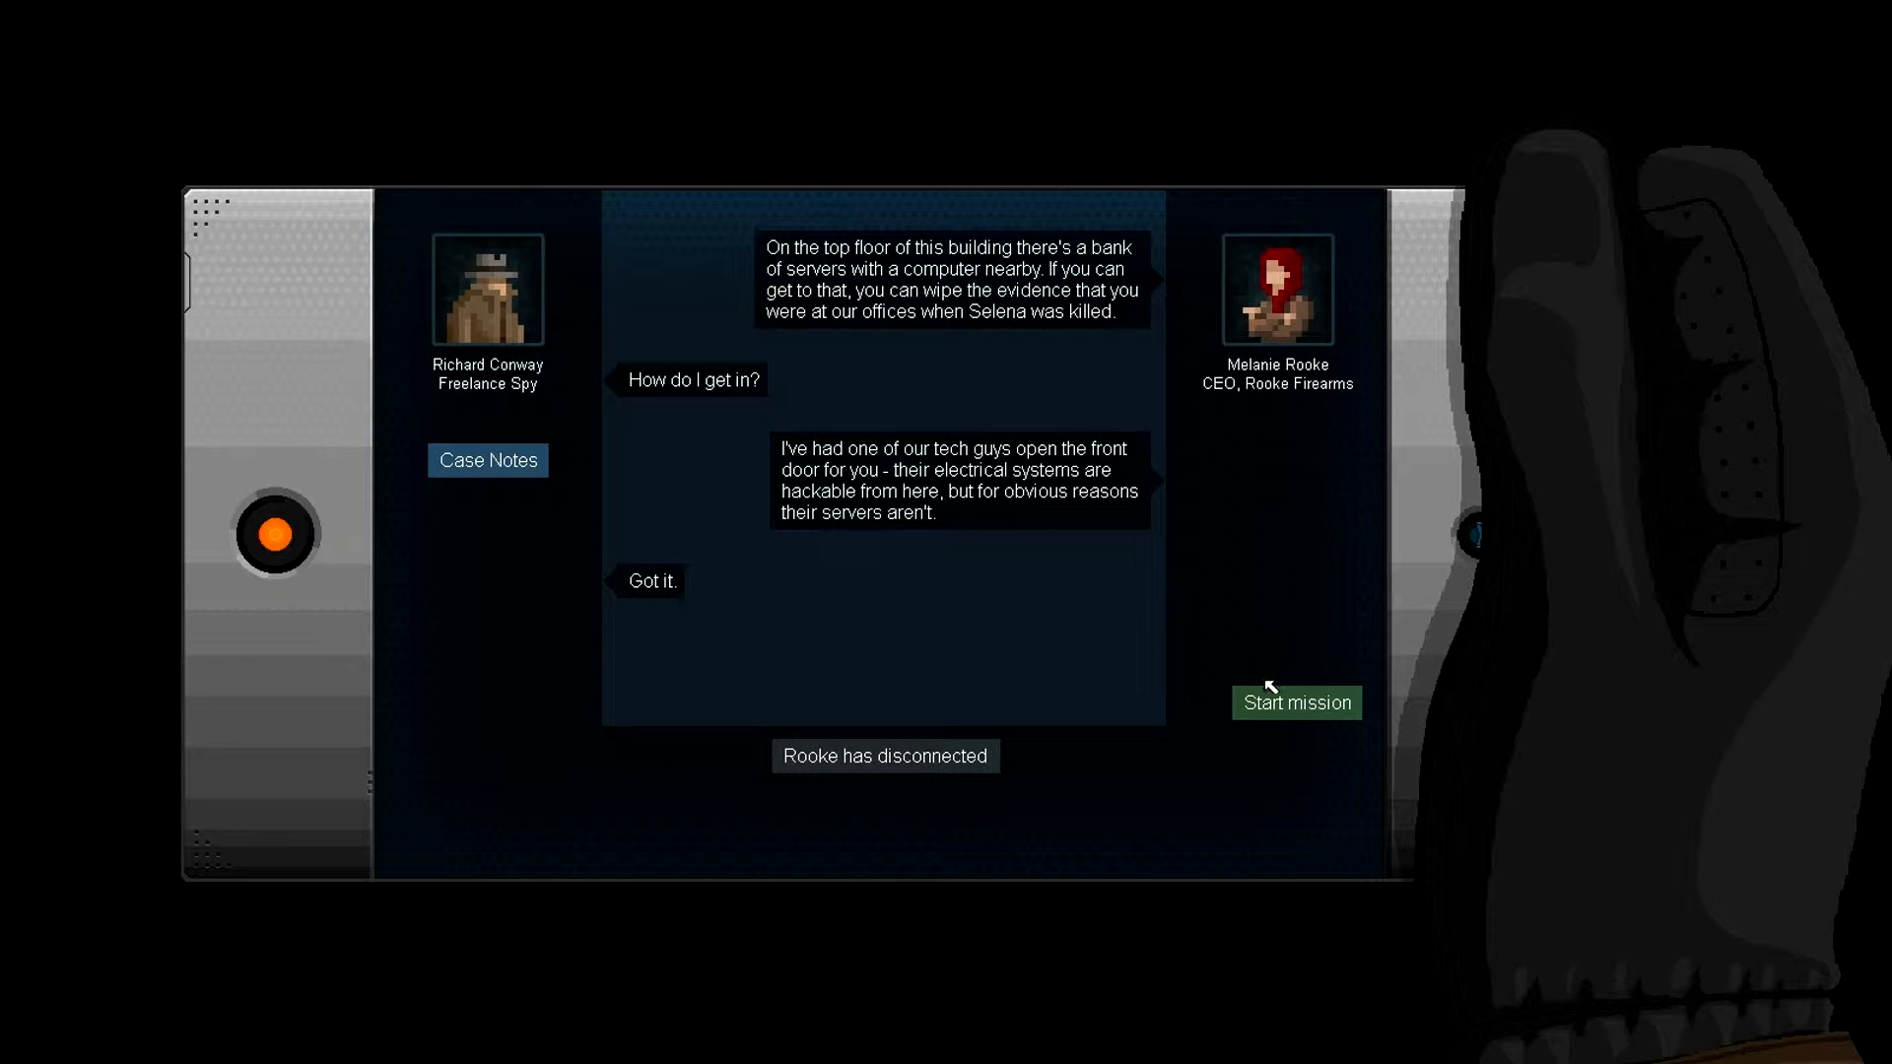
click(1294, 701)
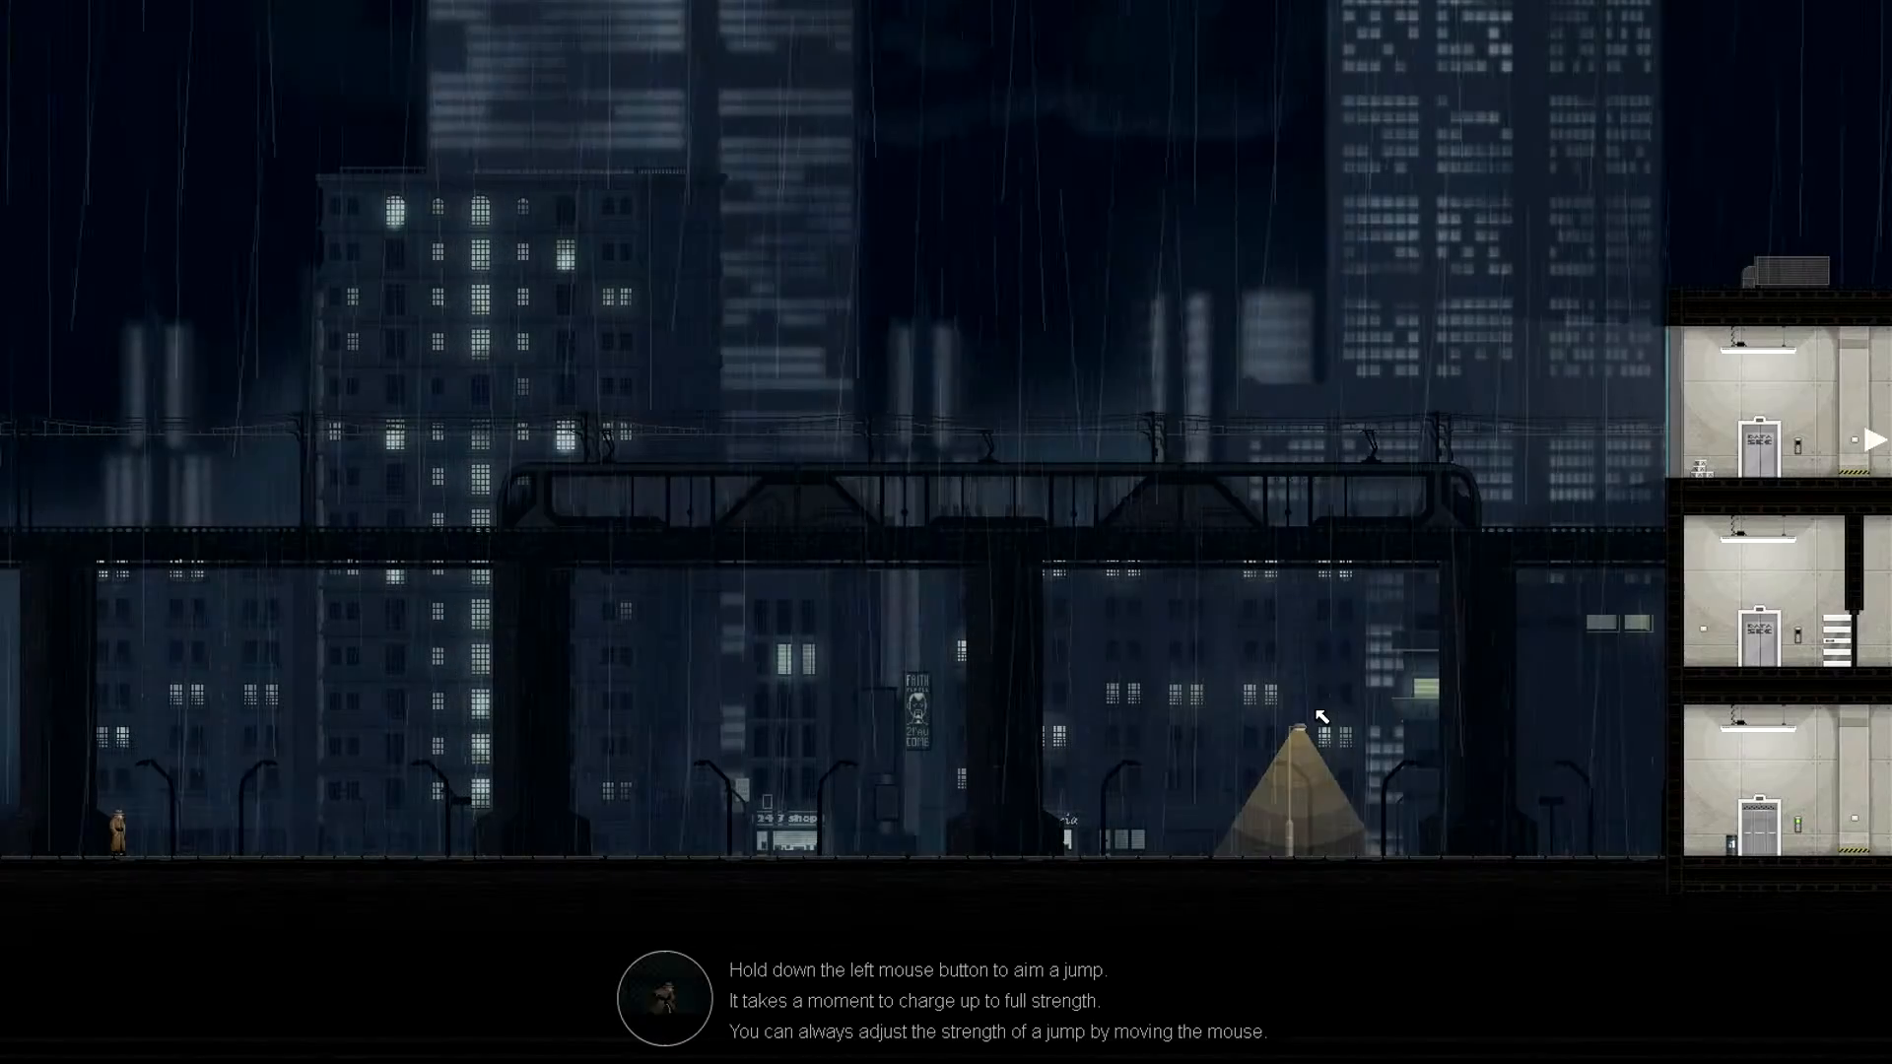
mouse_move(944, 431)
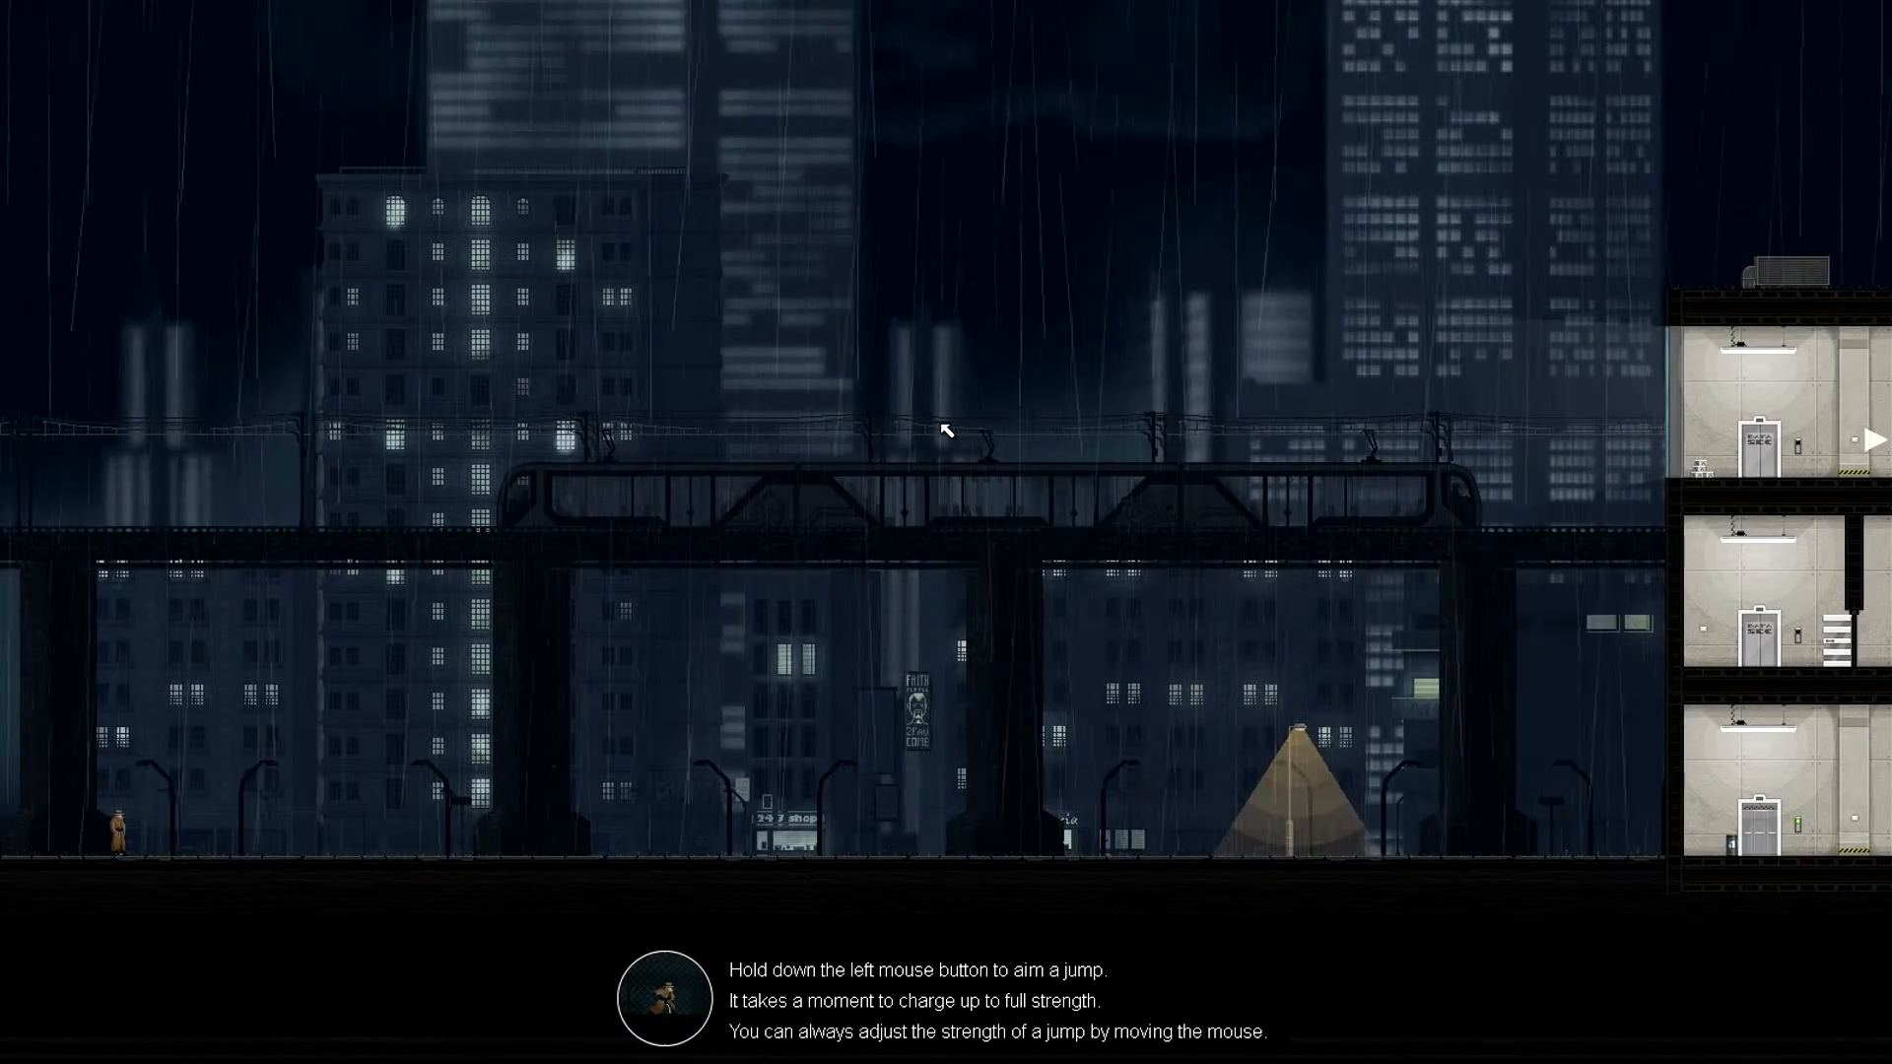
- From the pause menu's Options, set music volume to 11% and sound volume to 80%, then go back
key(Escape)
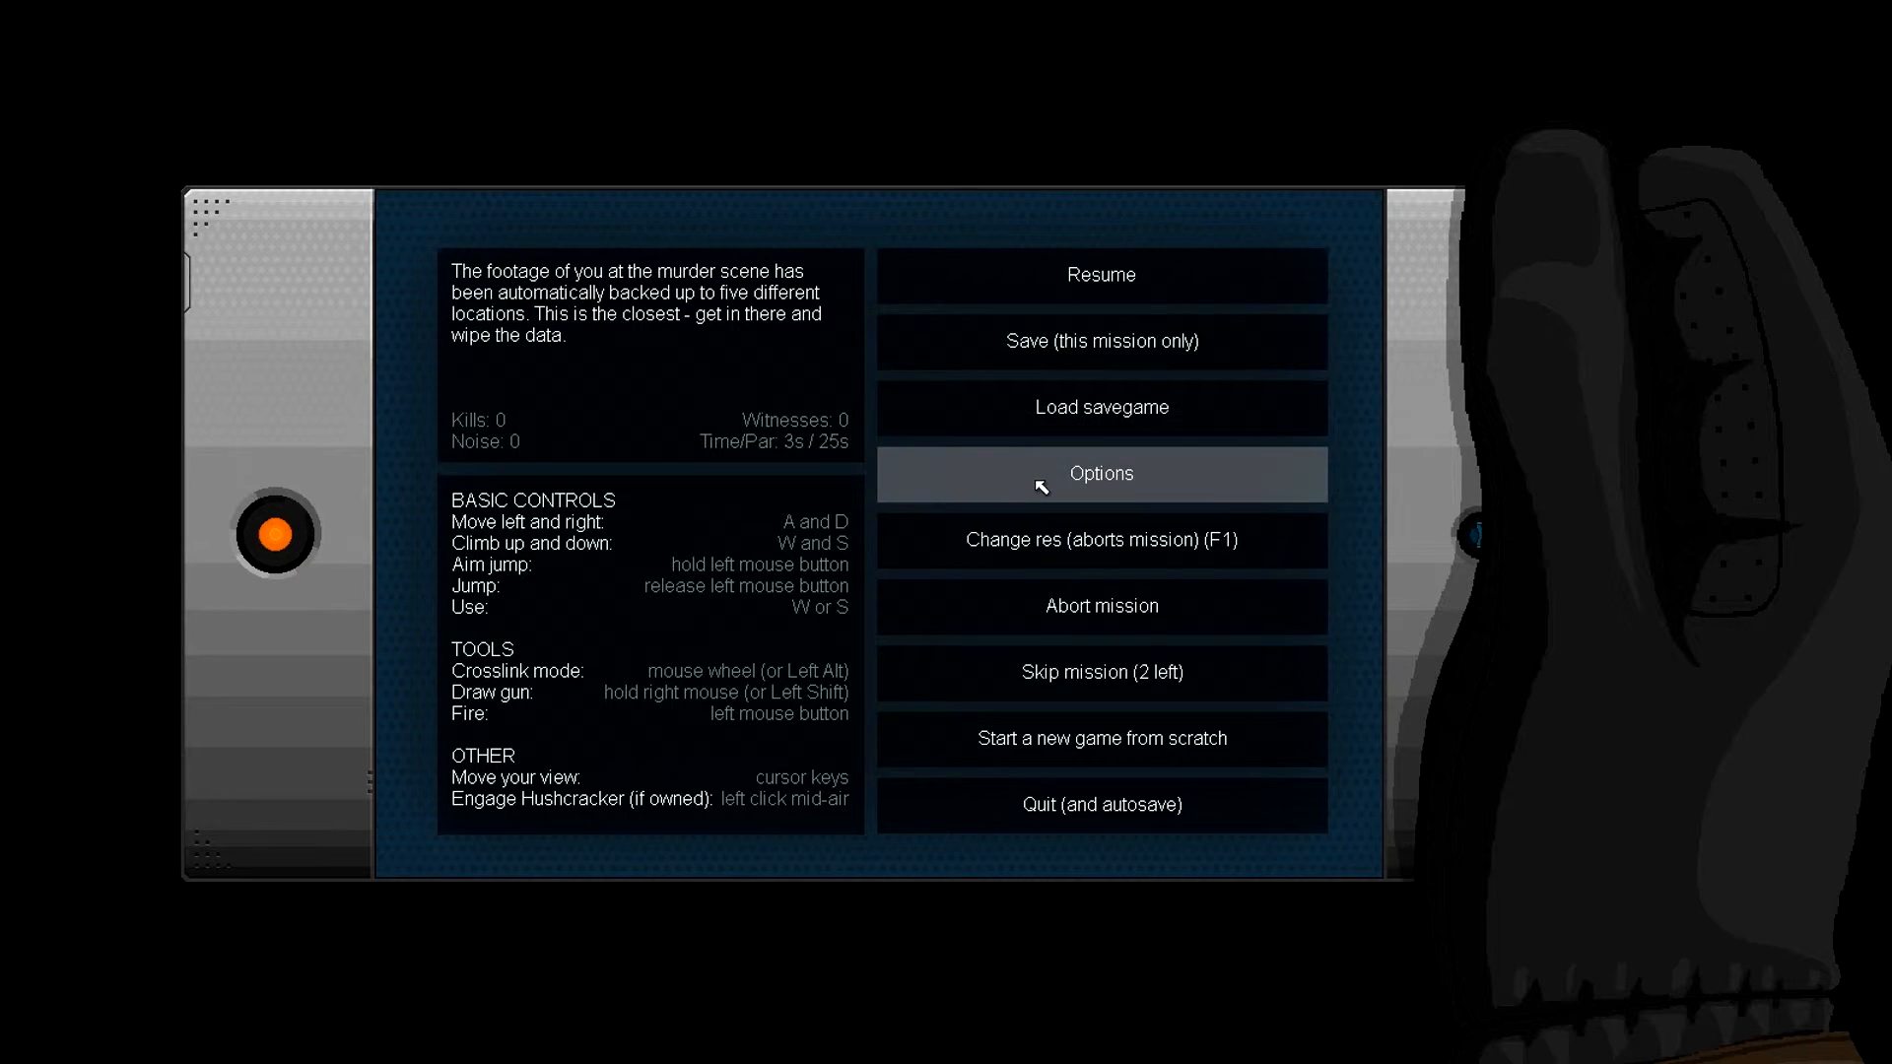
click(1098, 473)
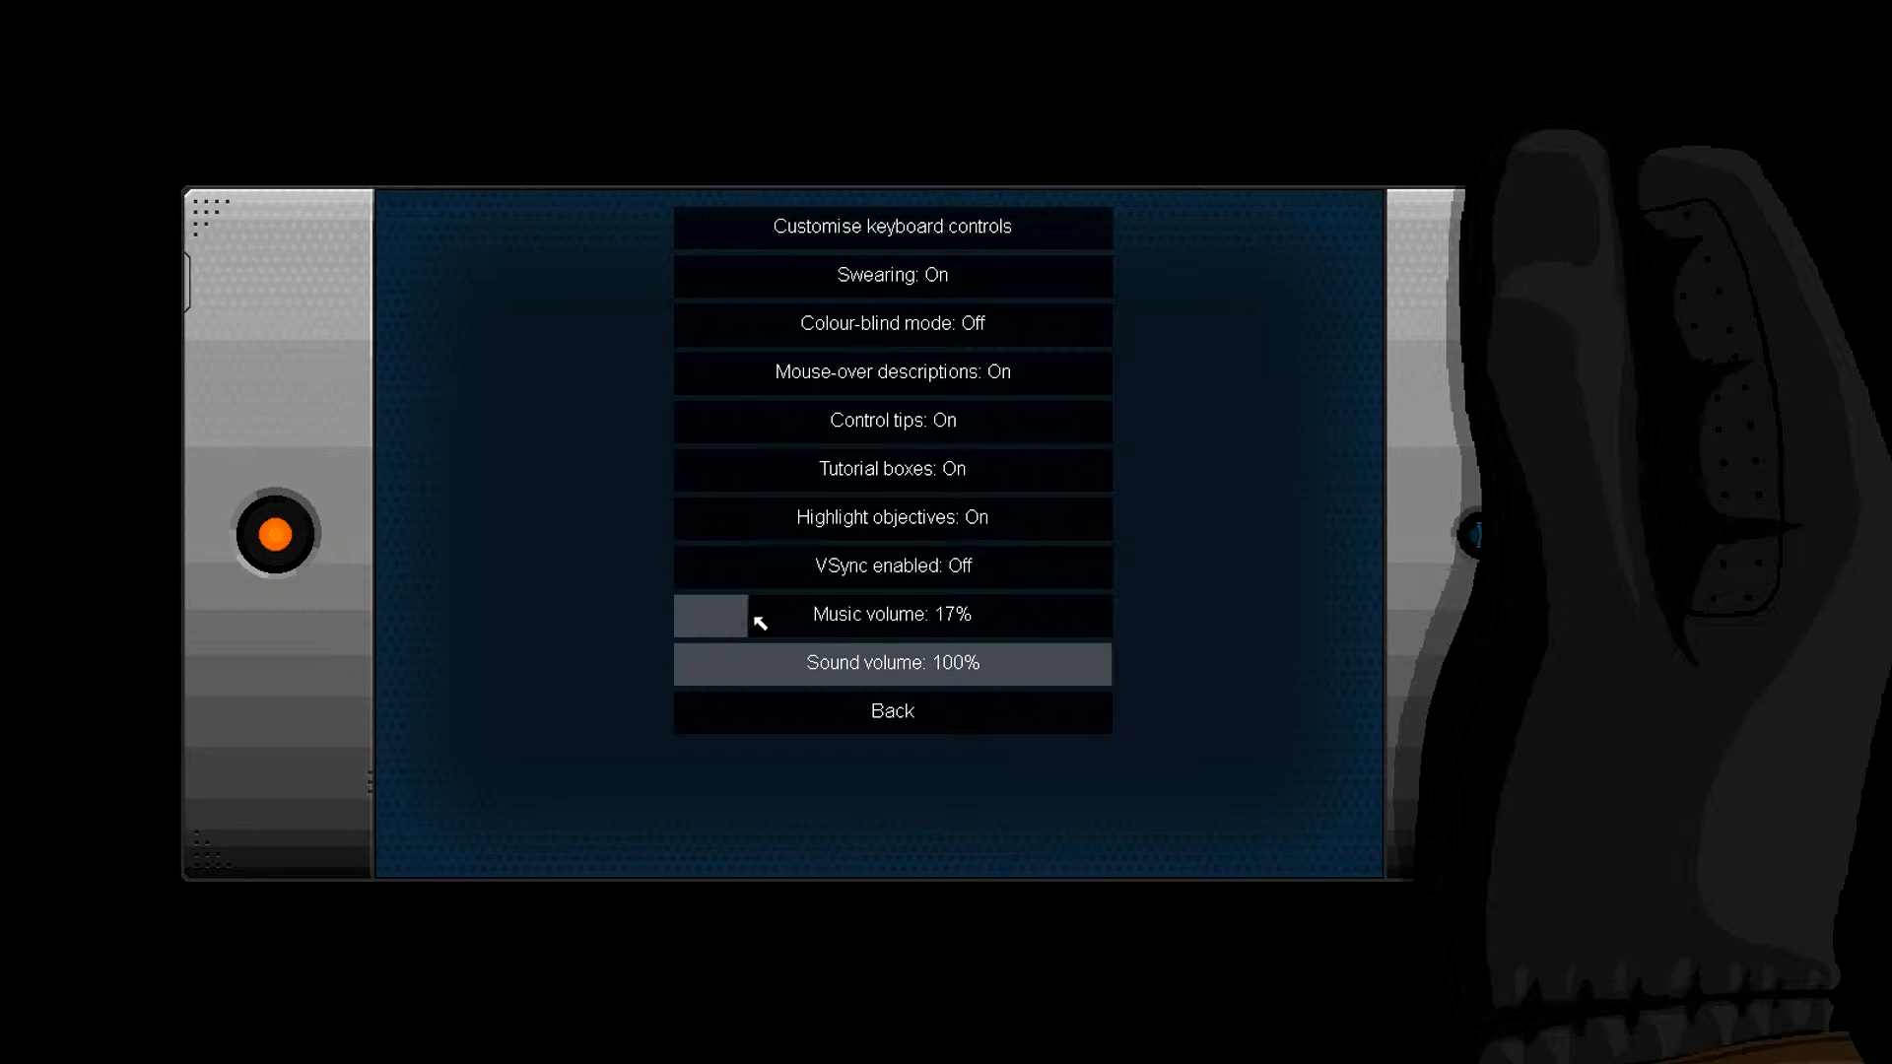
click(718, 615)
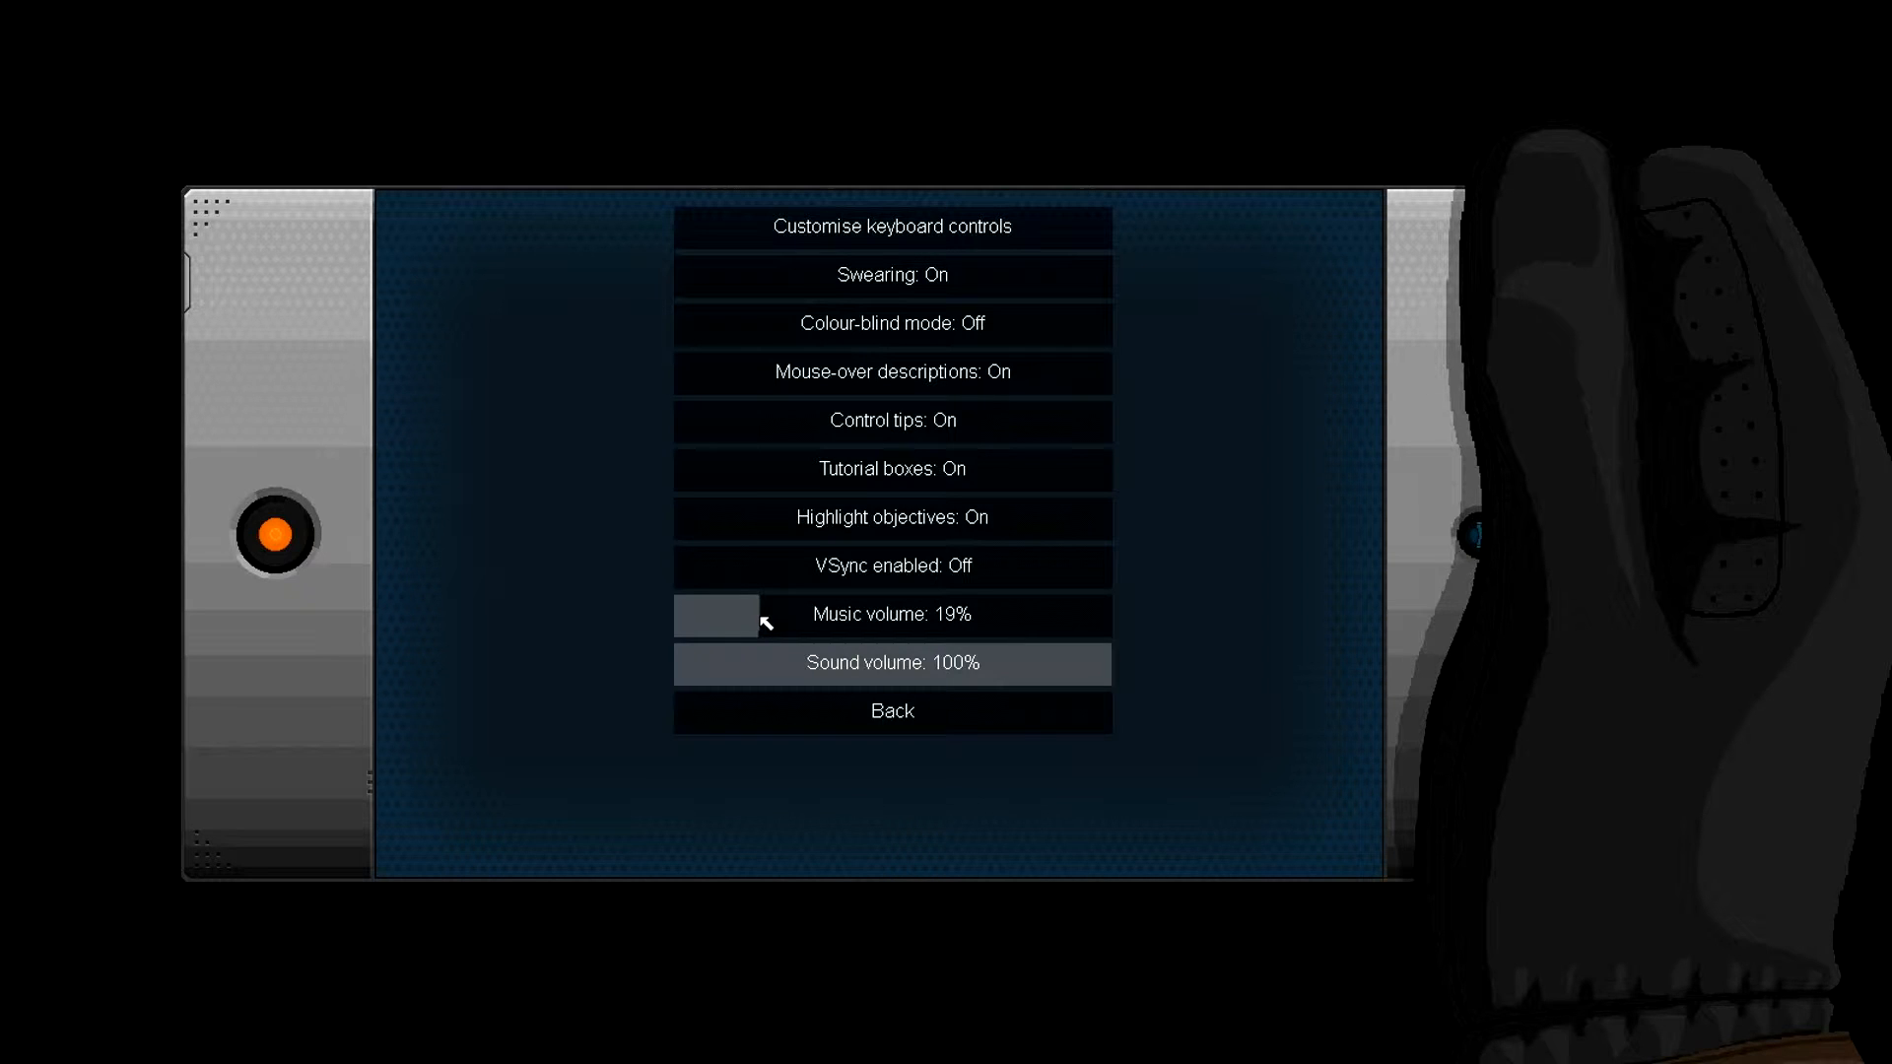
click(924, 664)
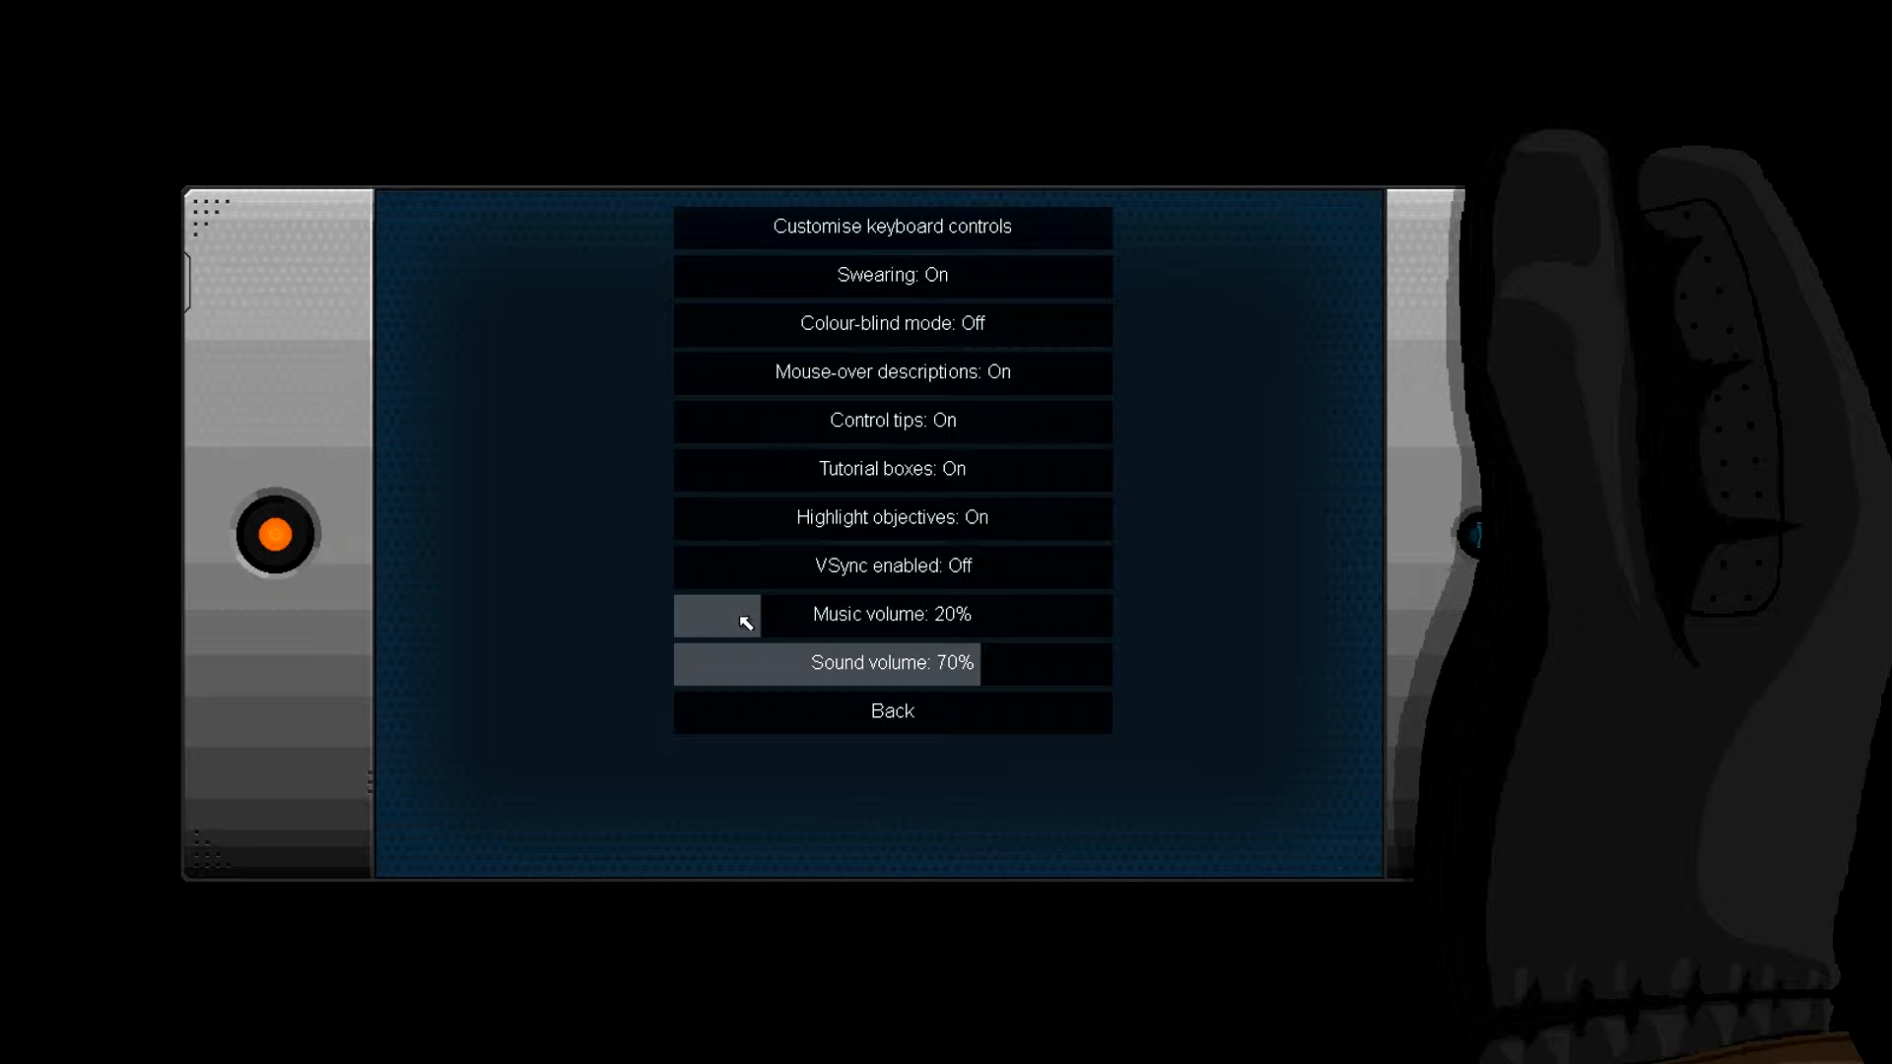
click(705, 614)
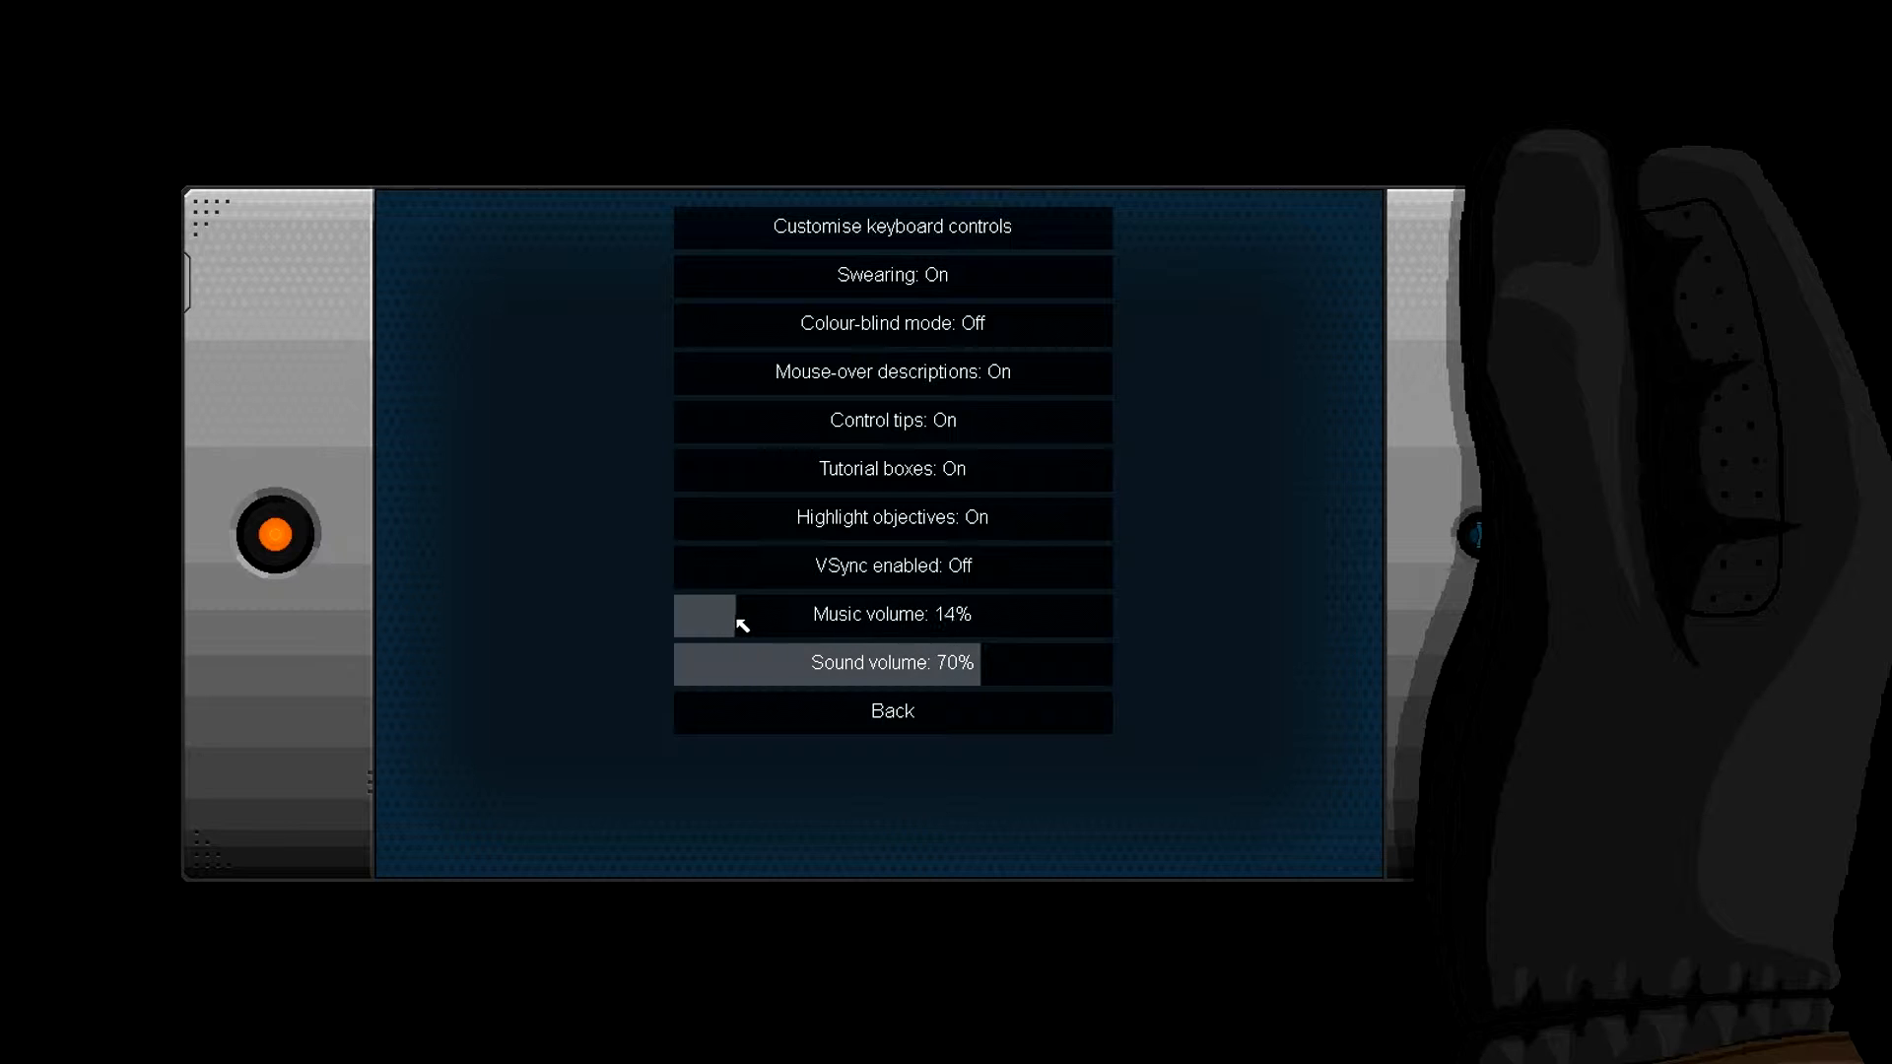
click(749, 615)
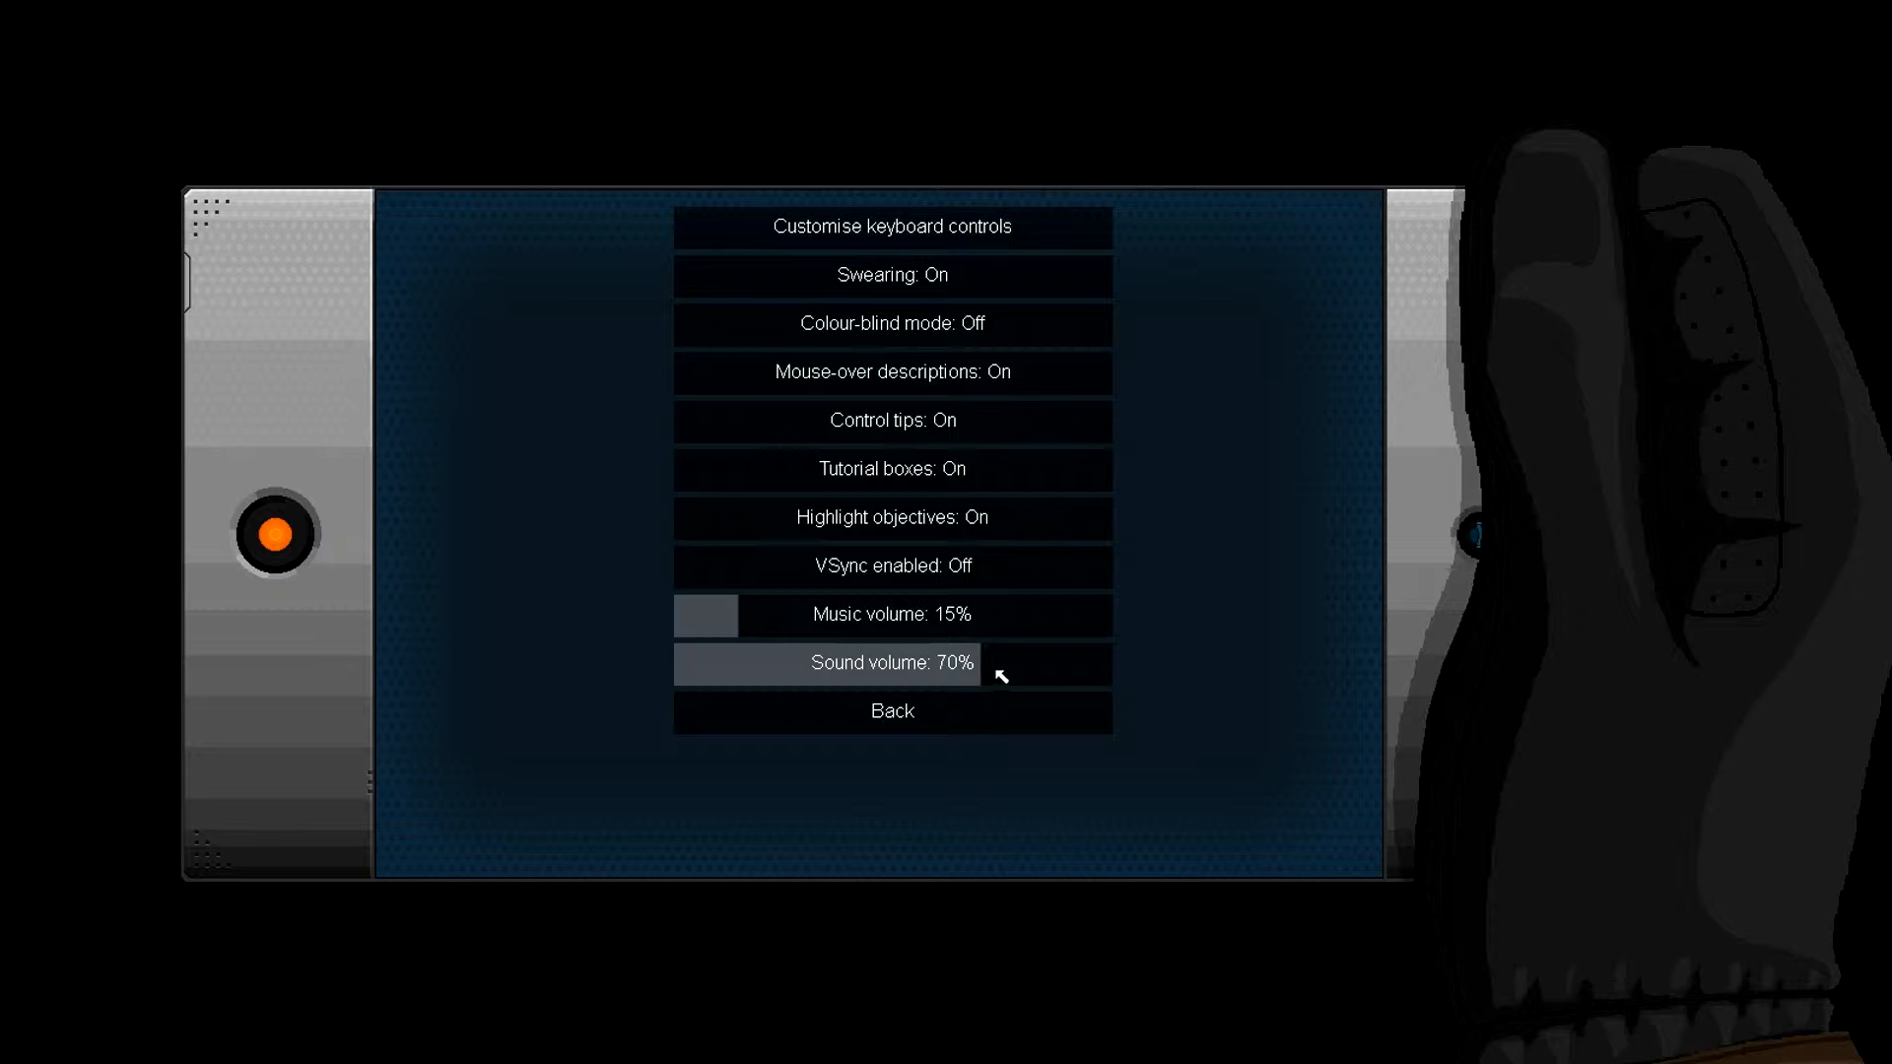
click(1007, 664)
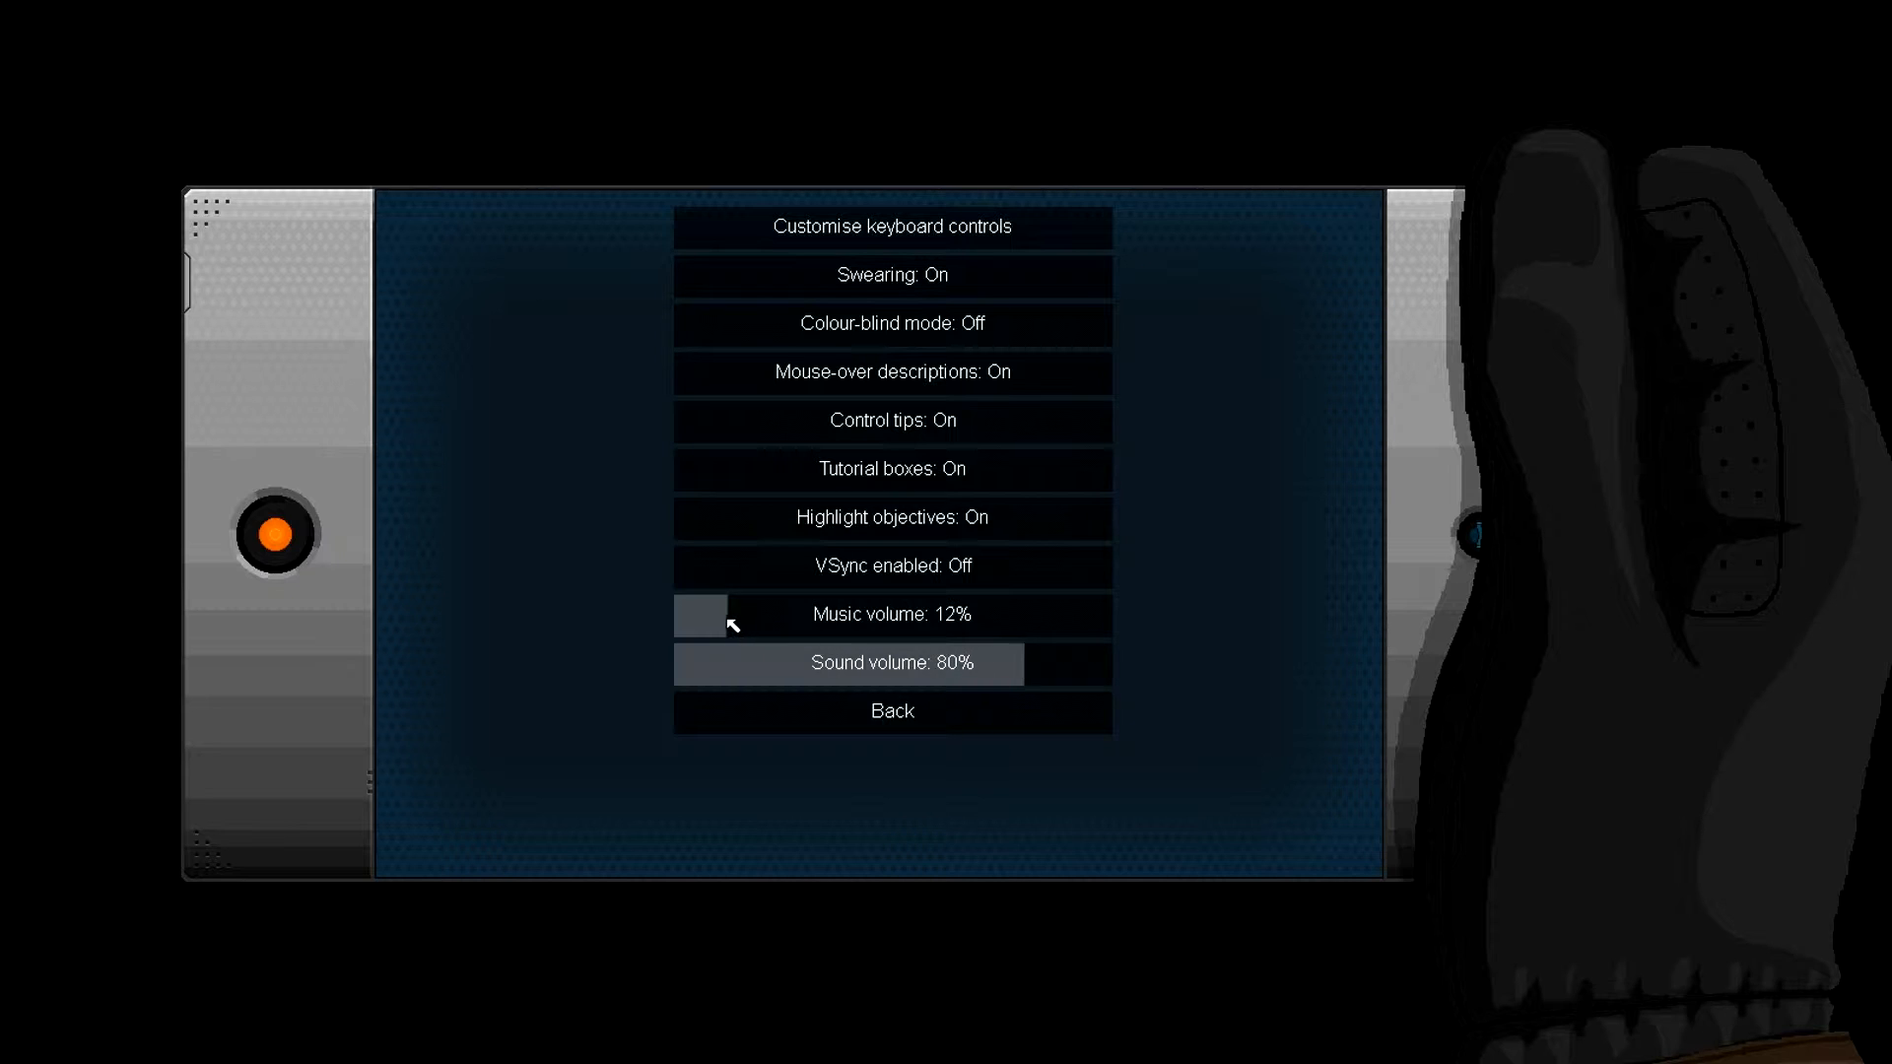
click(703, 614)
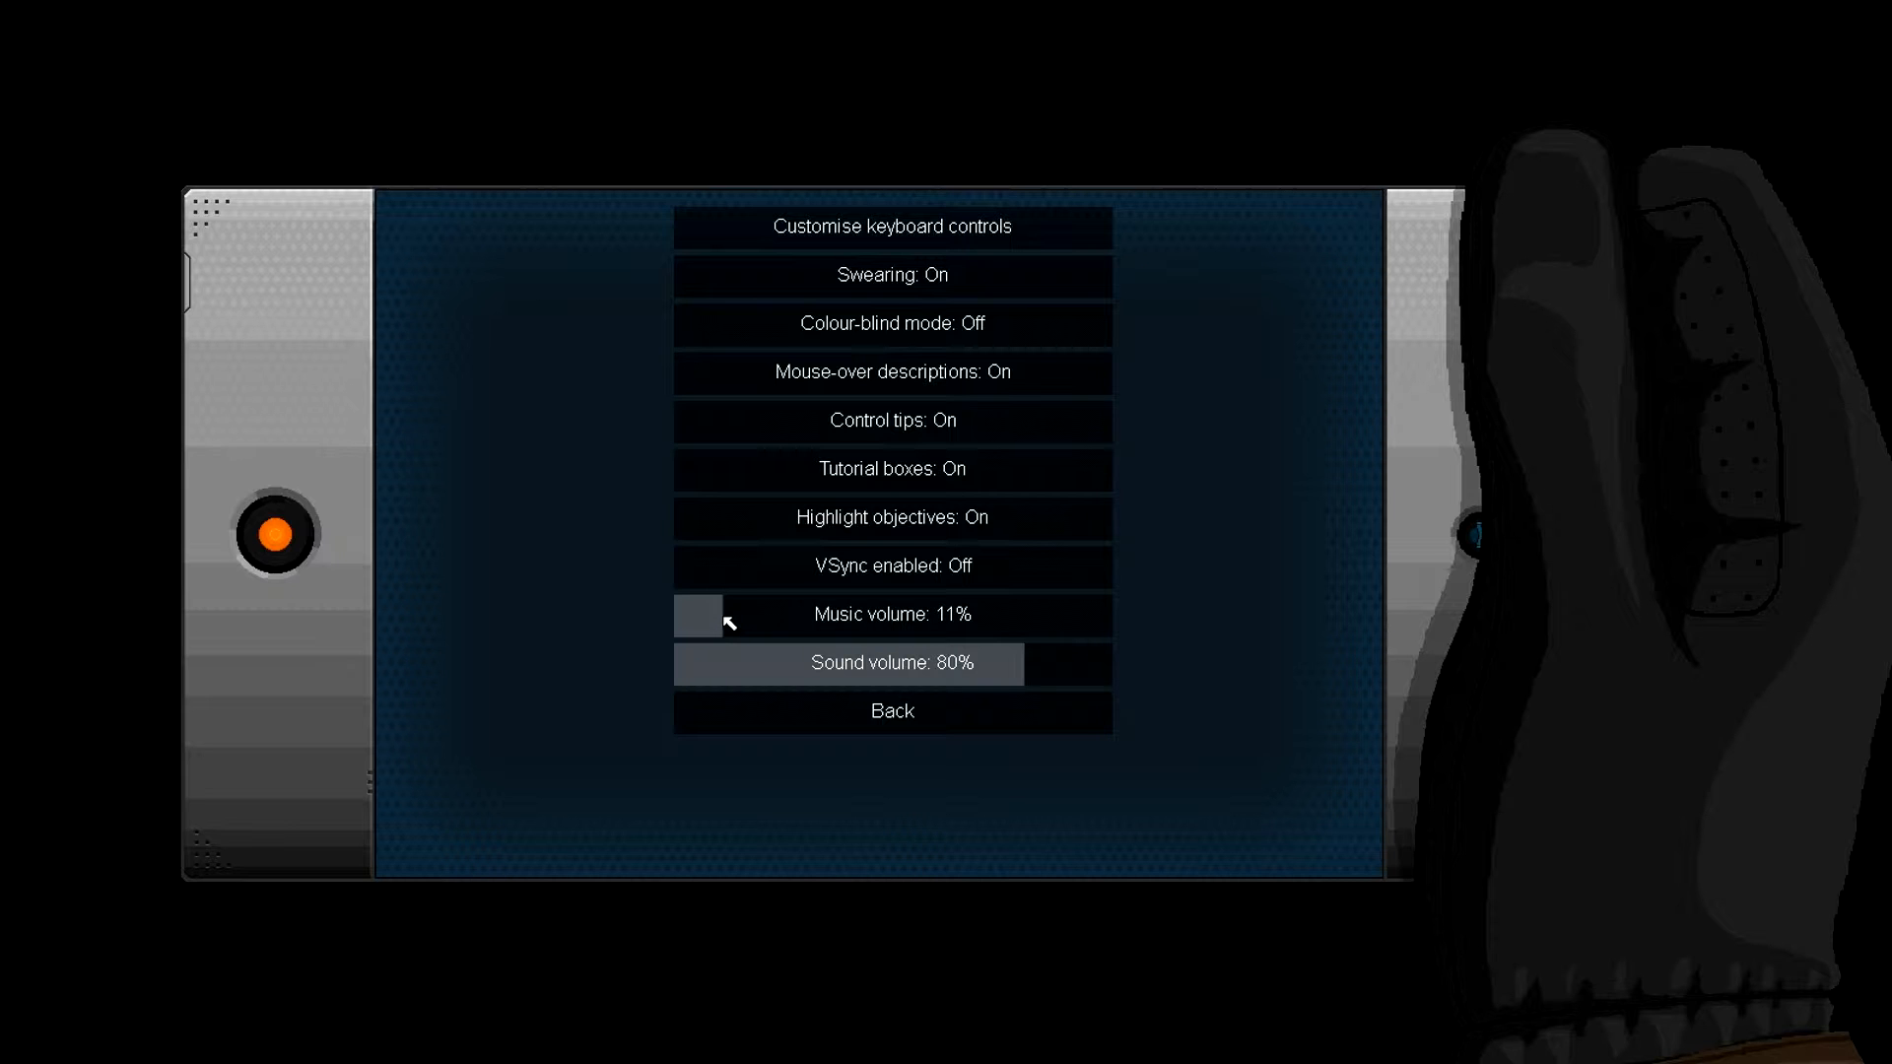
click(891, 711)
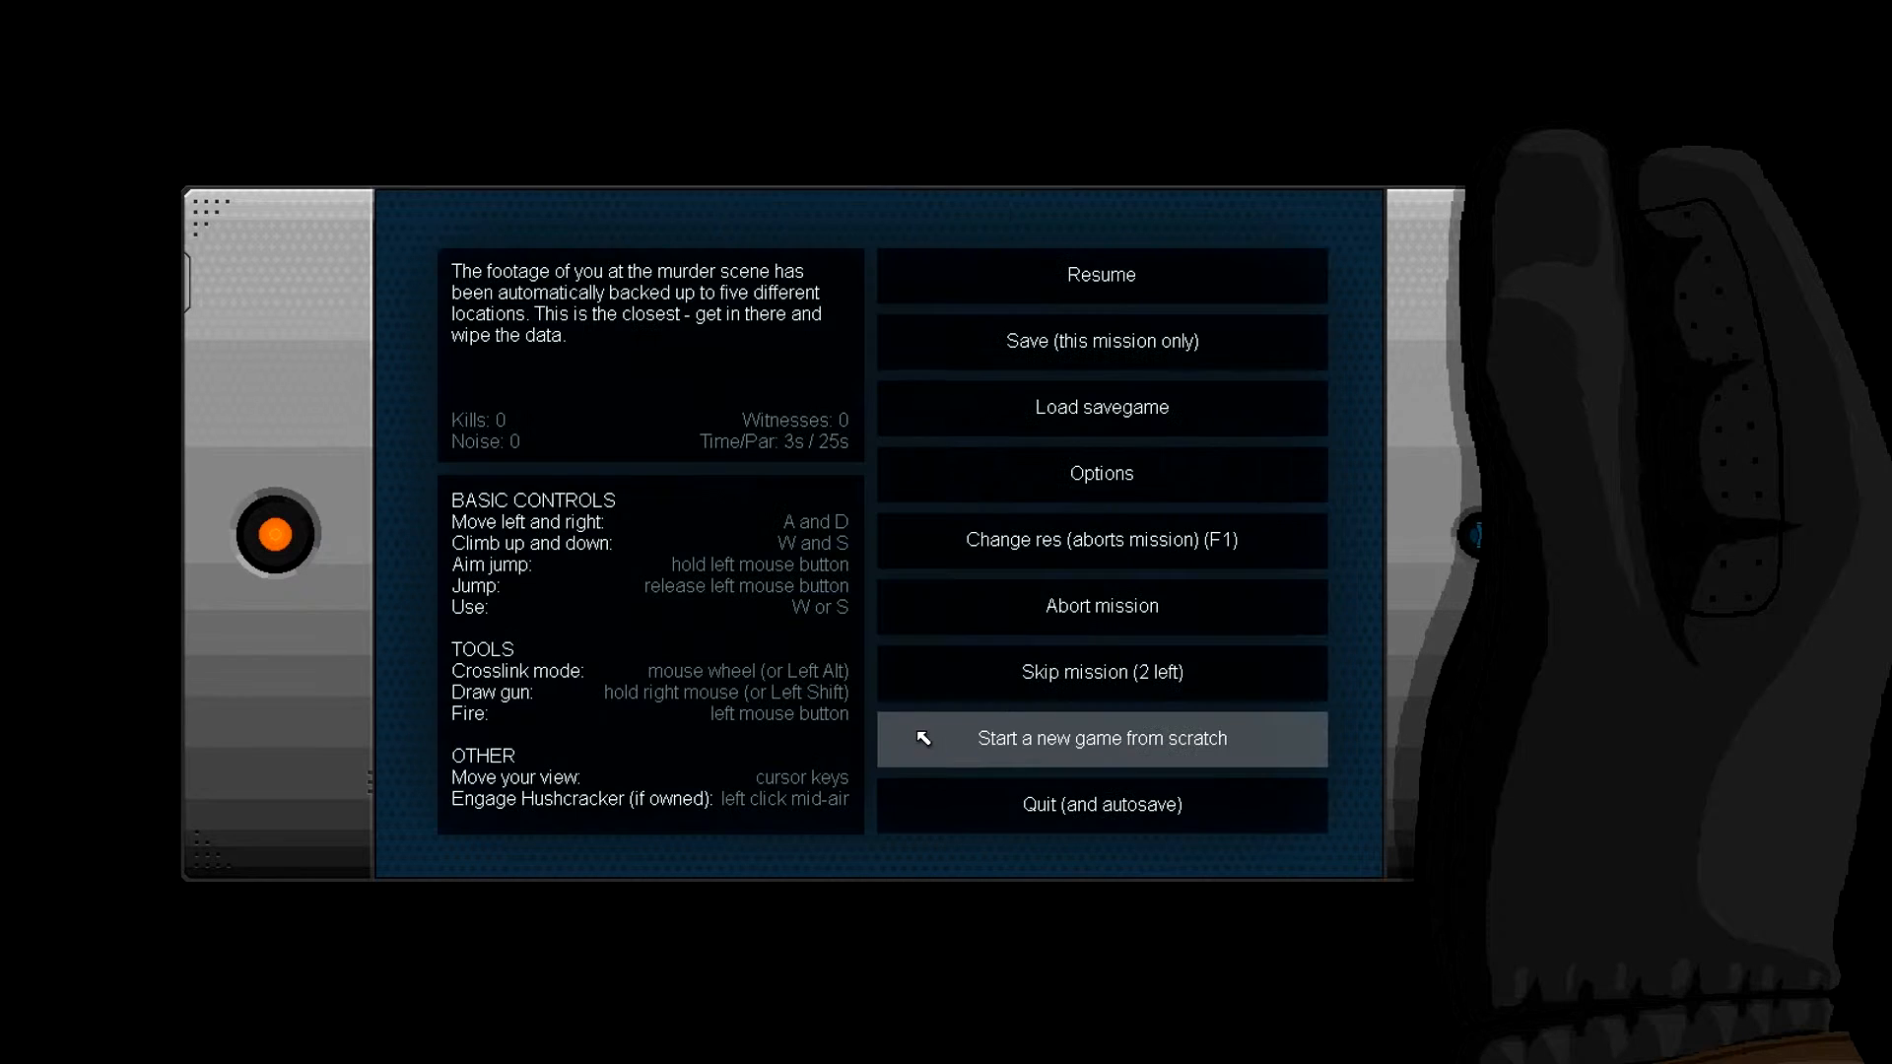
- Resume, climb the building, copy the police chief's email from the laptop and leave via the elevator
click(1099, 274)
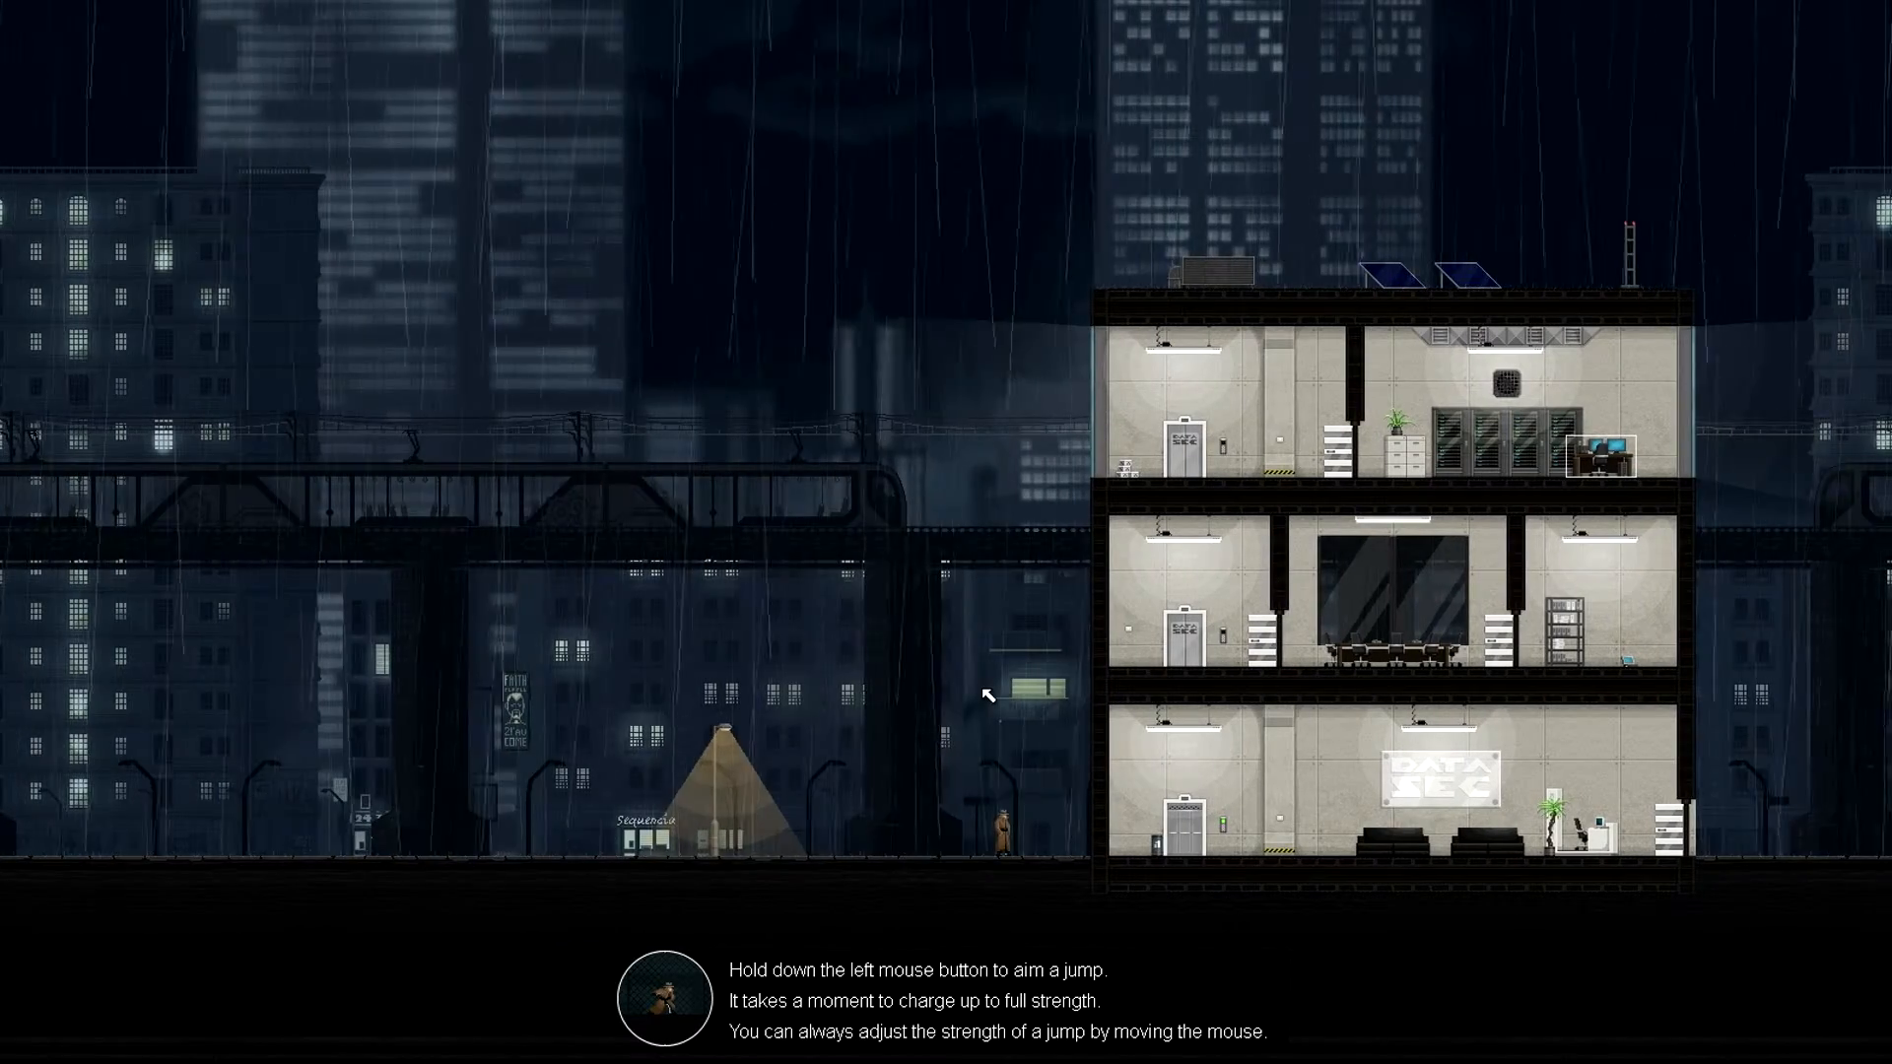
mouse_move(944, 934)
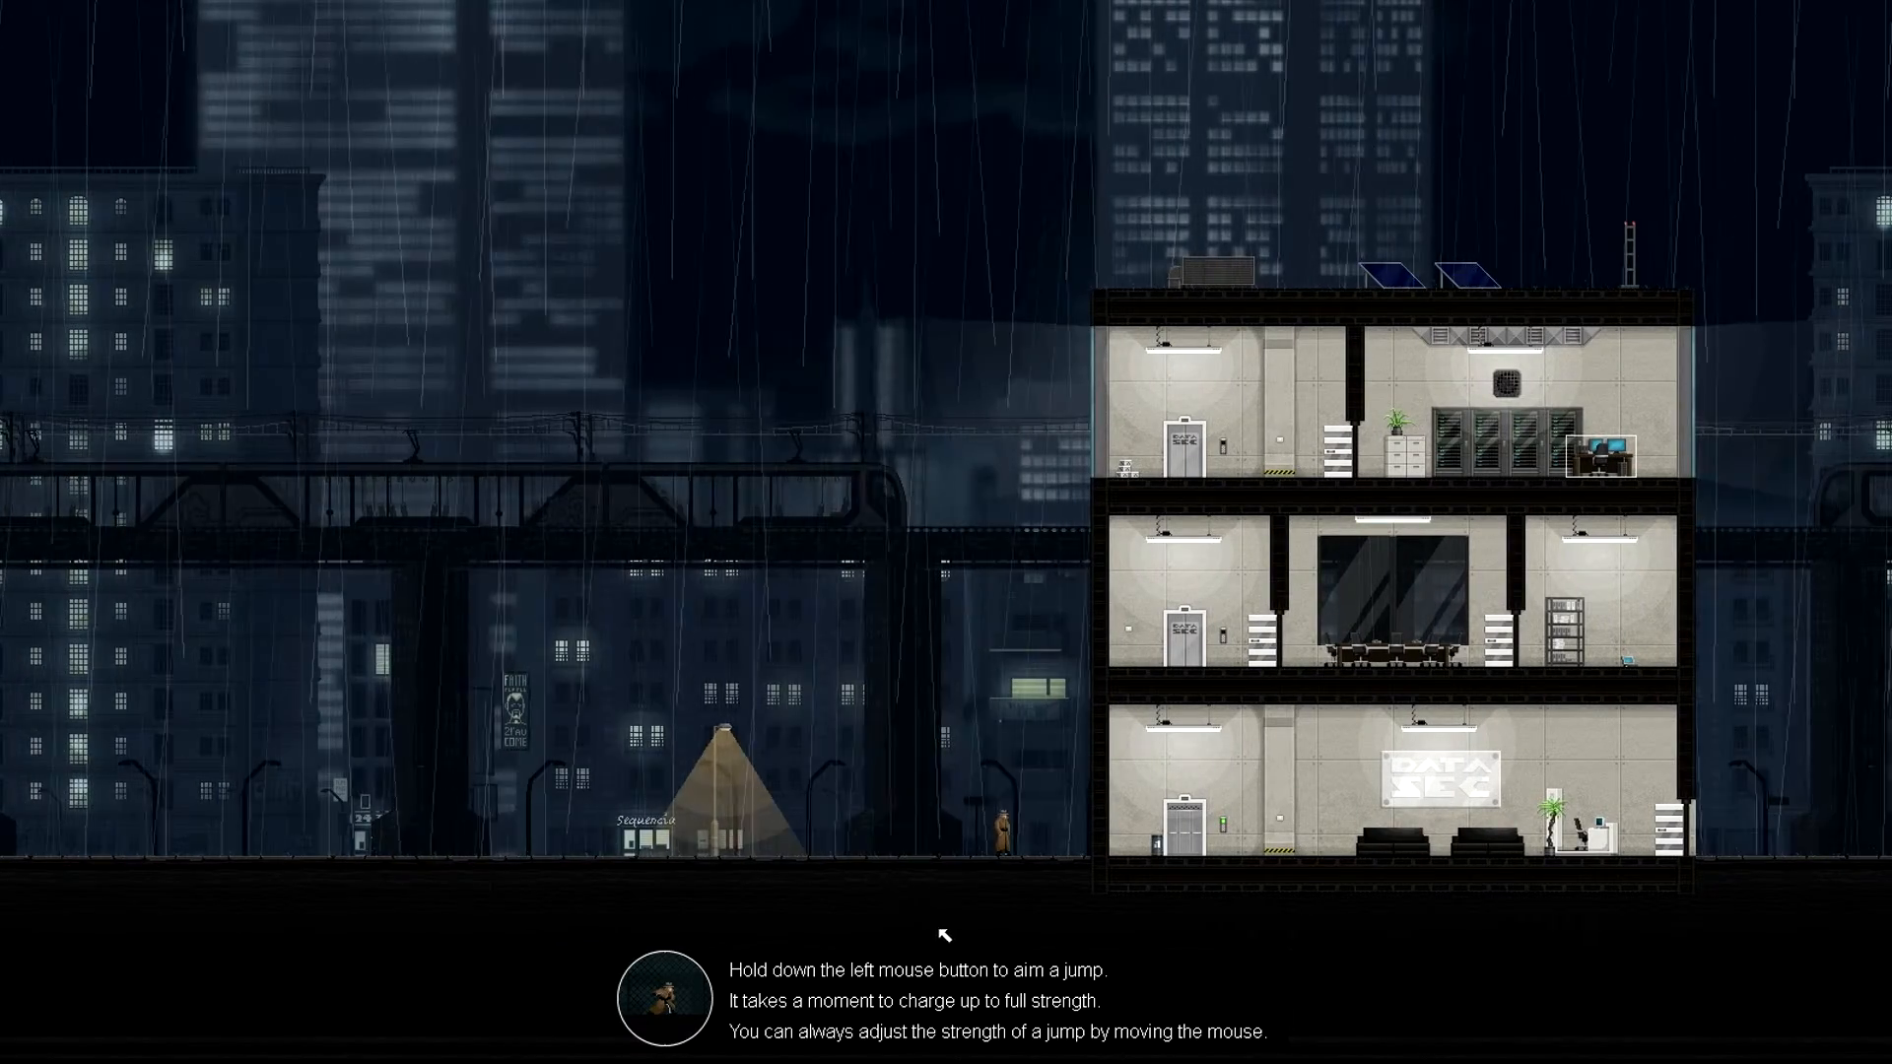
mouse_move(1001, 745)
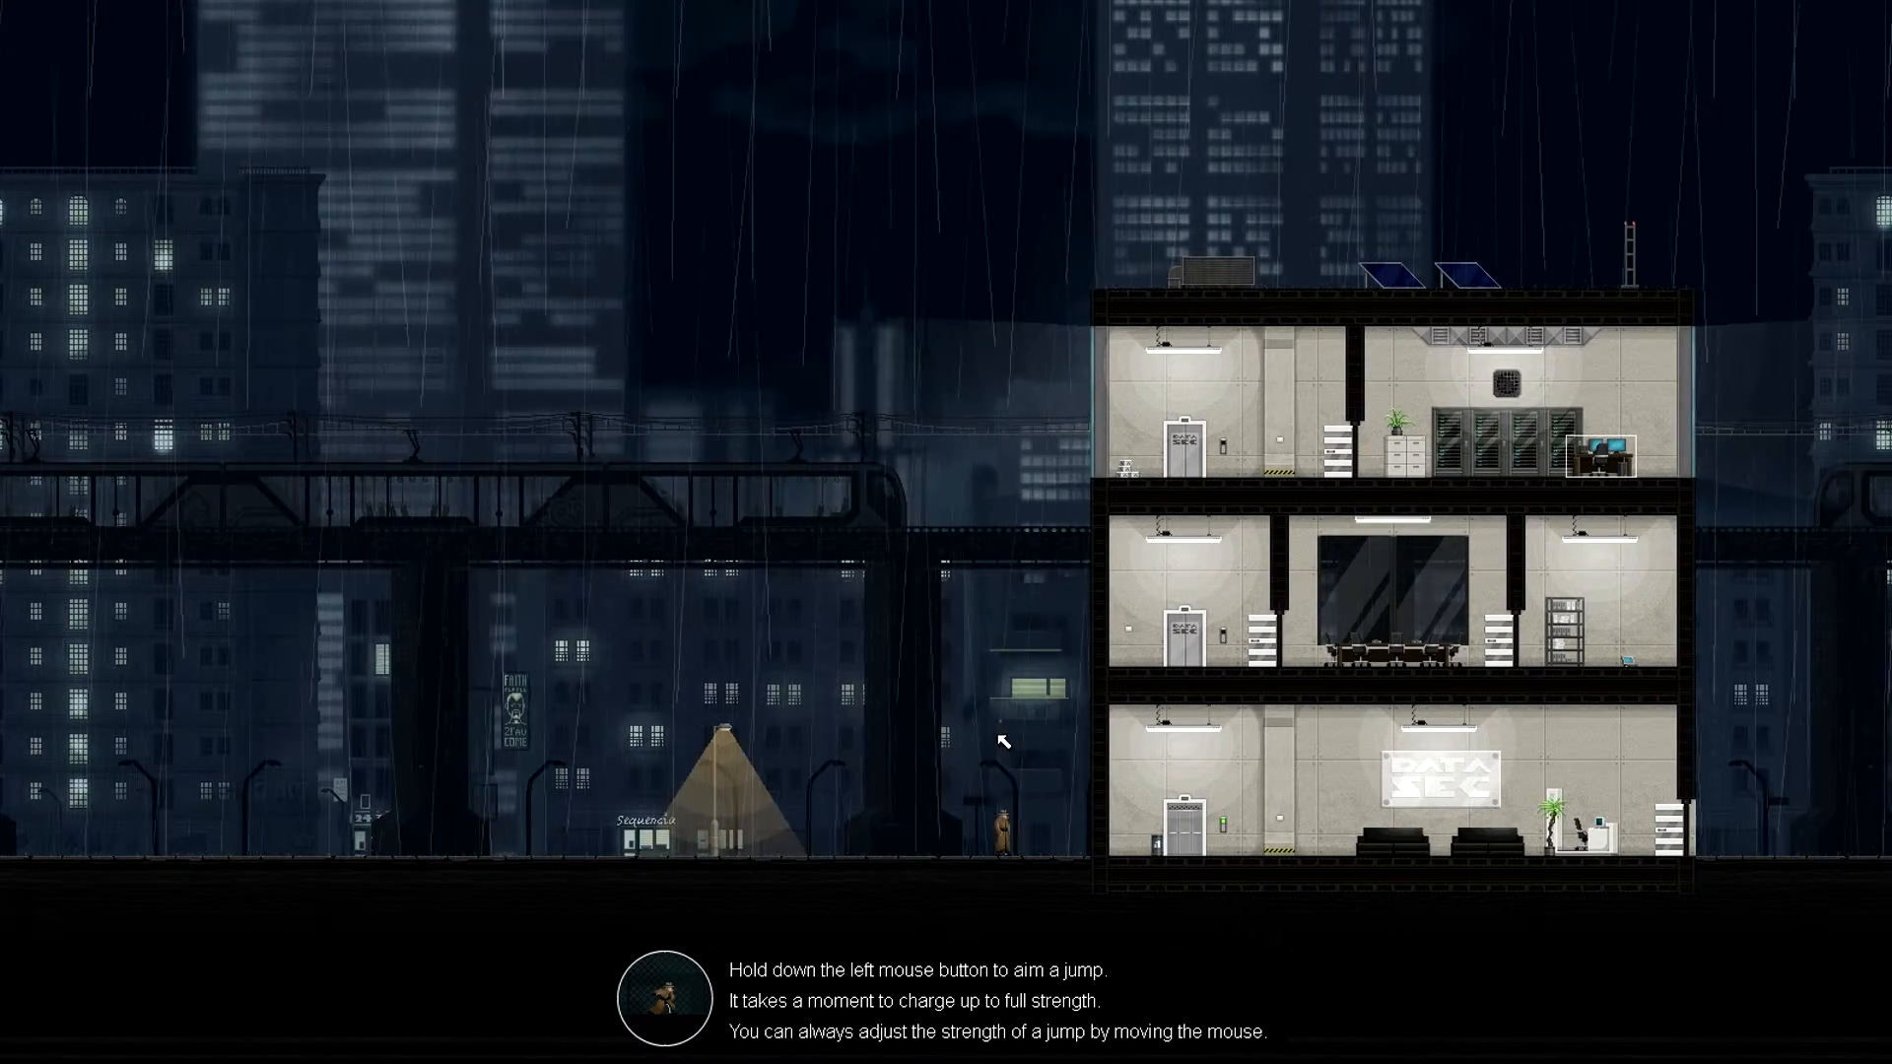
mouse_move(1005, 712)
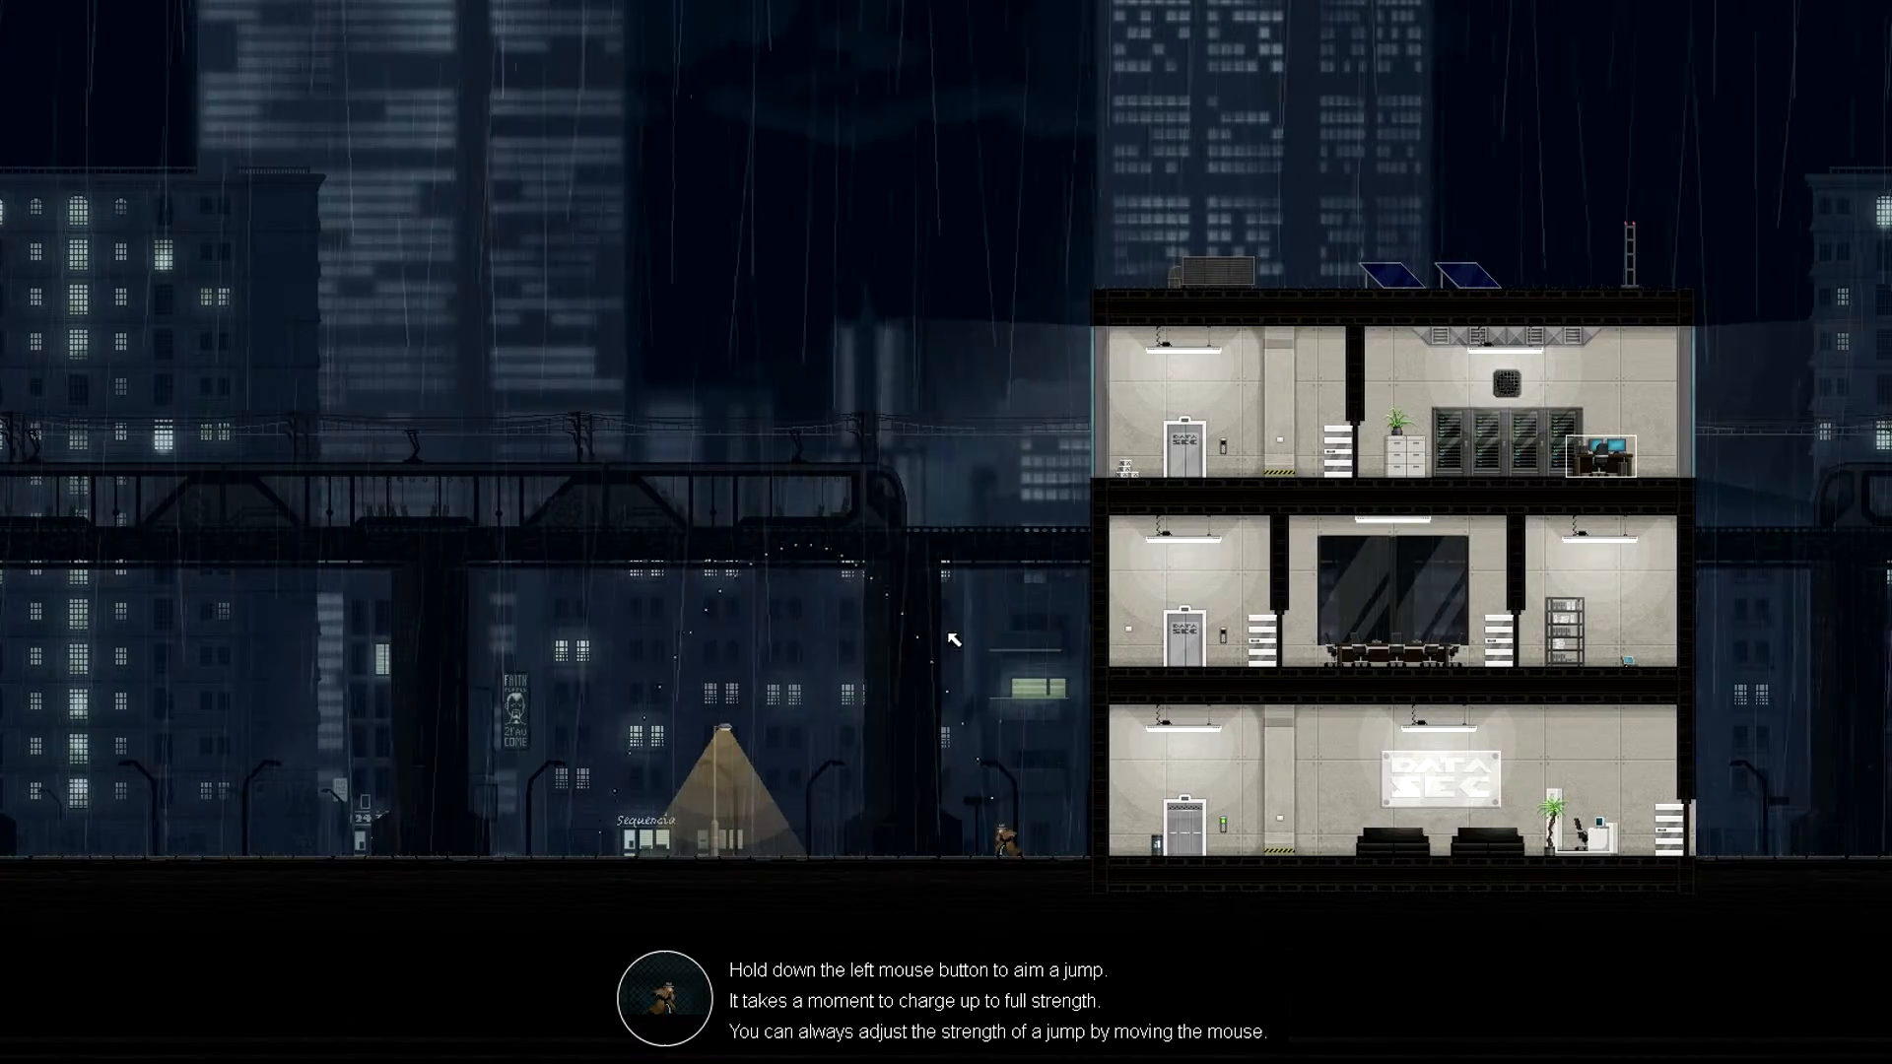
mouse_move(1066, 477)
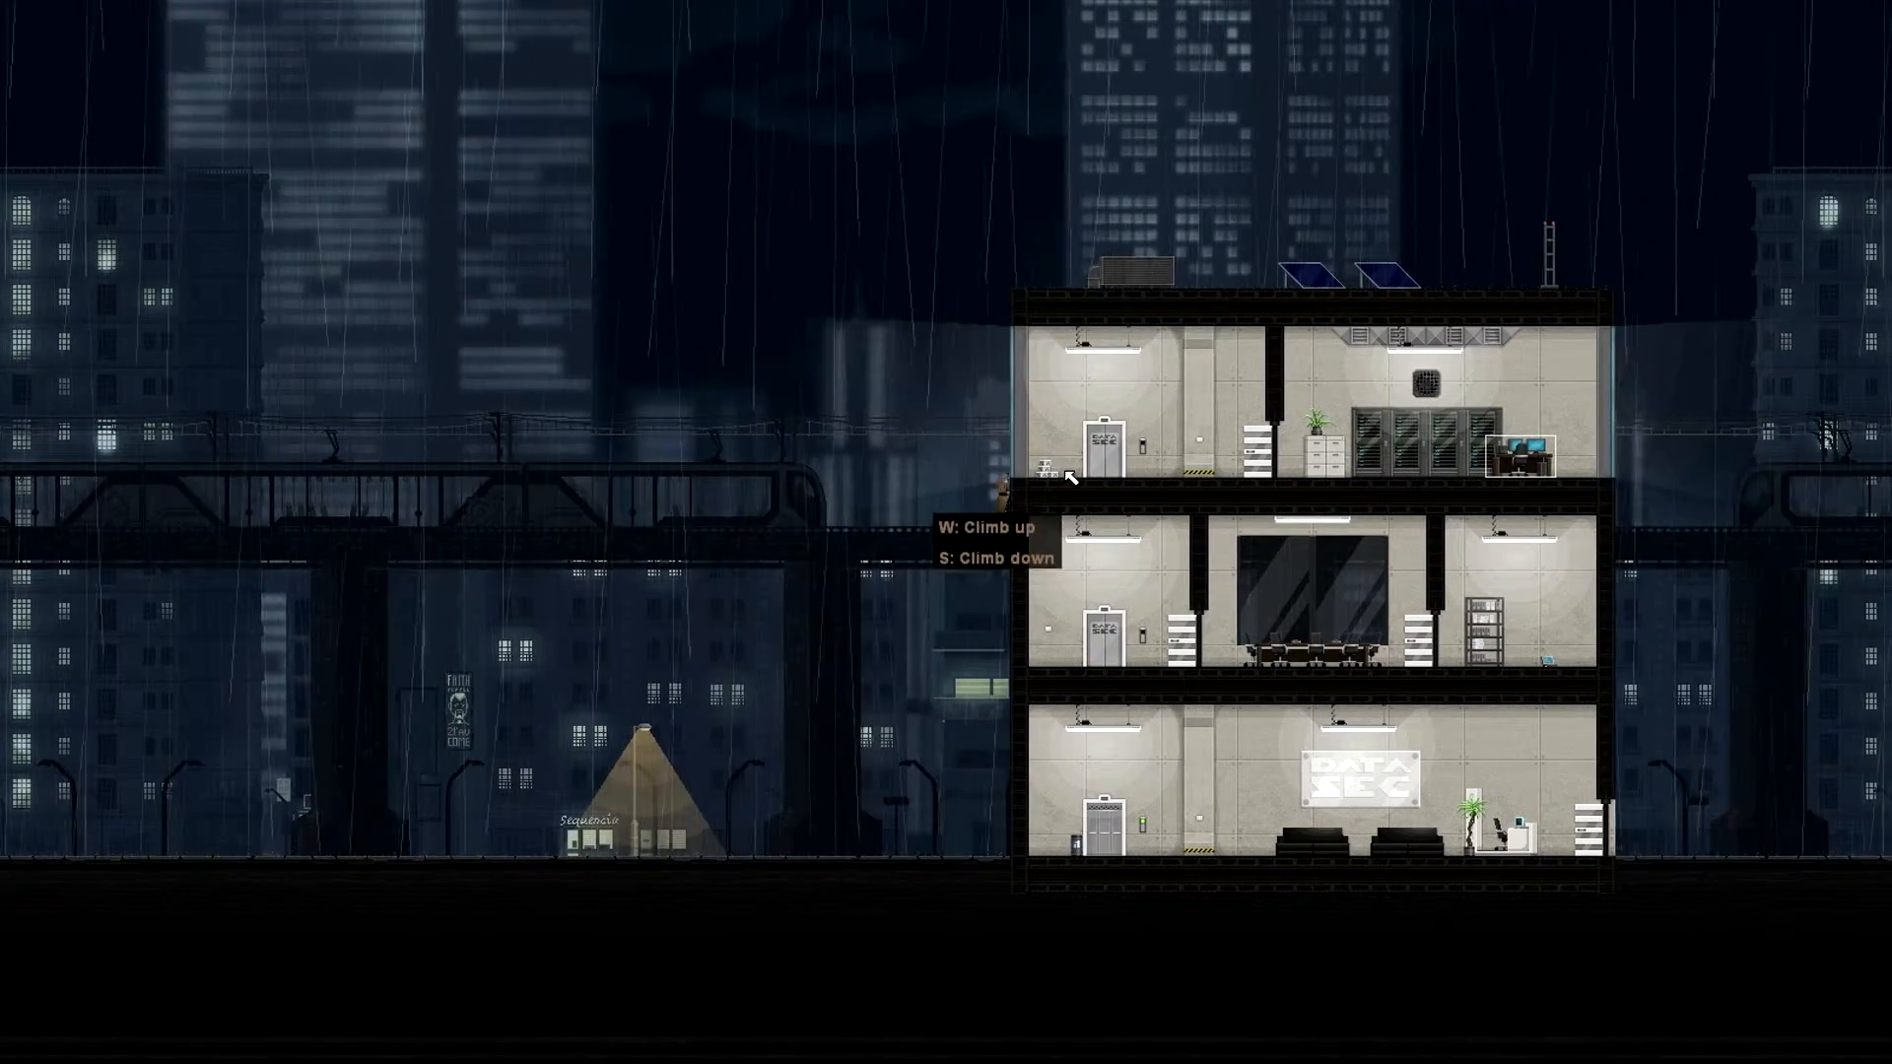
key(w)
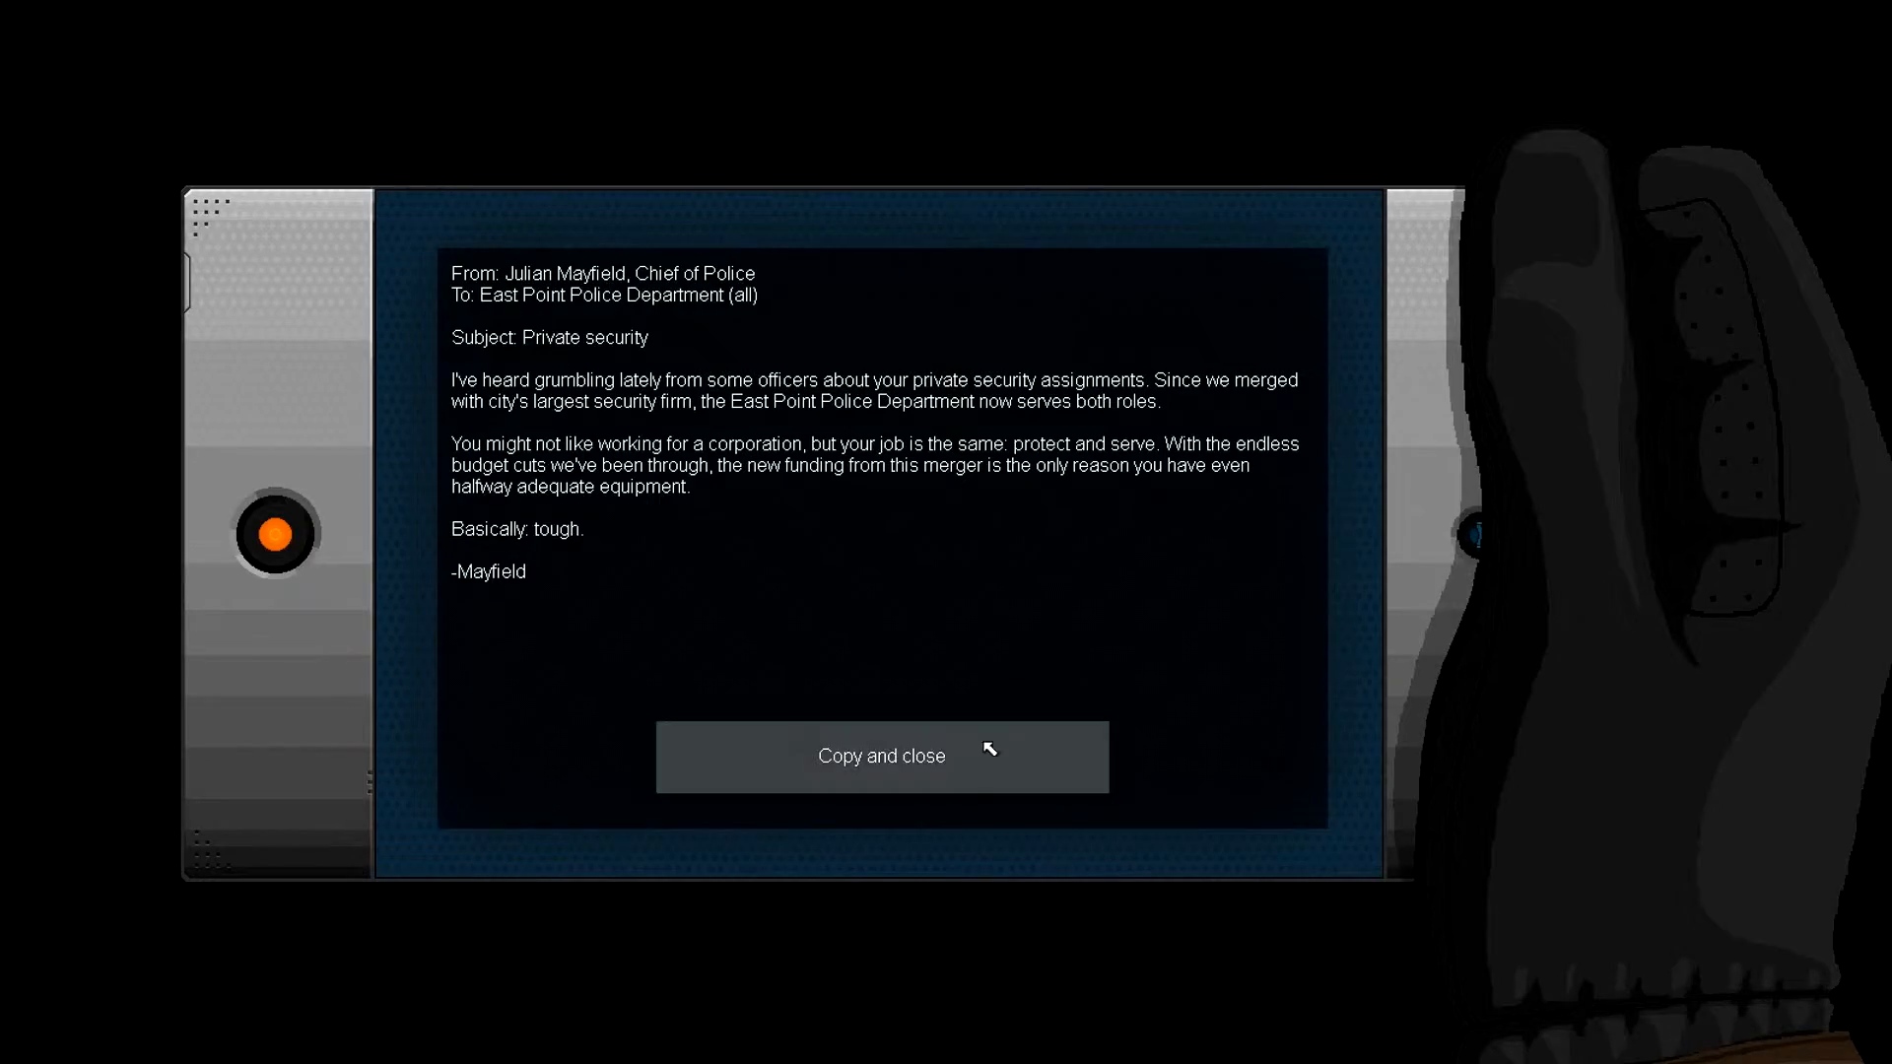
click(881, 756)
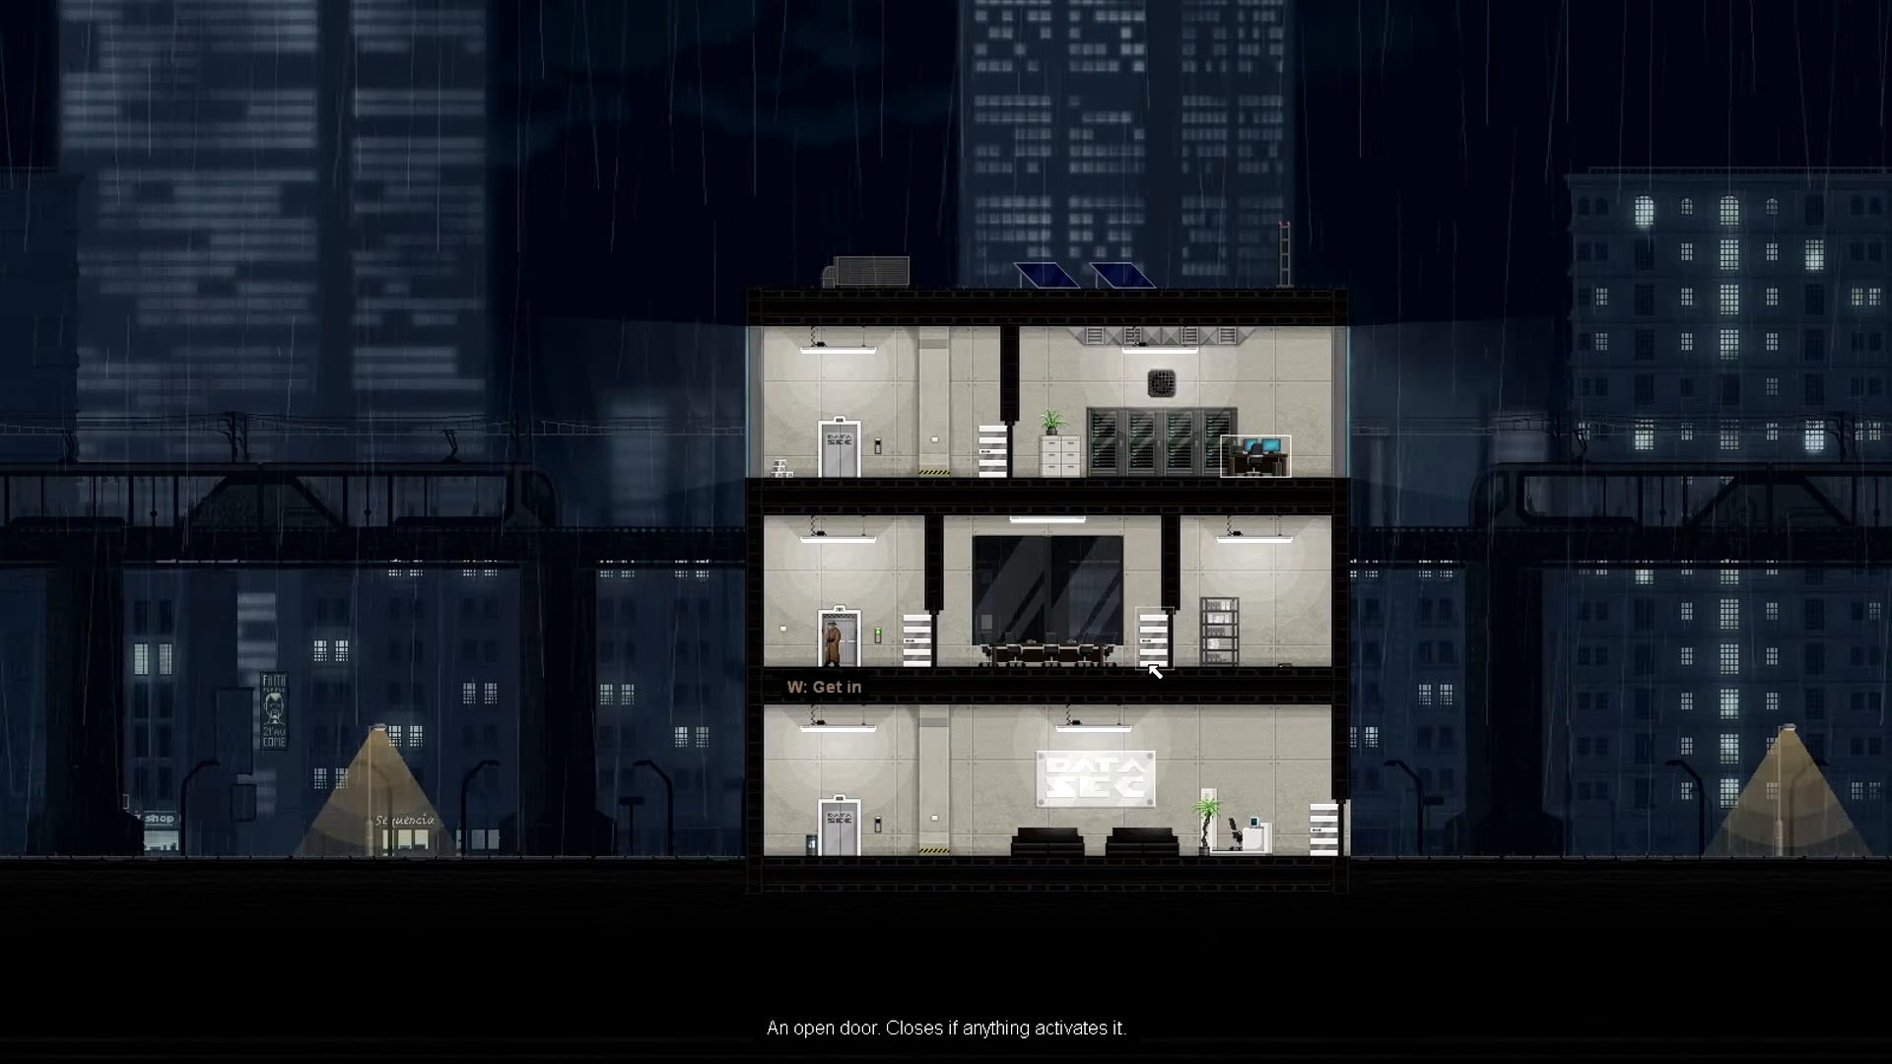
key(w)
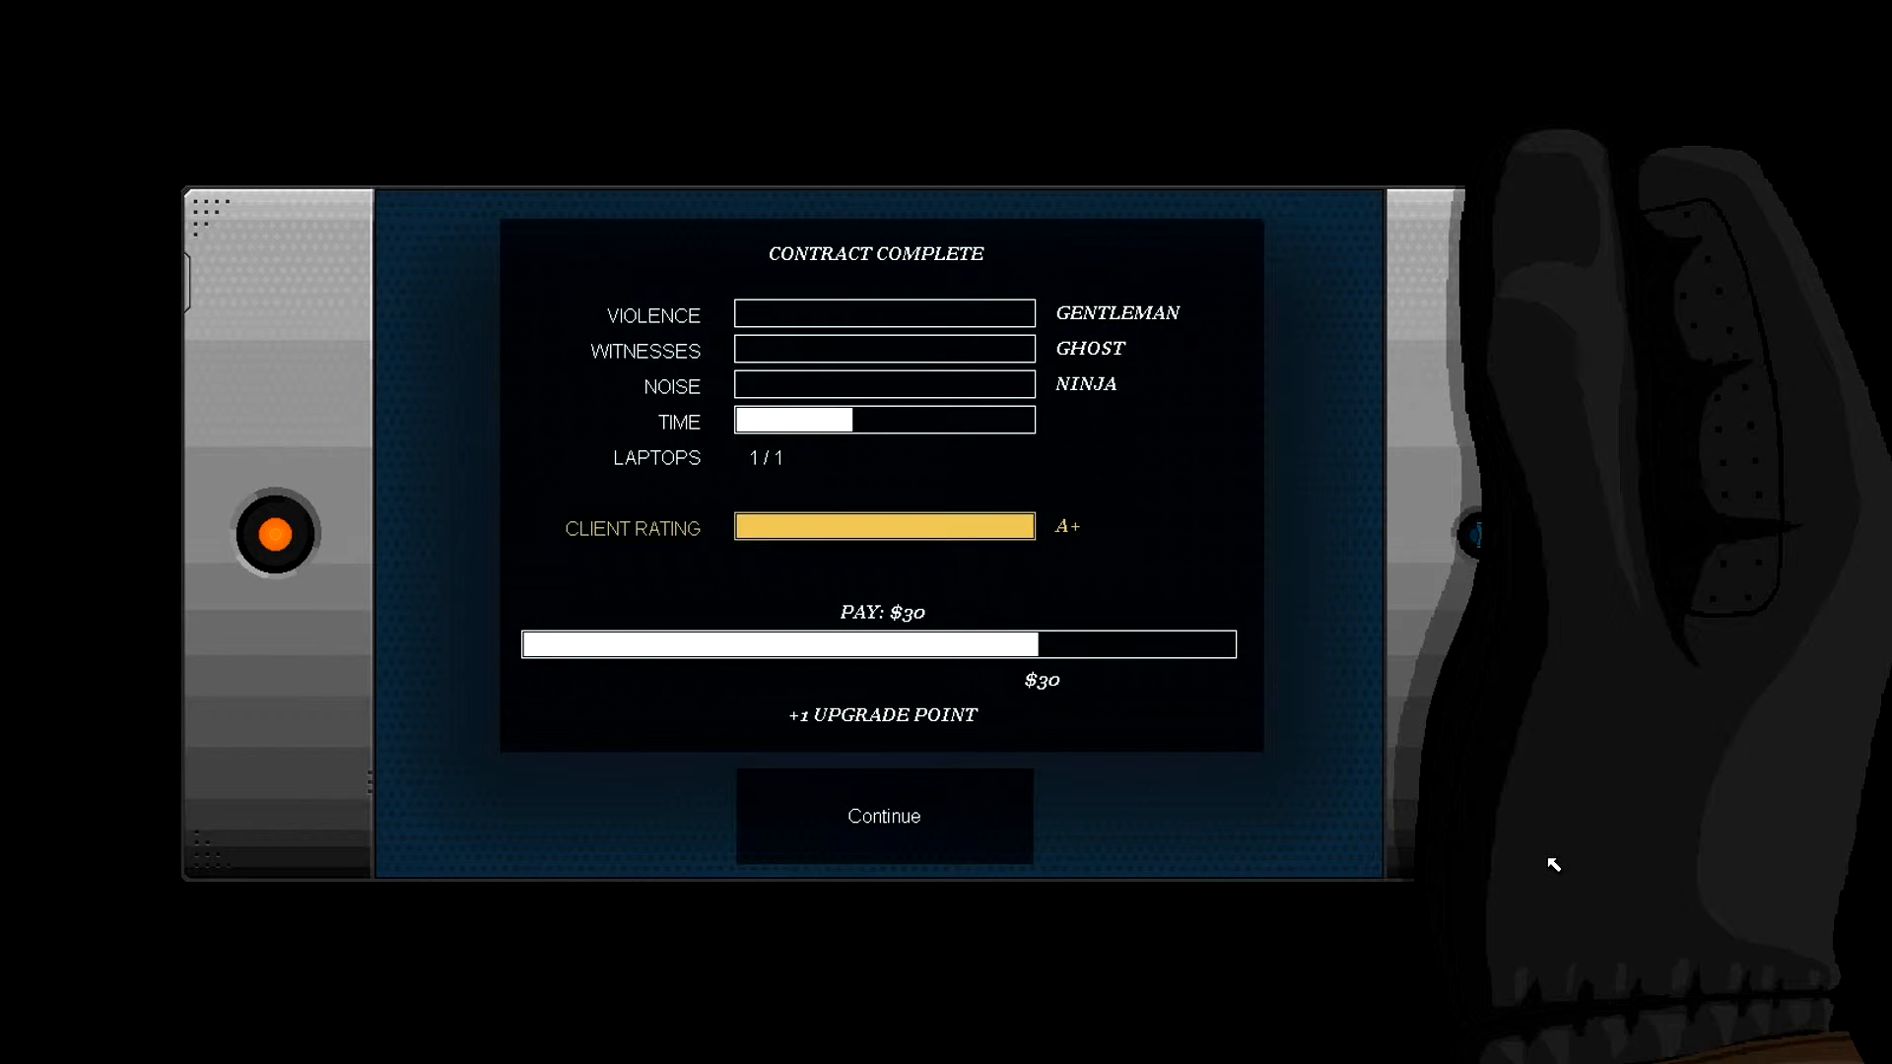
mouse_move(1295, 369)
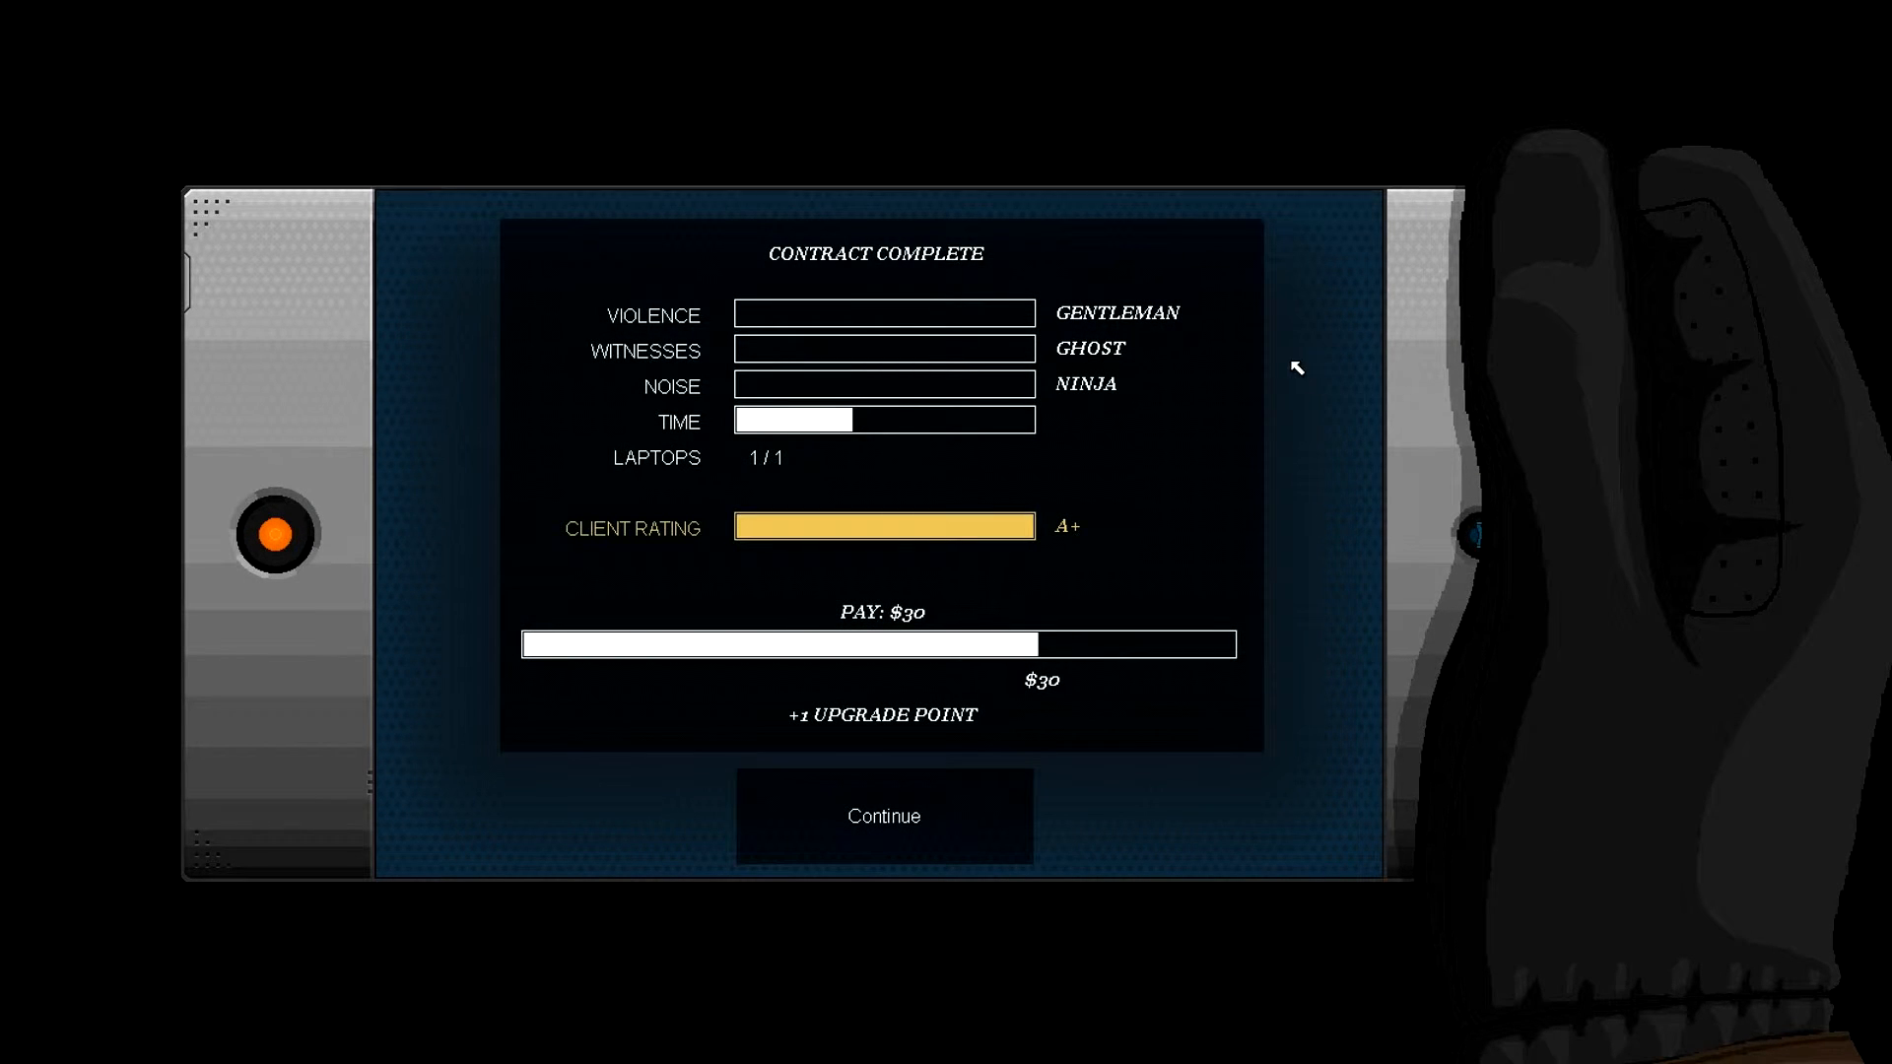
mouse_move(1116, 313)
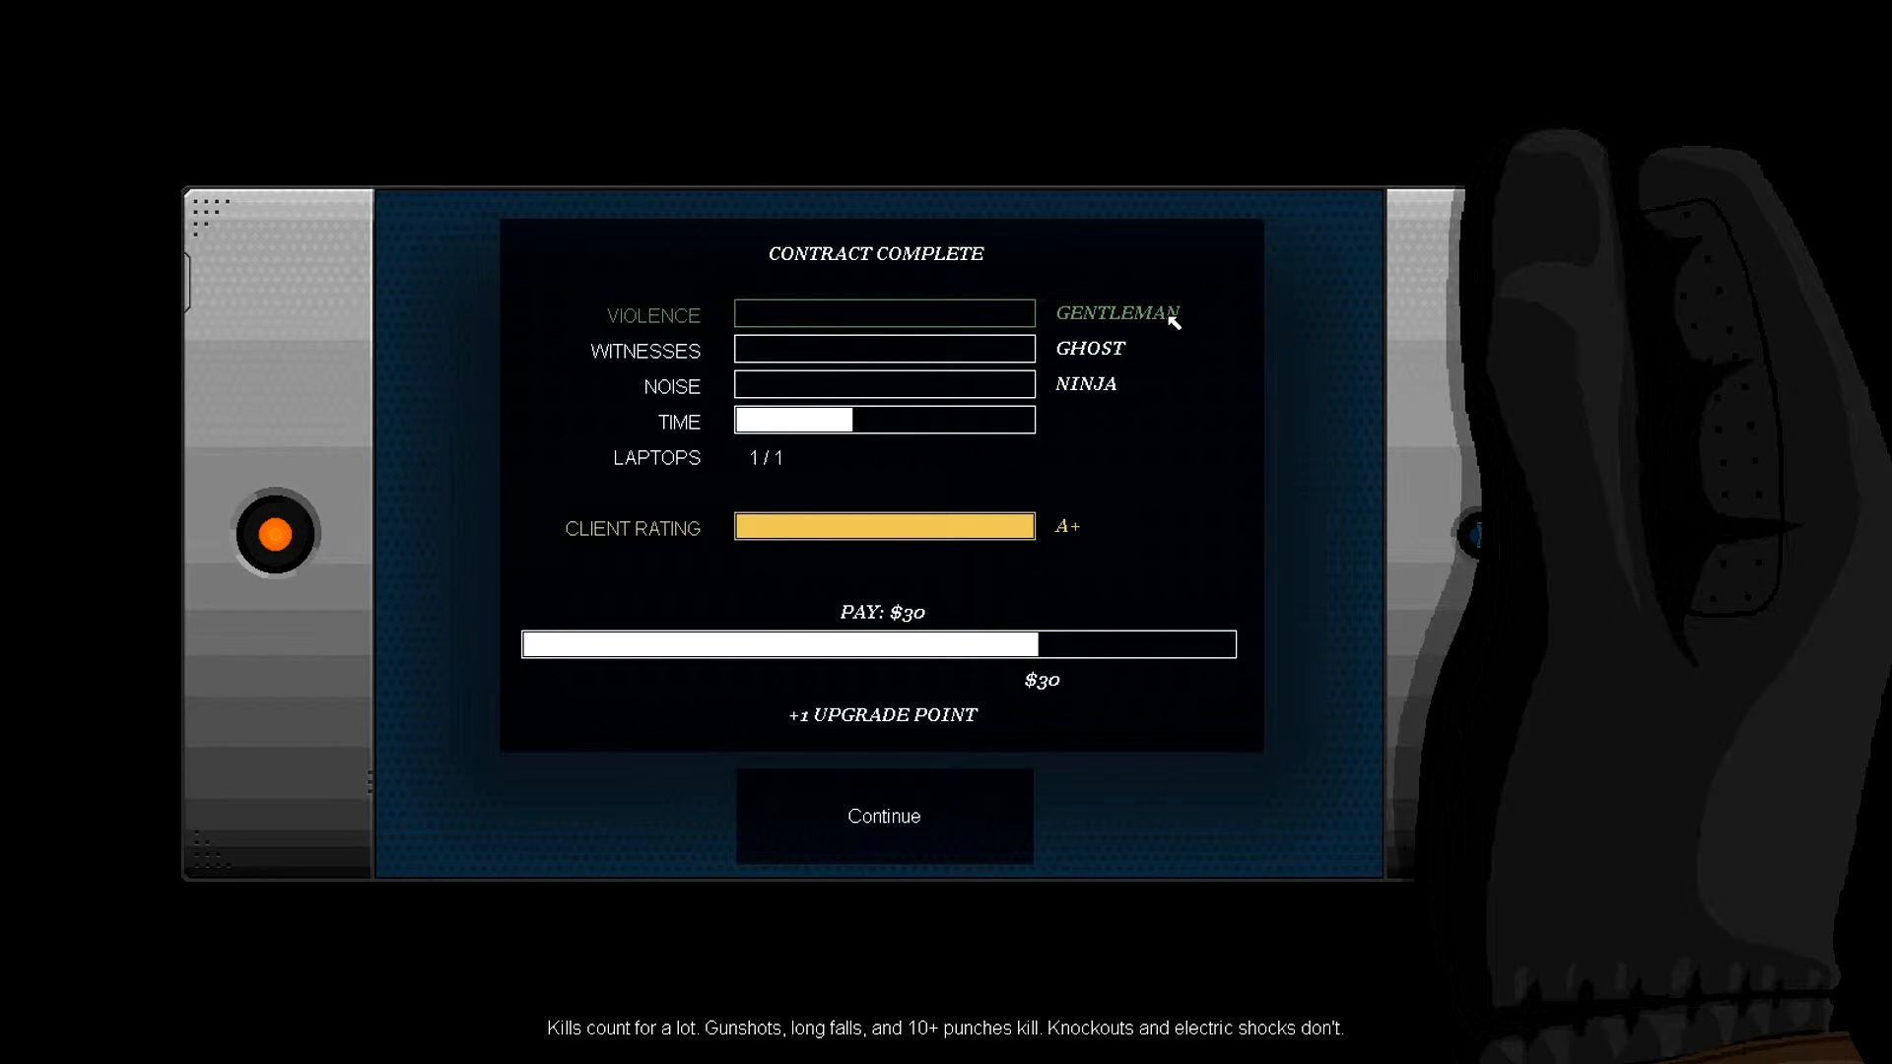
mouse_move(1088, 347)
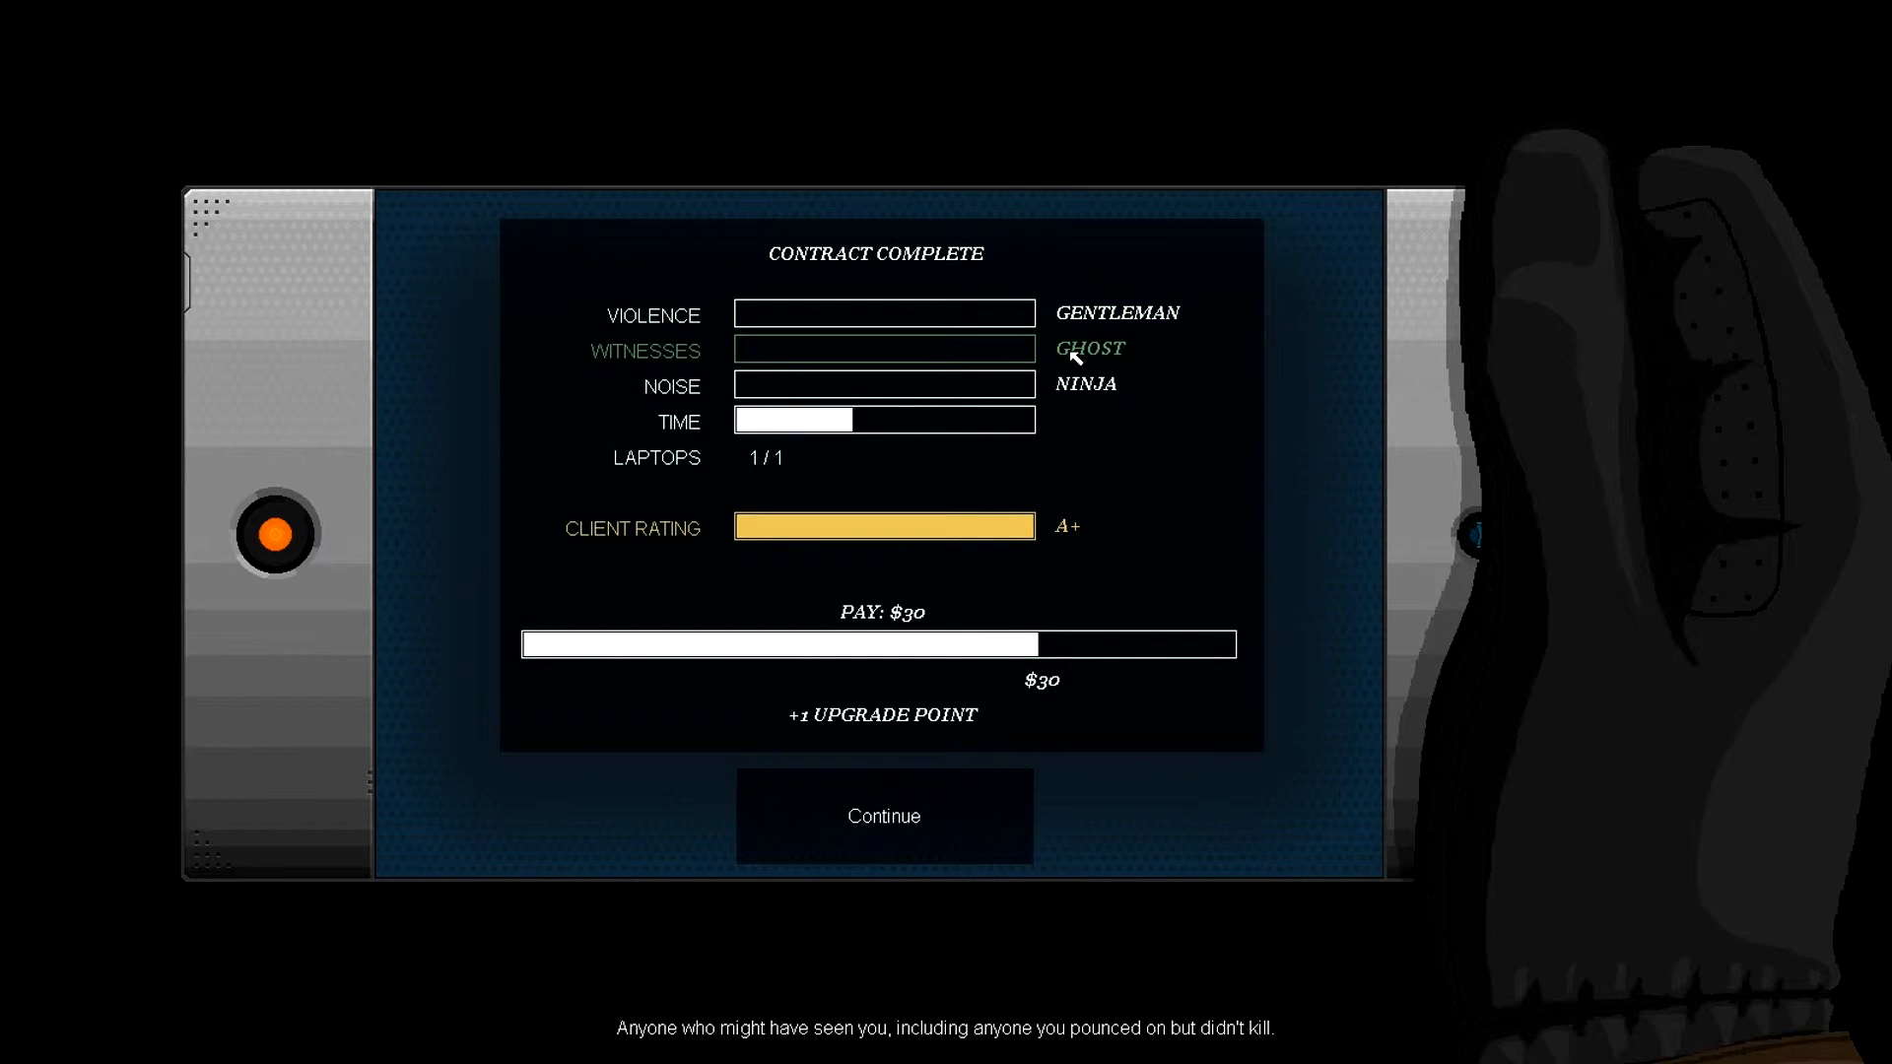
mouse_move(1092, 392)
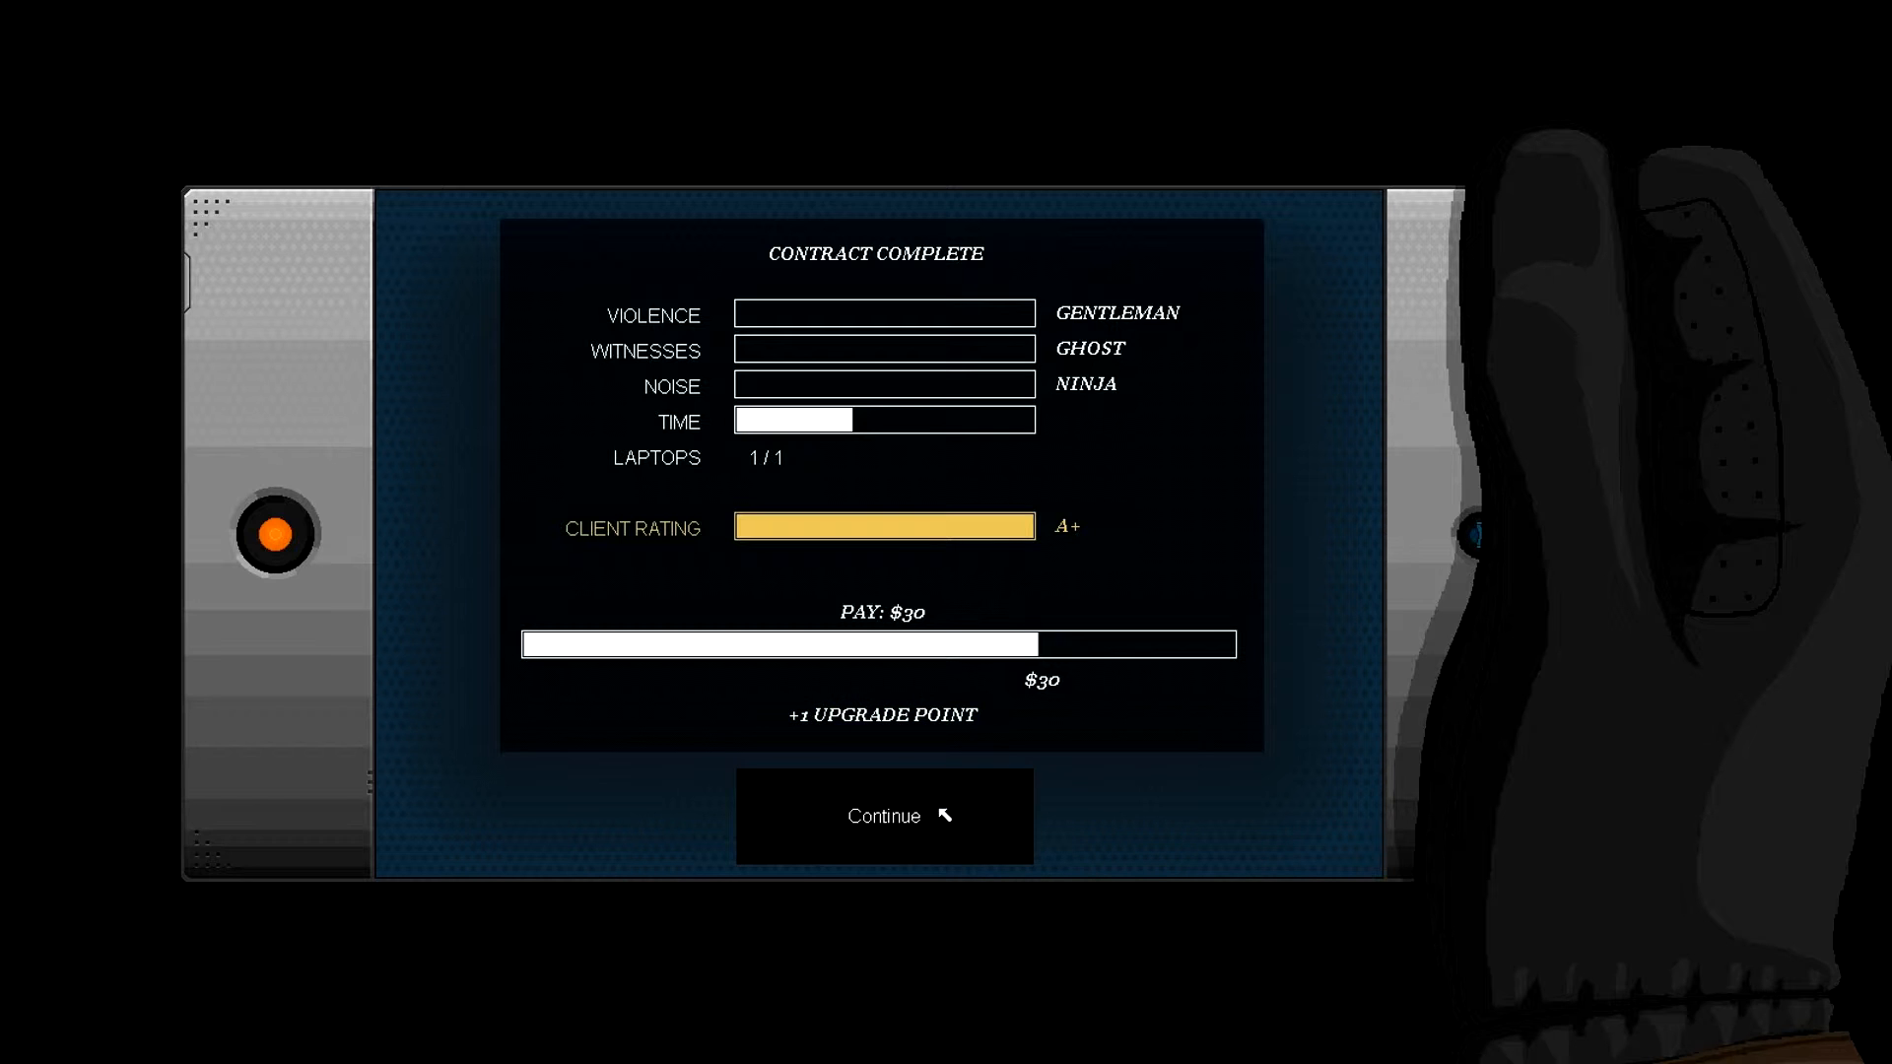
- Leave the results, reply about open doors then the difficulty-curve remark, and end the call
click(883, 816)
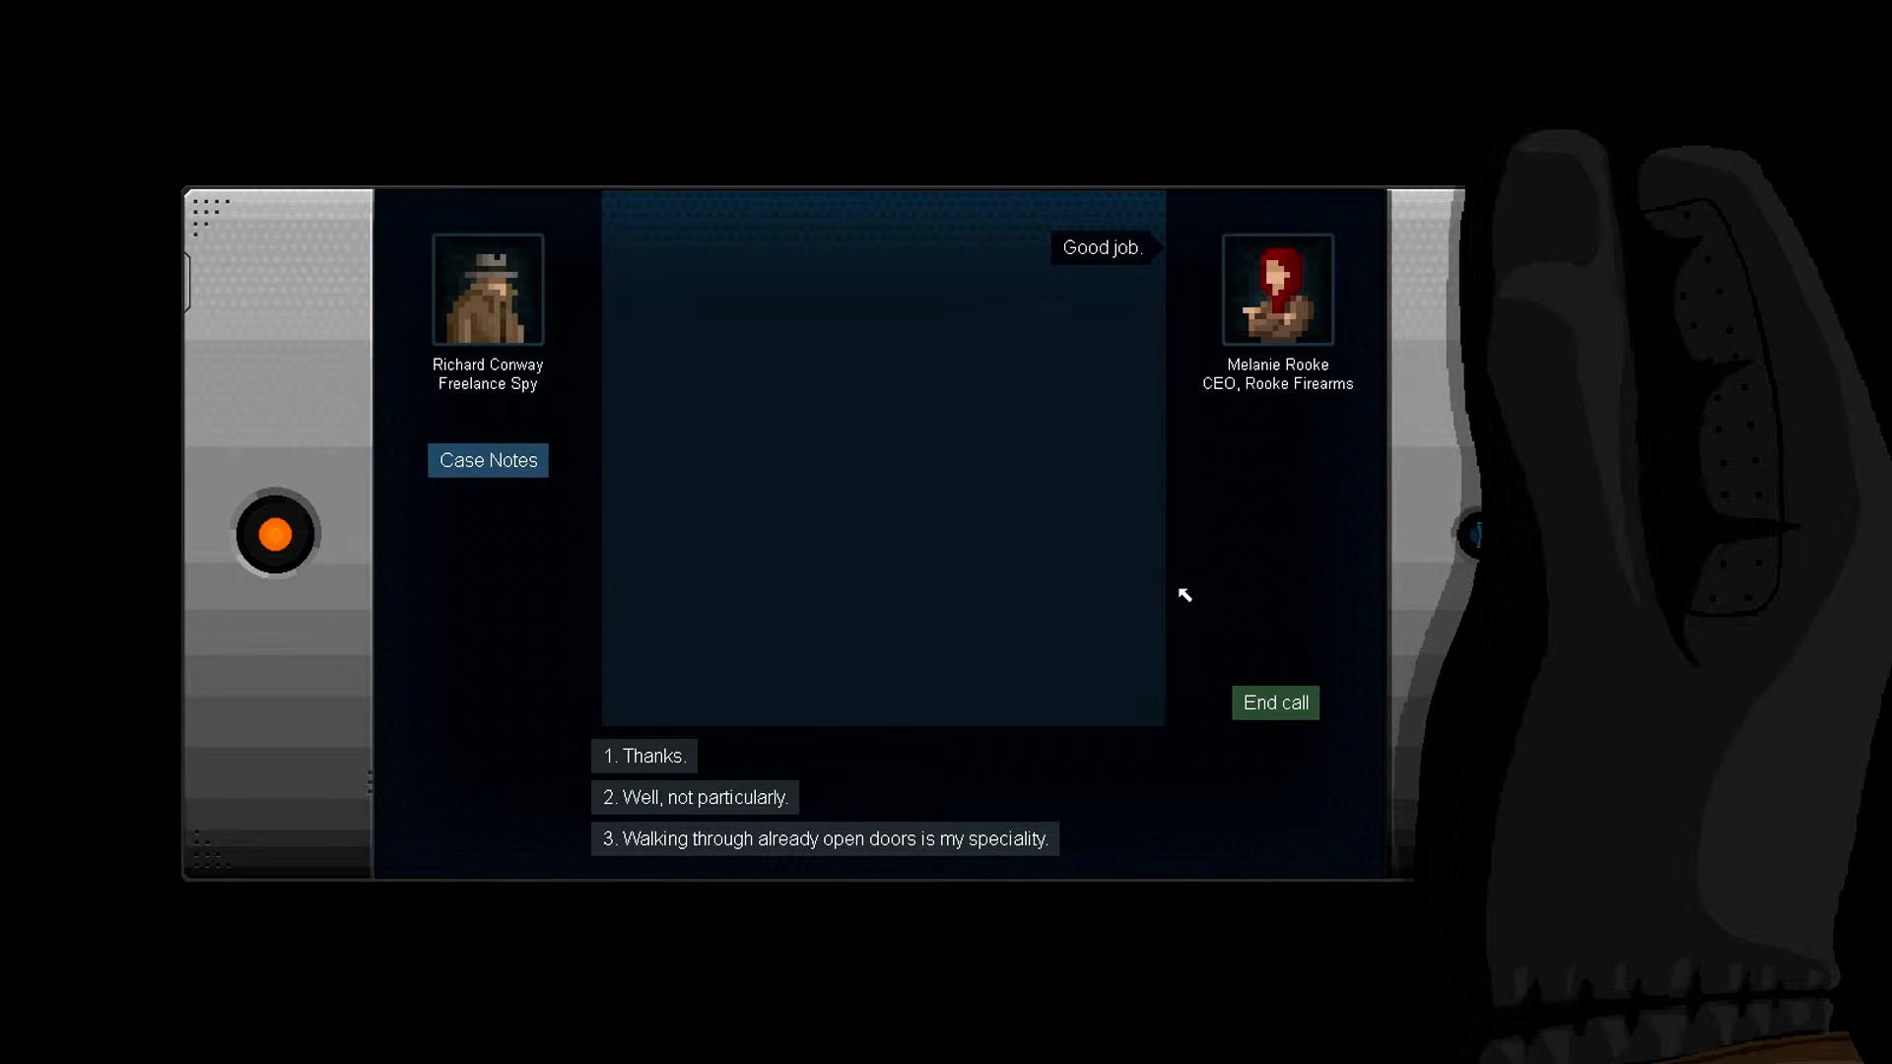
mouse_move(700, 774)
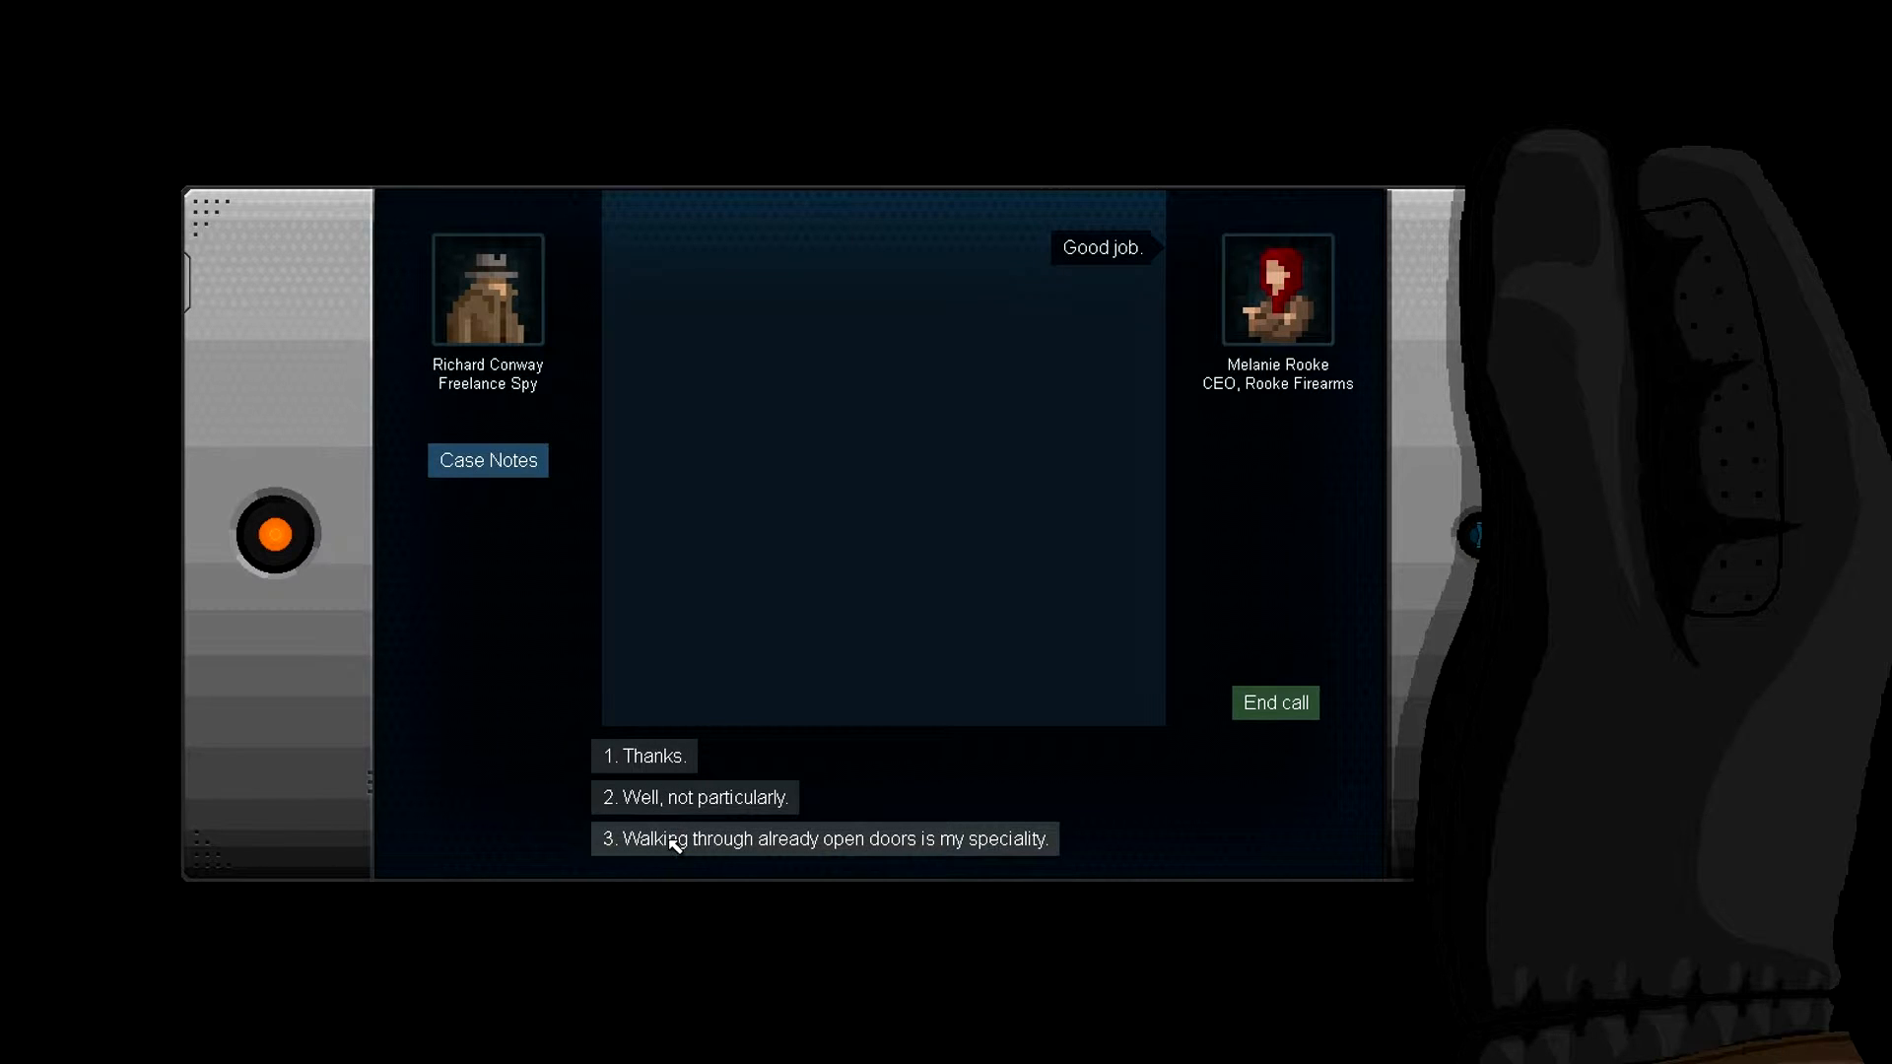
click(826, 840)
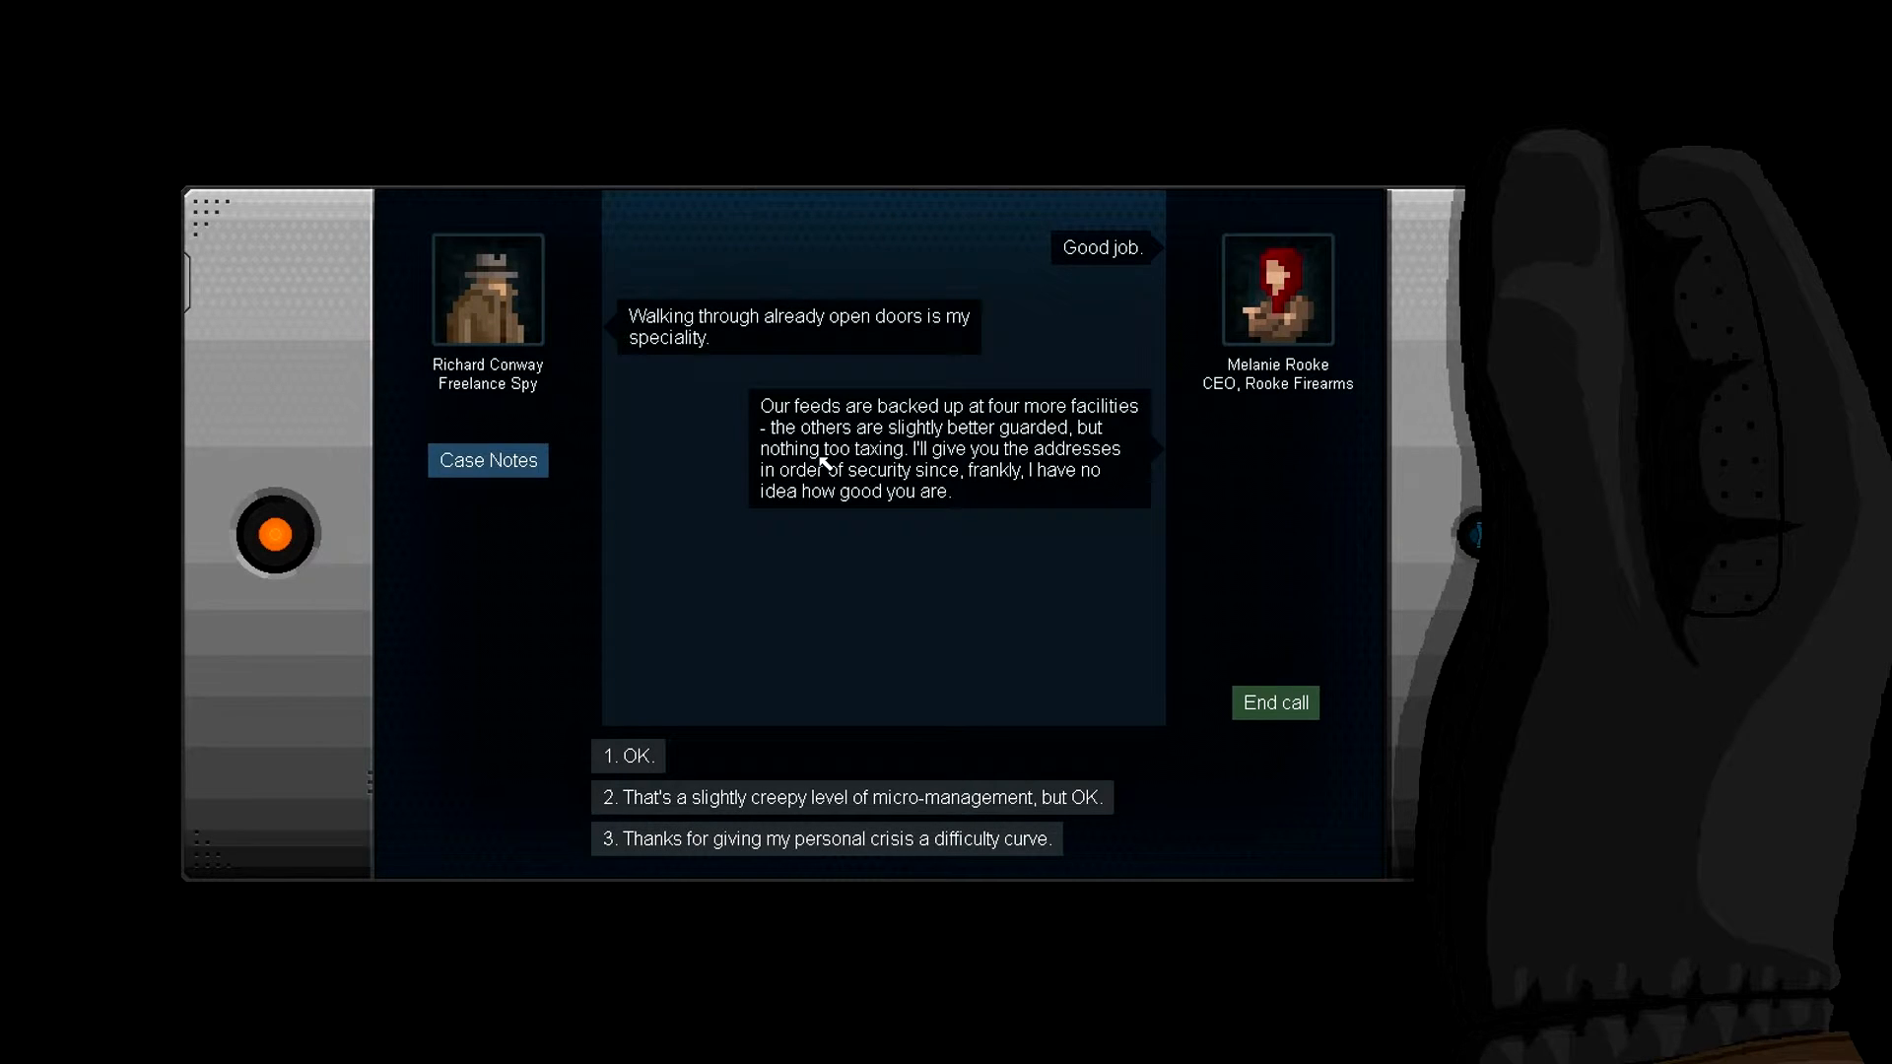
mouse_move(1169, 469)
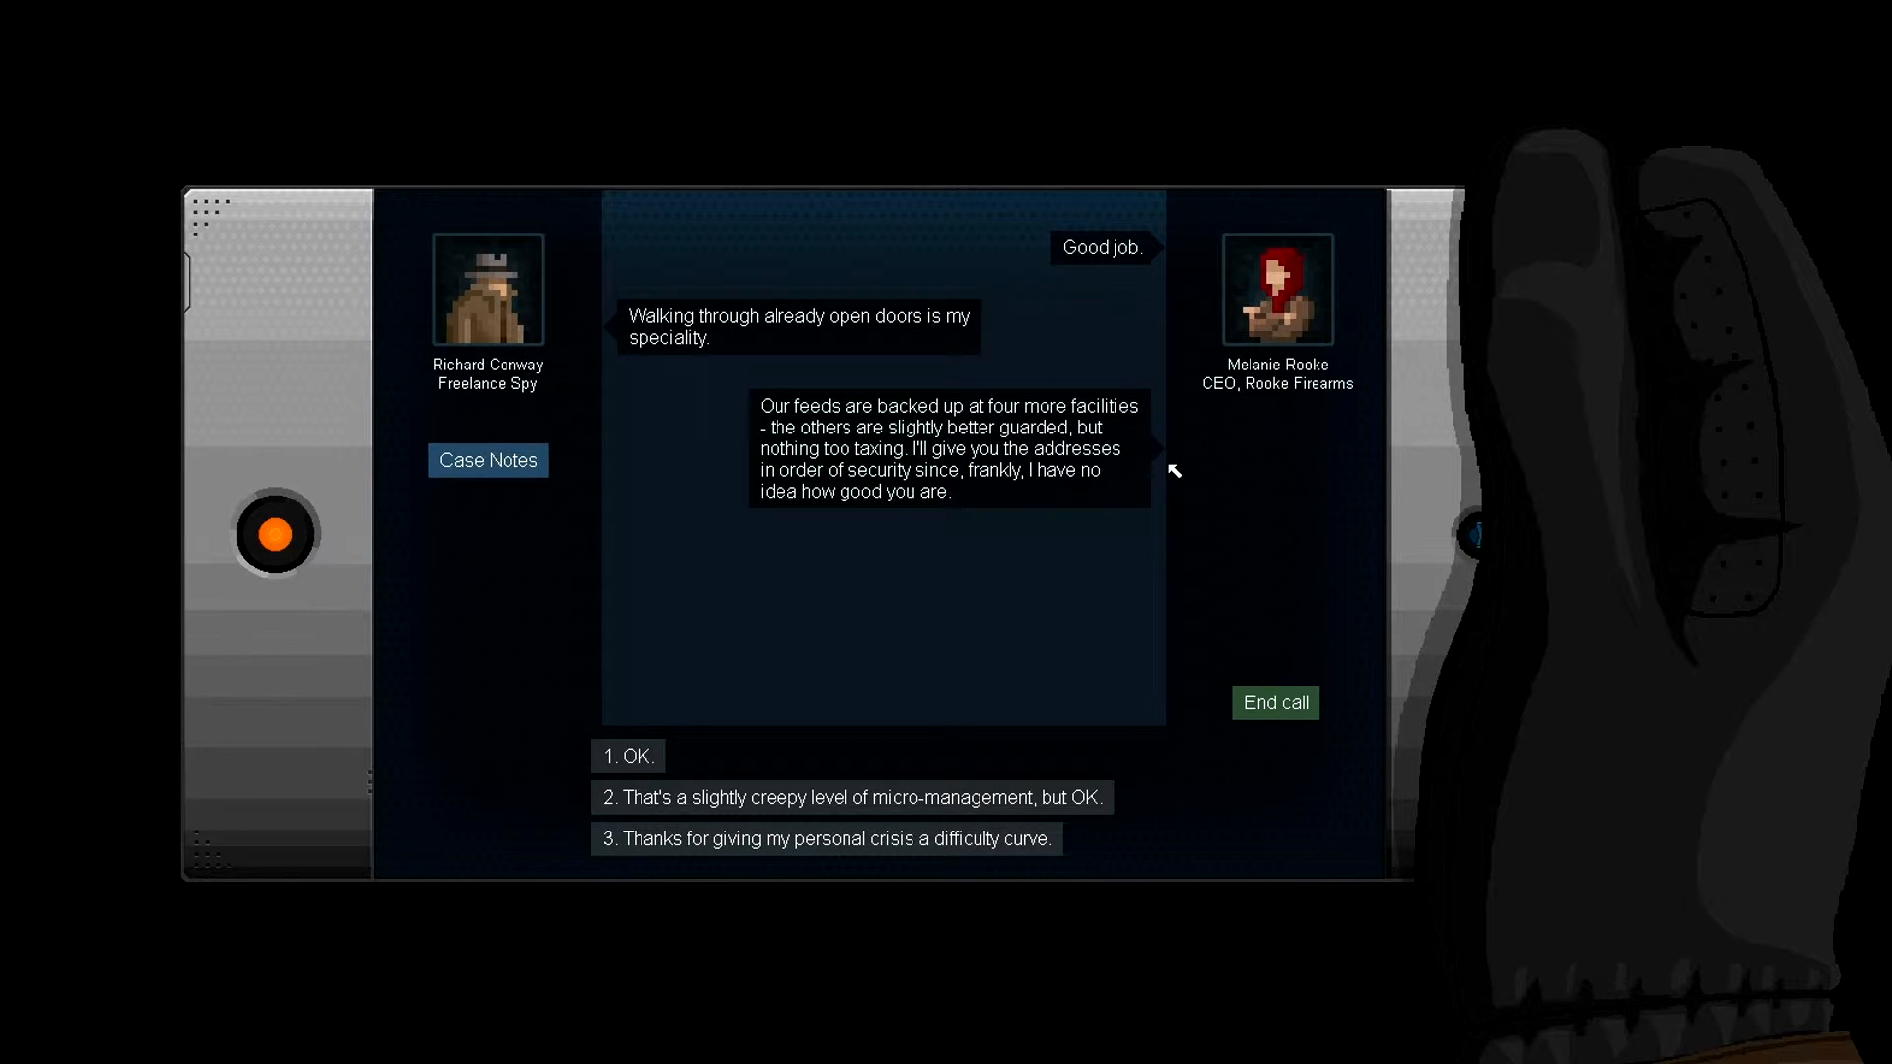
mouse_move(814, 449)
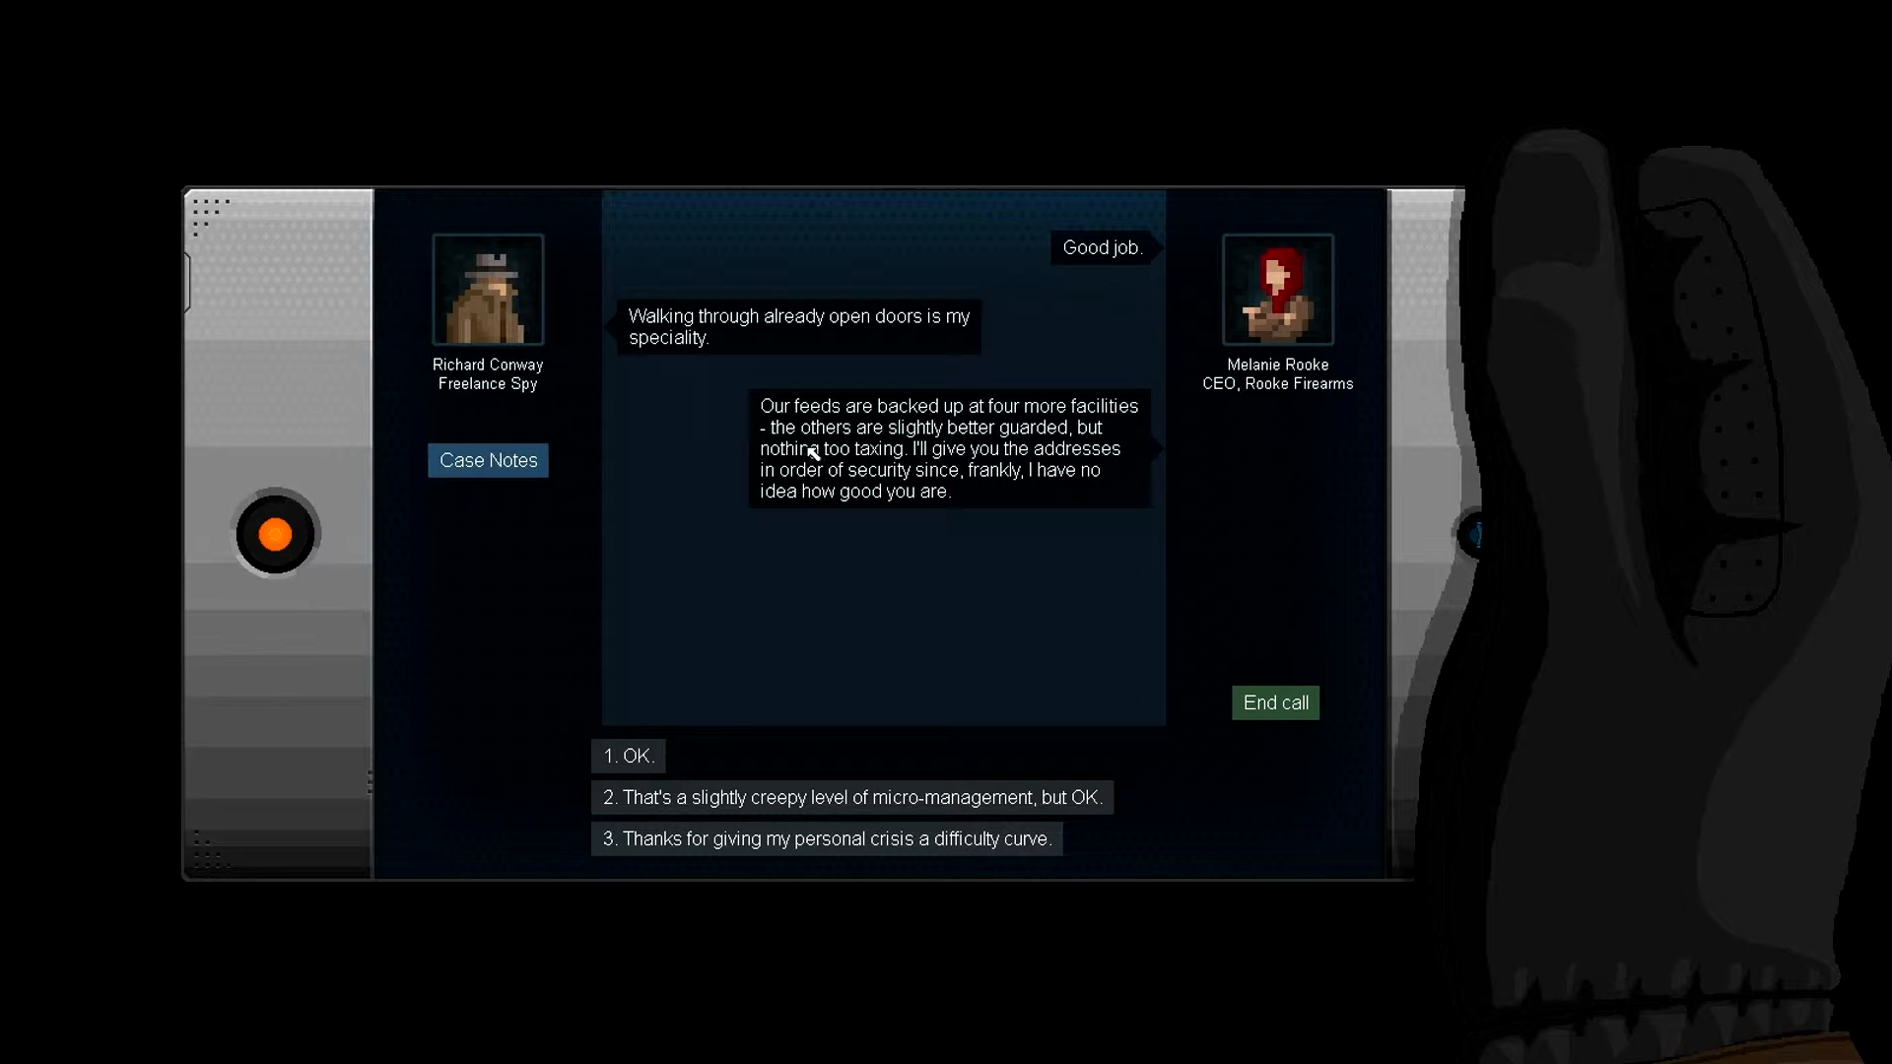
mouse_move(827, 478)
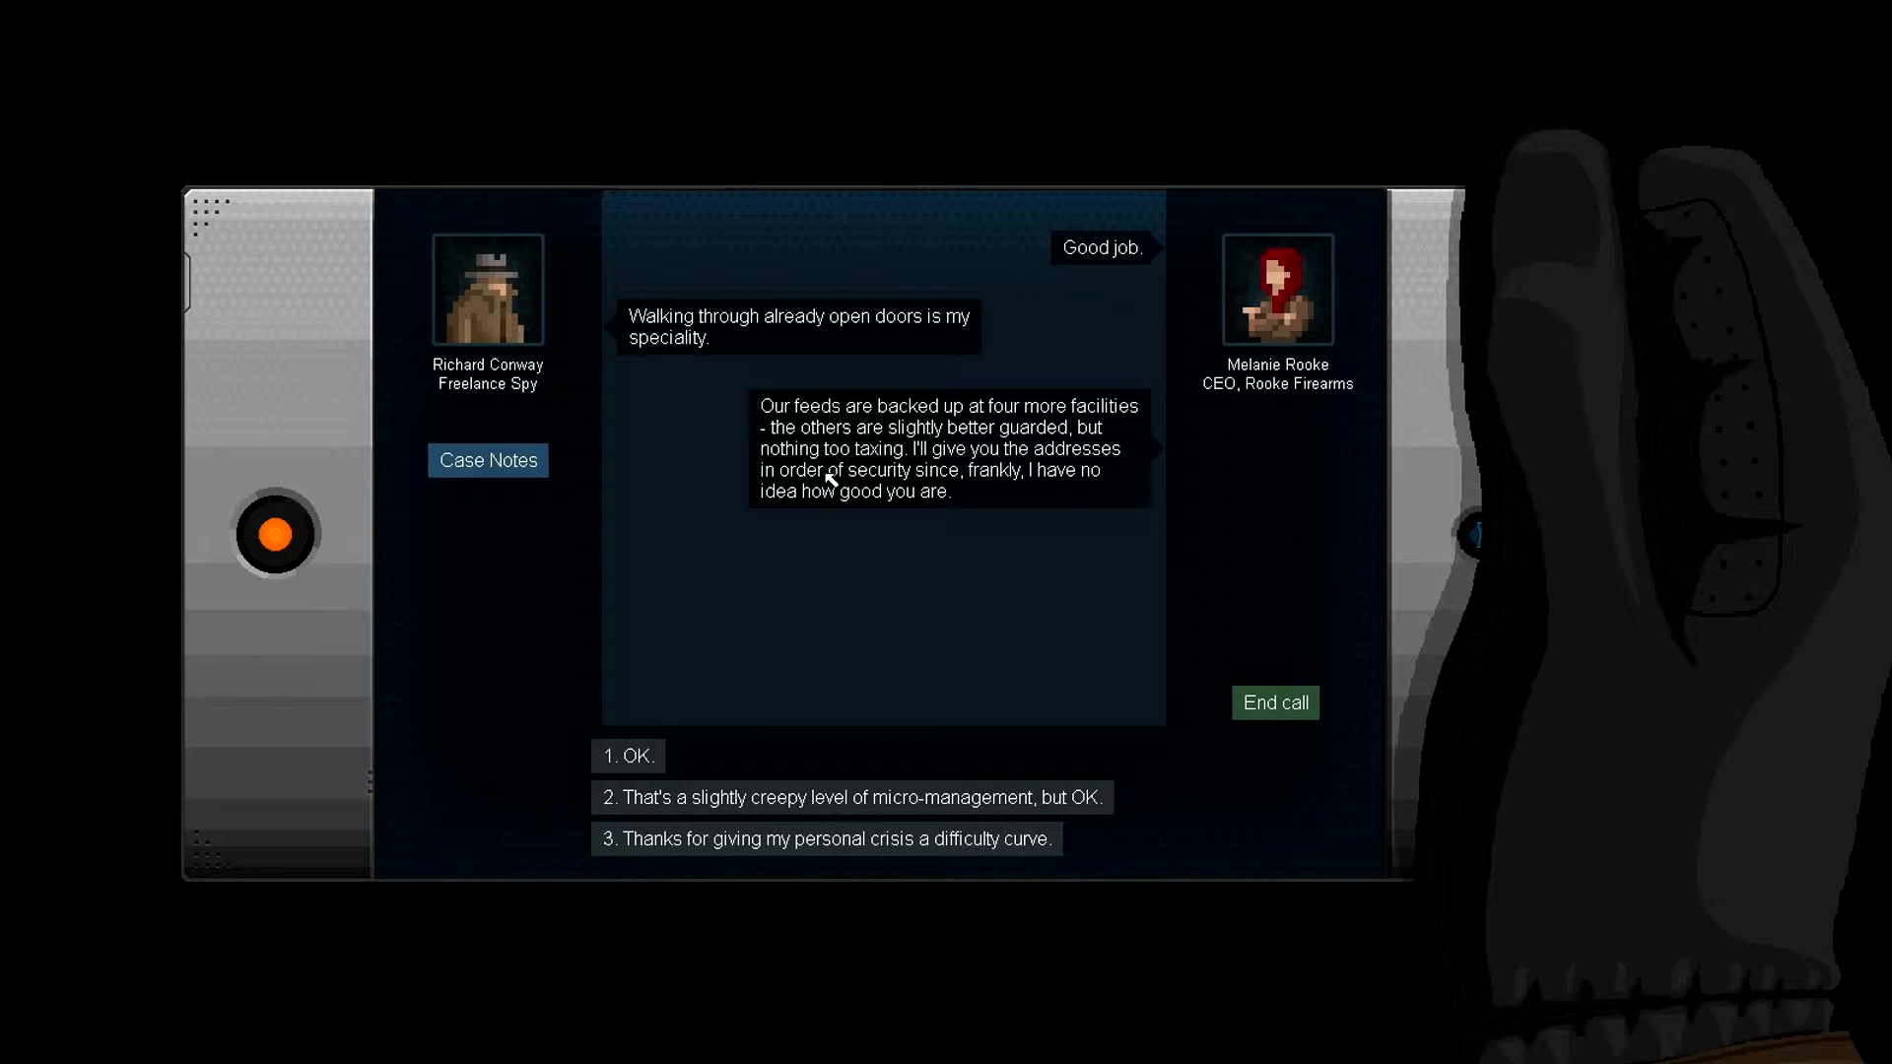
mouse_move(956, 449)
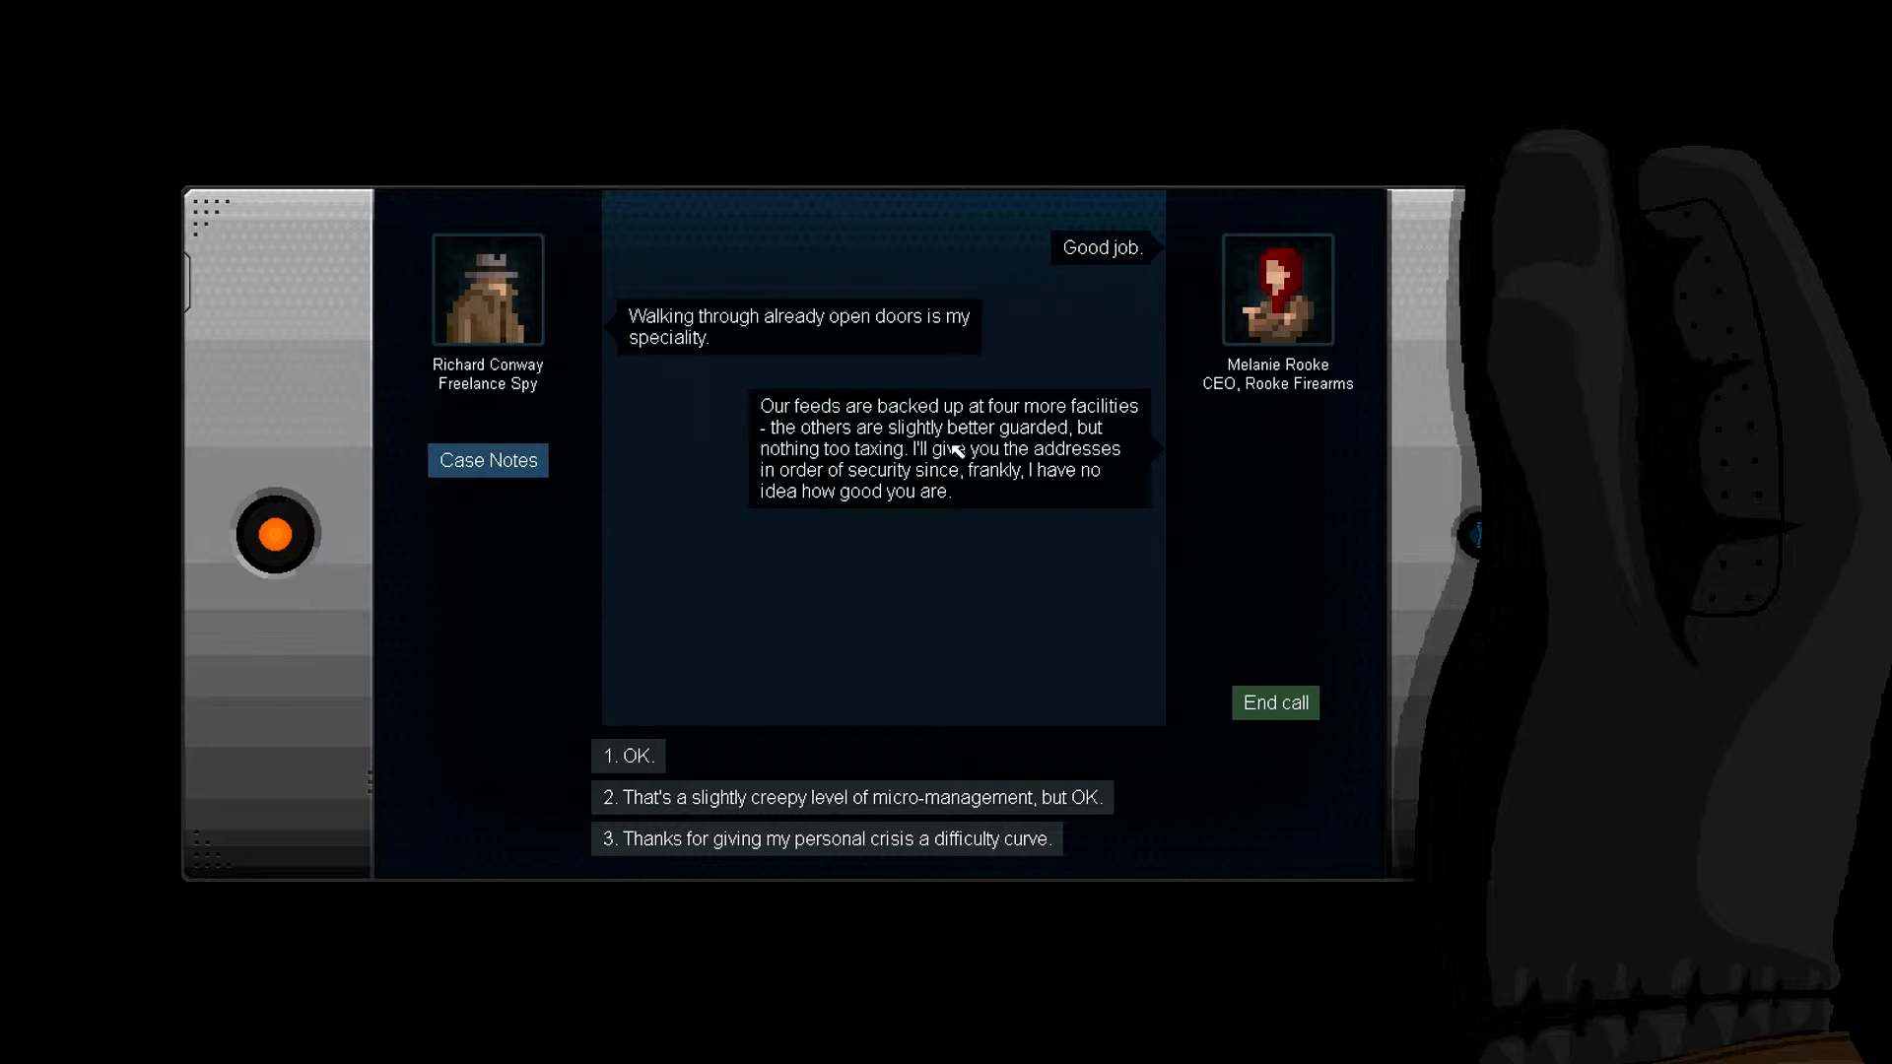
mouse_move(857, 519)
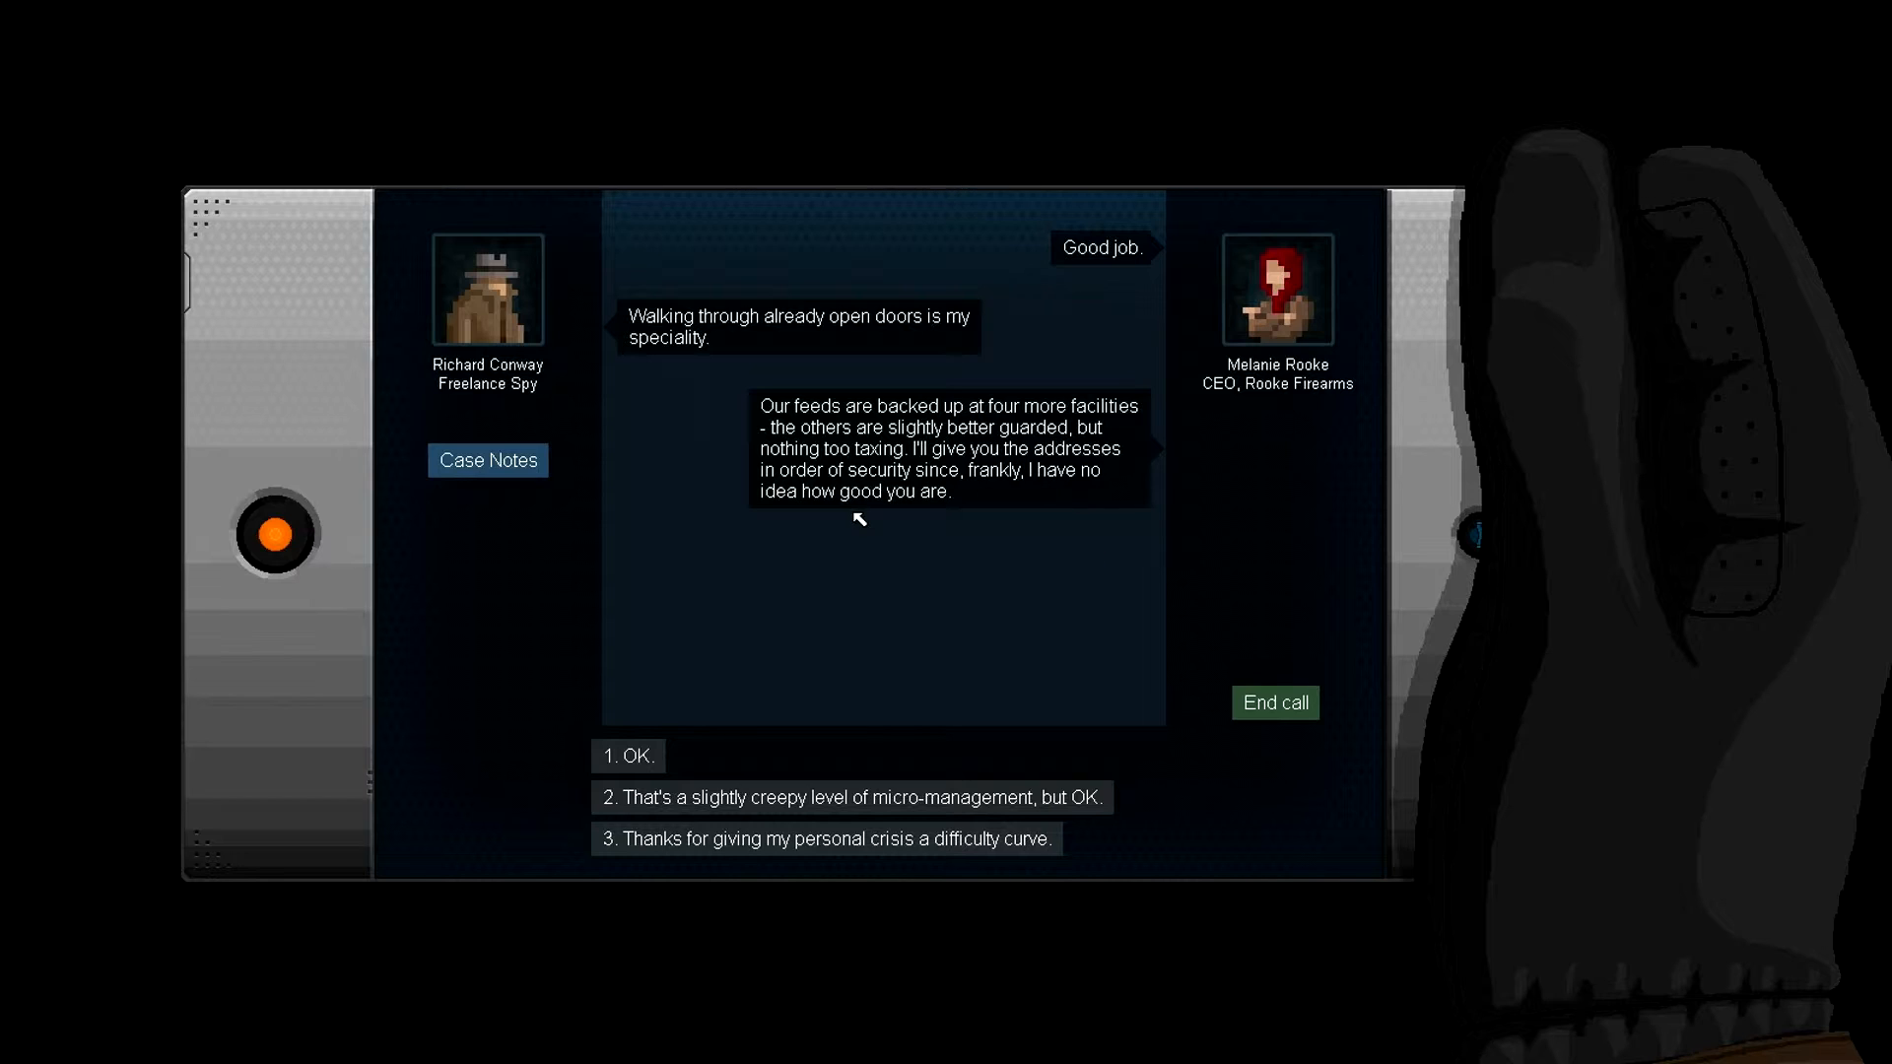
mouse_move(990, 511)
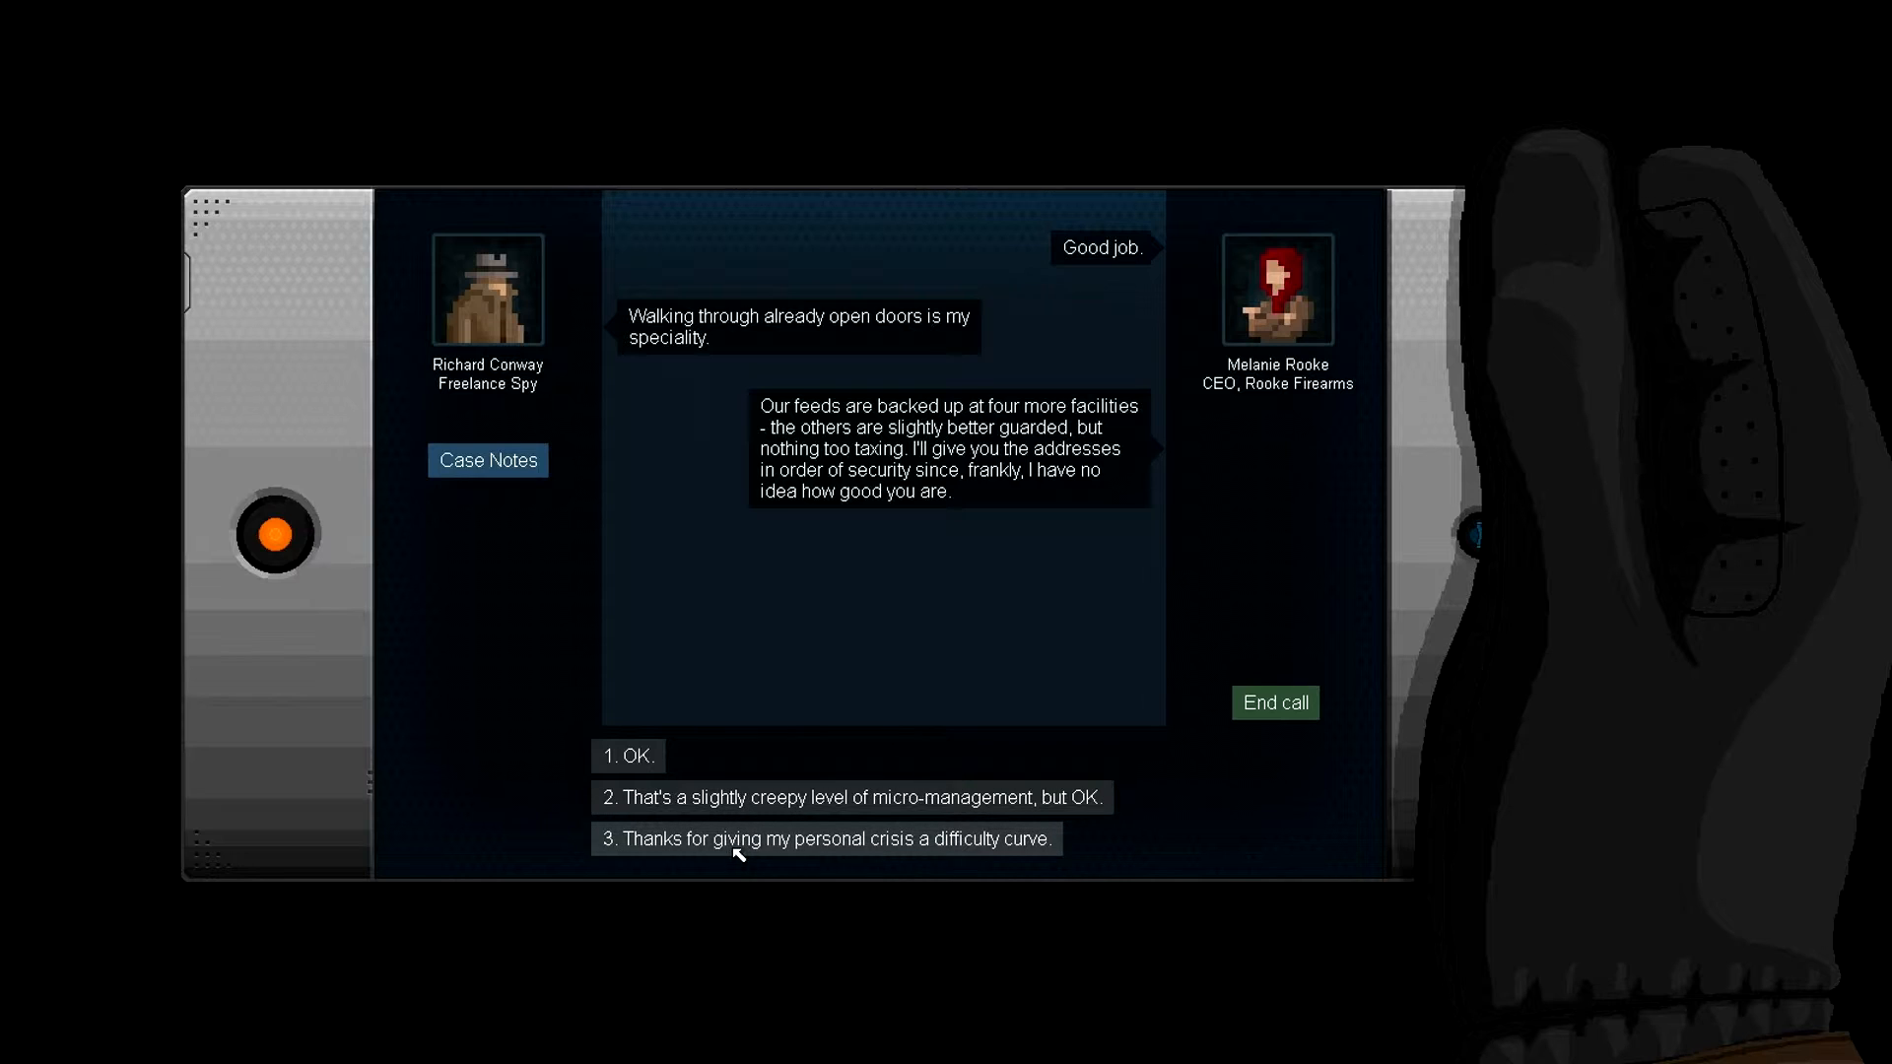
click(826, 839)
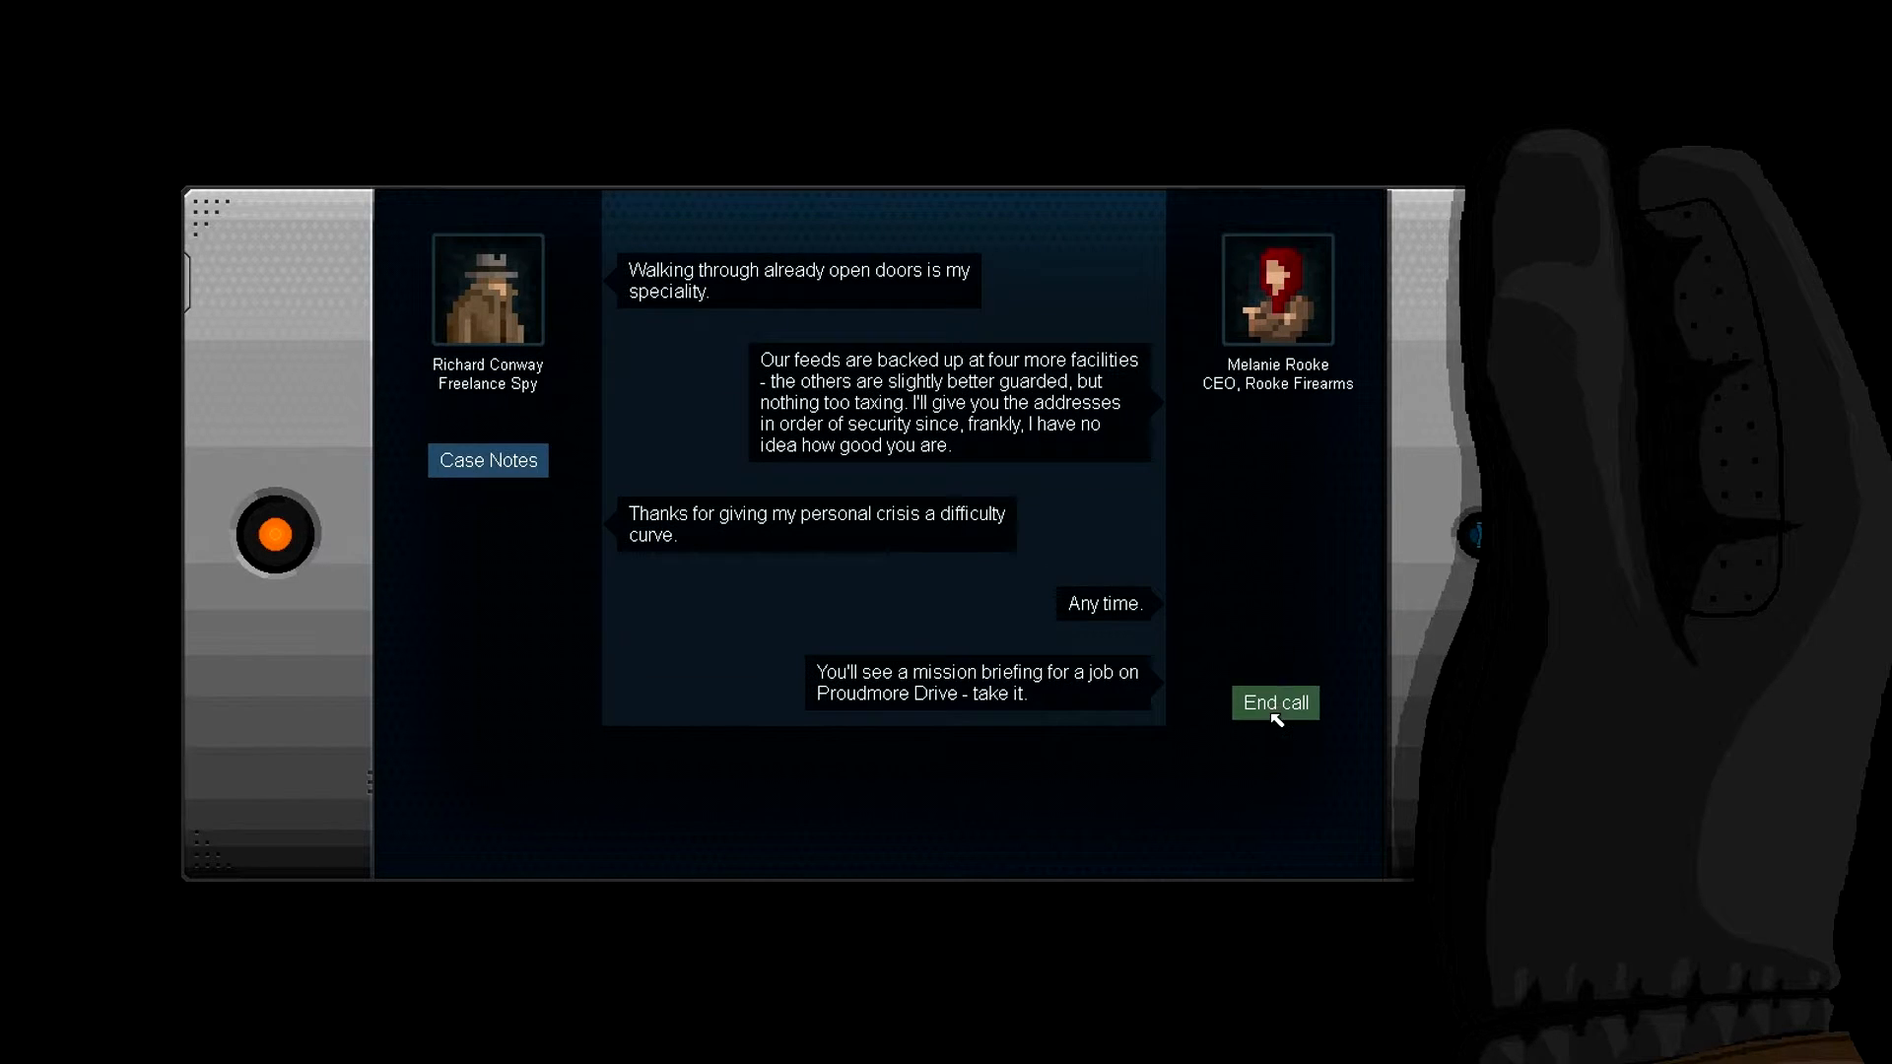
click(1275, 702)
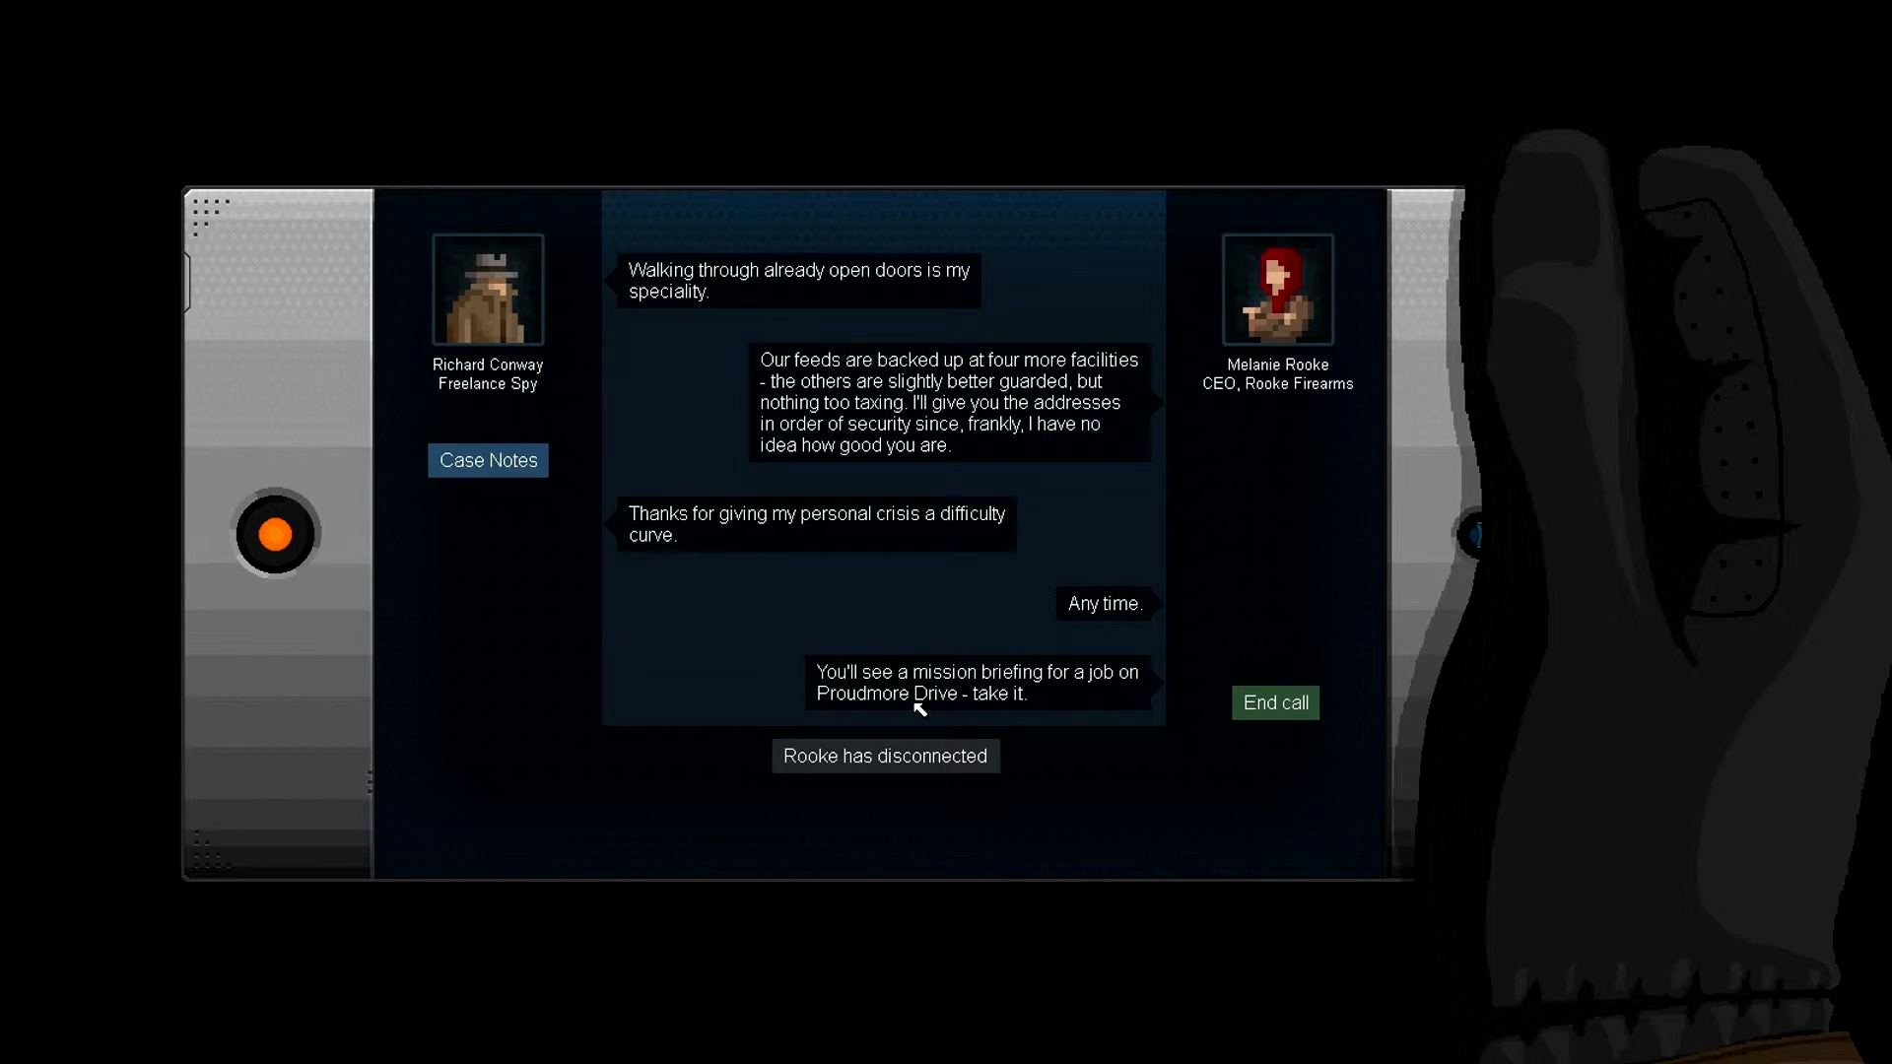
mouse_move(1082, 716)
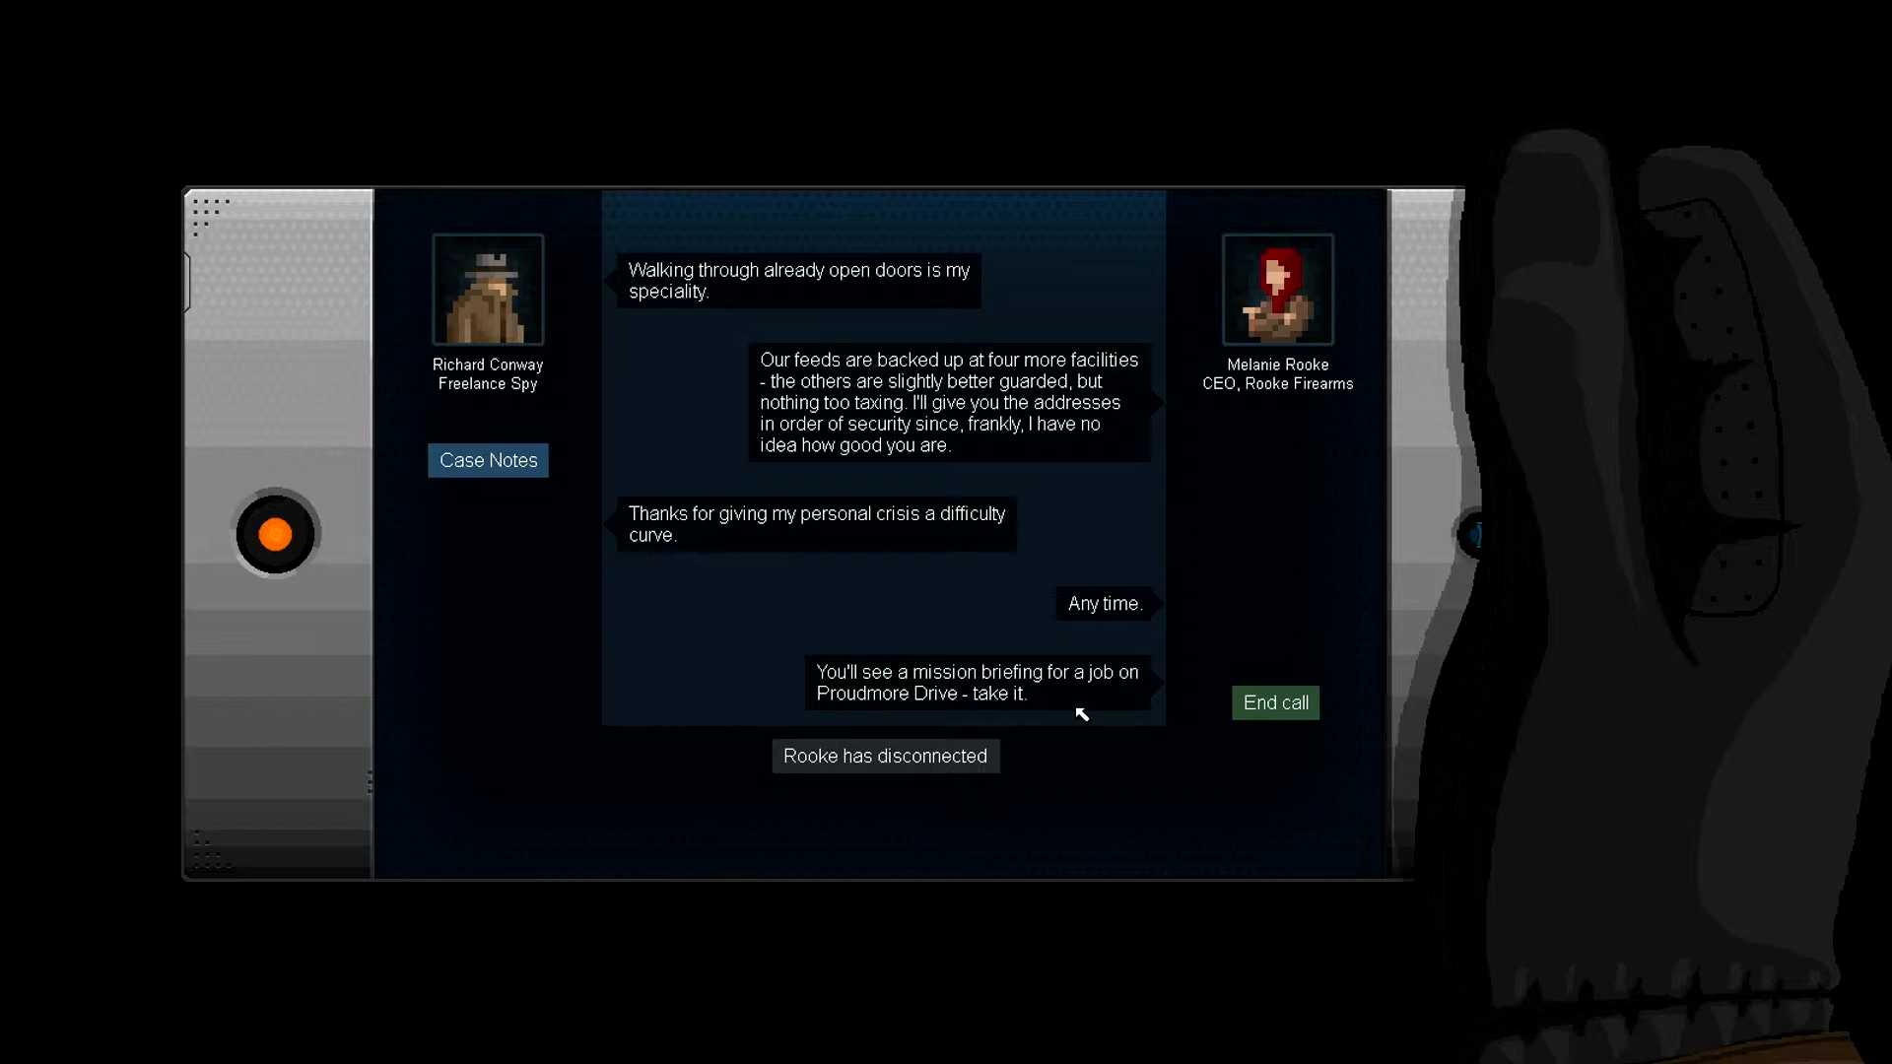
mouse_move(872, 713)
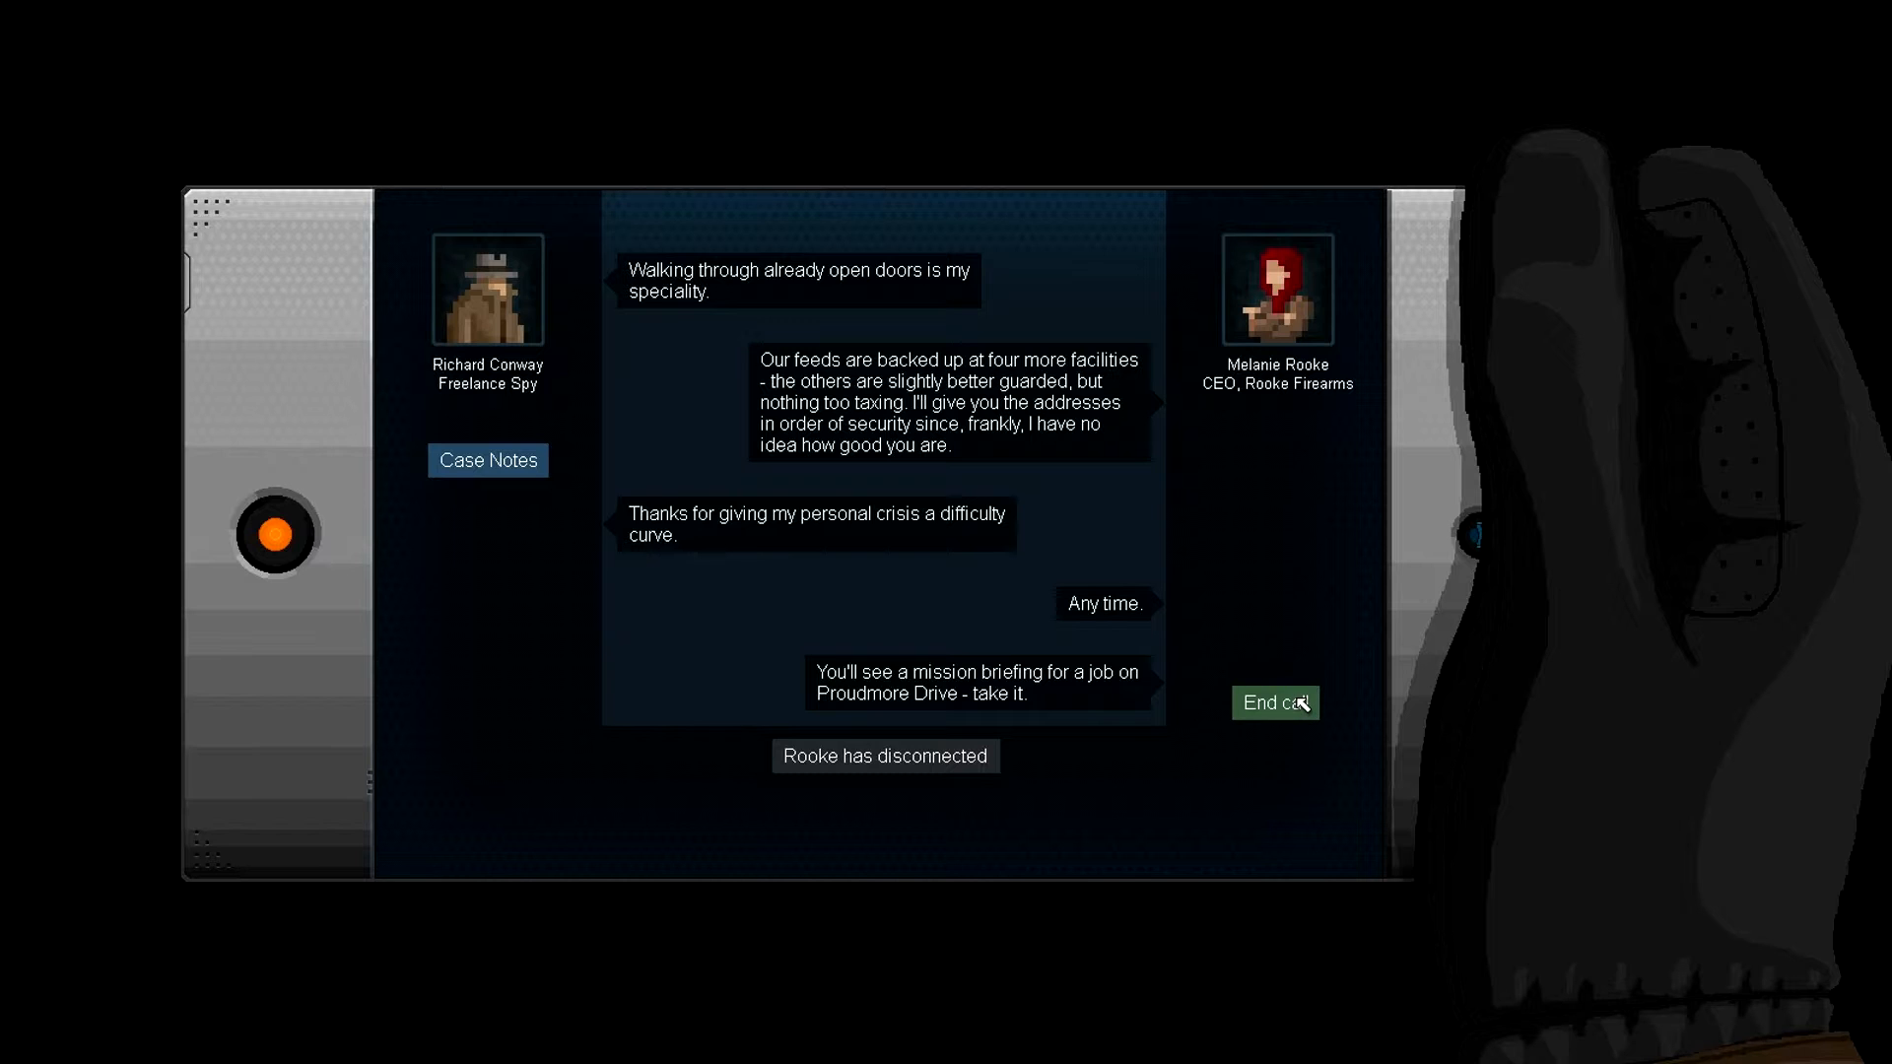
- Spend a point each on Bullfrog jump strength and charge-up time, then return to Missions
click(1275, 703)
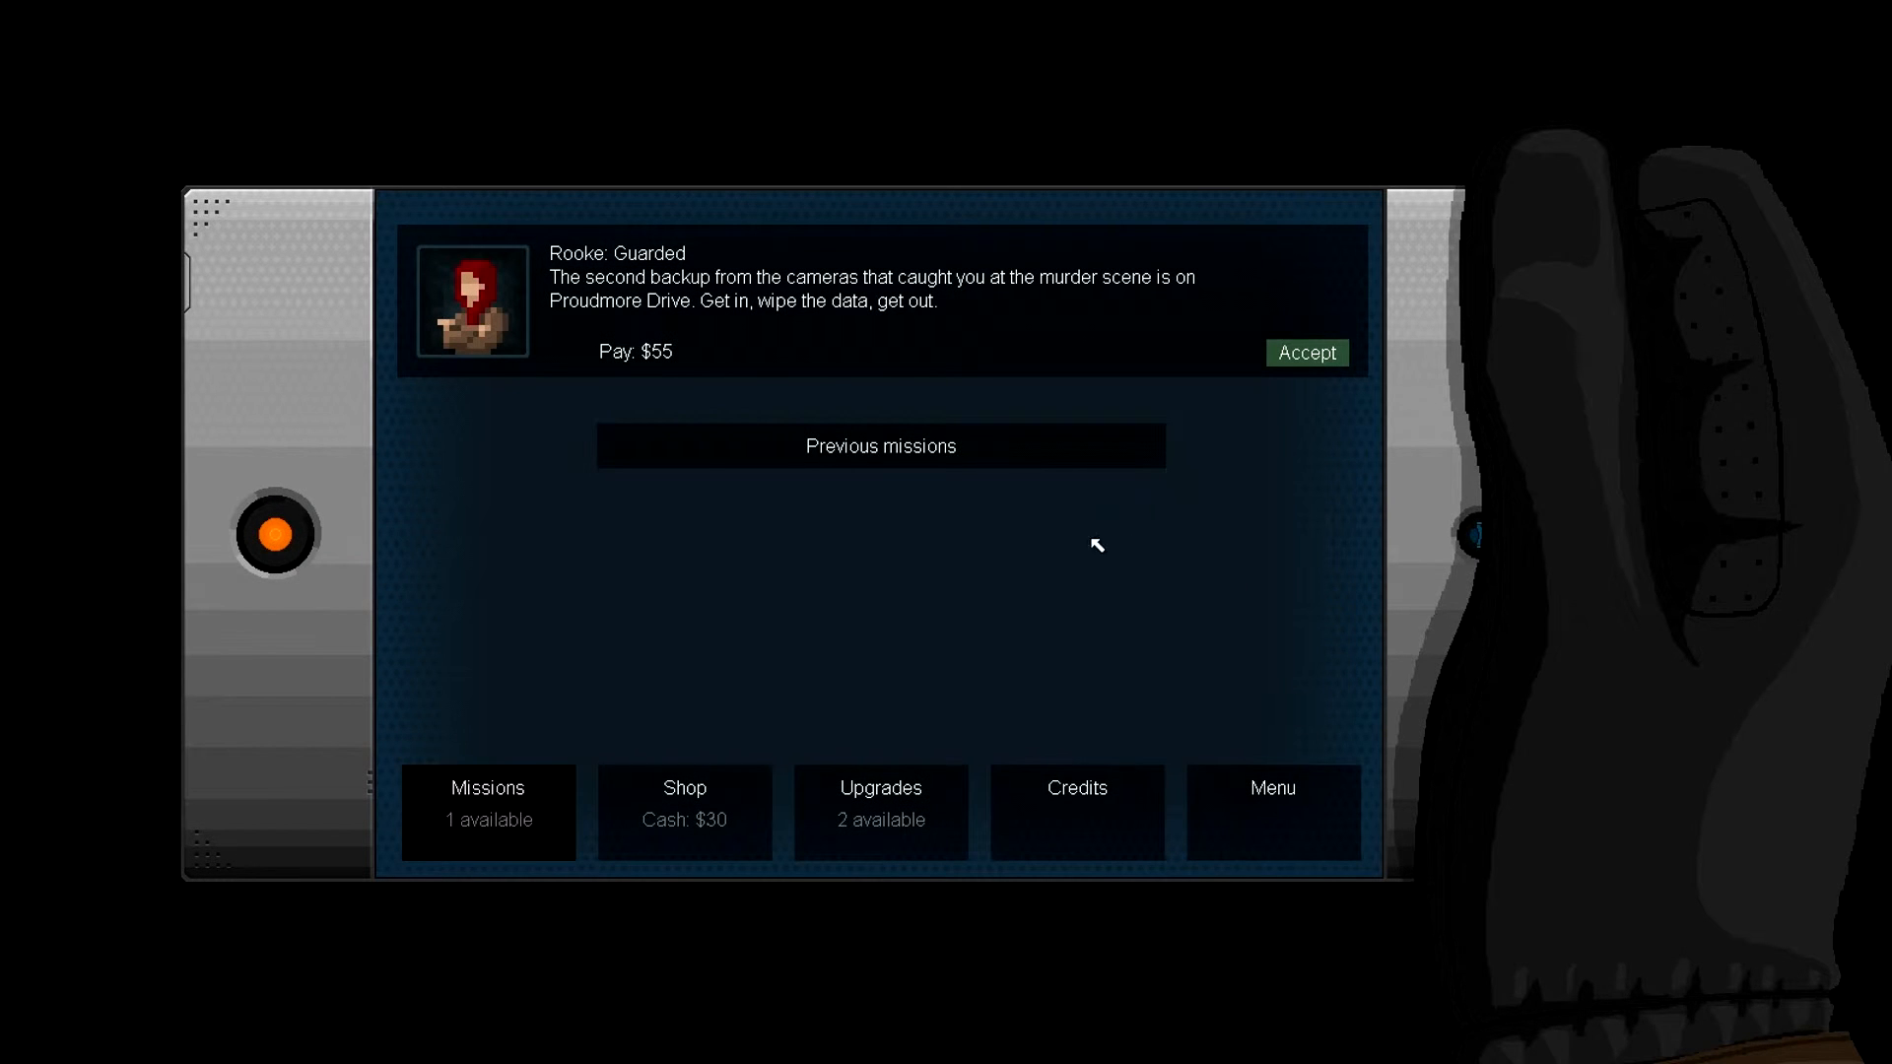
mouse_move(1009, 571)
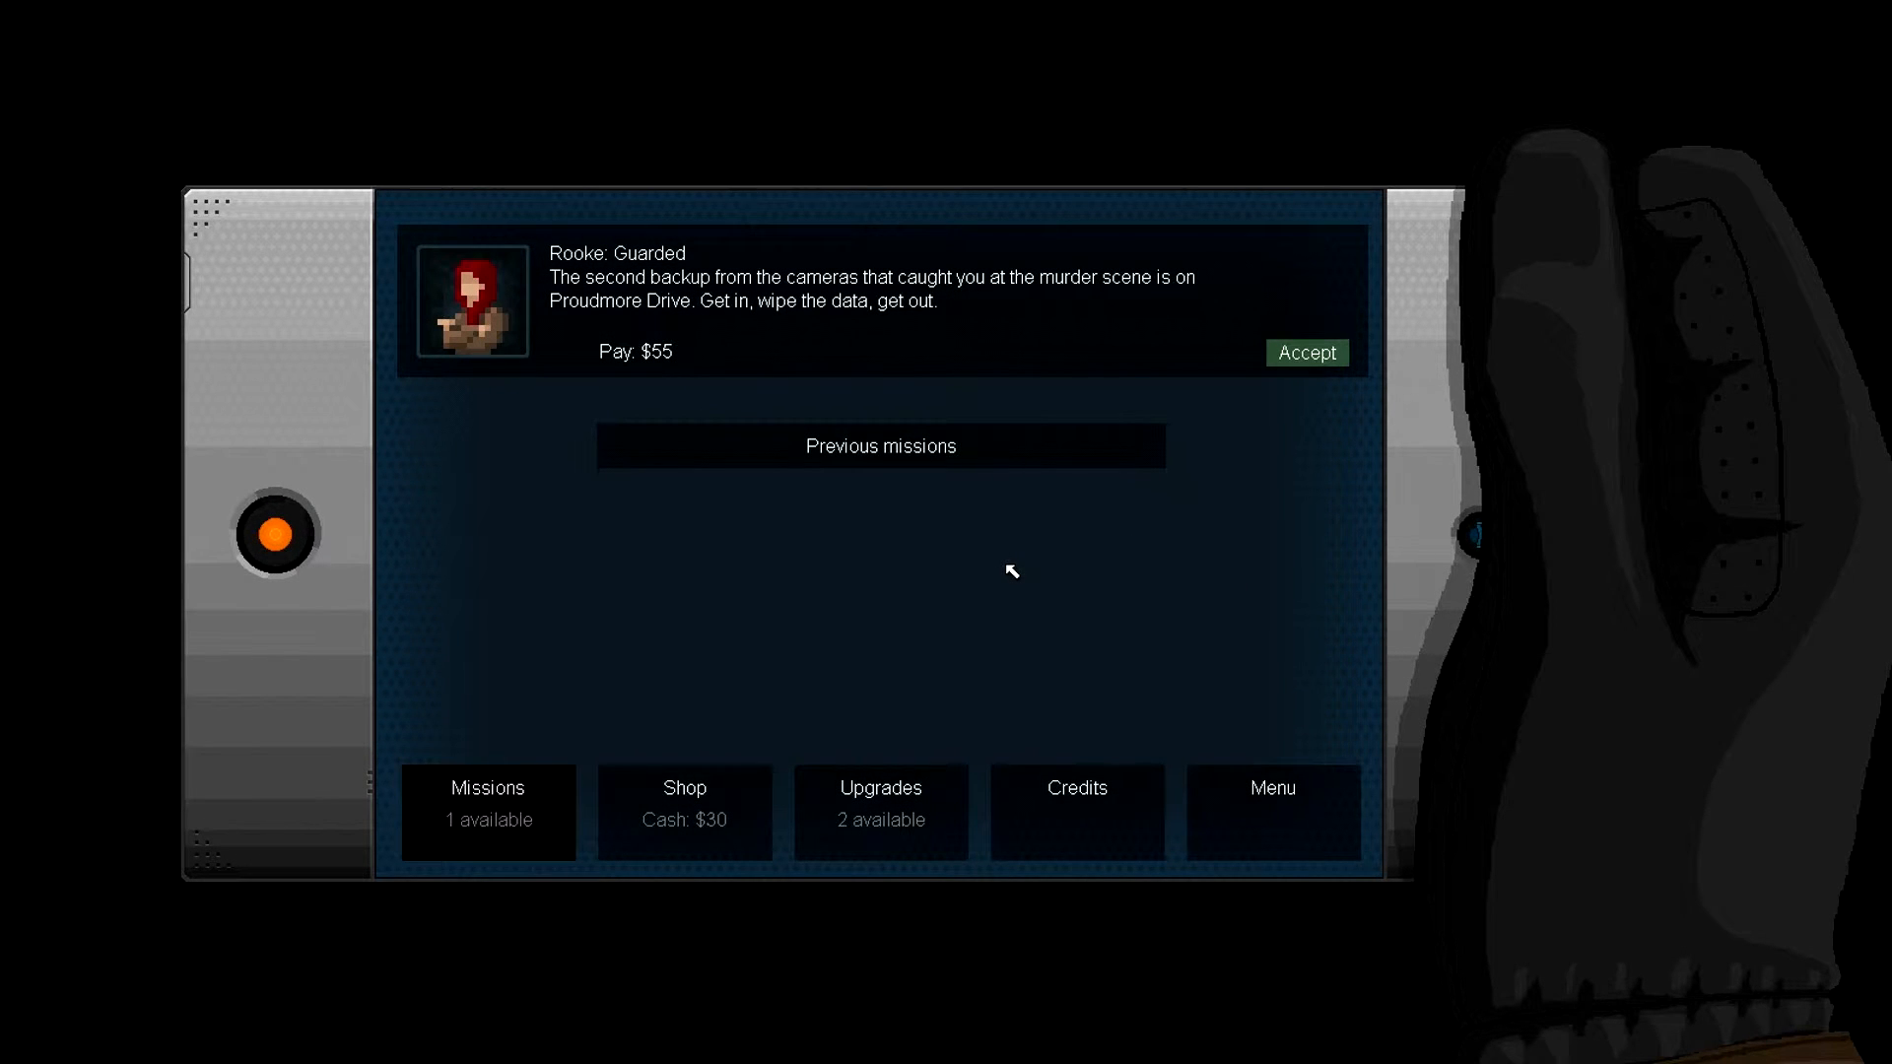
click(879, 810)
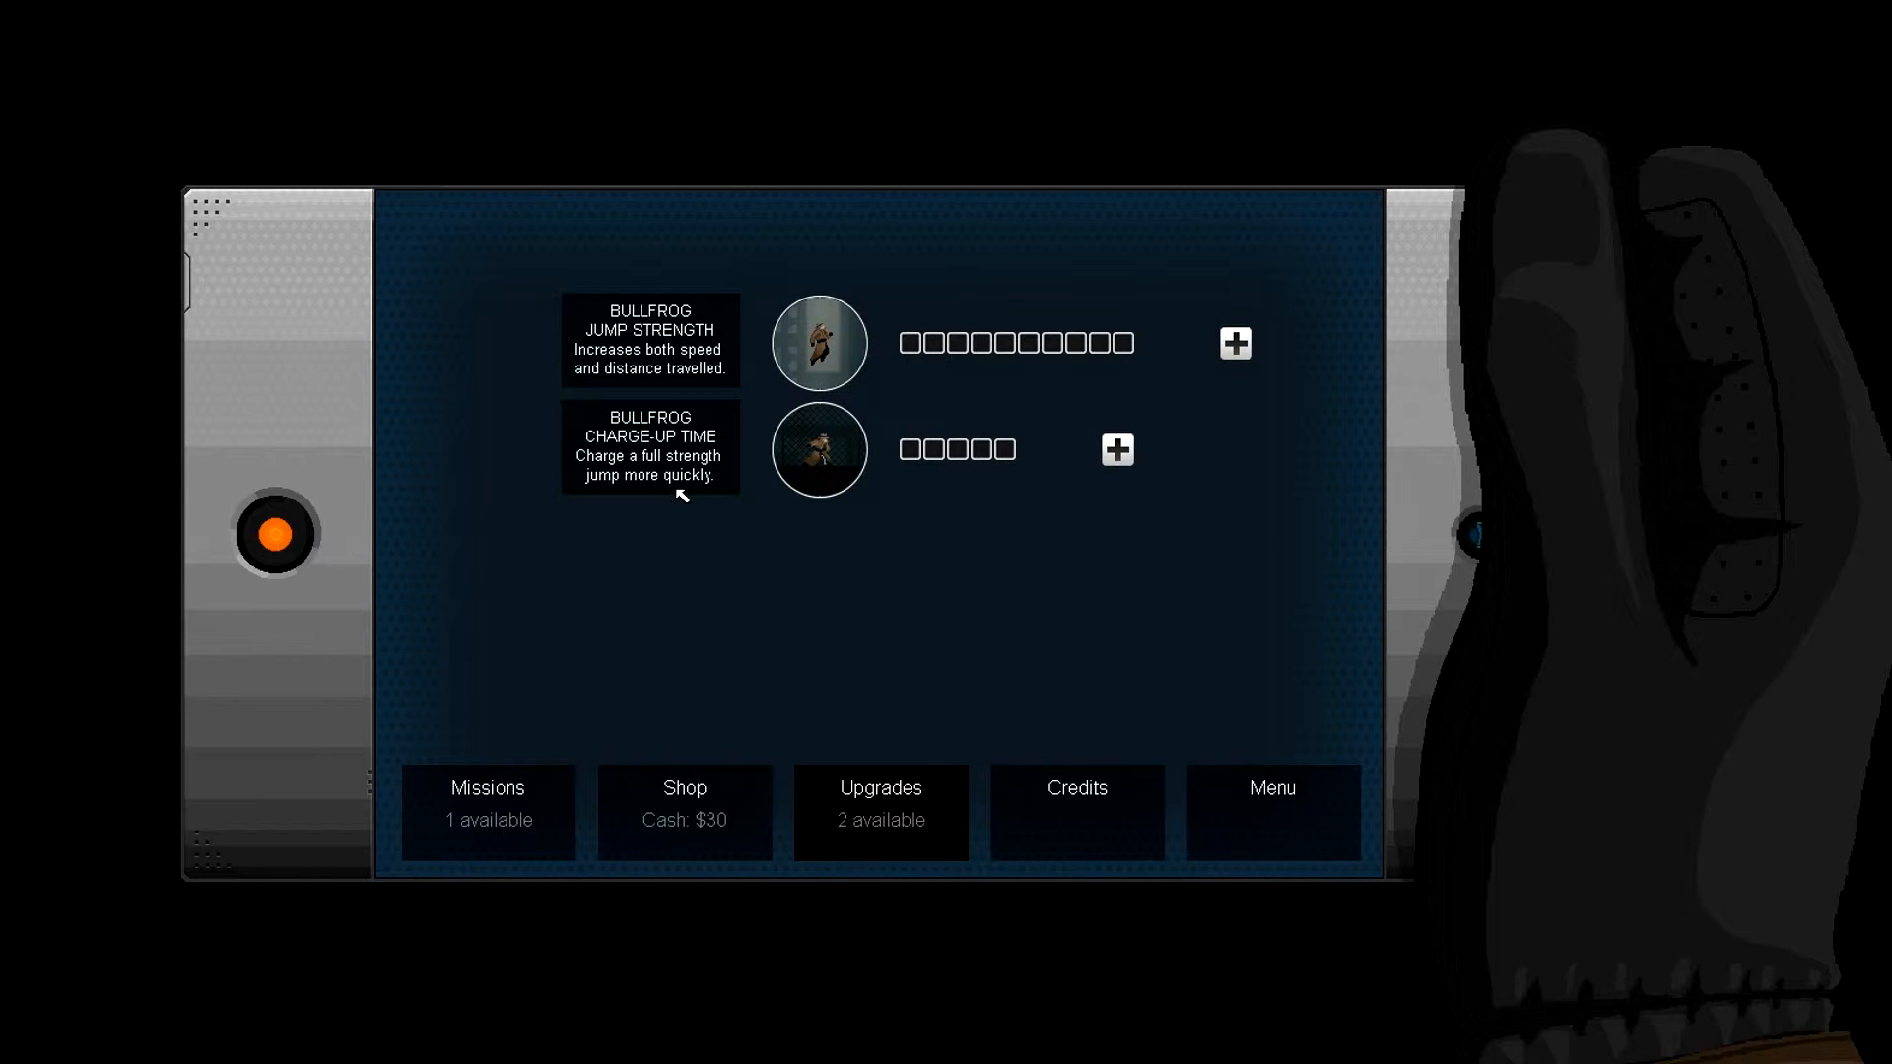
mouse_move(627, 416)
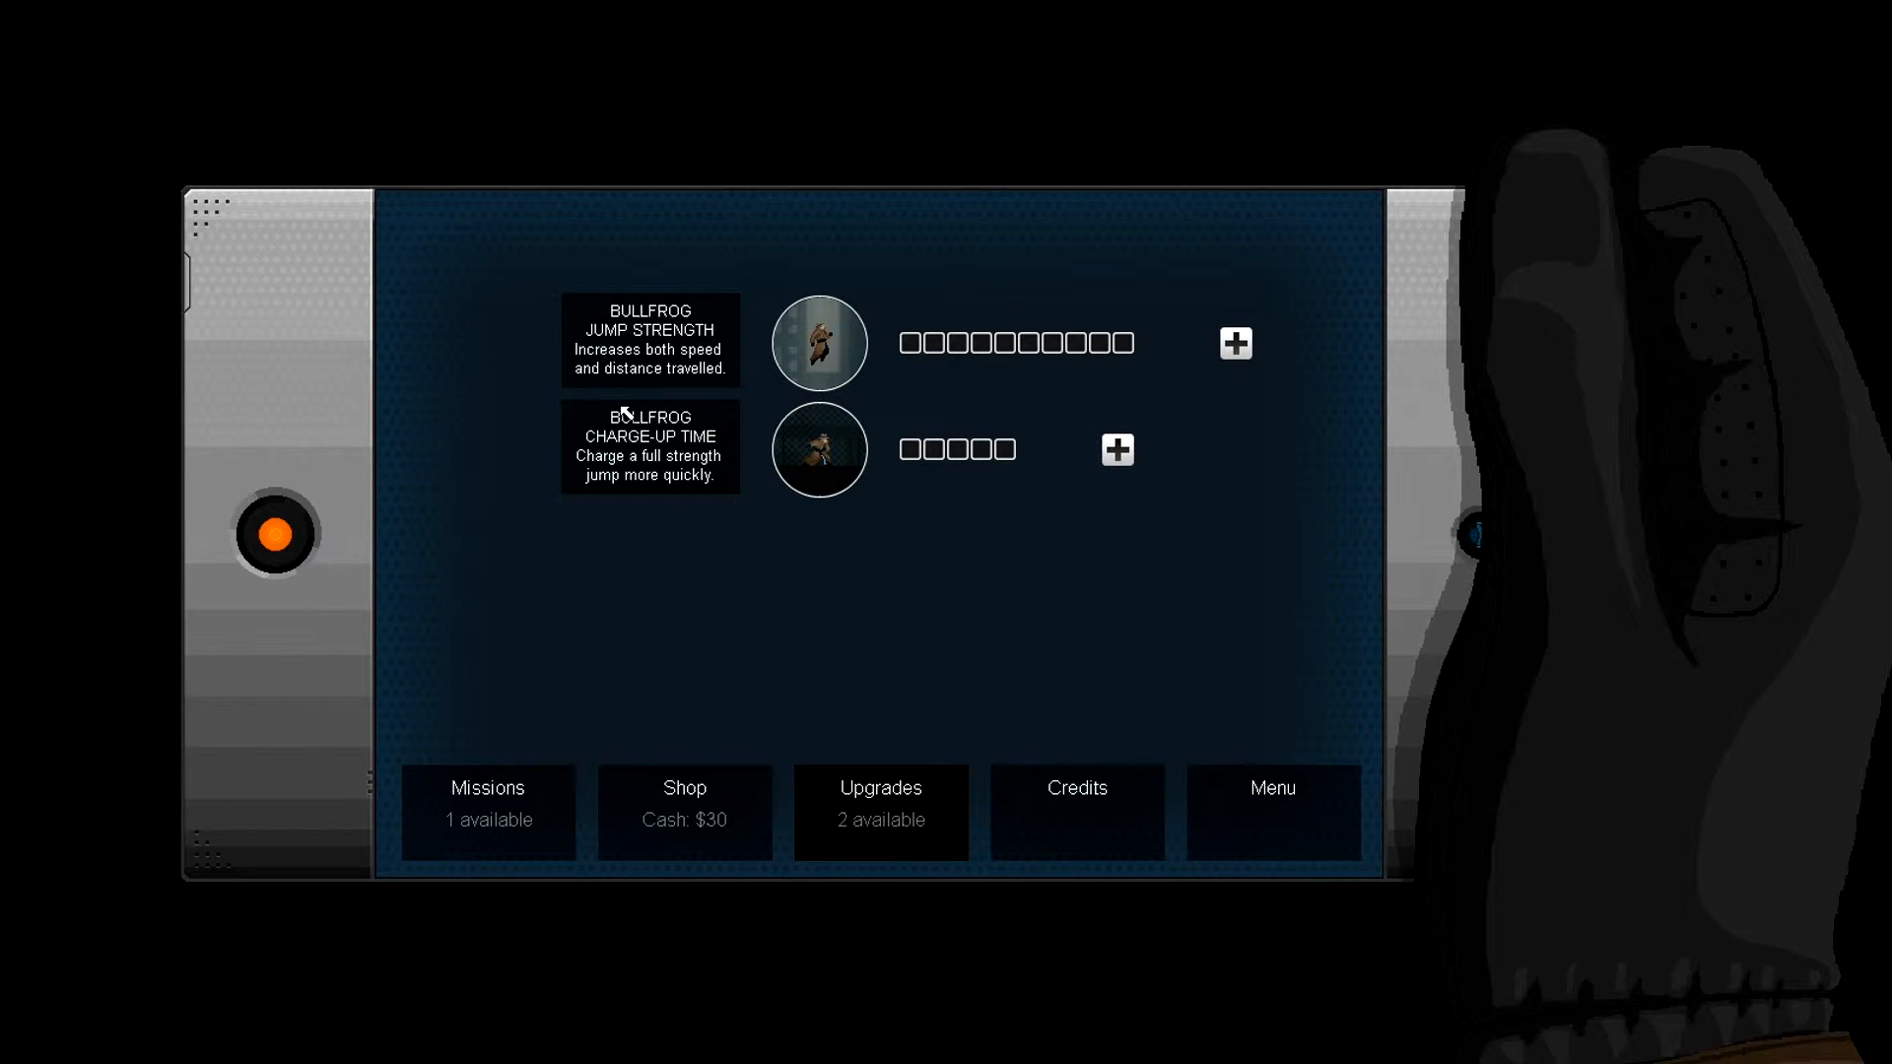
mouse_move(625, 485)
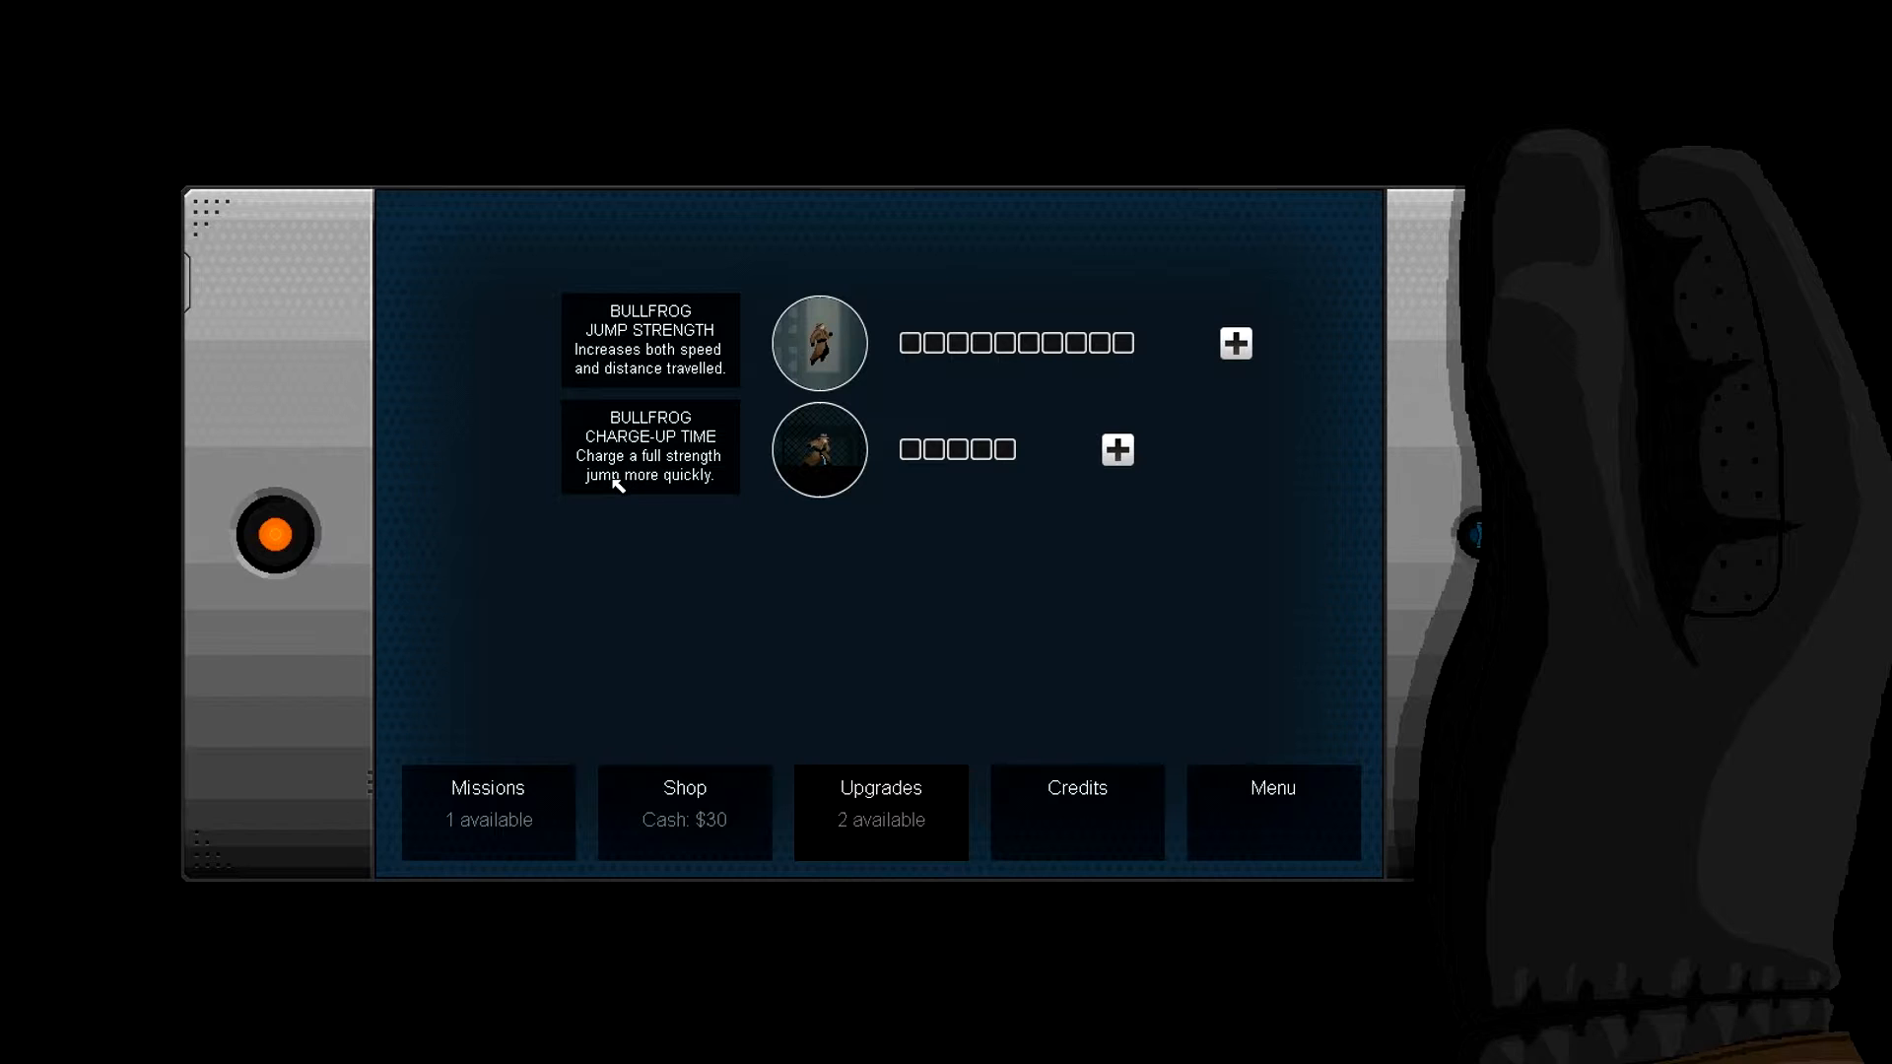
mouse_move(970, 343)
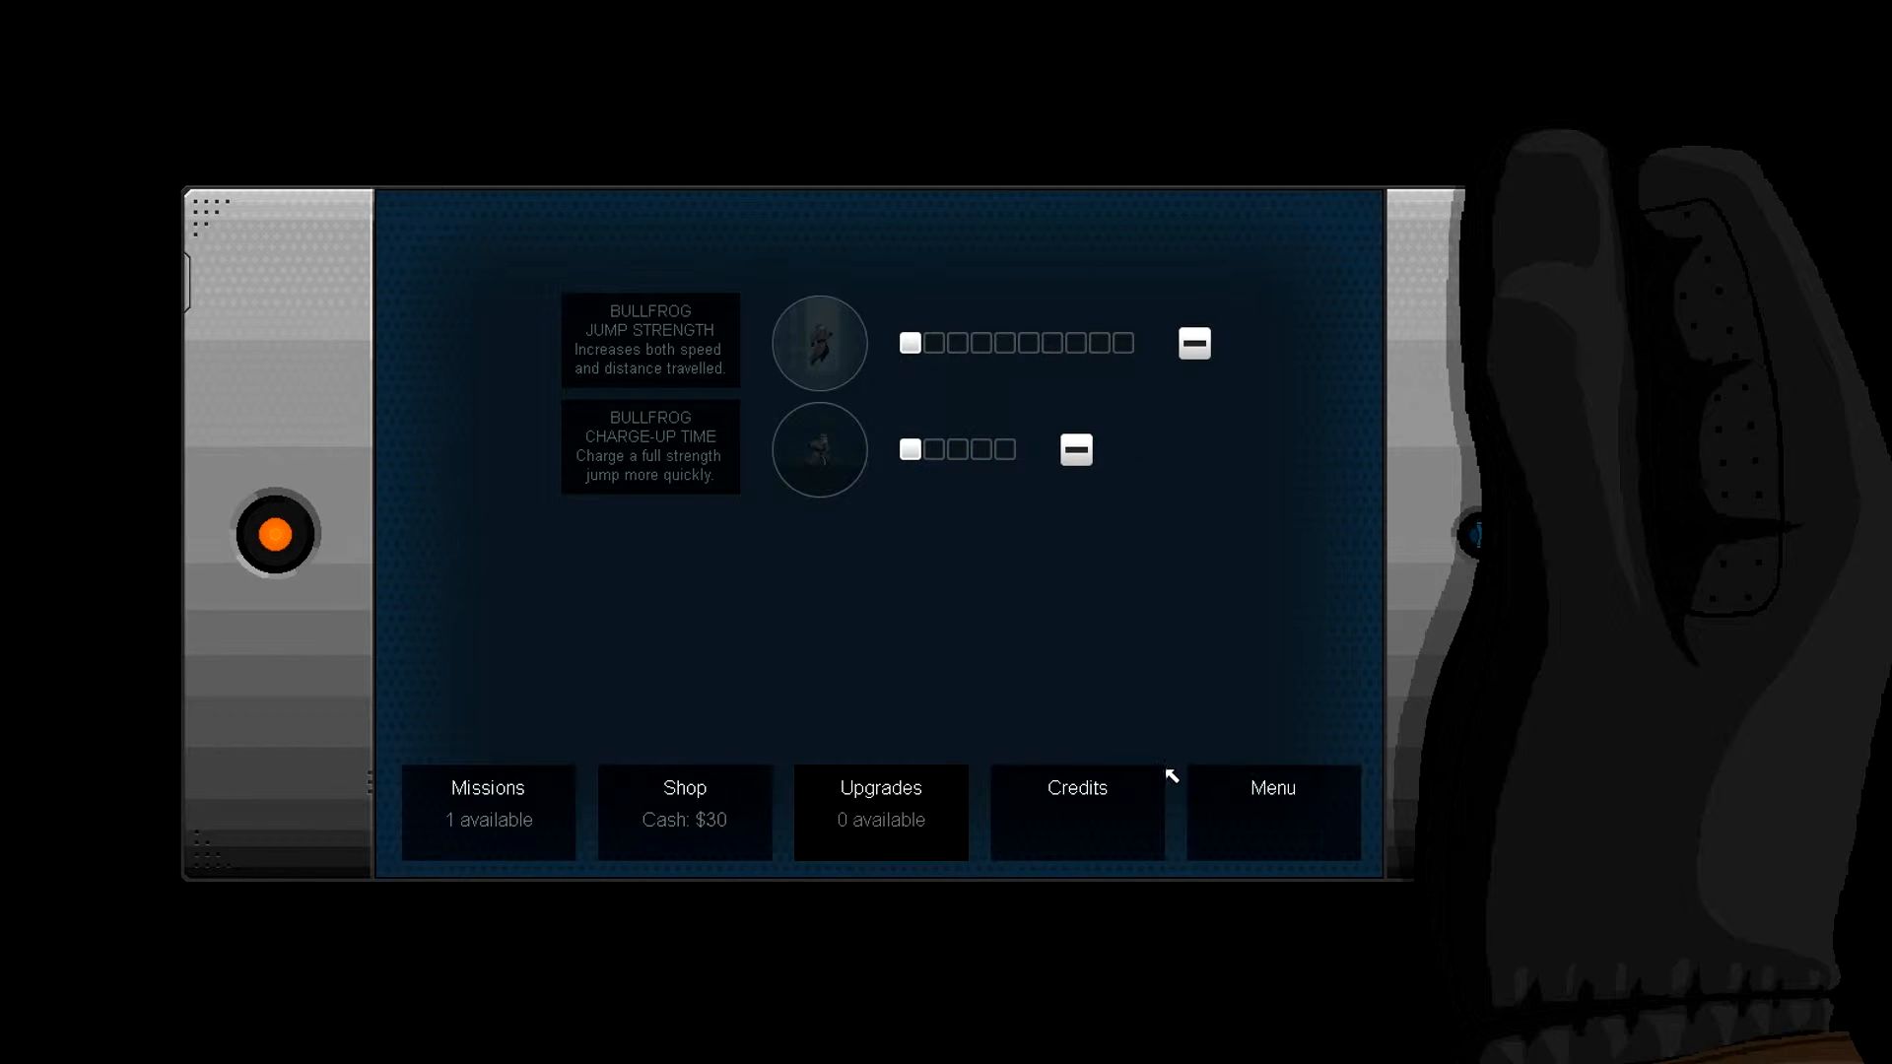
click(487, 810)
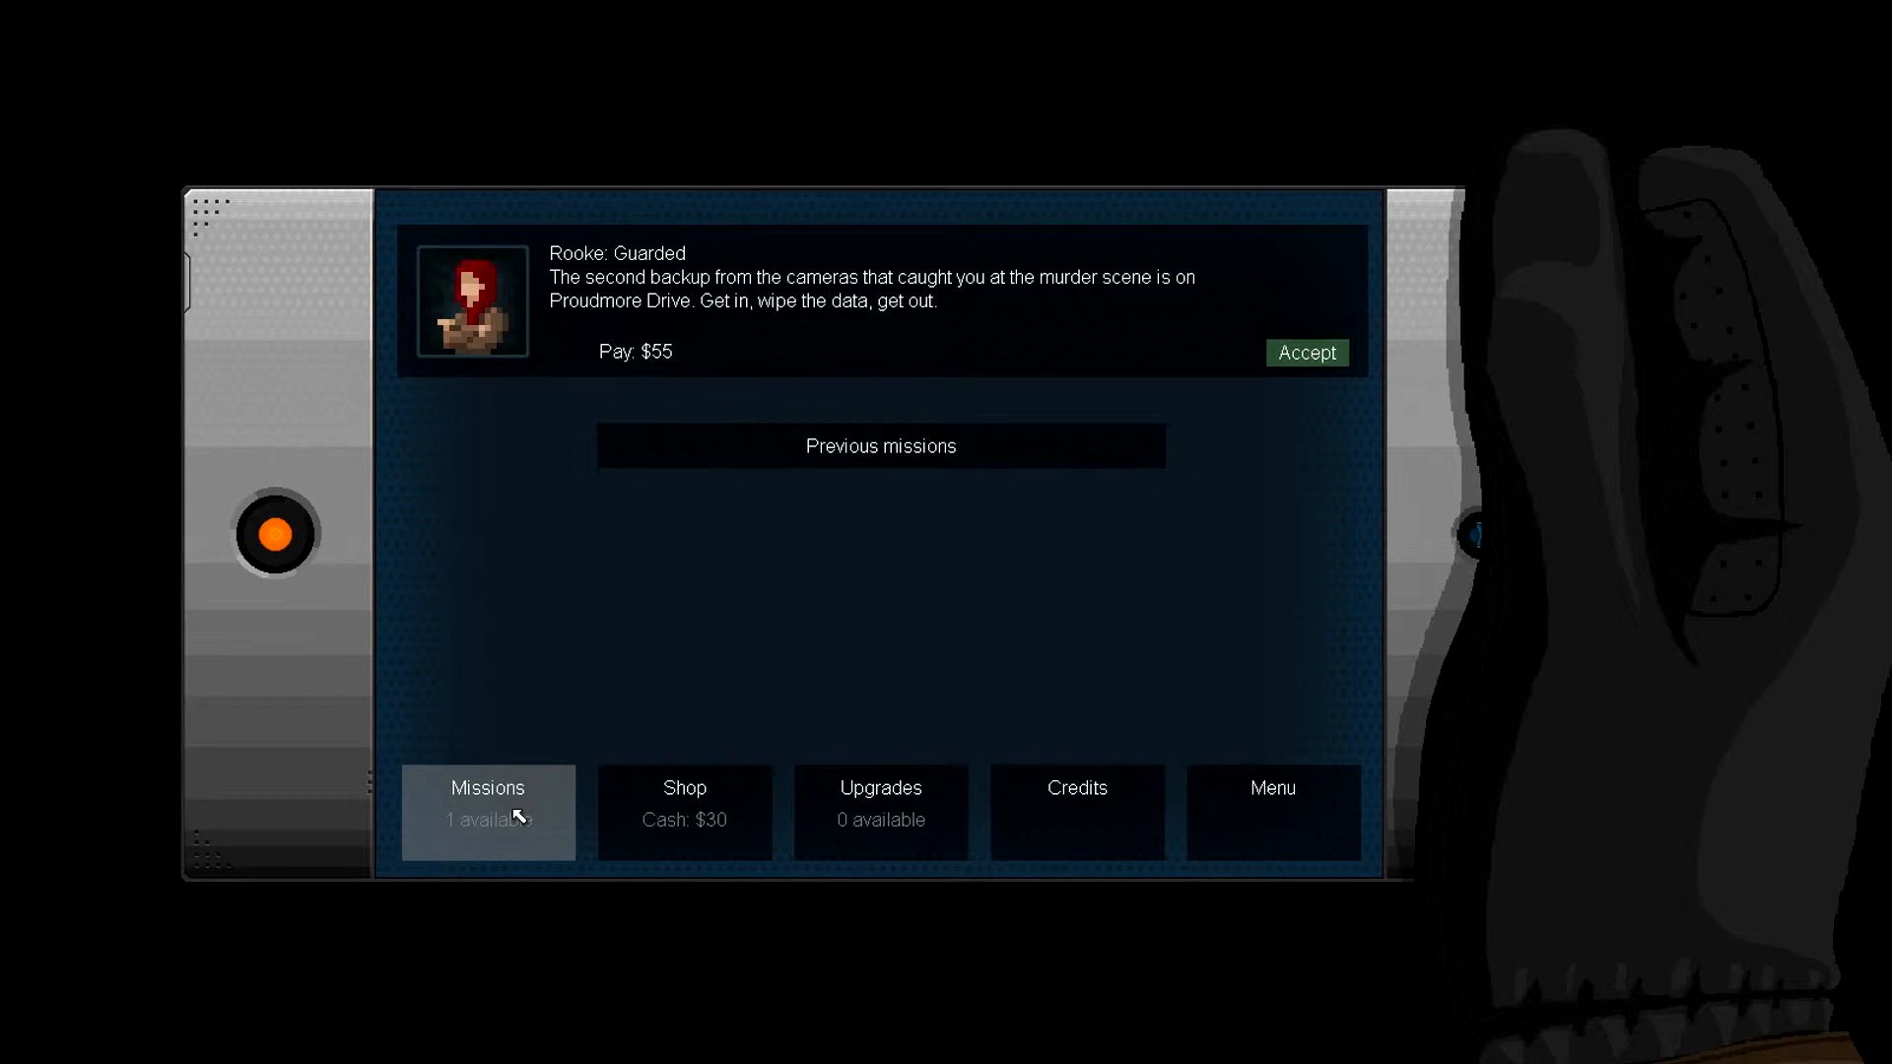
mouse_move(792, 613)
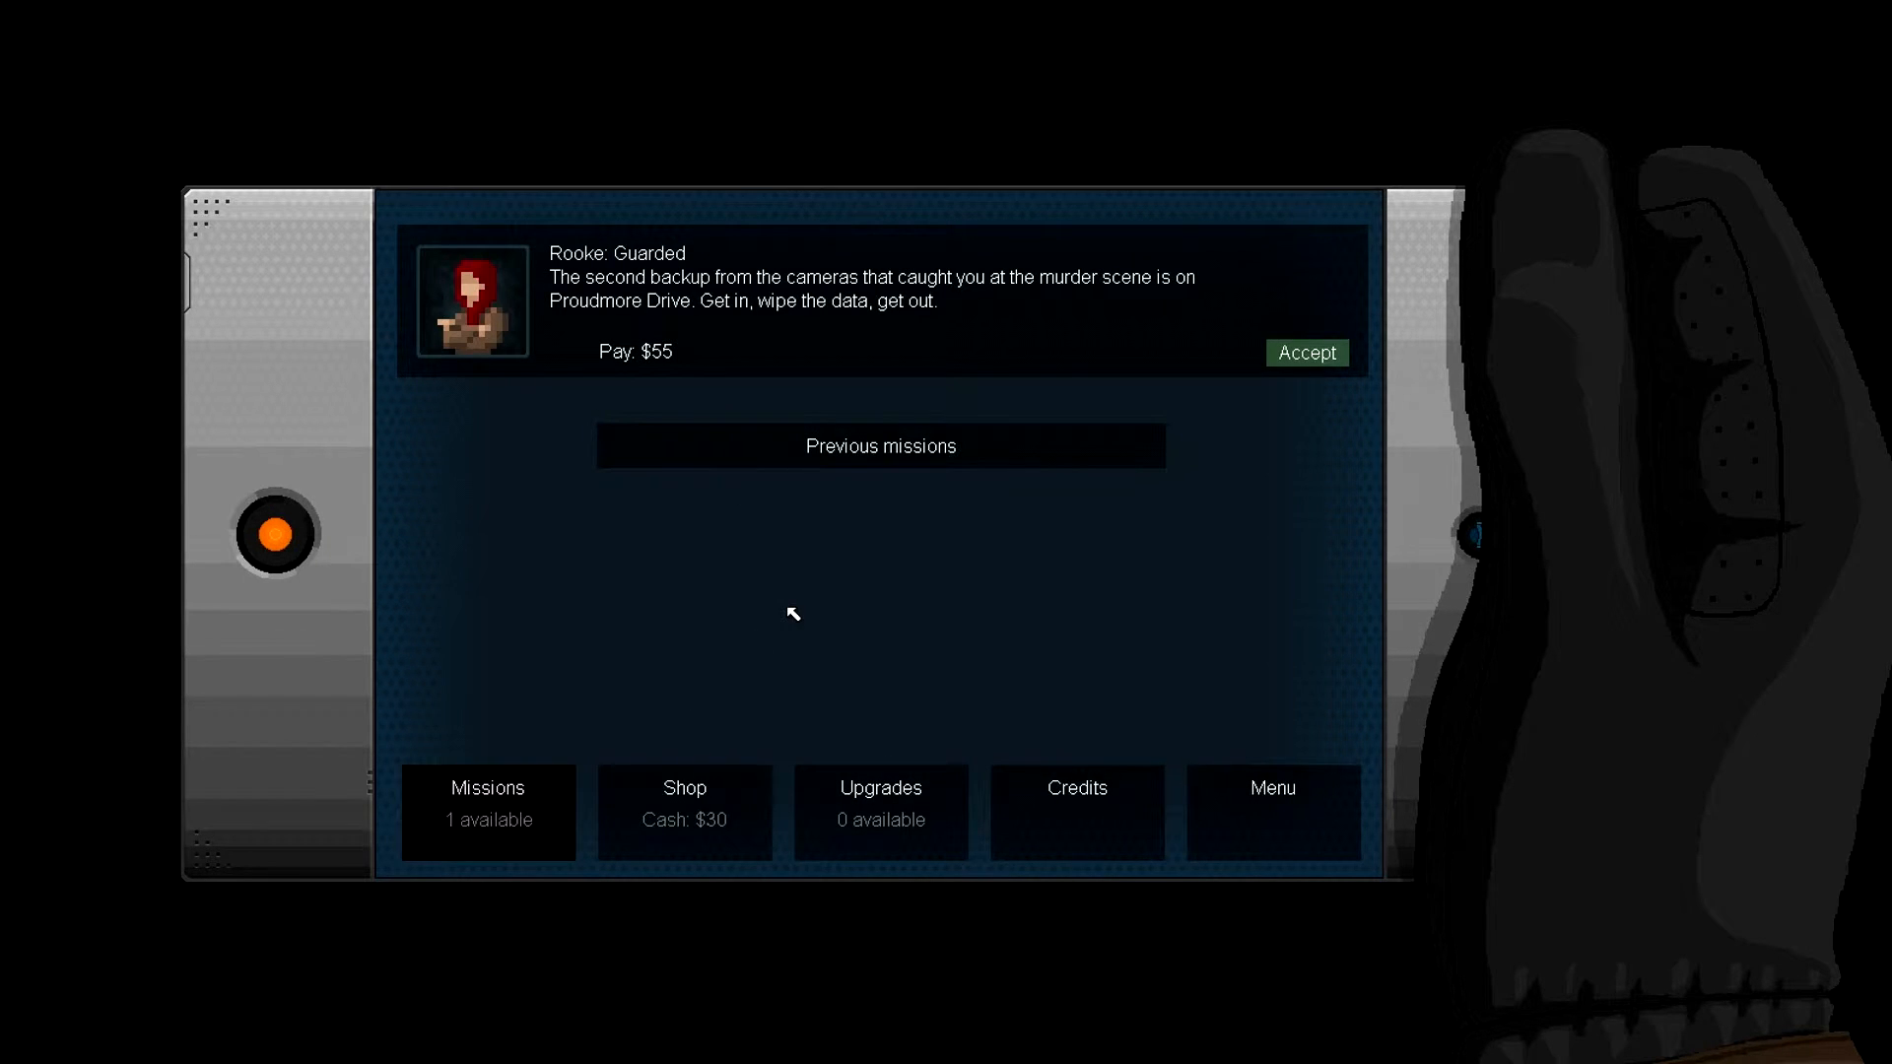
mouse_move(1306, 352)
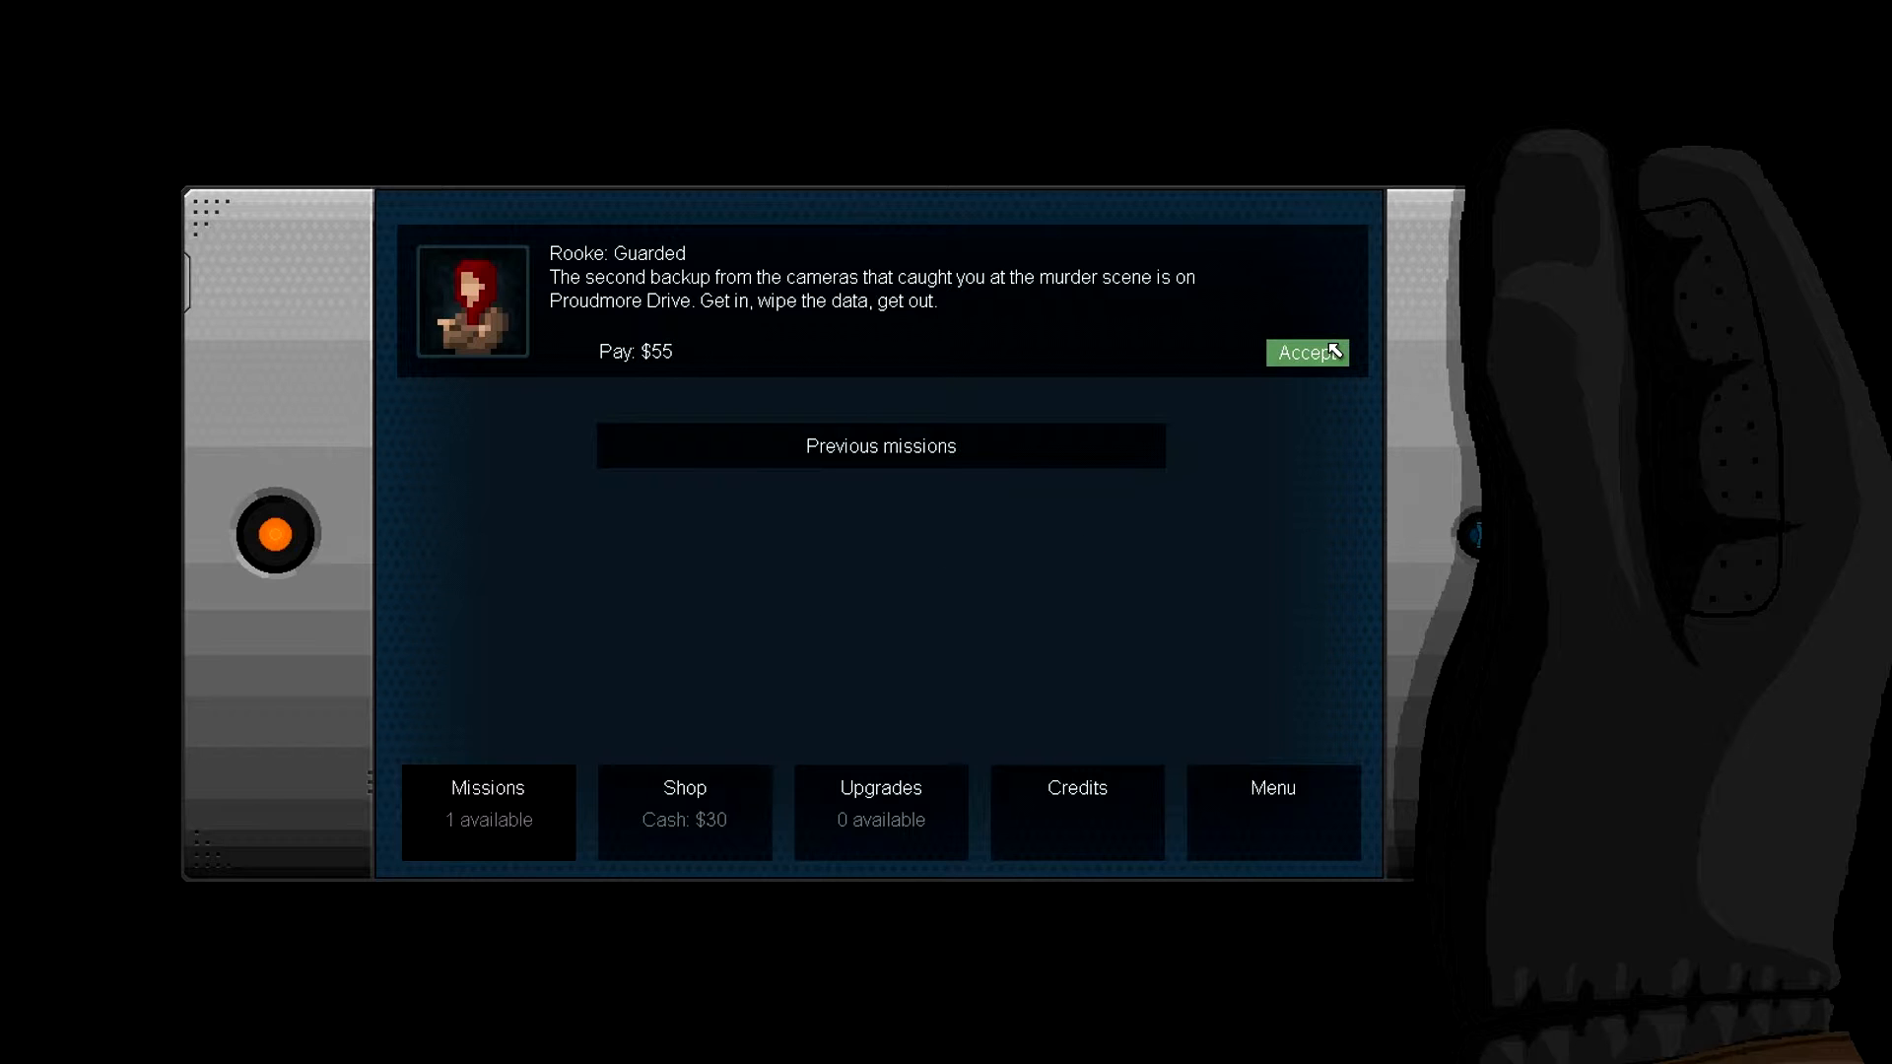
- Accept Rooke's Guarded job on Proudmore Drive and ask whether opening doors contradicts a guard's job
click(1305, 353)
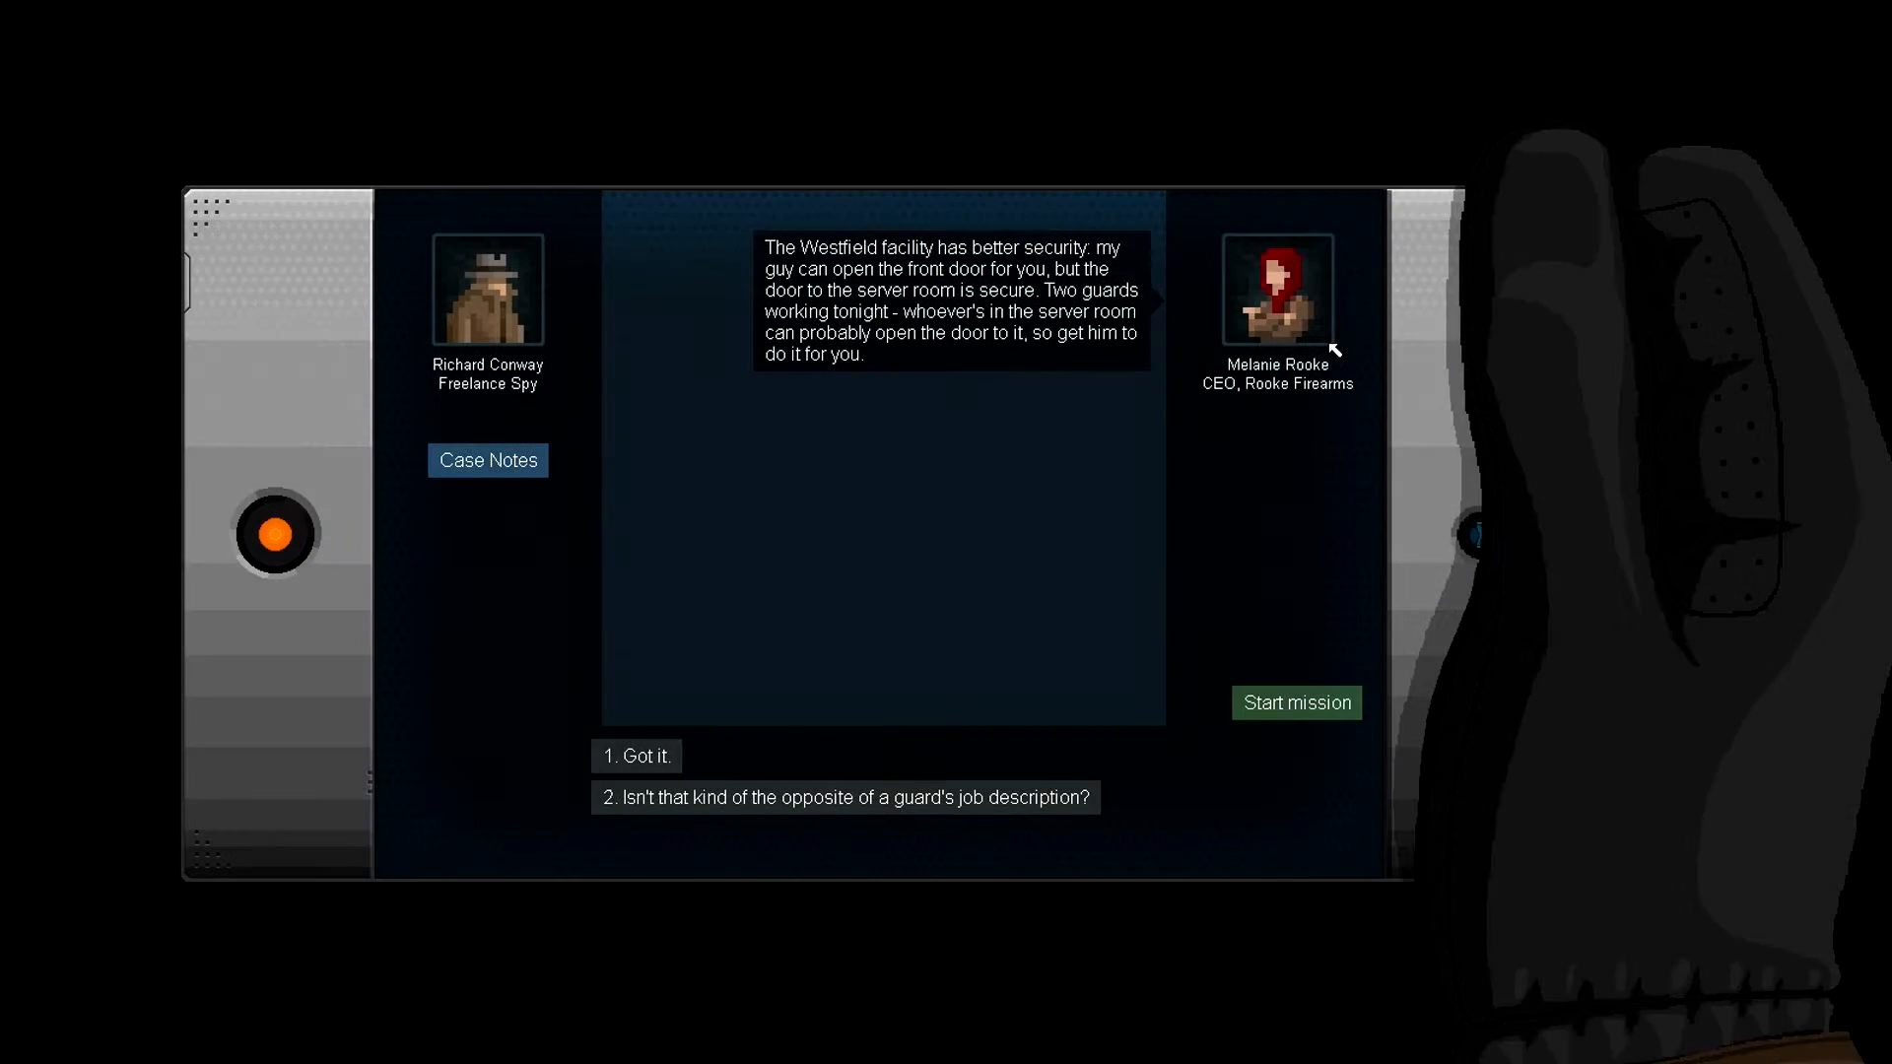
mouse_move(897, 325)
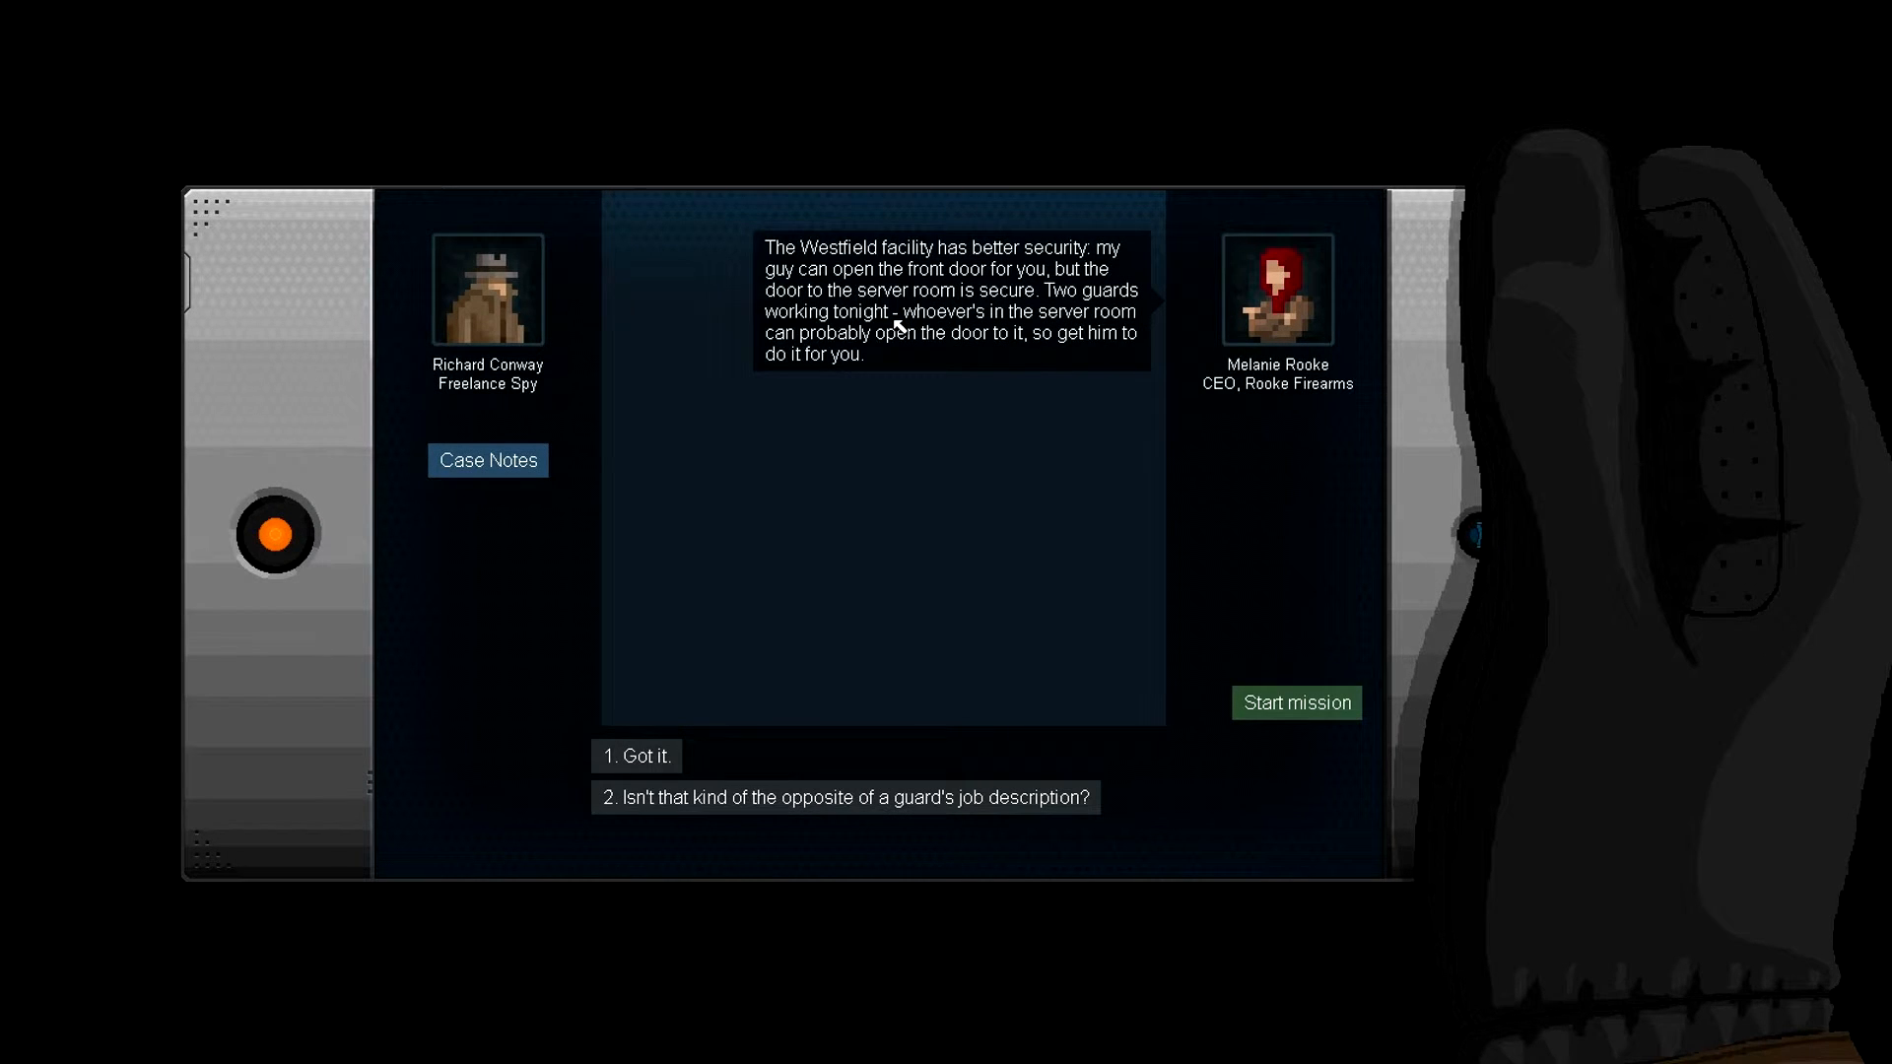
mouse_move(972, 278)
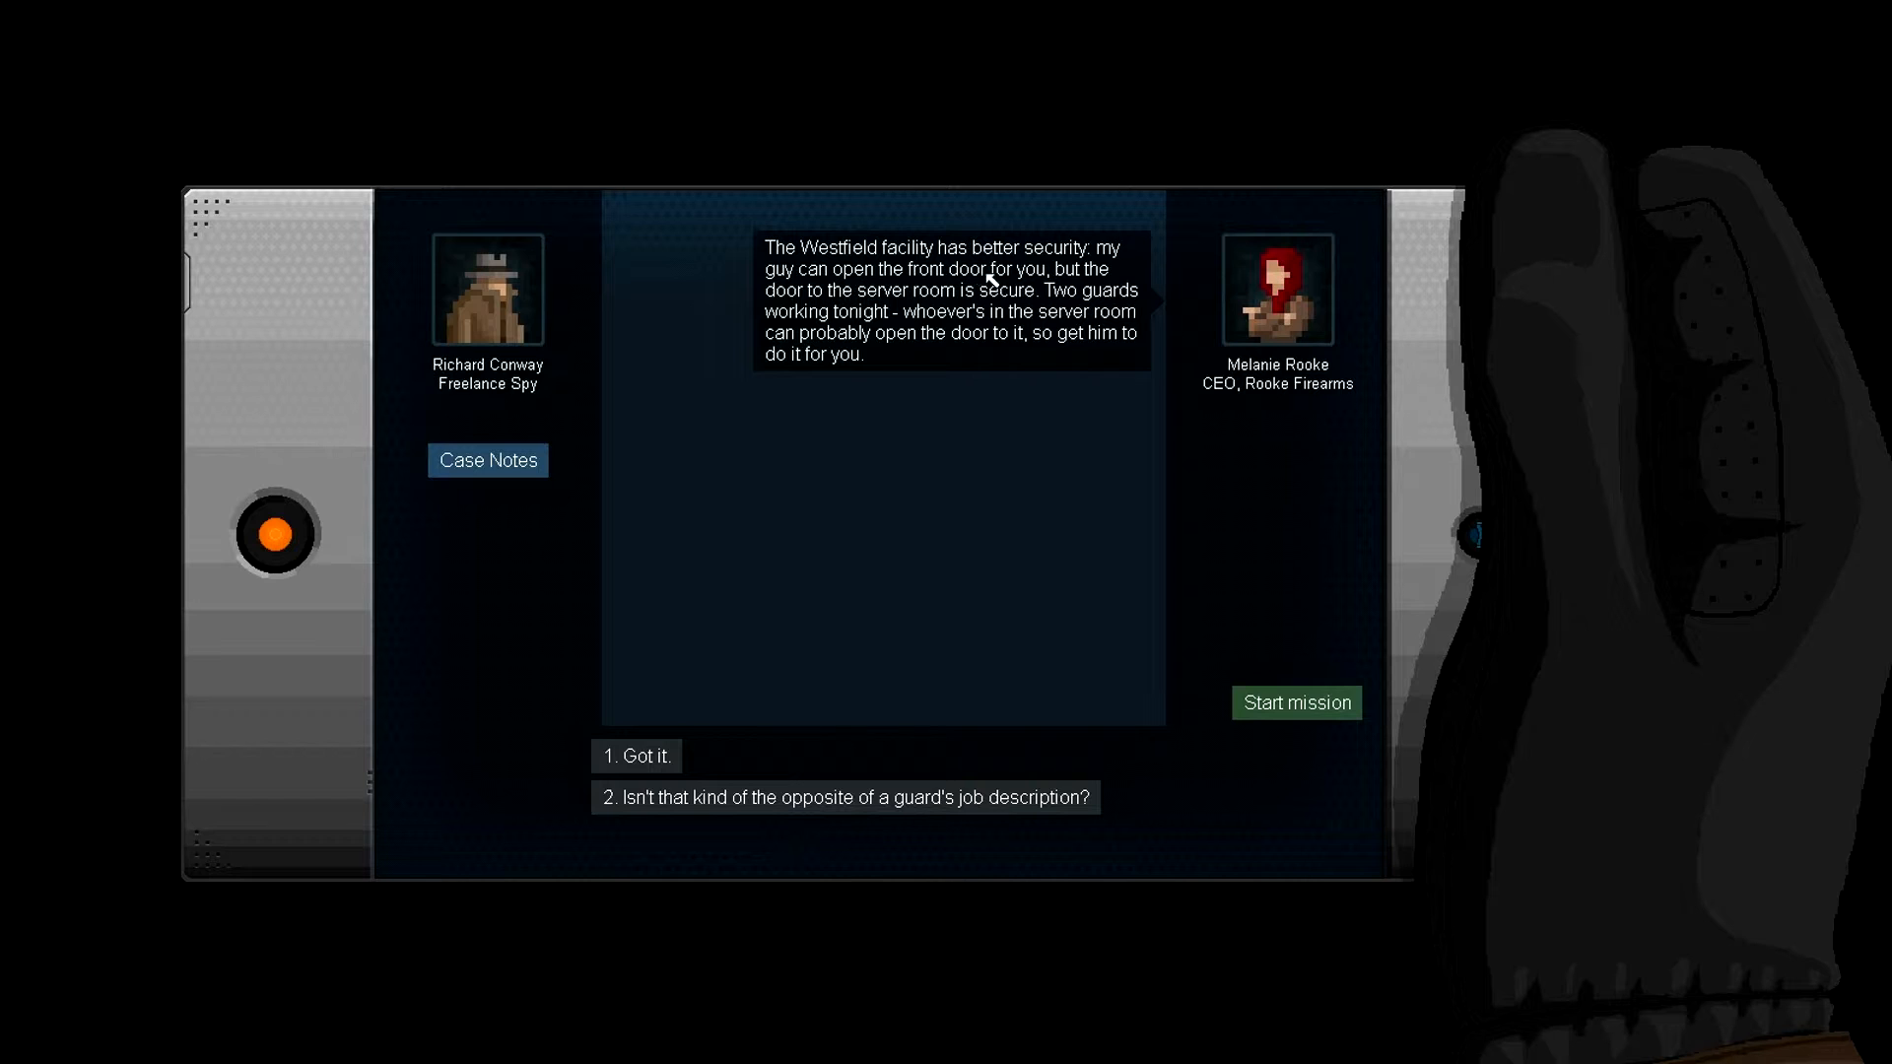
mouse_move(908, 323)
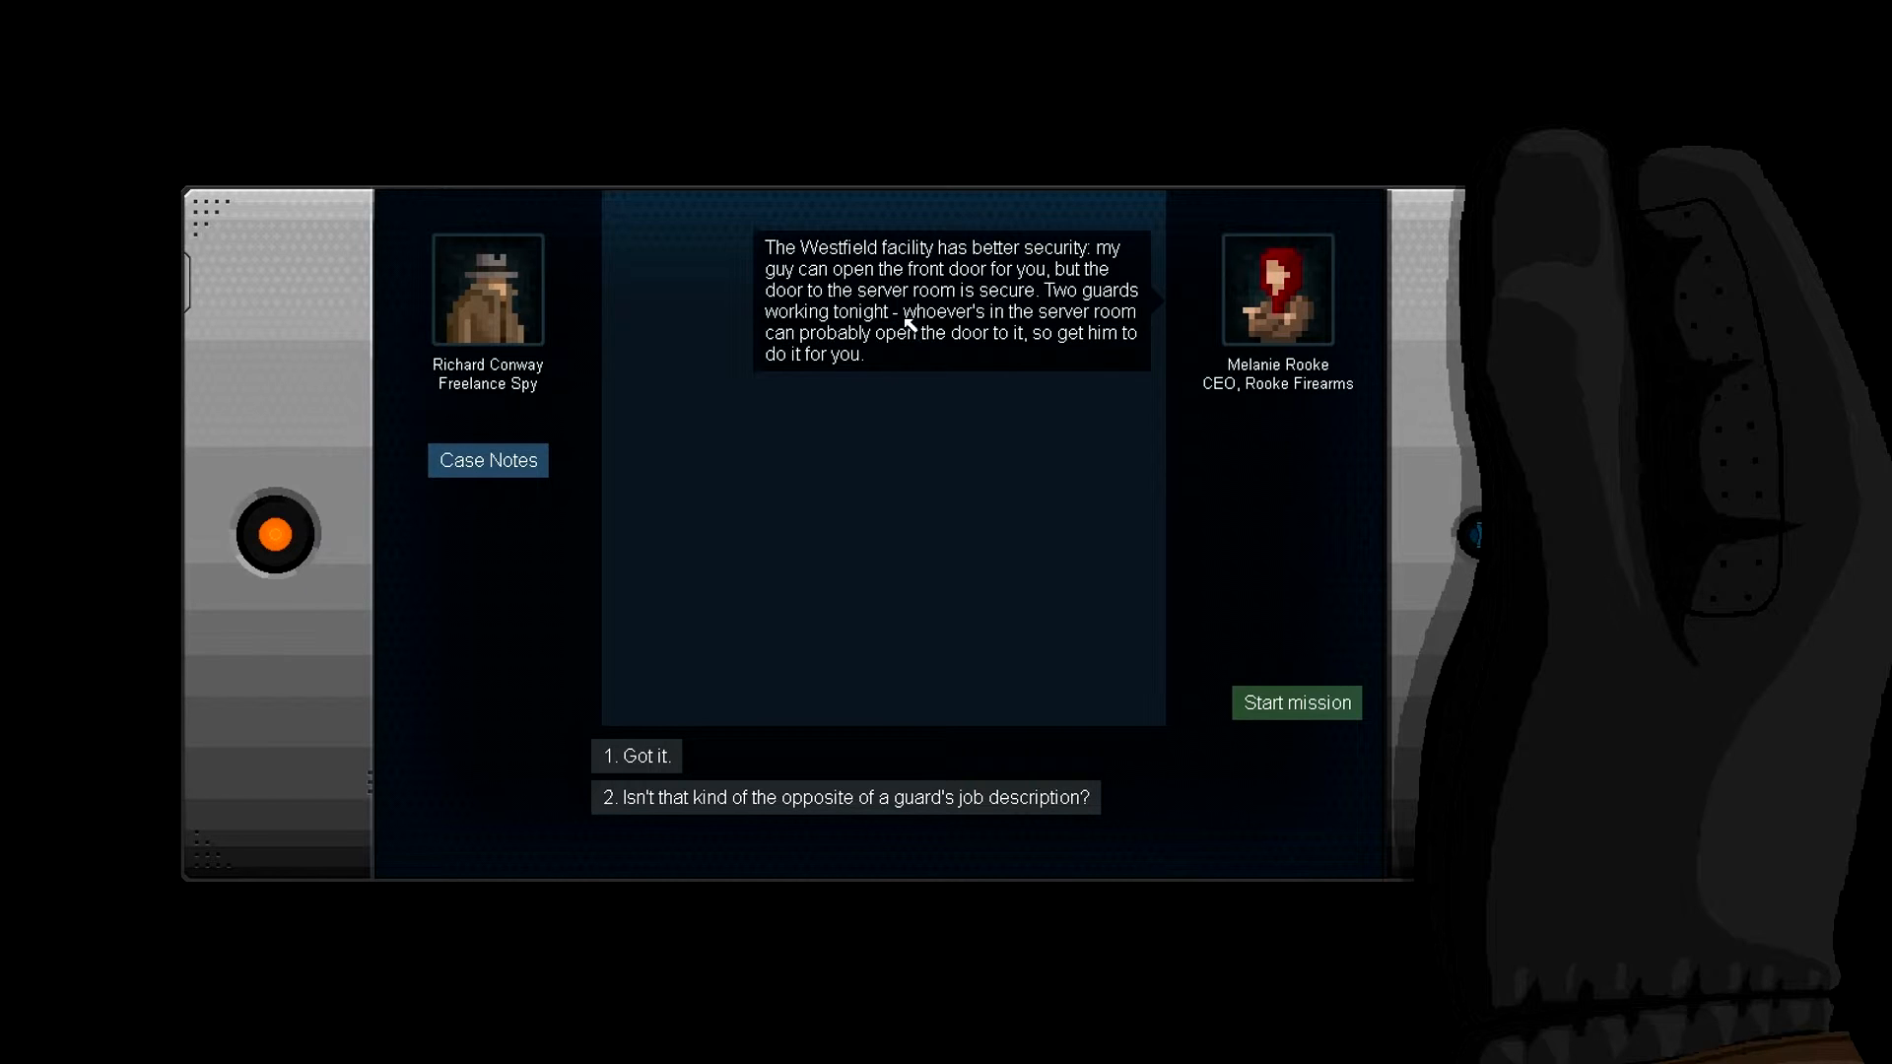
mouse_move(830, 321)
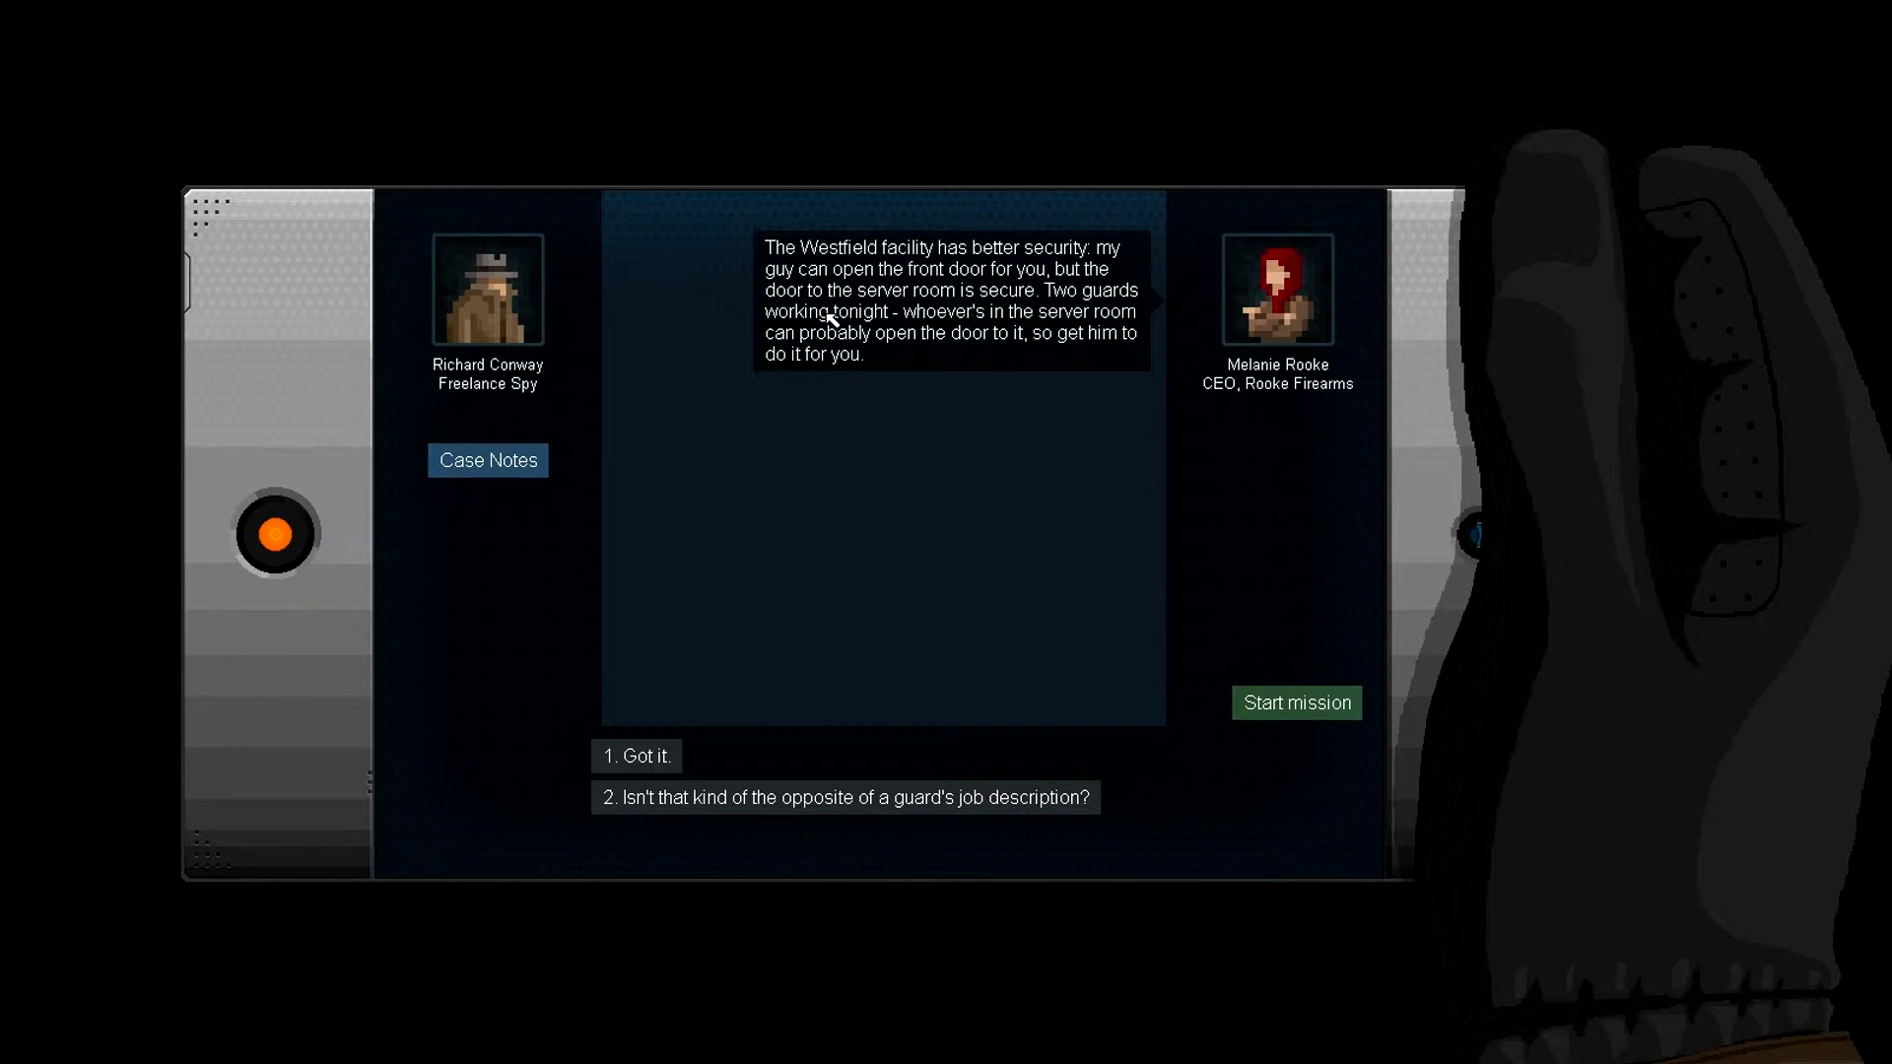
mouse_move(960, 335)
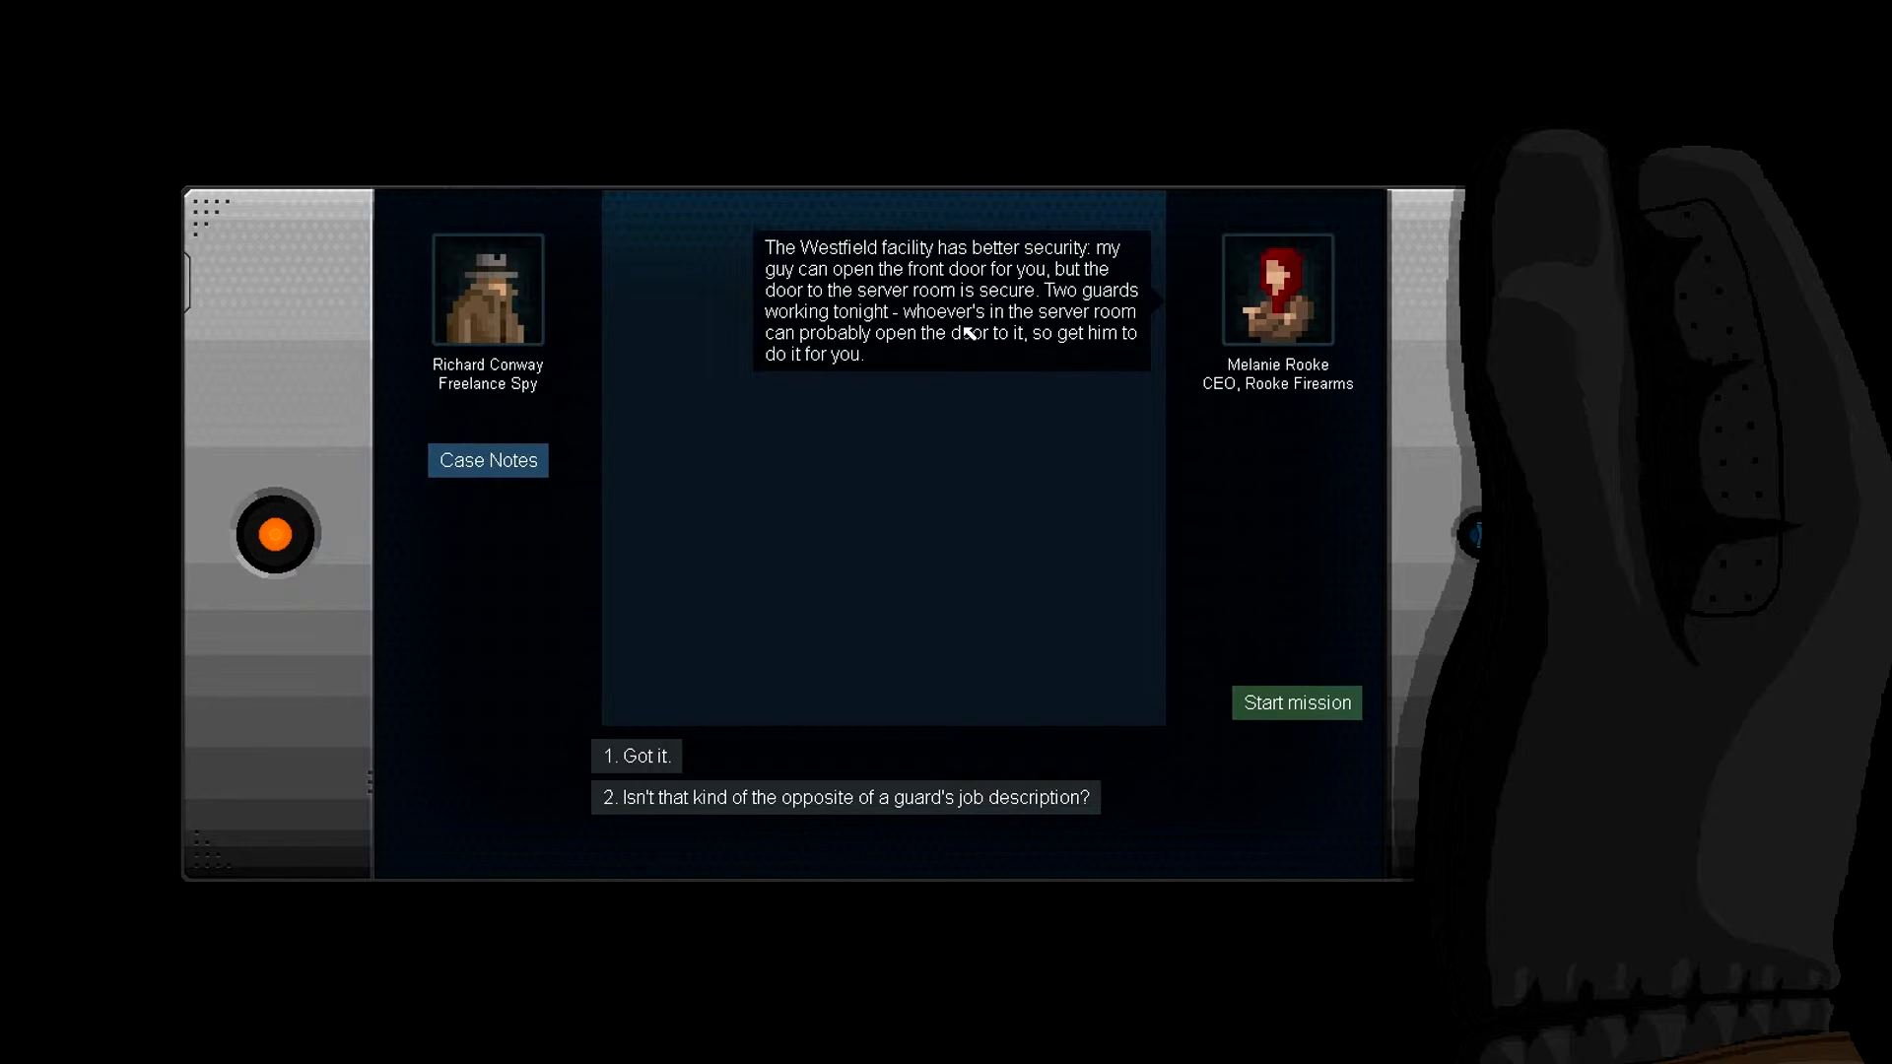
mouse_move(997, 373)
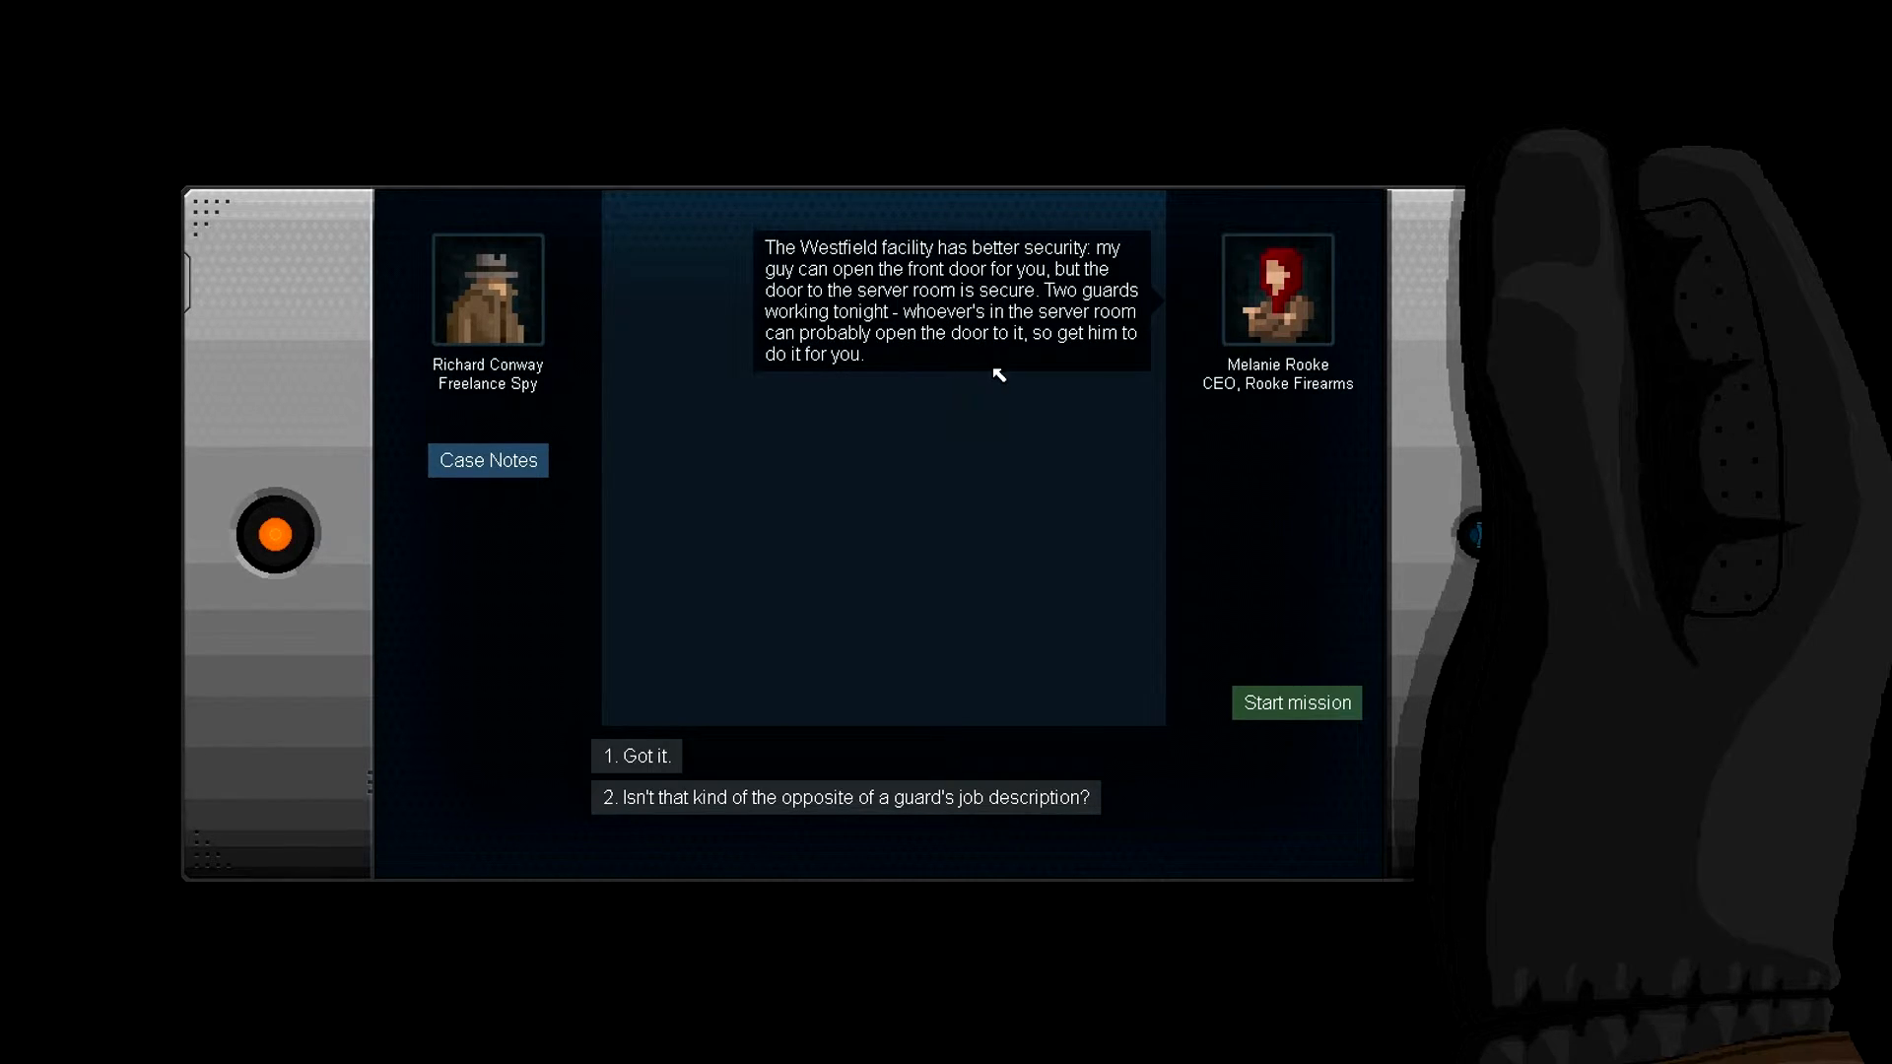
mouse_move(1067, 374)
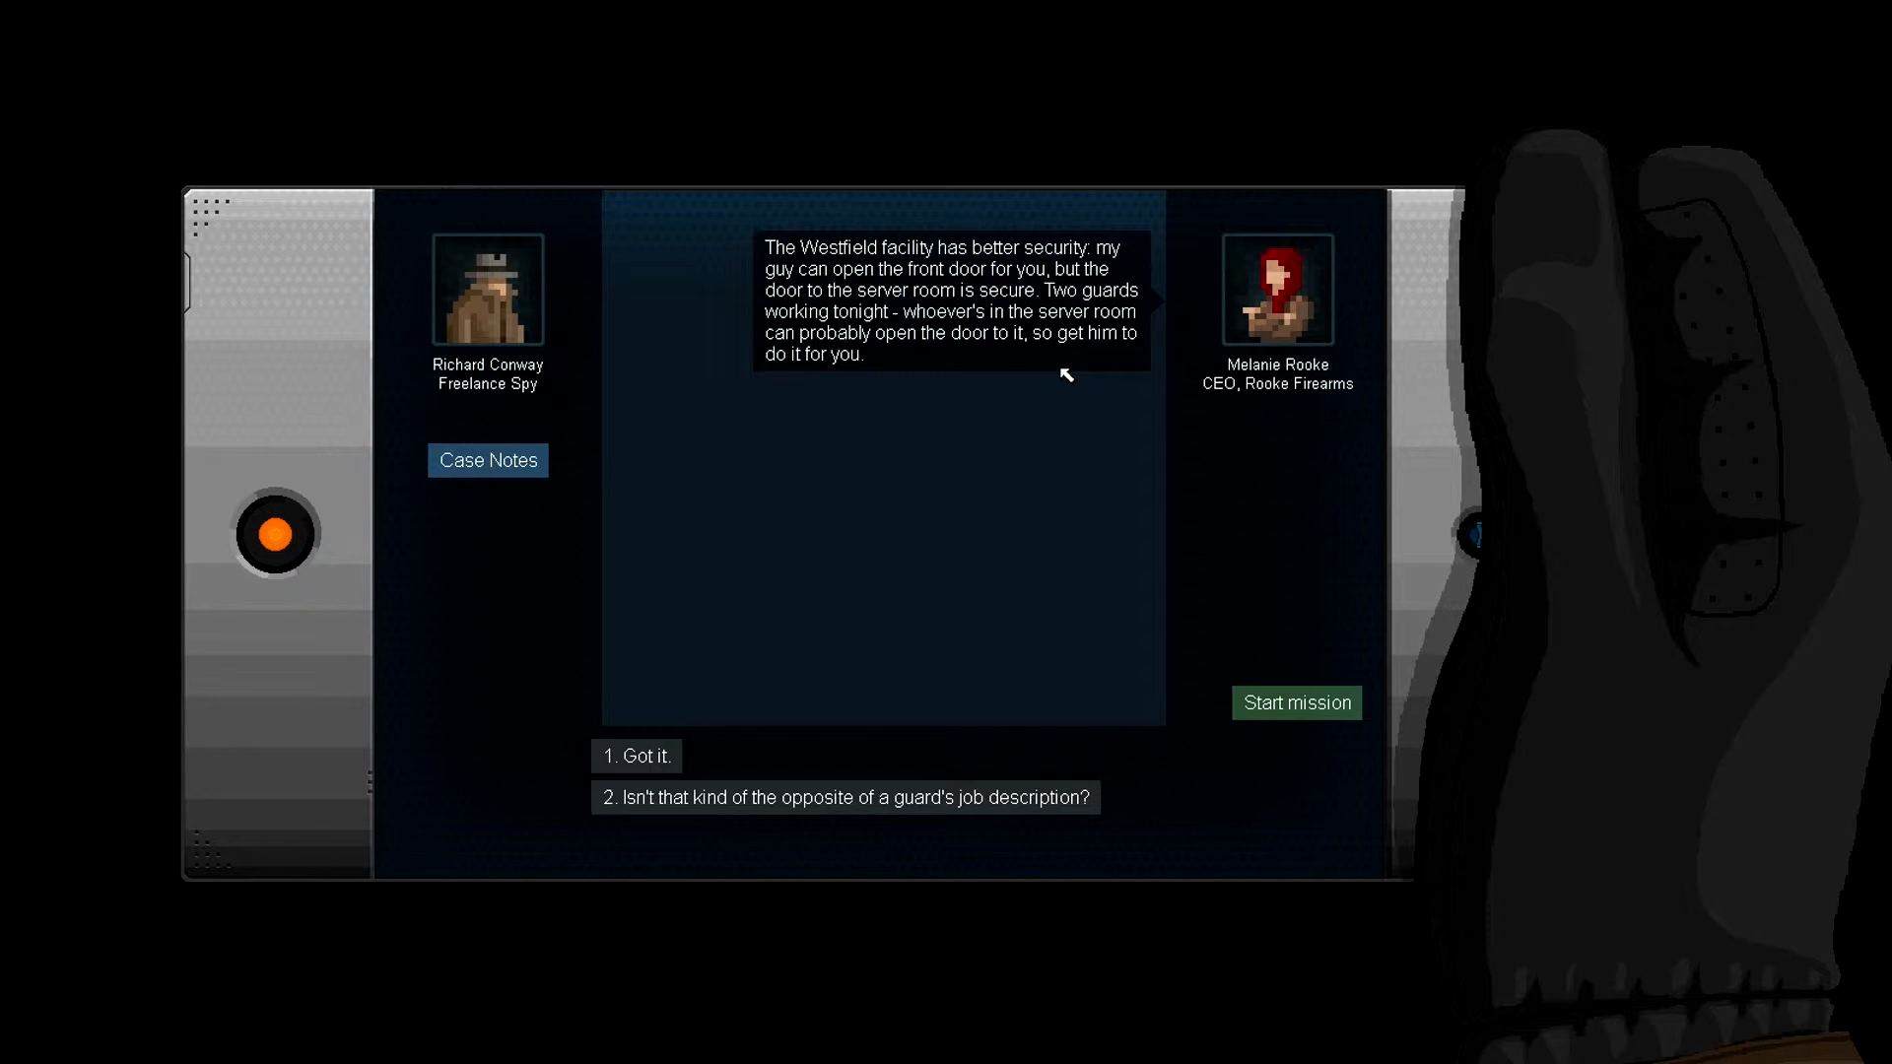
mouse_move(729, 814)
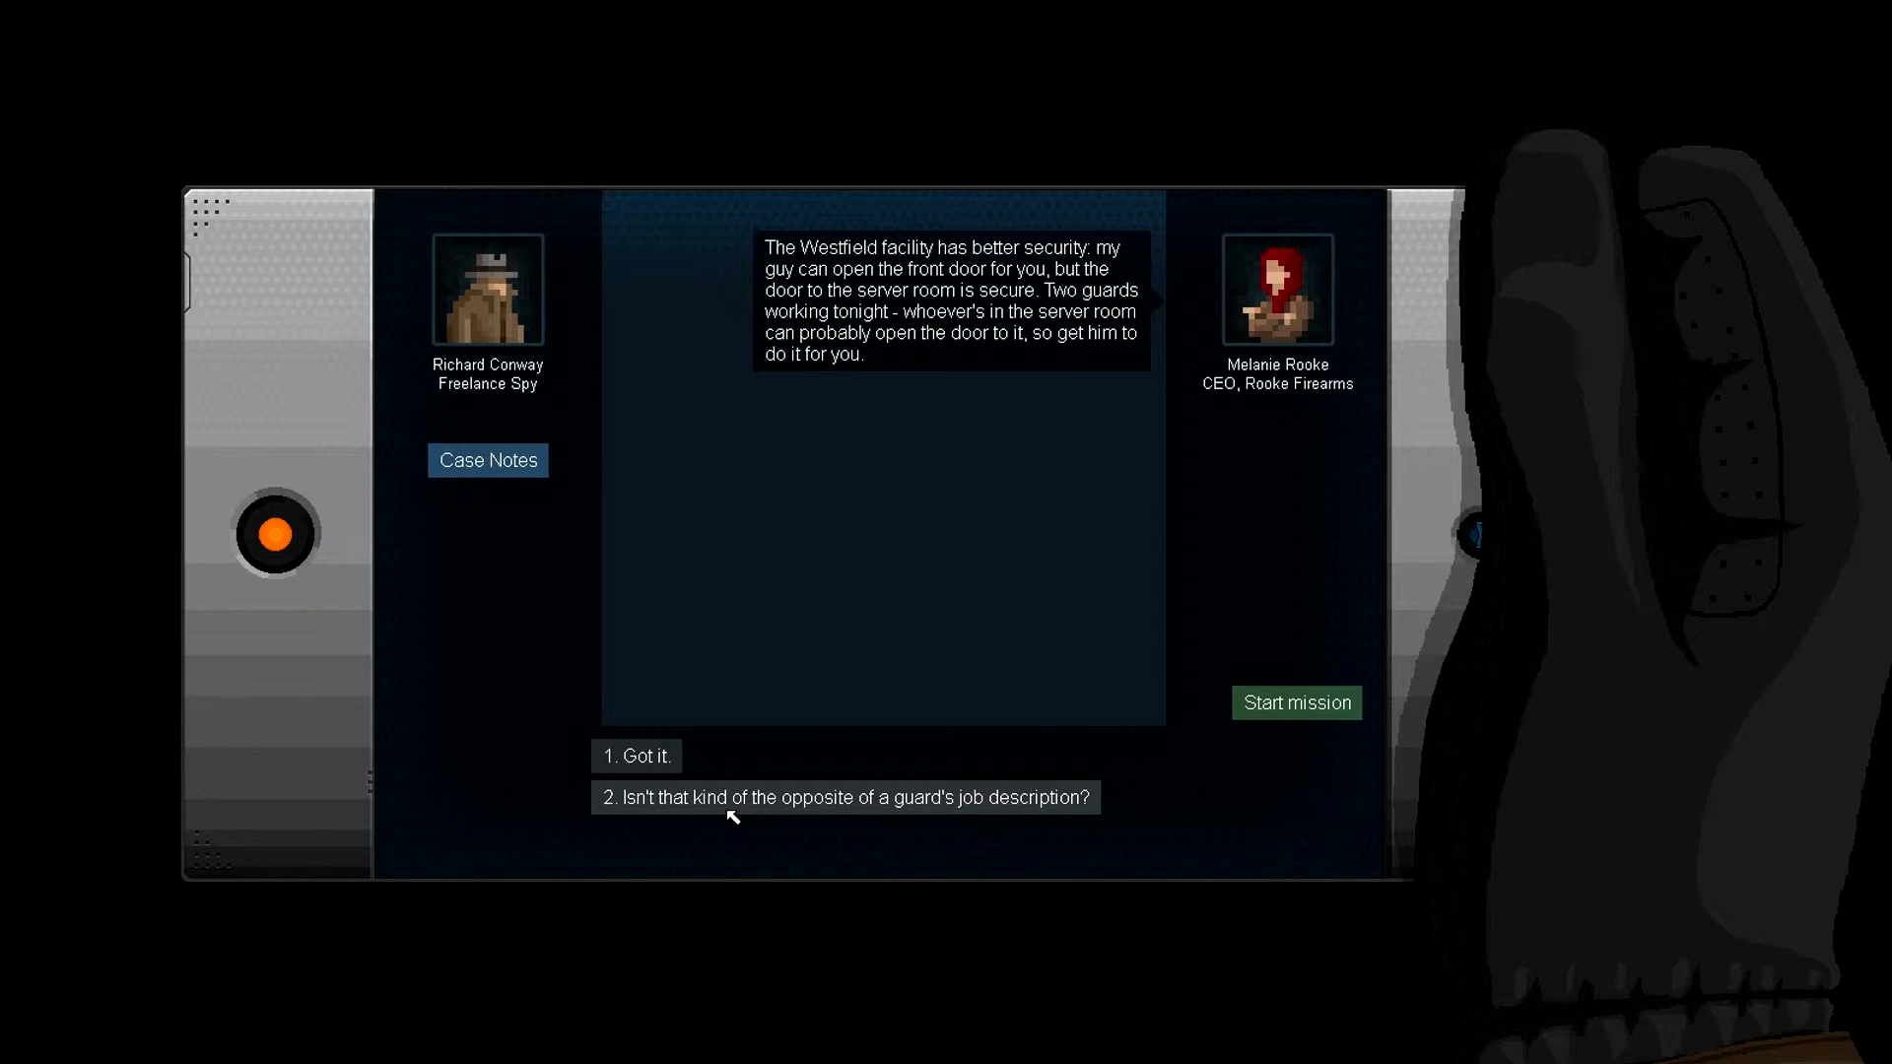
mouse_move(851, 802)
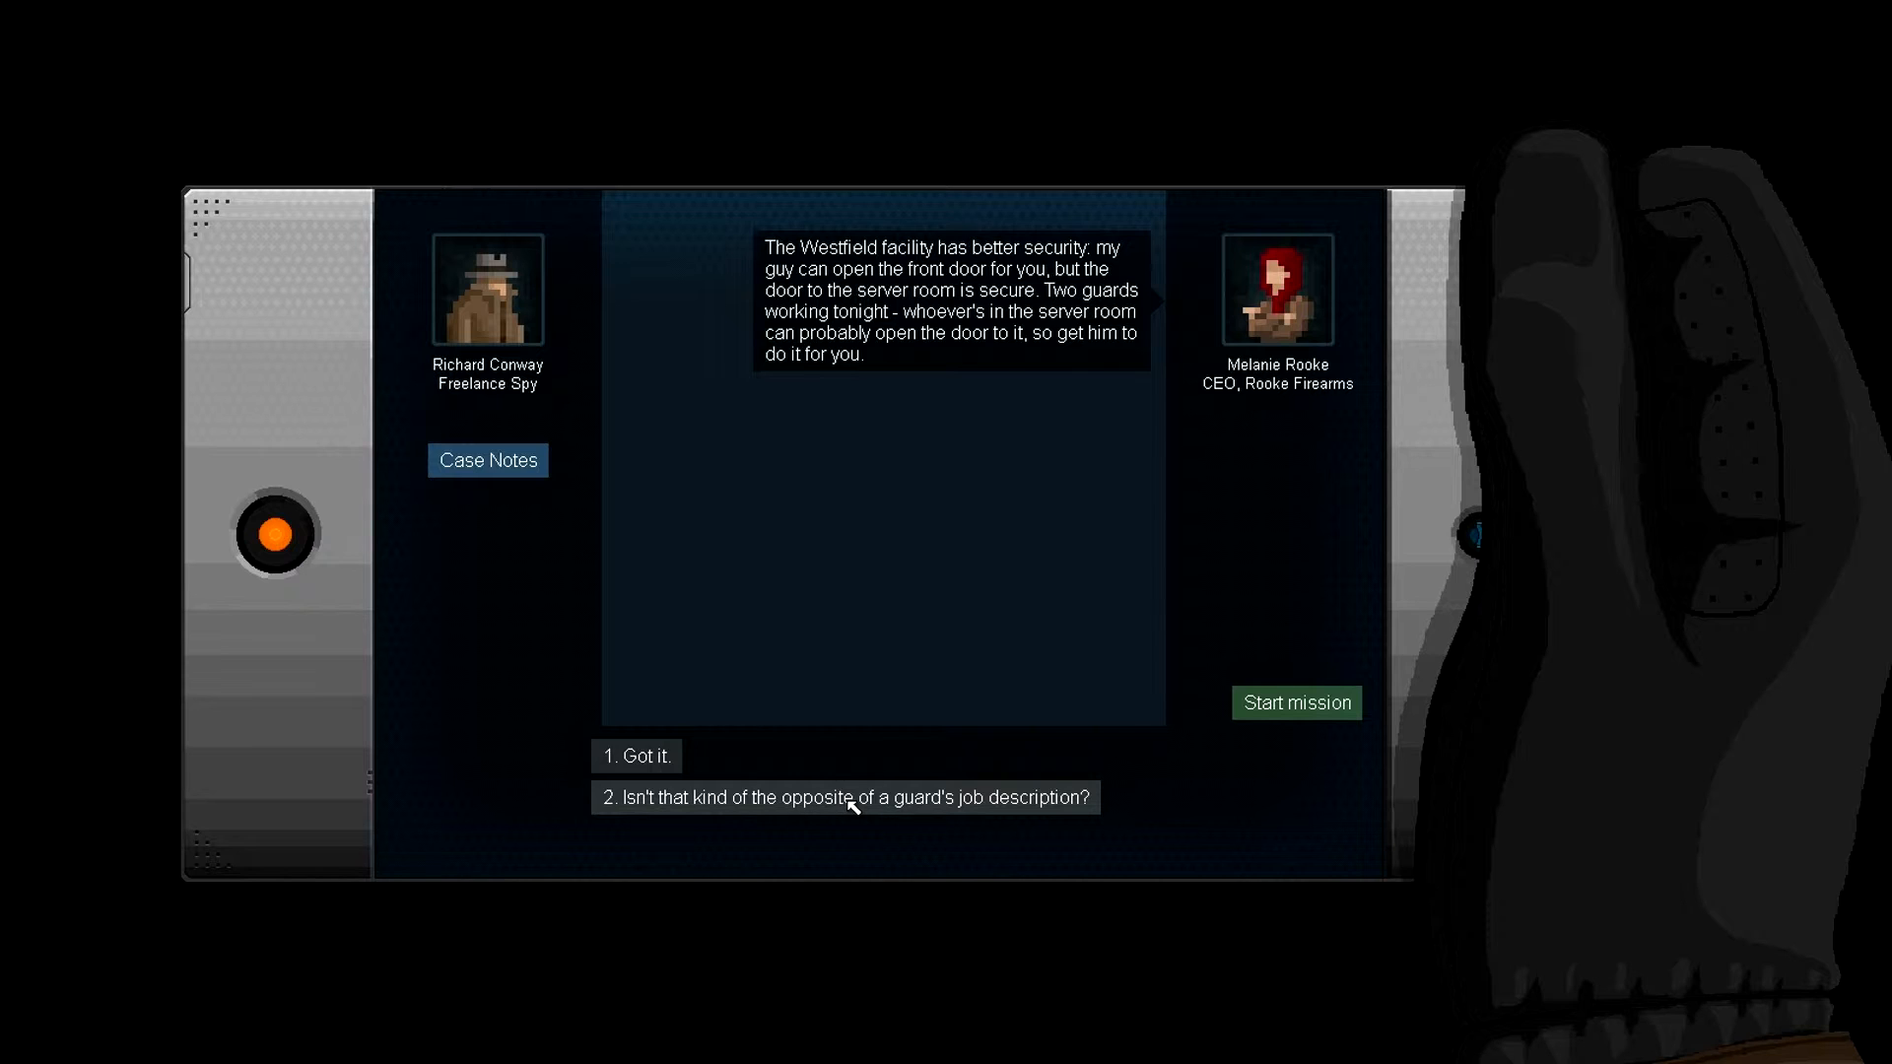
click(845, 798)
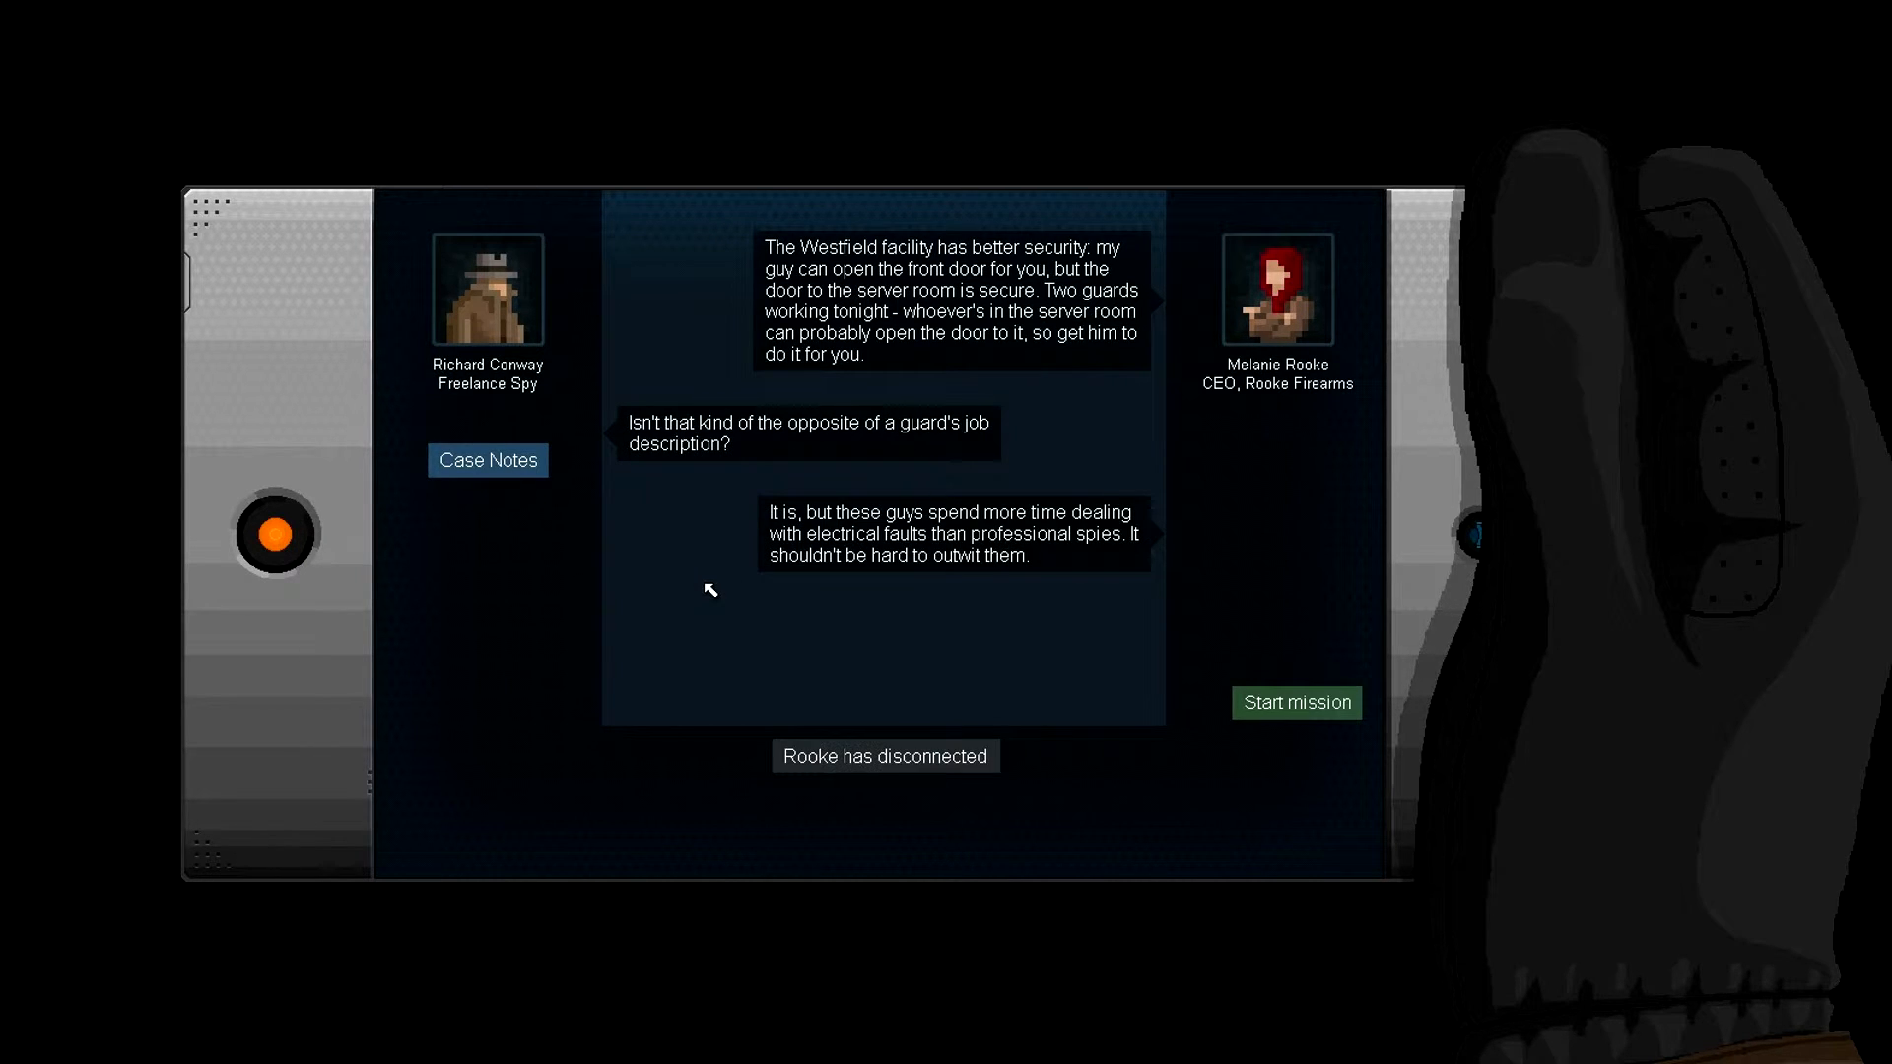
mouse_move(891, 583)
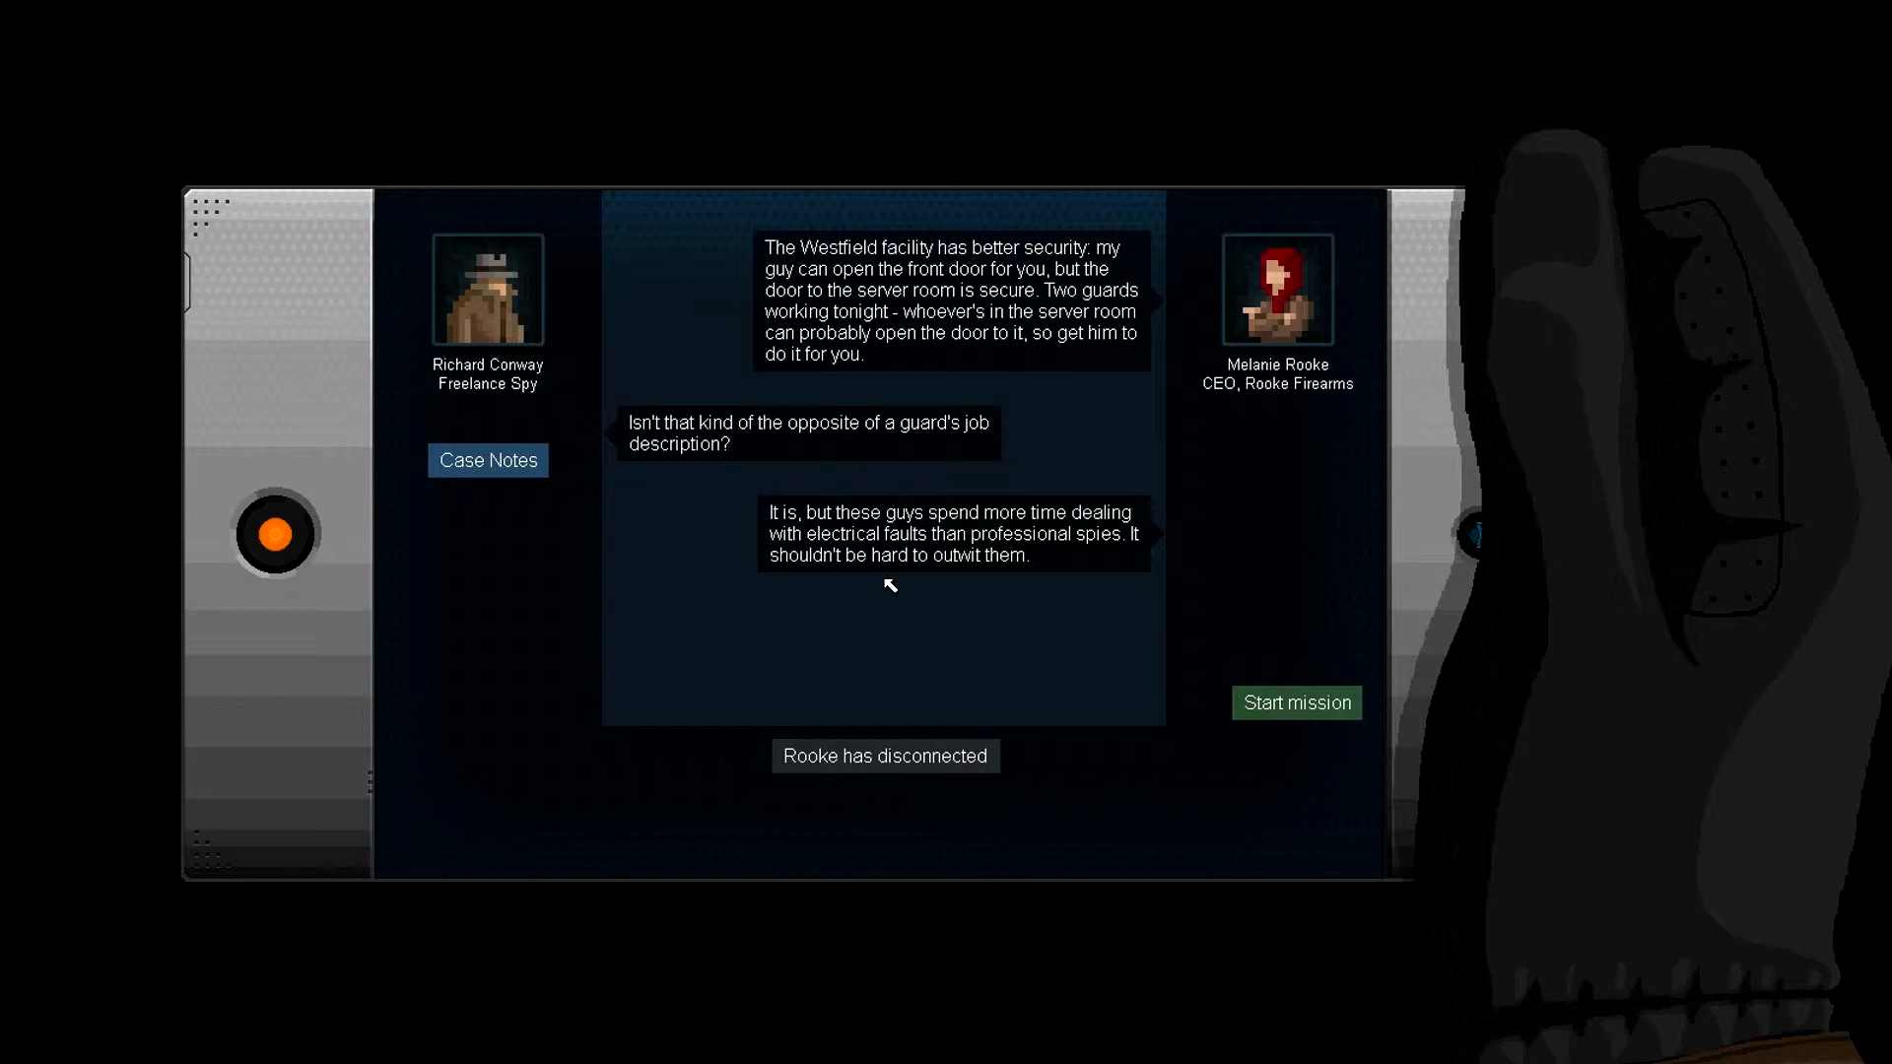
mouse_move(939, 579)
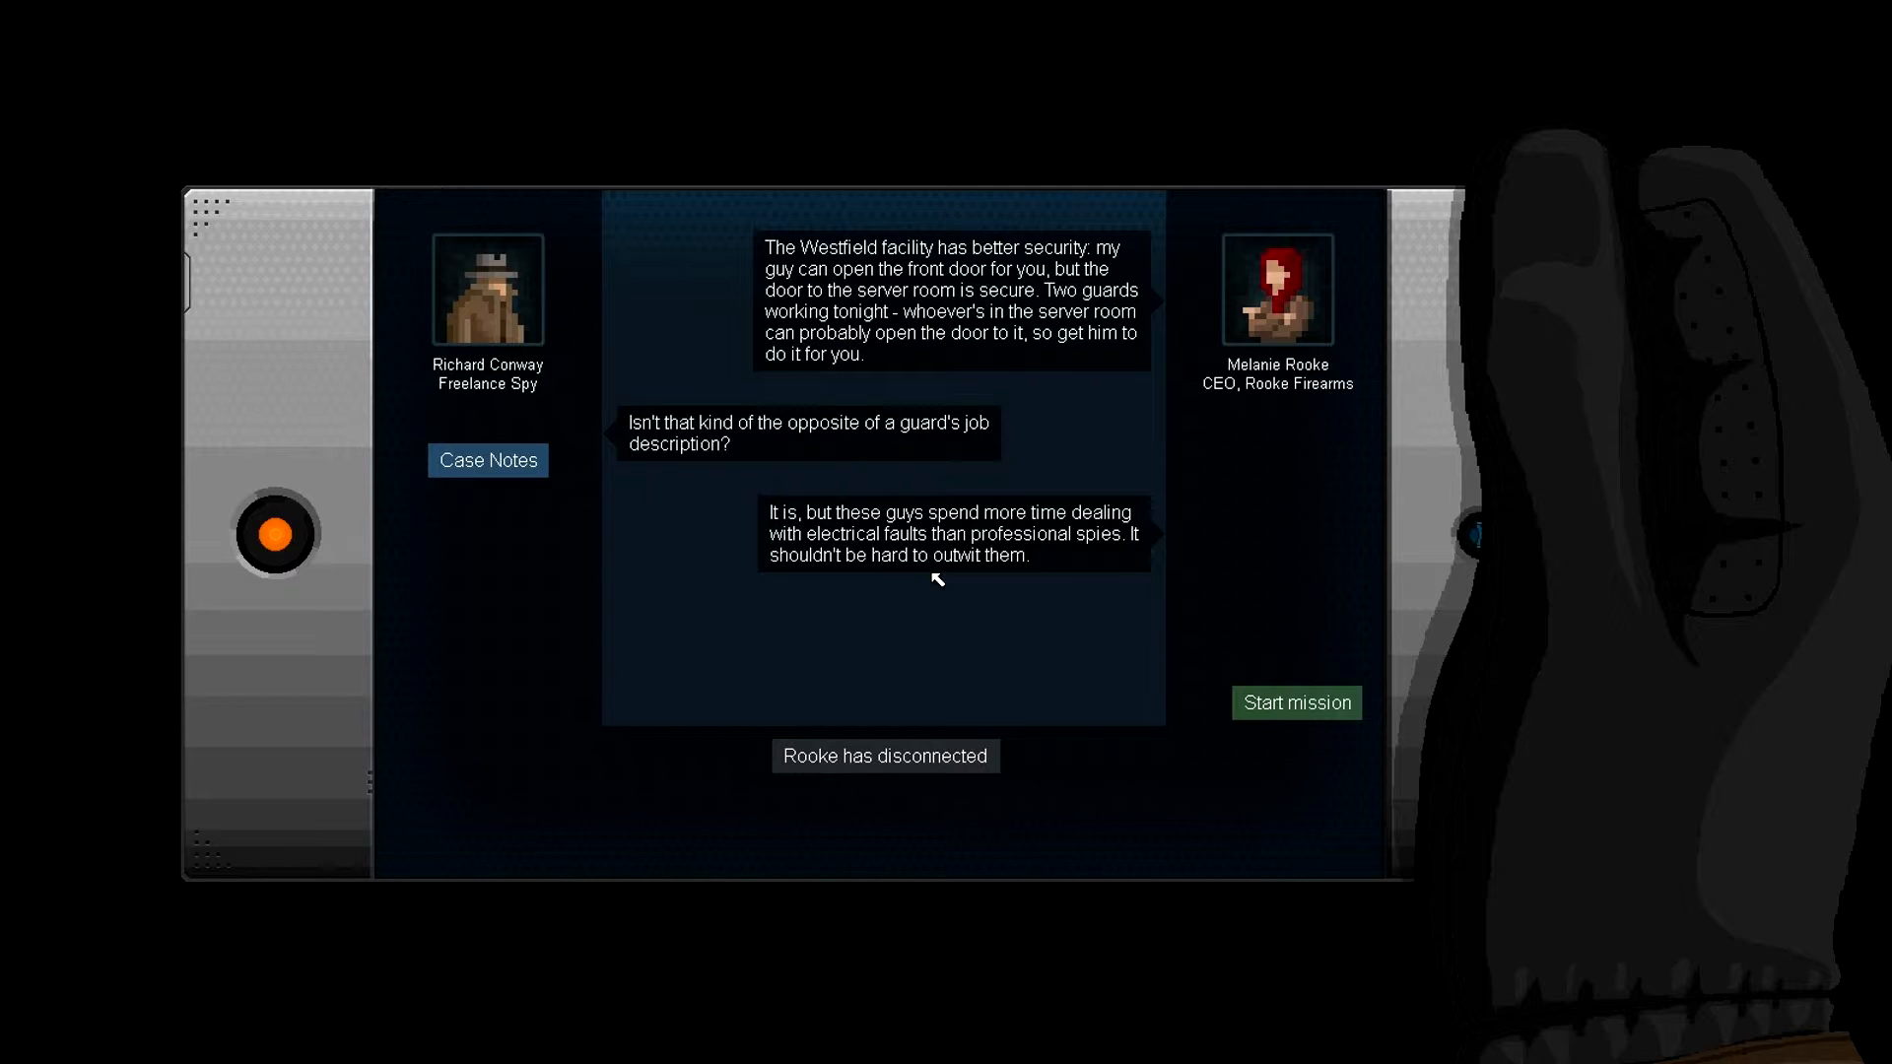
mouse_move(883, 595)
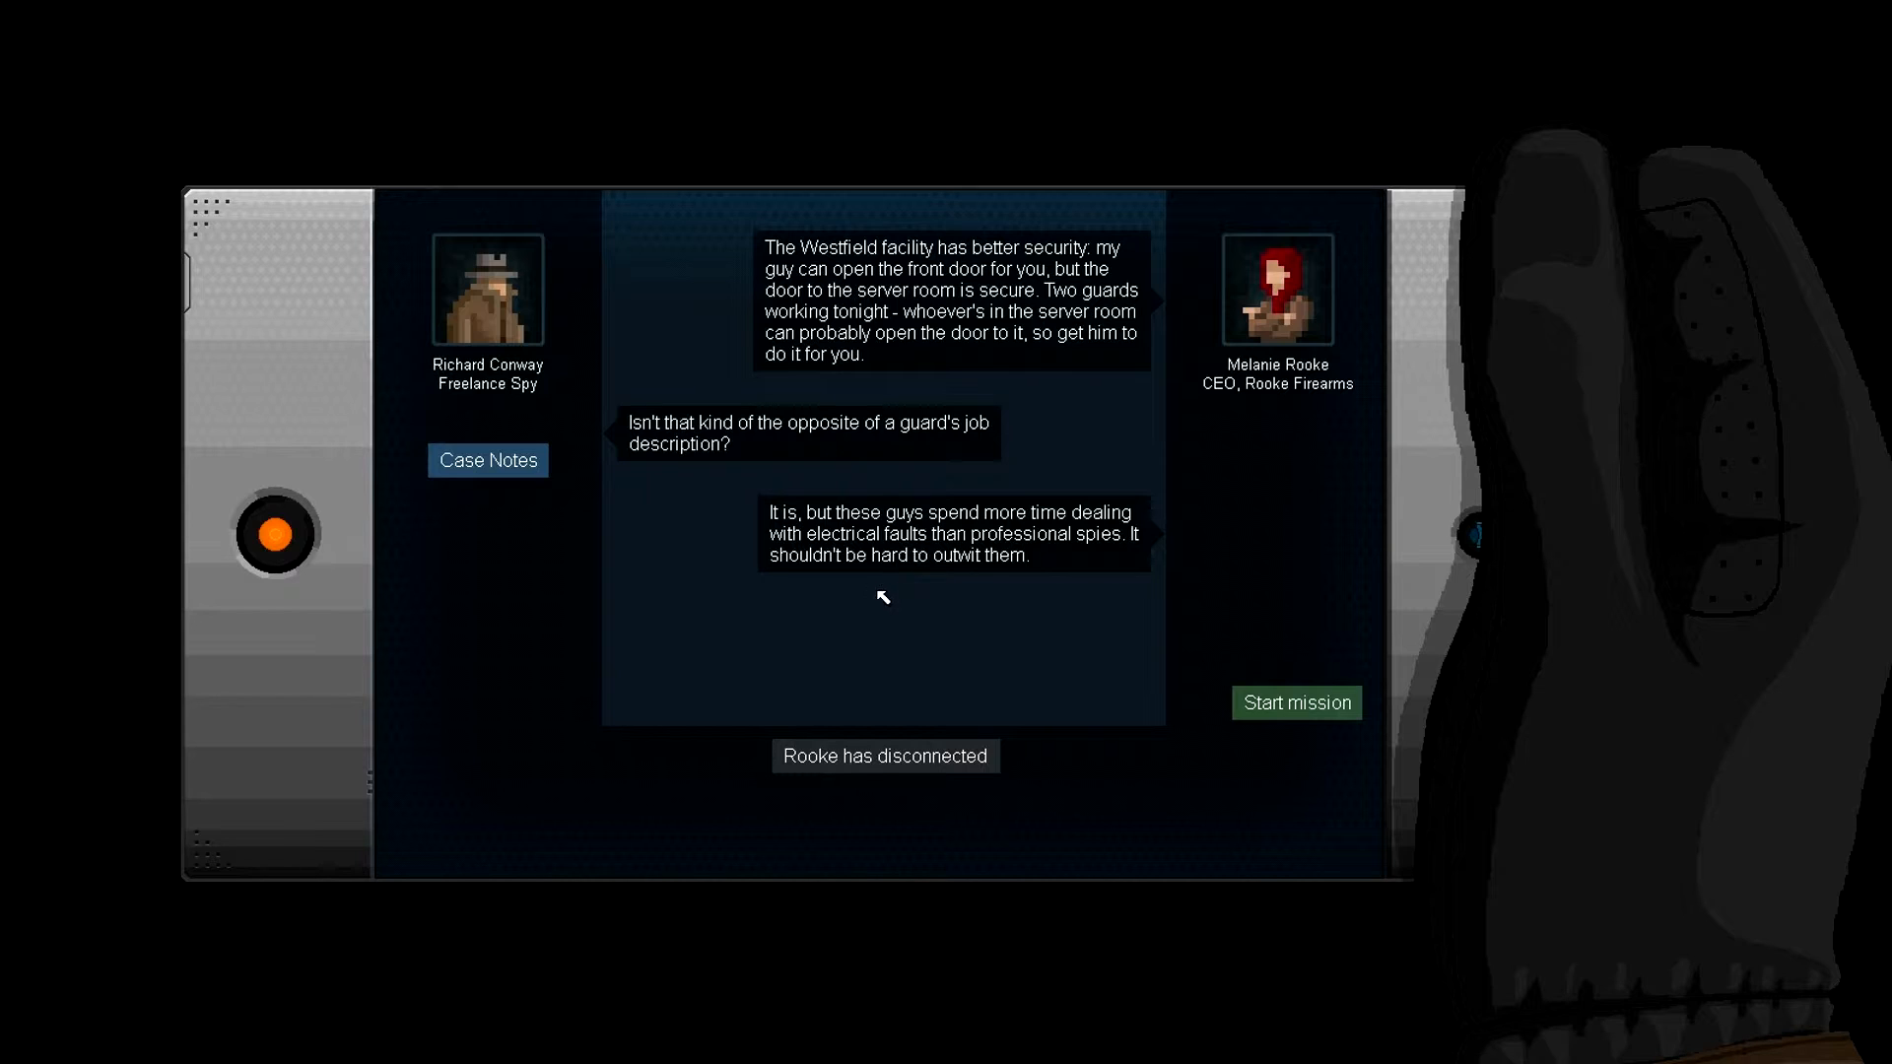
mouse_move(984, 575)
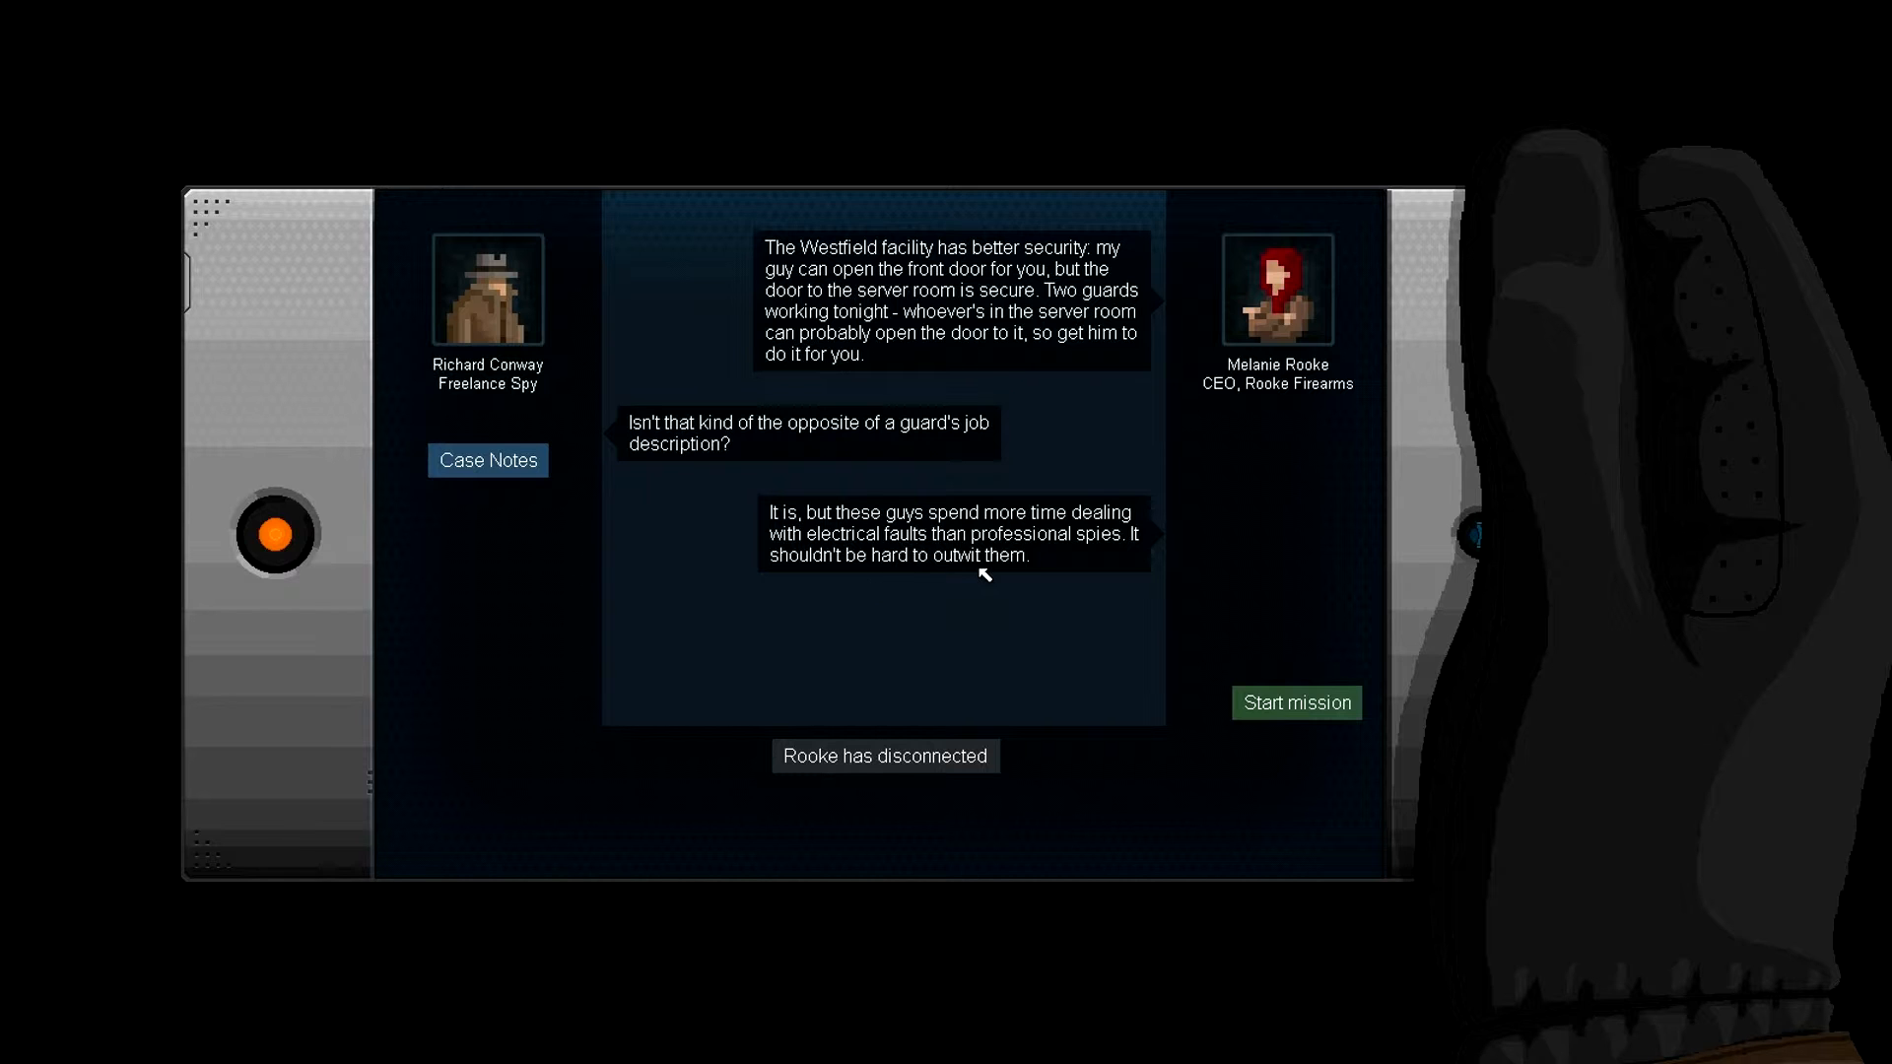
- Launch the Westfield mission and copy the police chief's 'Swapping weapons' memo from the laptop
click(1294, 702)
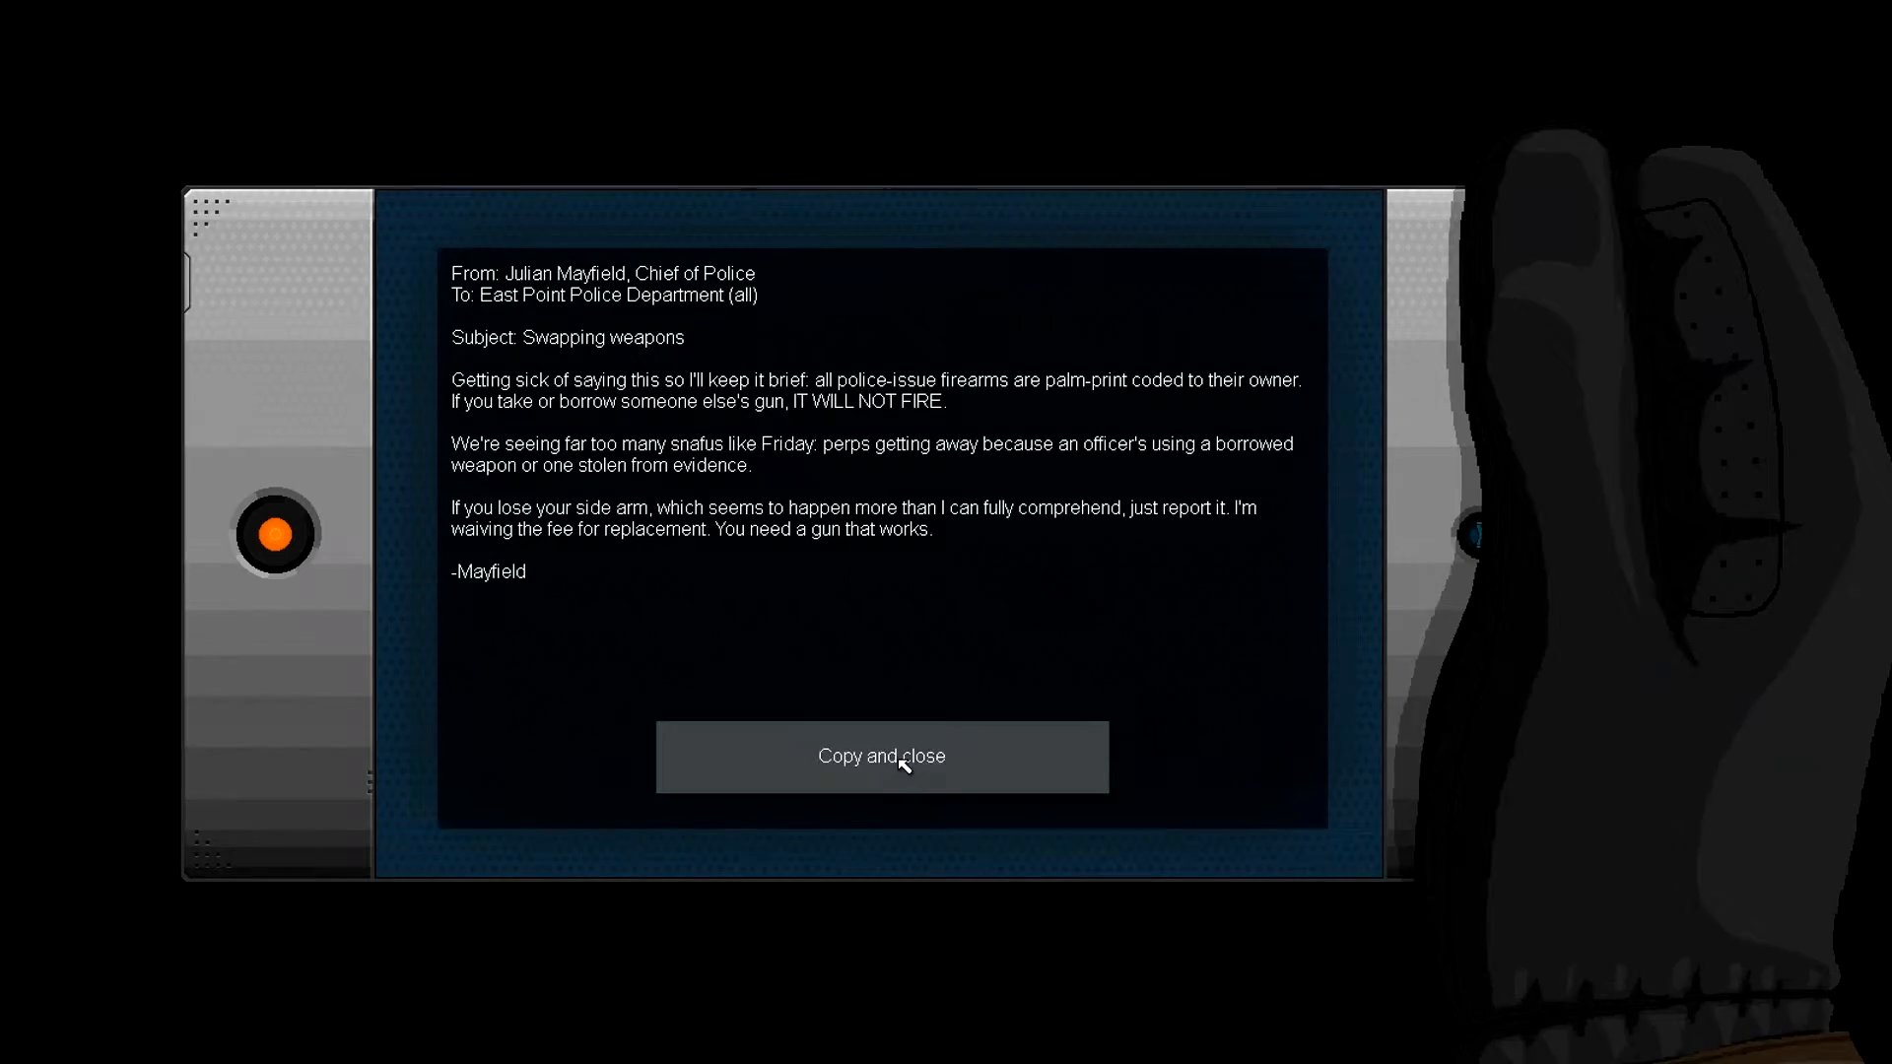
click(879, 754)
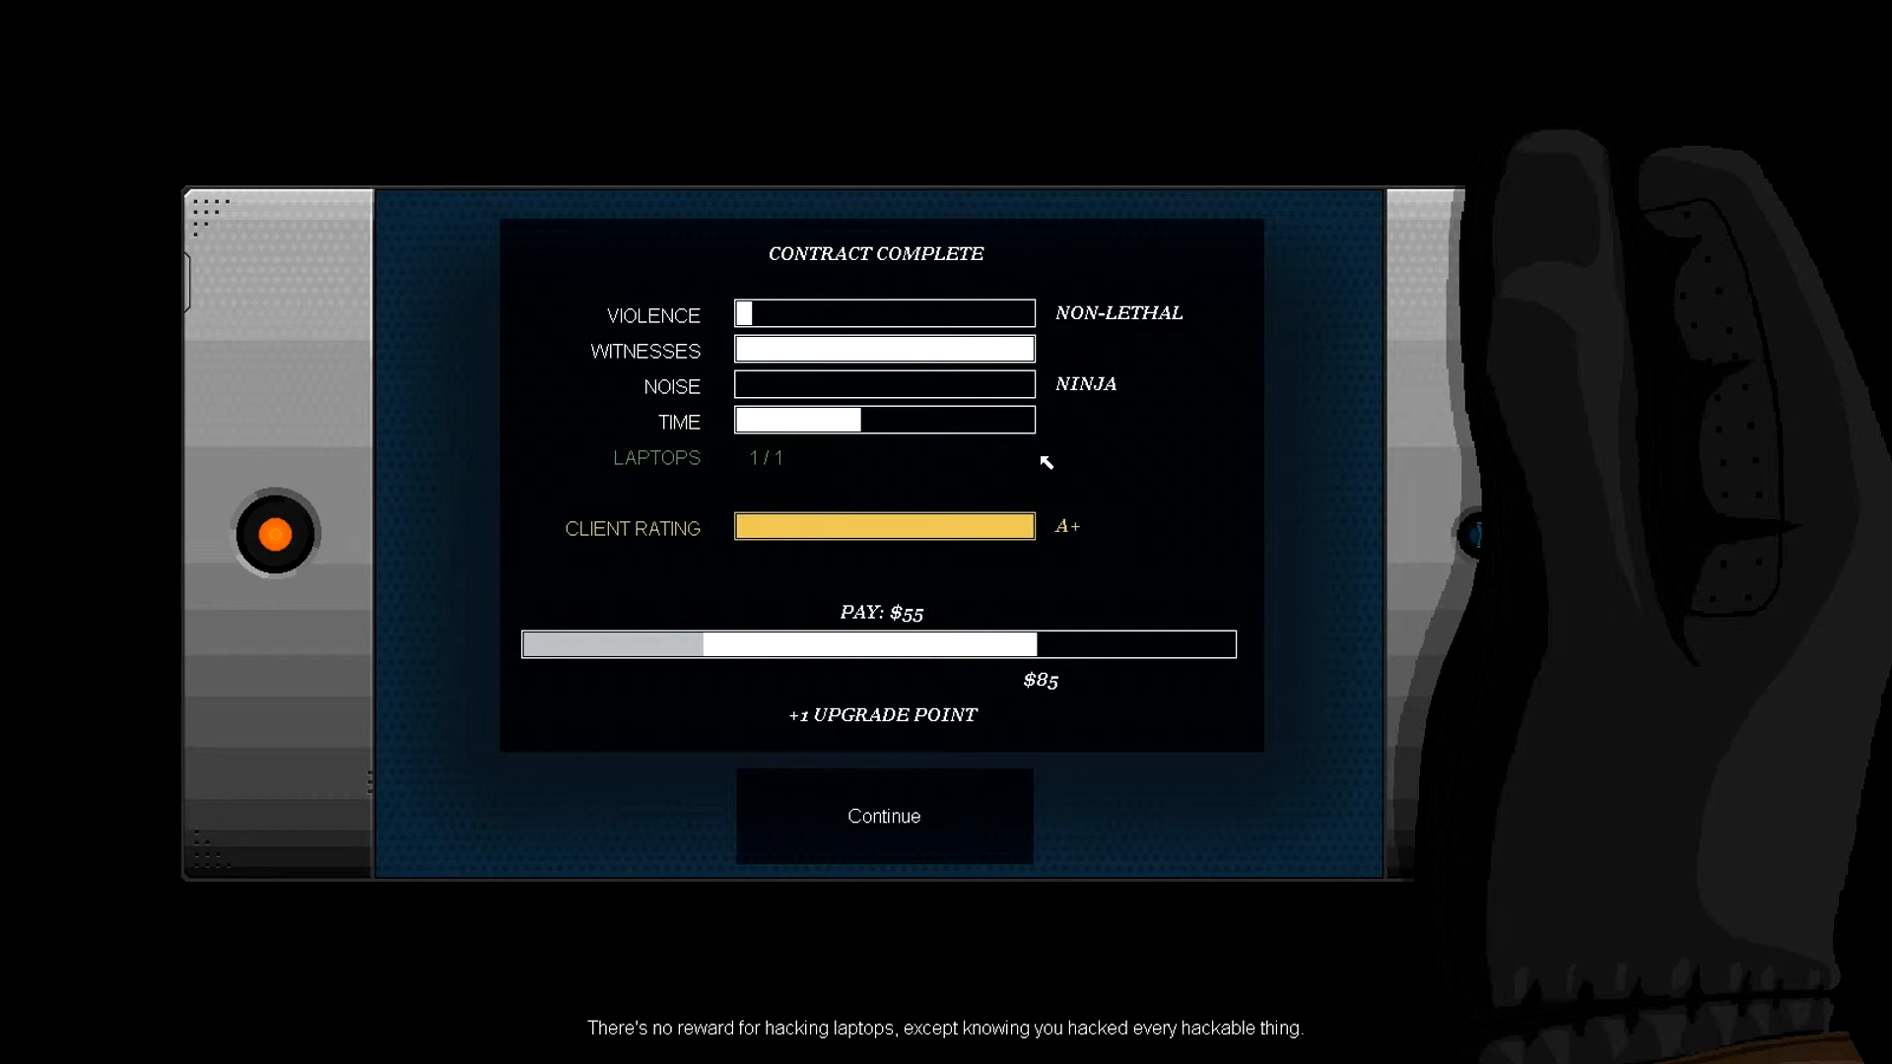
mouse_move(1131, 481)
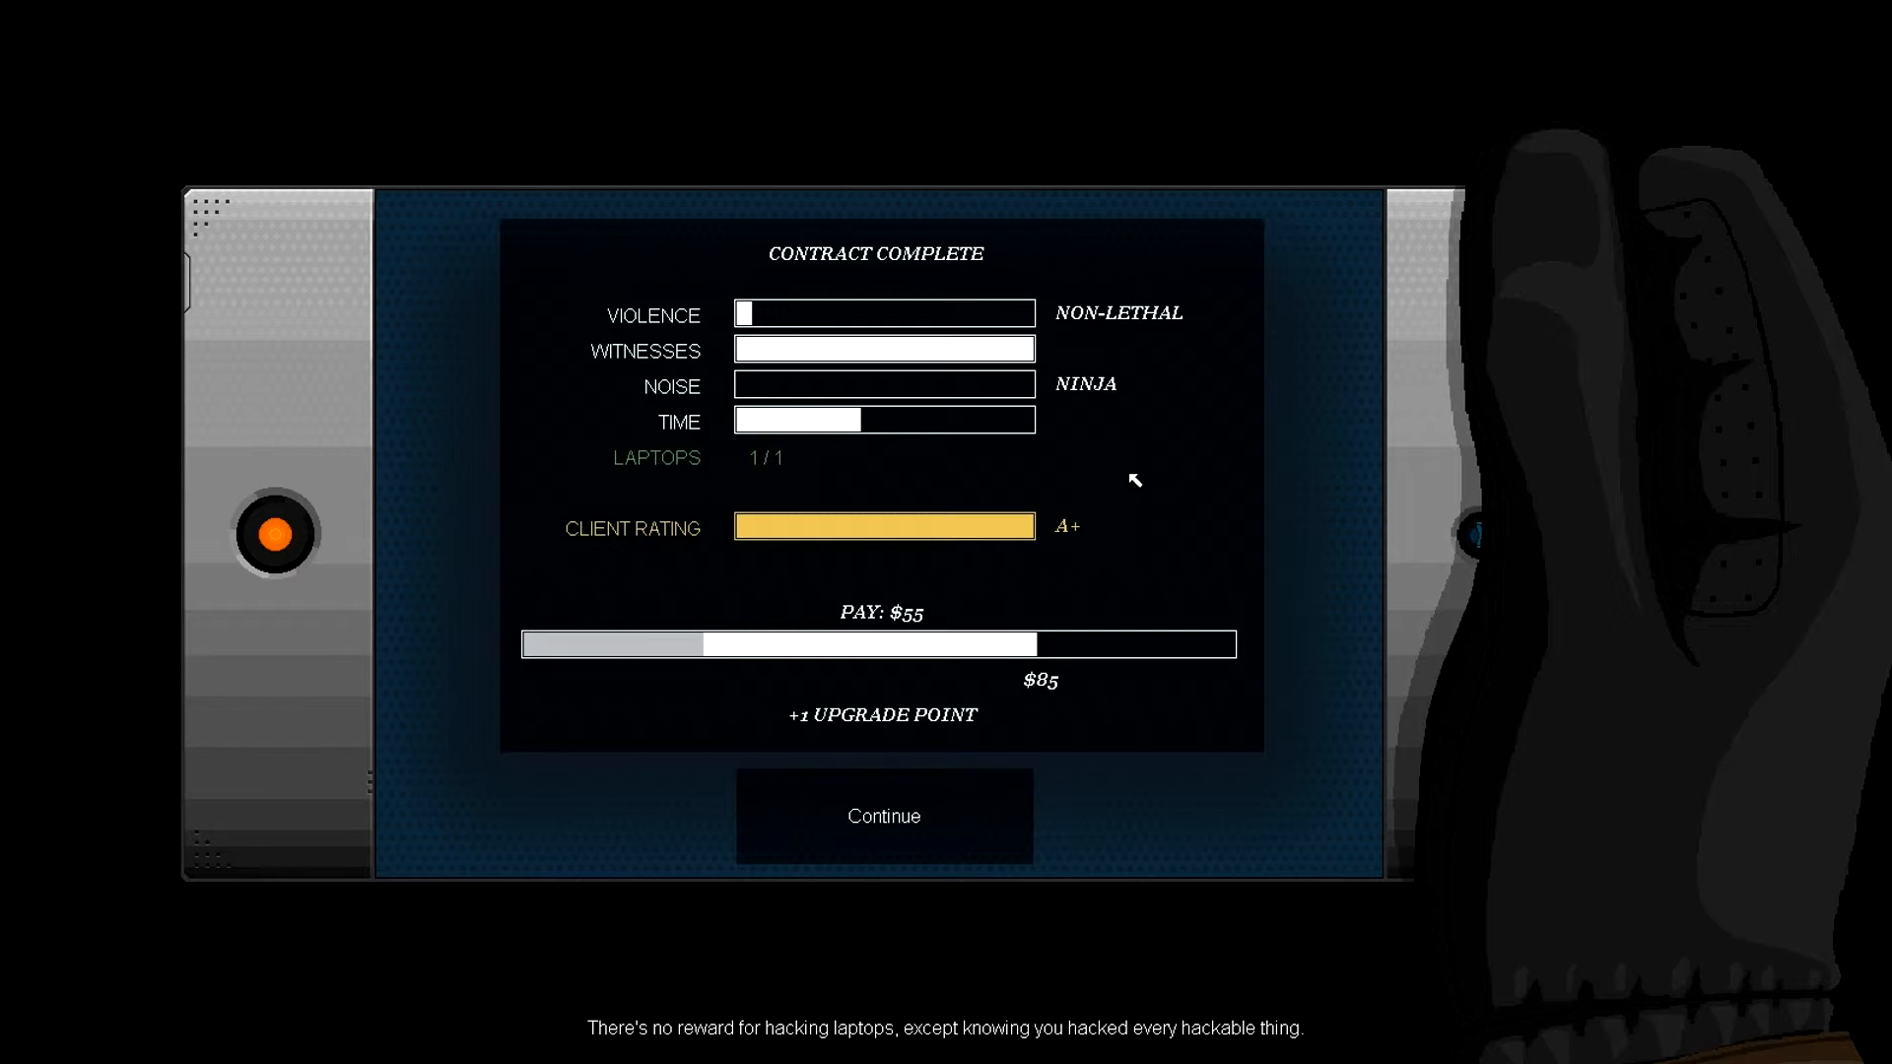
mouse_move(883, 684)
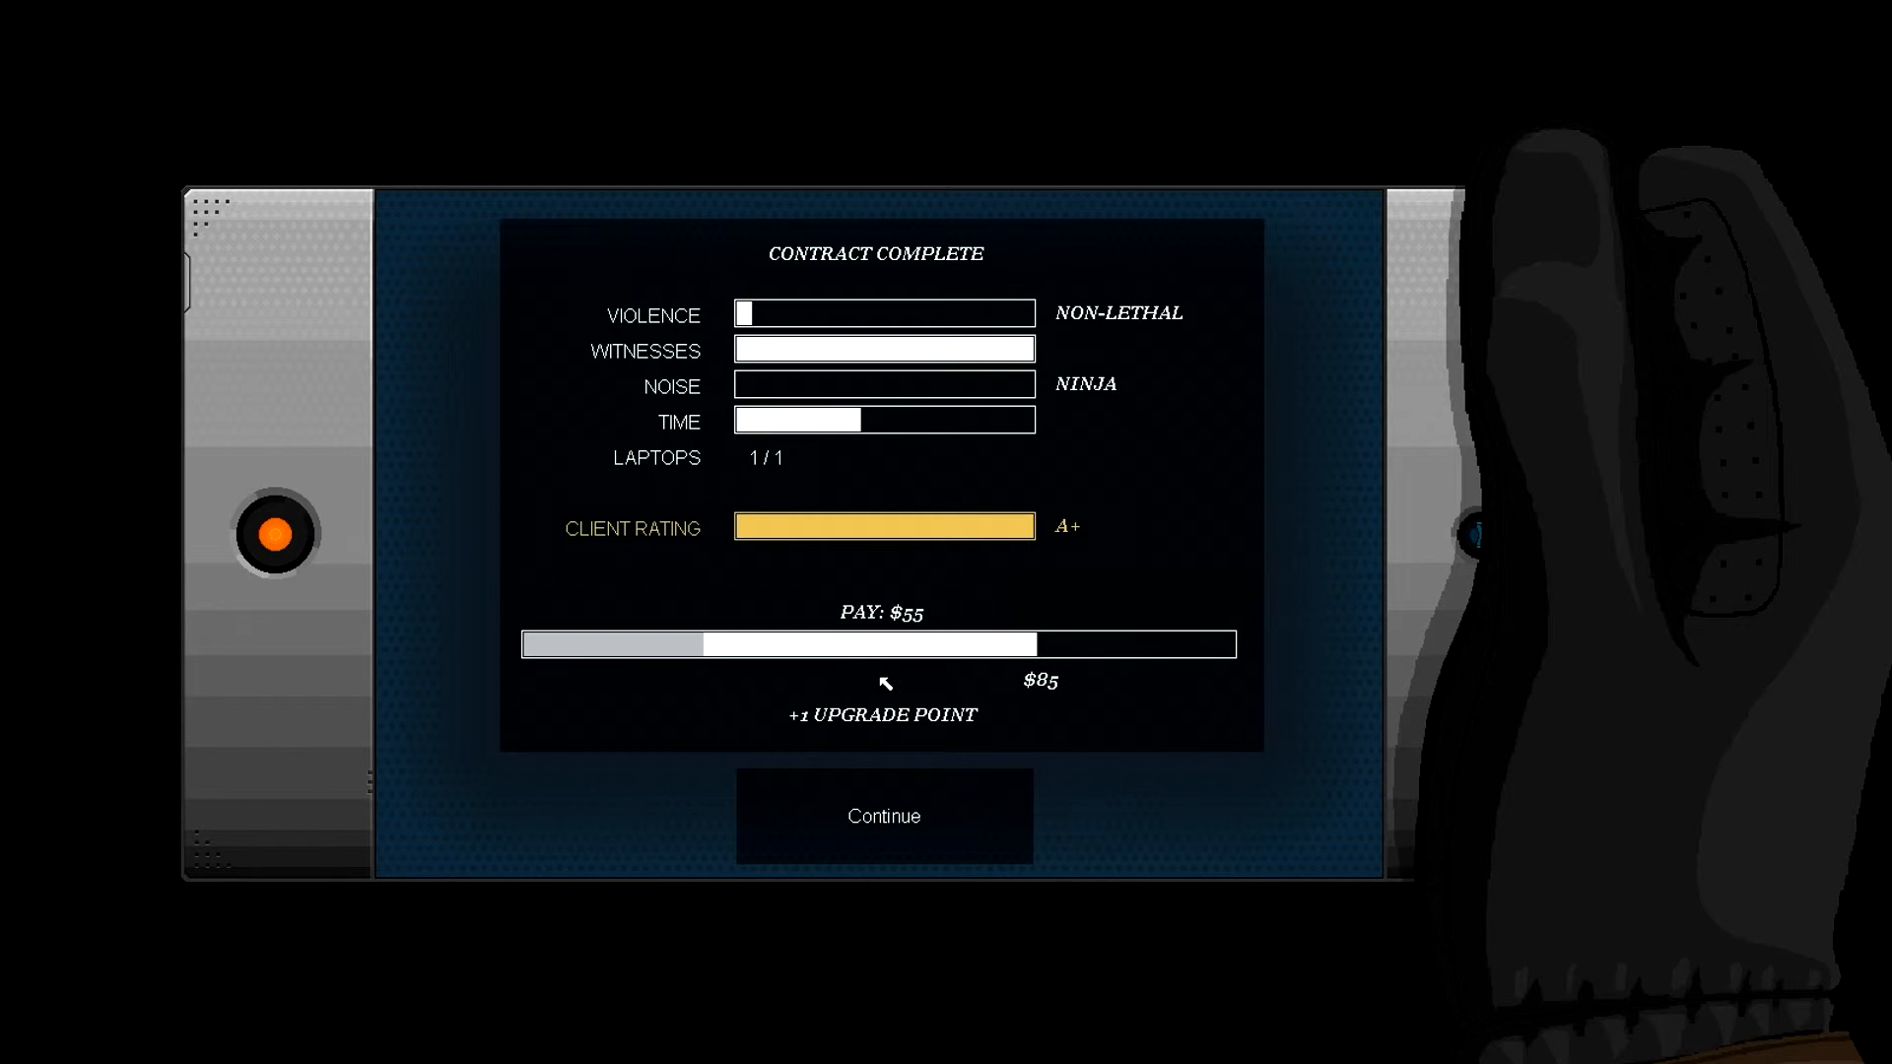
mouse_move(1153, 362)
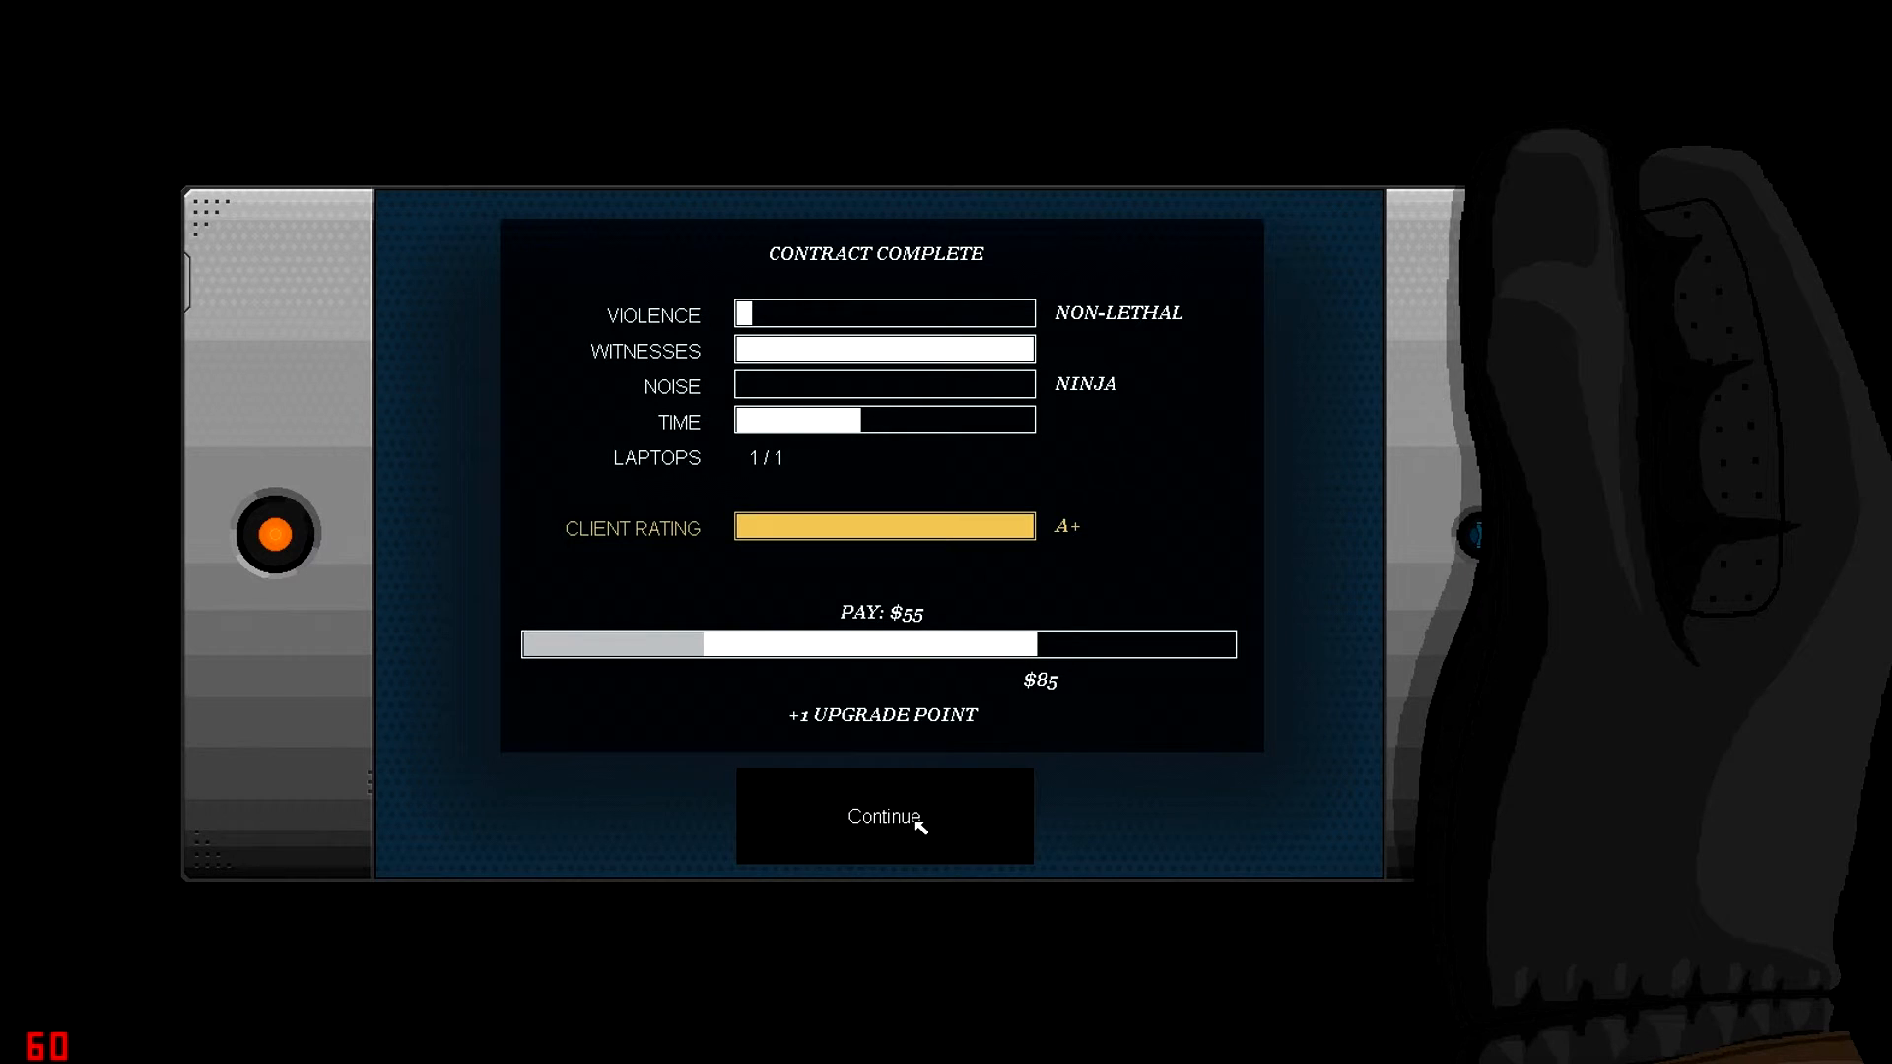
- Continue past the Contract Complete screen to the phone's mission list
click(881, 815)
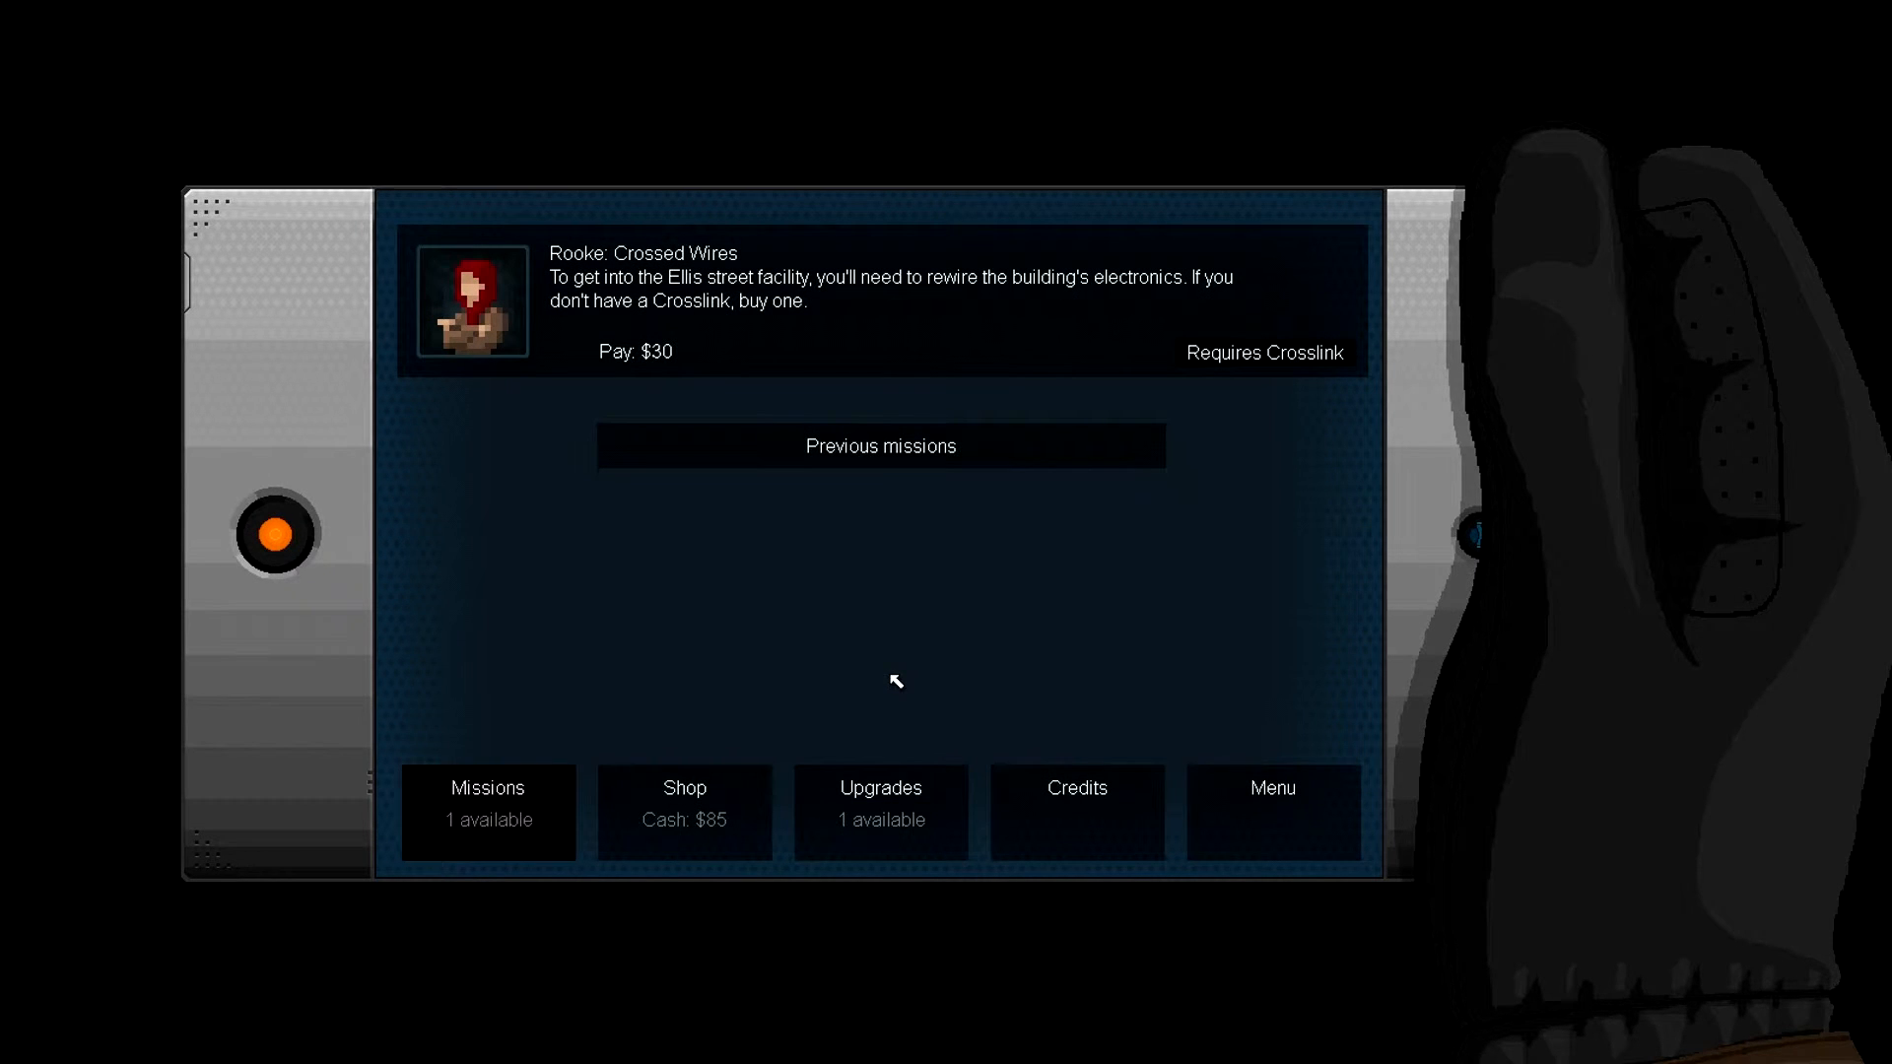
mouse_move(662, 321)
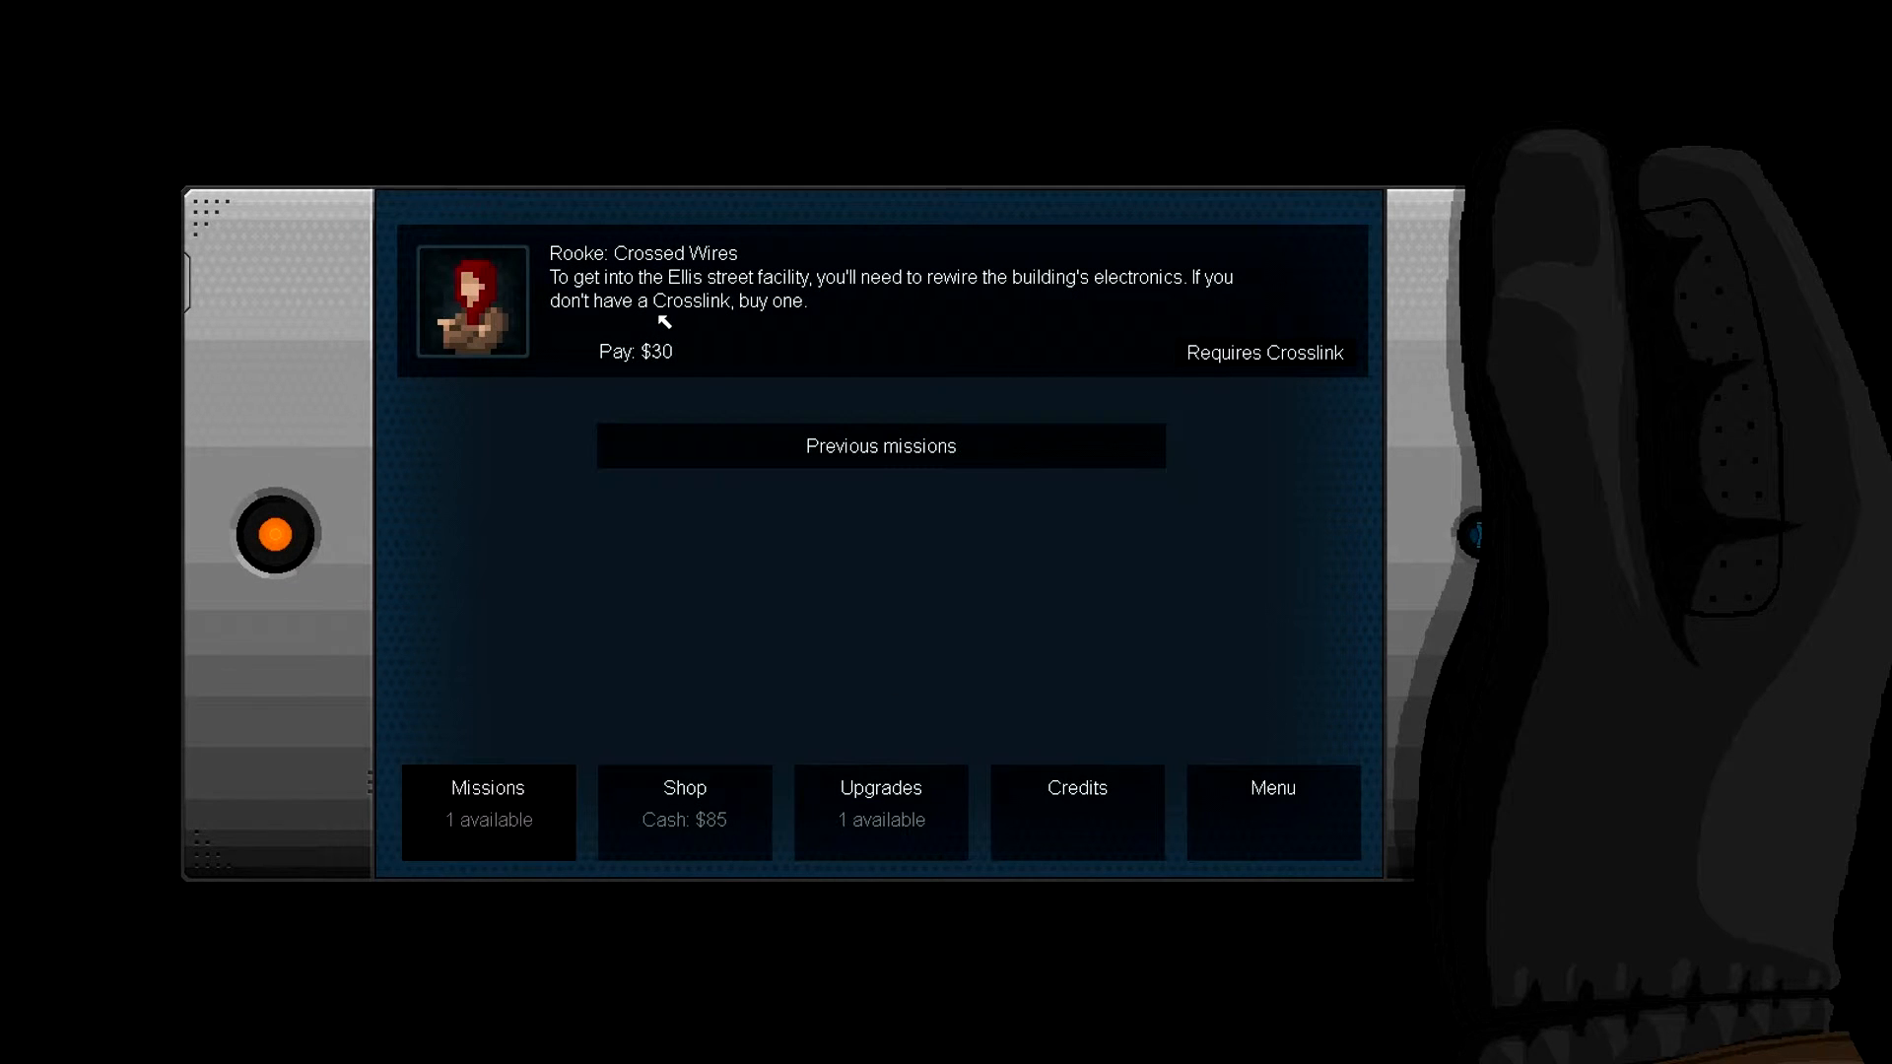
mouse_move(900, 301)
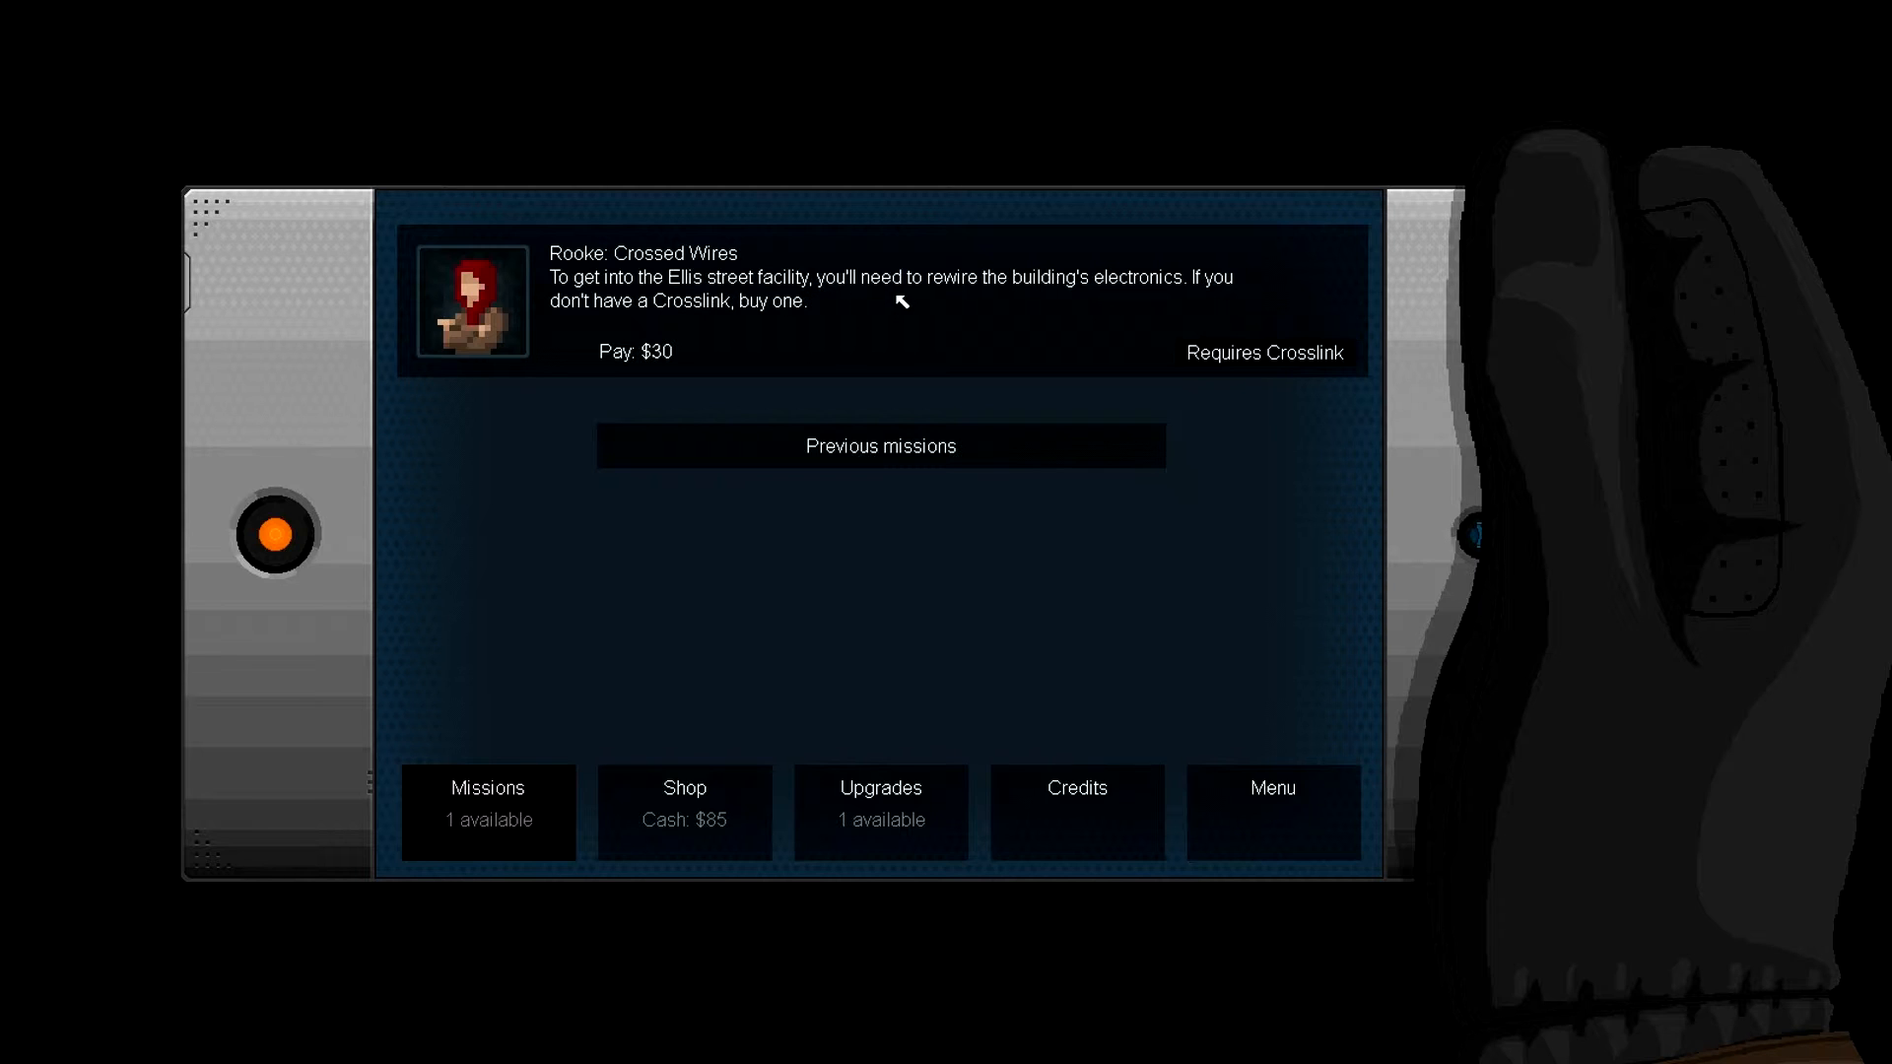
mouse_move(766, 266)
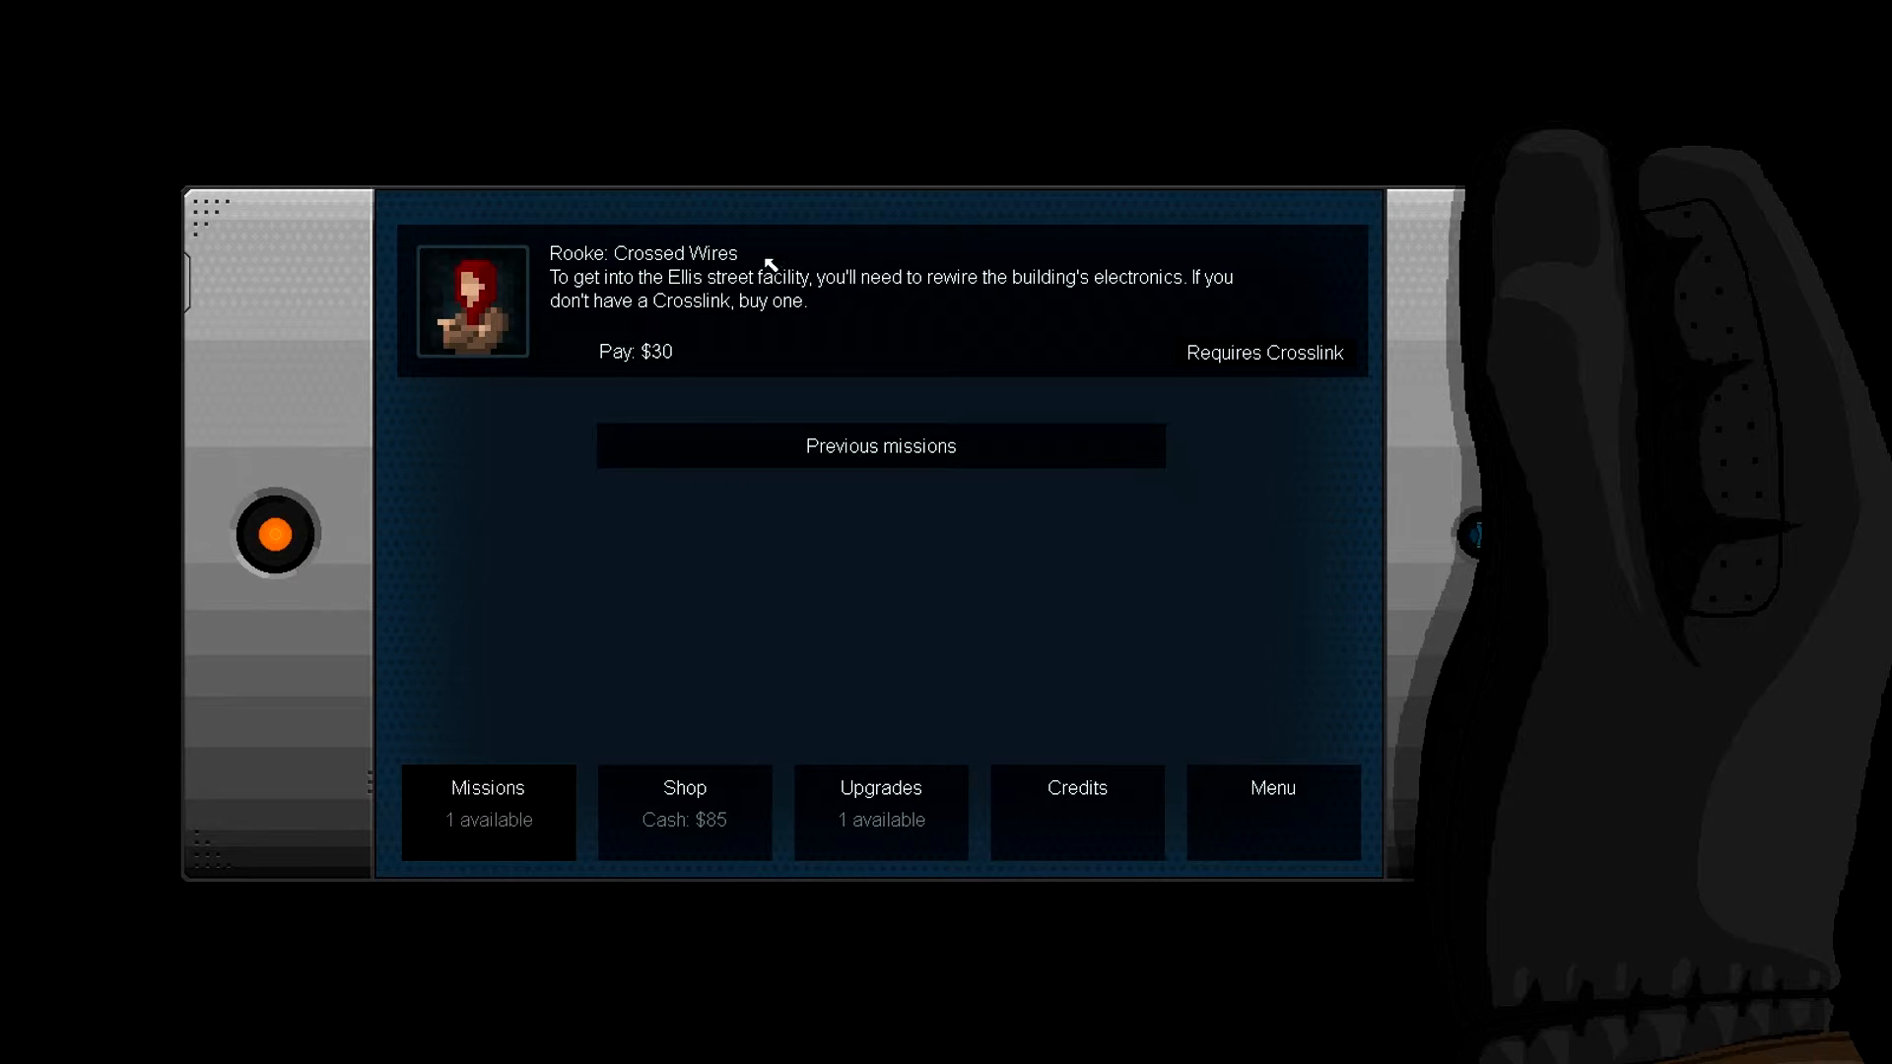
mouse_move(830, 328)
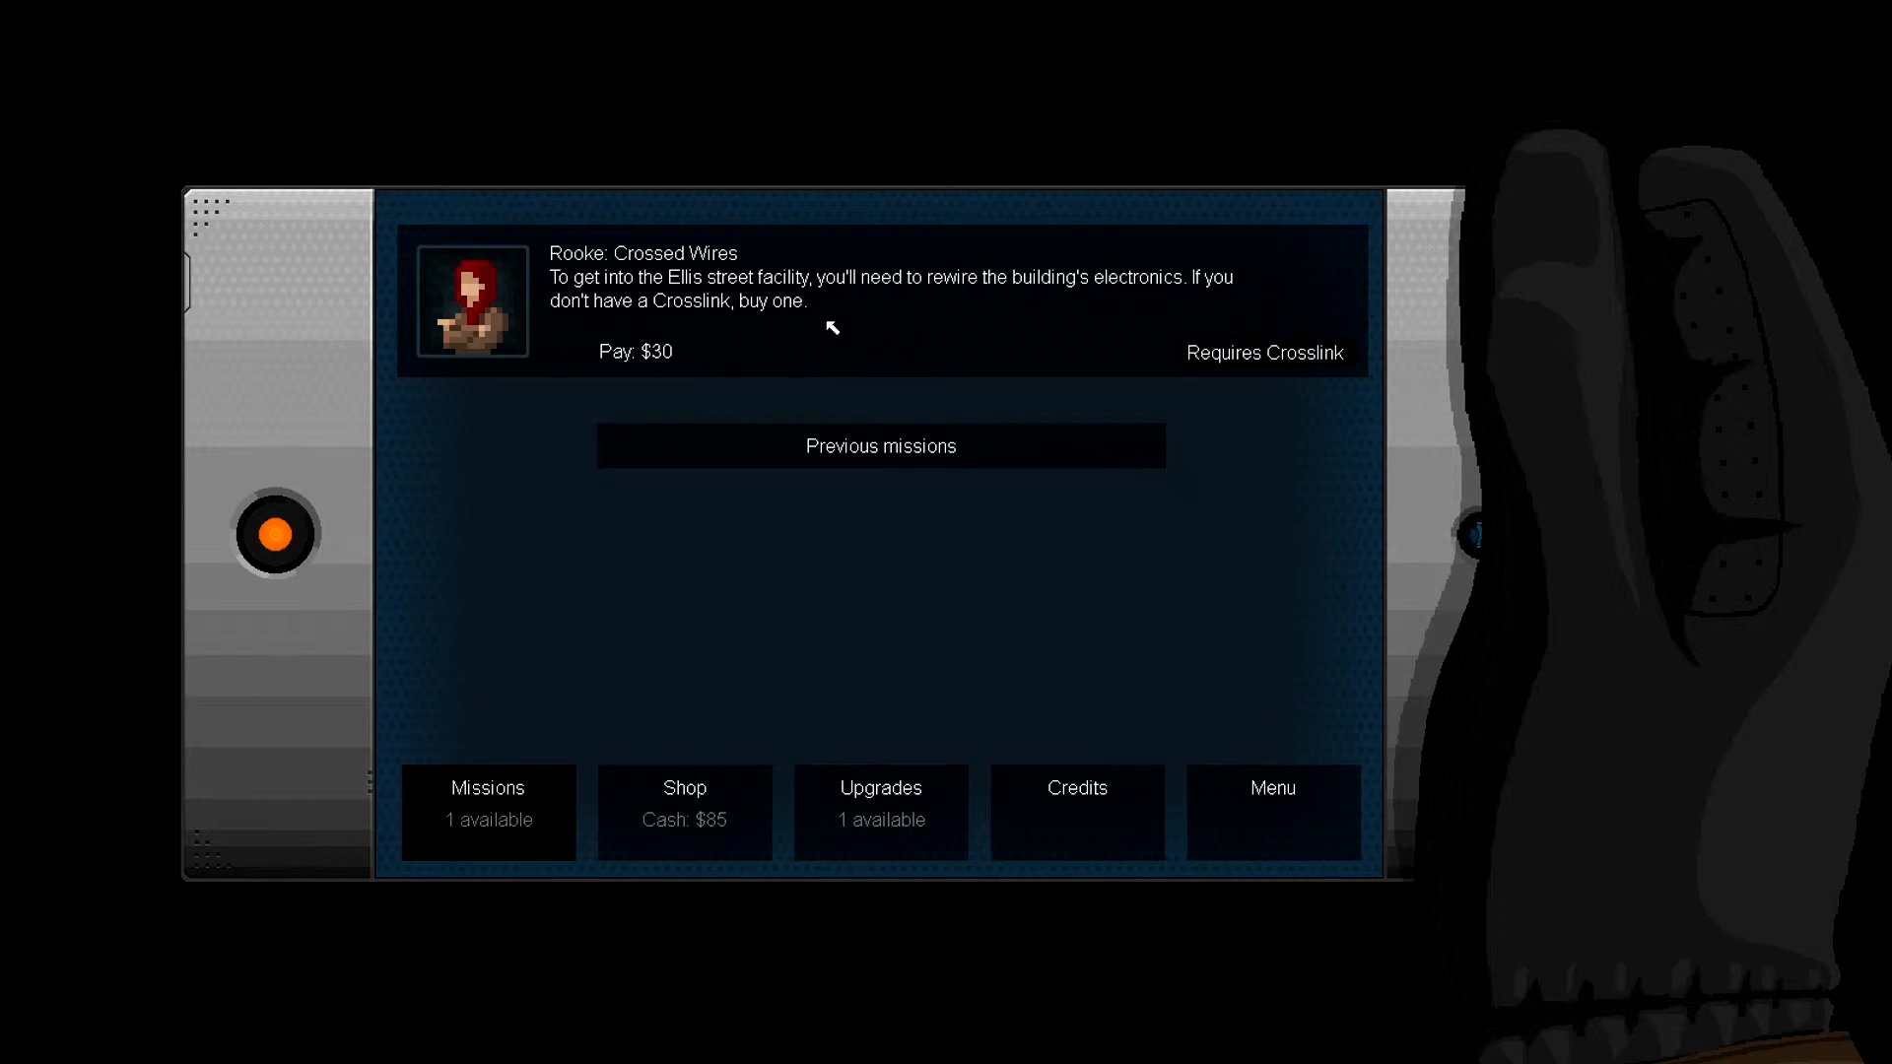
- Buy the Crosslink upgrade for $80 in the Shop and return to the mission list
click(684, 811)
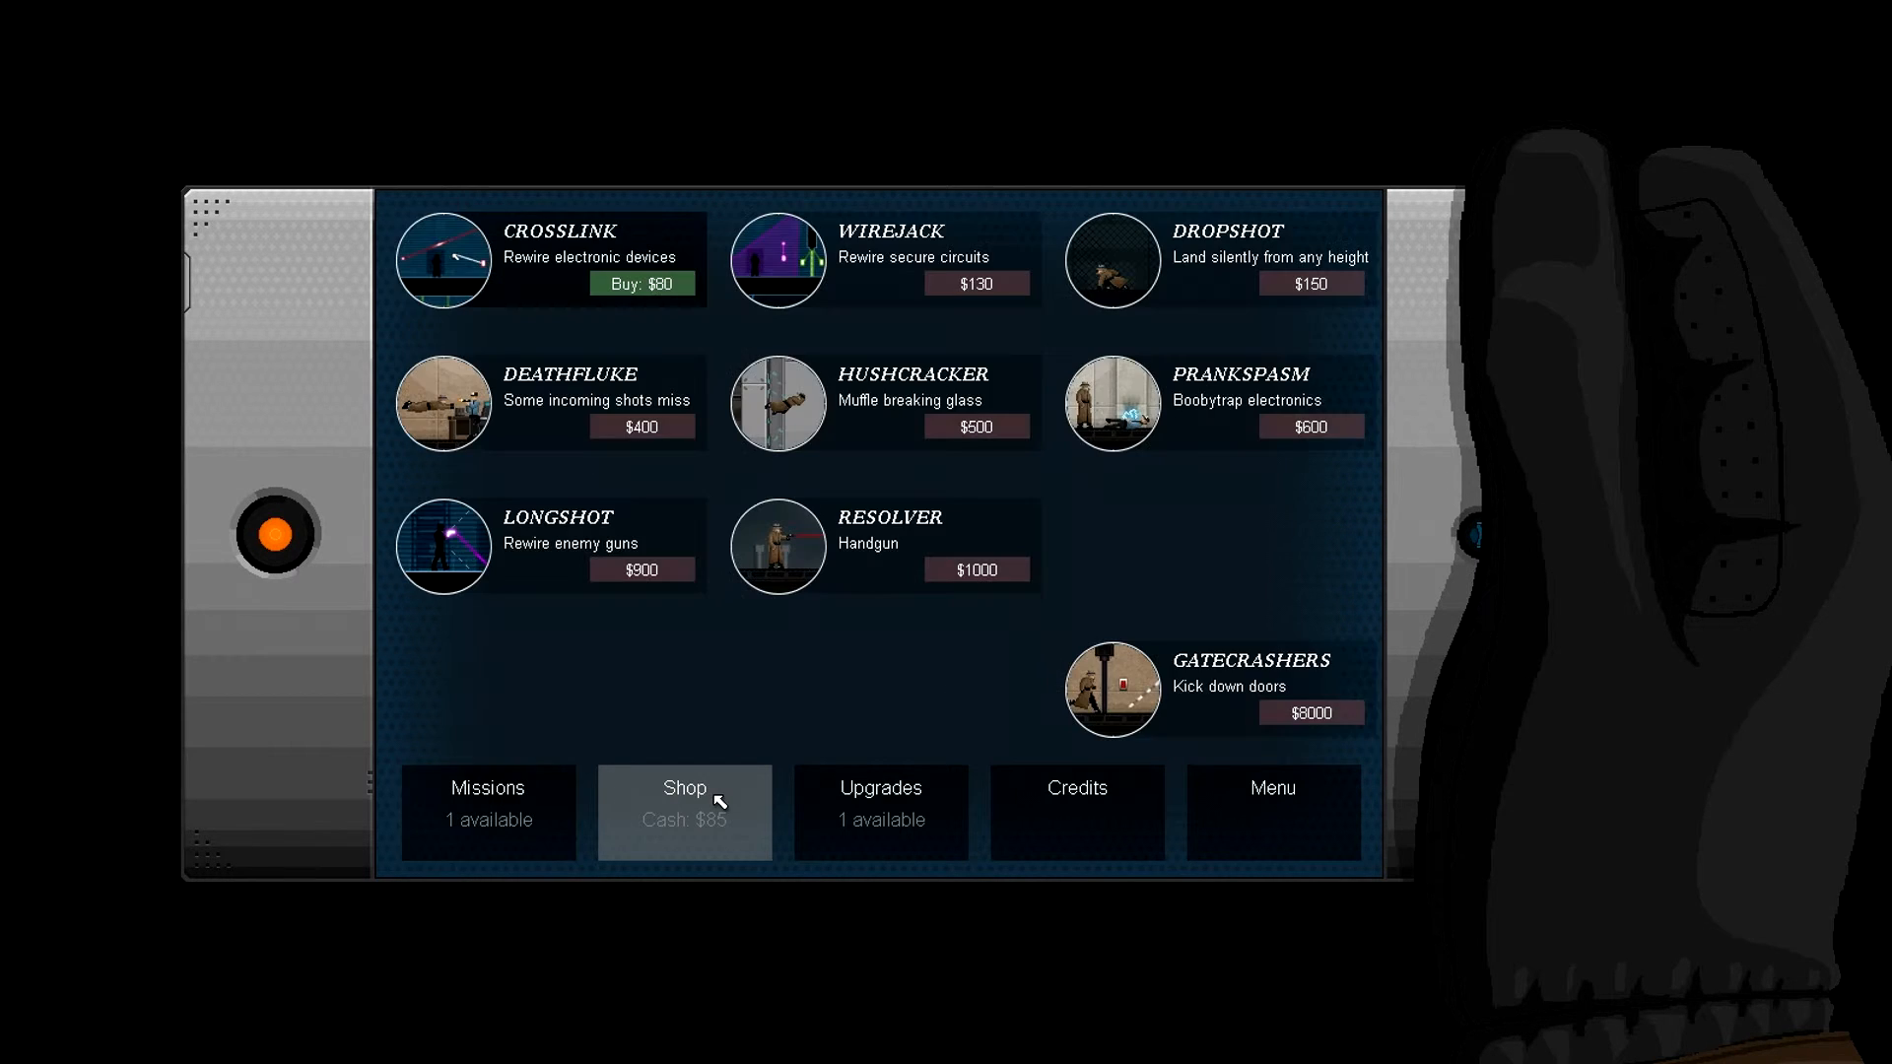
mouse_move(652, 281)
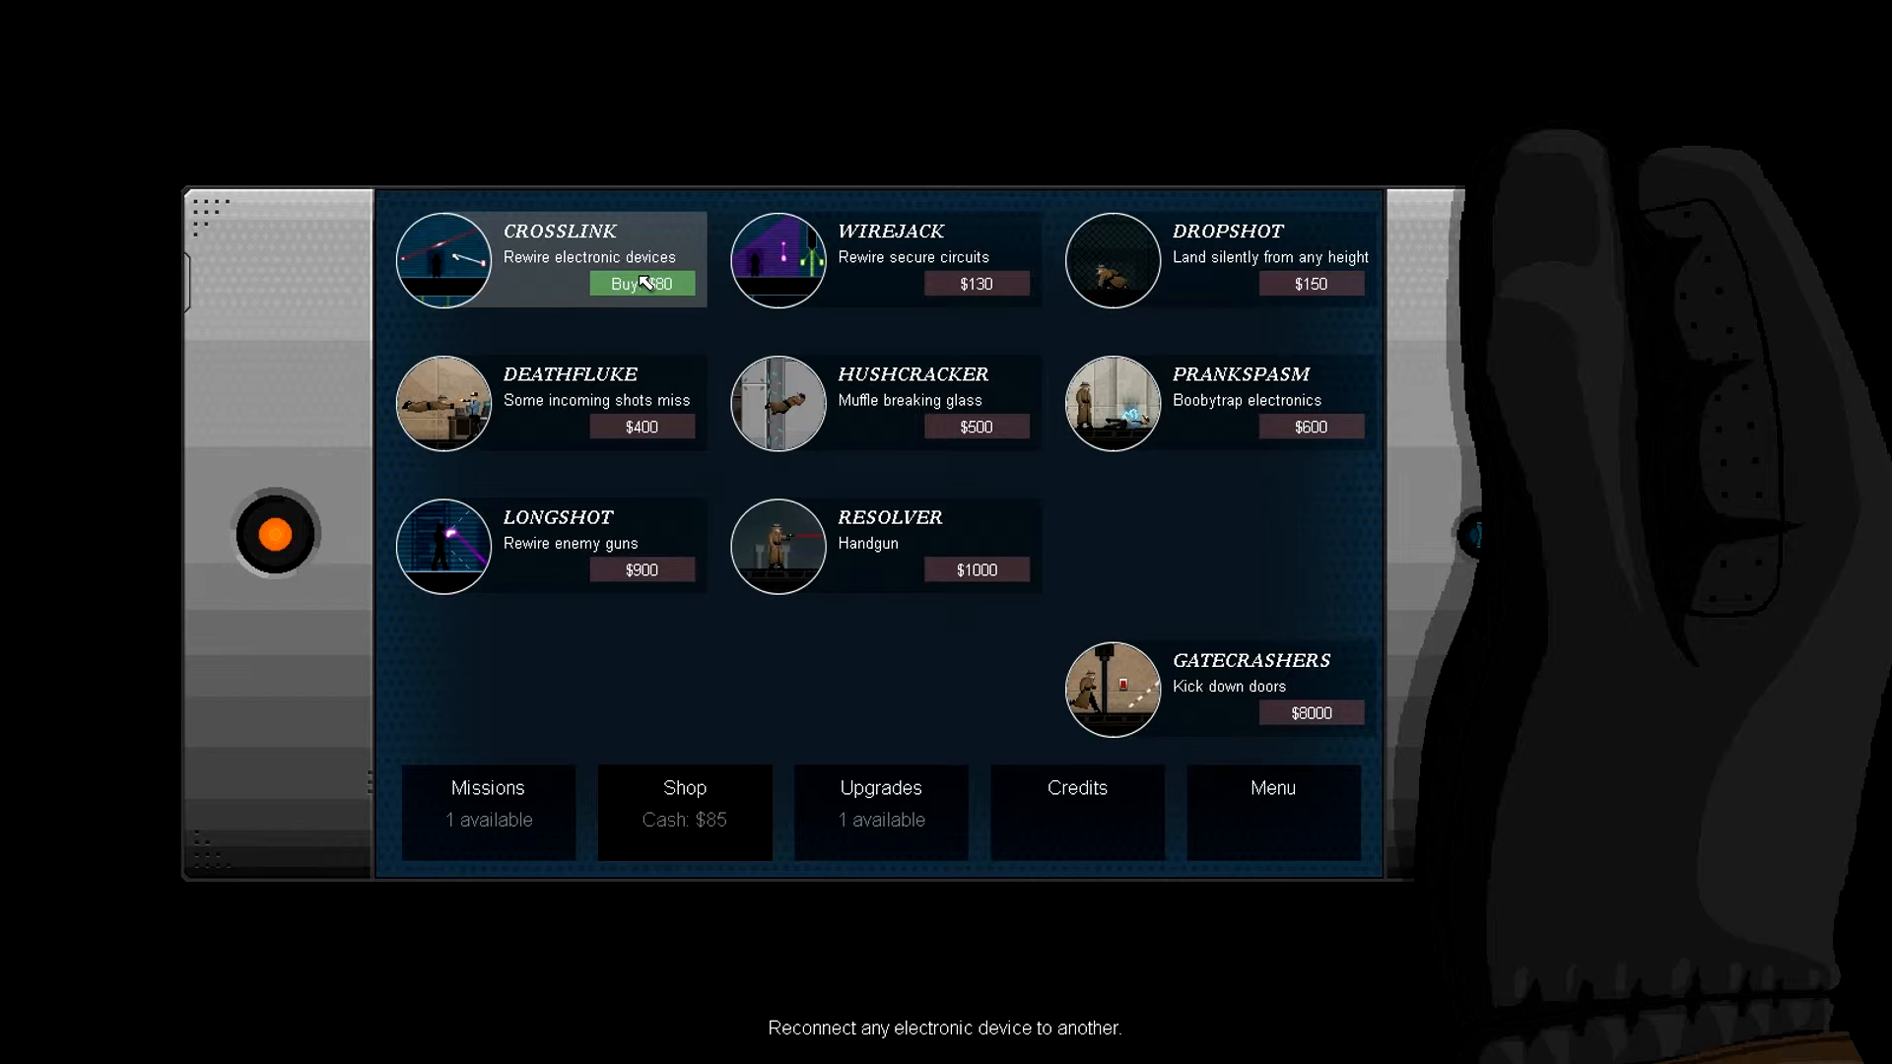
click(642, 282)
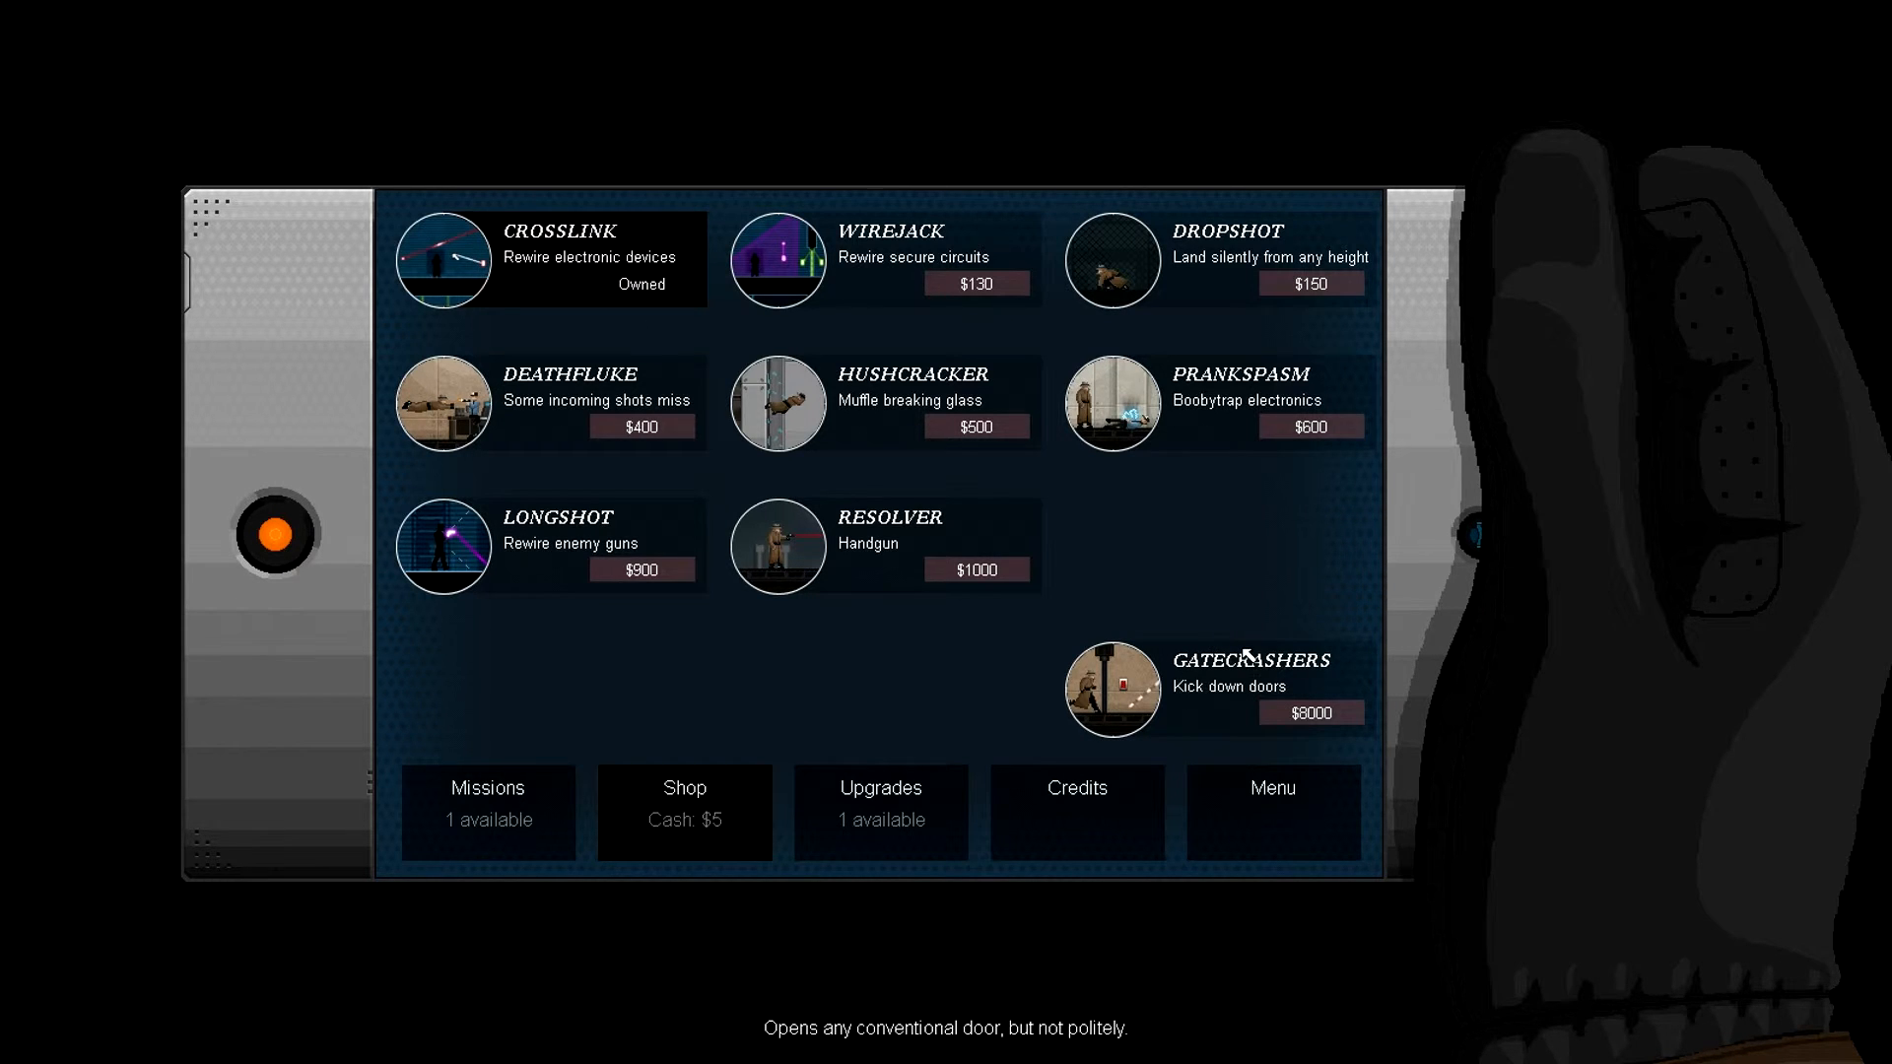
mouse_move(840, 576)
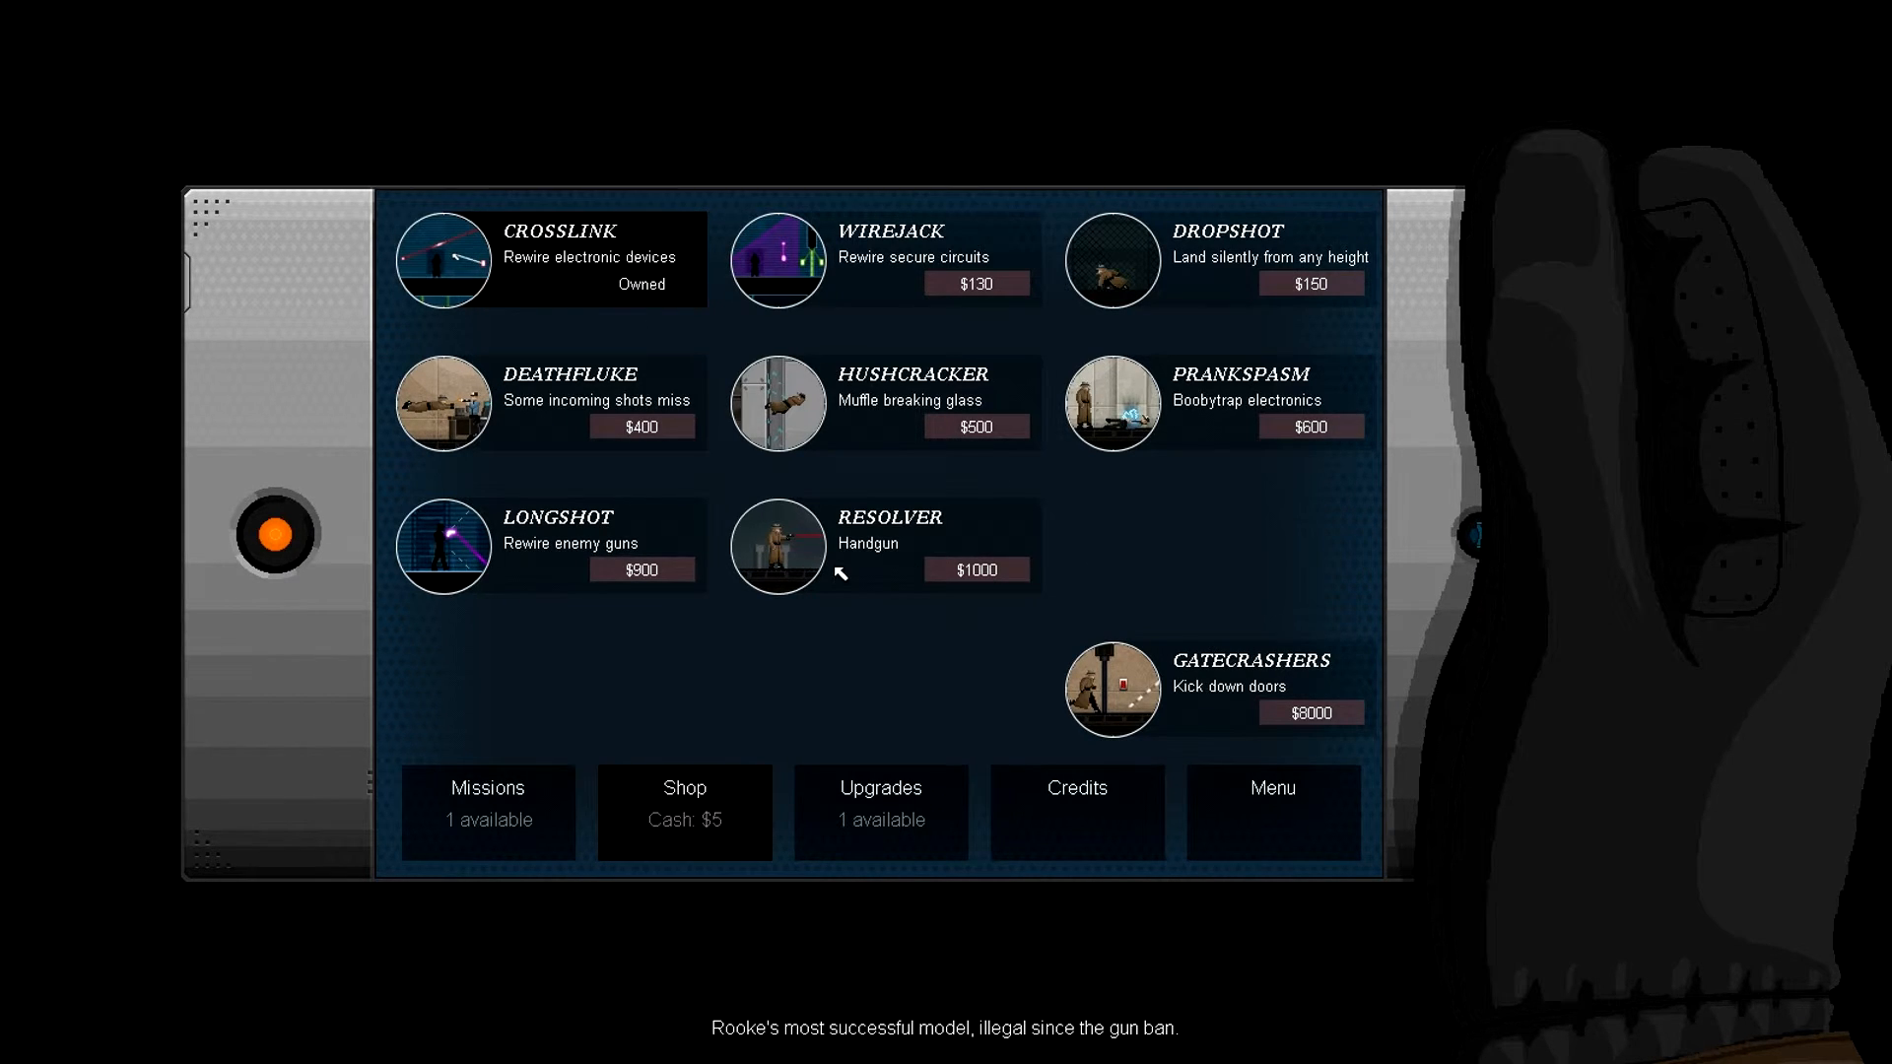
mouse_move(883, 743)
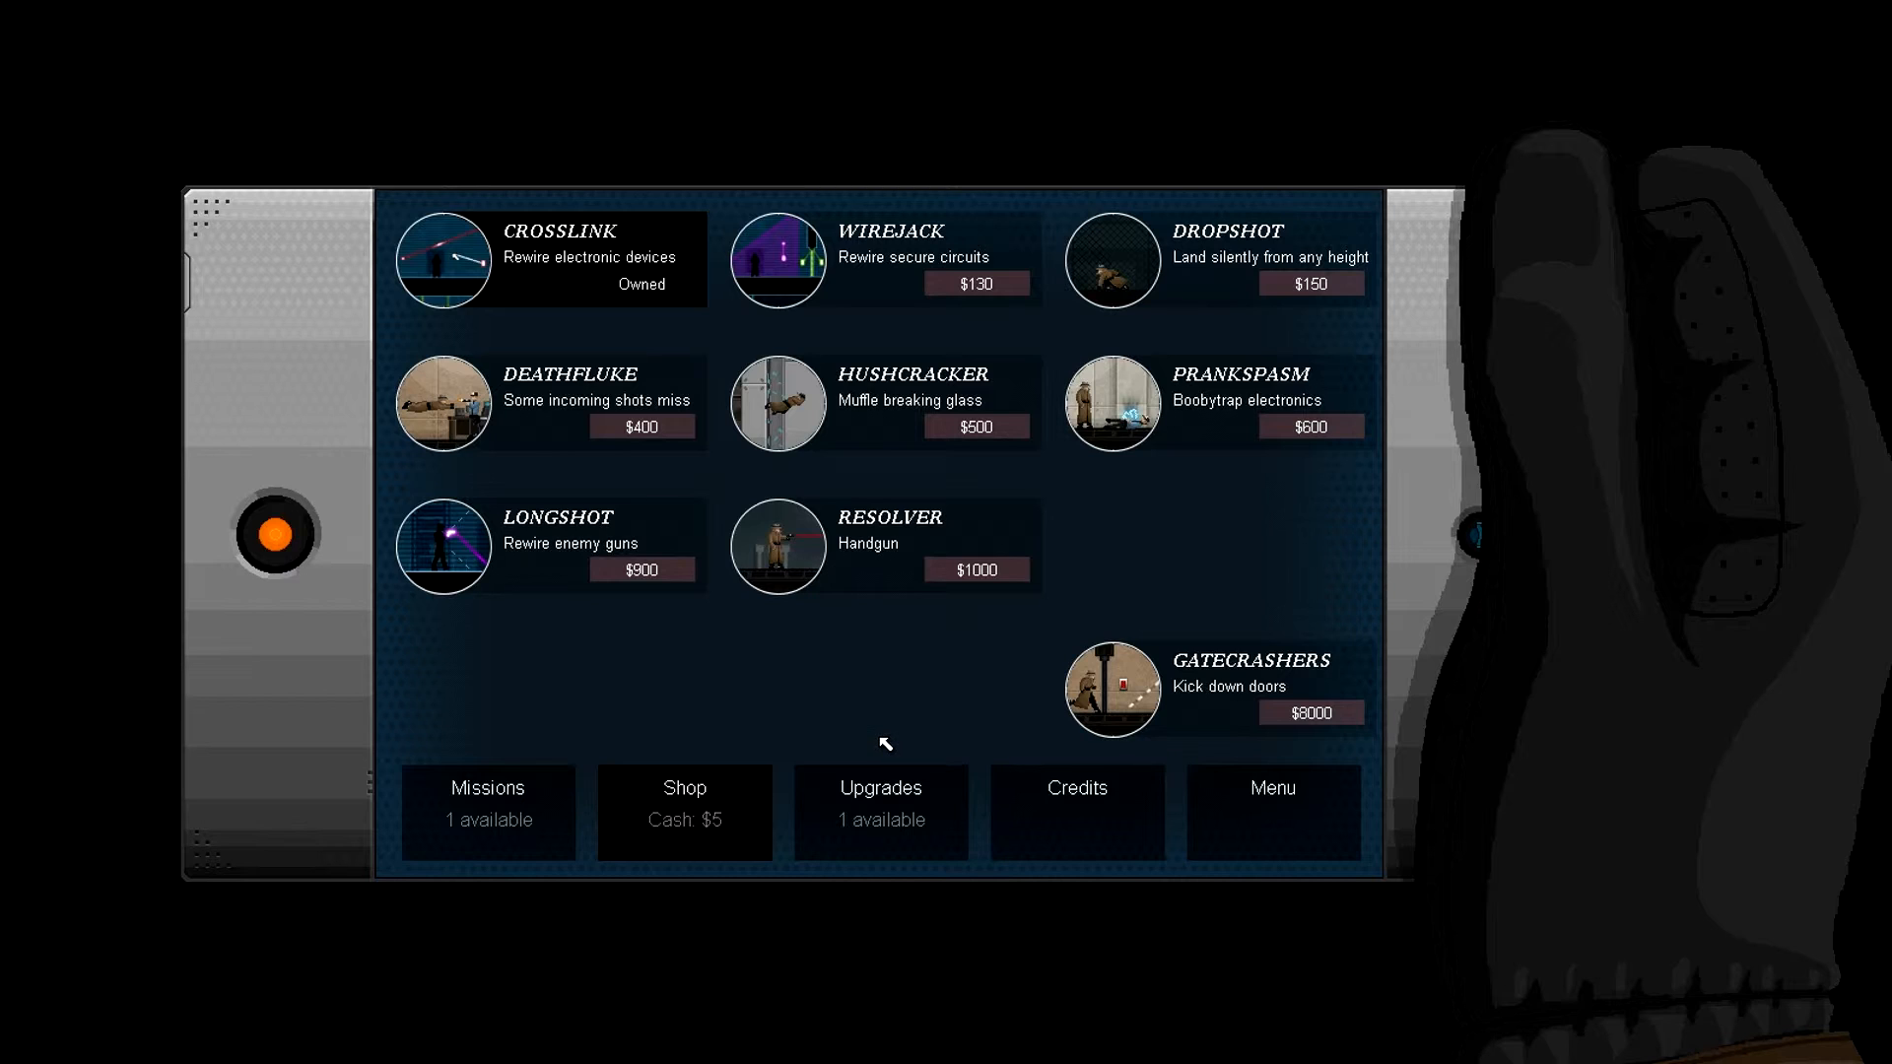
mouse_move(1035, 632)
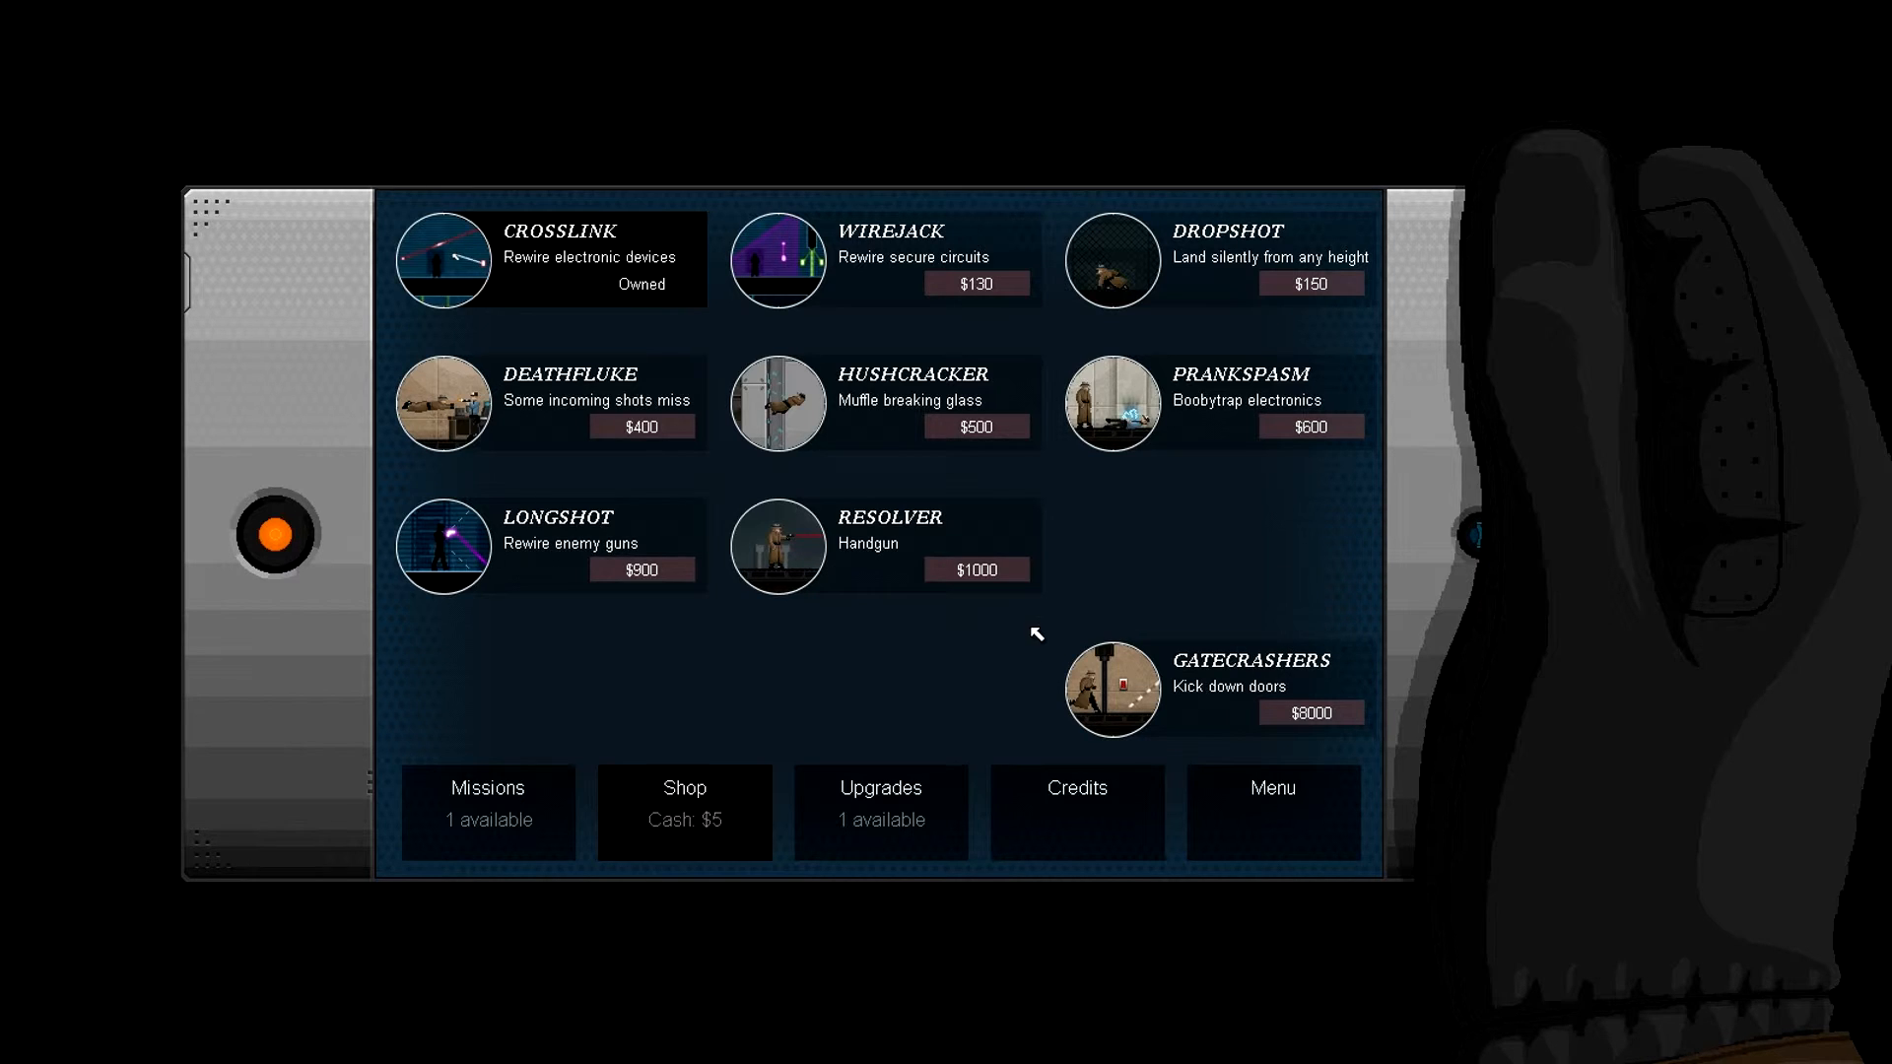
mouse_move(1273, 812)
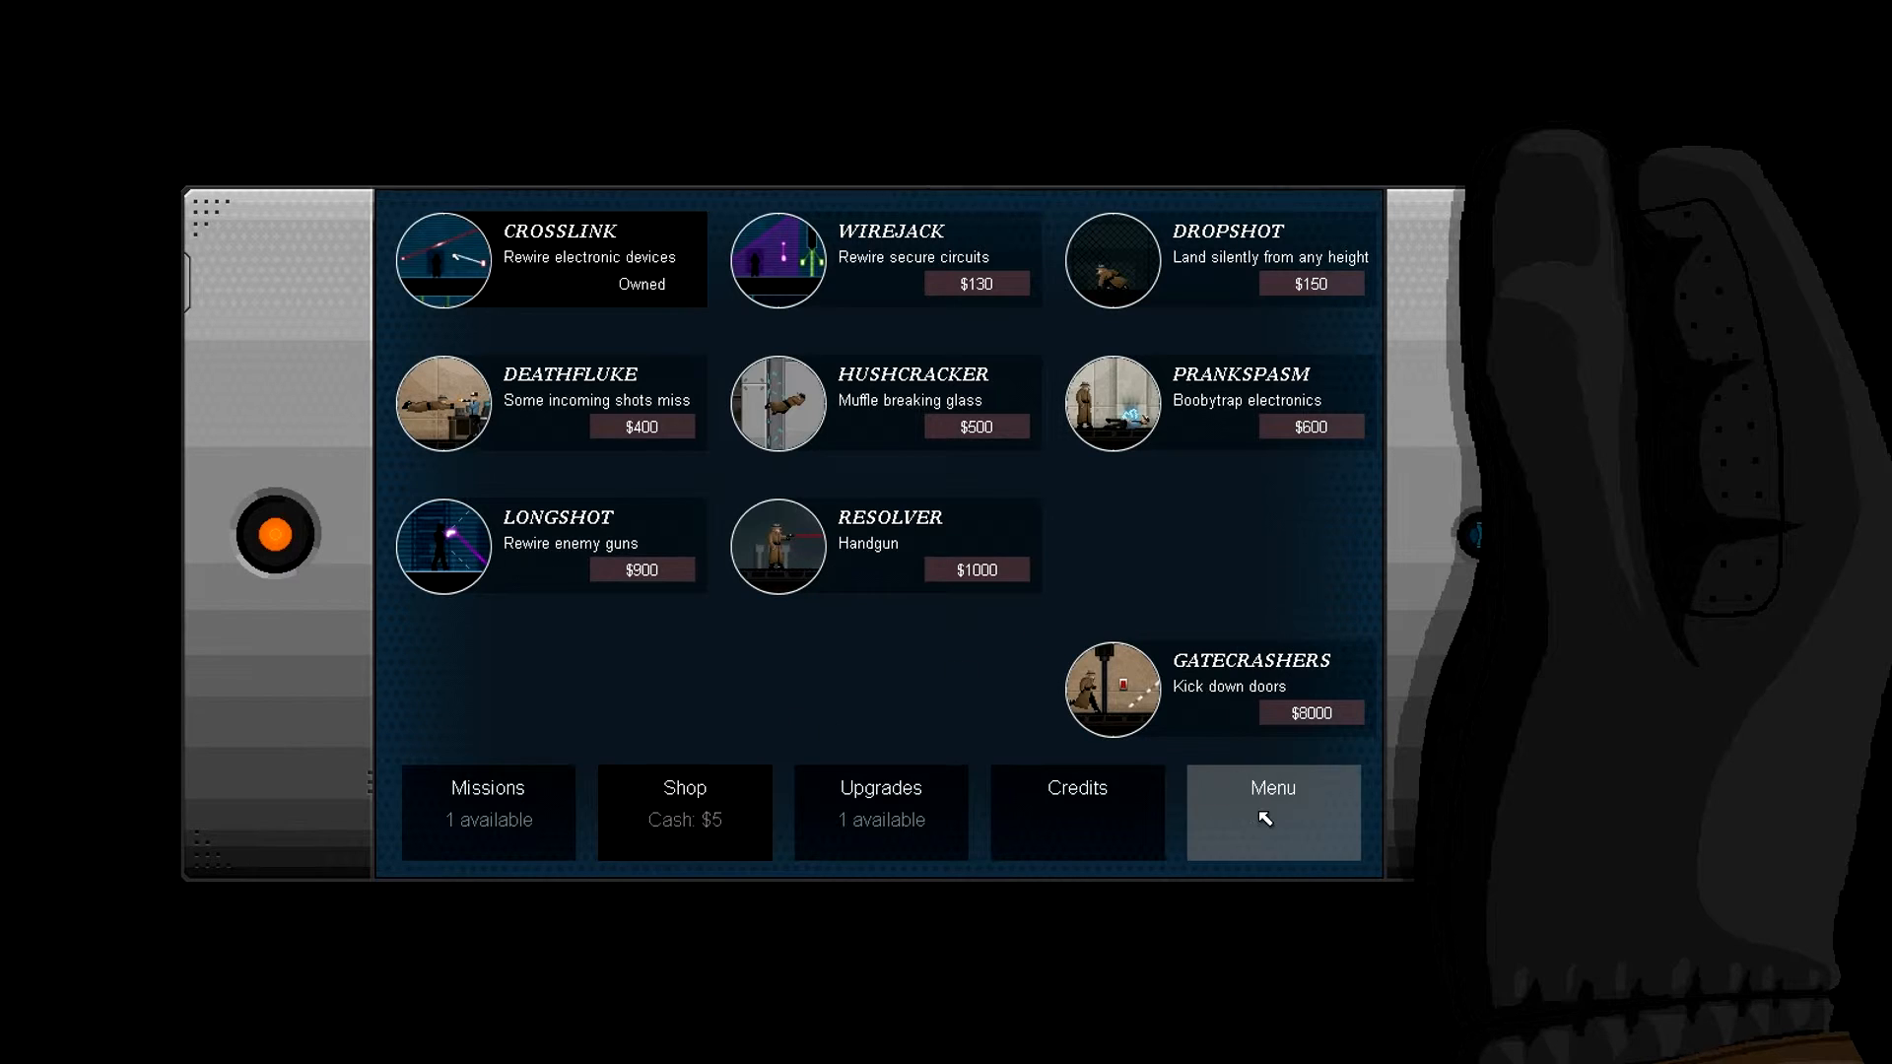
mouse_move(1243, 831)
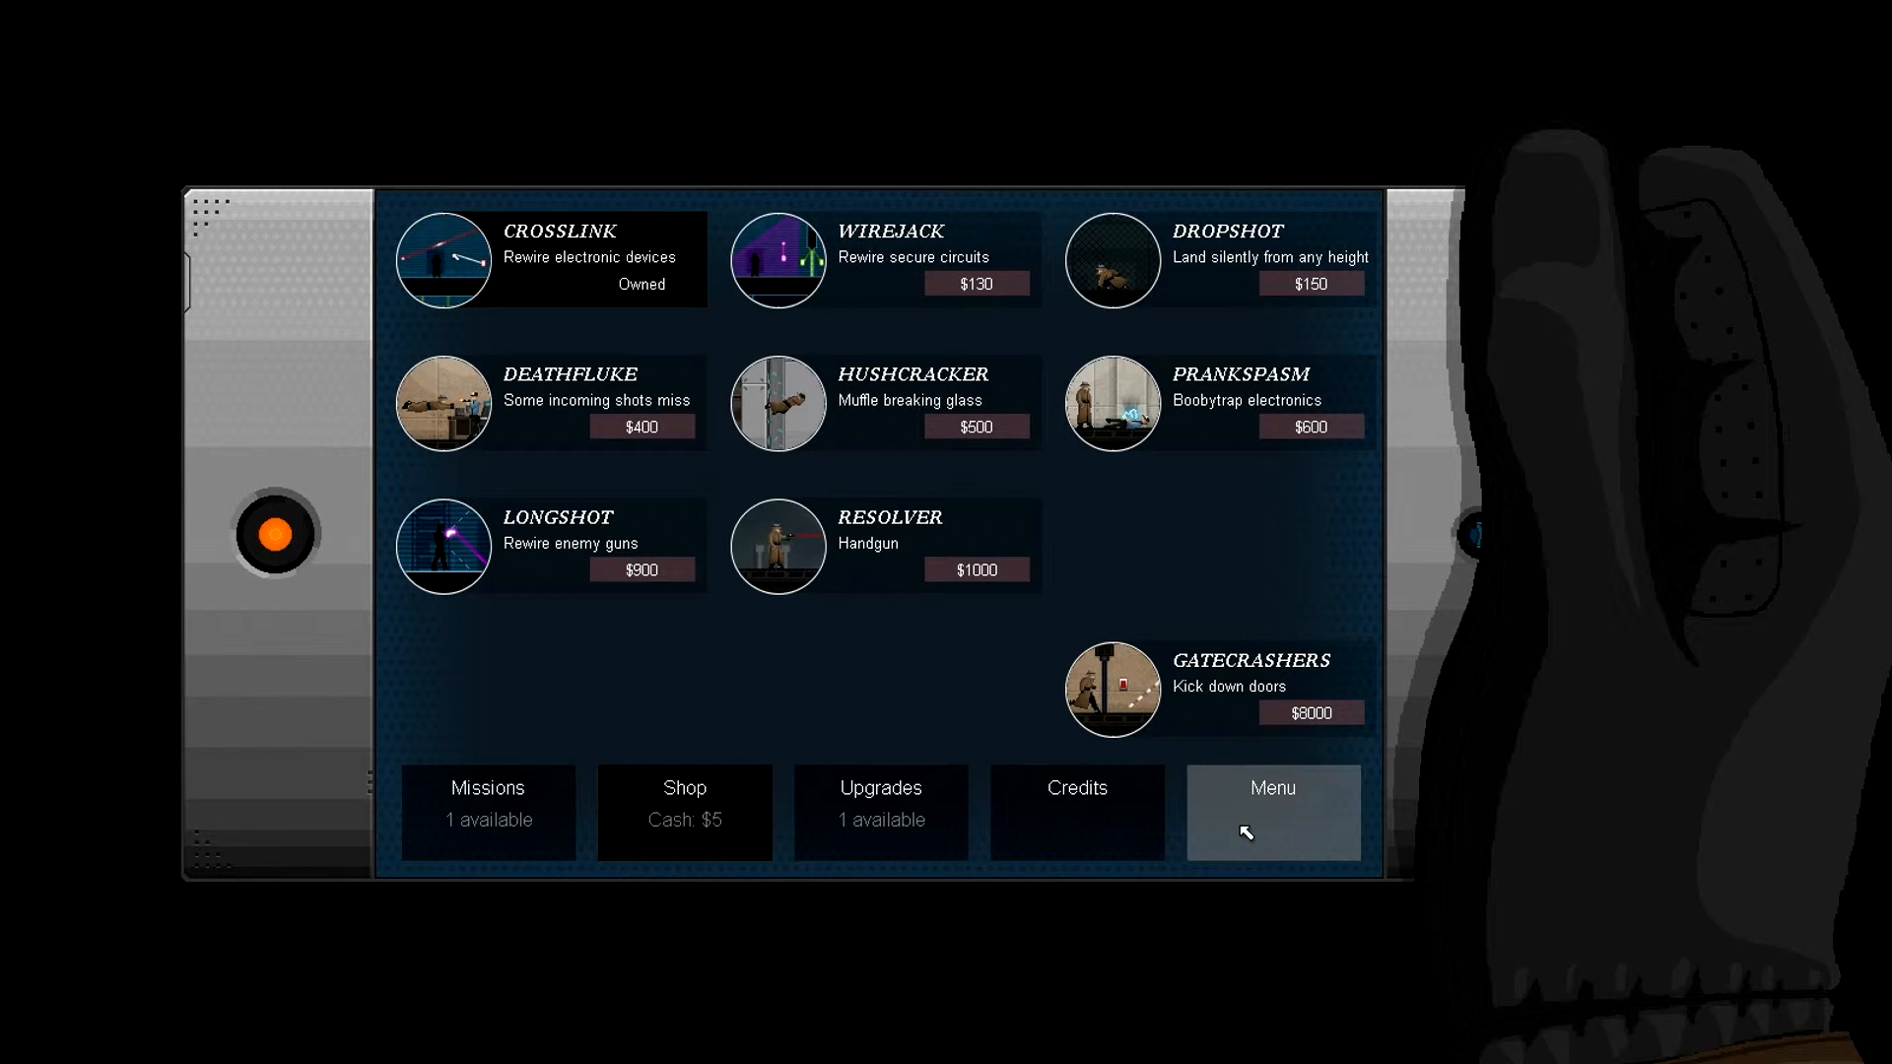
click(1271, 812)
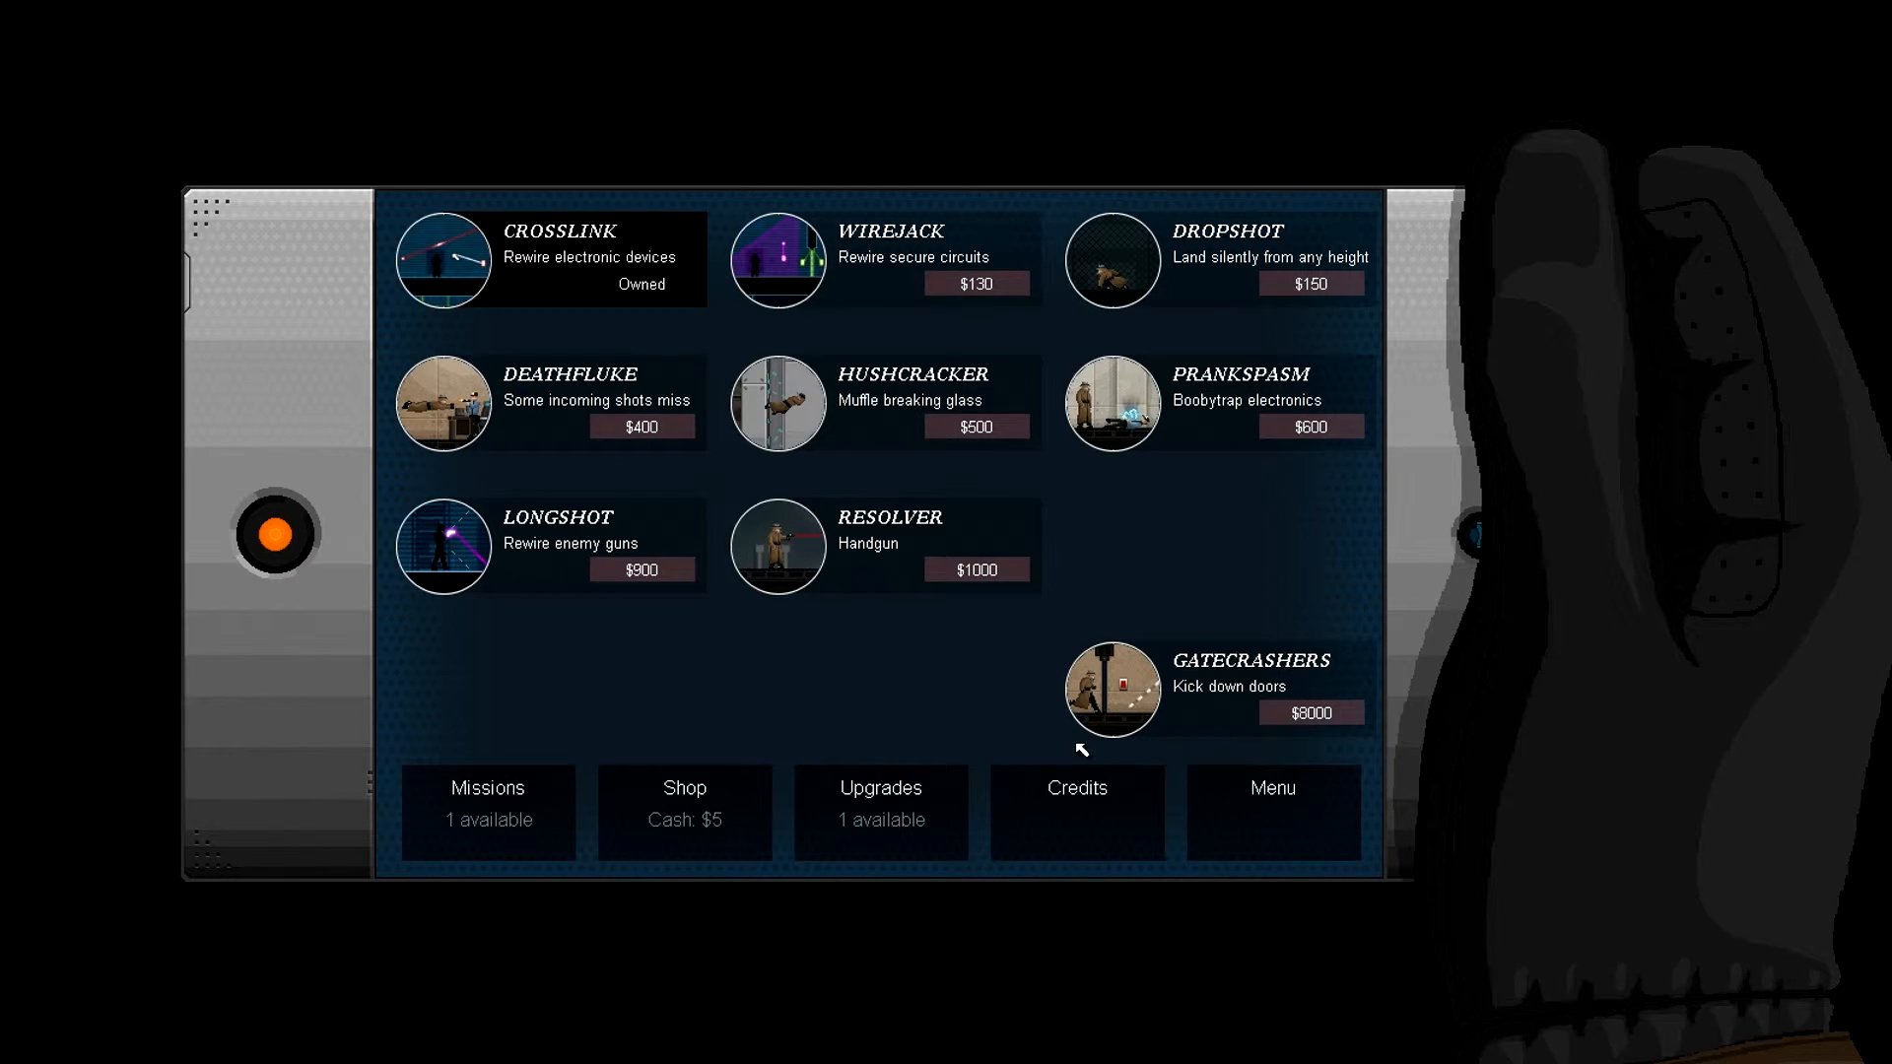
click(487, 812)
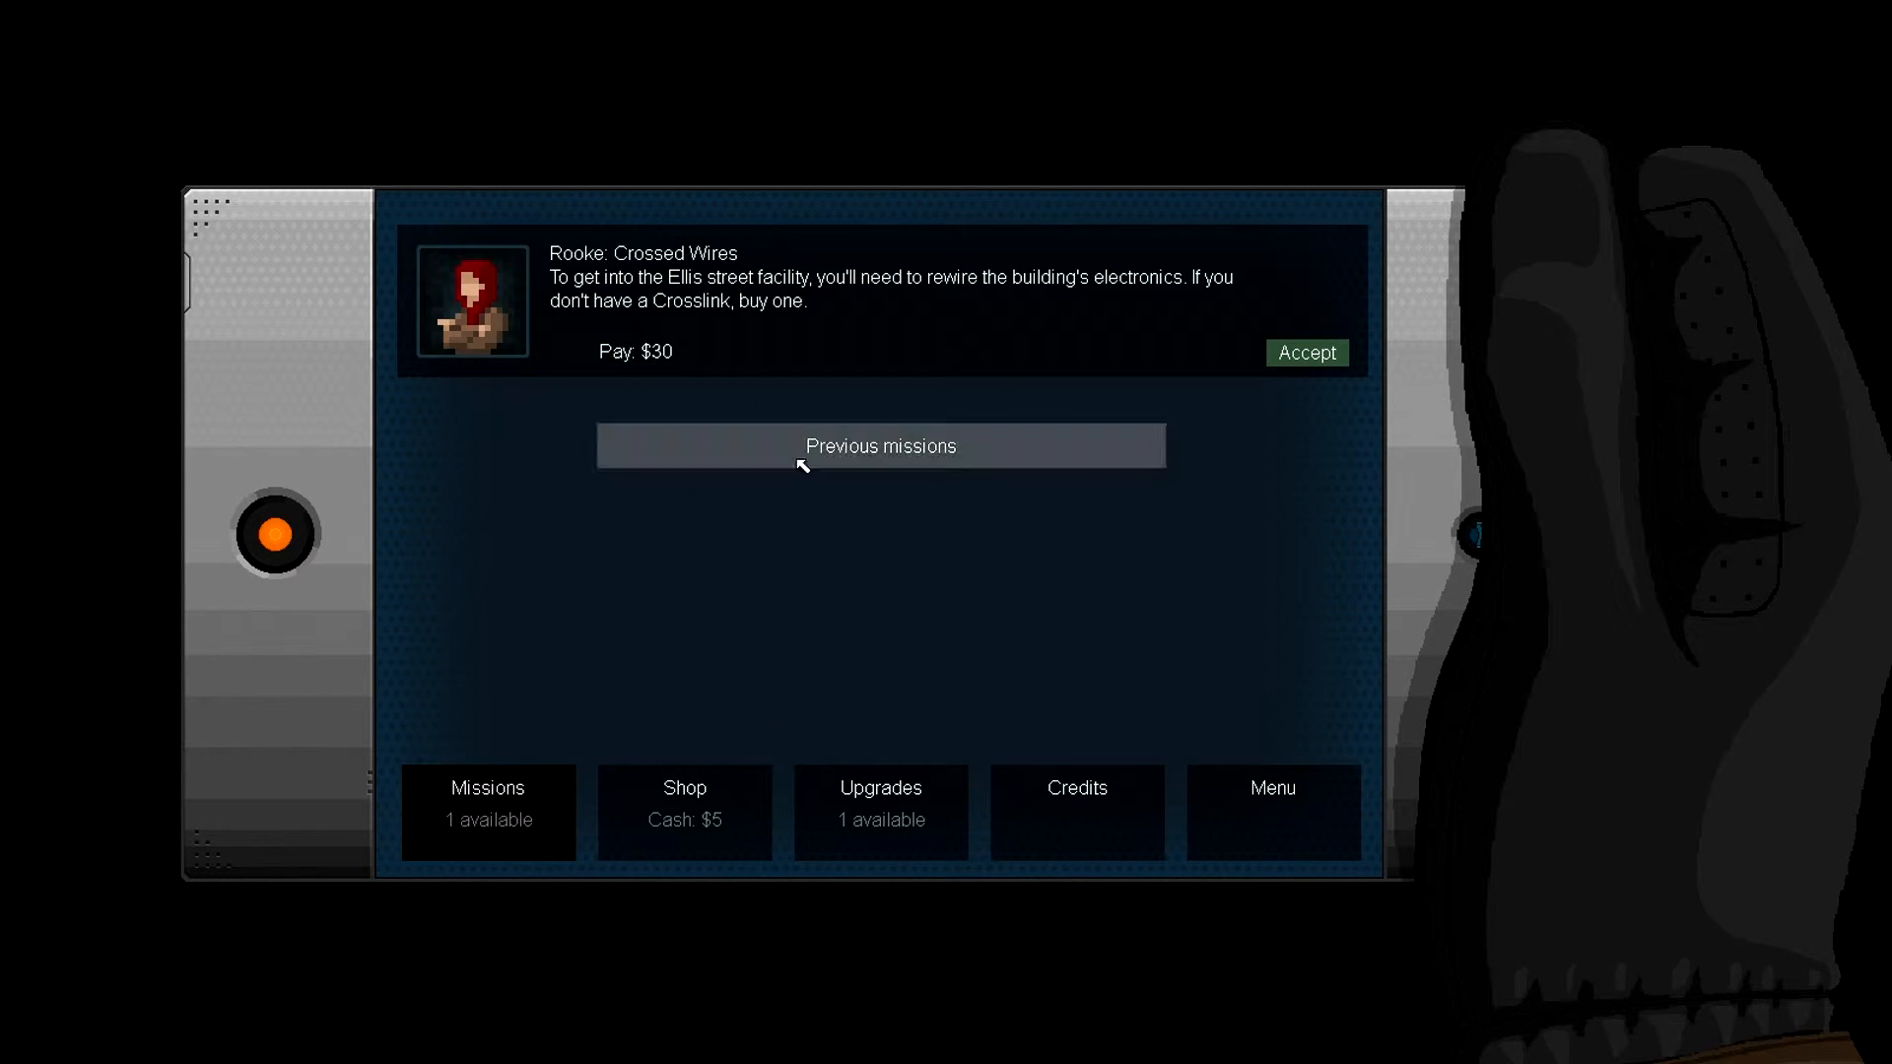
mouse_move(1335, 335)
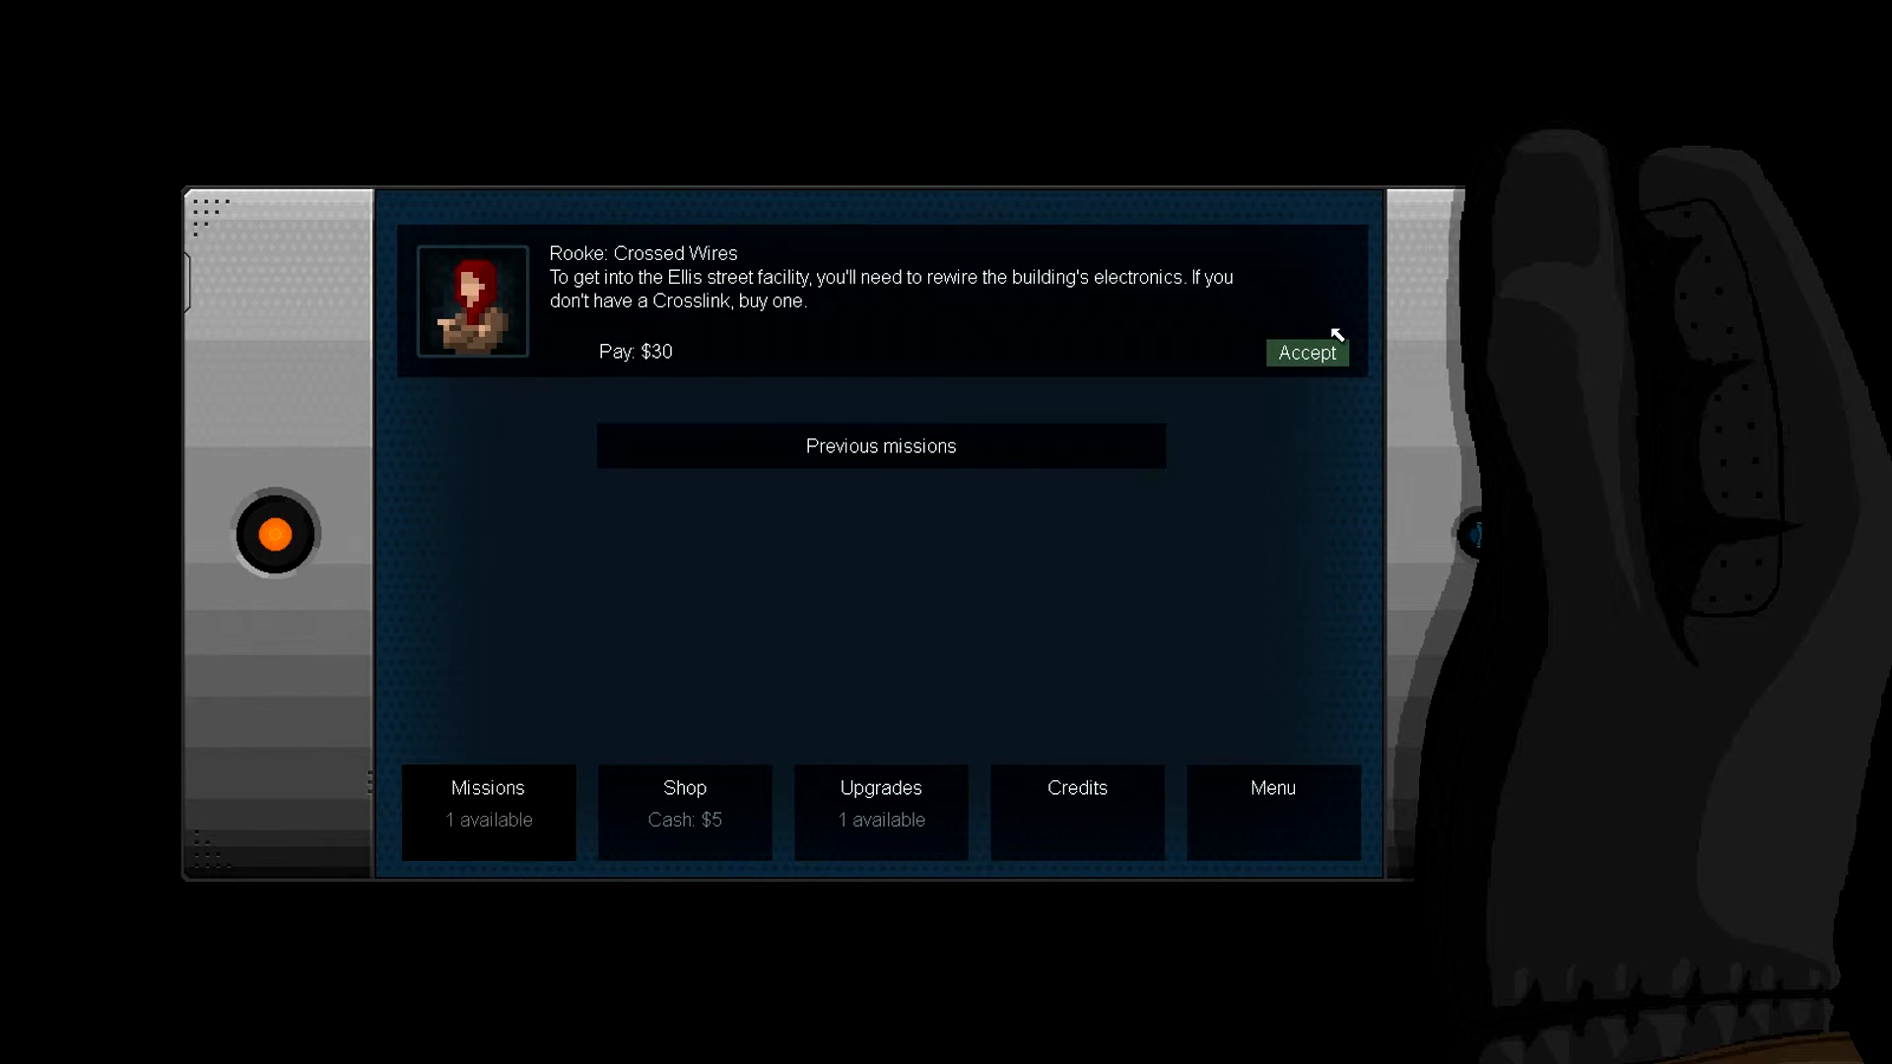
- Accept the Crossed Wires mission and ask Rooke how to get in
click(1305, 353)
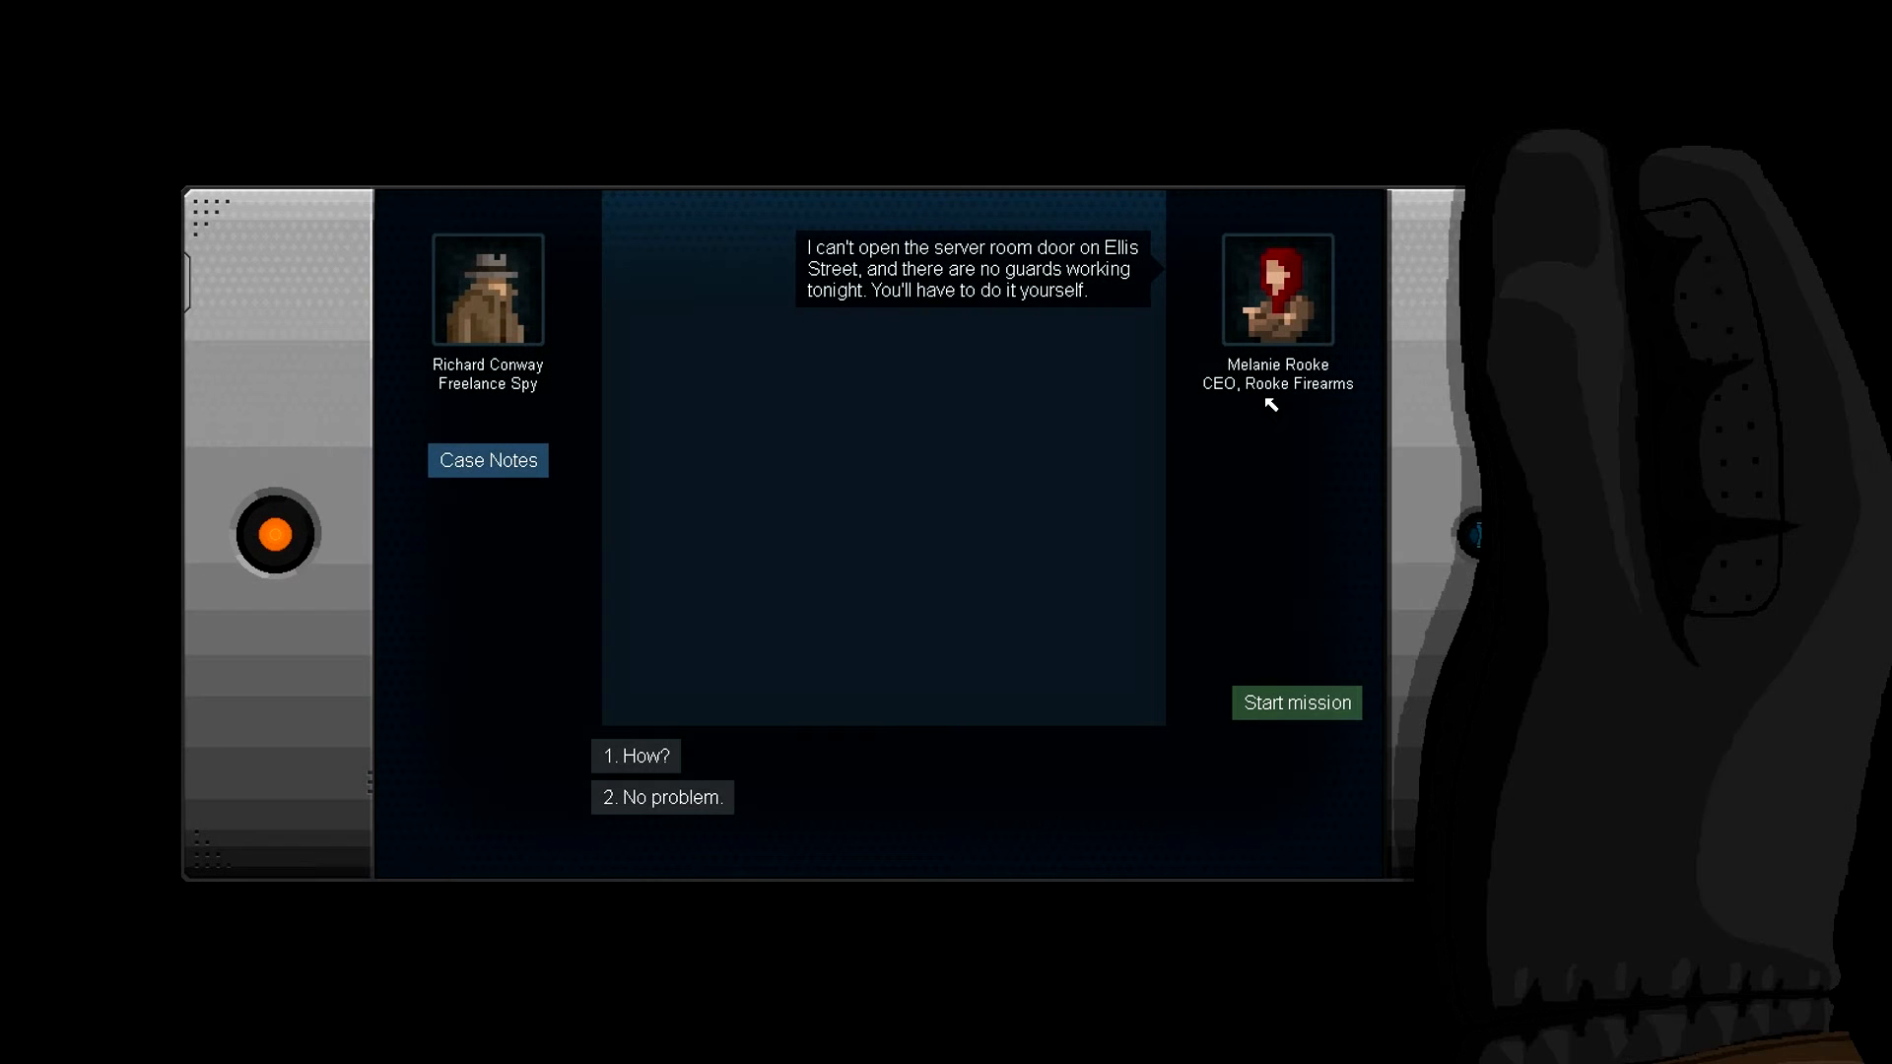
mouse_move(1255, 412)
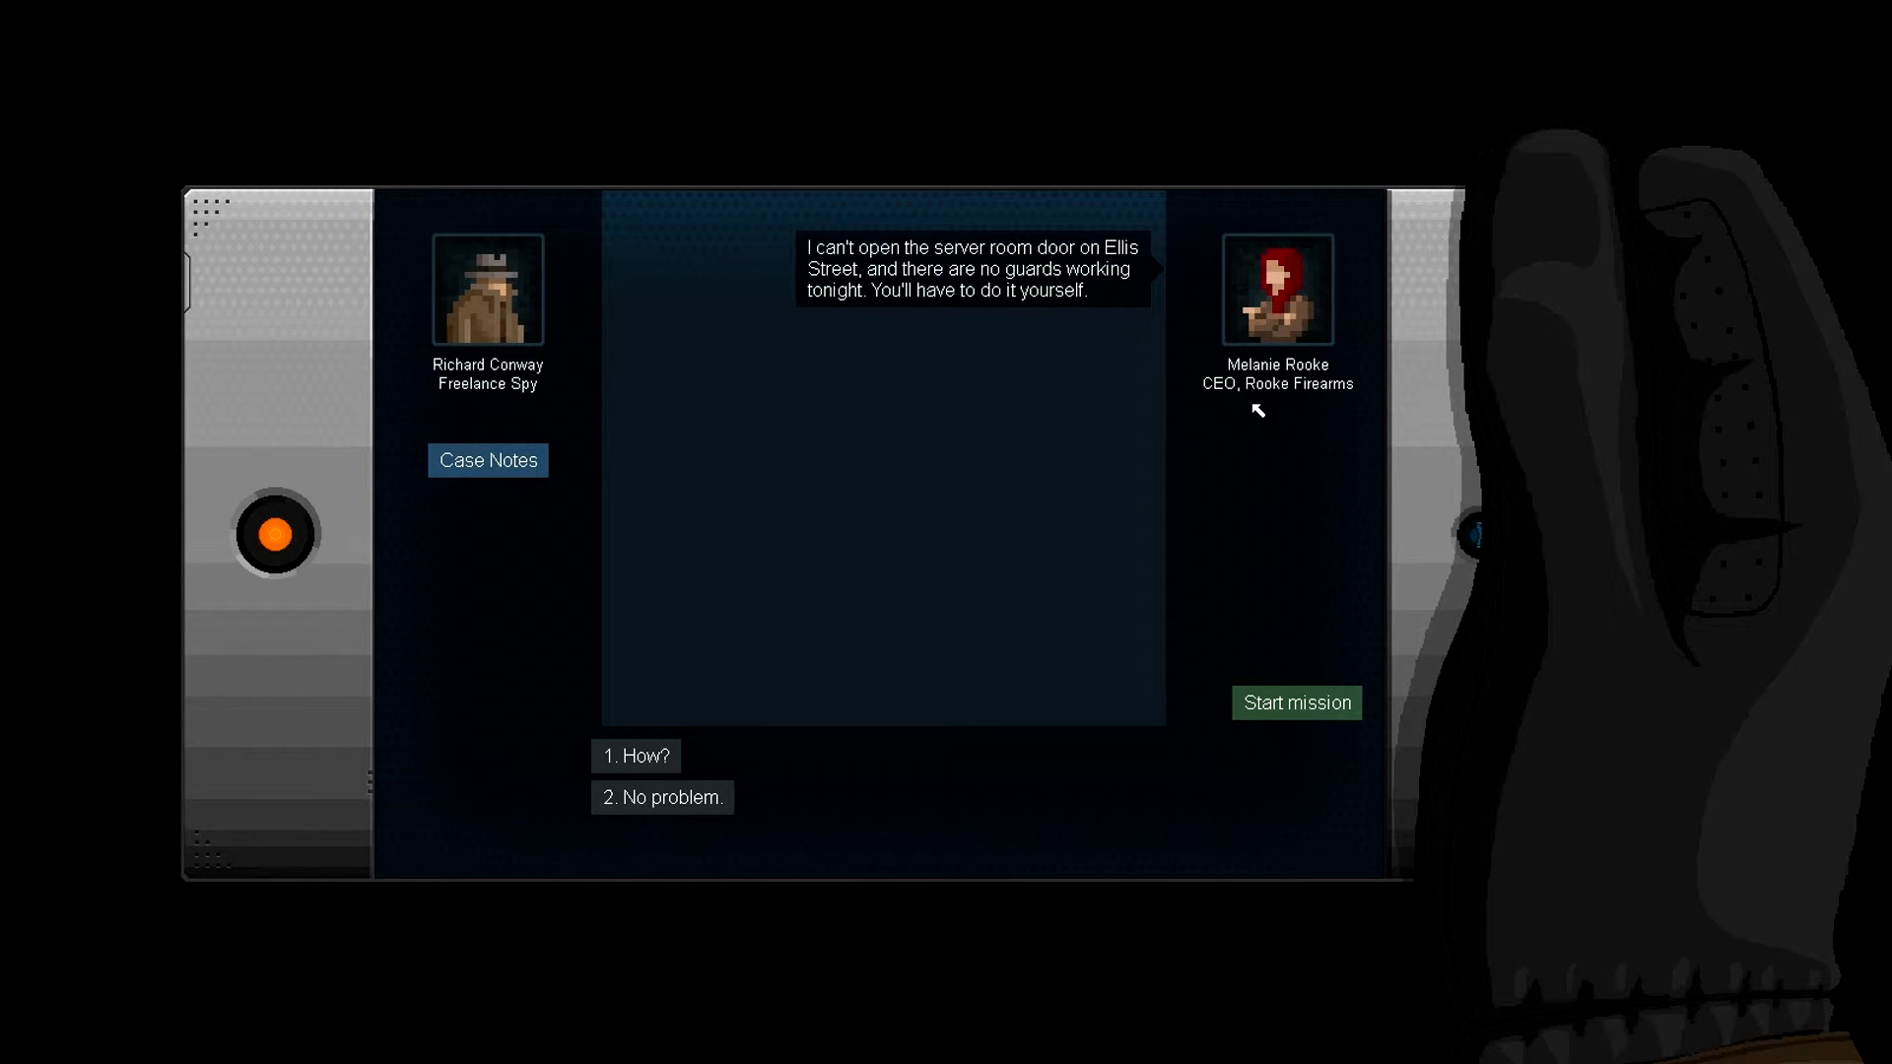
mouse_move(855, 331)
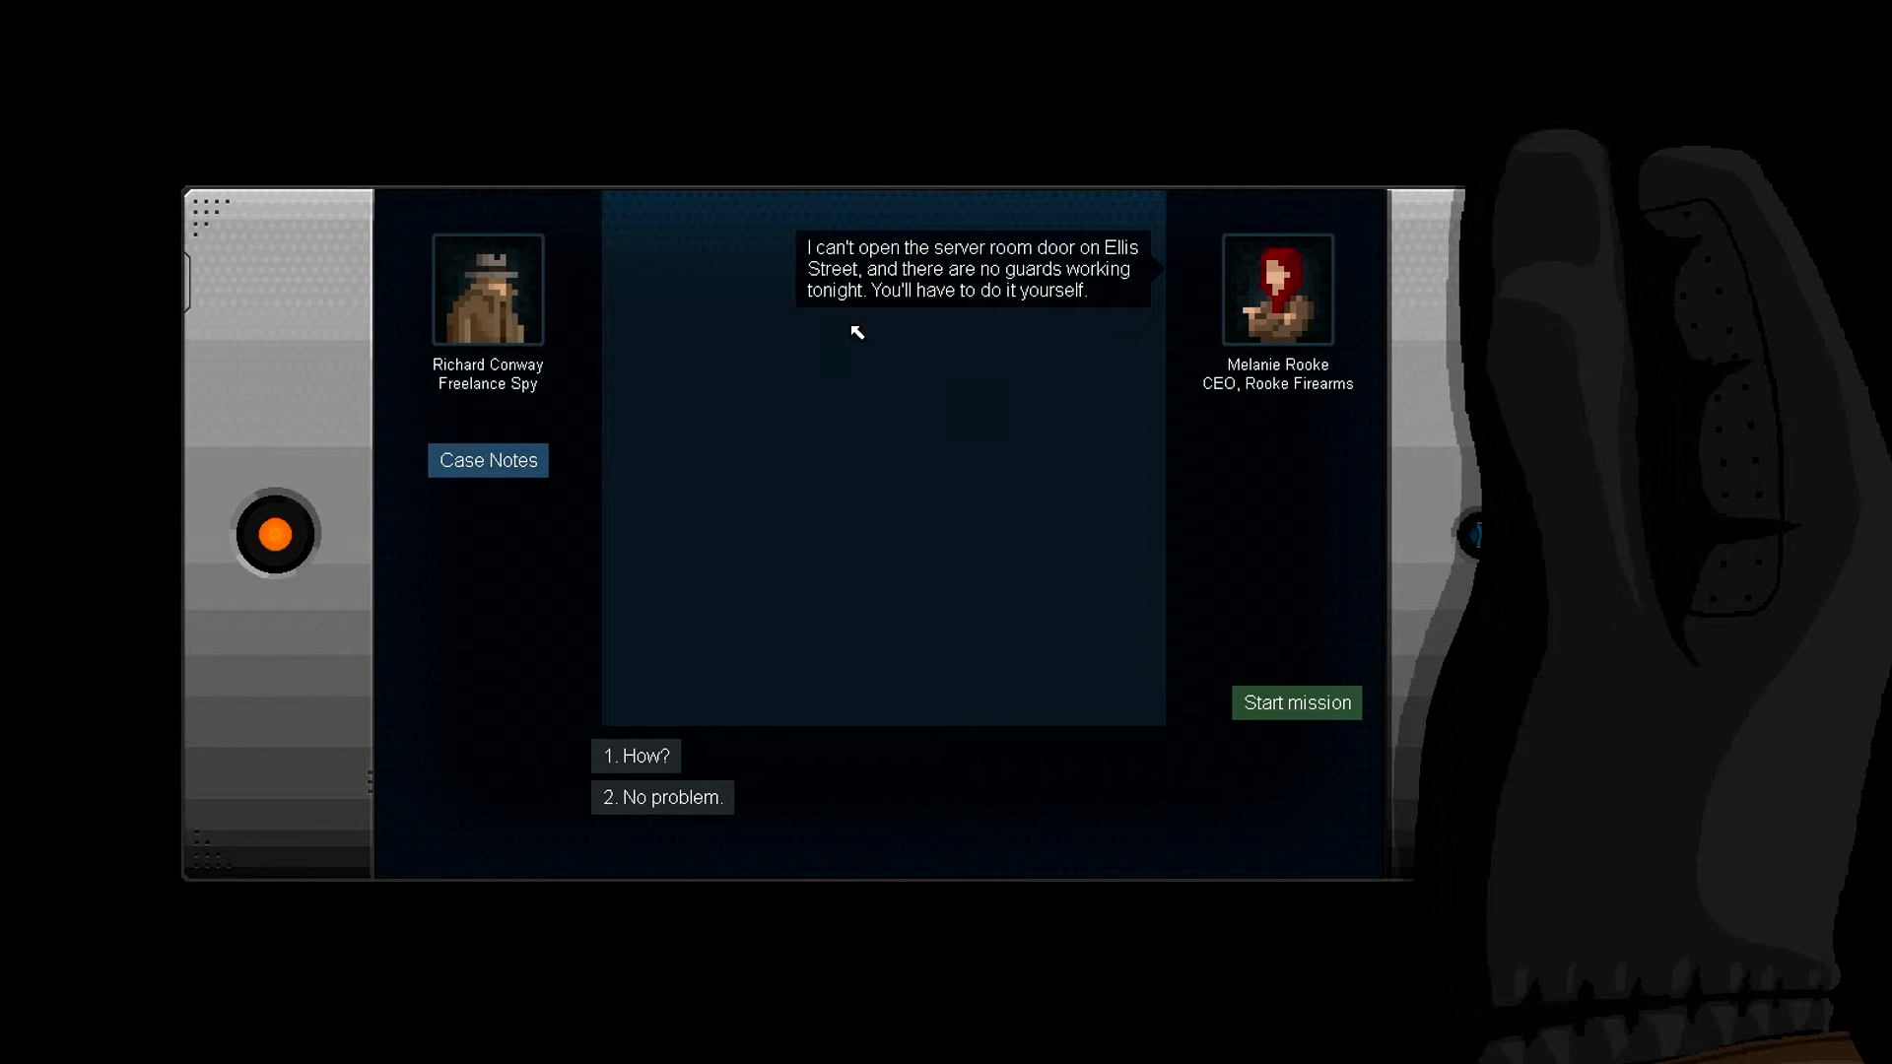
mouse_move(855, 254)
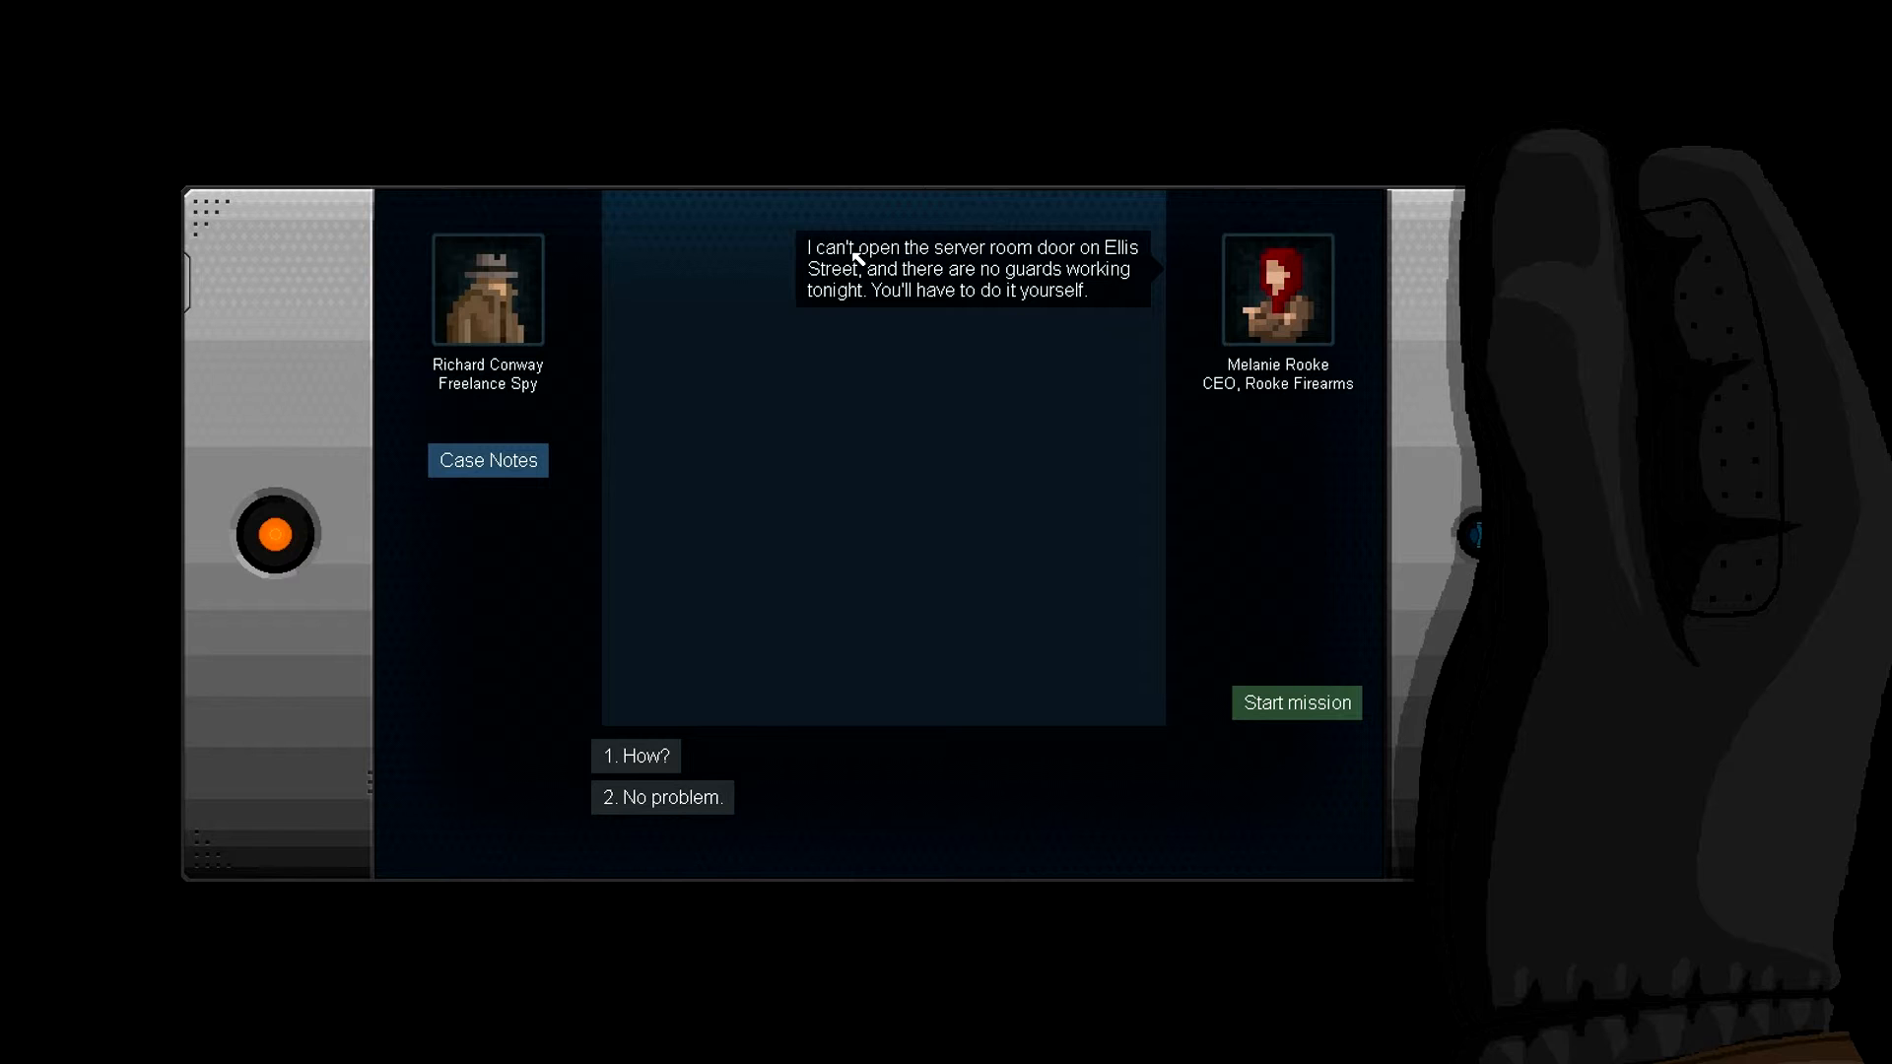
mouse_move(1115, 257)
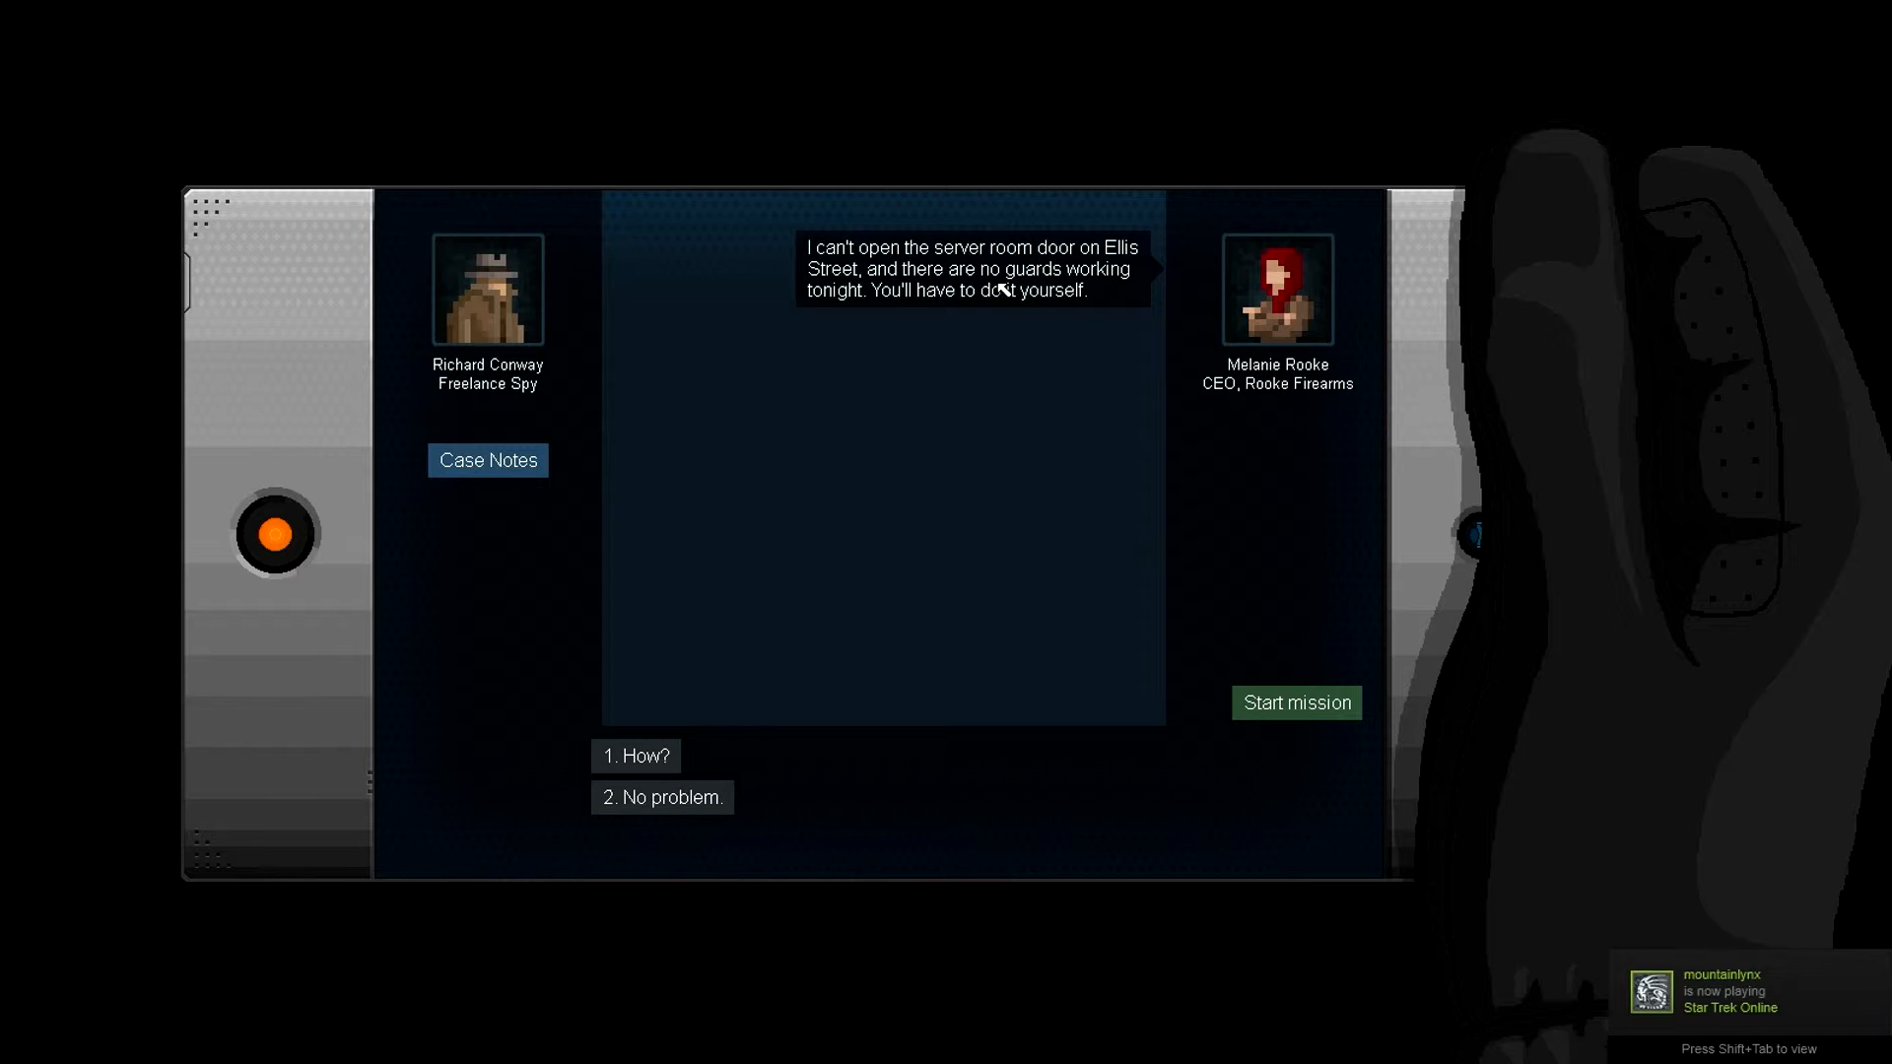
mouse_move(928, 322)
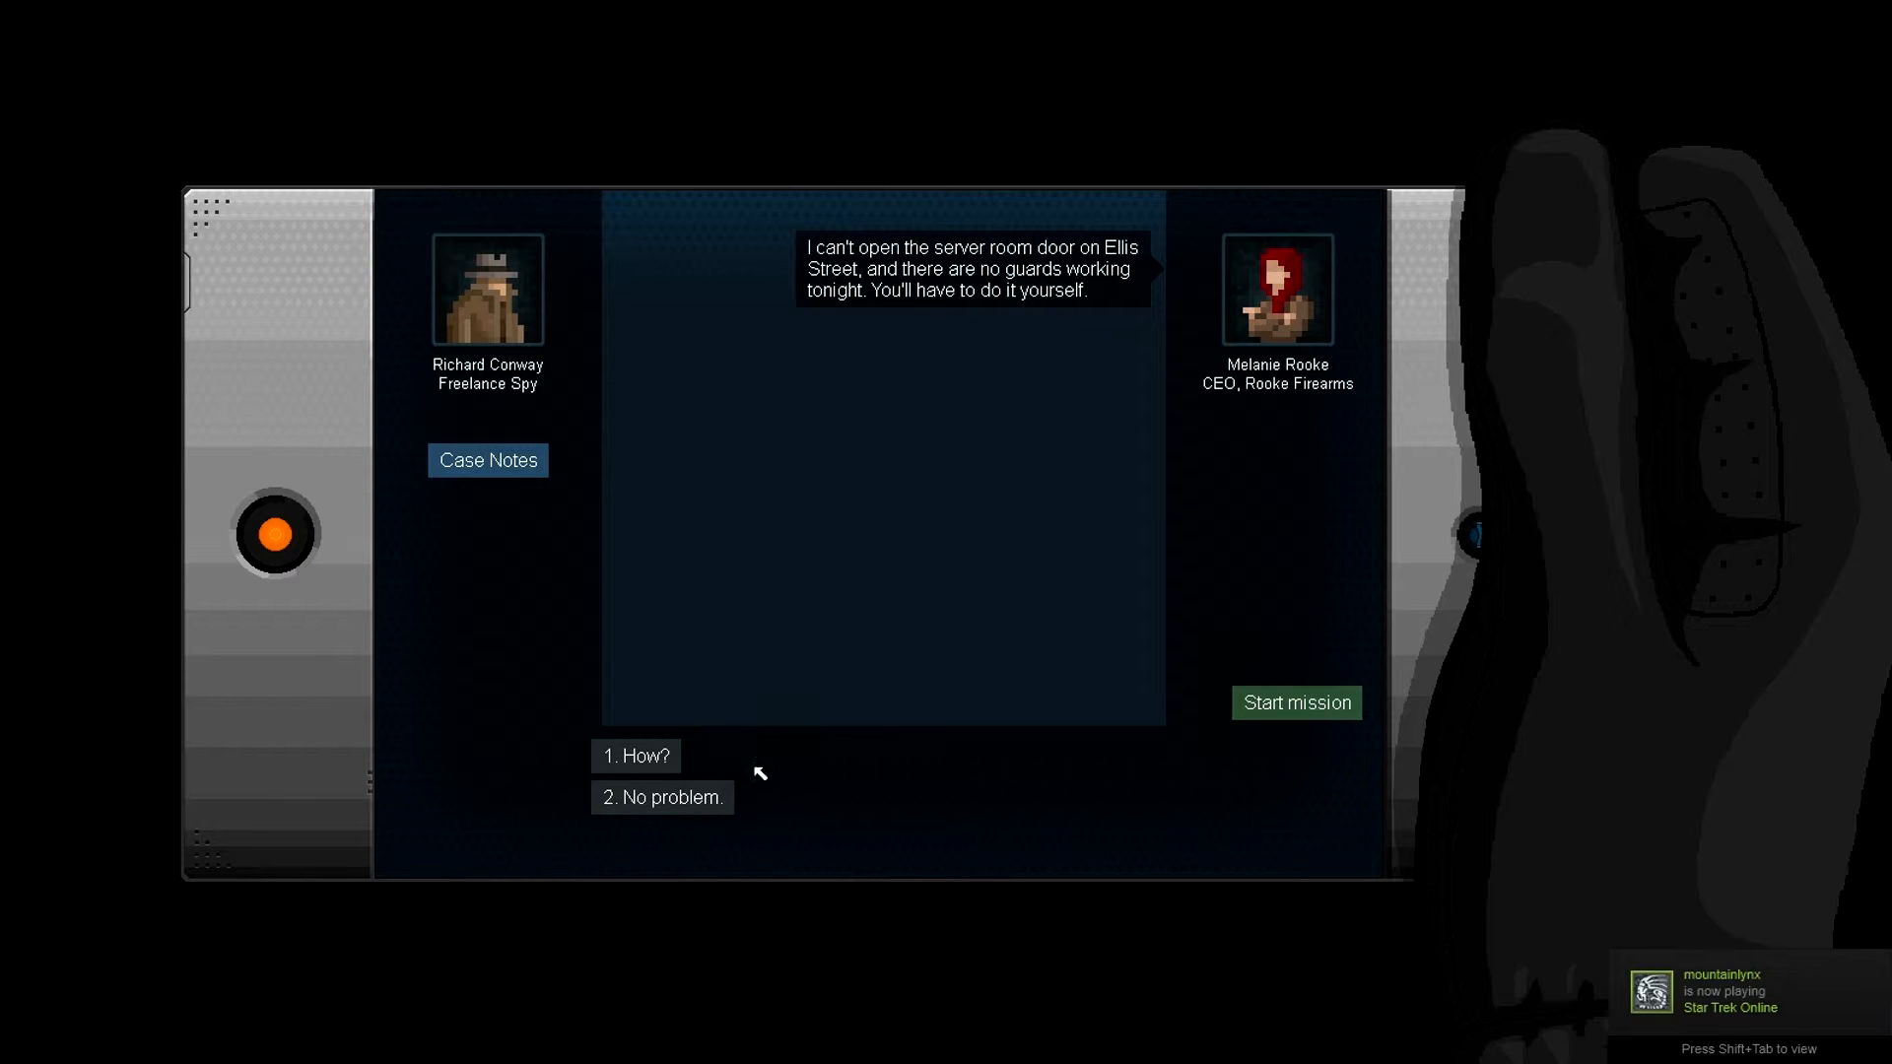
click(636, 754)
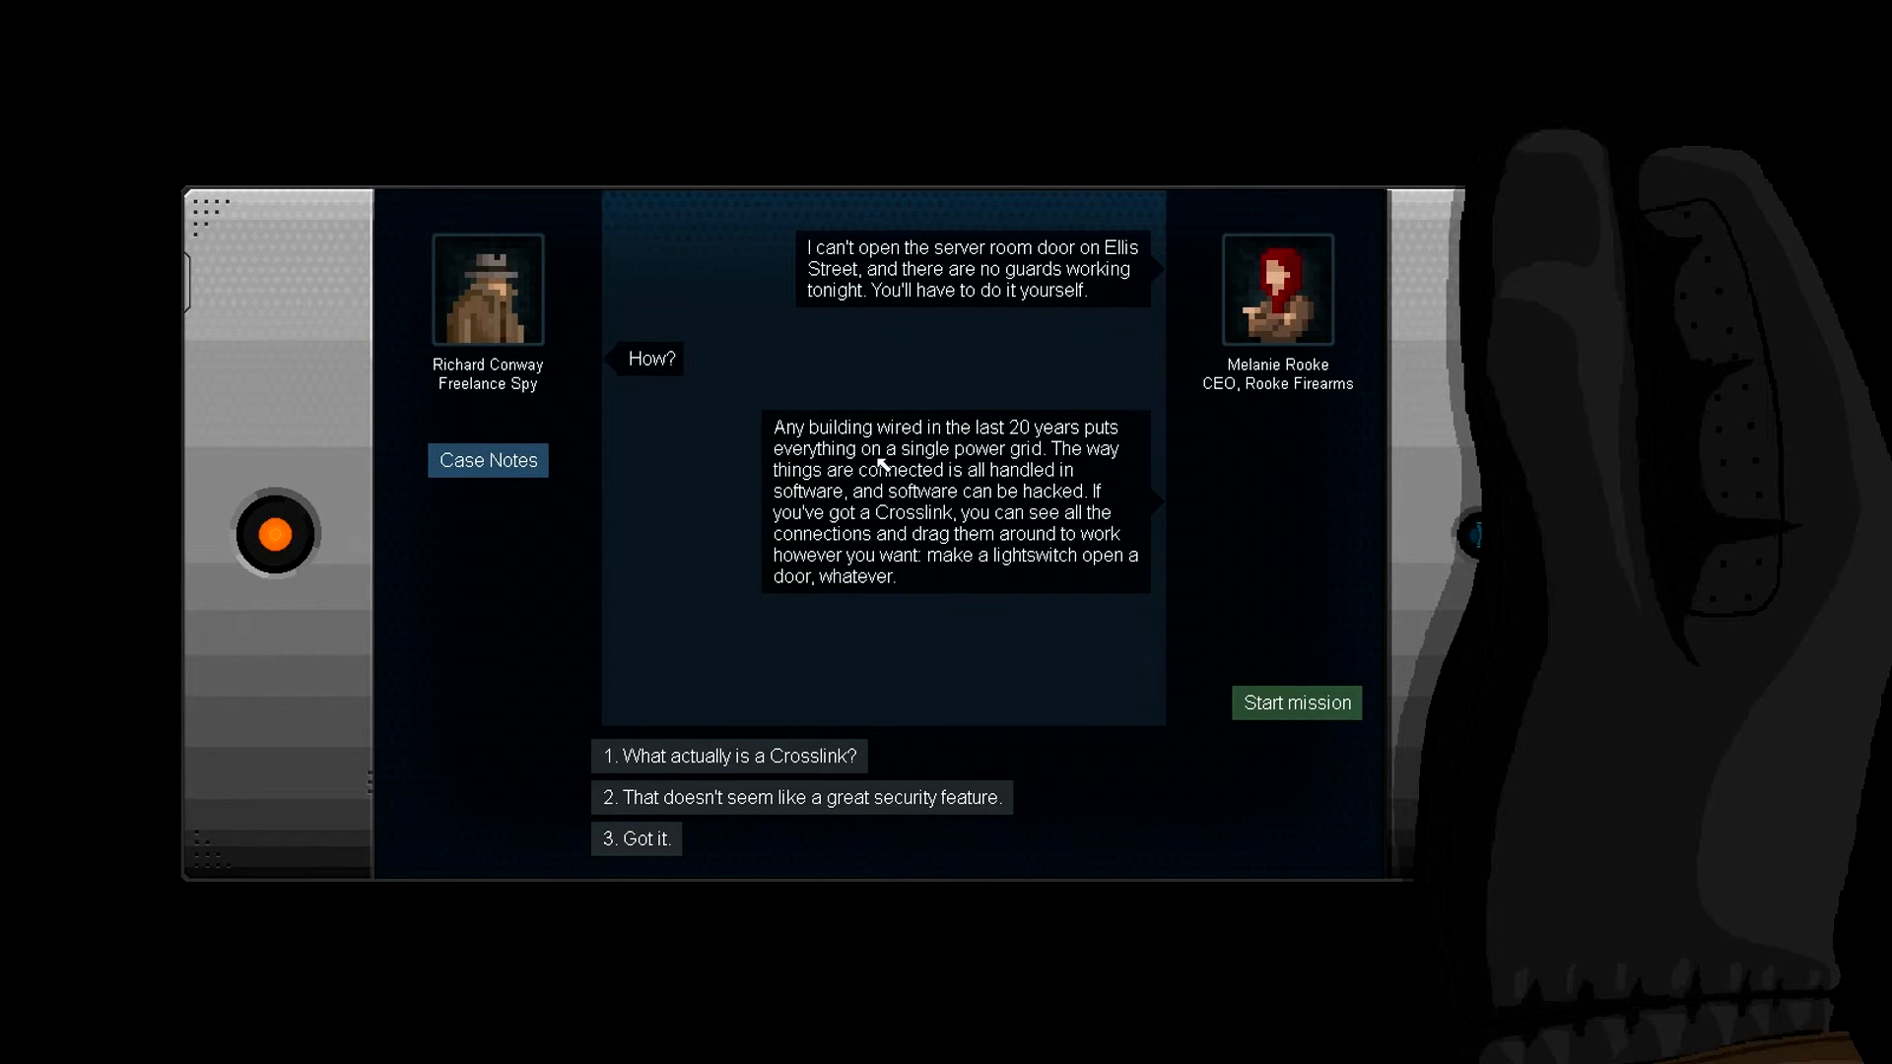
mouse_move(995, 482)
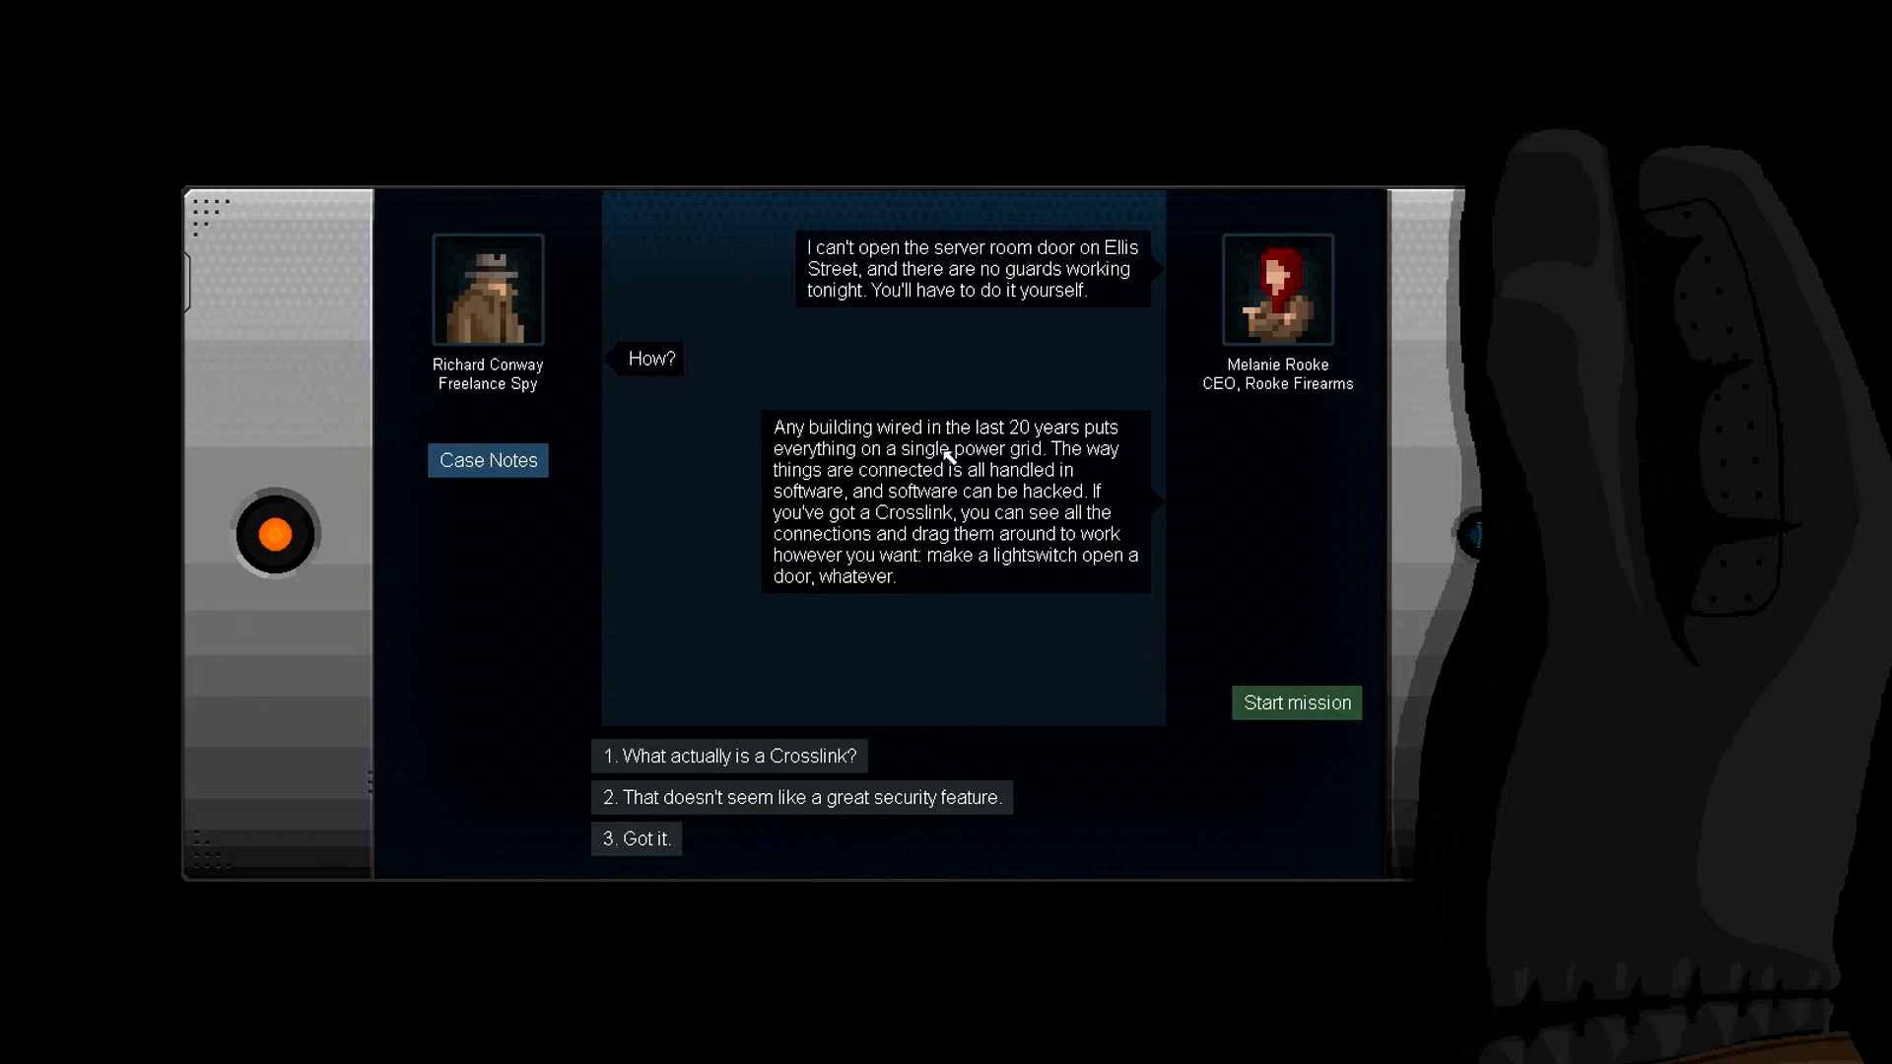
mouse_move(1027, 496)
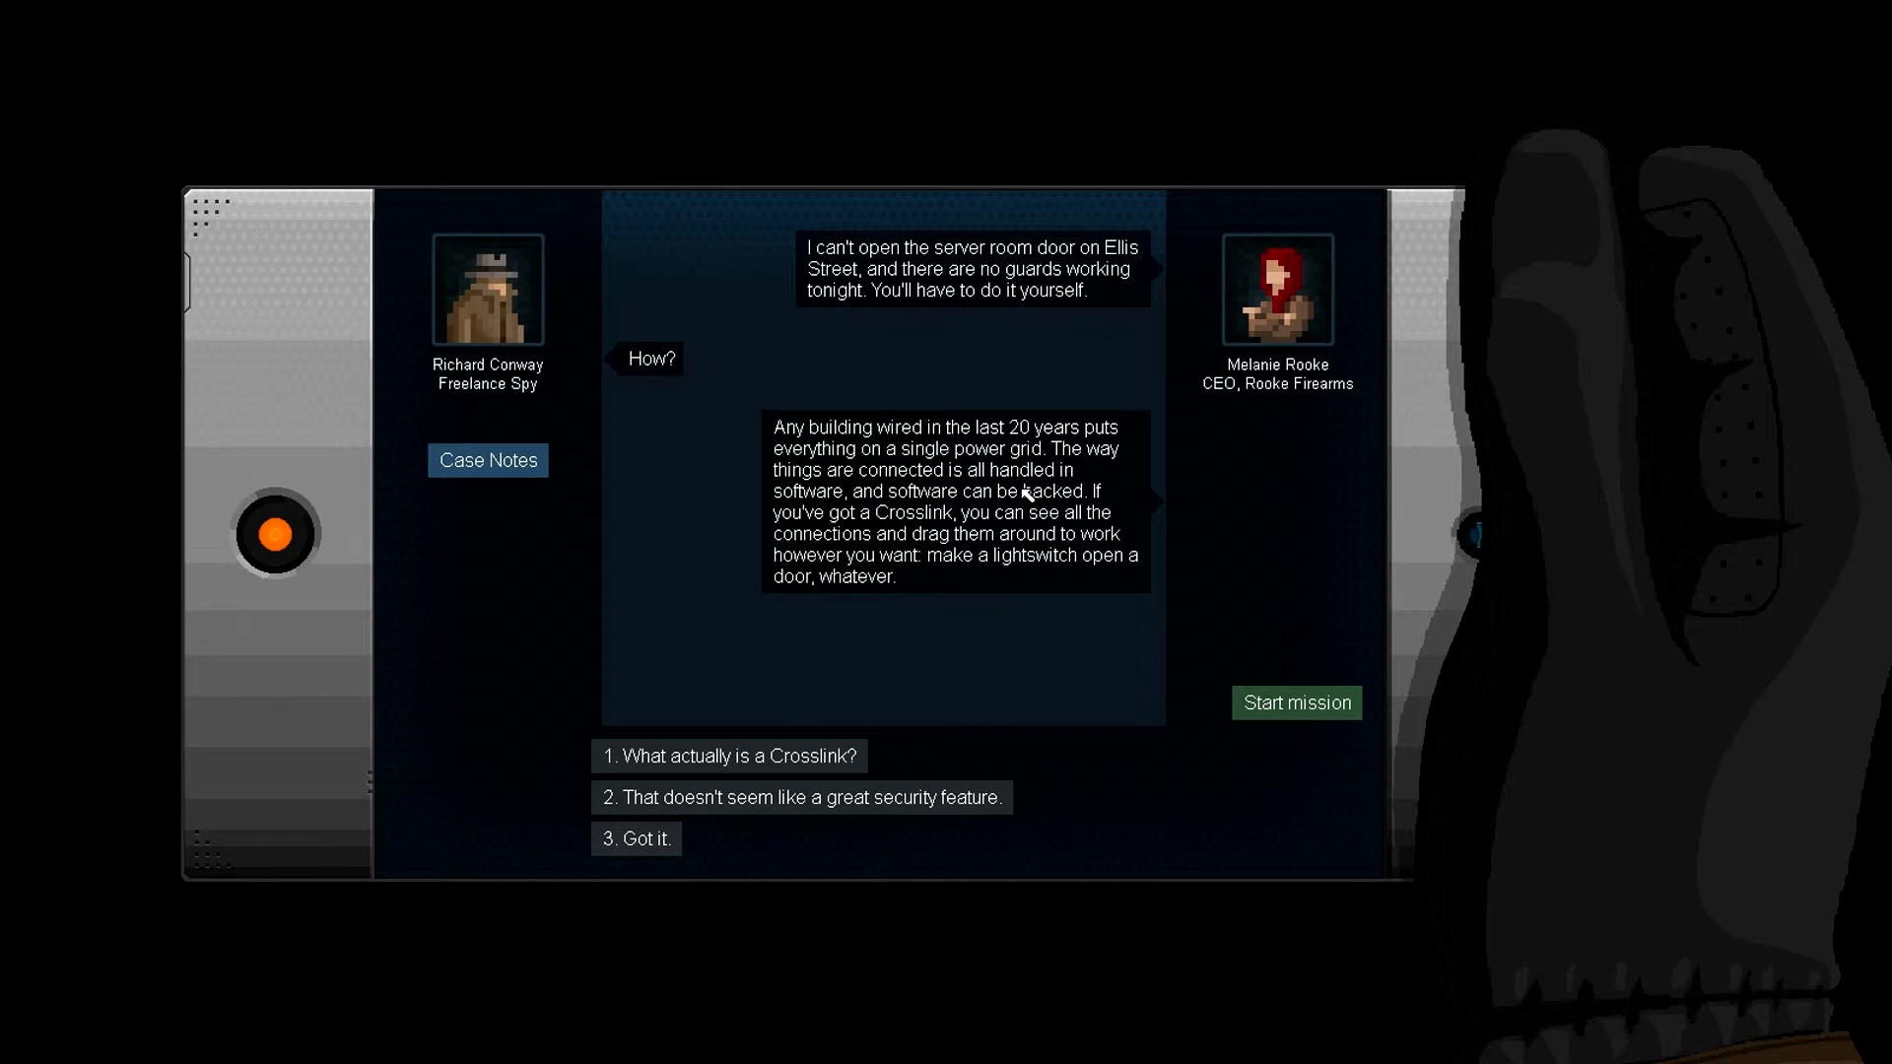
mouse_move(865, 535)
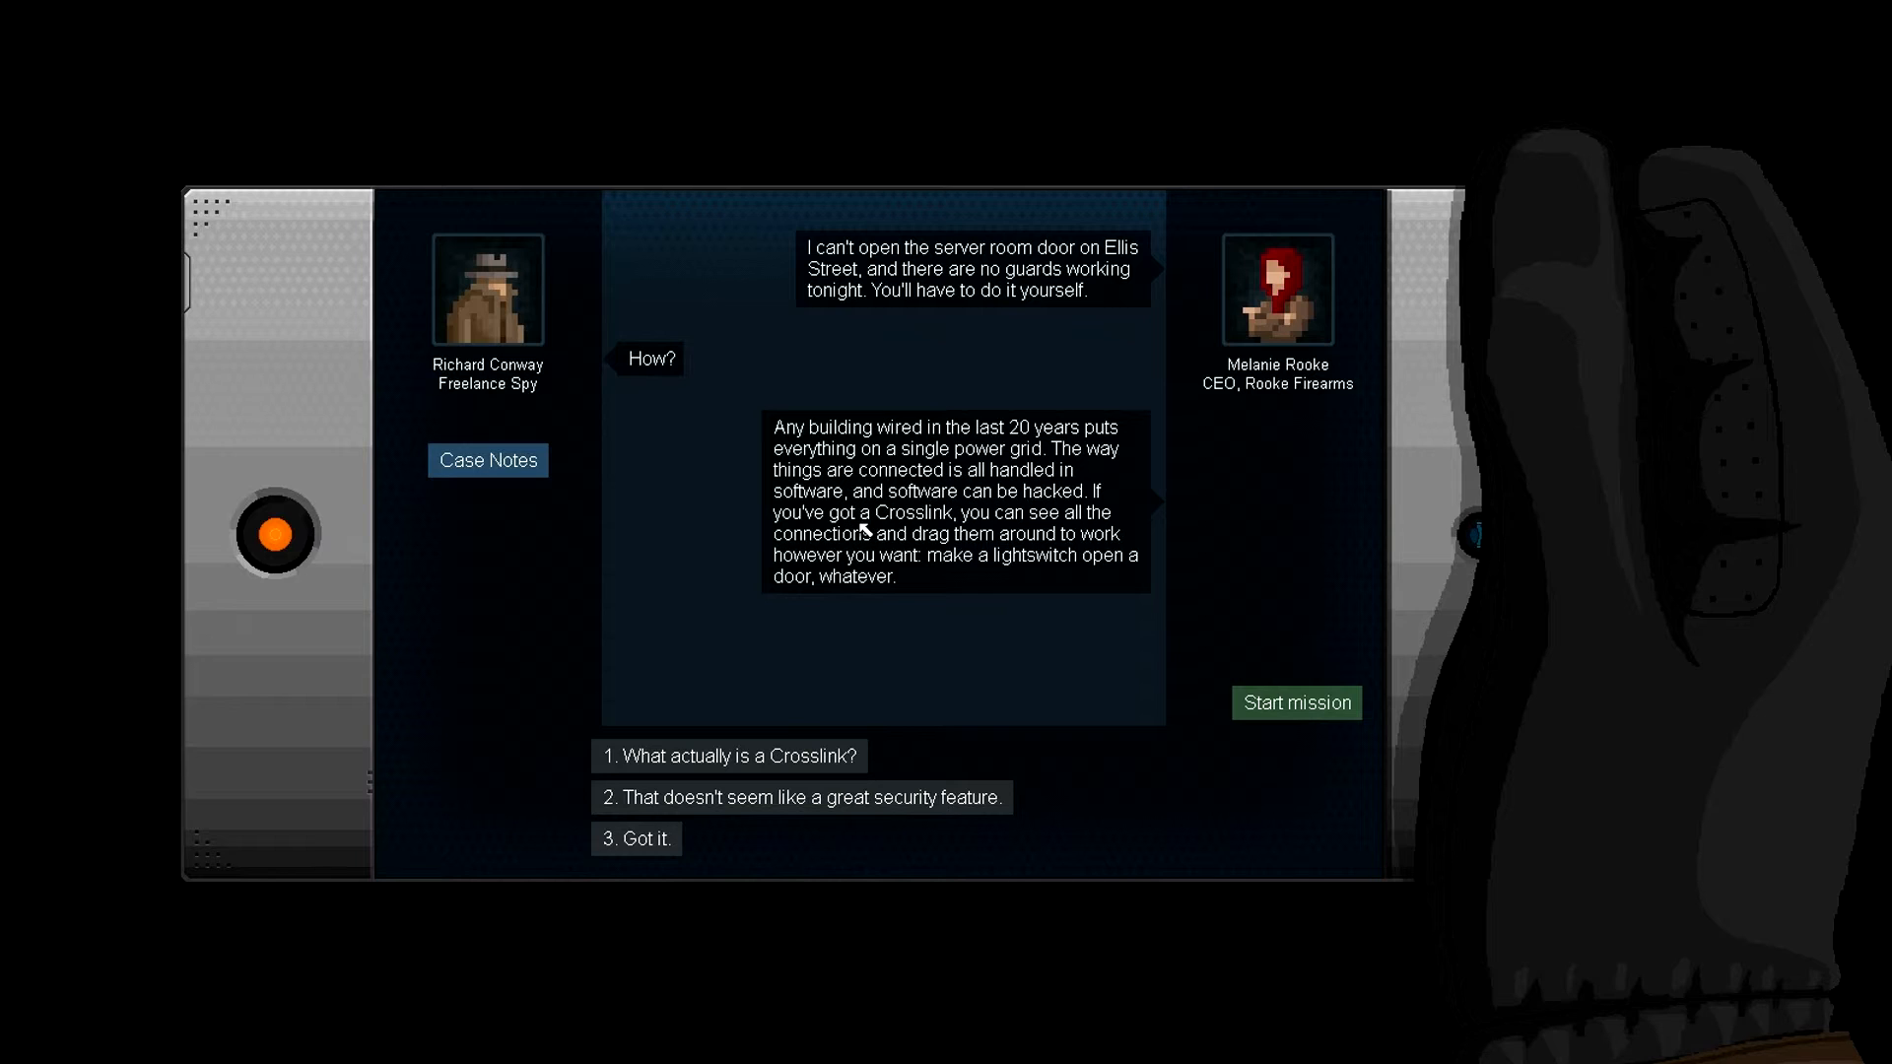
mouse_move(971, 519)
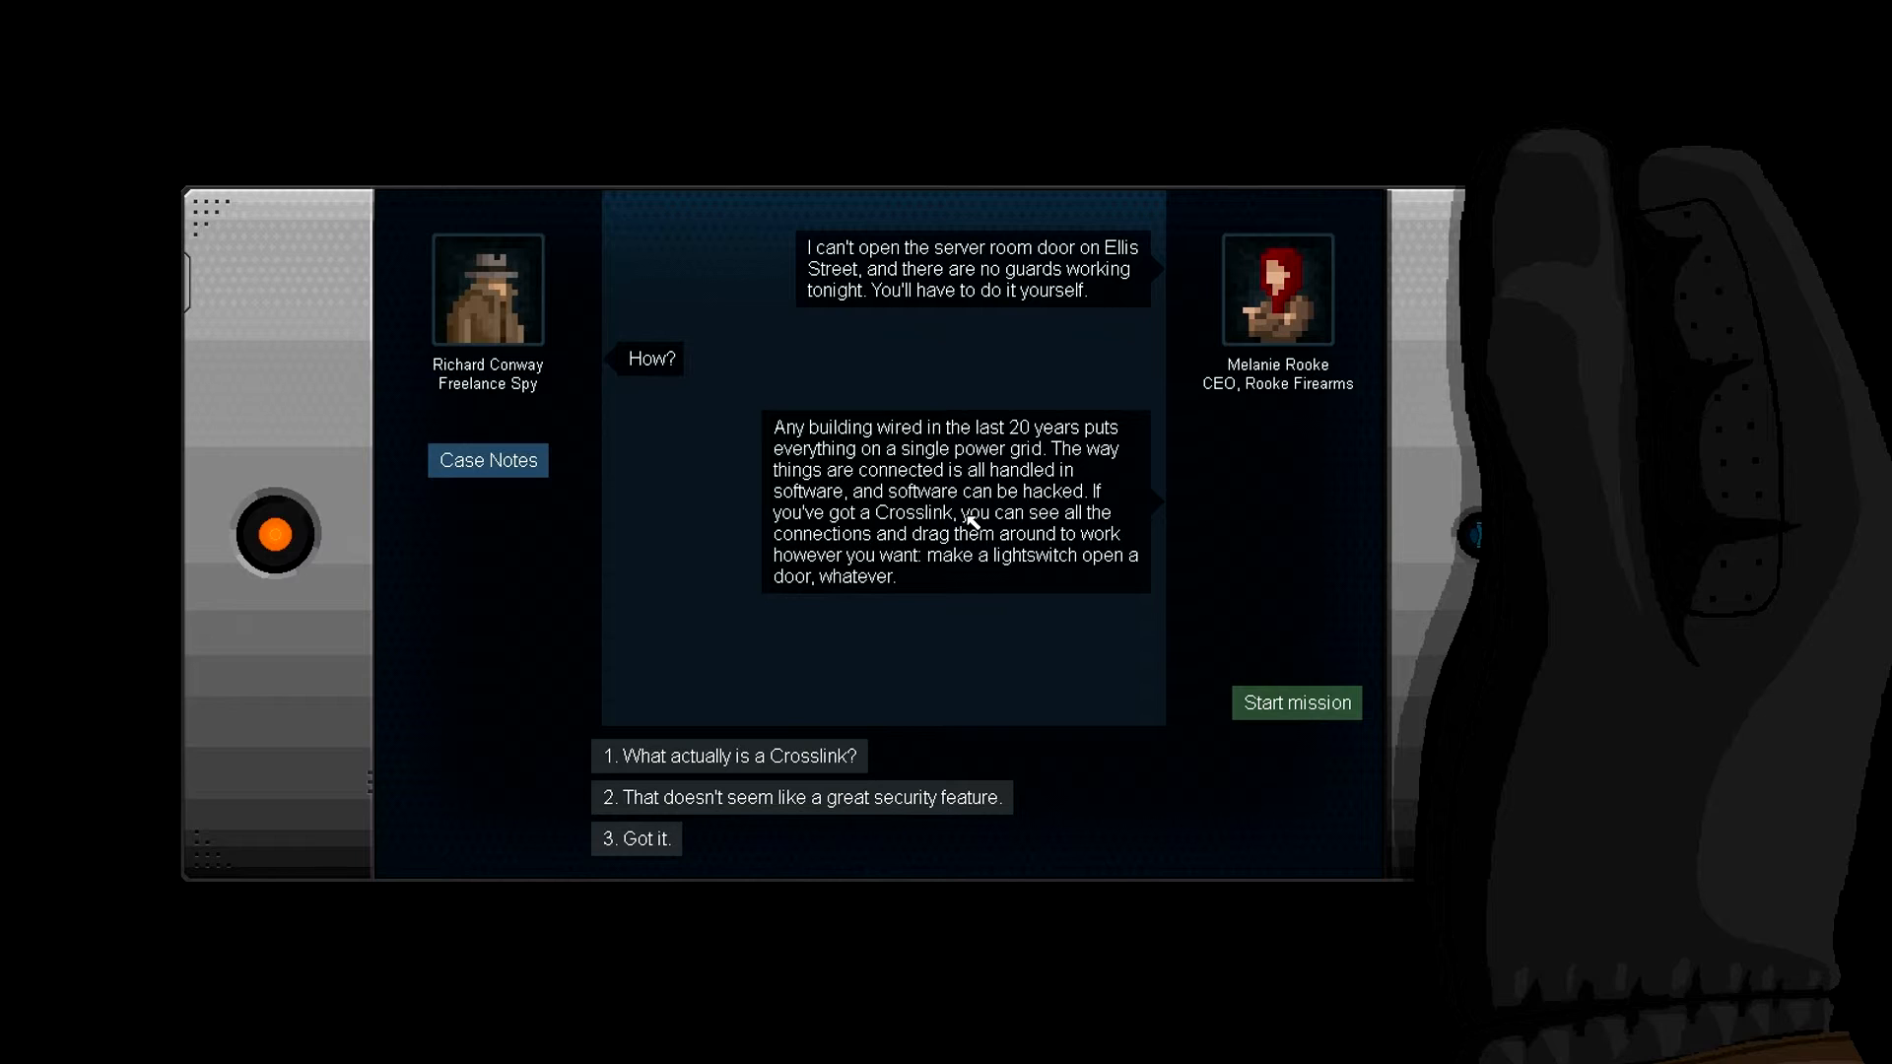
mouse_move(1104, 509)
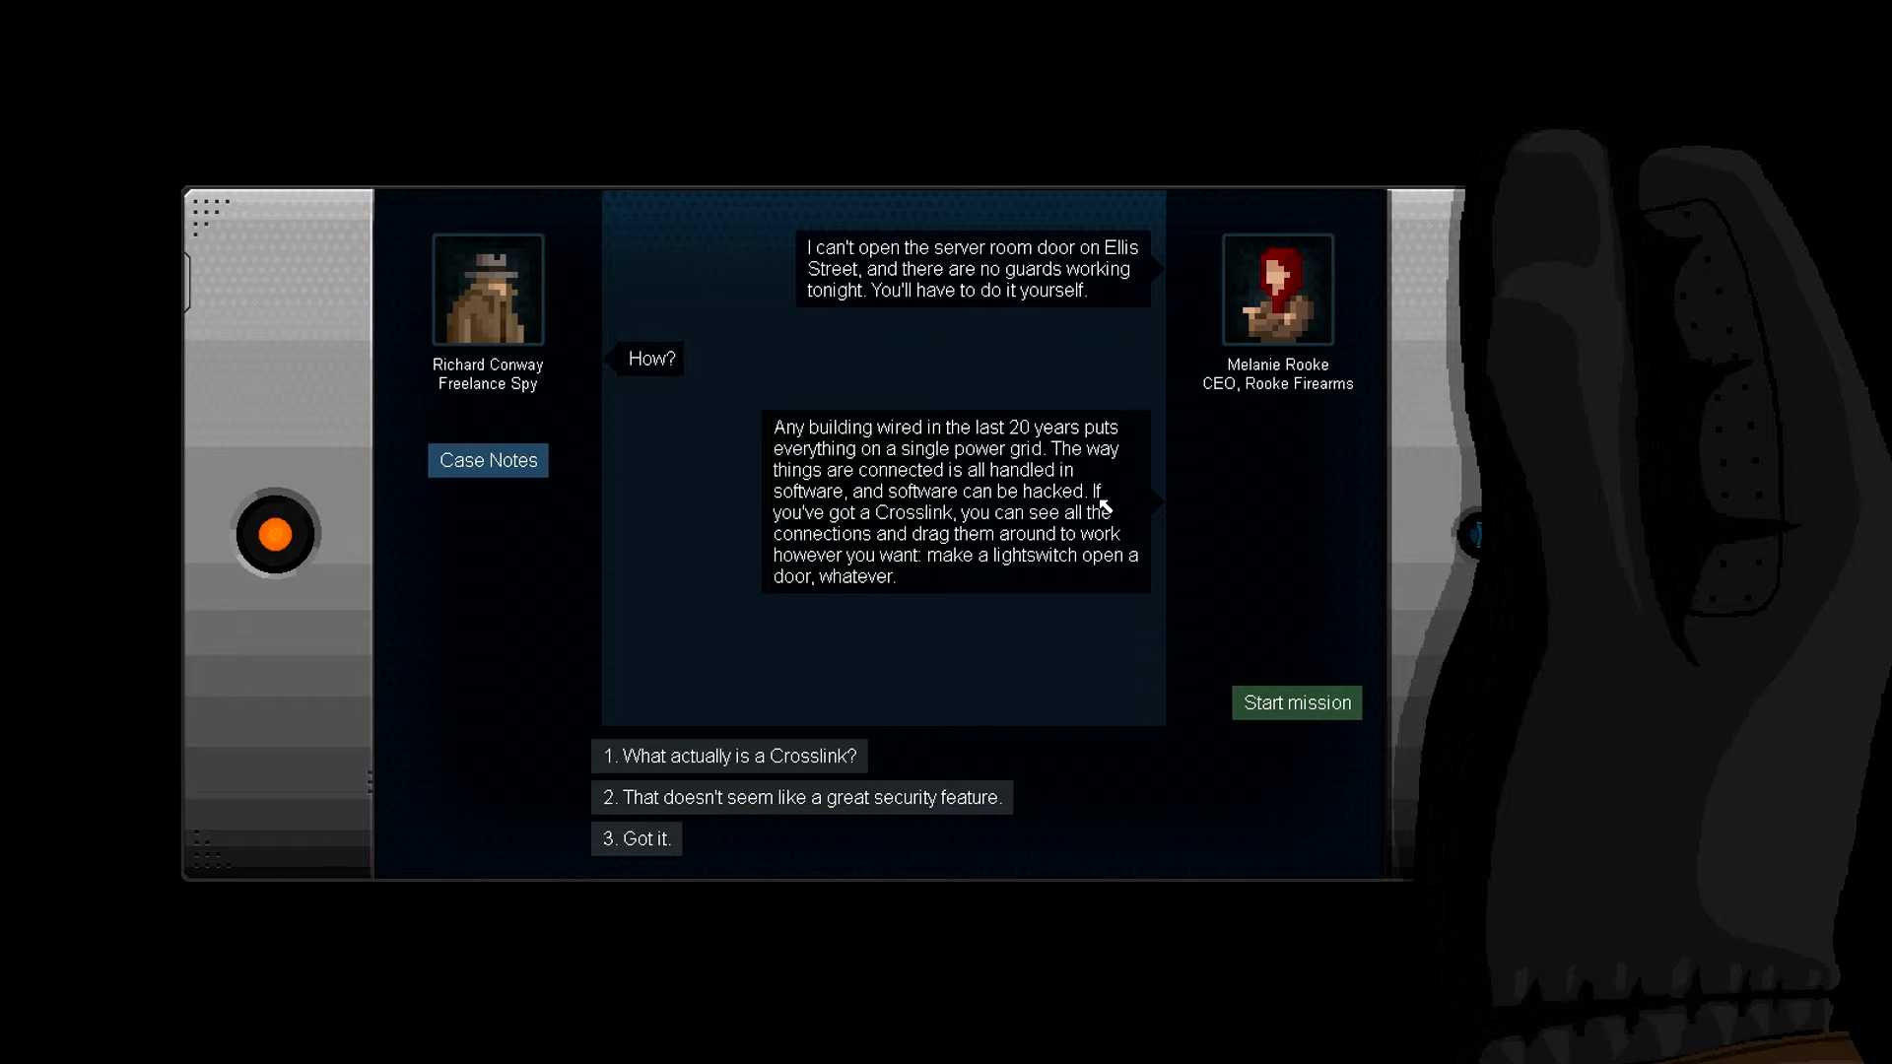
mouse_move(1098, 497)
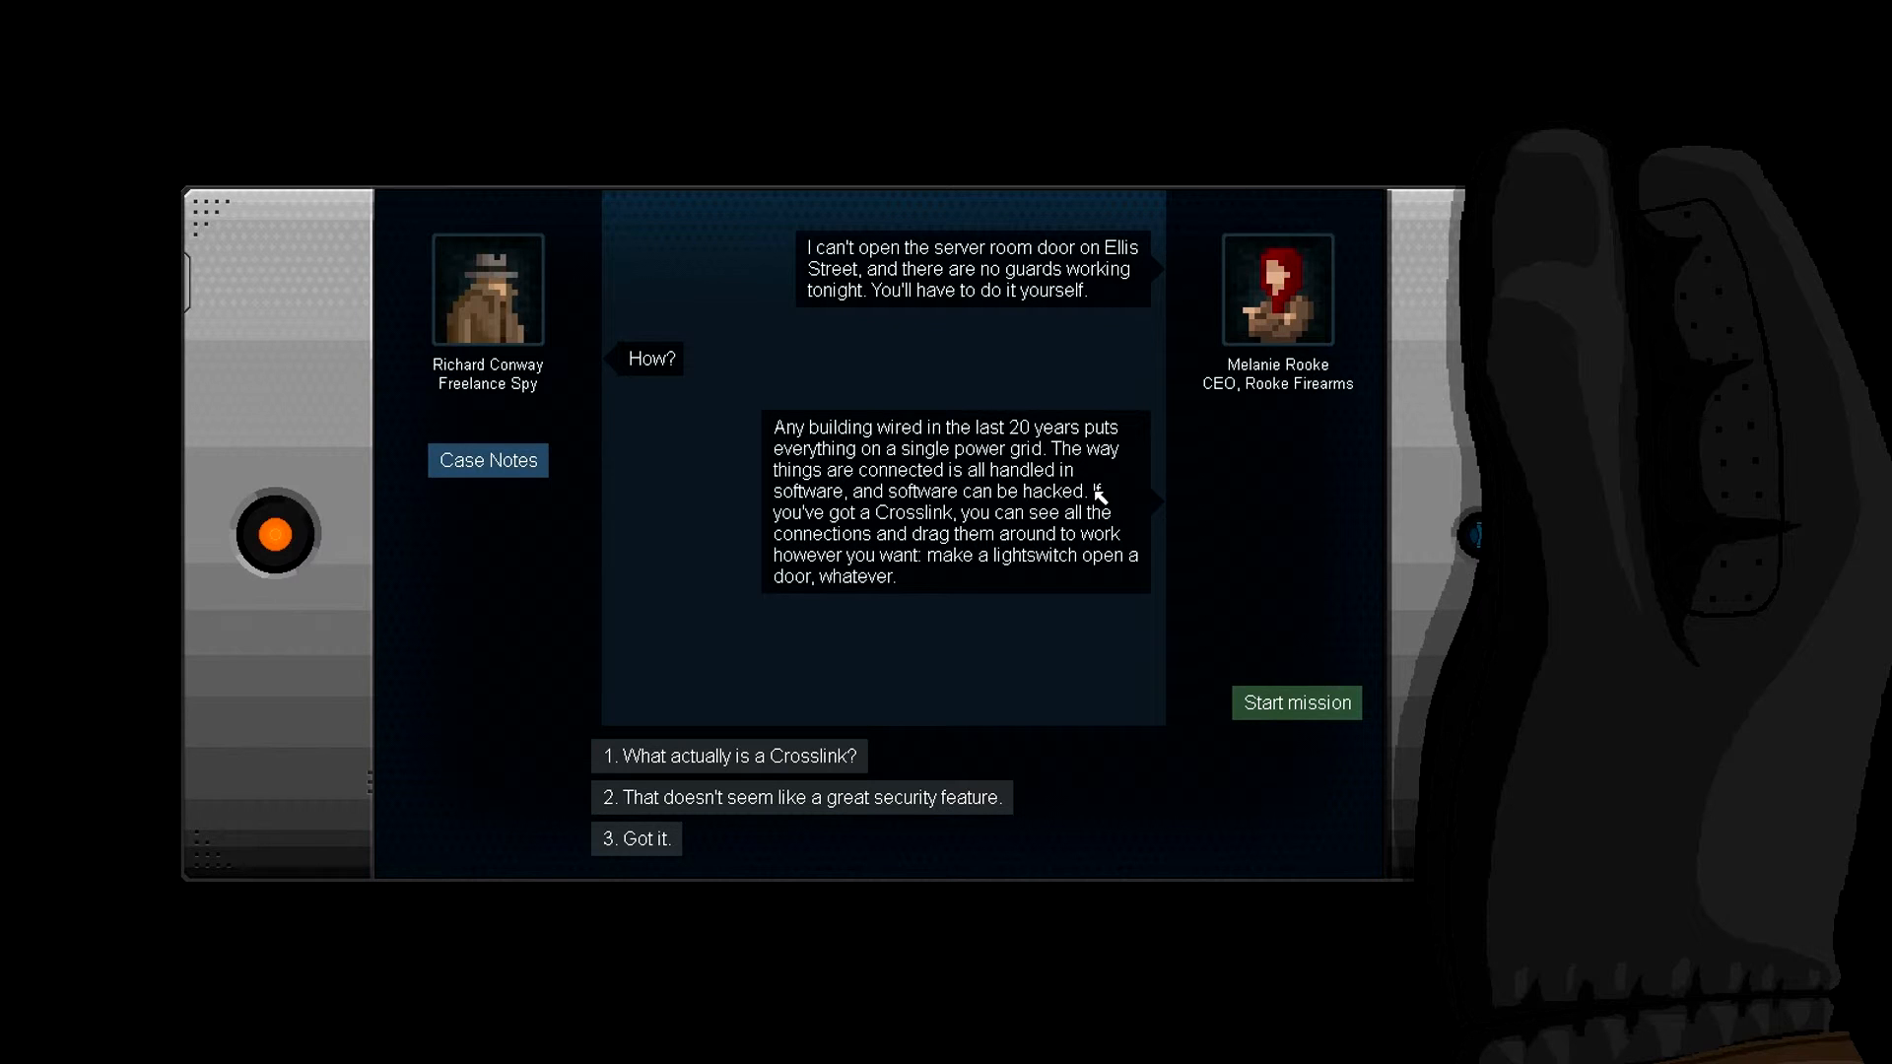
mouse_move(997, 620)
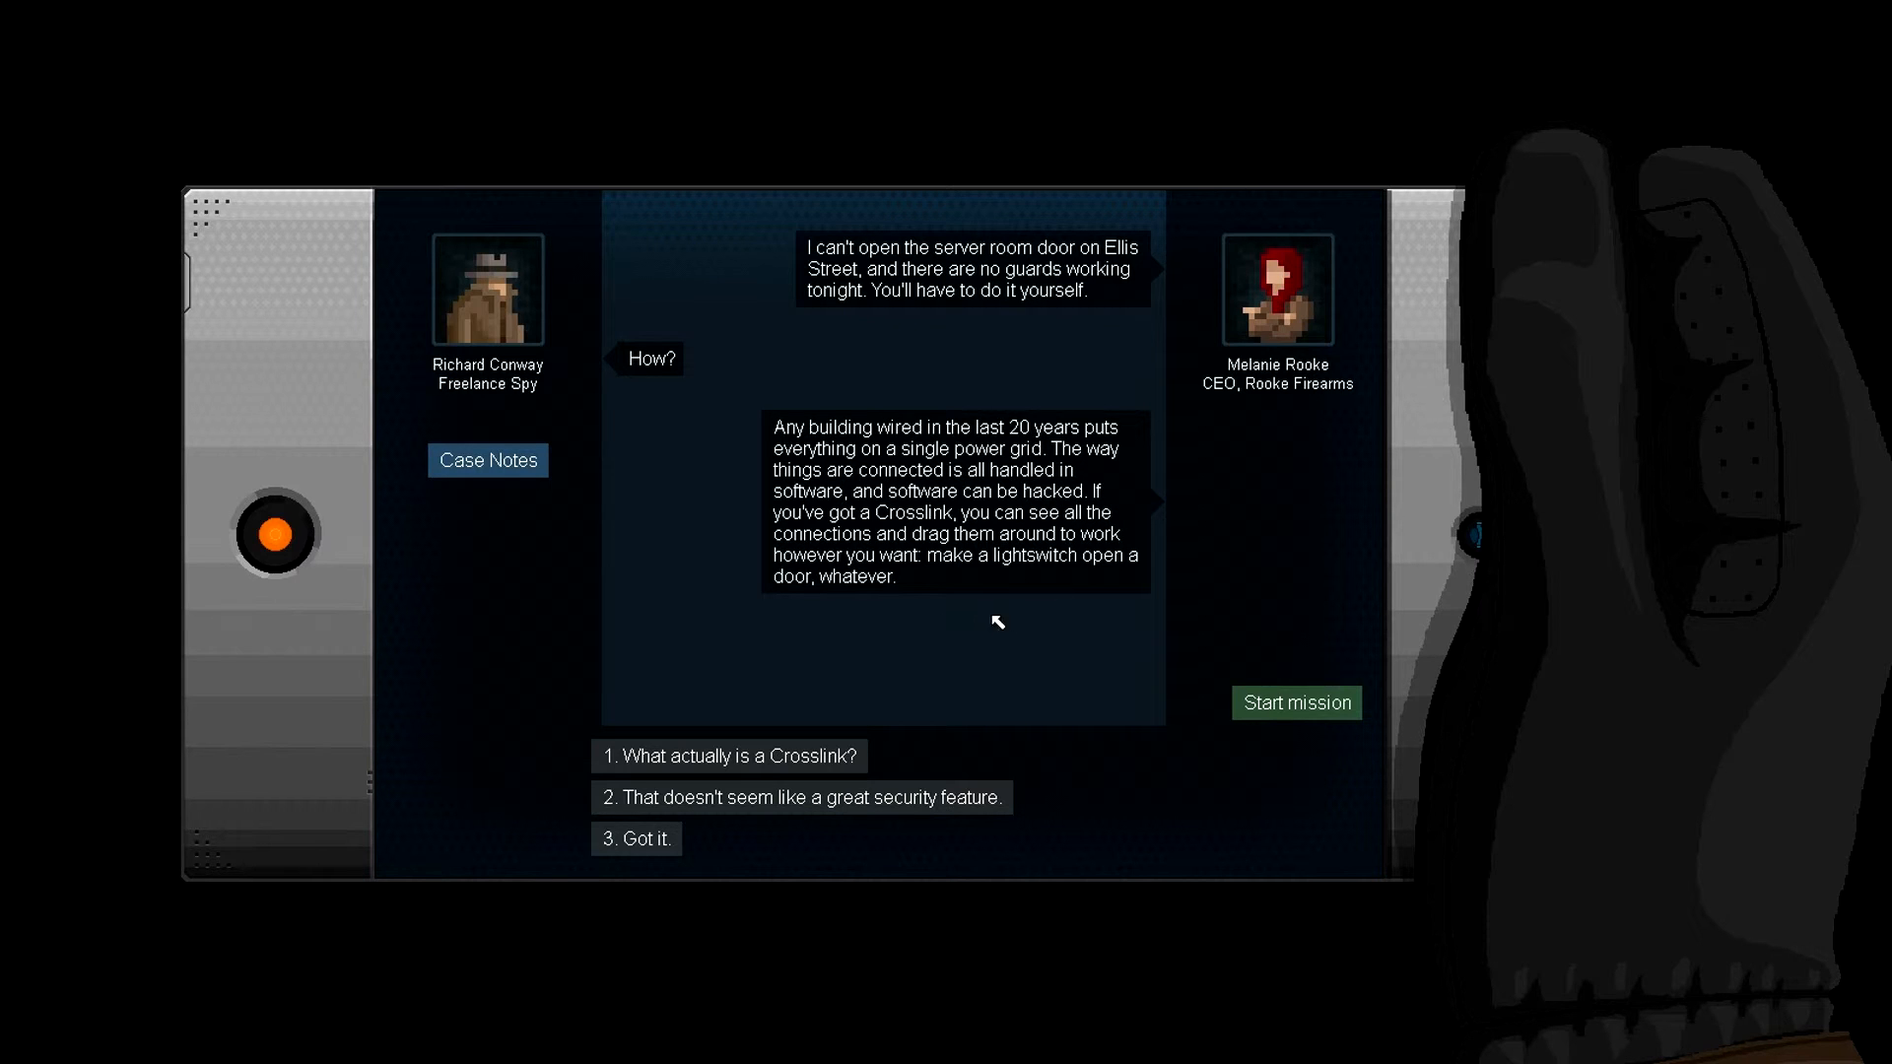
mouse_move(1110, 514)
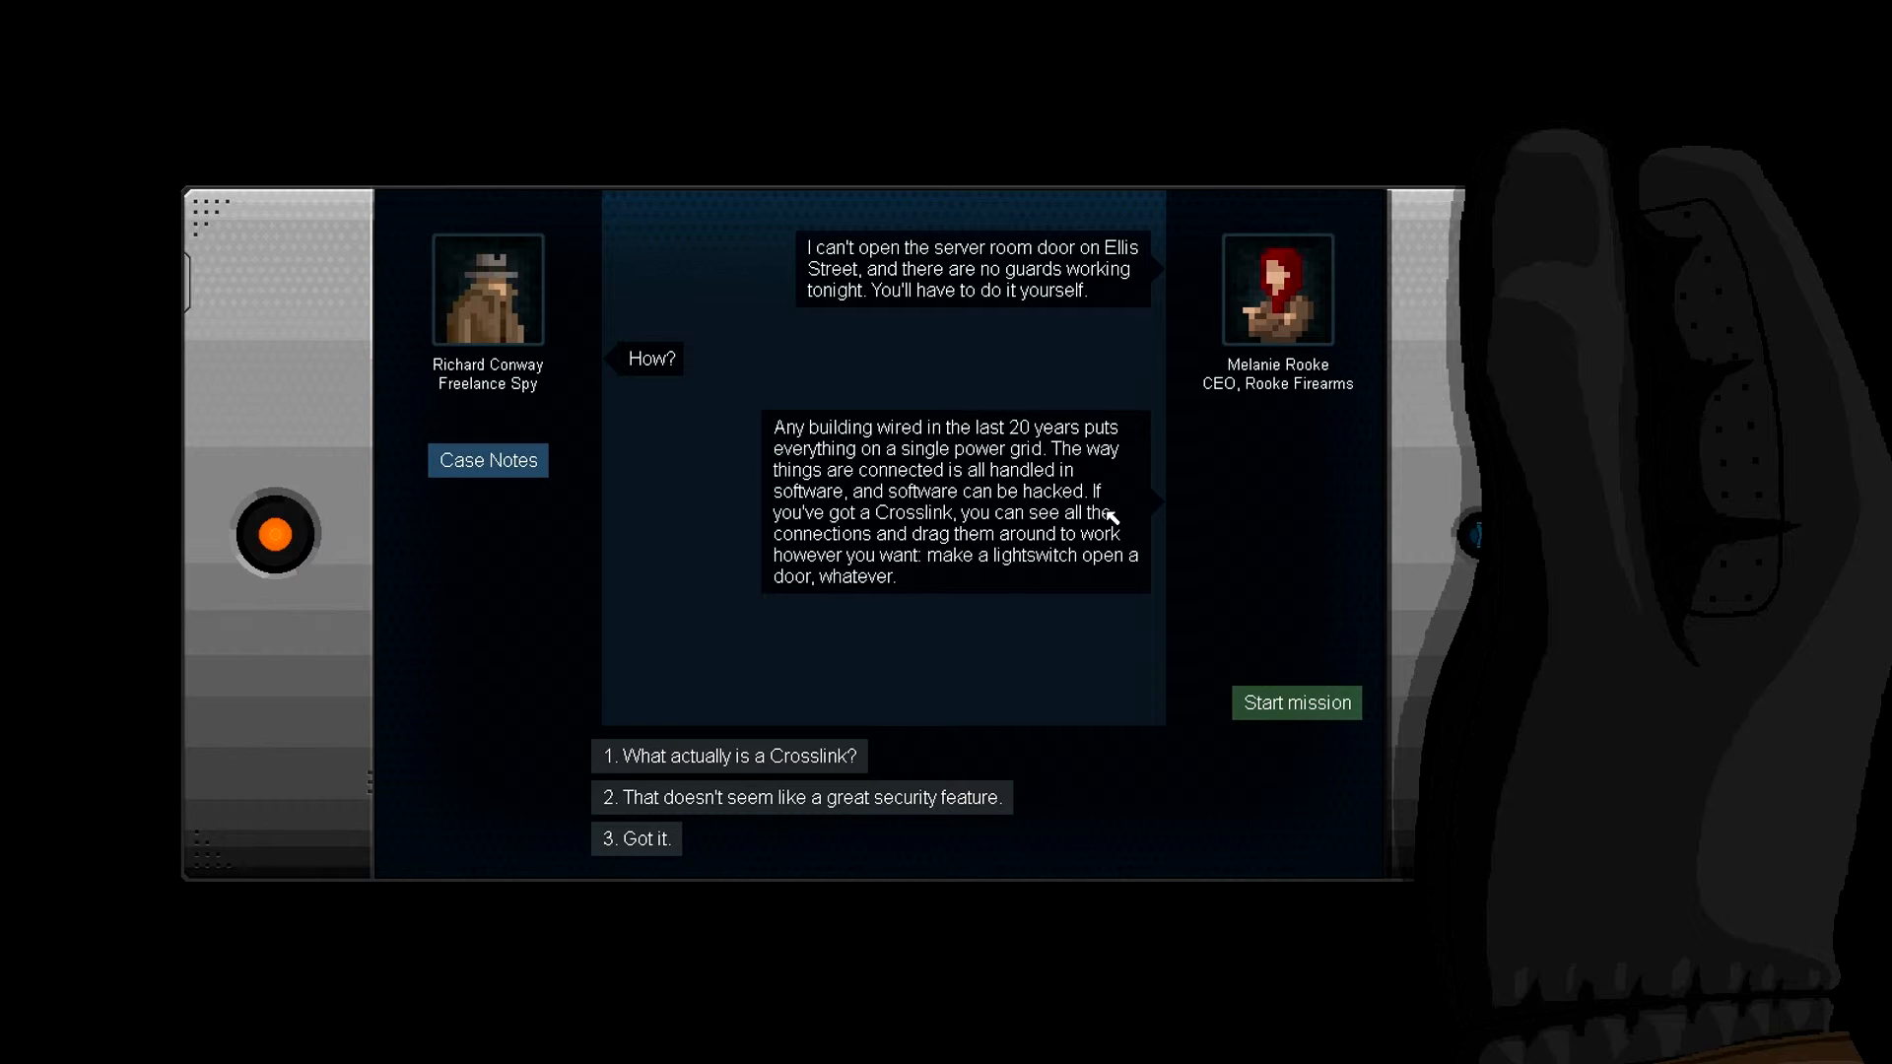
mouse_move(845, 555)
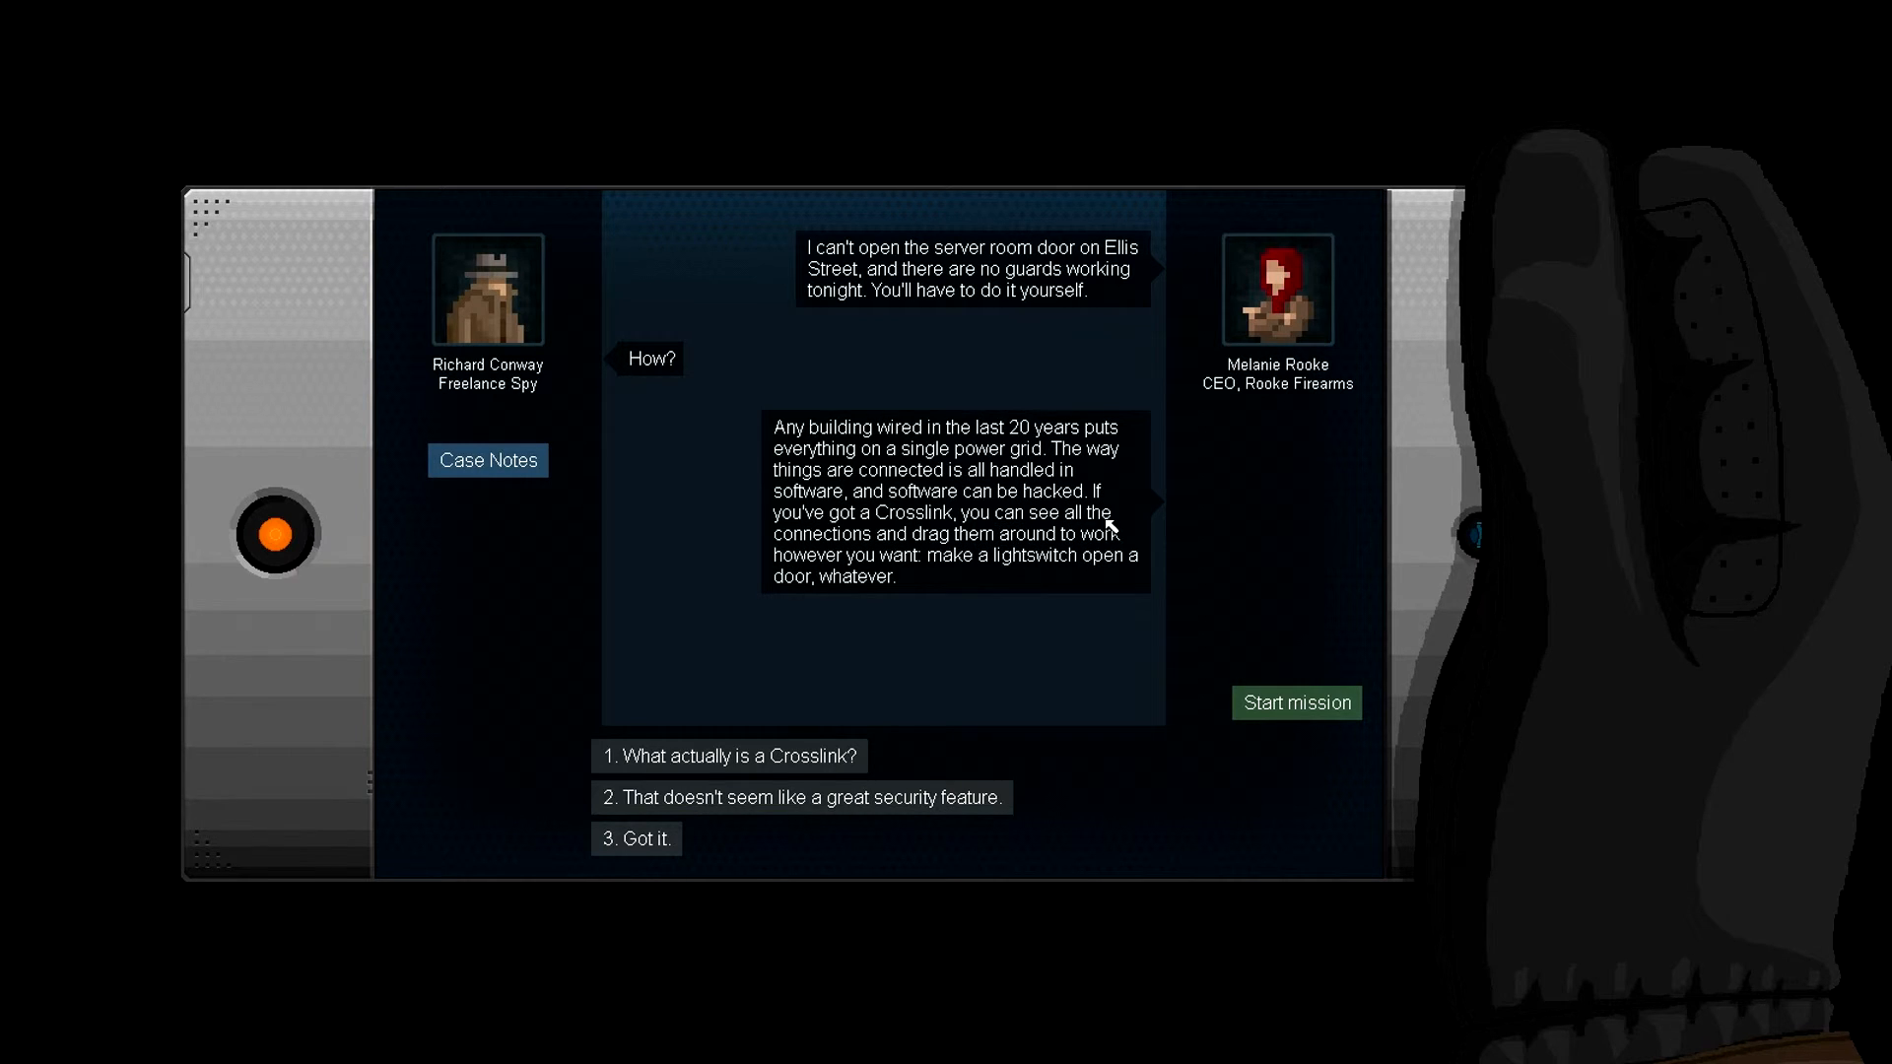
mouse_move(1159, 593)
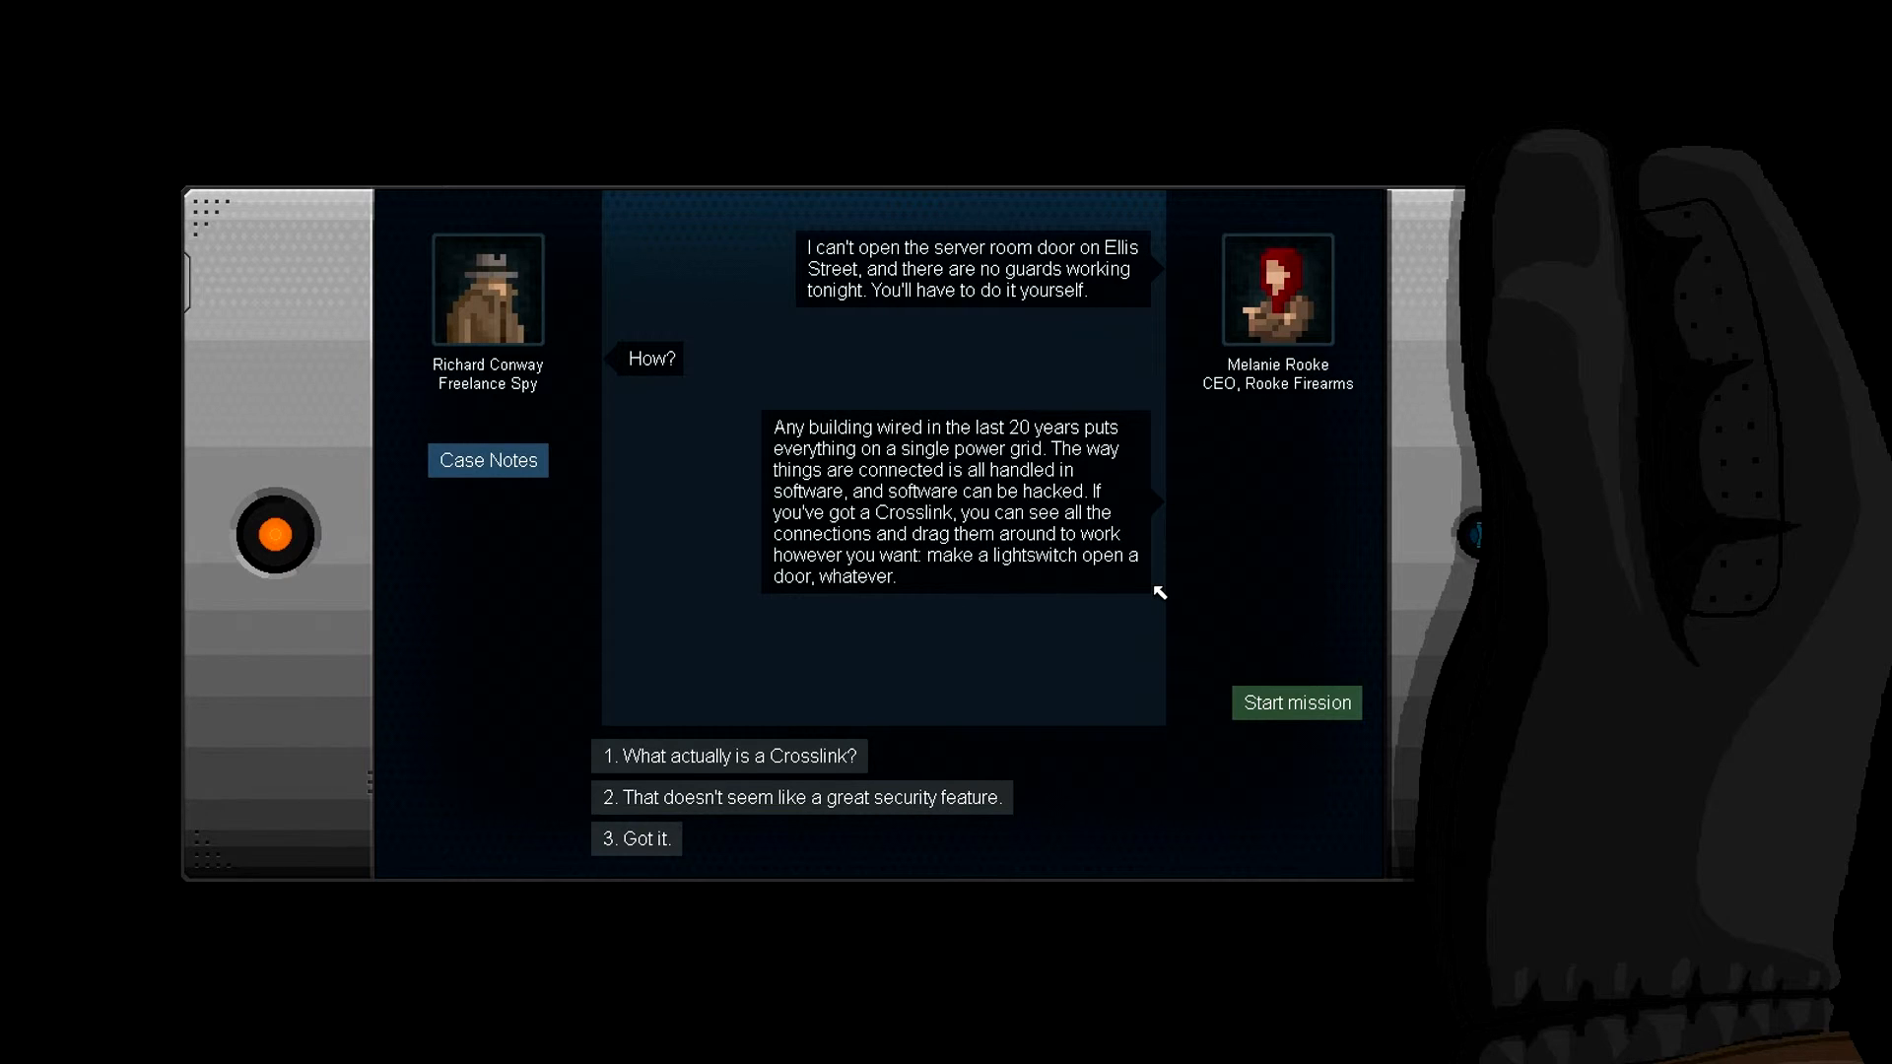
mouse_move(1050, 609)
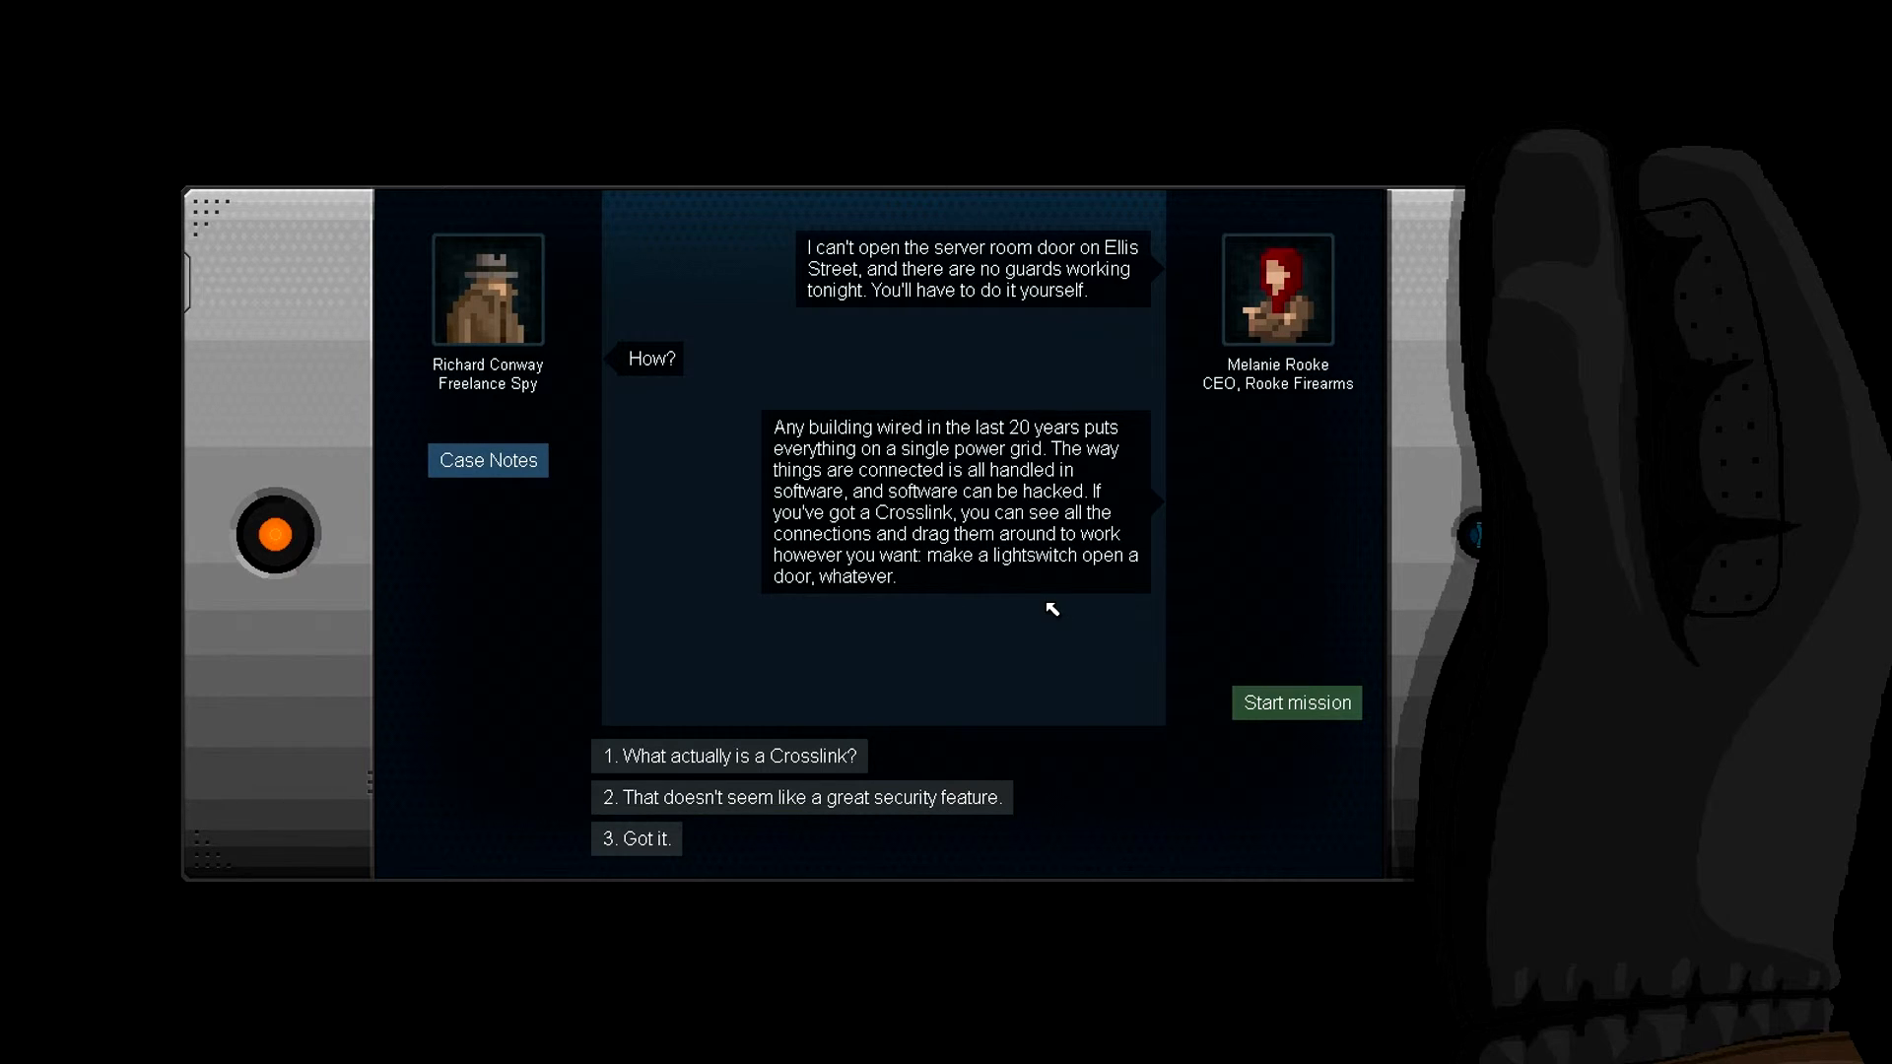
mouse_move(1080, 578)
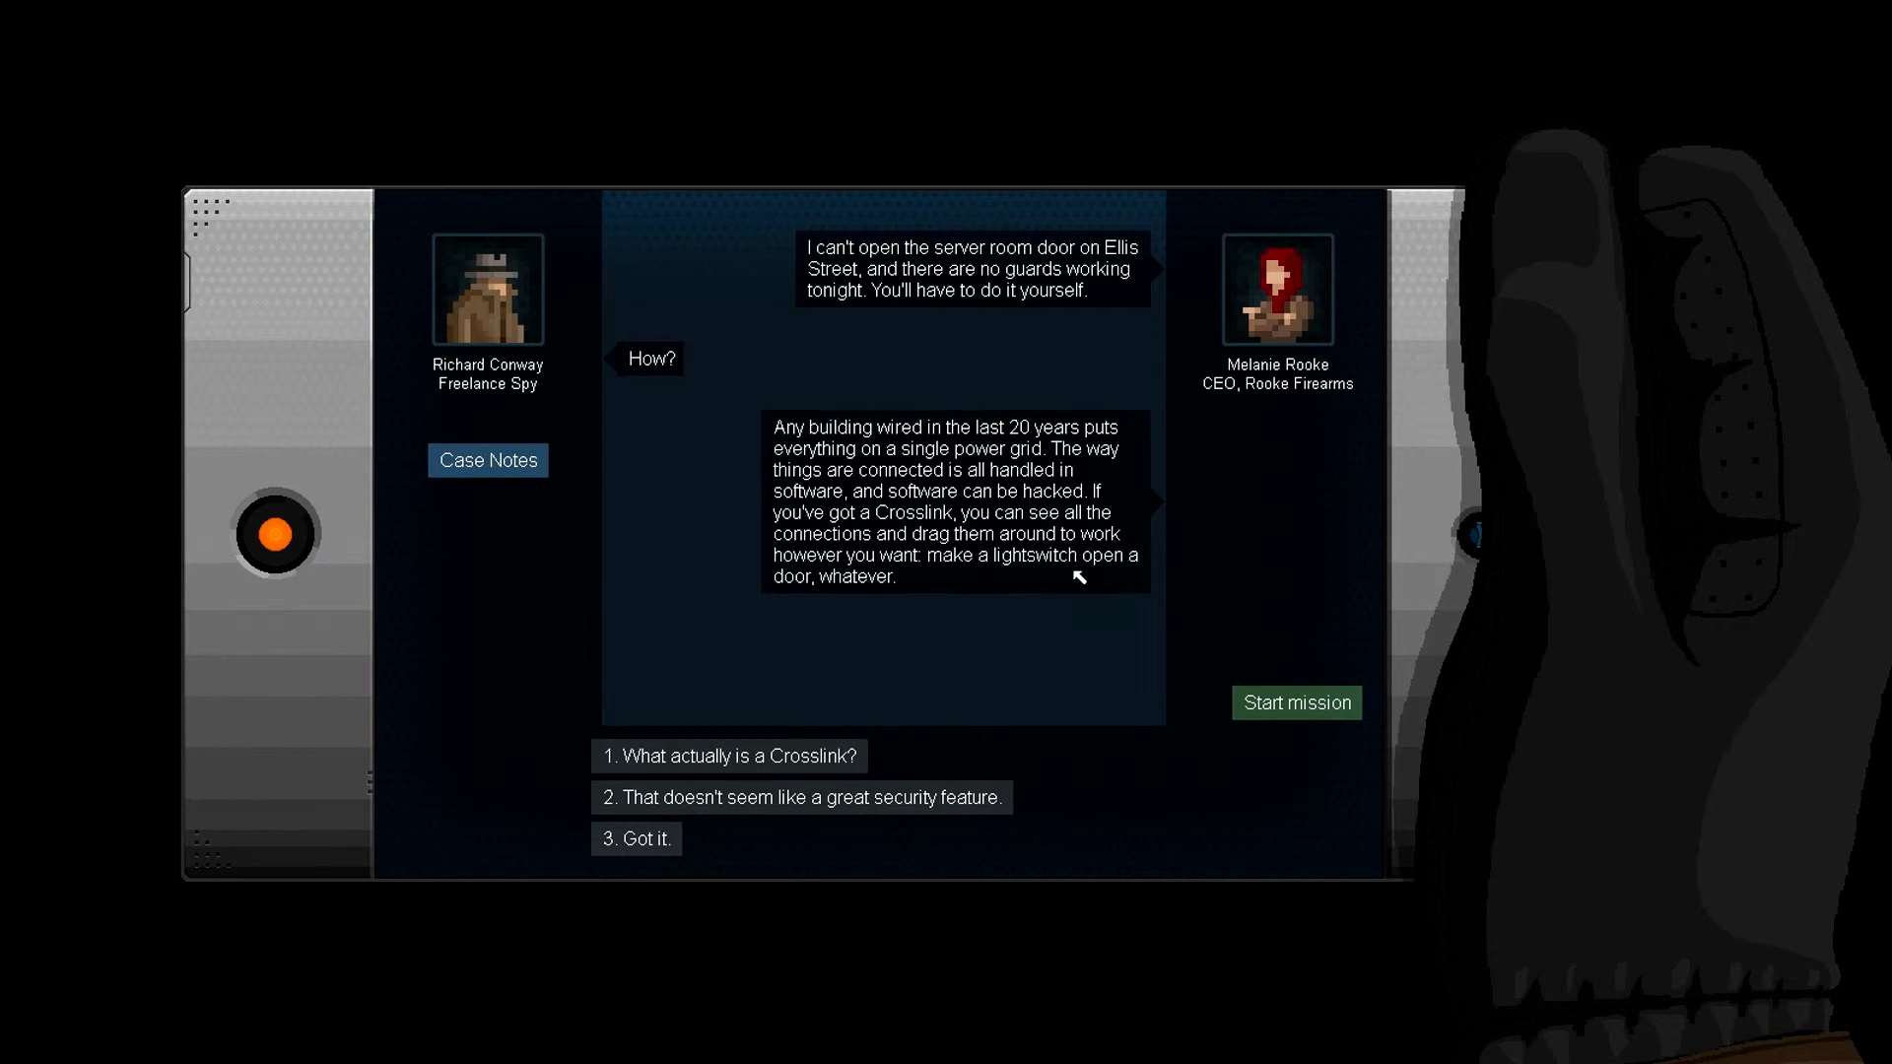
mouse_move(843, 720)
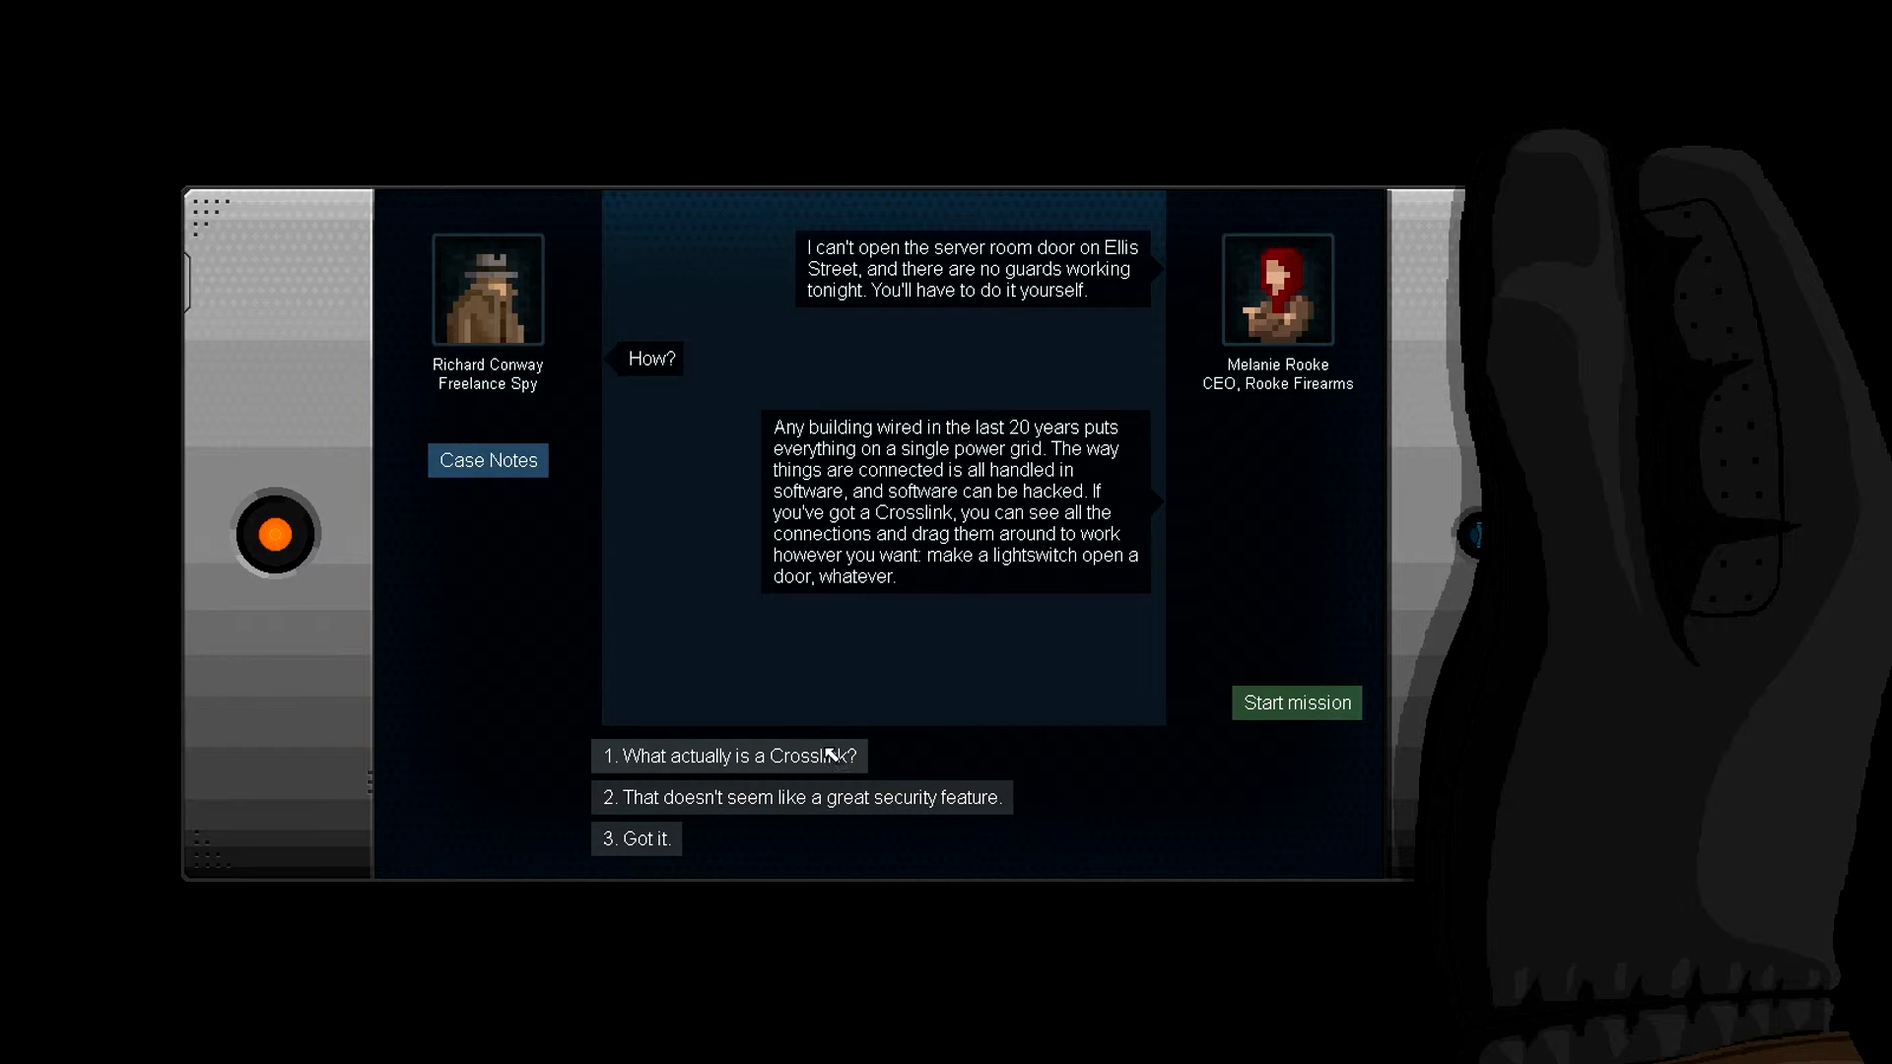
mouse_move(741, 816)
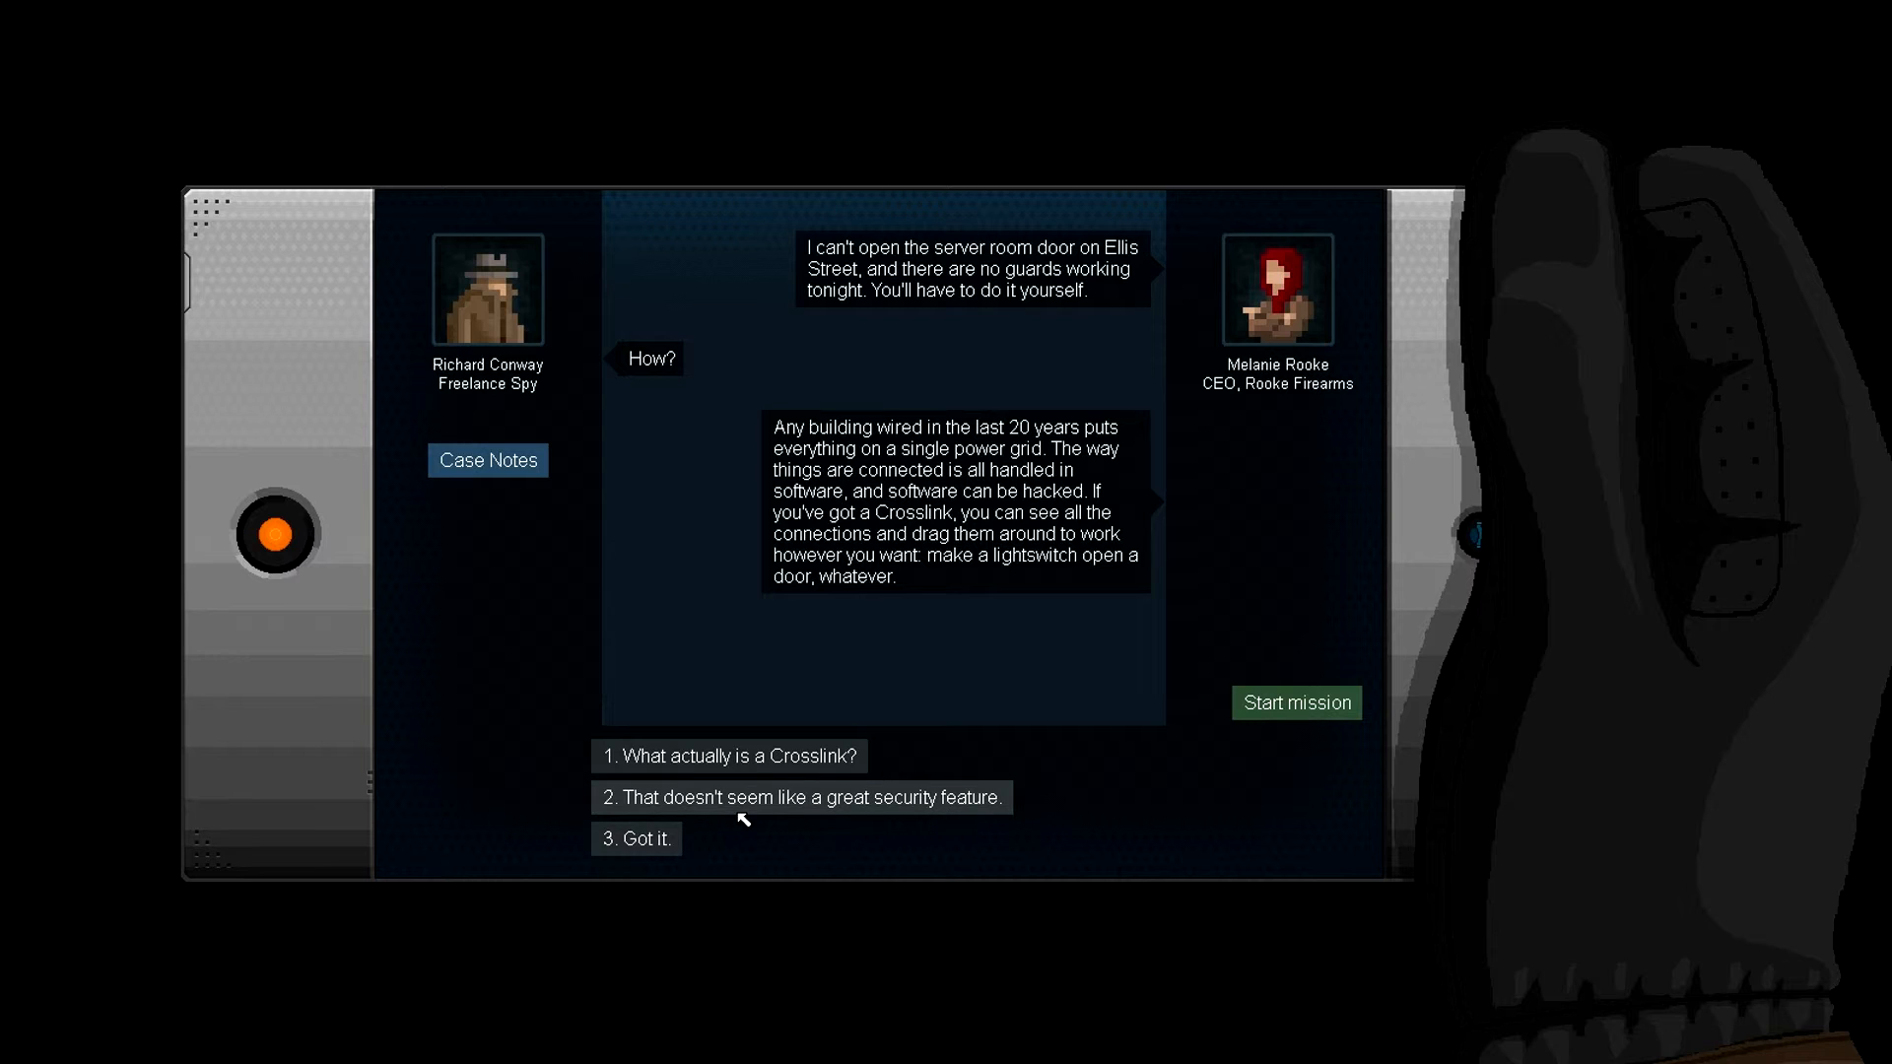
mouse_move(899, 810)
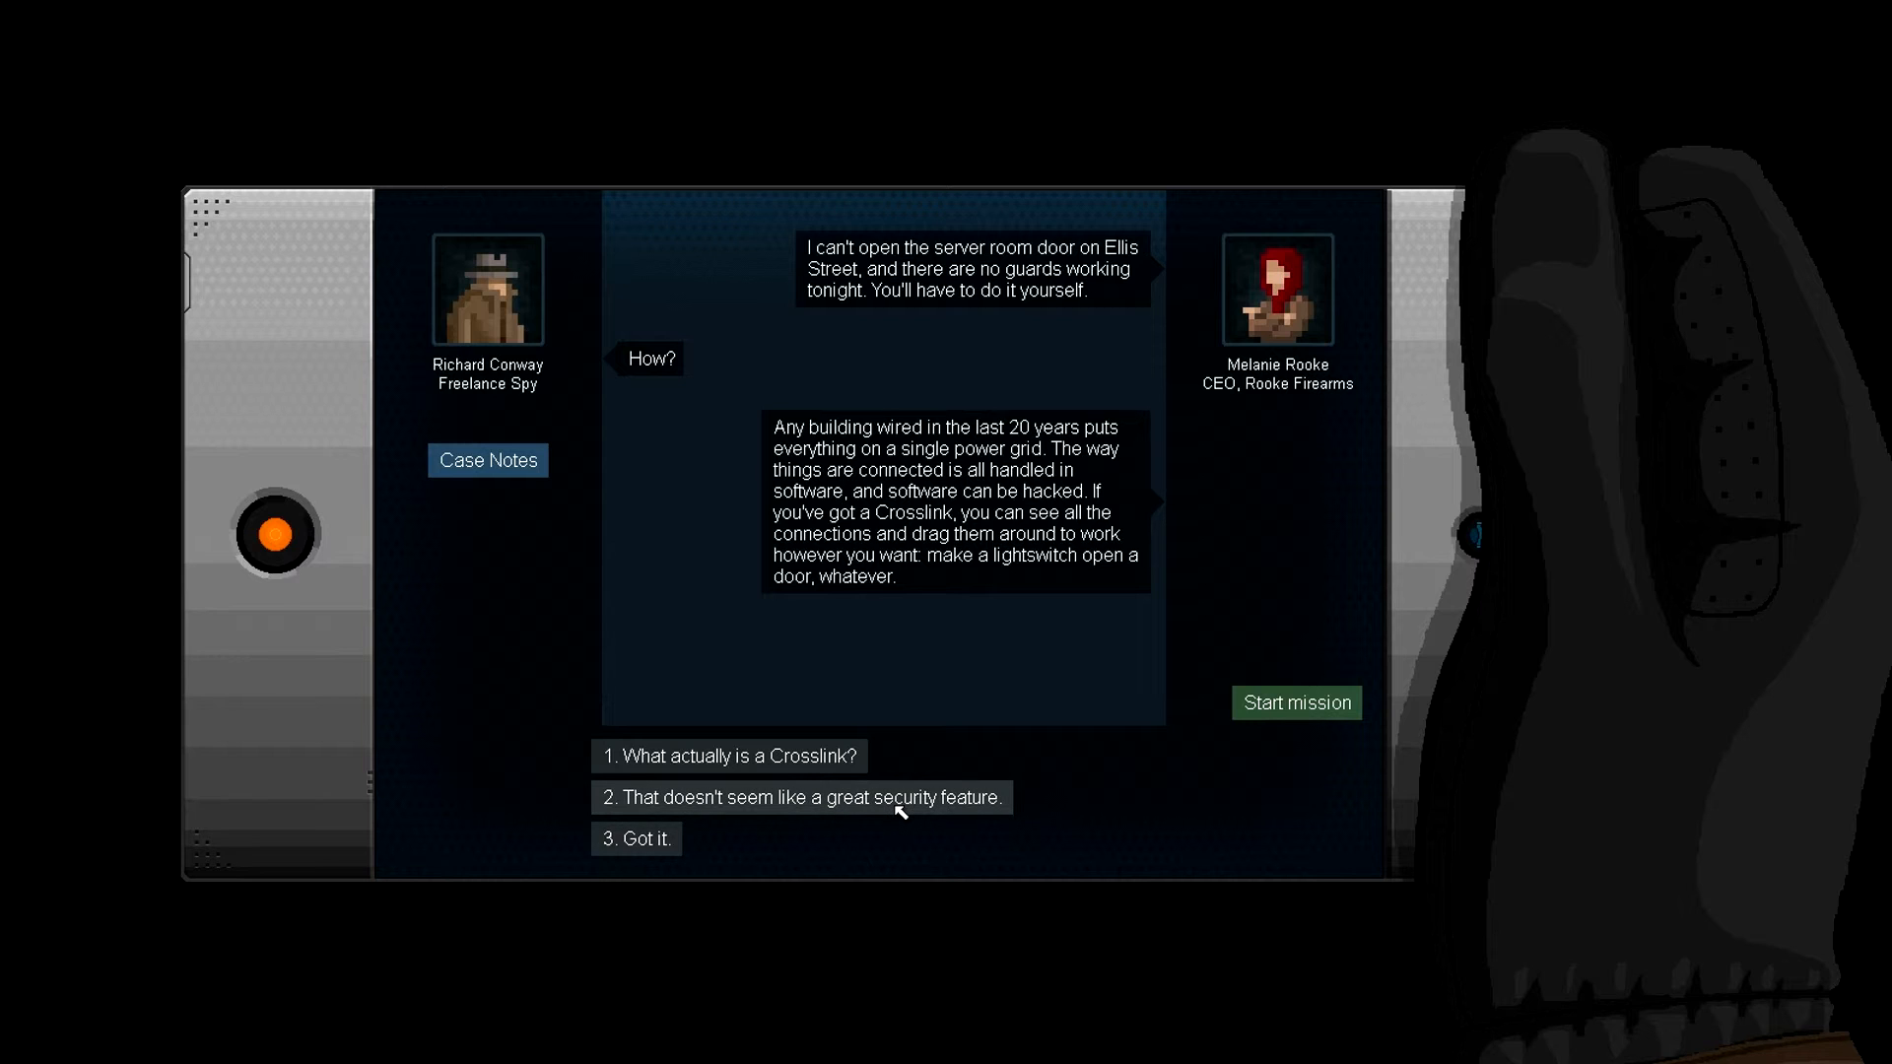
- Reply 'That doesn't seem like a great security feature', then answer 'Got it.' to end the briefing
click(798, 798)
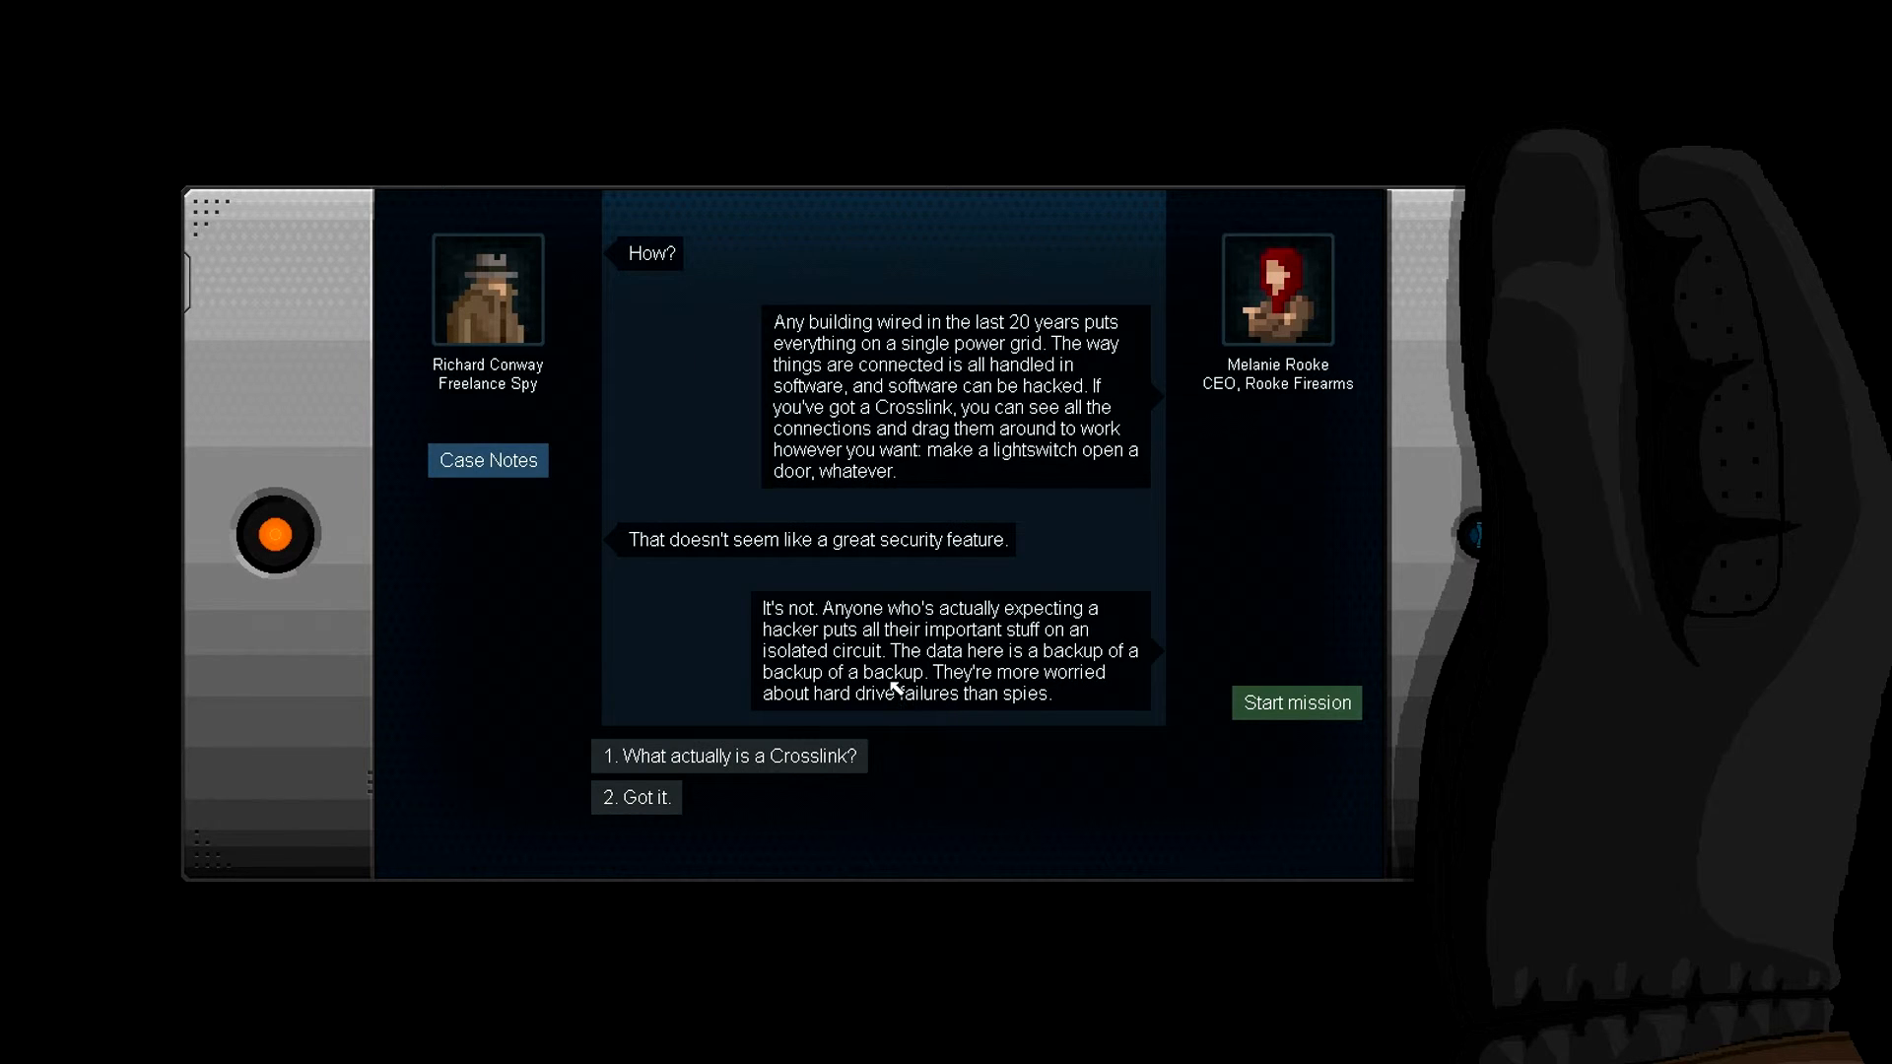
mouse_move(1005, 649)
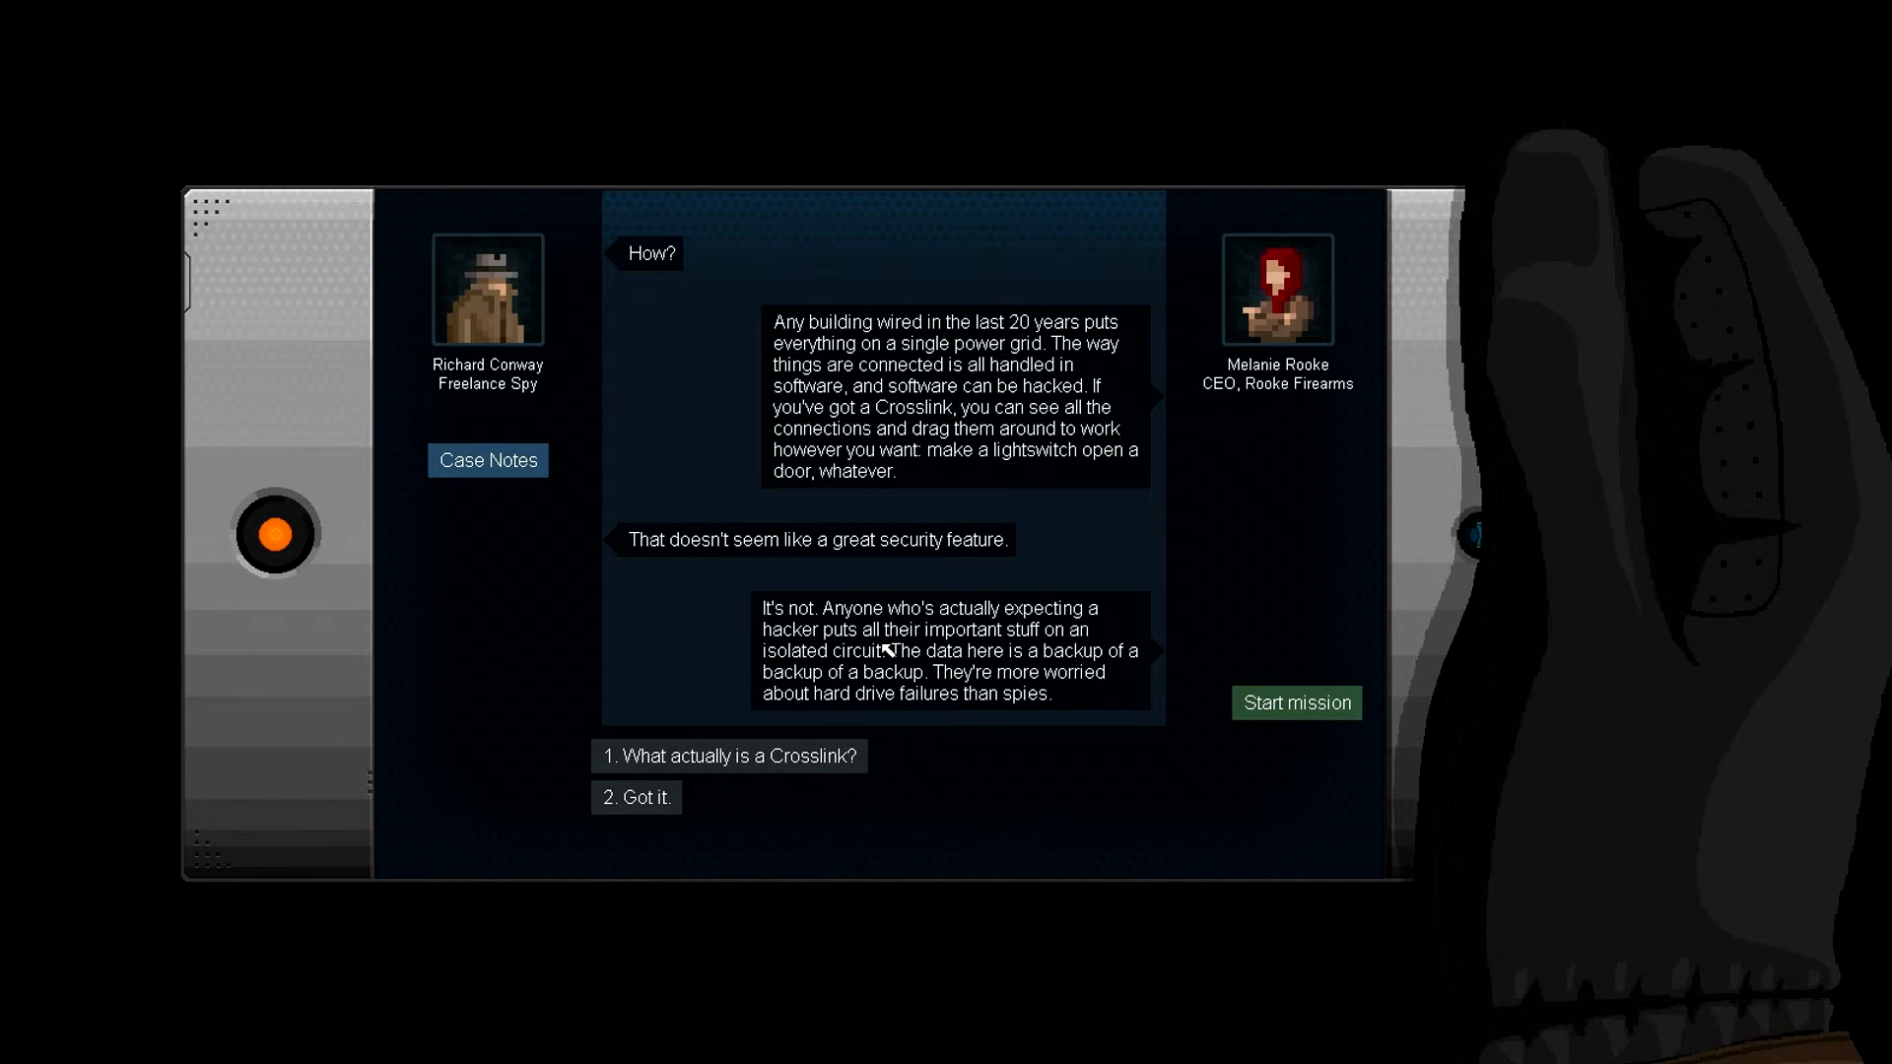
mouse_move(846, 674)
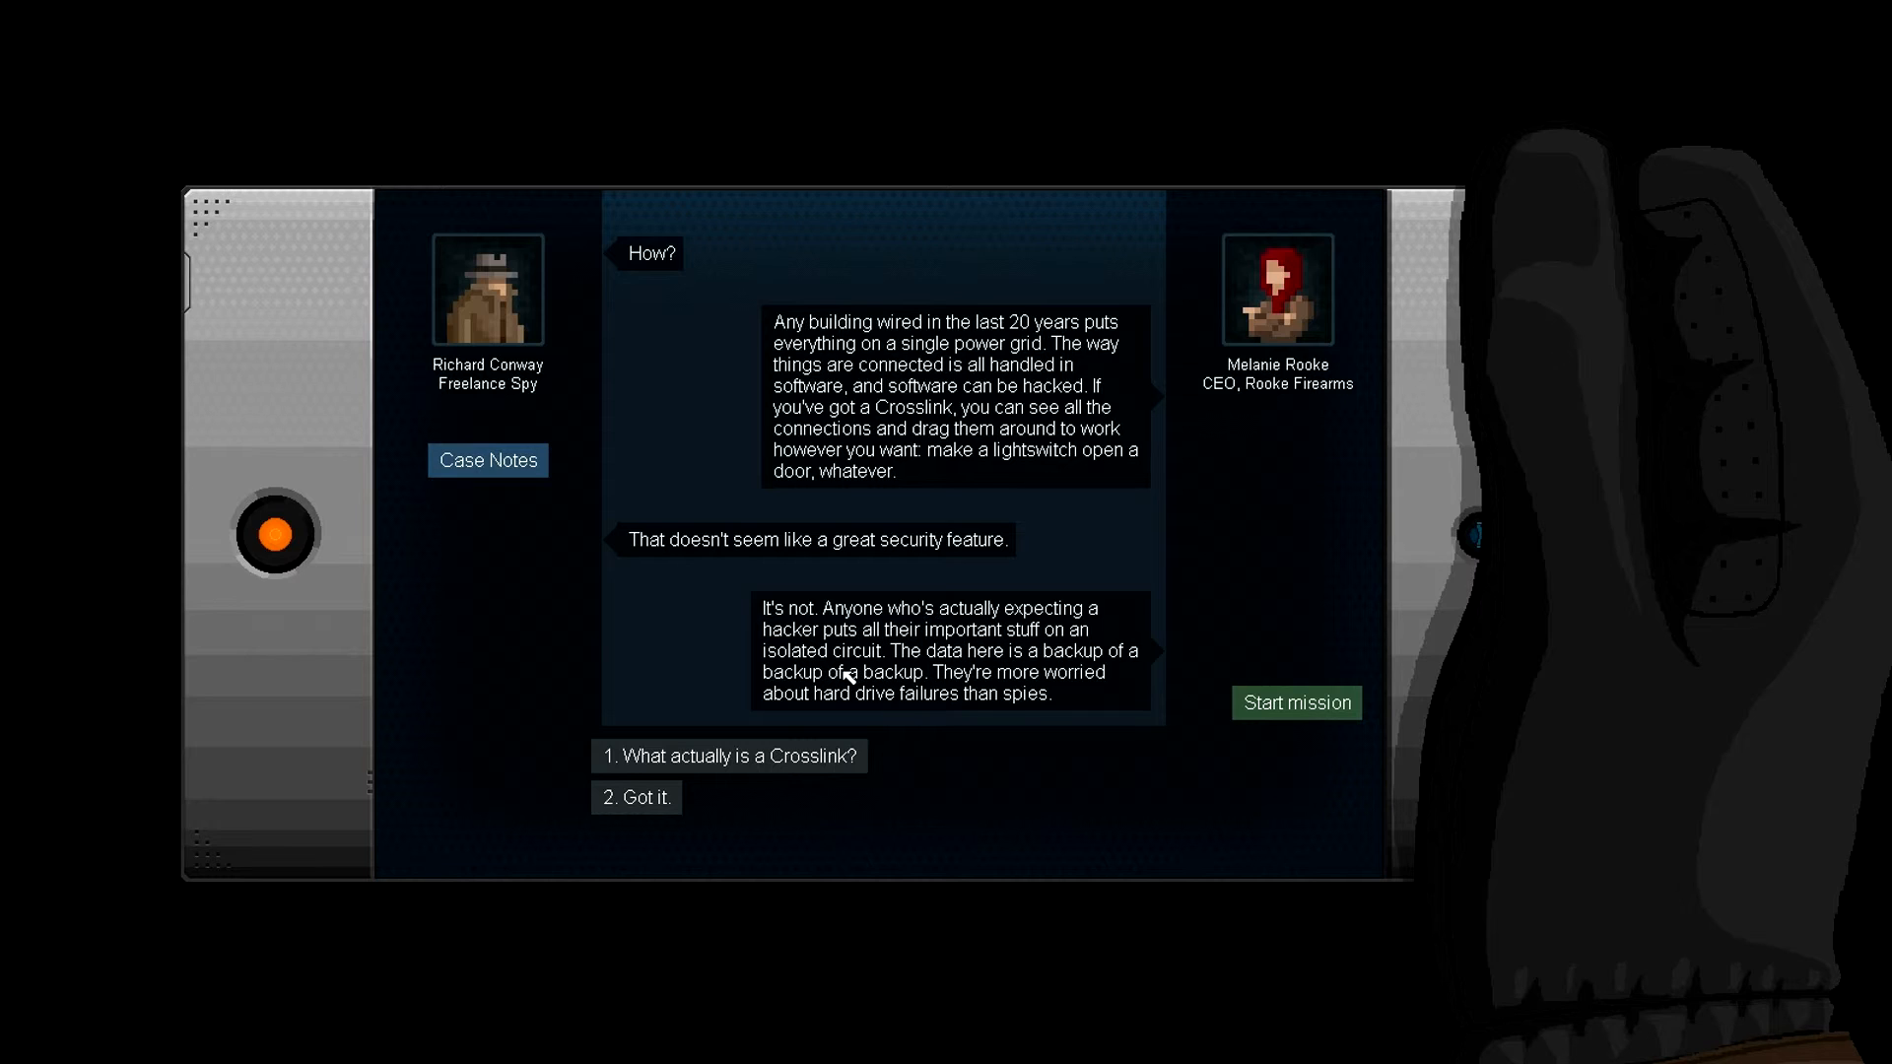
mouse_move(1051, 690)
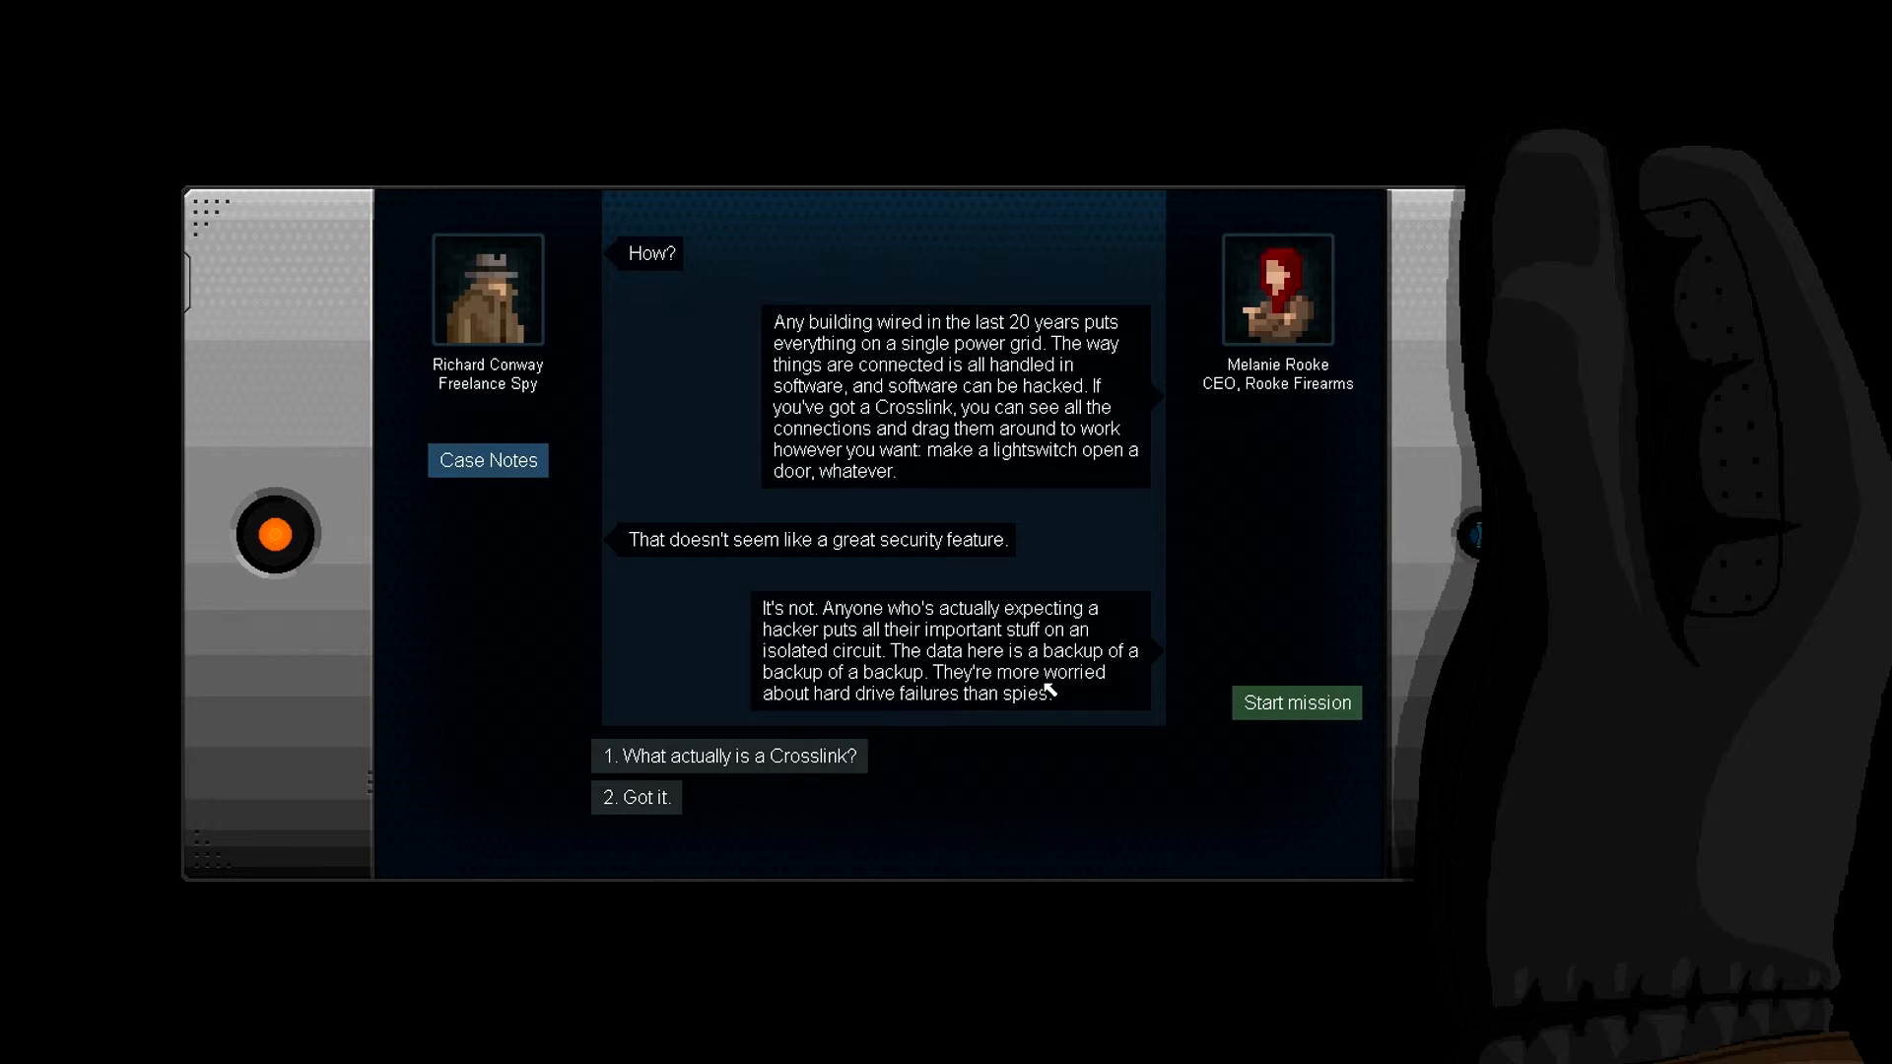
mouse_move(1102, 662)
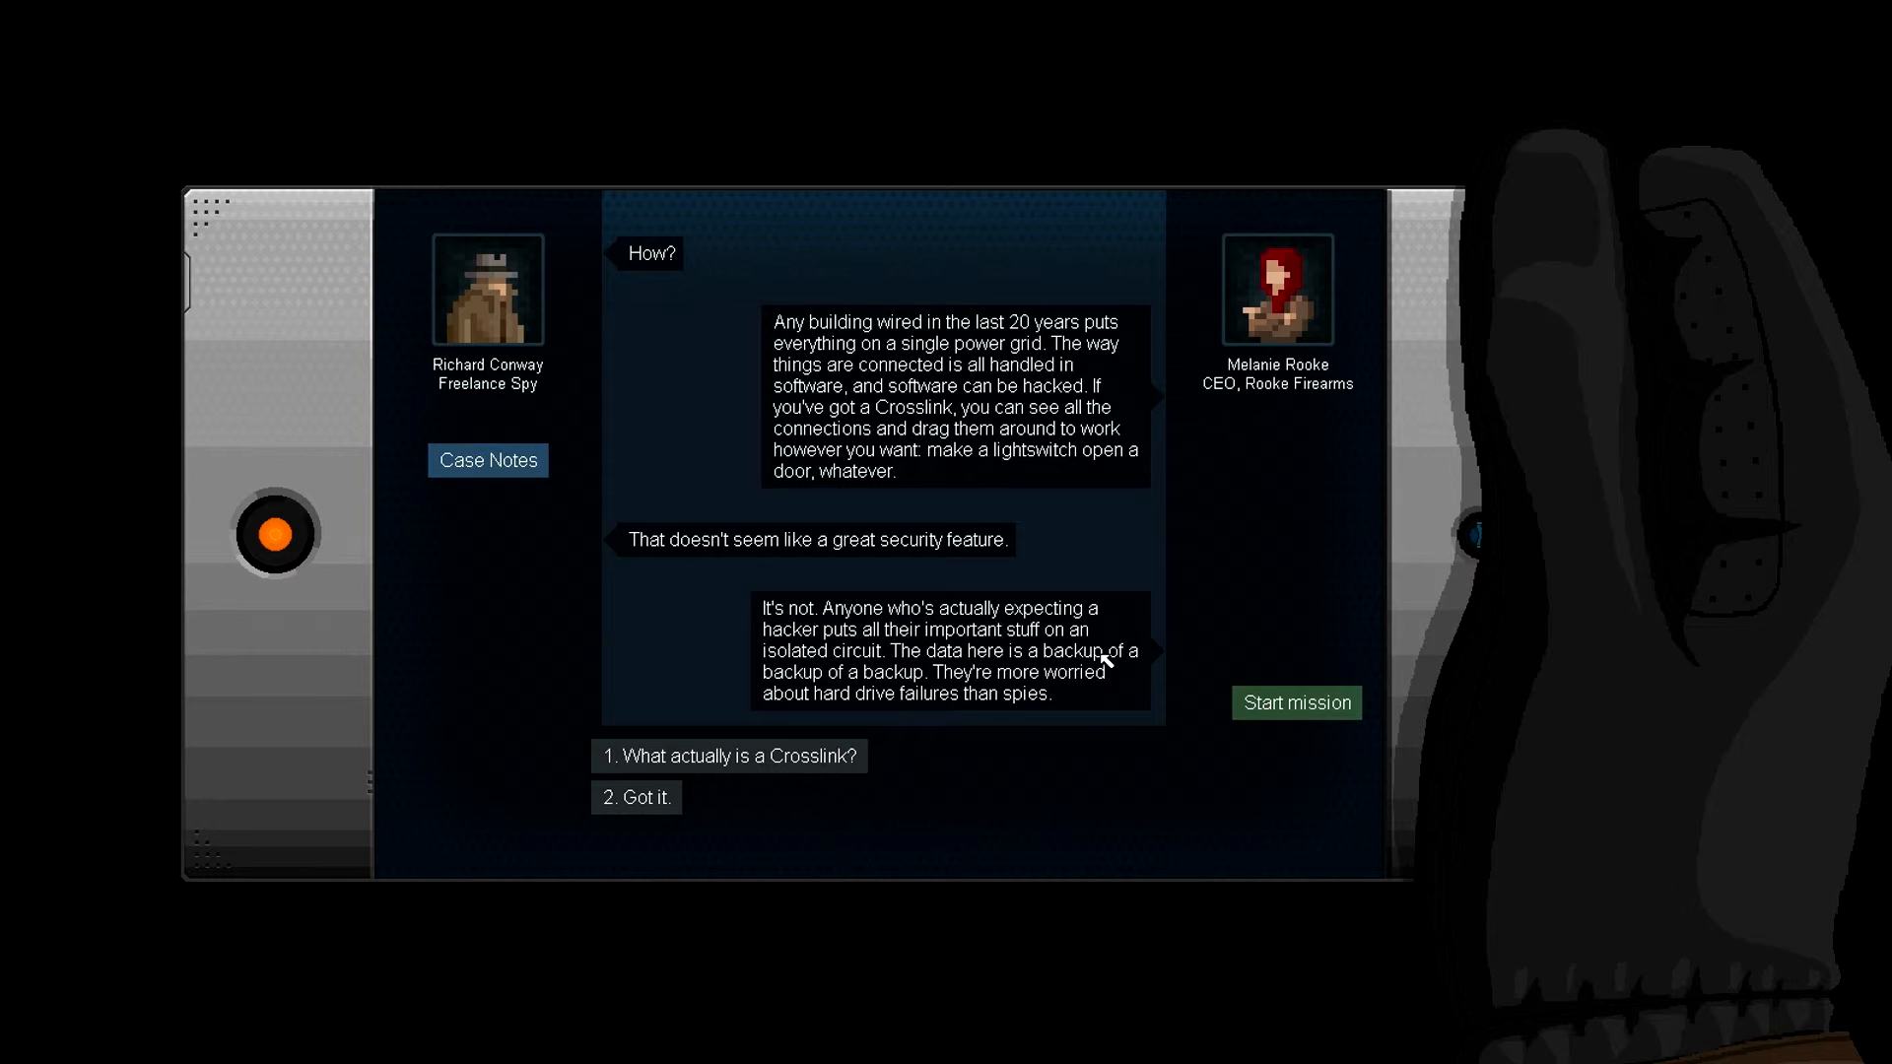
mouse_move(1056, 668)
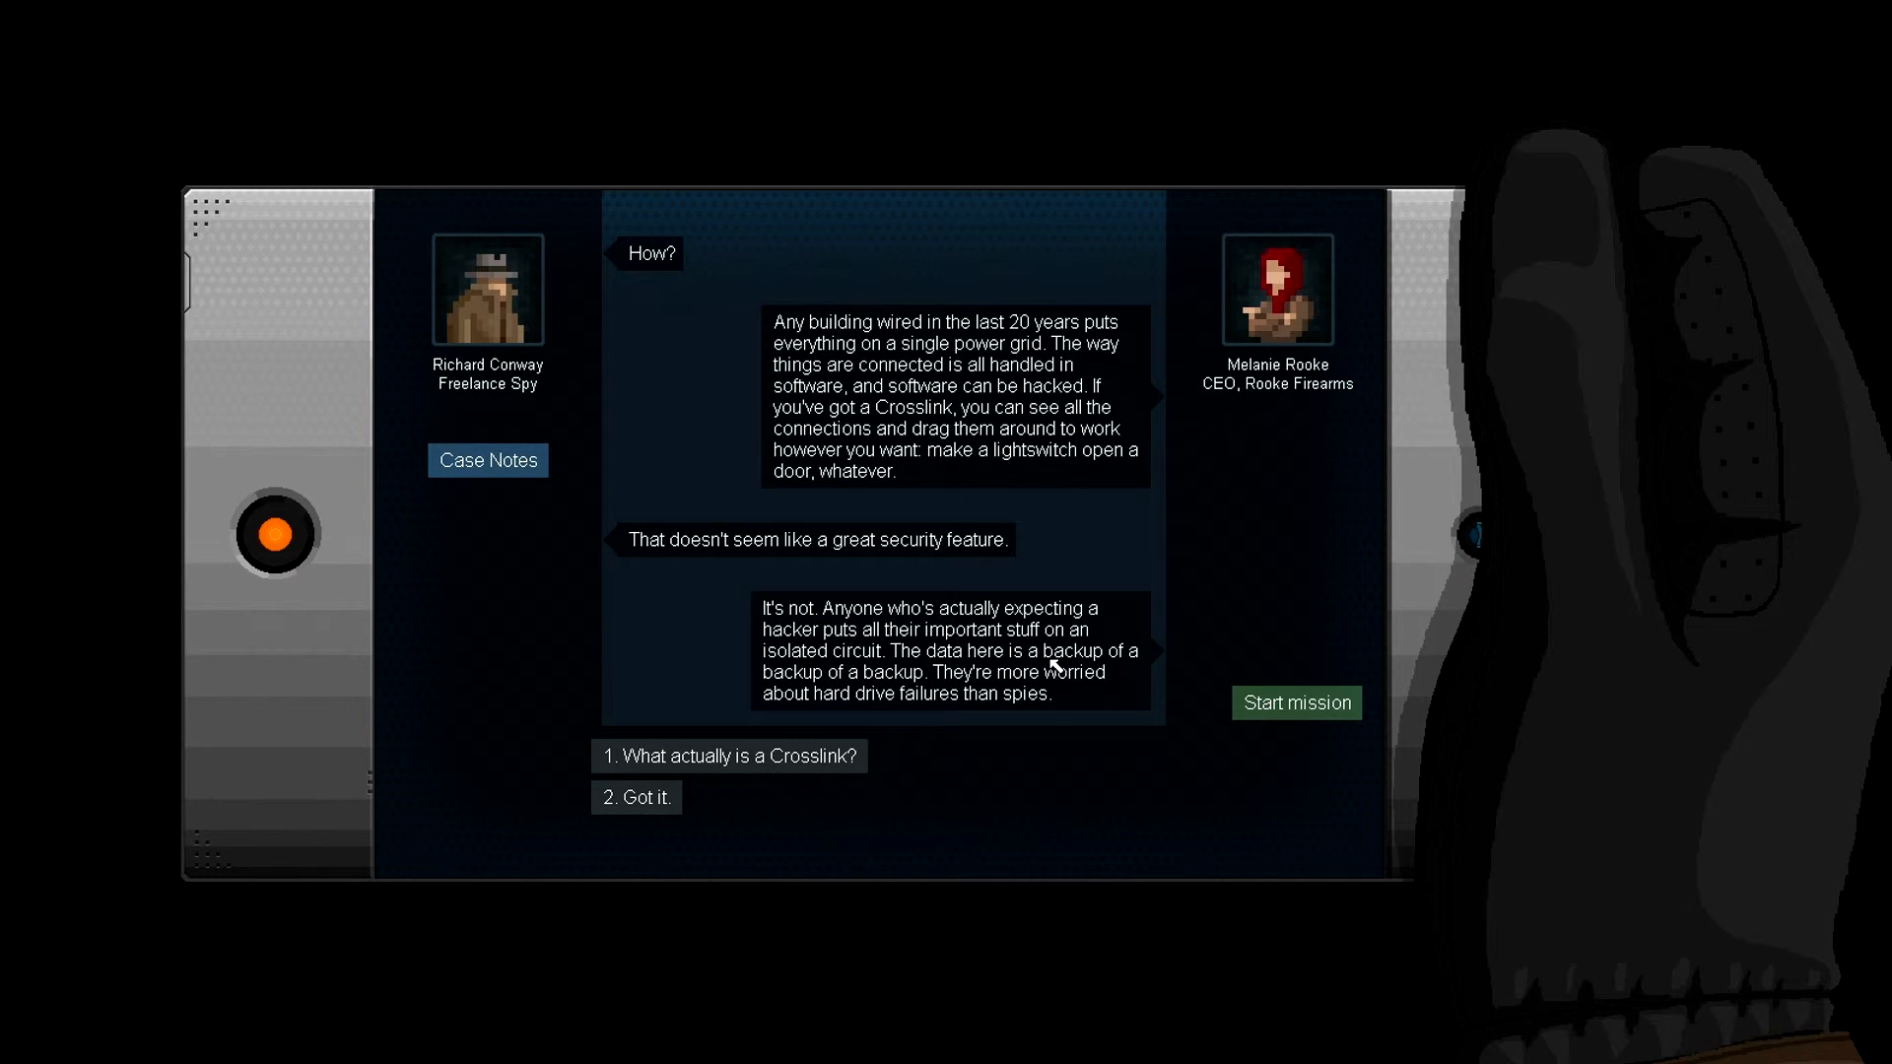
mouse_move(948, 706)
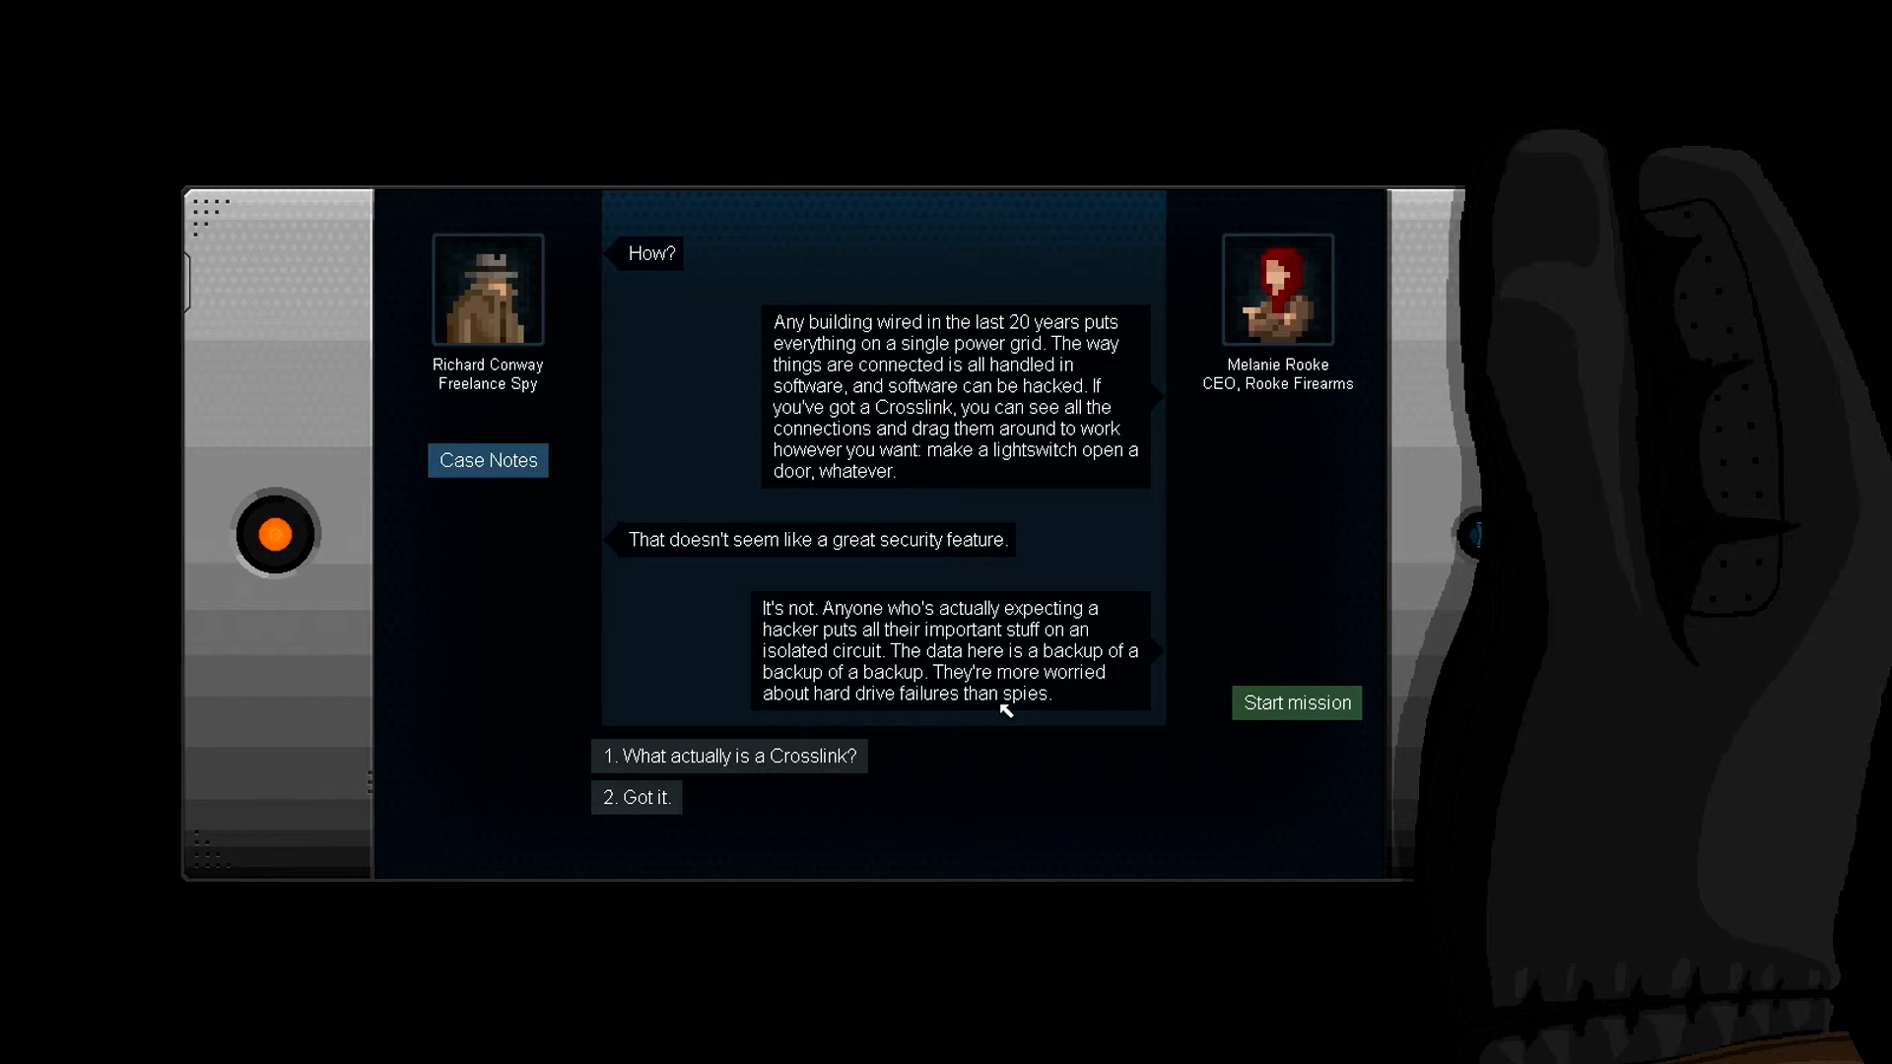
mouse_move(636, 796)
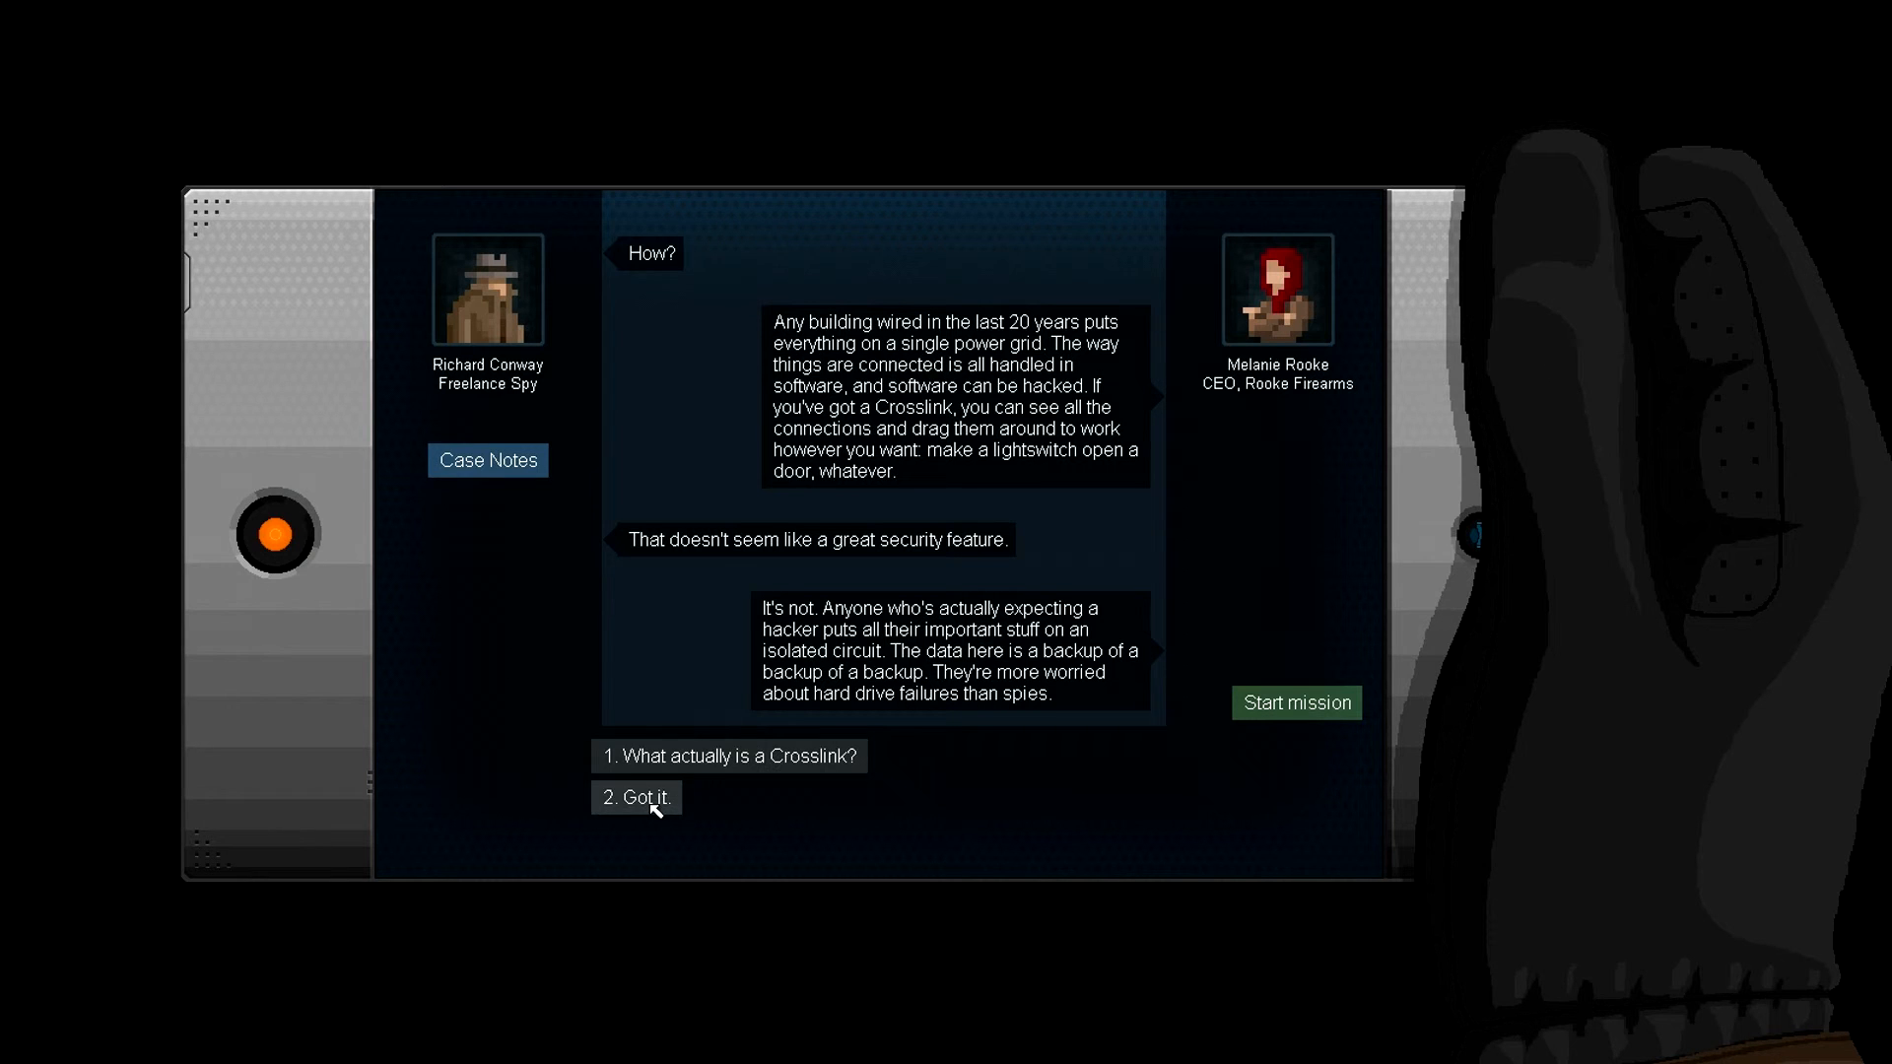
click(637, 796)
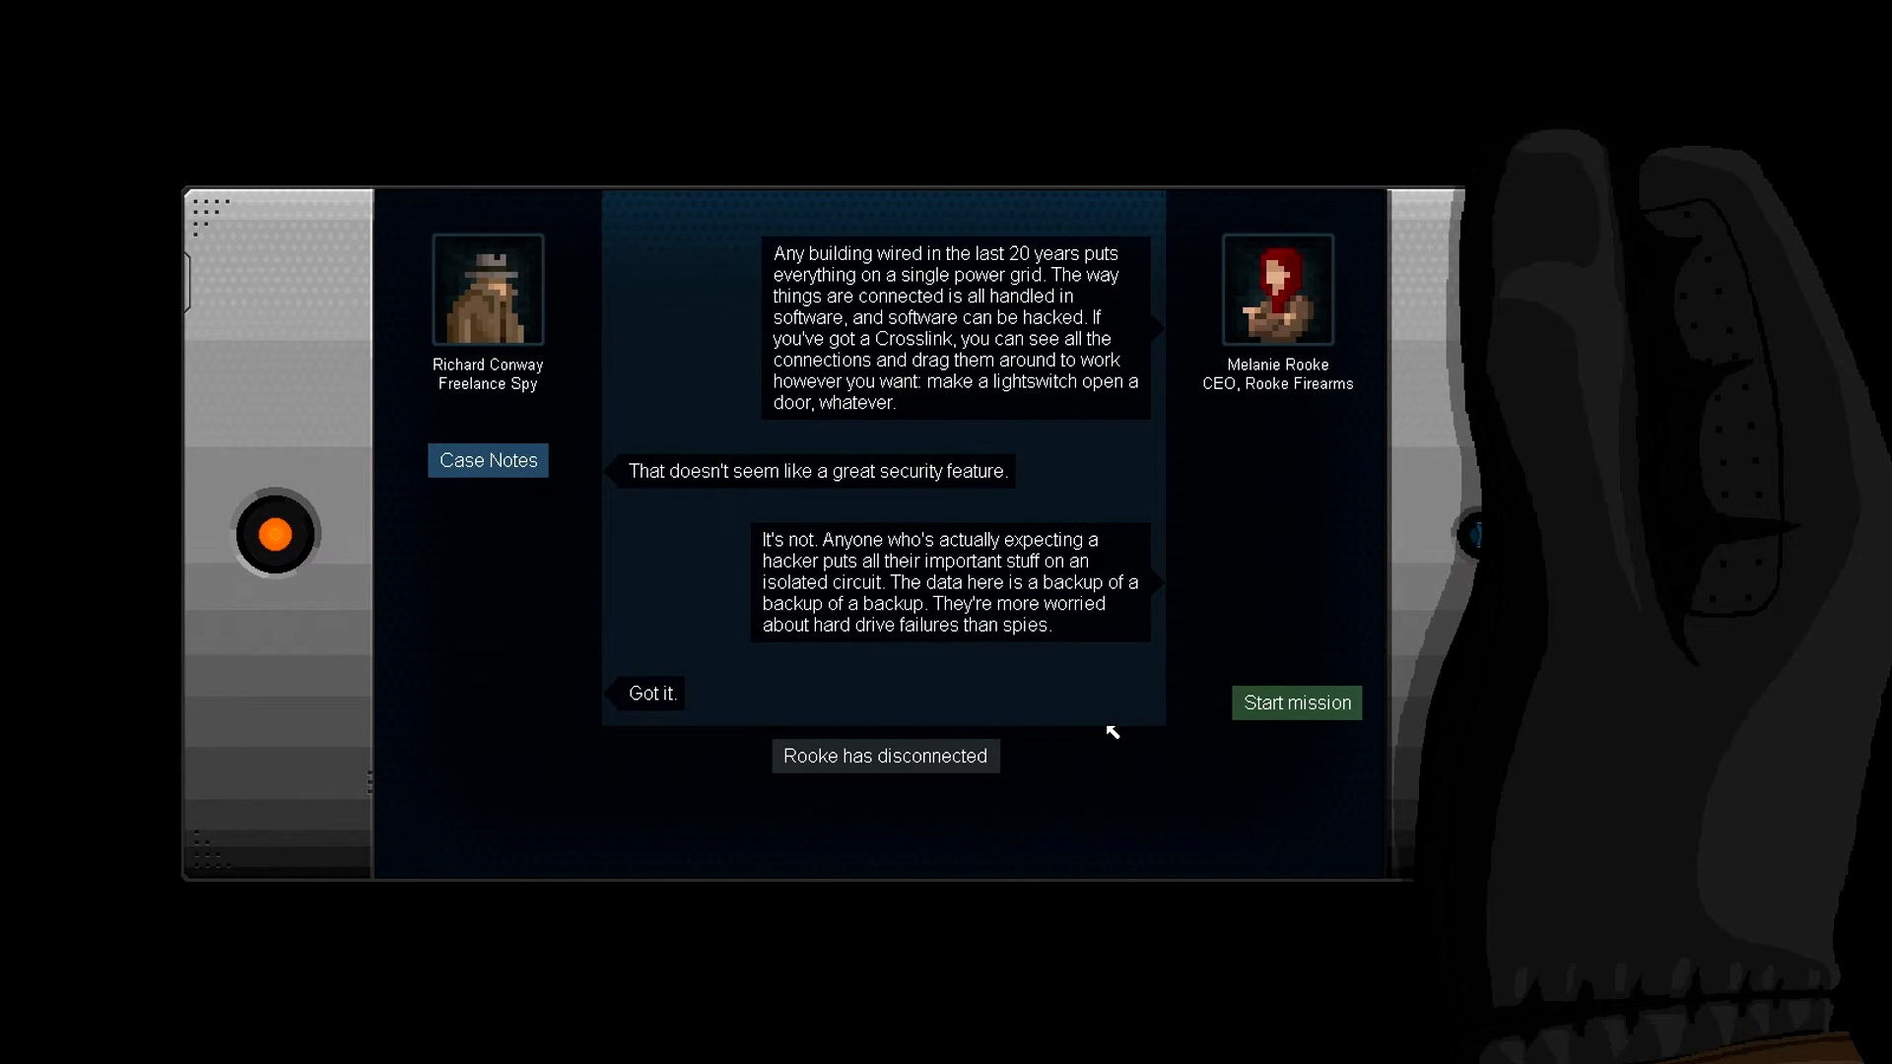
click(1297, 701)
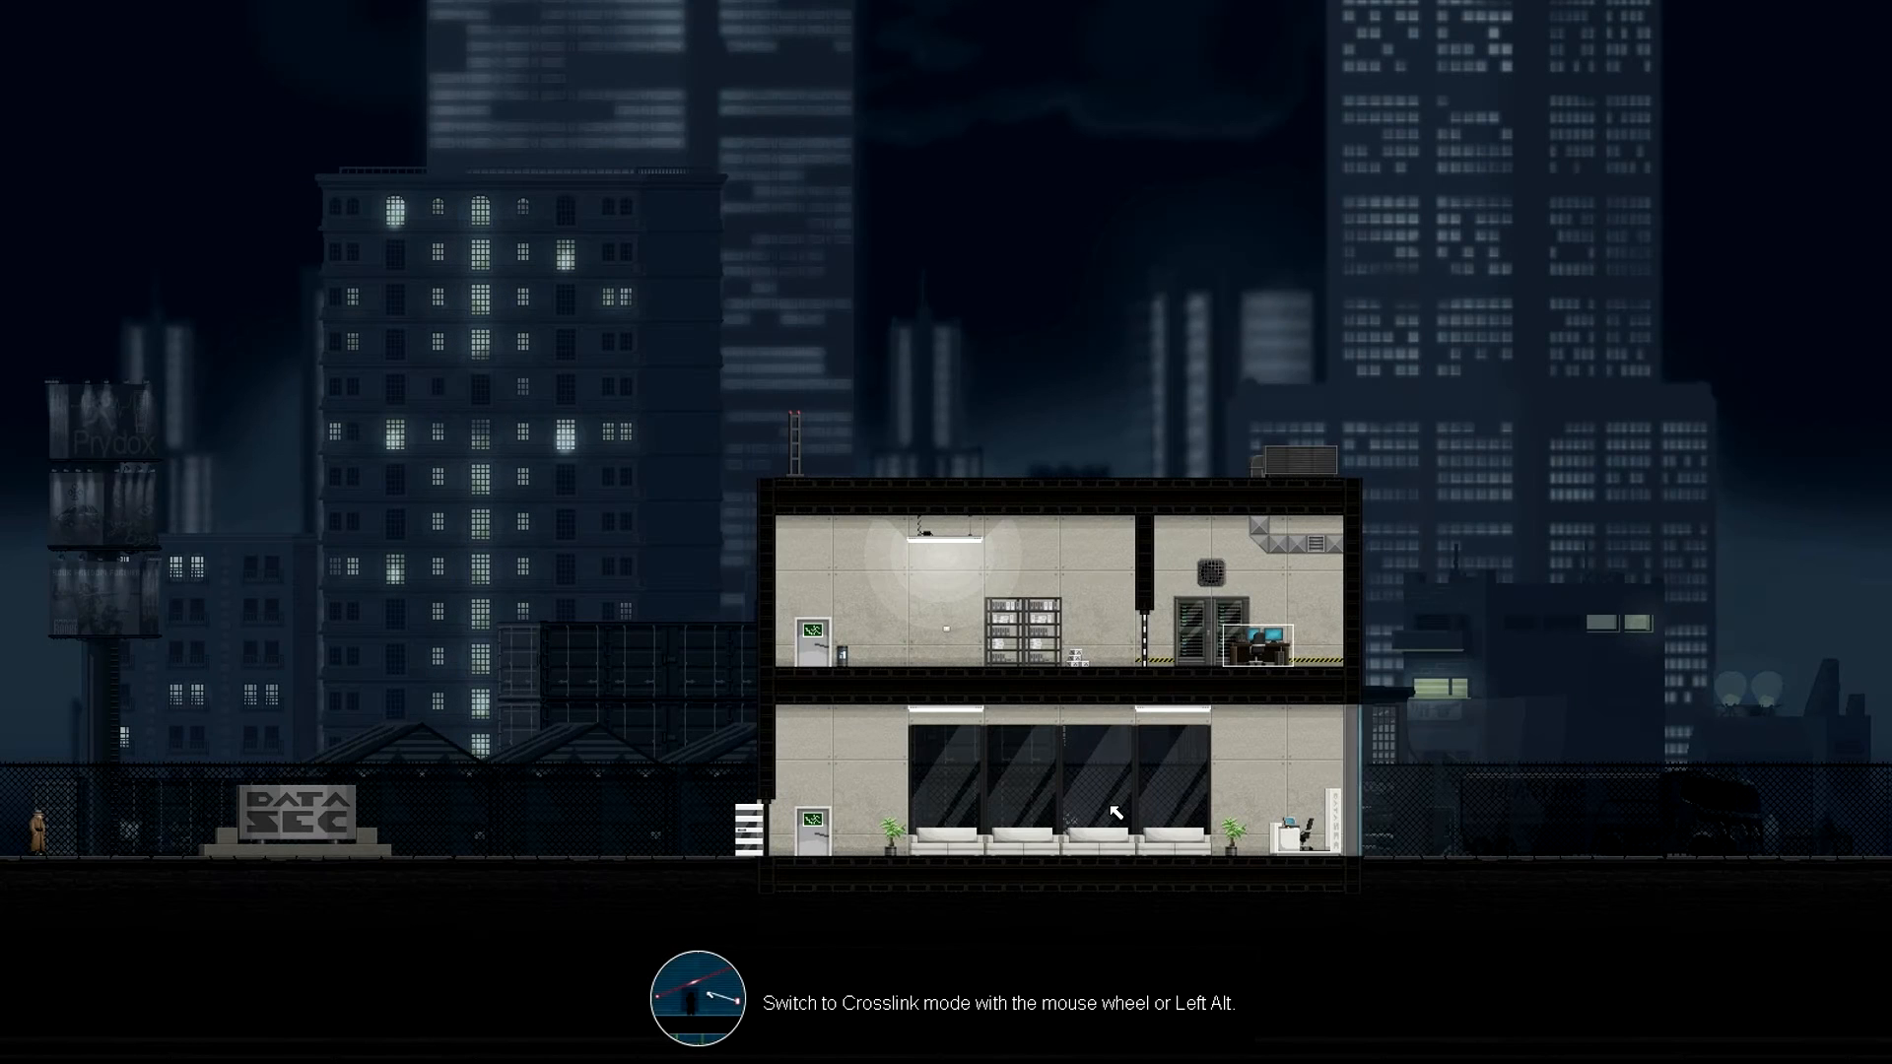
mouse_move(883, 972)
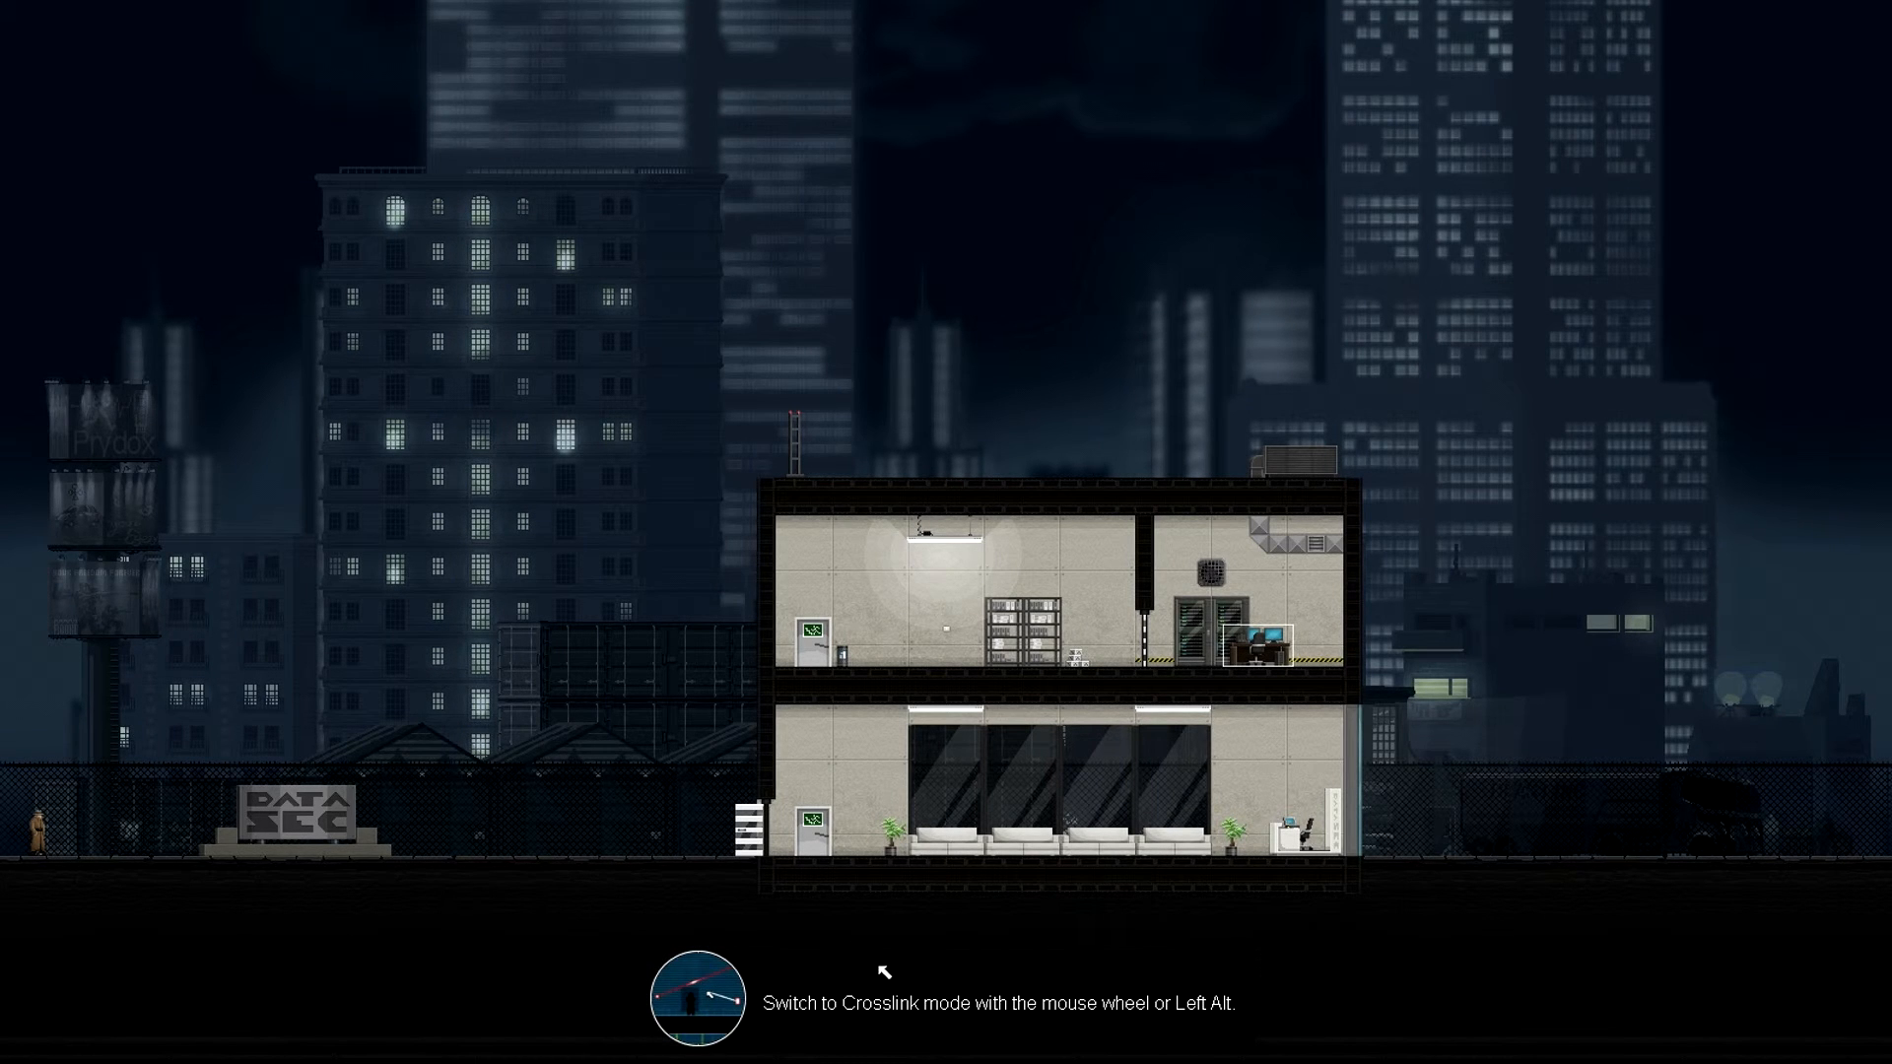
key(alt)
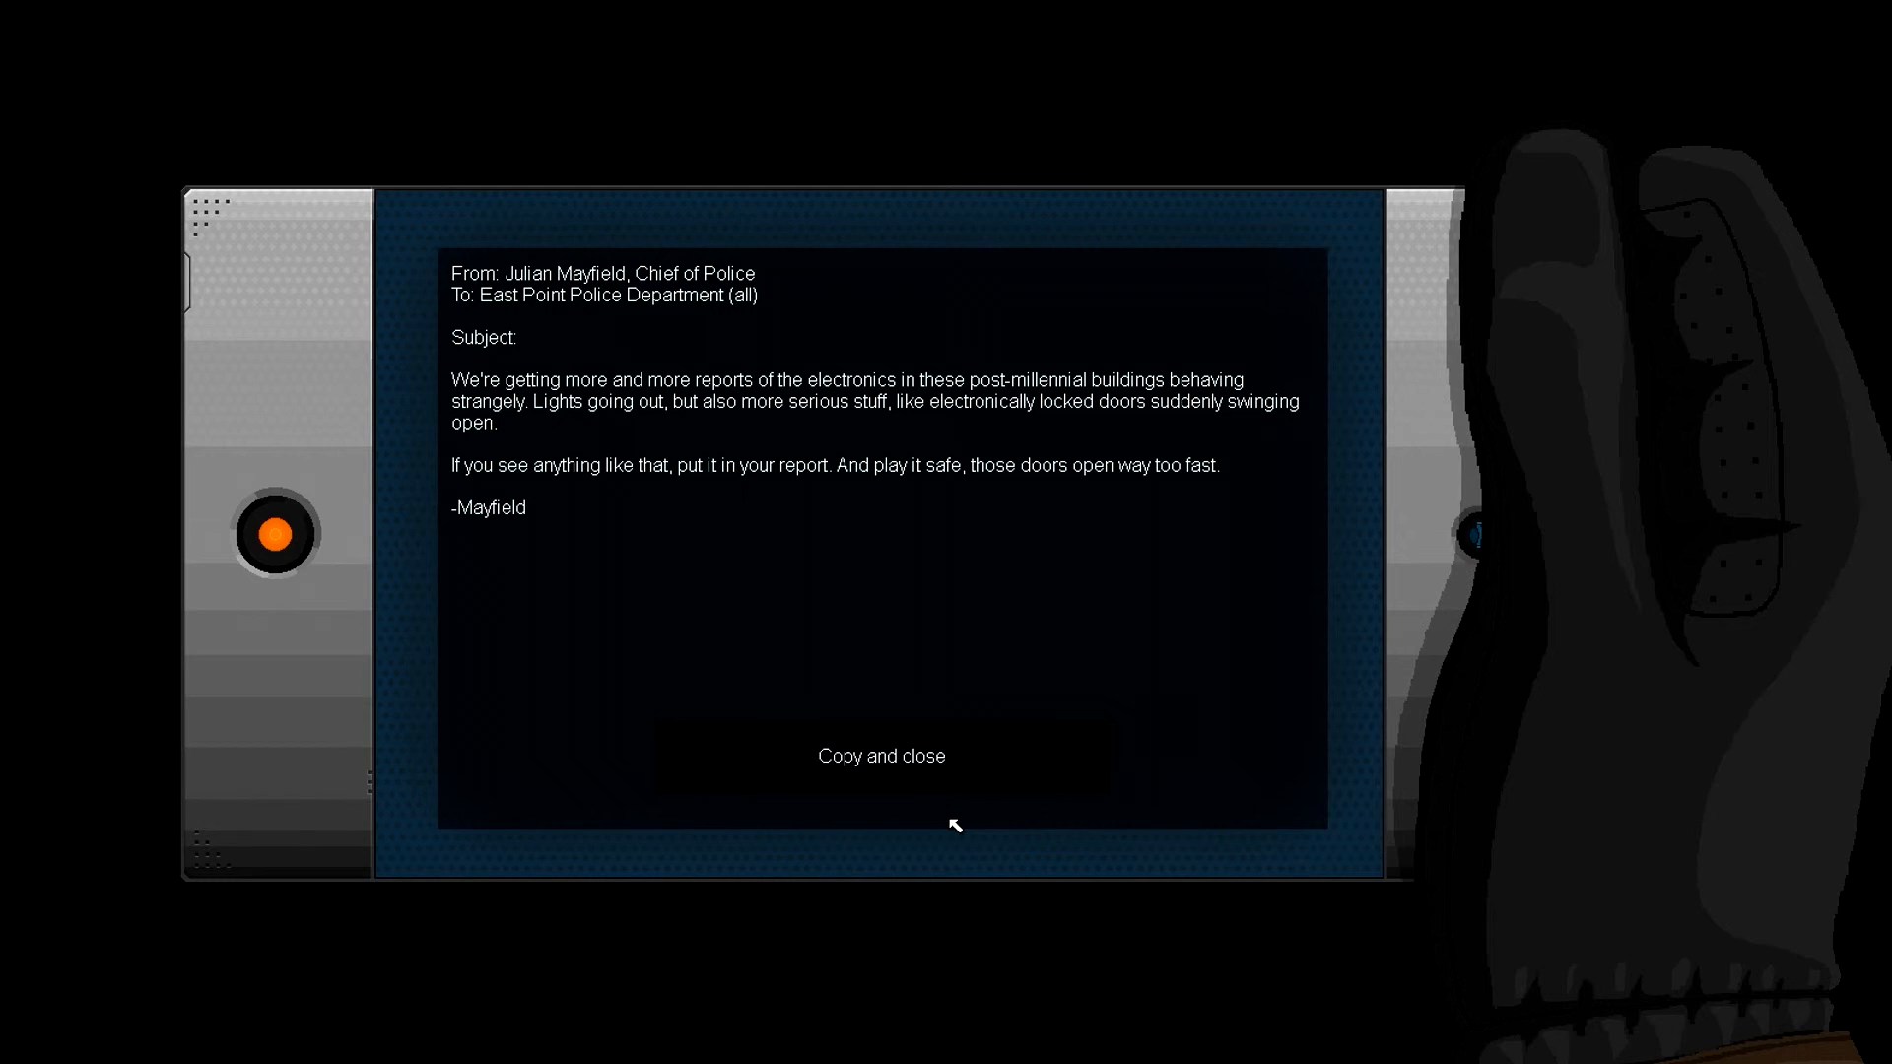
click(881, 755)
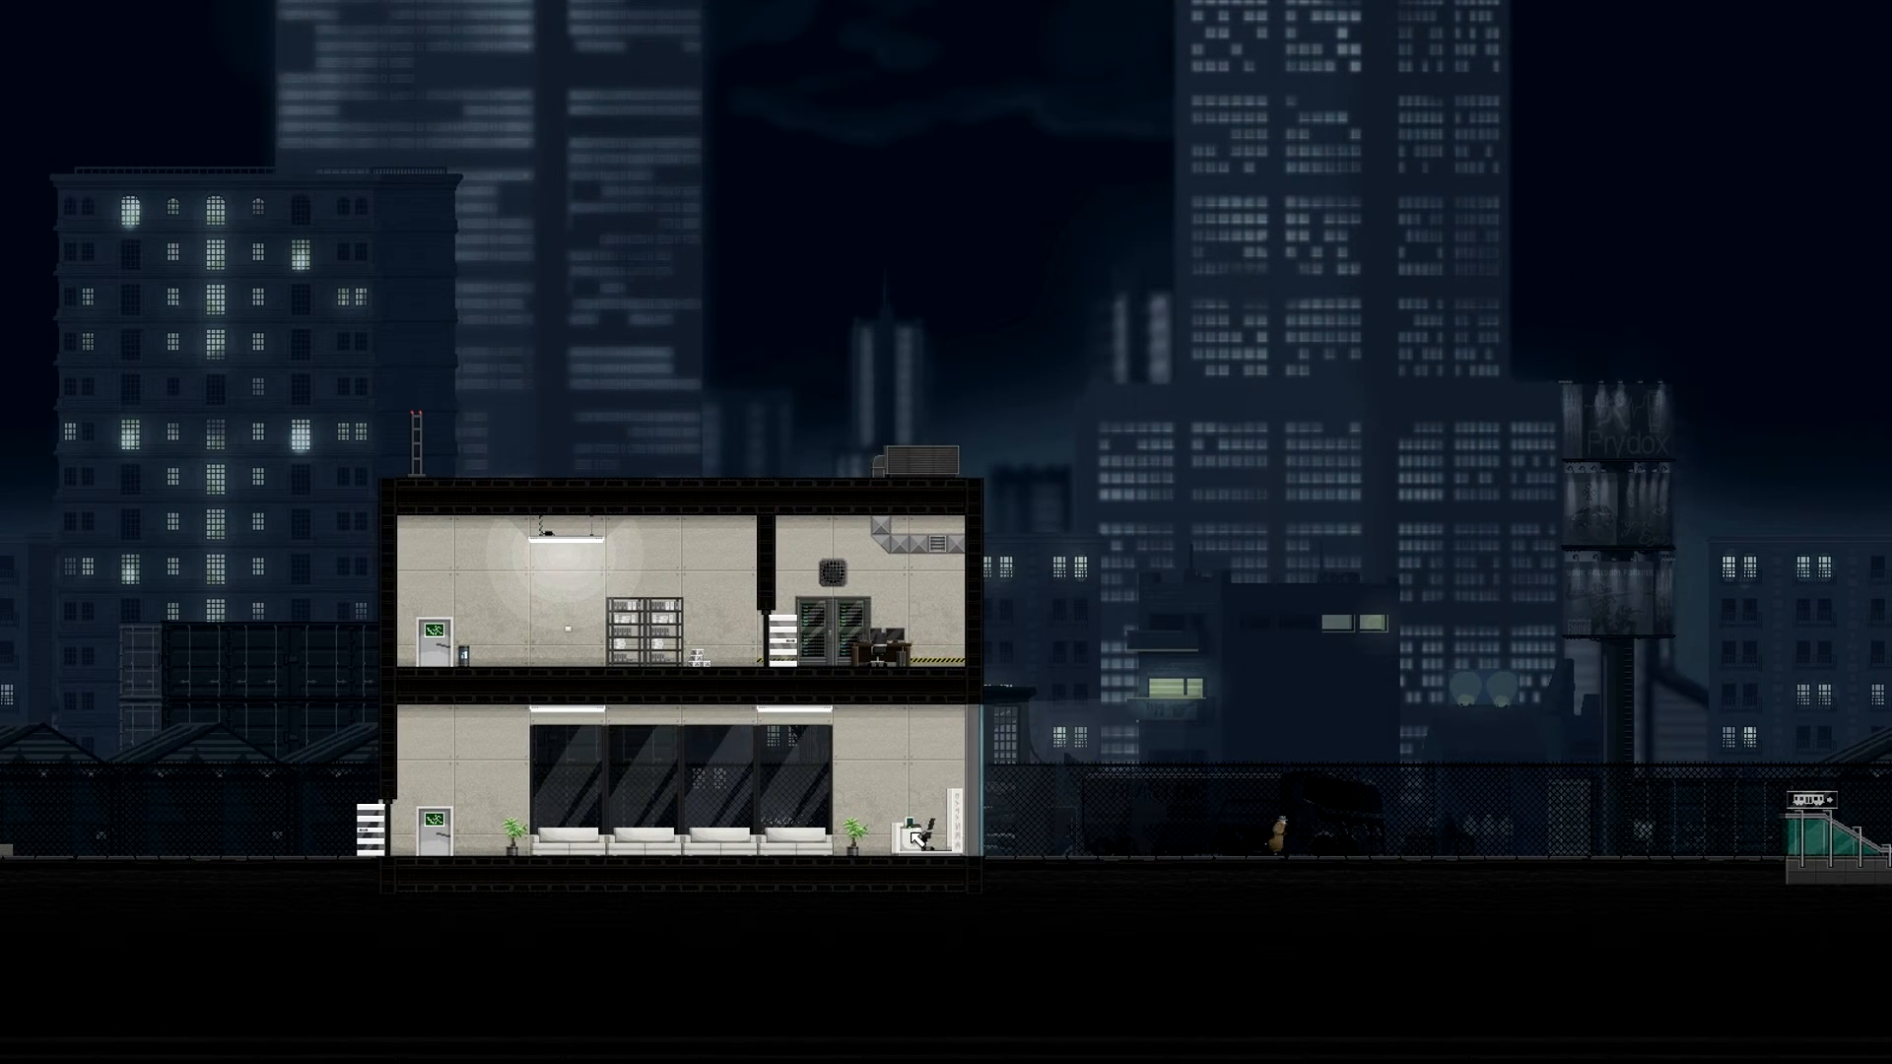
mouse_move(1581, 857)
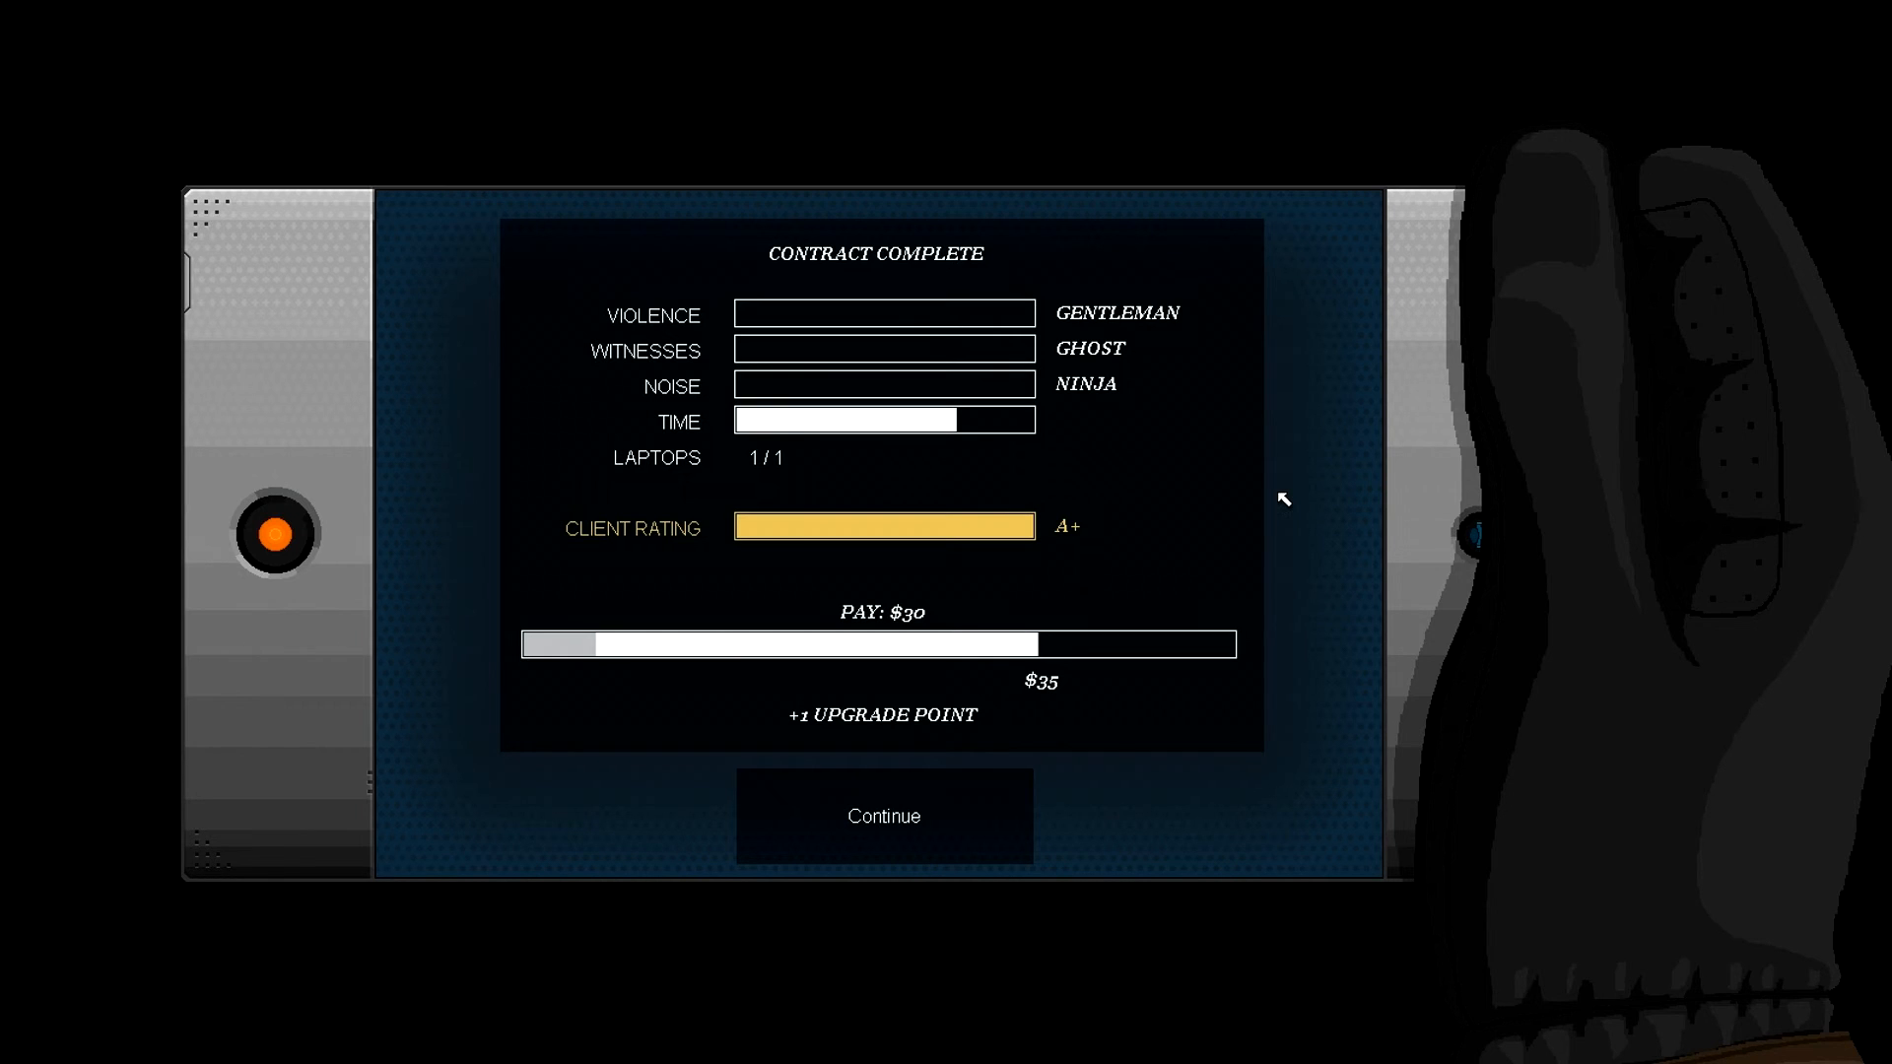
mouse_move(840, 436)
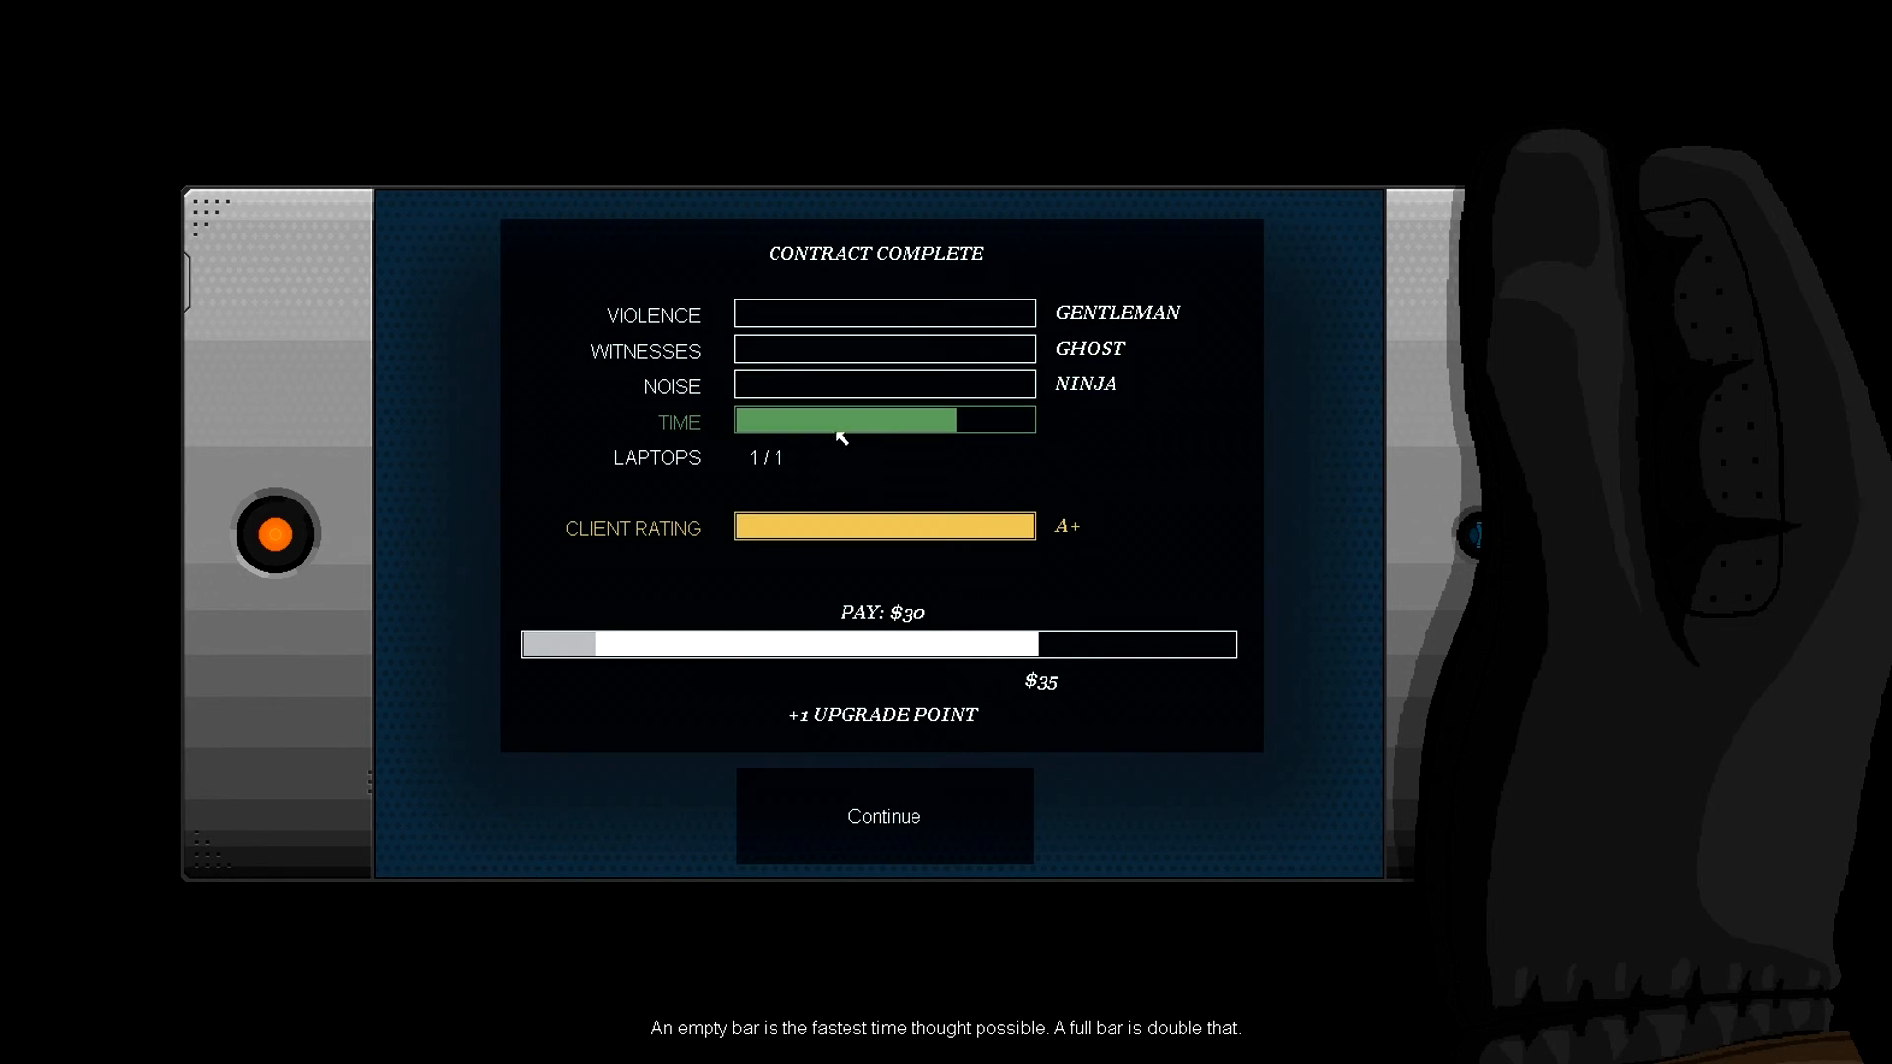
mouse_move(922, 530)
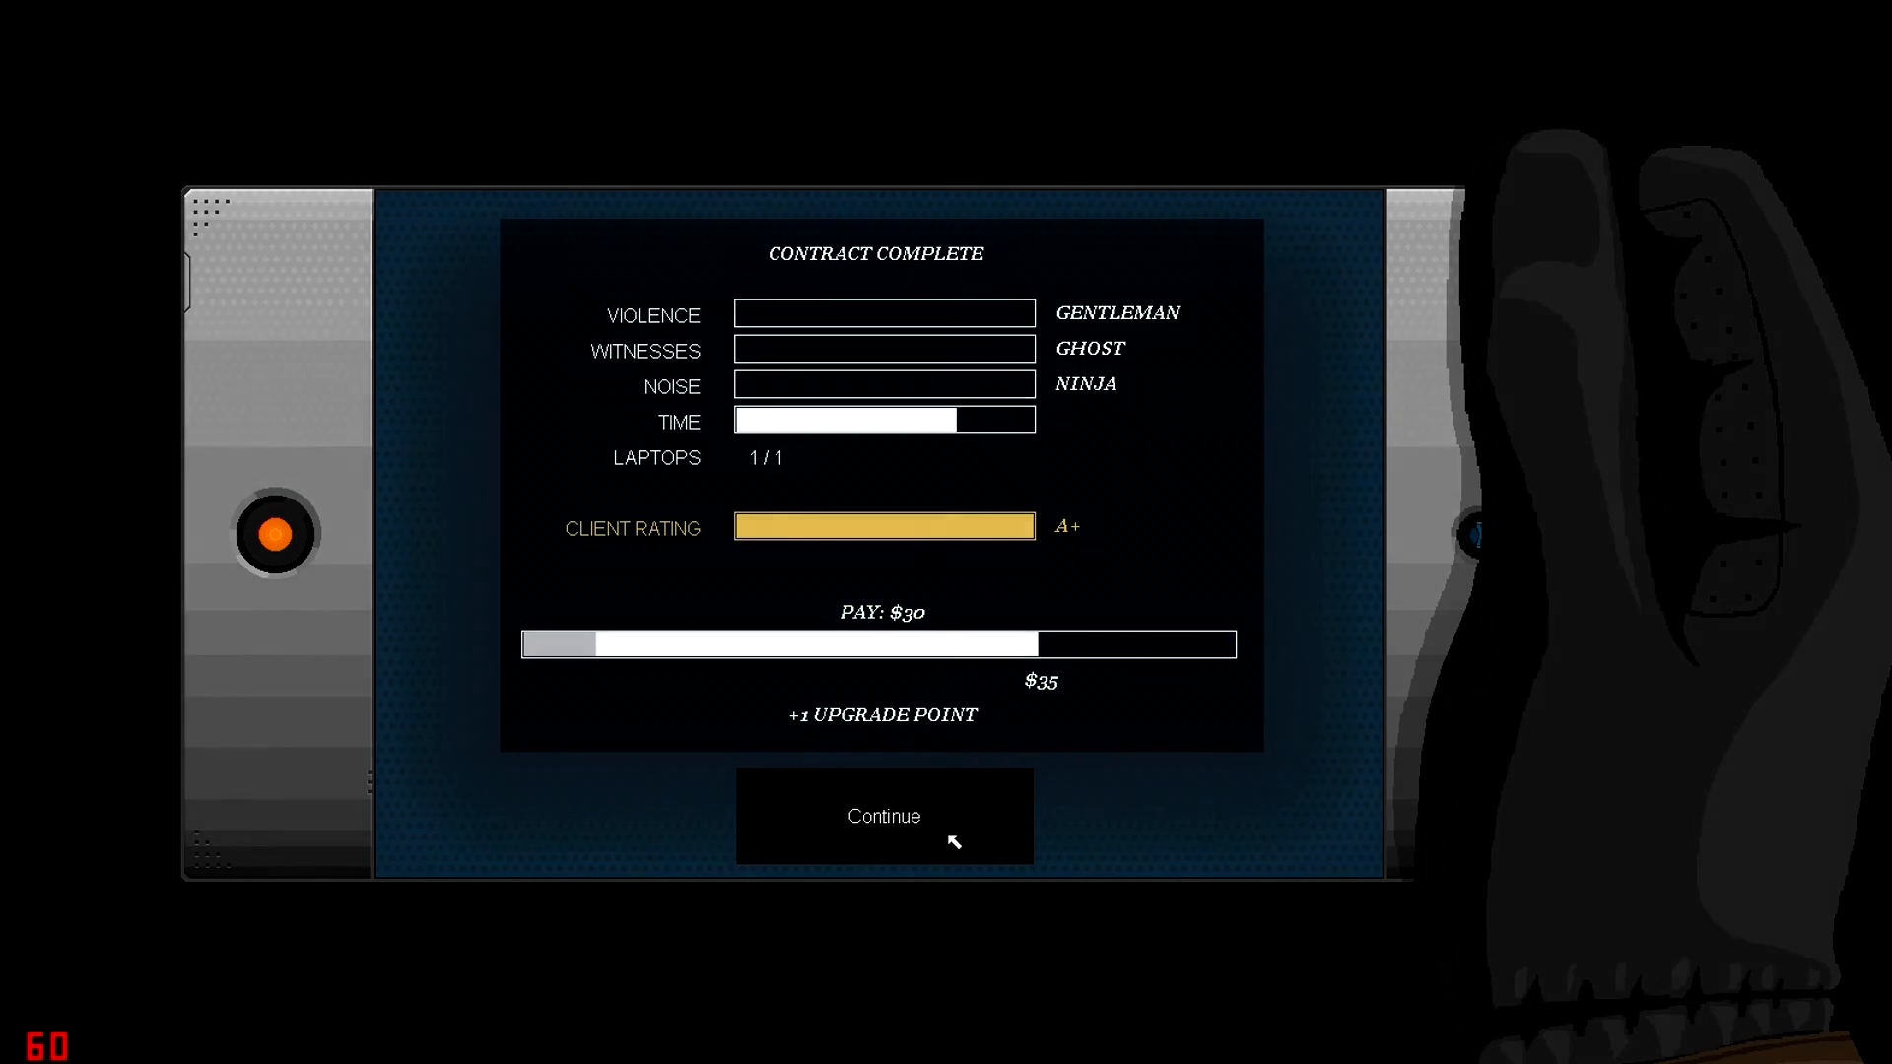
- Continue past the A+ Crossed Wires results to the mission board offering Rooke's $50 Mains job
click(883, 816)
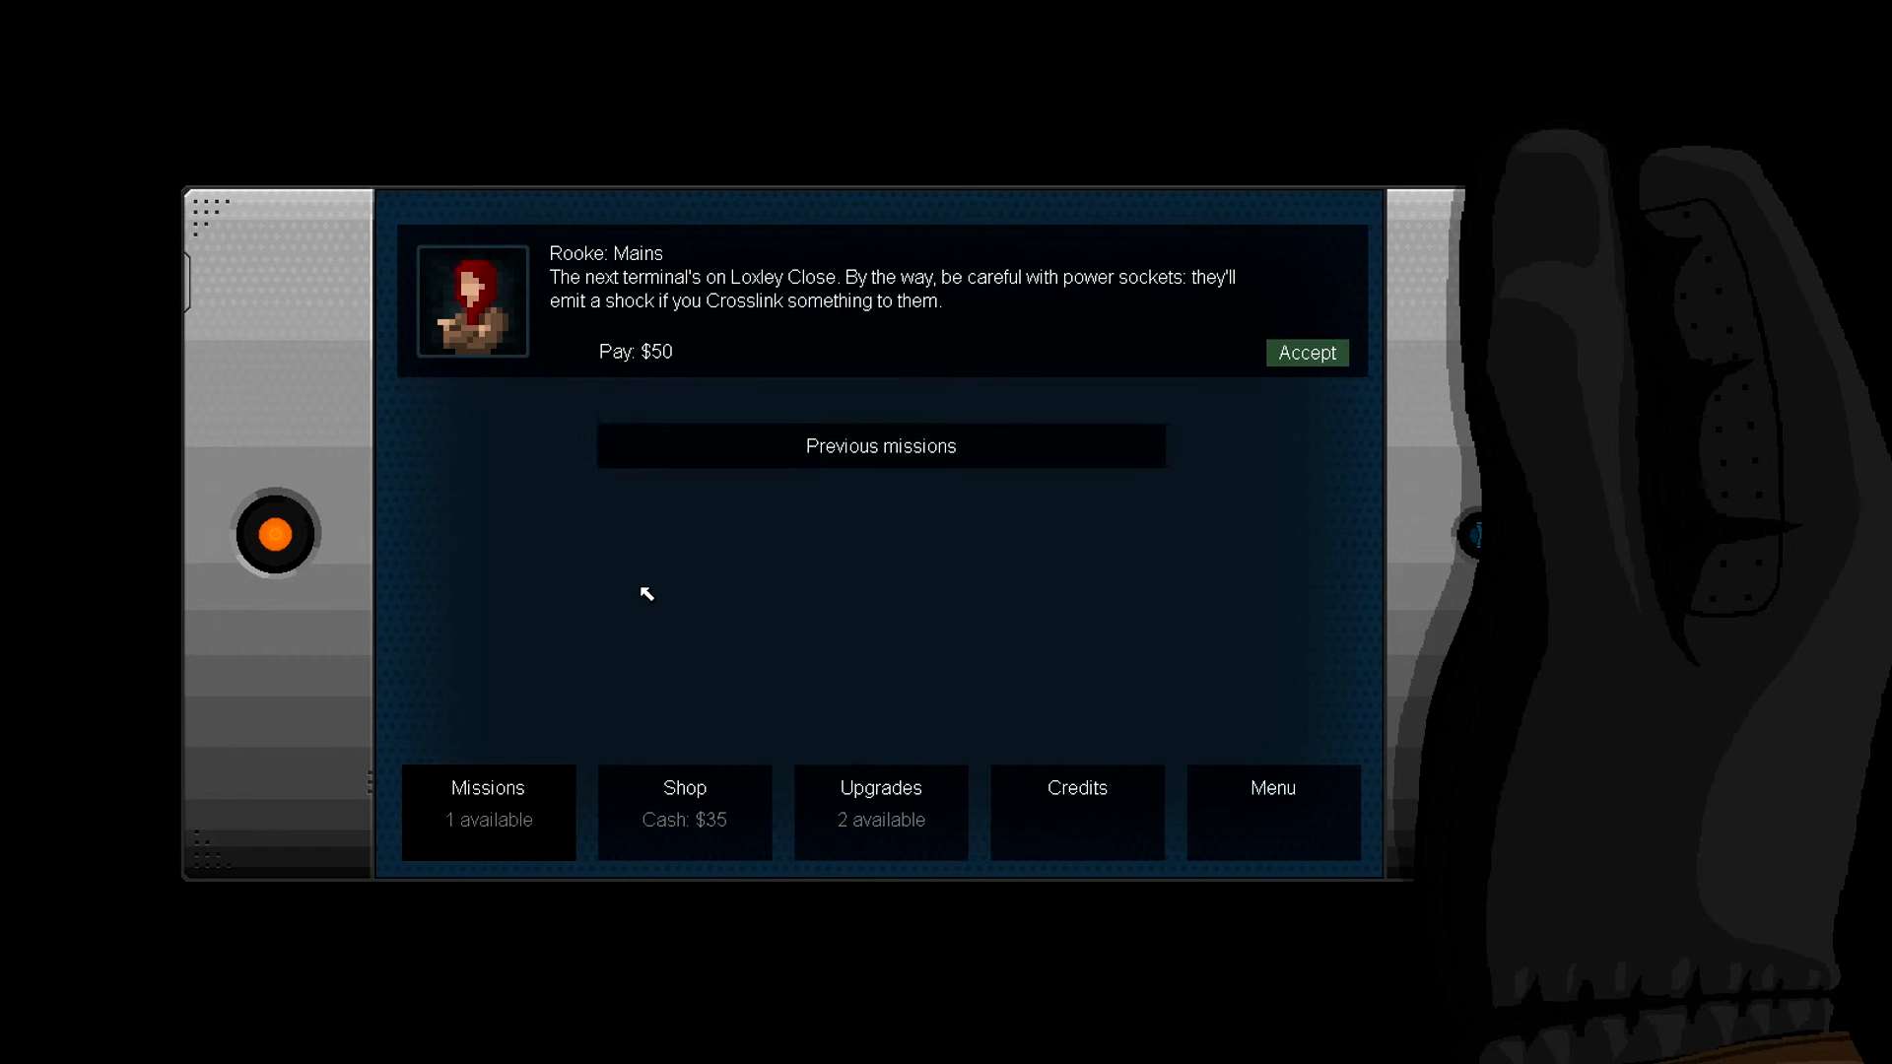